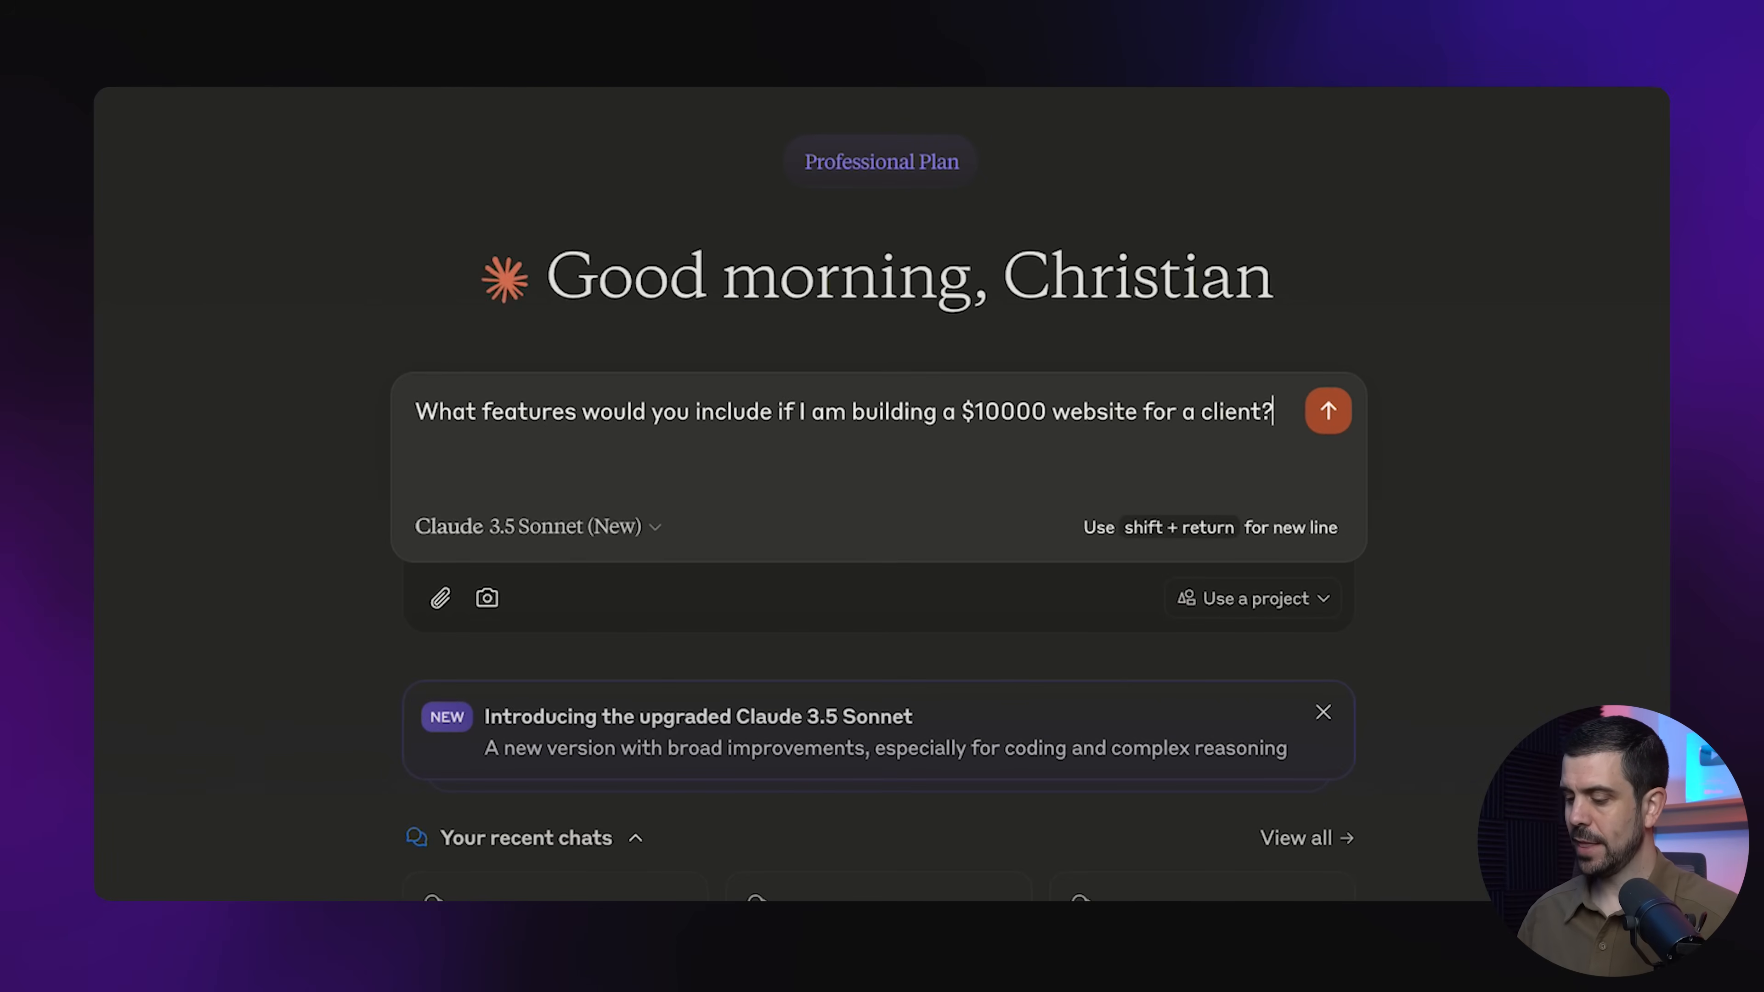
Send Claude the question about features for a simple $10,000 client website
click(1327, 411)
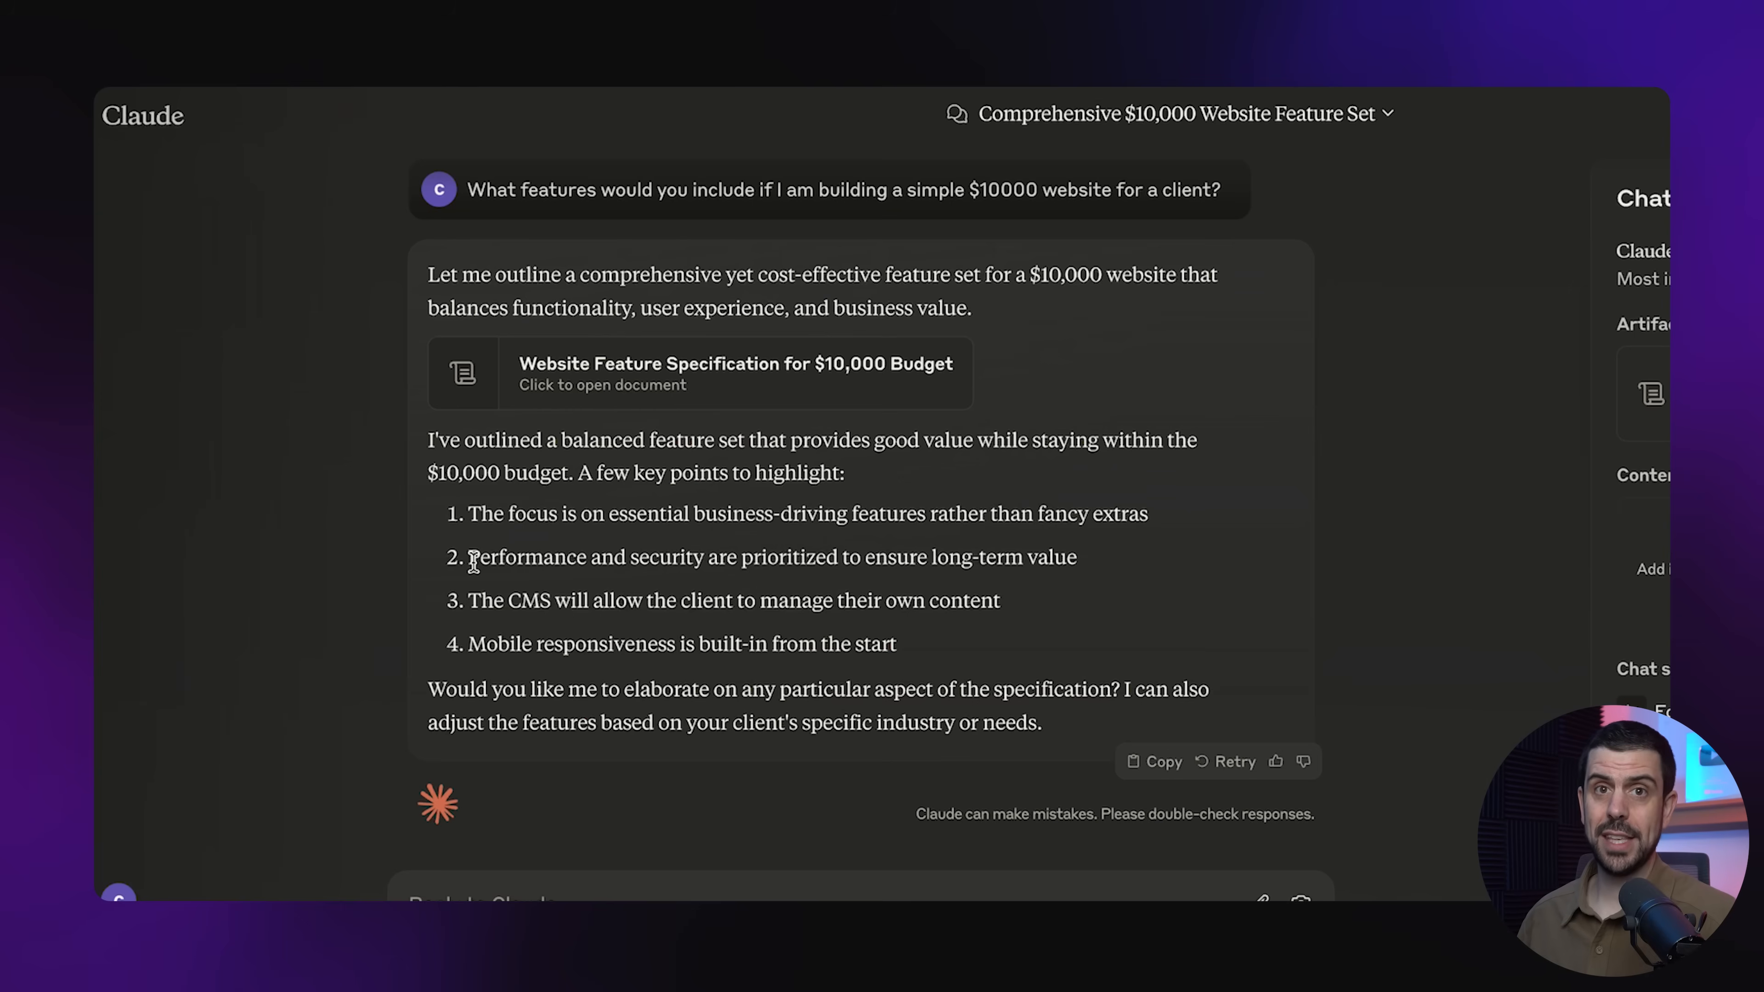
mouse_move(467, 650)
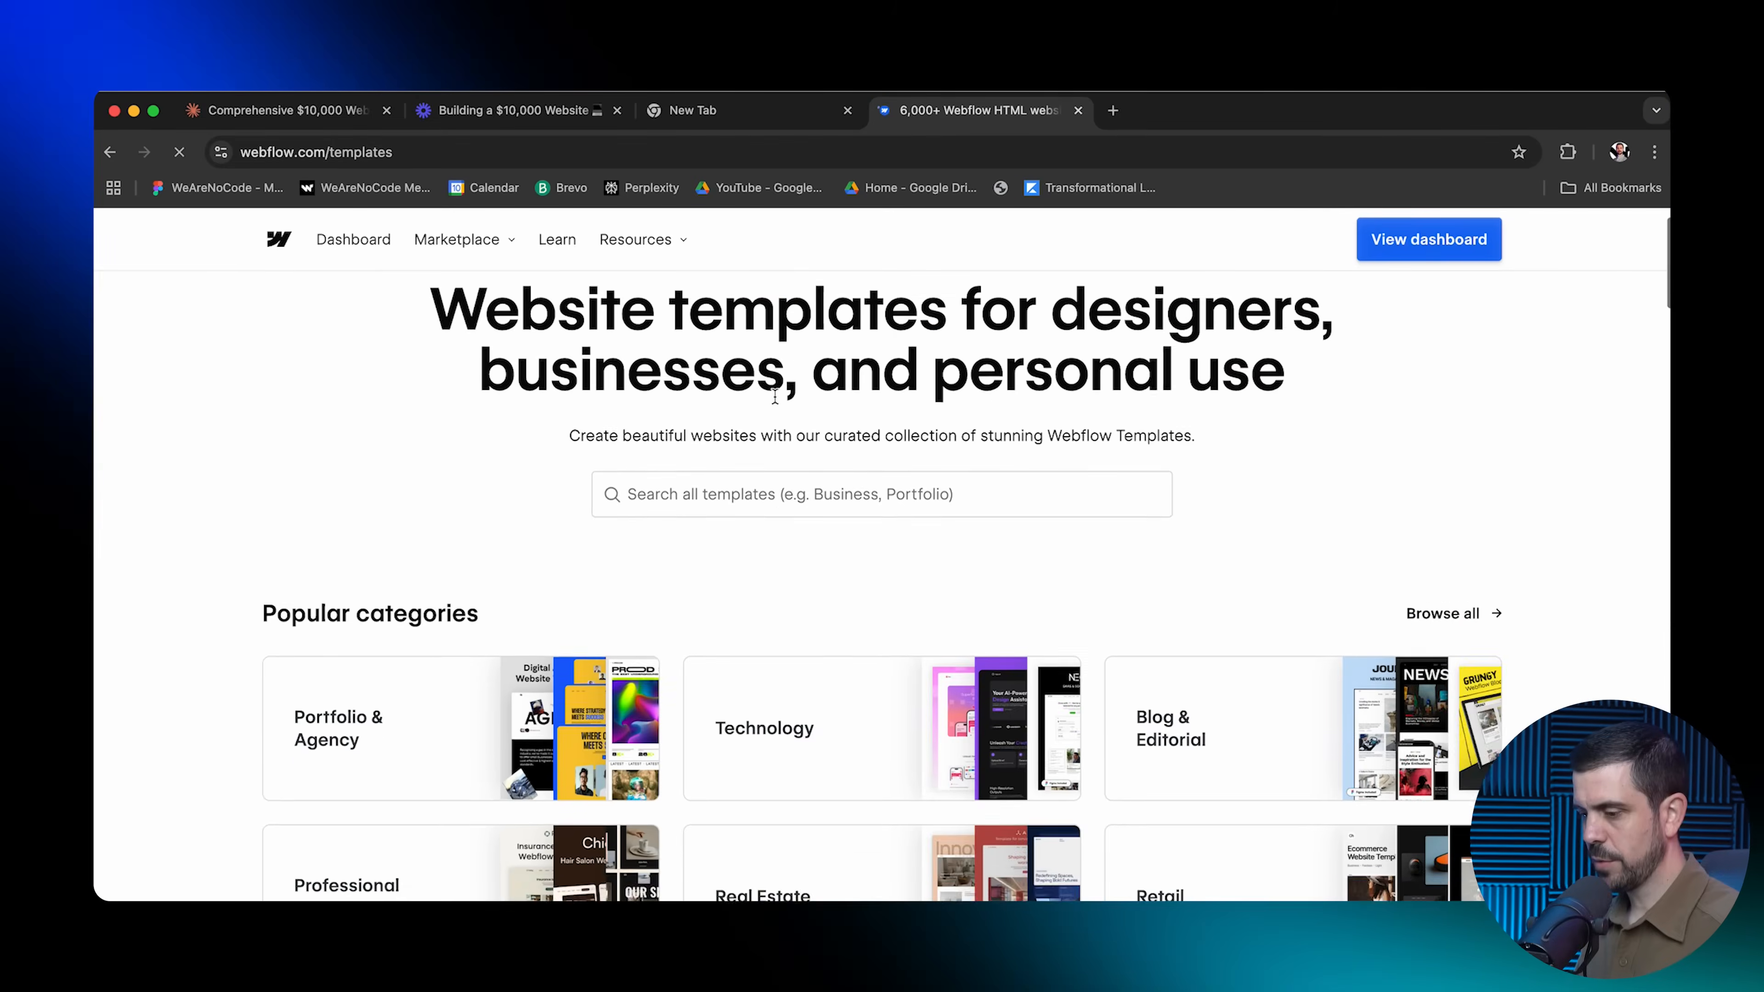
Browse the Calibri template preview's hero, dashboard and forecasting sections, then reach bolt.new
scroll(down, 3)
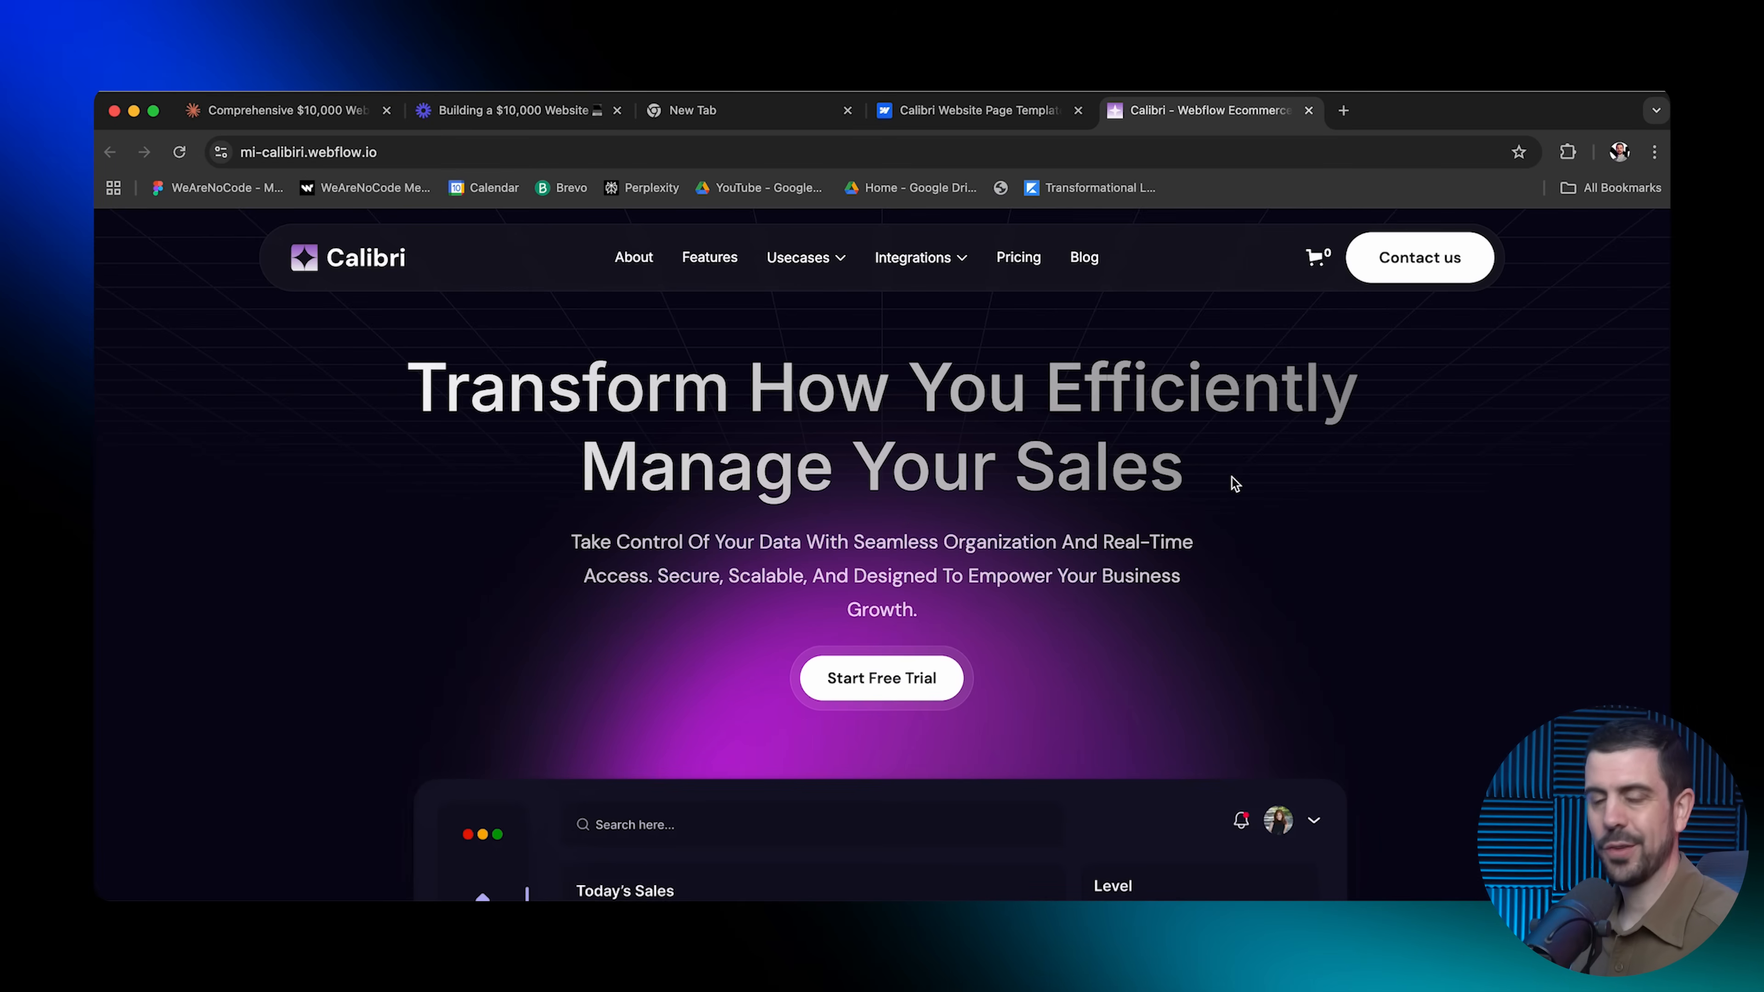
scroll(down, 3)
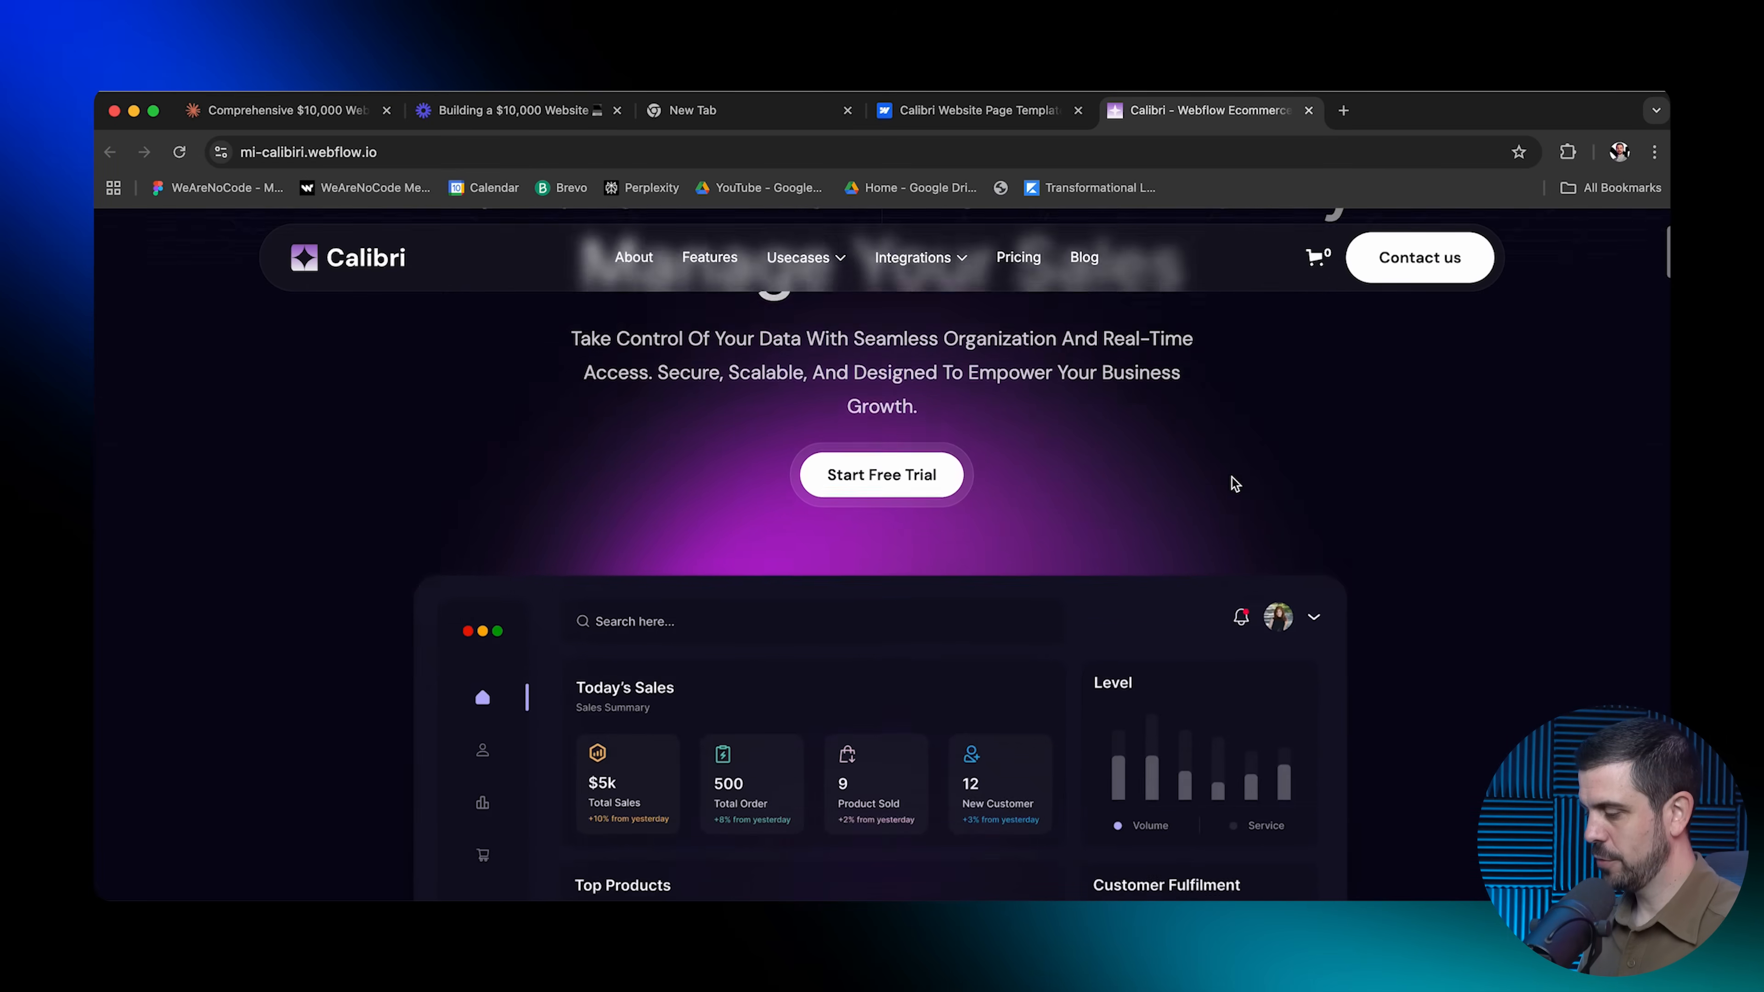
scroll(down, 3)
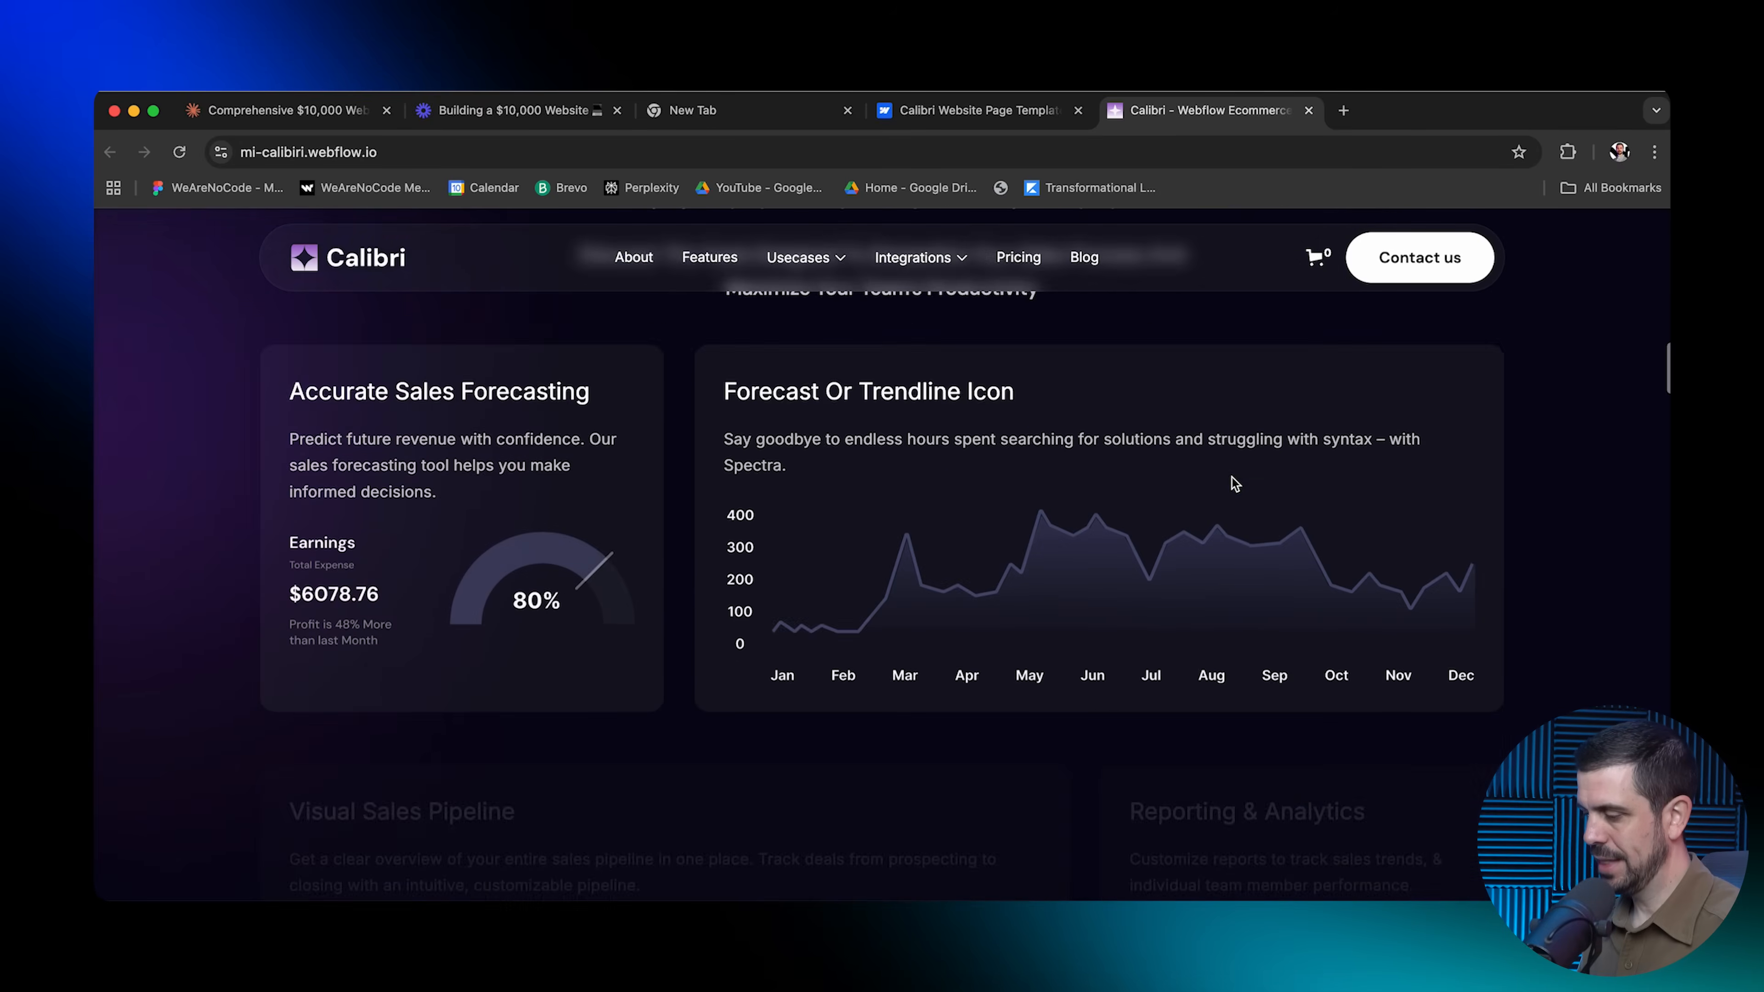
click(708, 256)
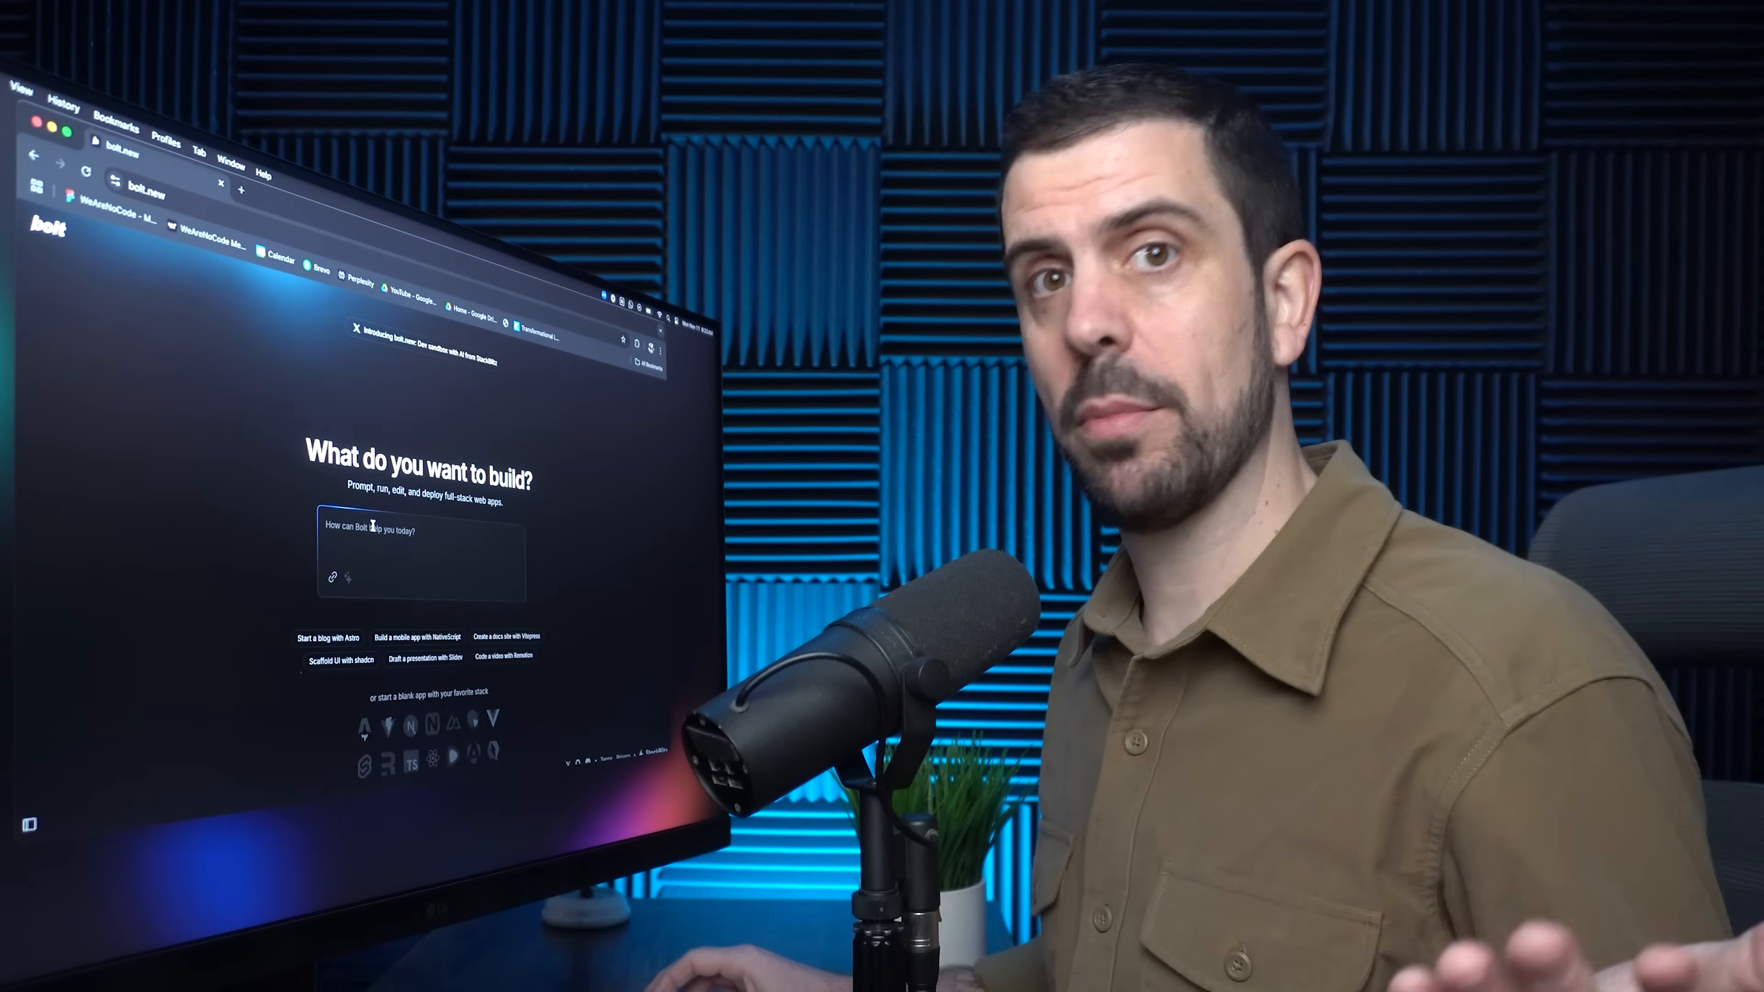
Write the simple basketball manufacturing landing page prompt and enhance it with Bolt's sparkle
text(Please build a simple landing page for a basket ball manufacturing company. Keep the design very basic.)
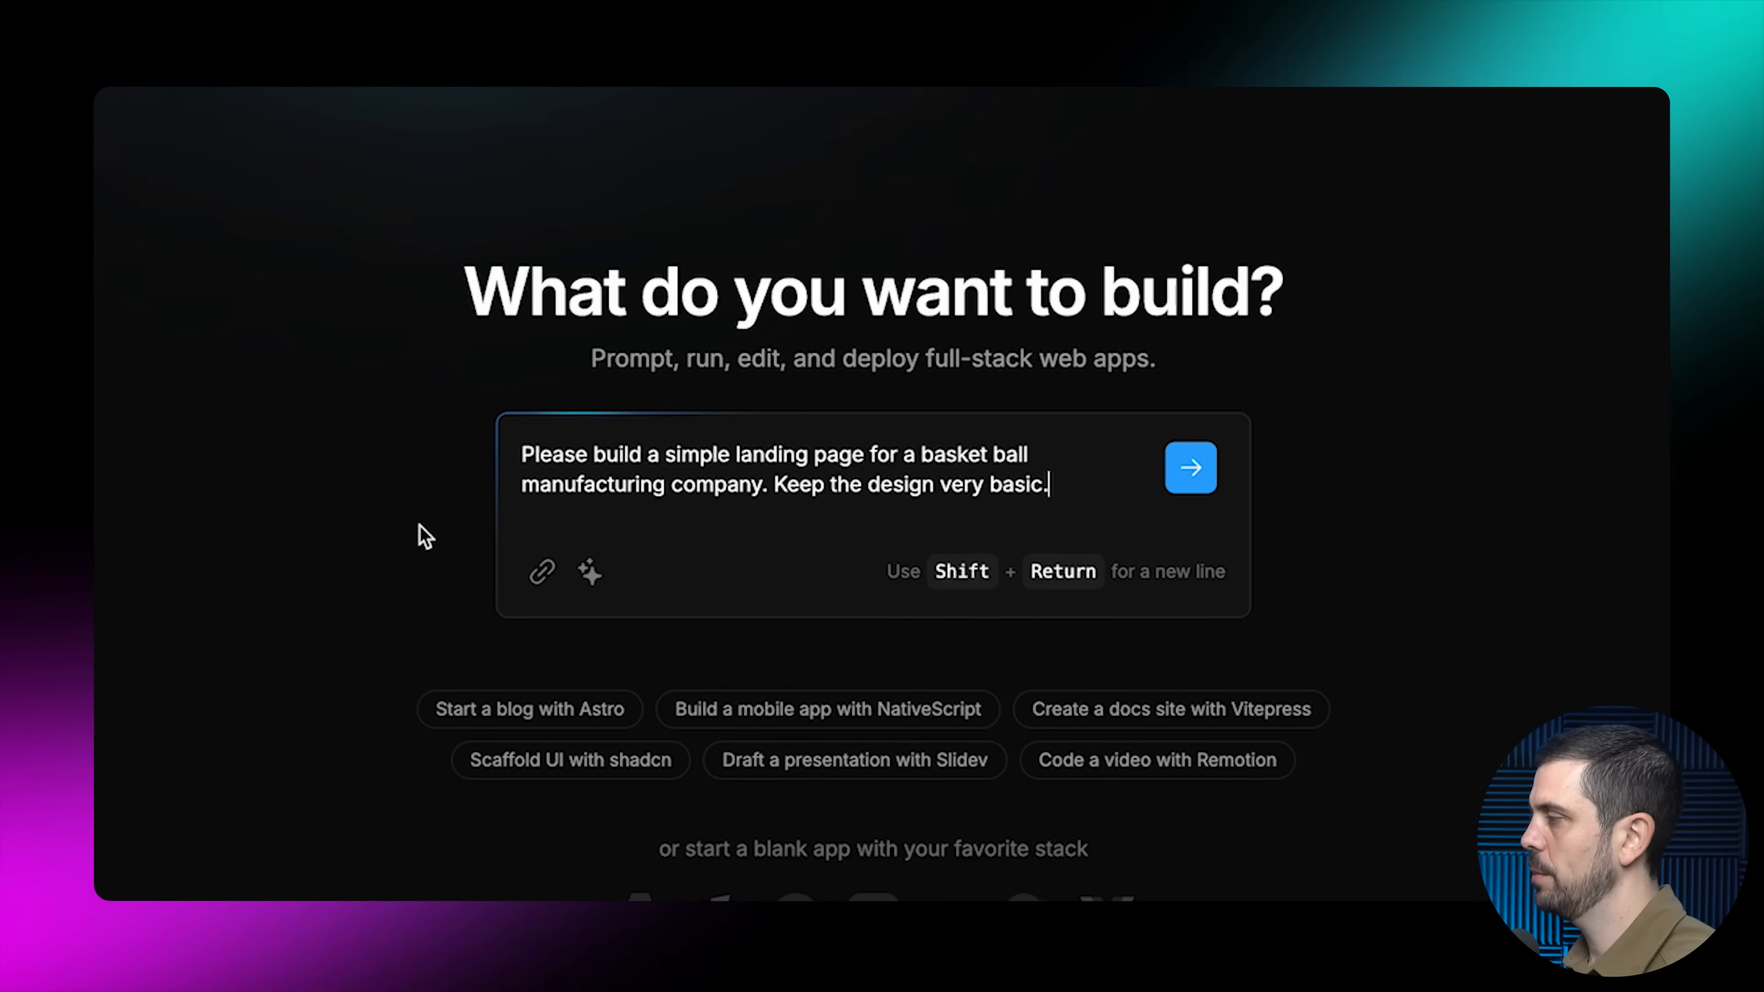
mouse_move(589, 571)
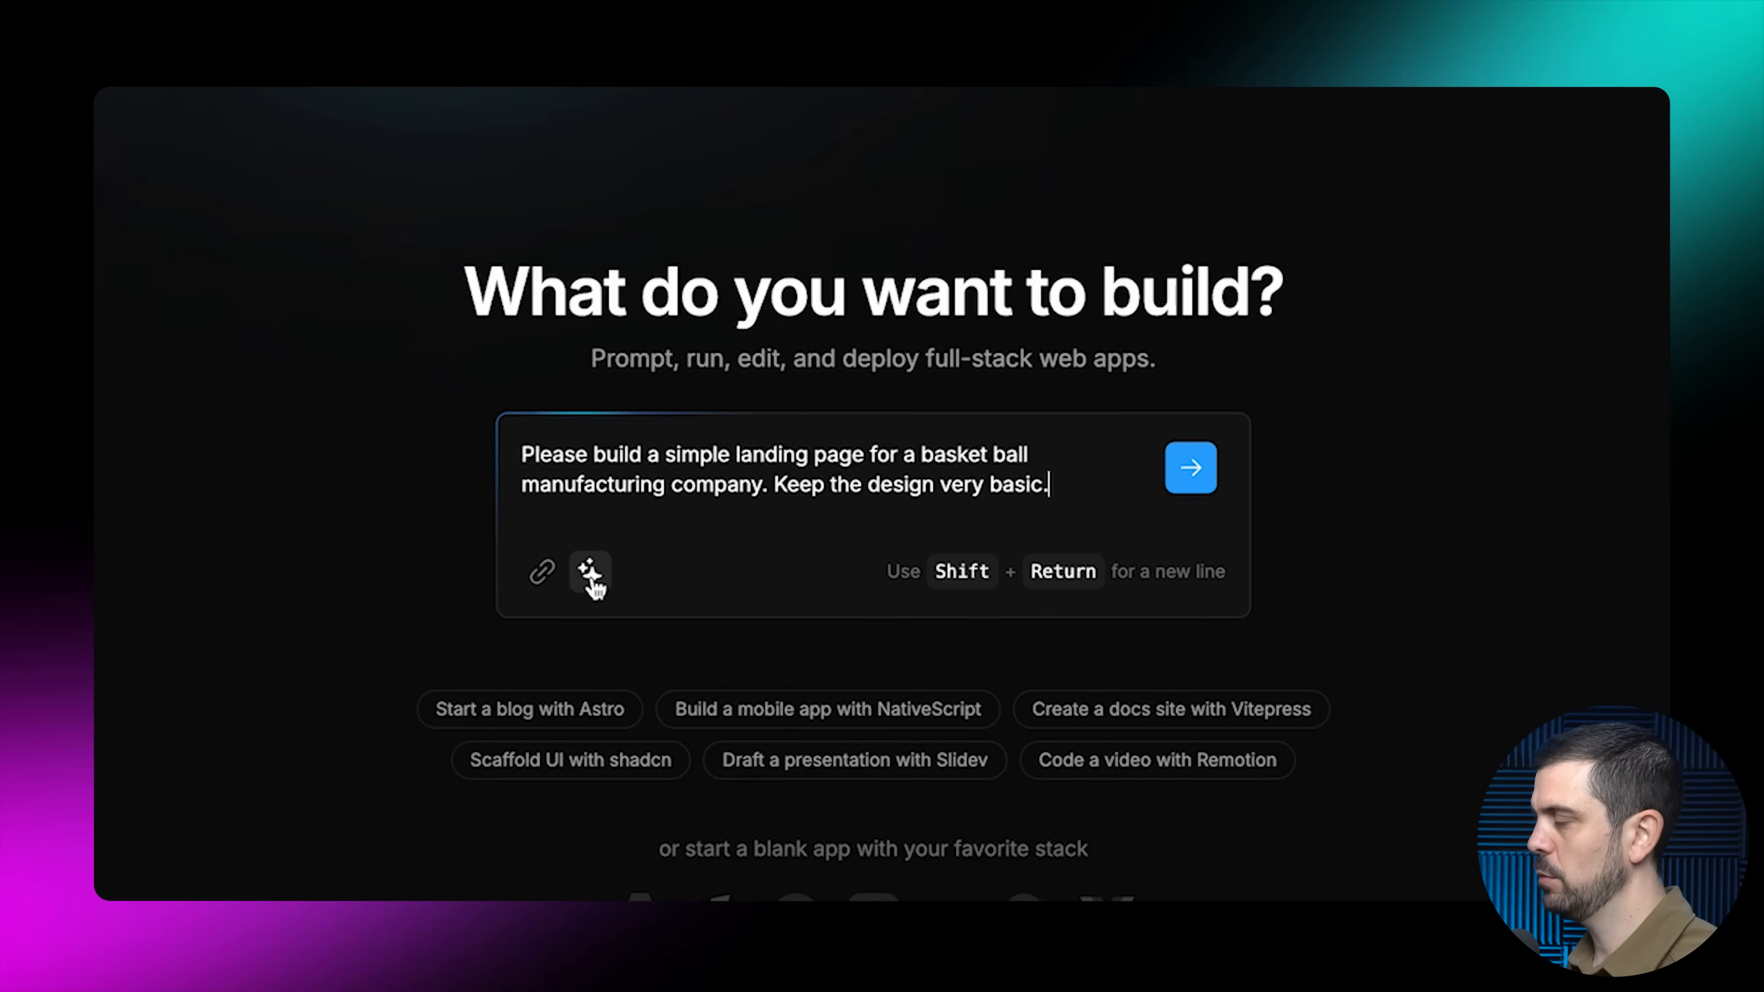
click(1188, 466)
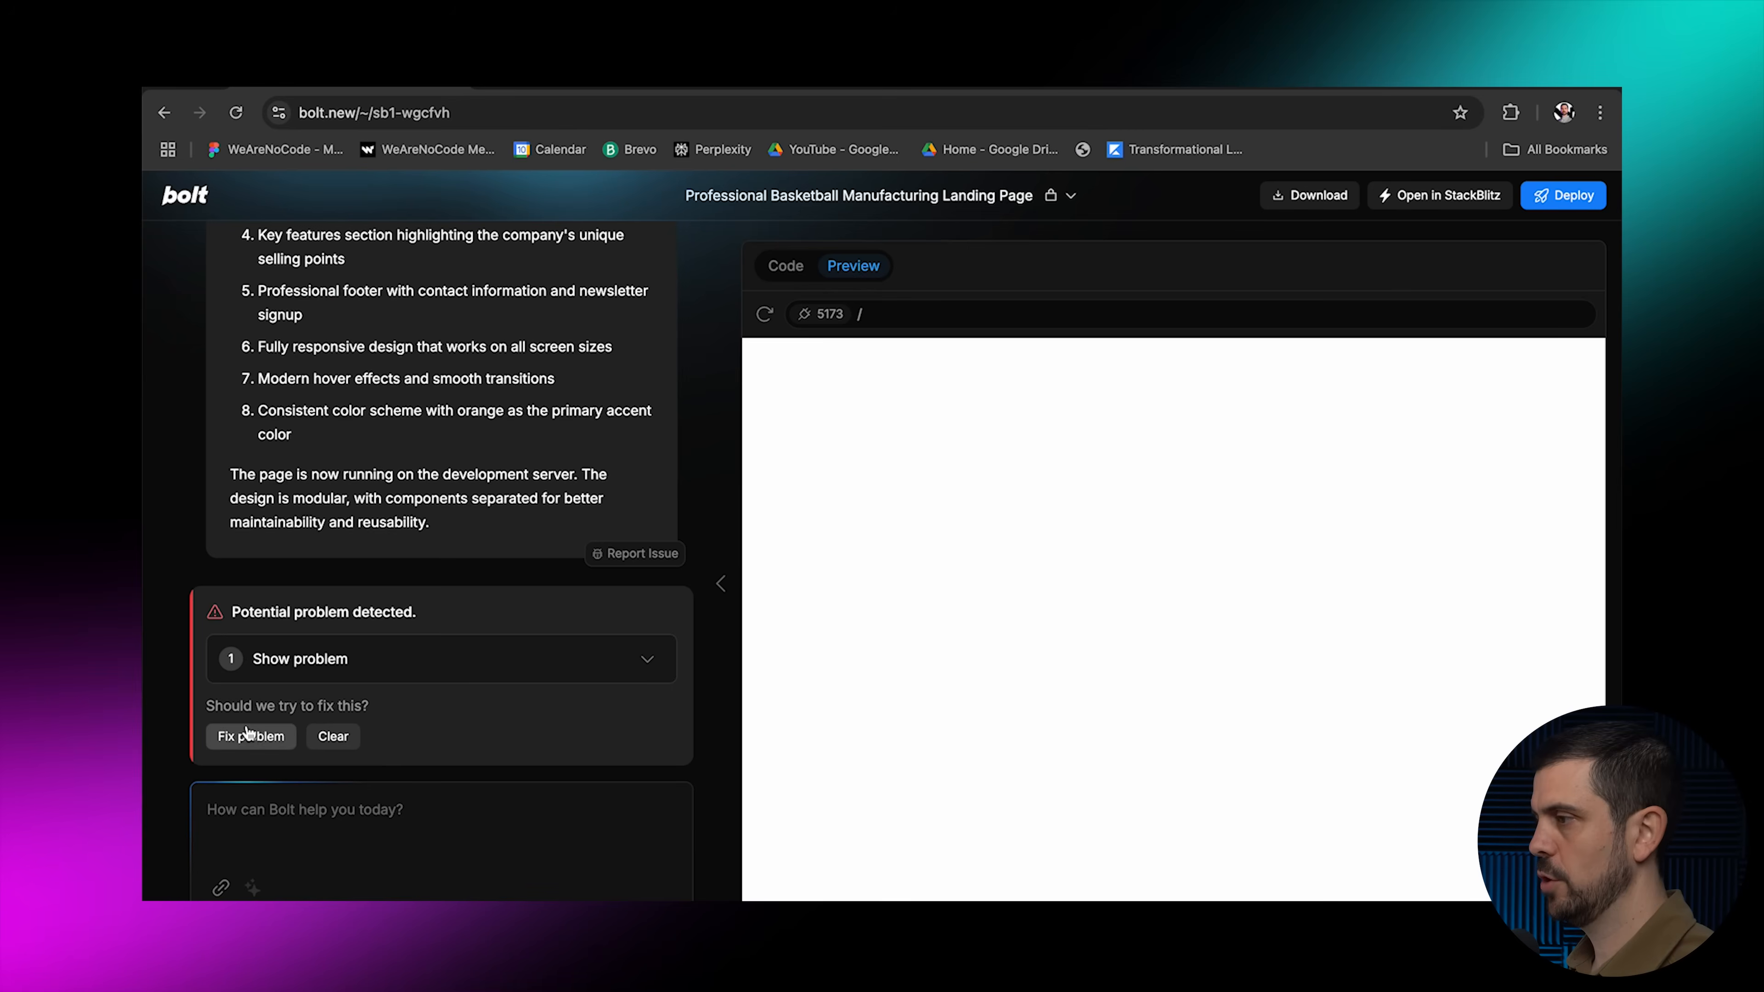
Have Bolt fix the icon errors twice and review the rendered EliteHoops hero and product cards
click(250, 737)
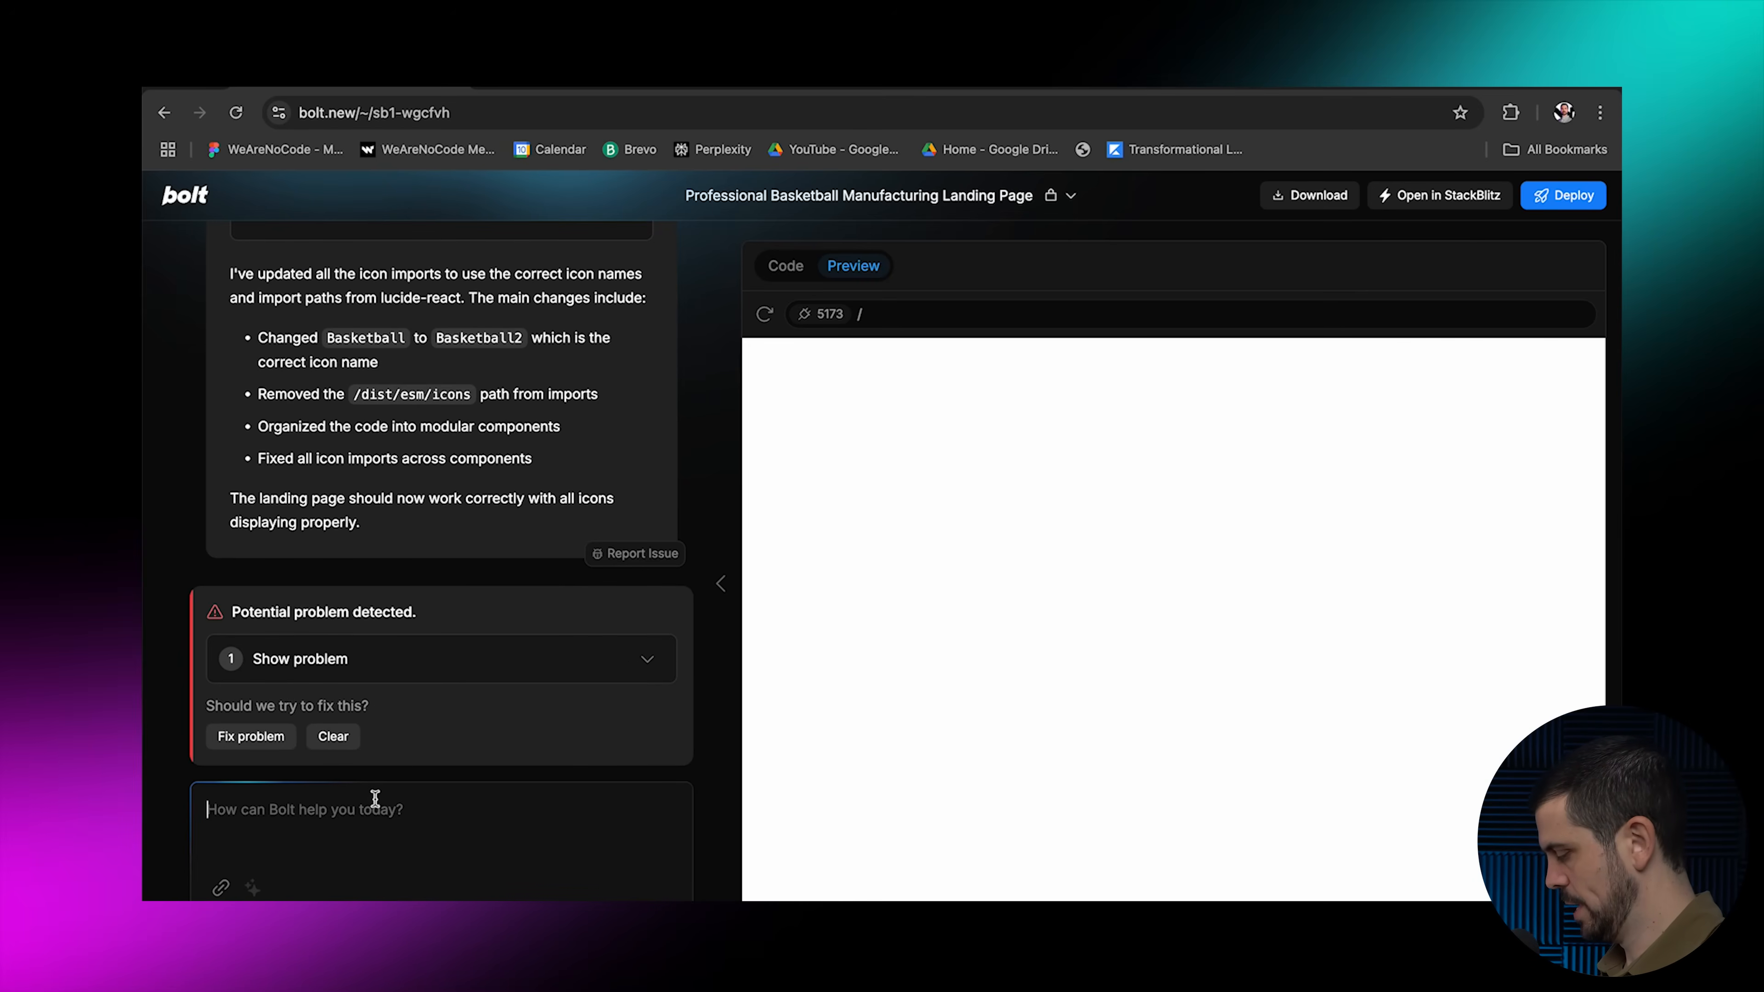
click(250, 736)
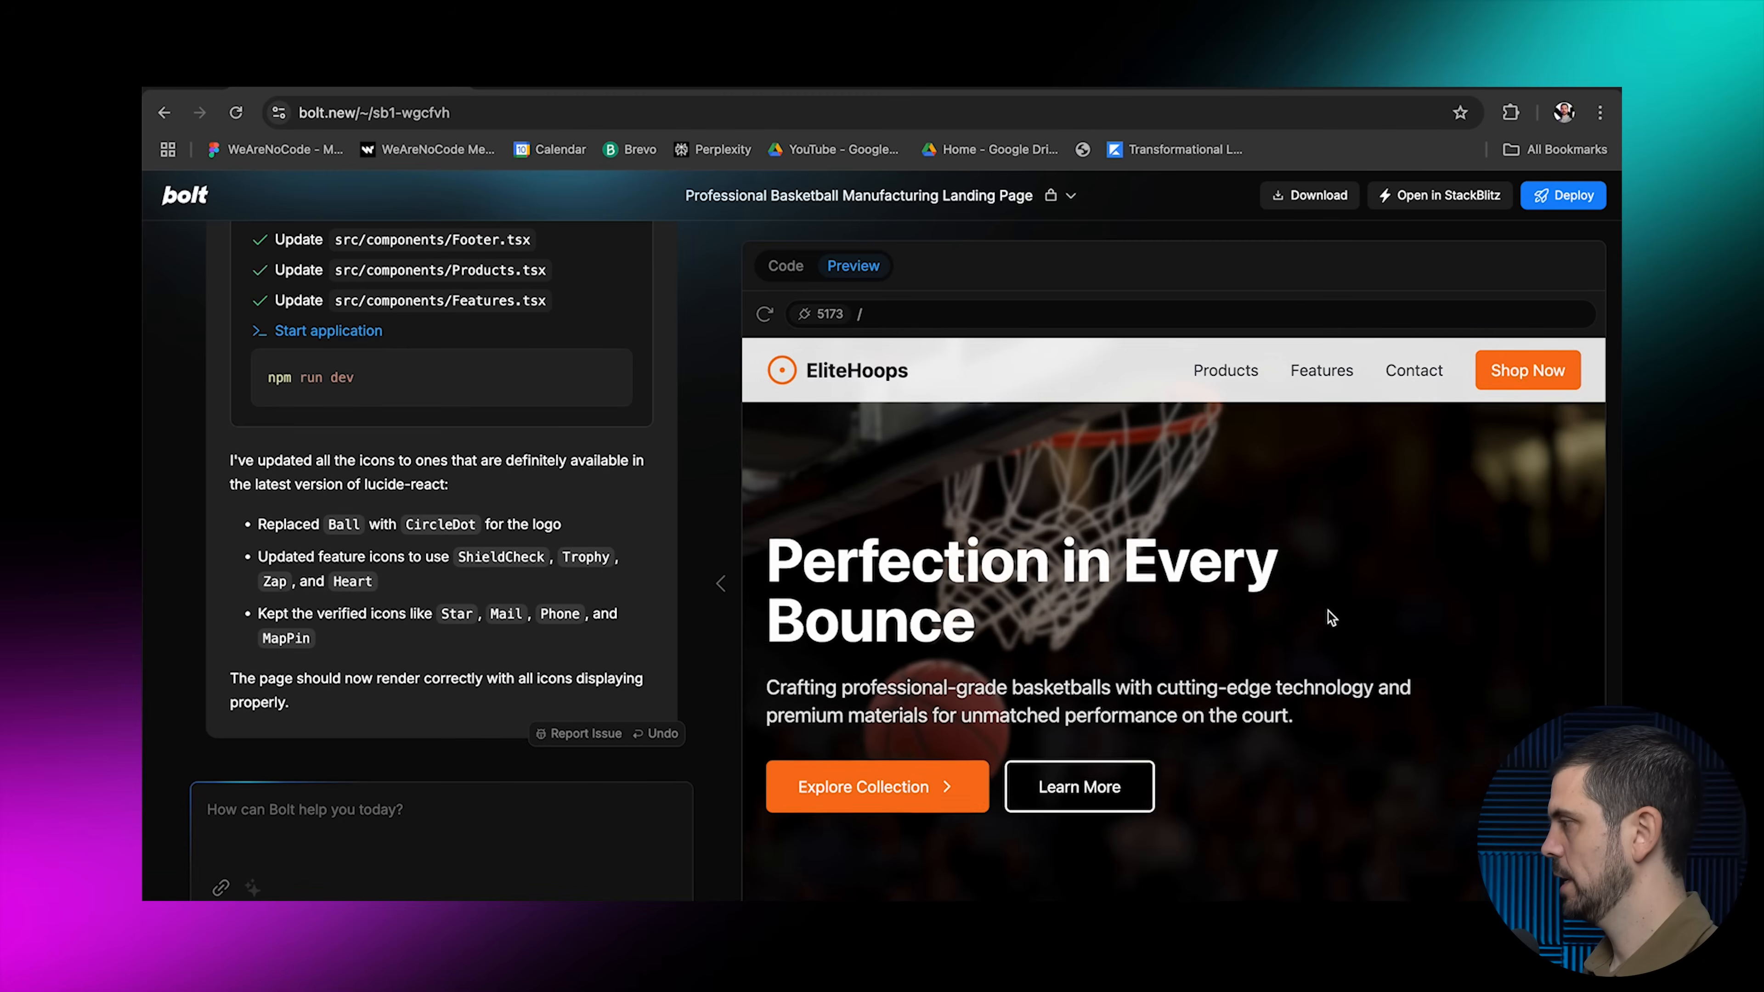
scroll(down, 3)
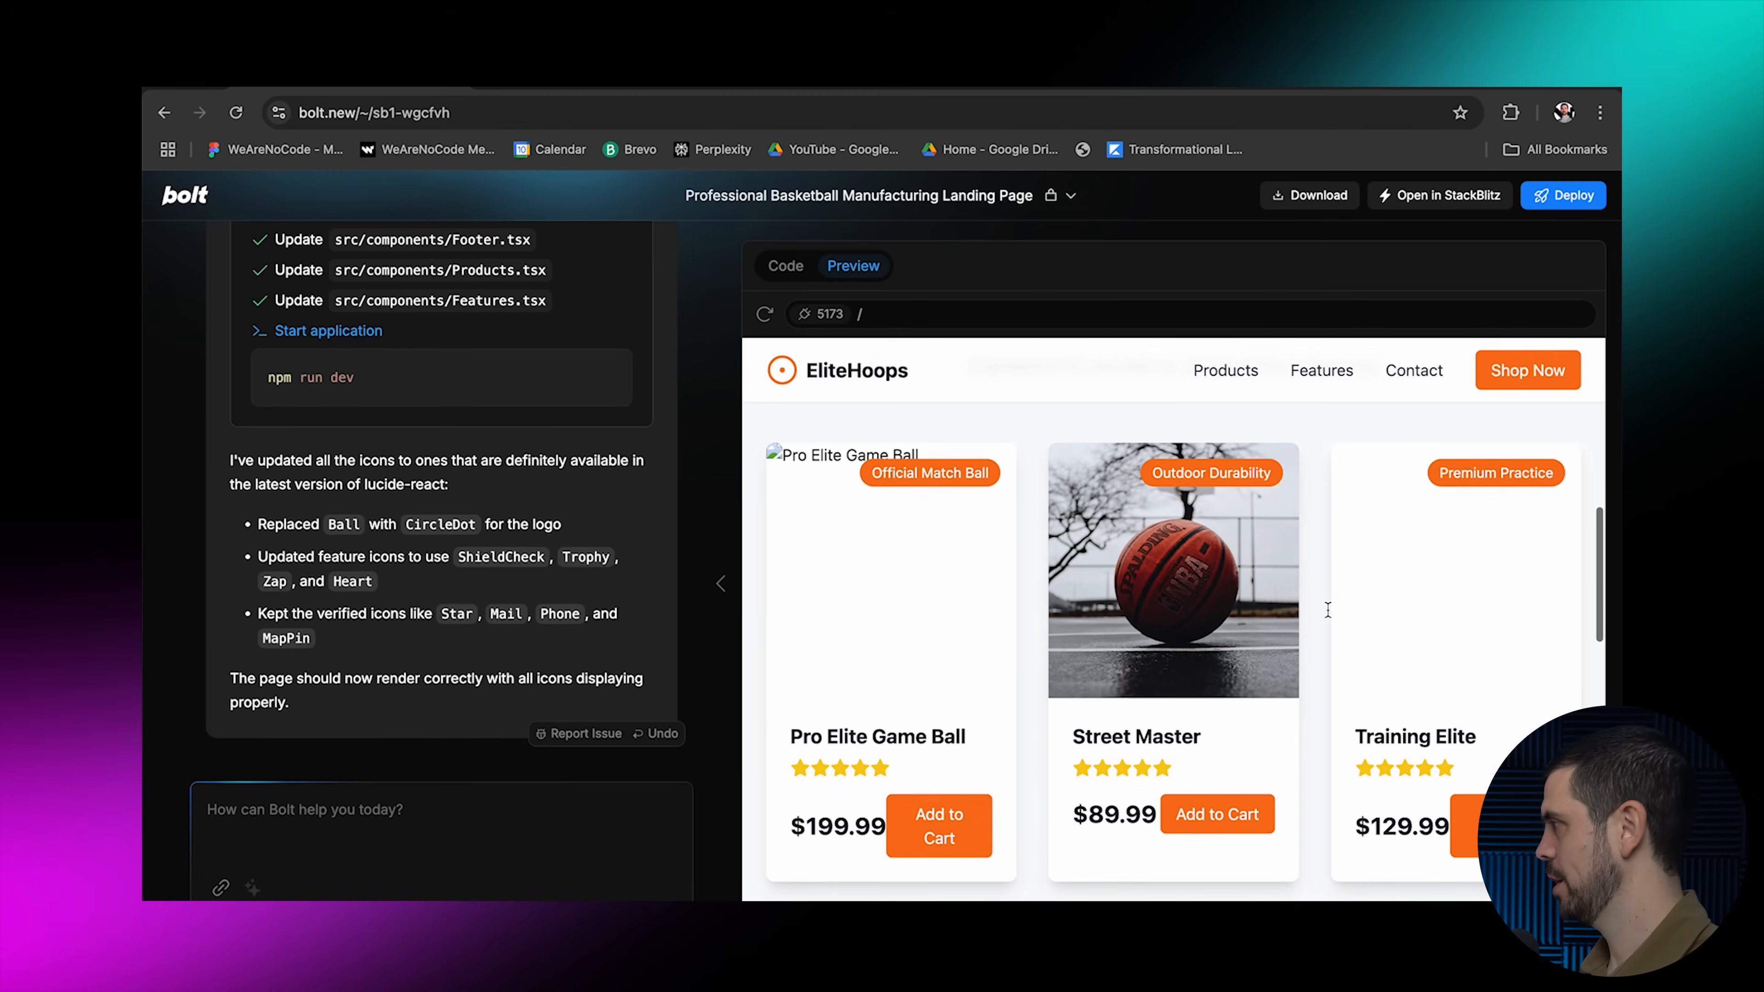
scroll(down, 3)
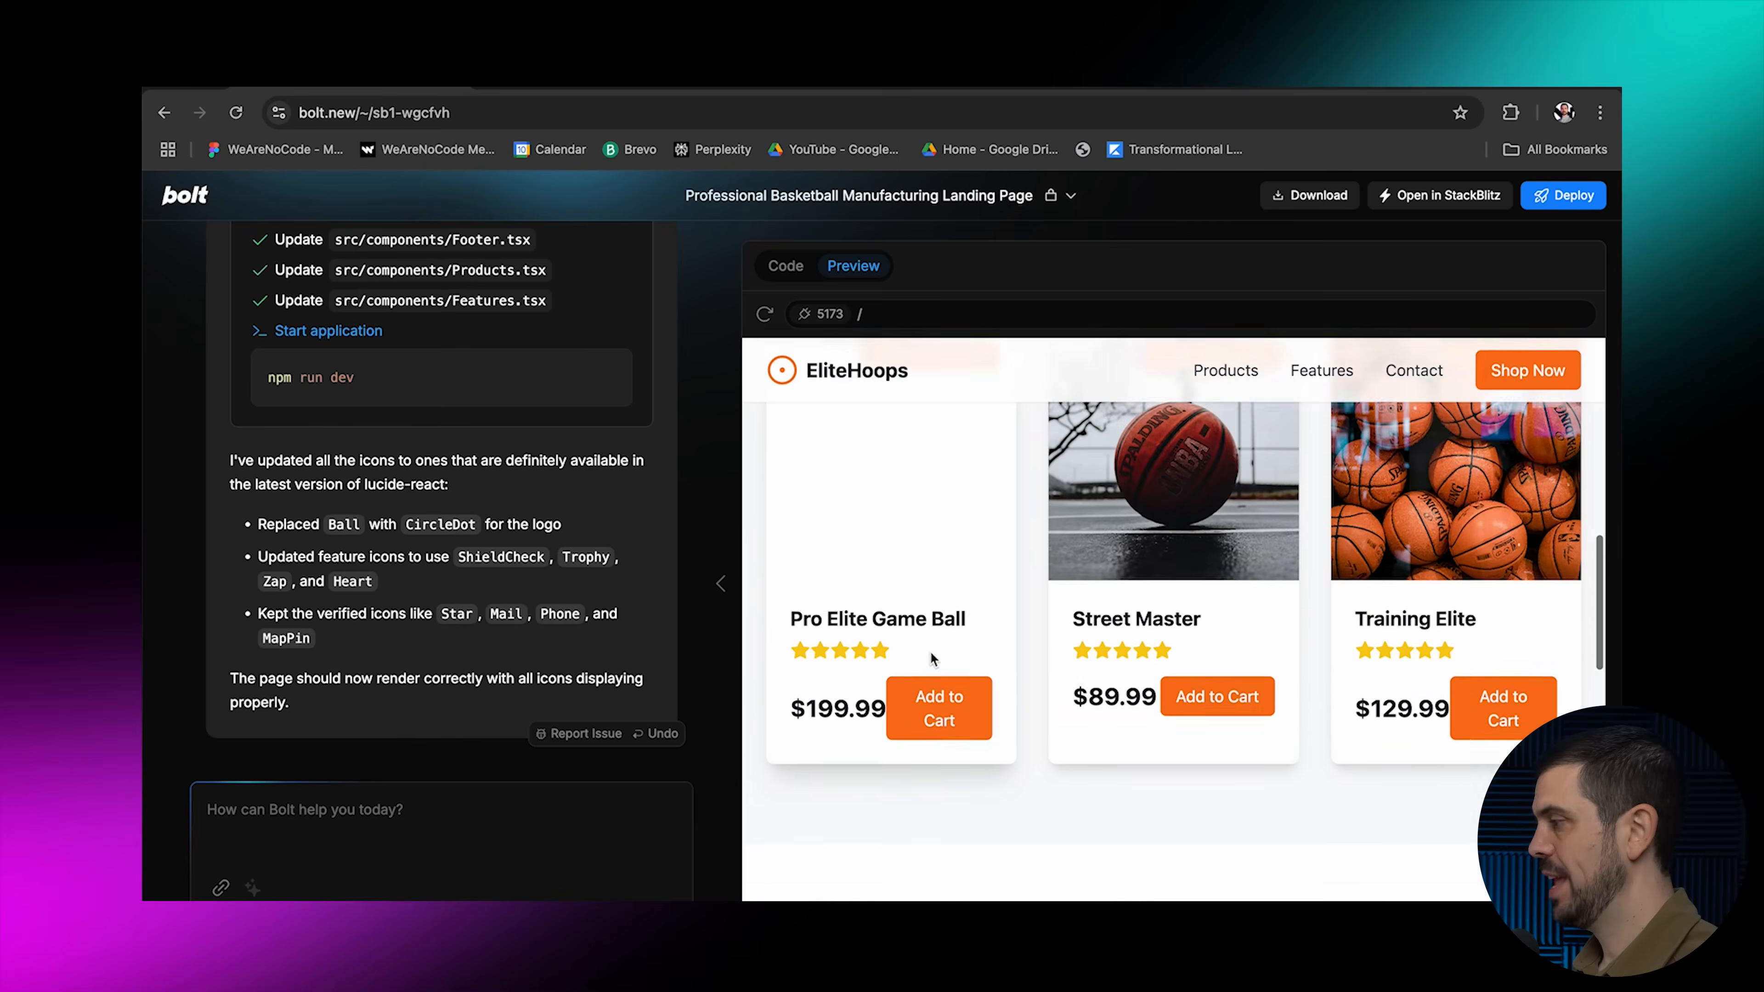
scroll(down, 3)
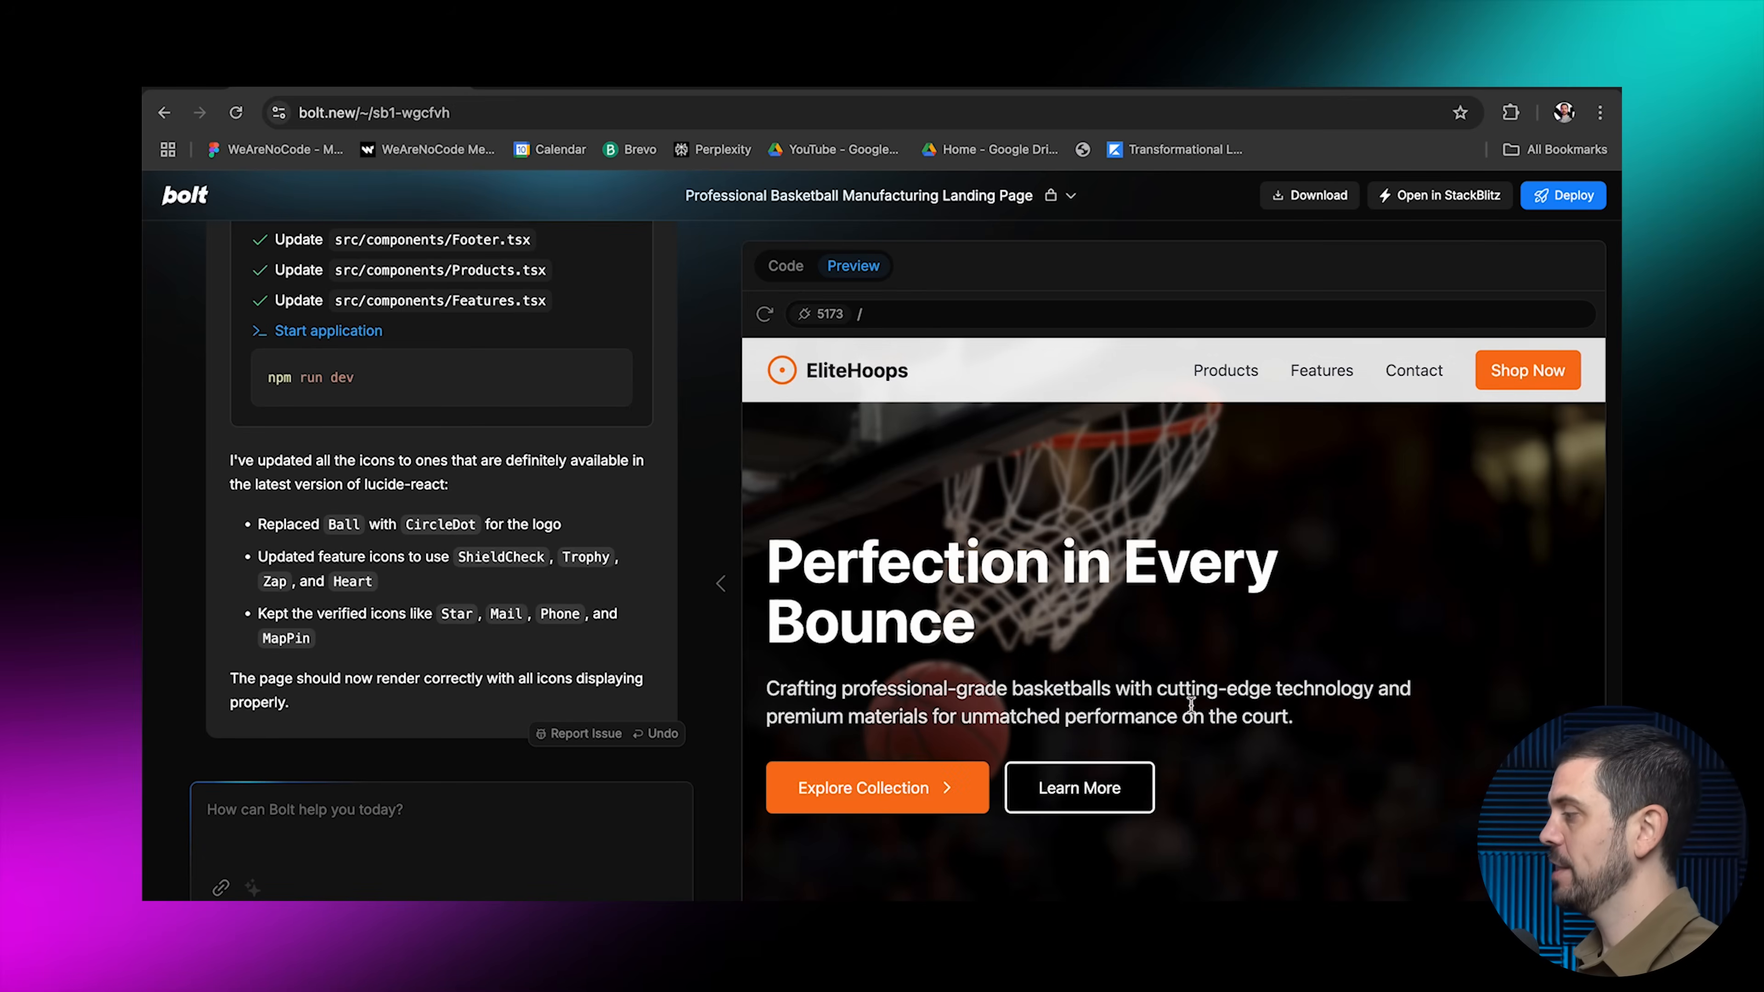
Request a ball-technology section below the hero, then removal of its 'Innovation in Every Detail' overlay
text(Could you add a section below the hero about the technology of the balls.)
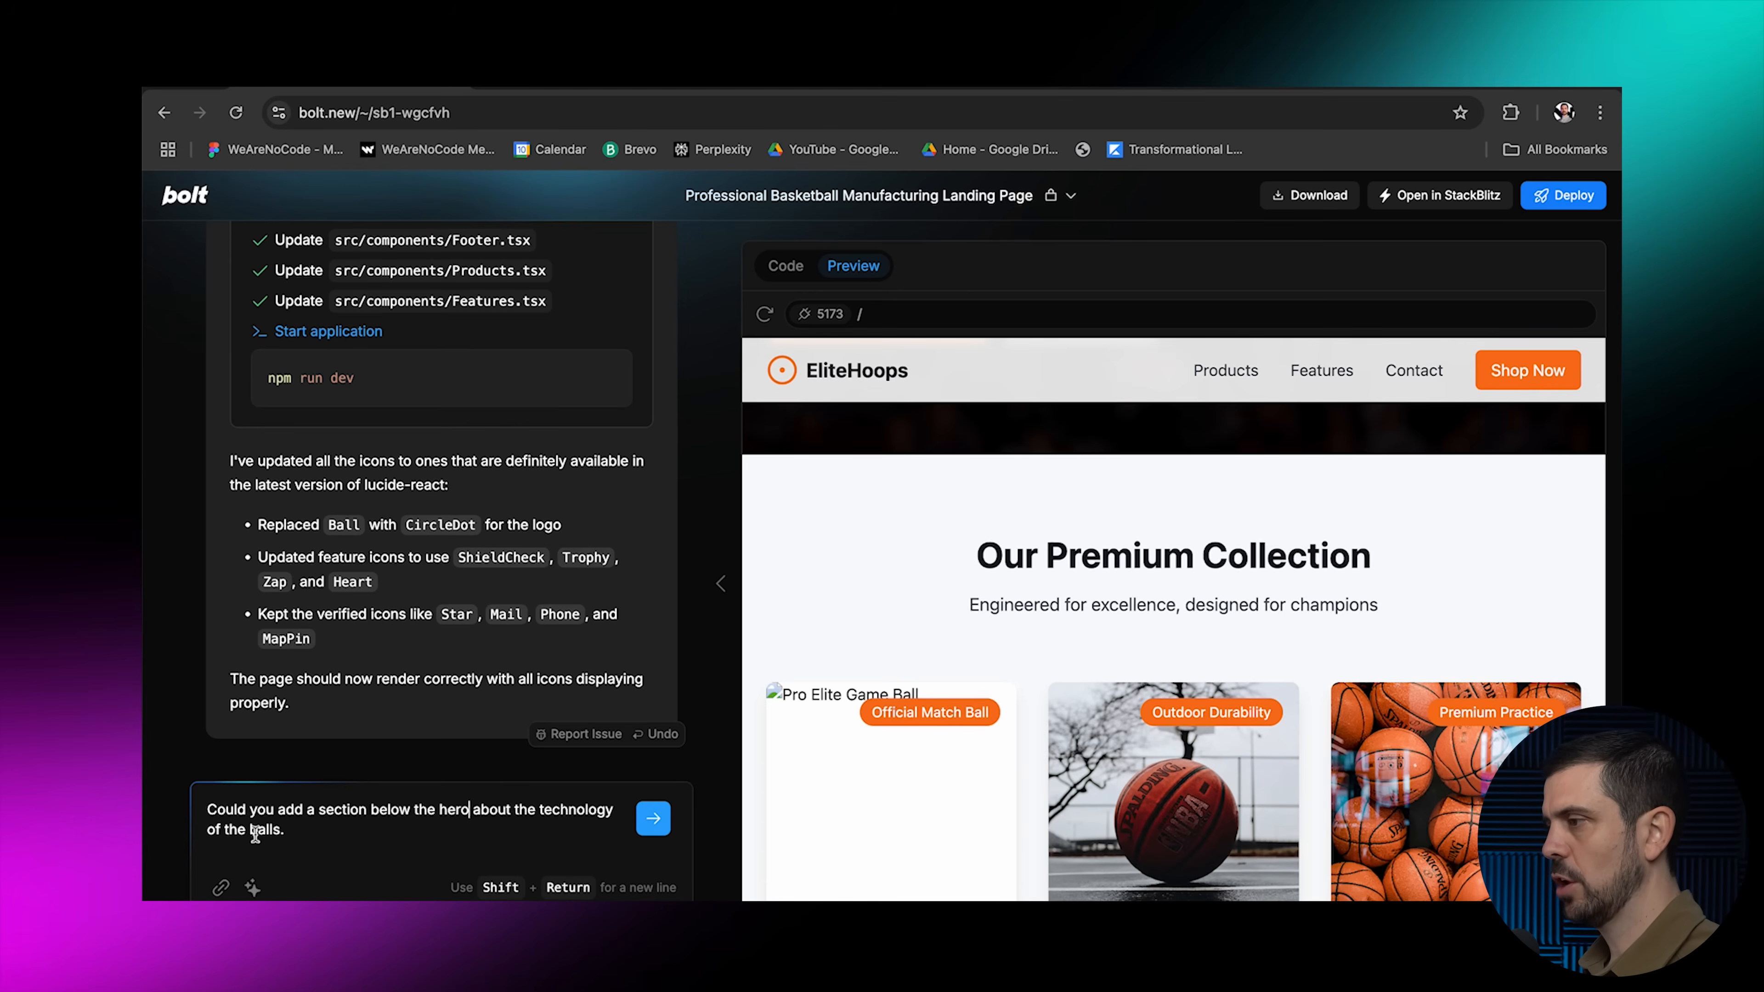
click(652, 817)
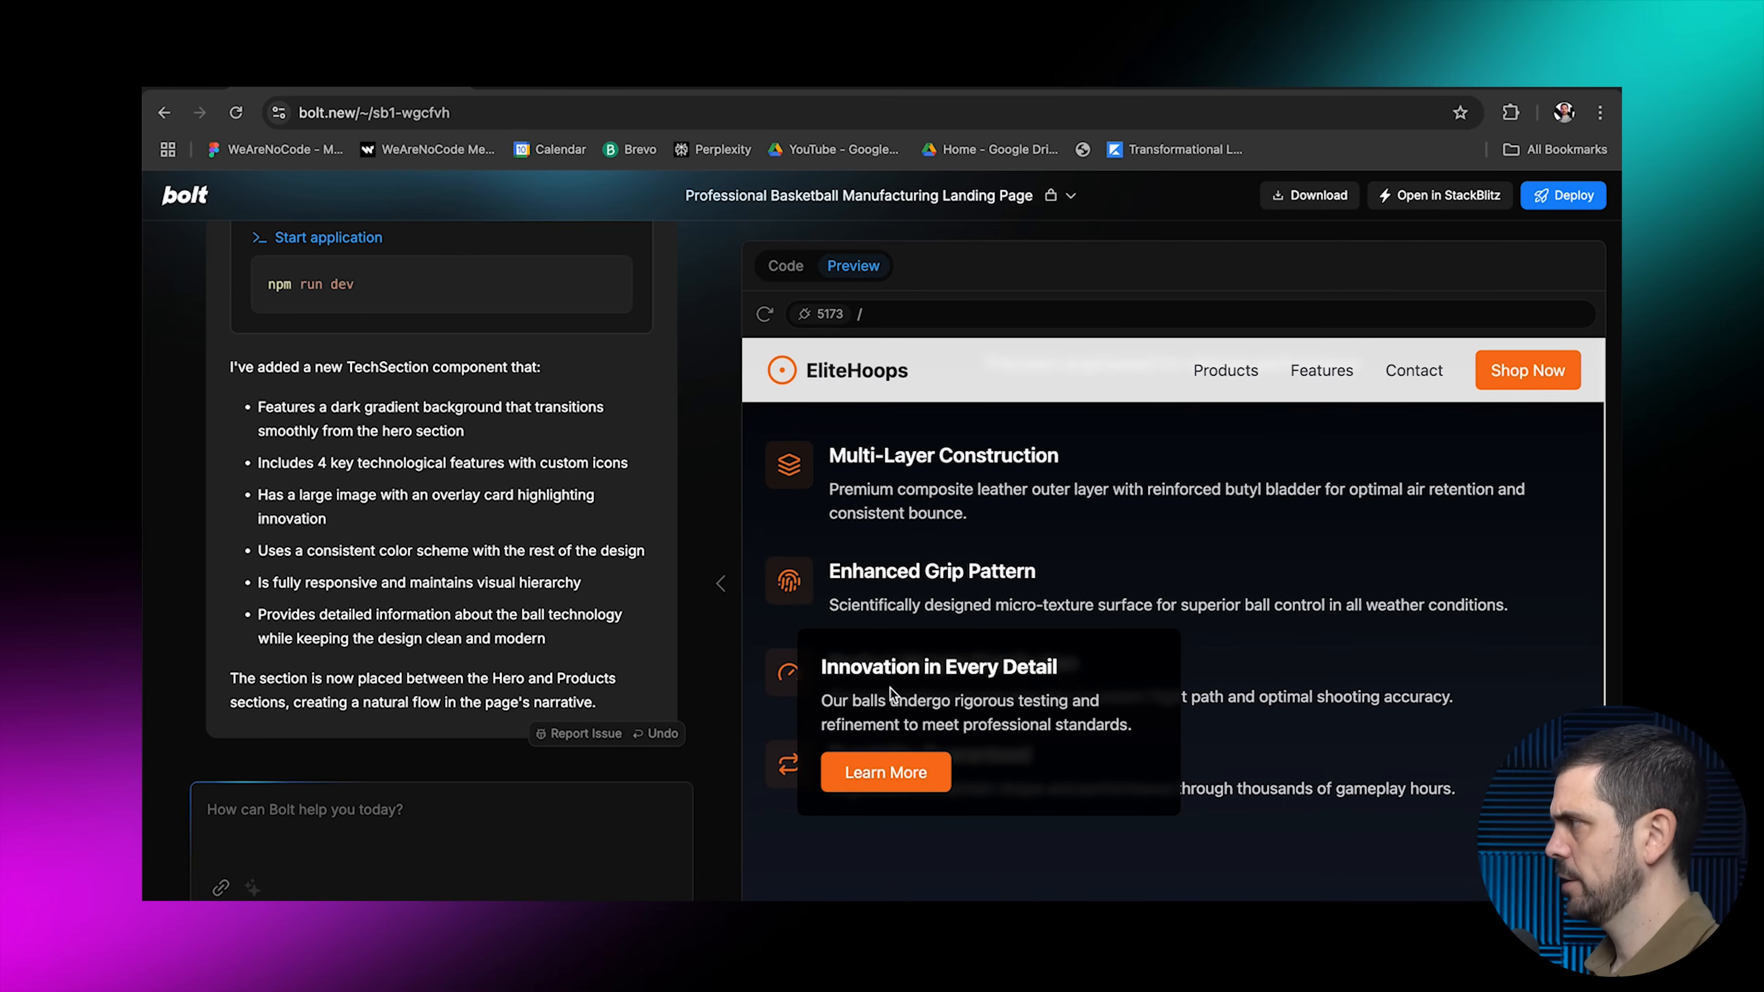
text(Please take out this Innovation in Every detail overlay)
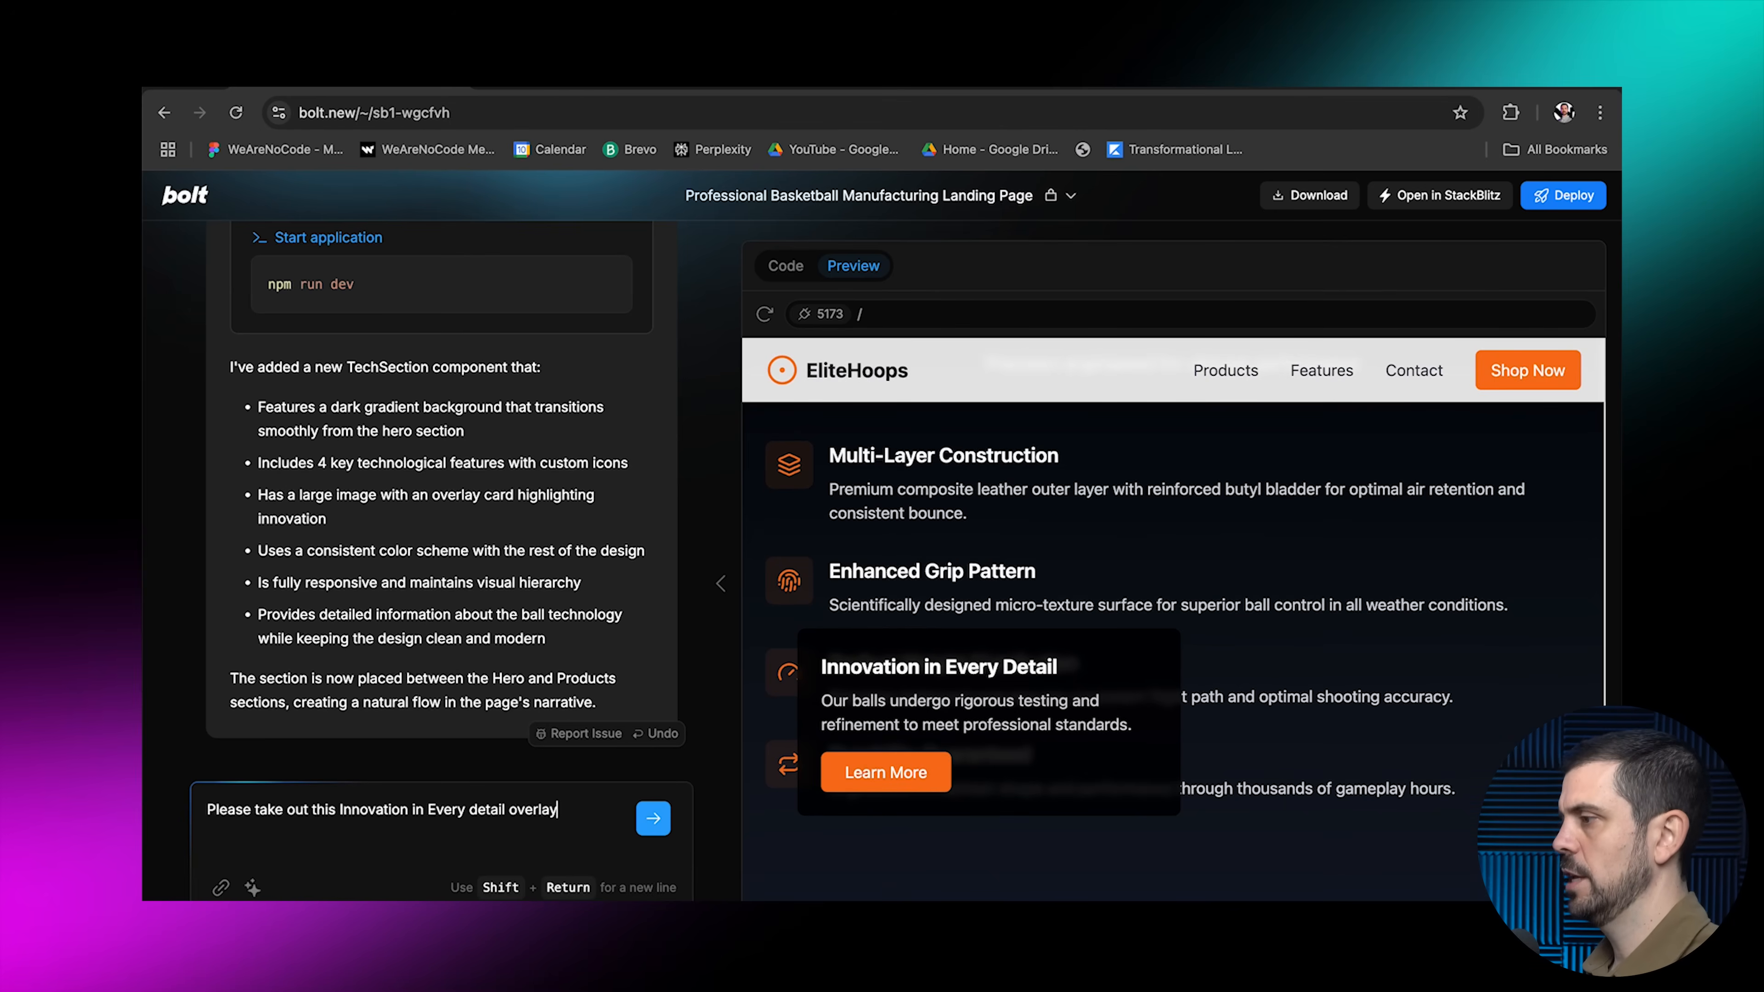
click(652, 817)
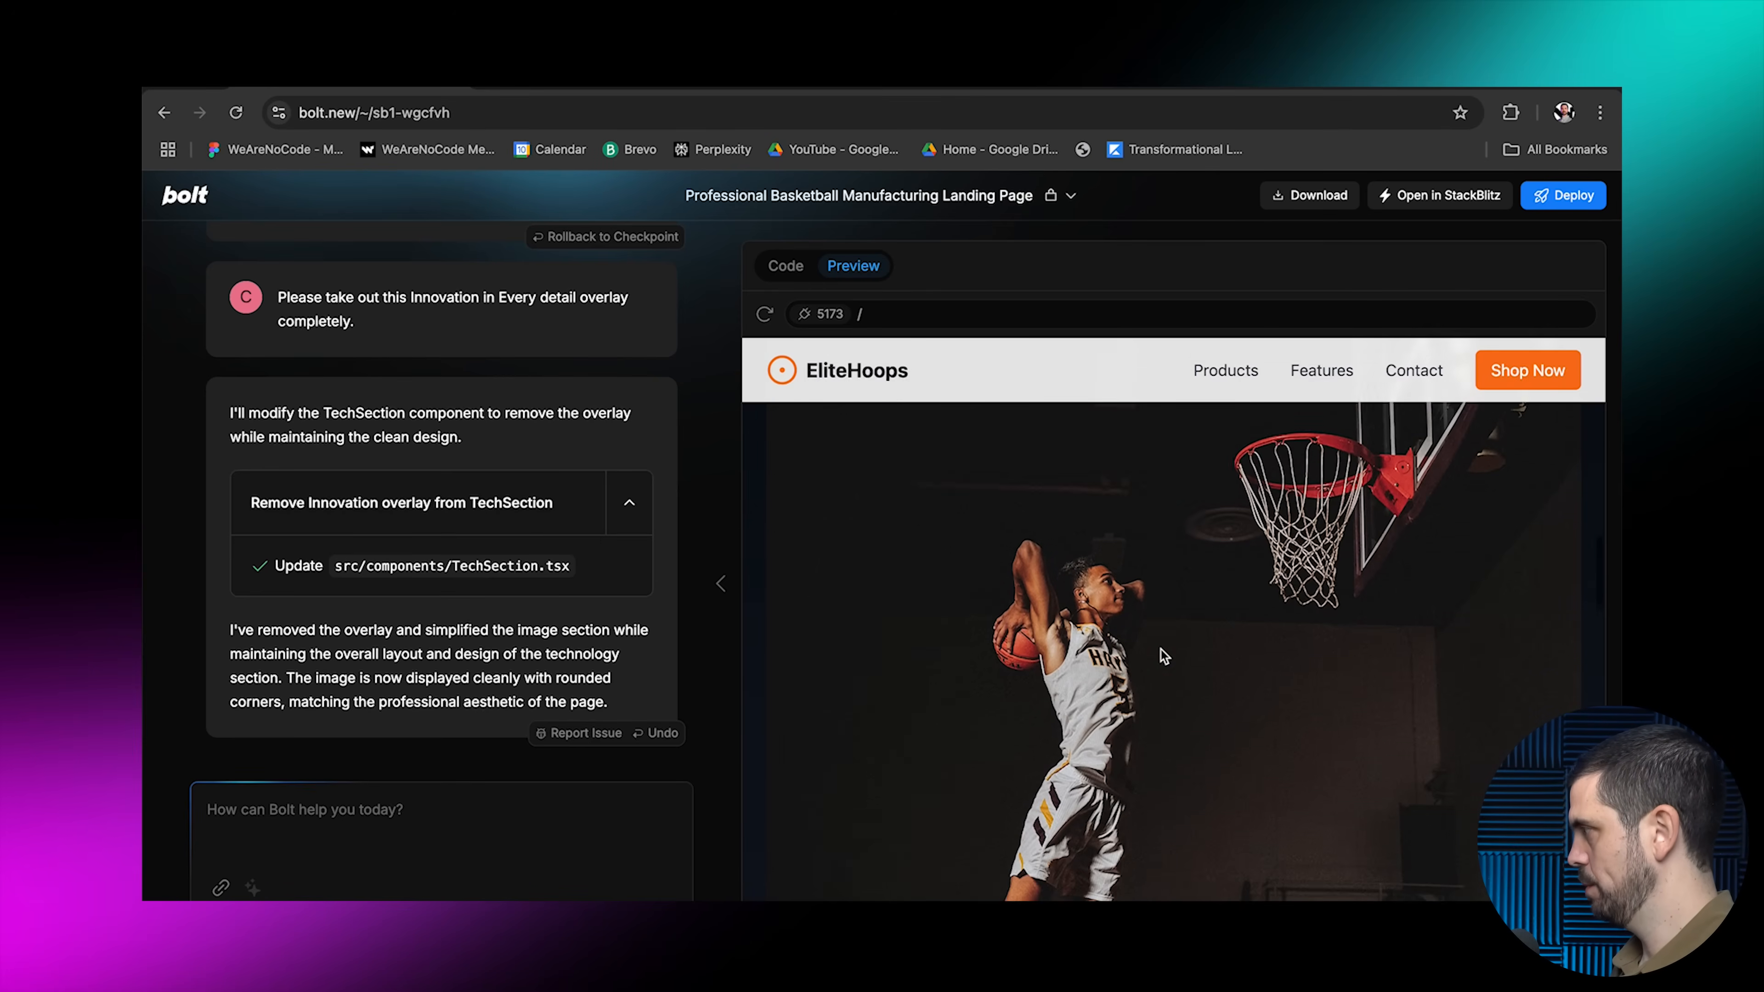
Send the follow-up request about the Why Choose EliteHoops section
scroll(down, 3)
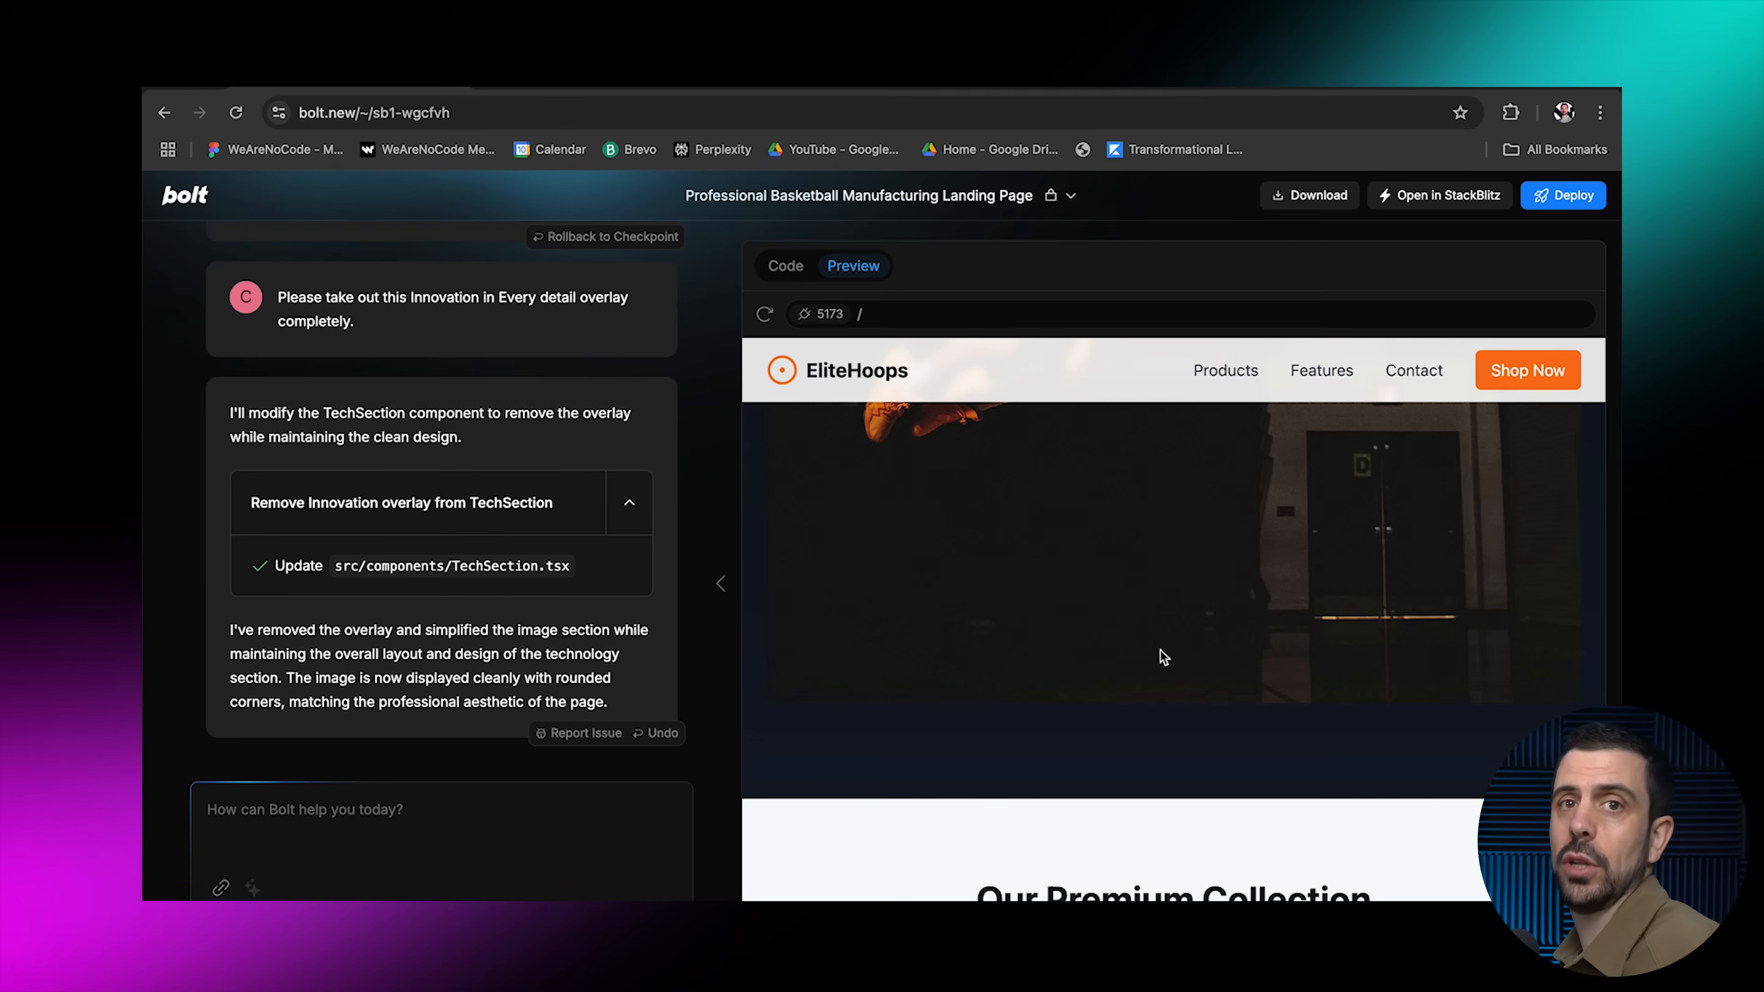
text(Please take the Why Choose EliteHoops sectio)
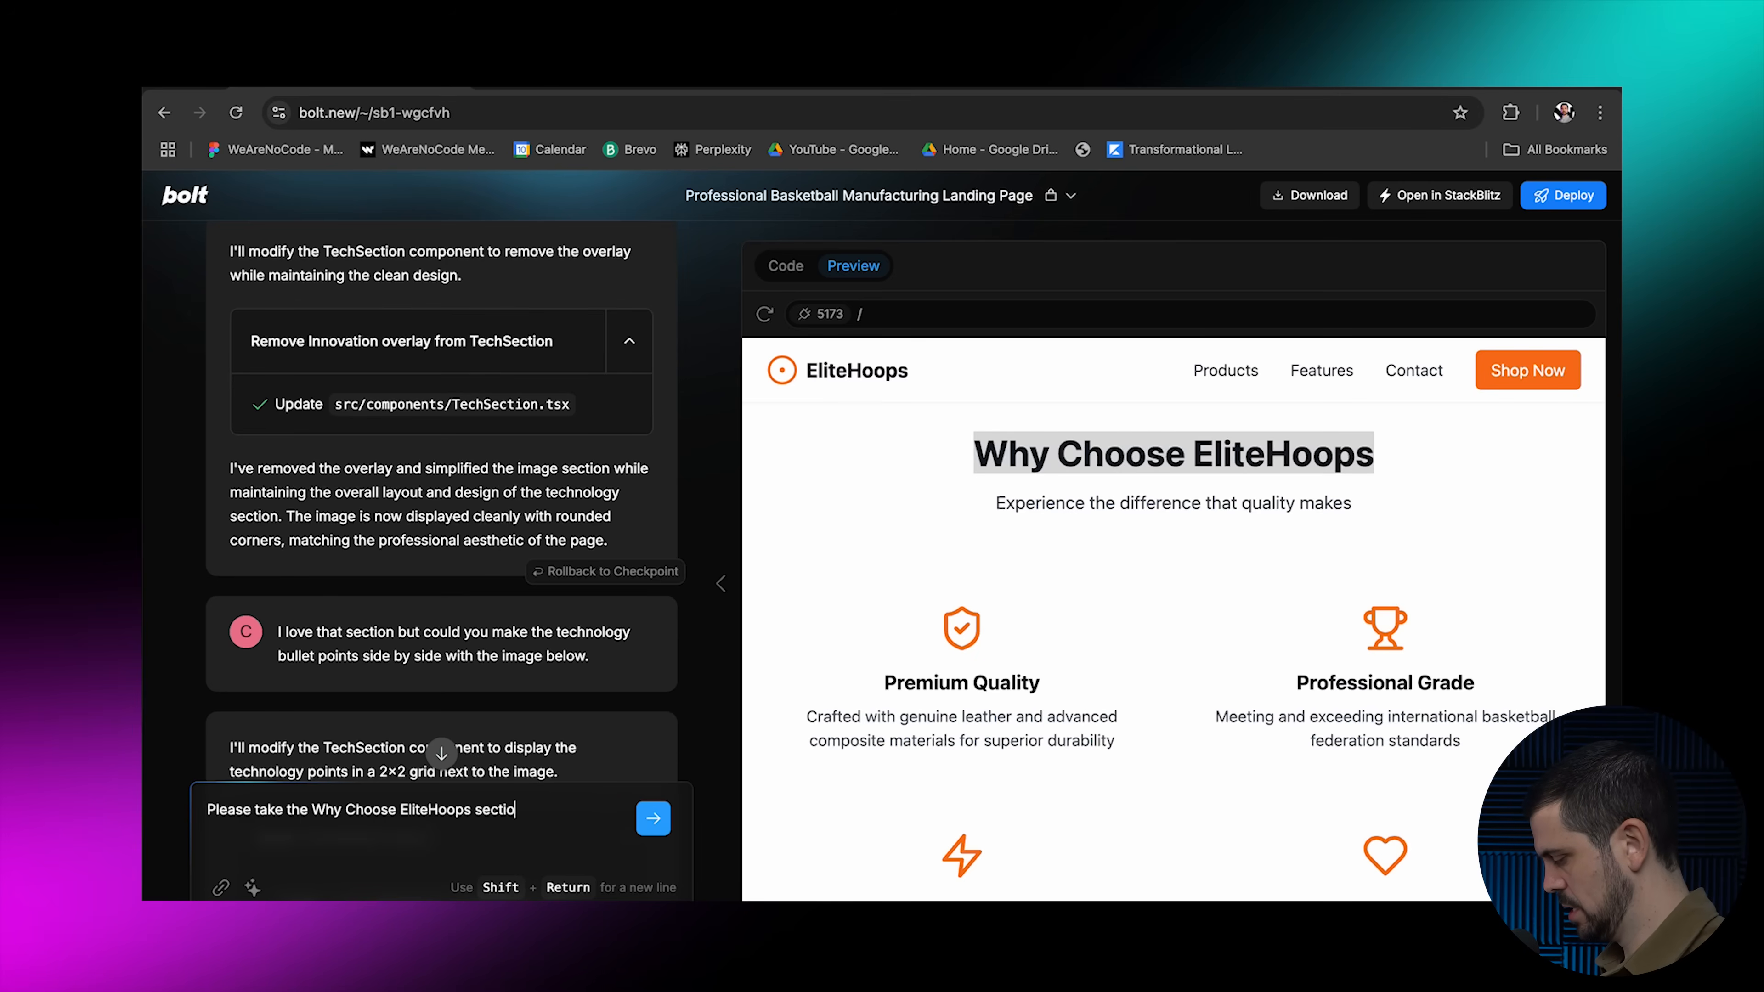
click(652, 818)
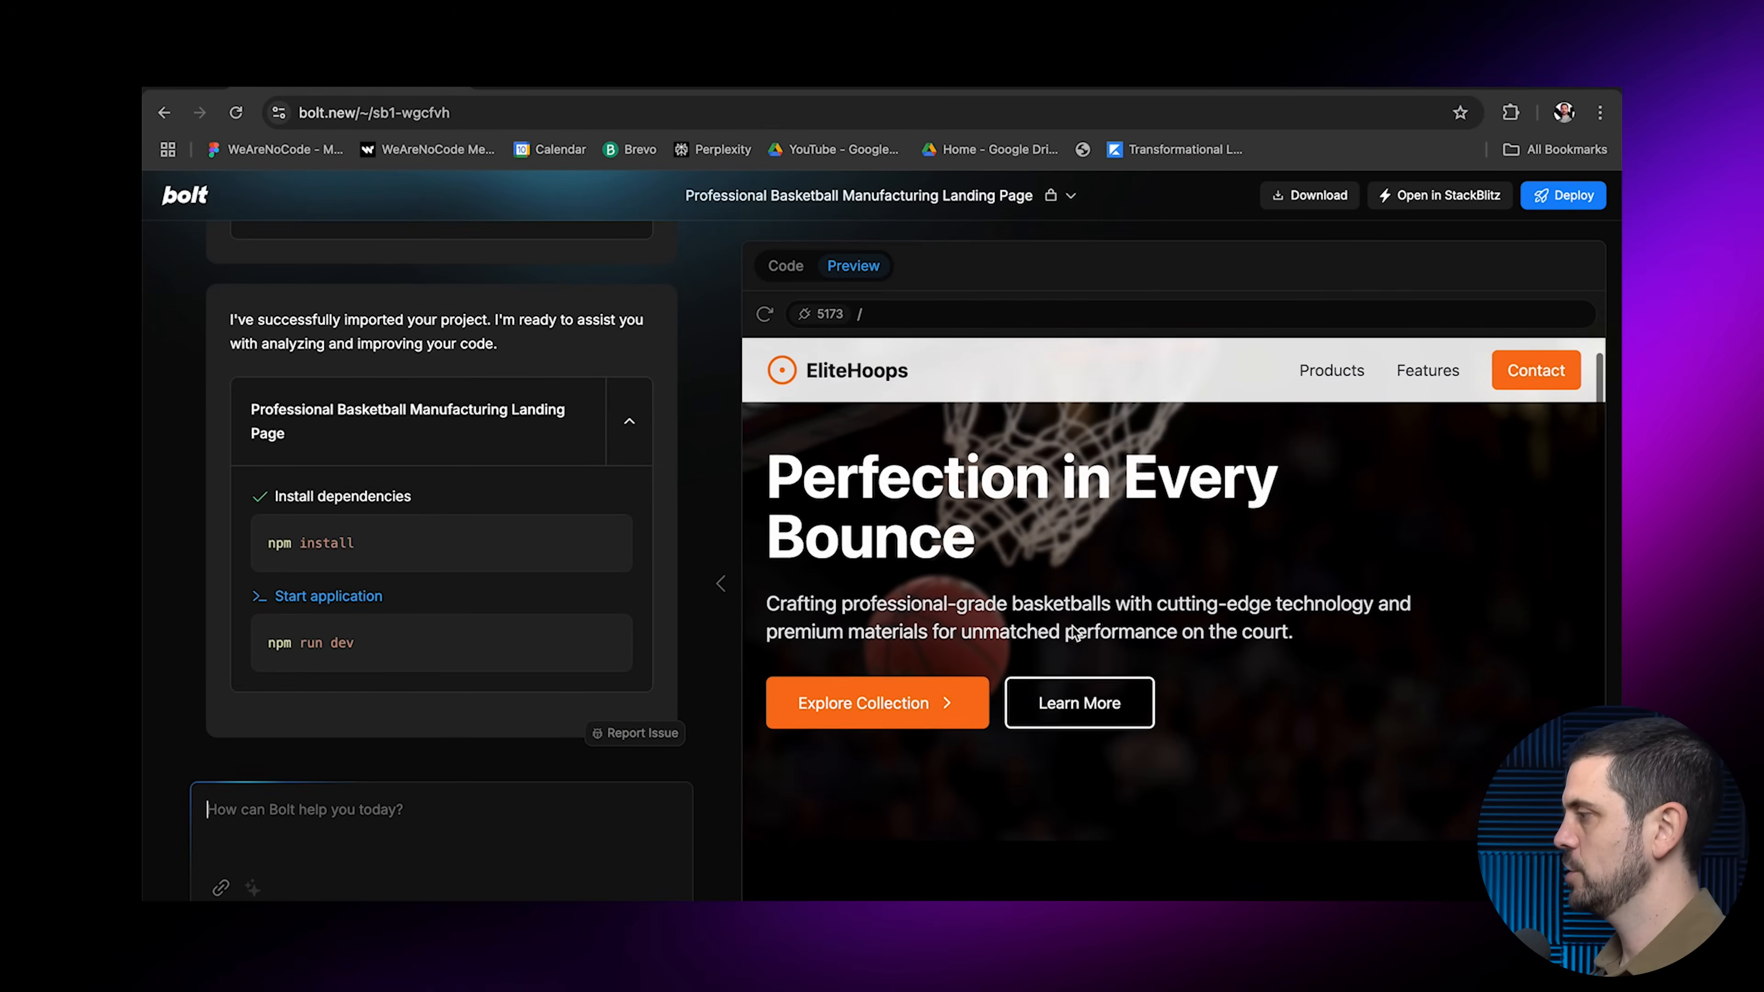
Review the page, ask Bolt to make all sections dark mode, and check the result in Preview
scroll(down, 3)
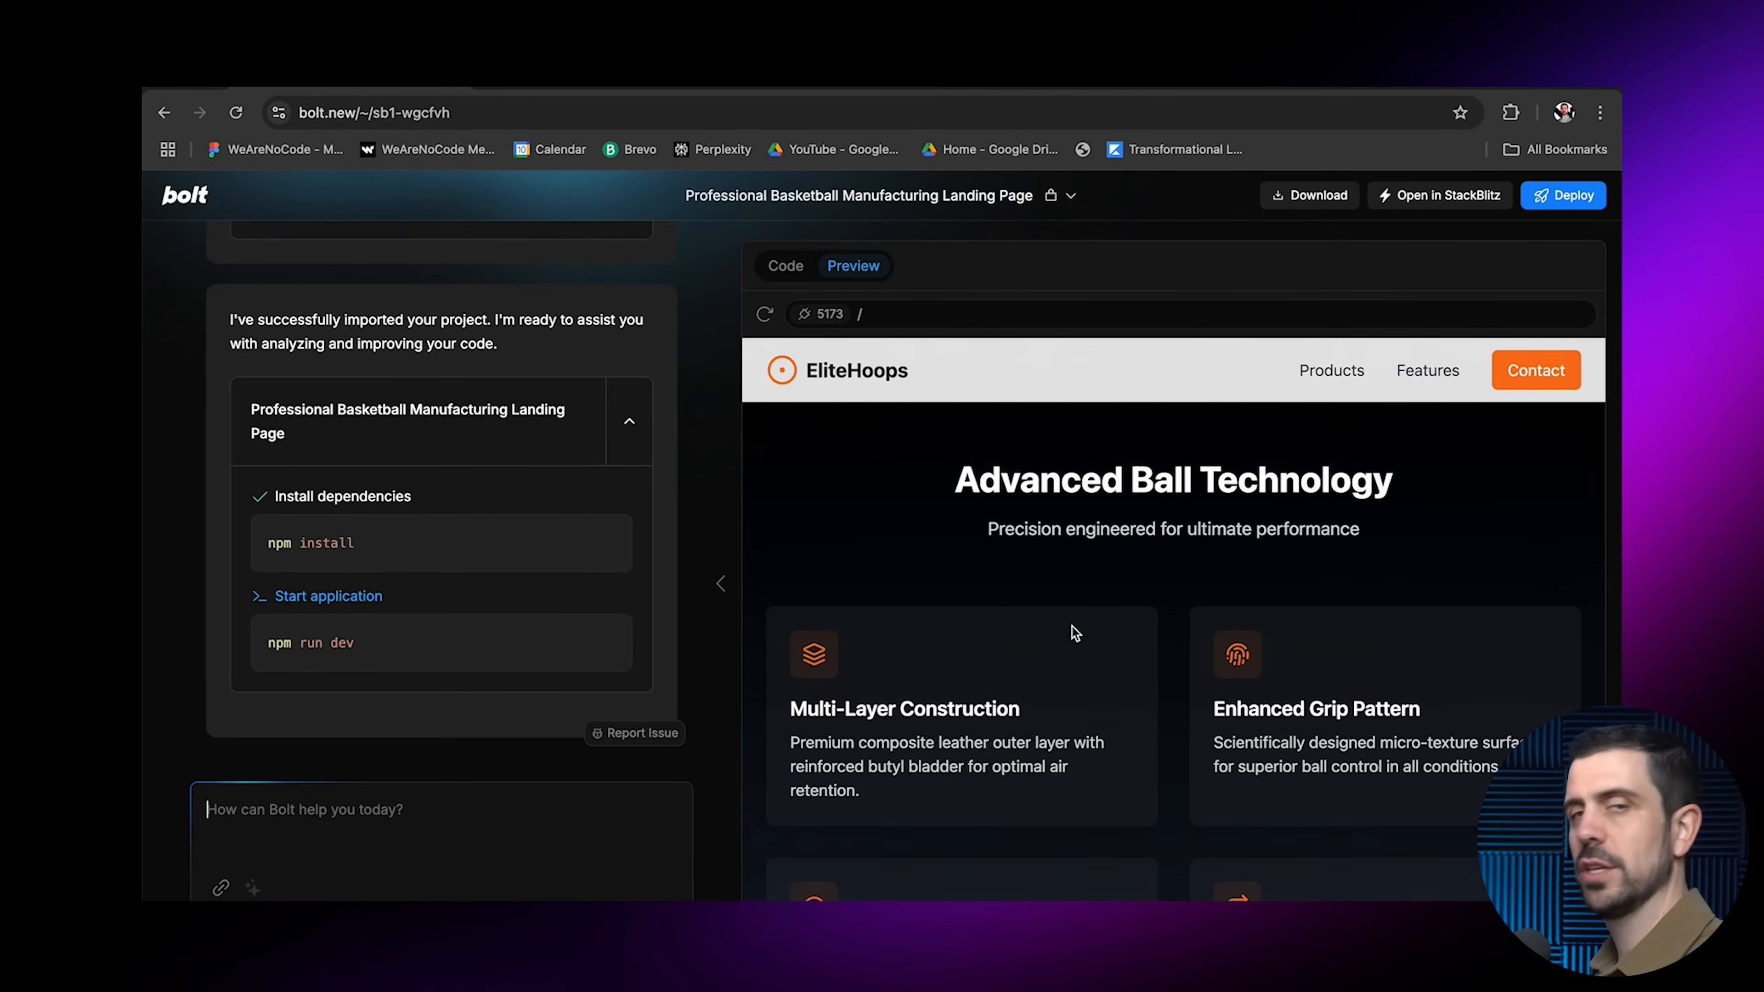
scroll(down, 3)
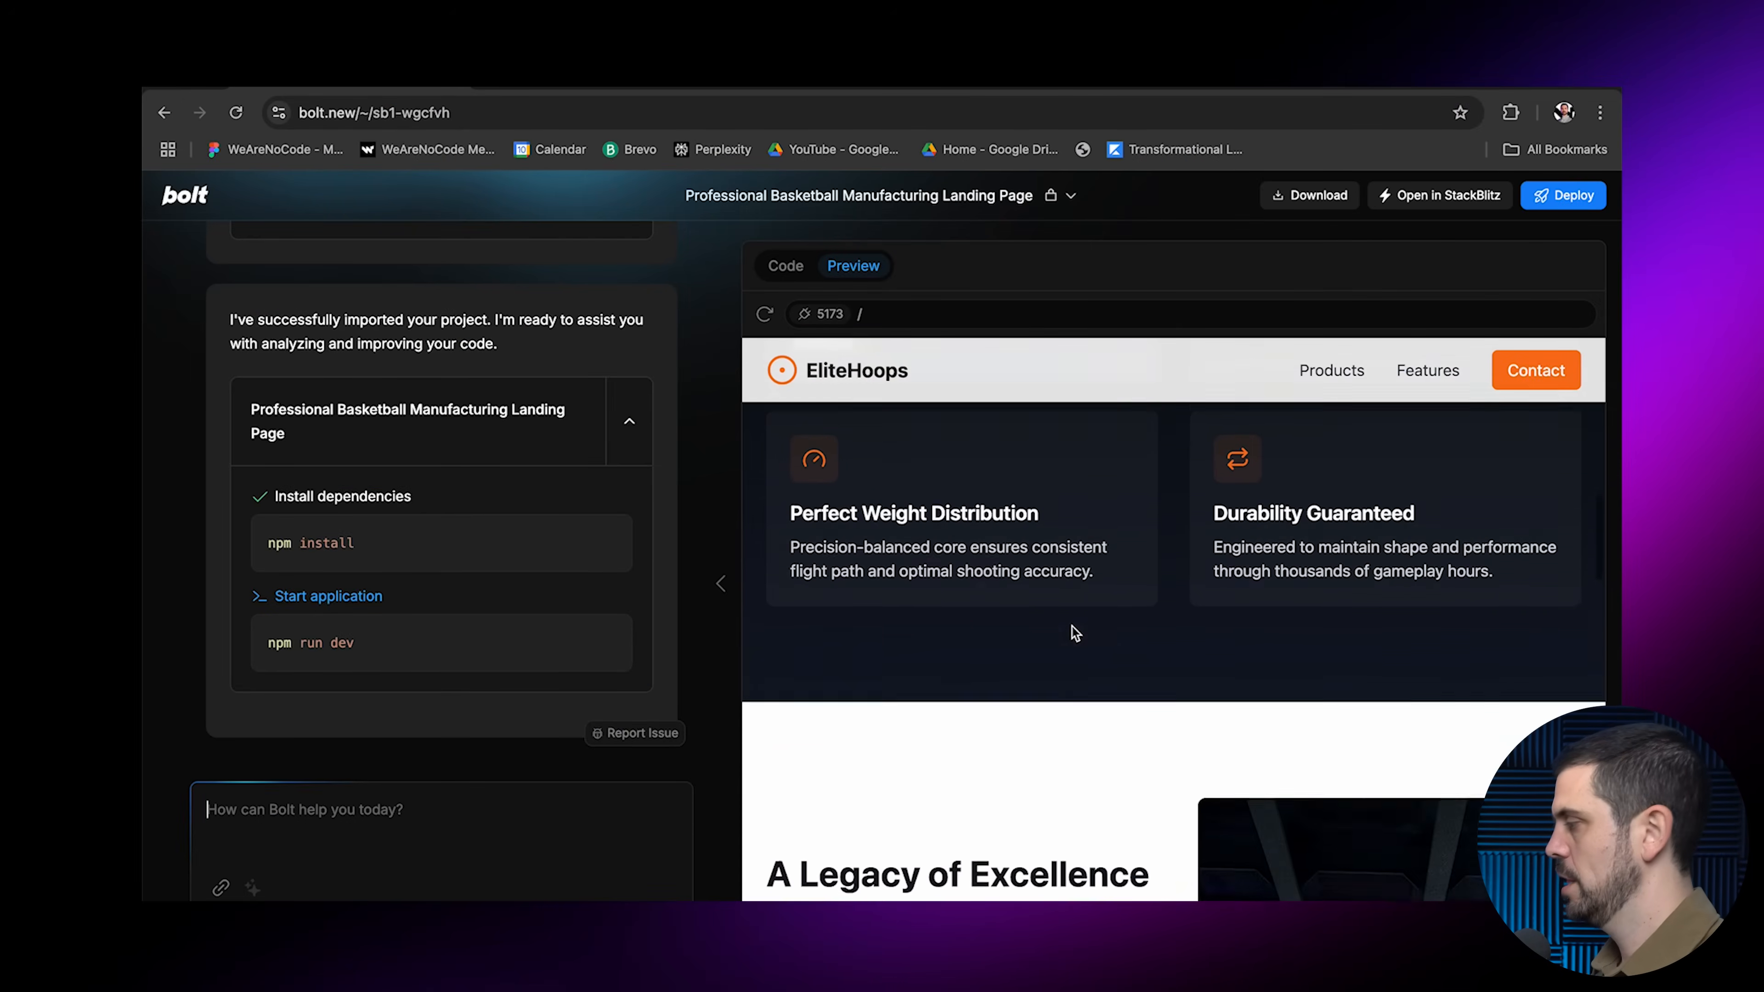
scroll(down, 3)
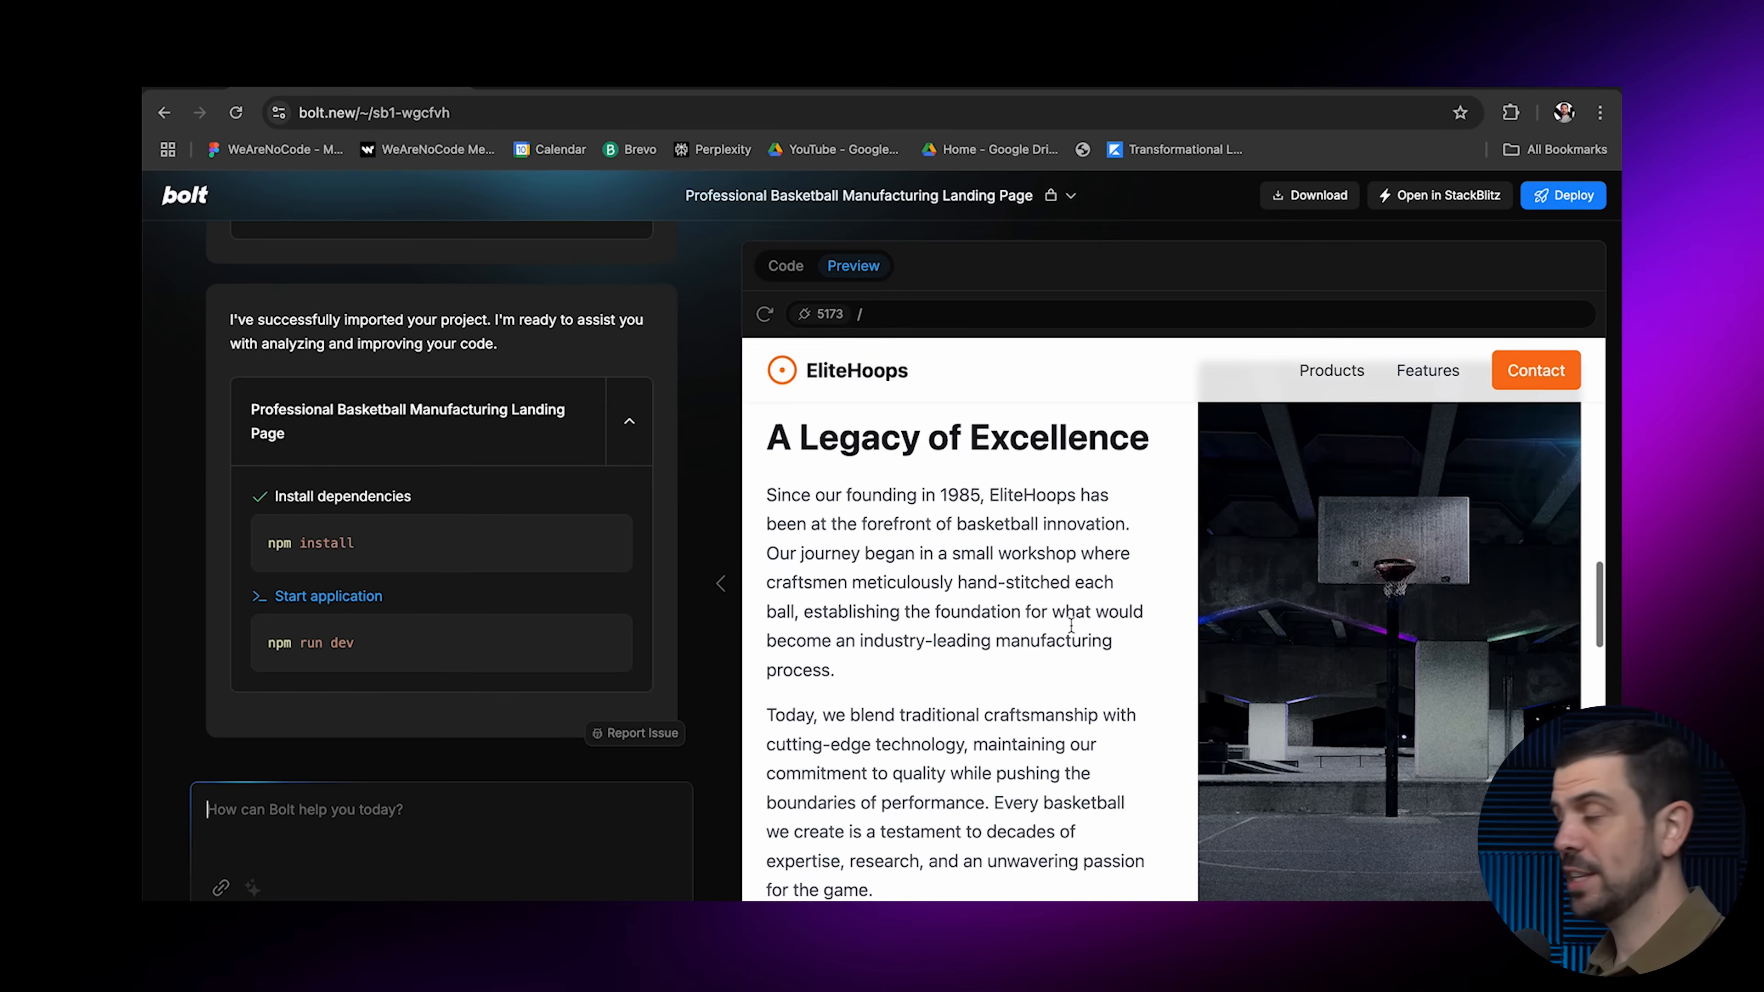
scroll(down, 3)
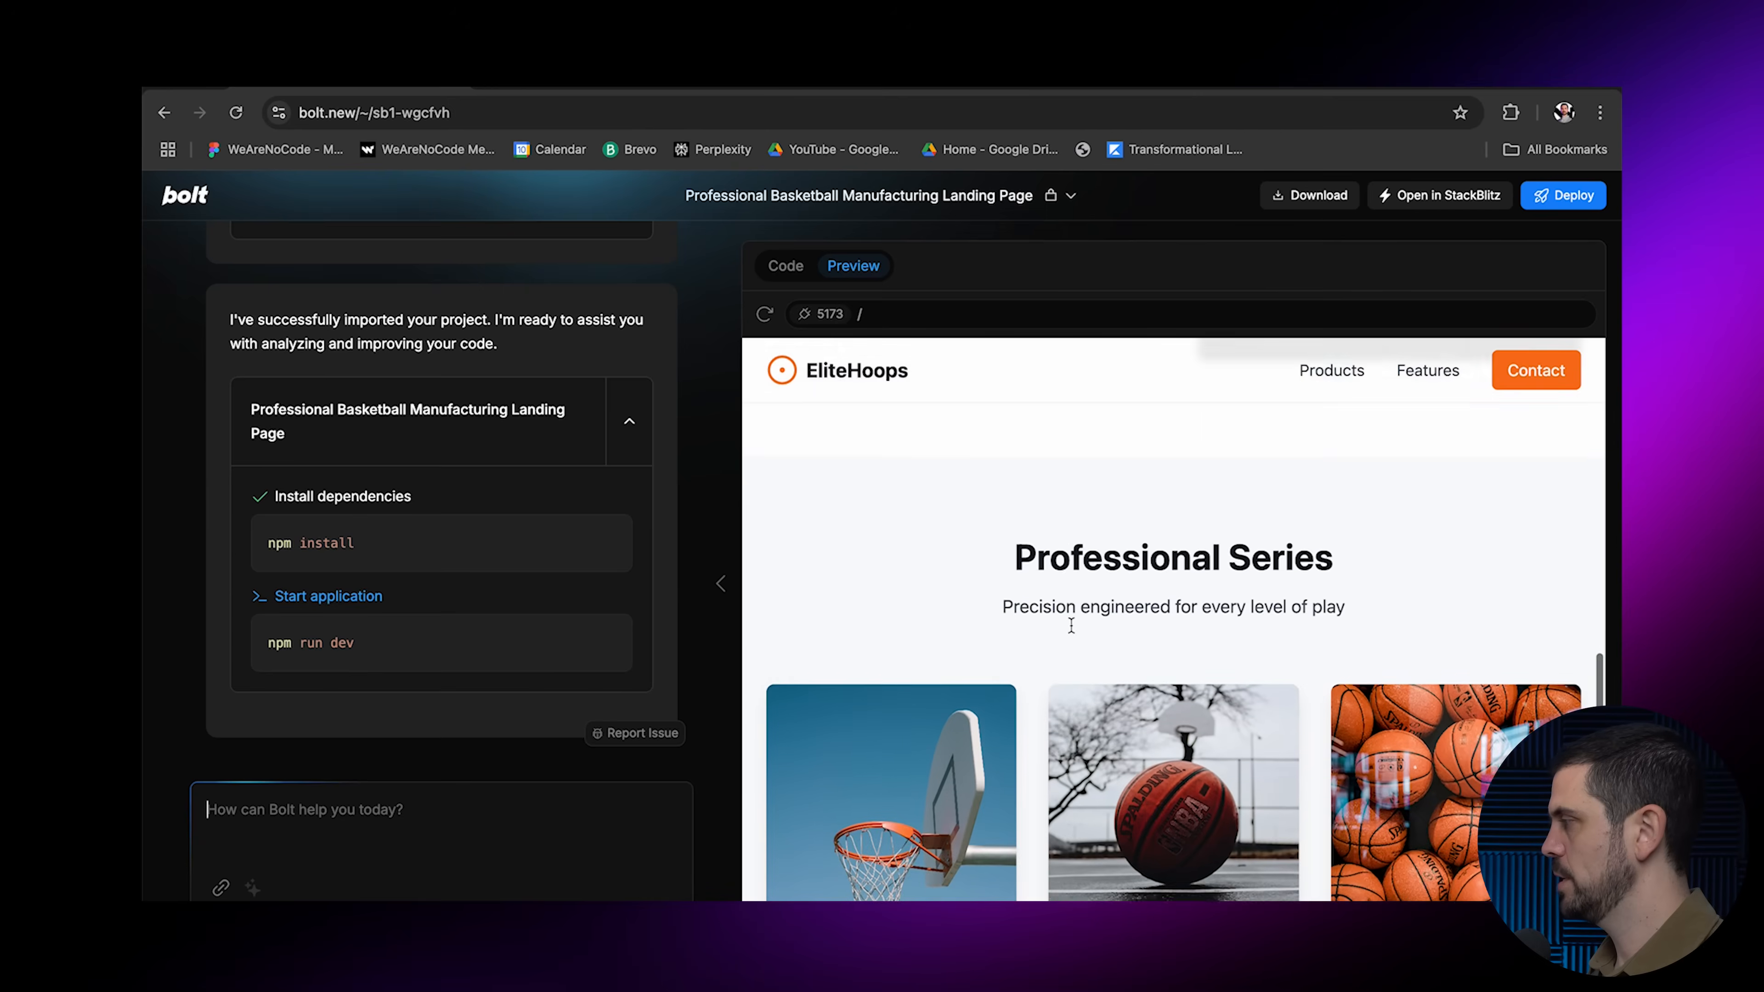
scroll(down, 3)
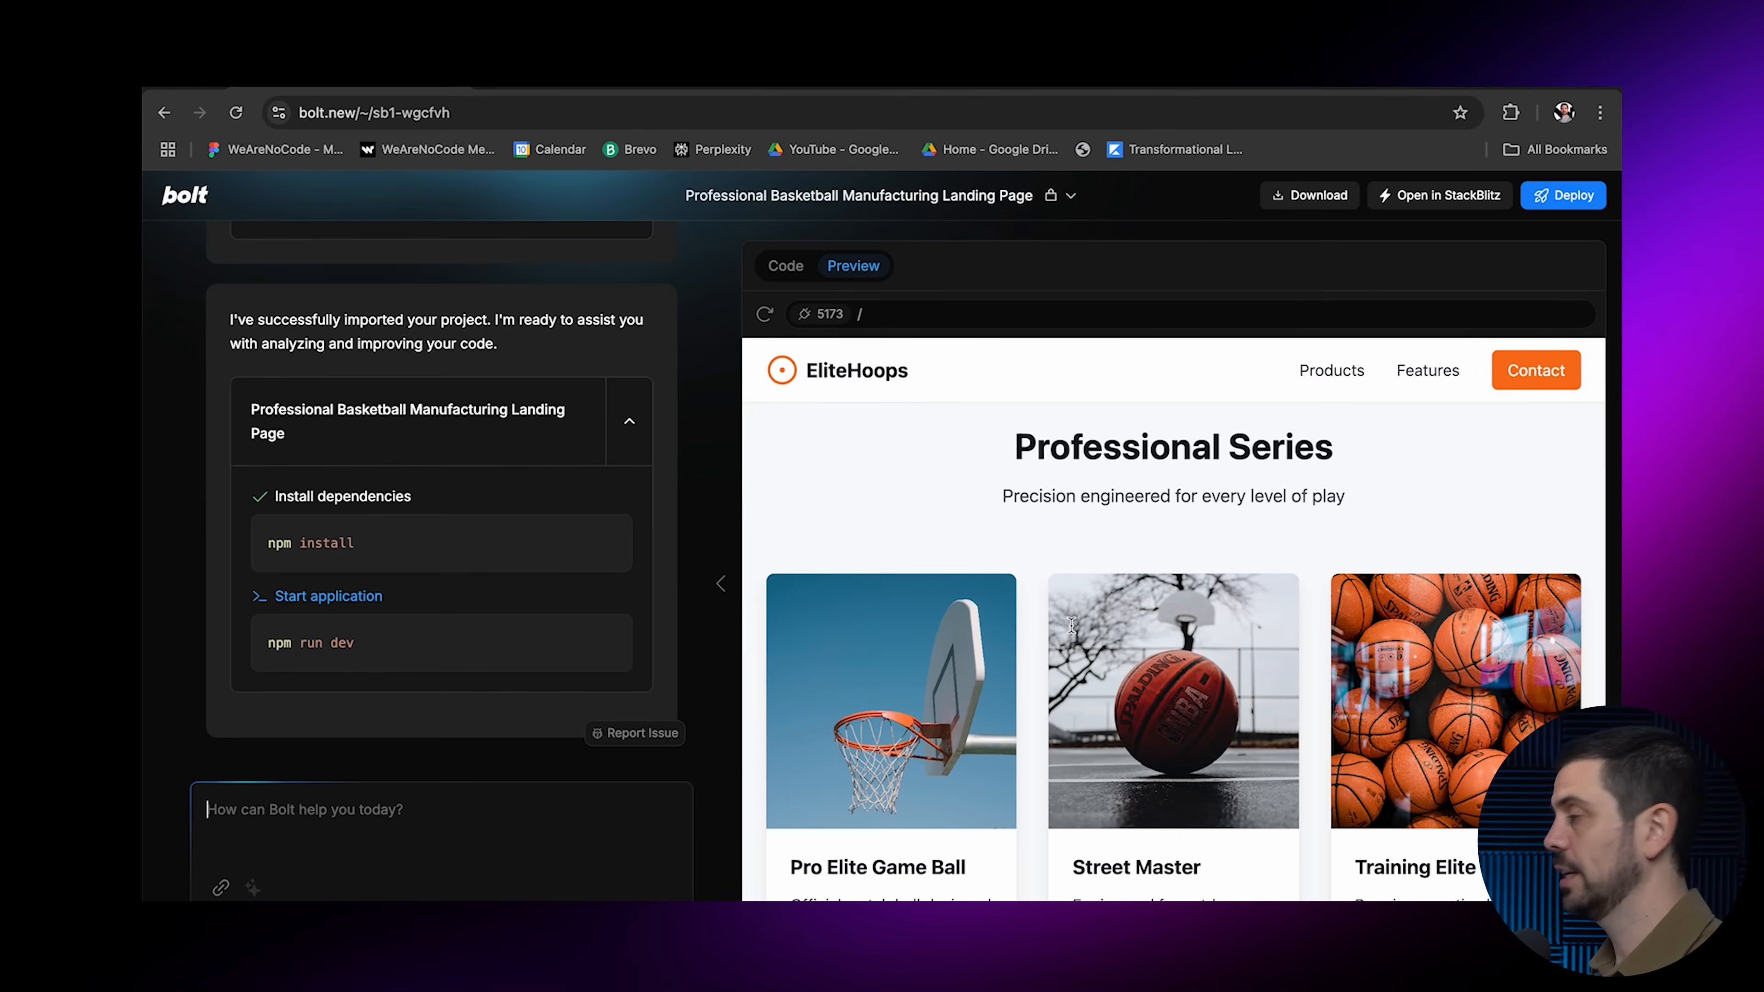
scroll(down, 3)
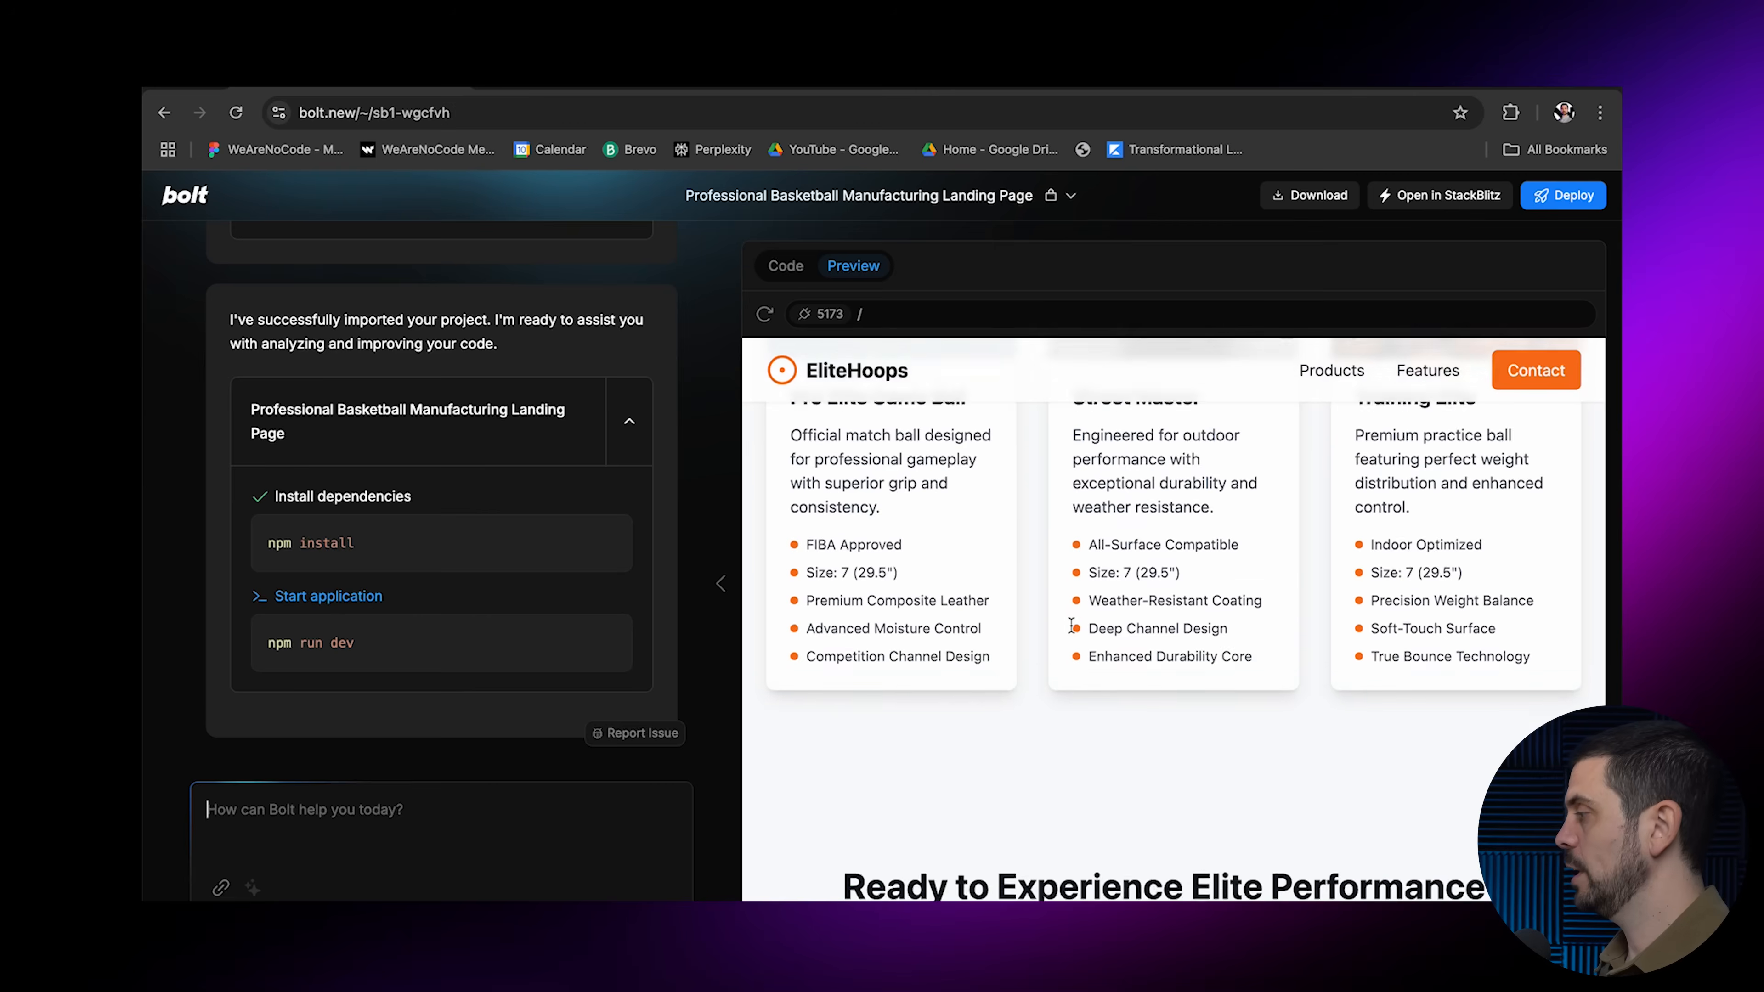
scroll(down, 3)
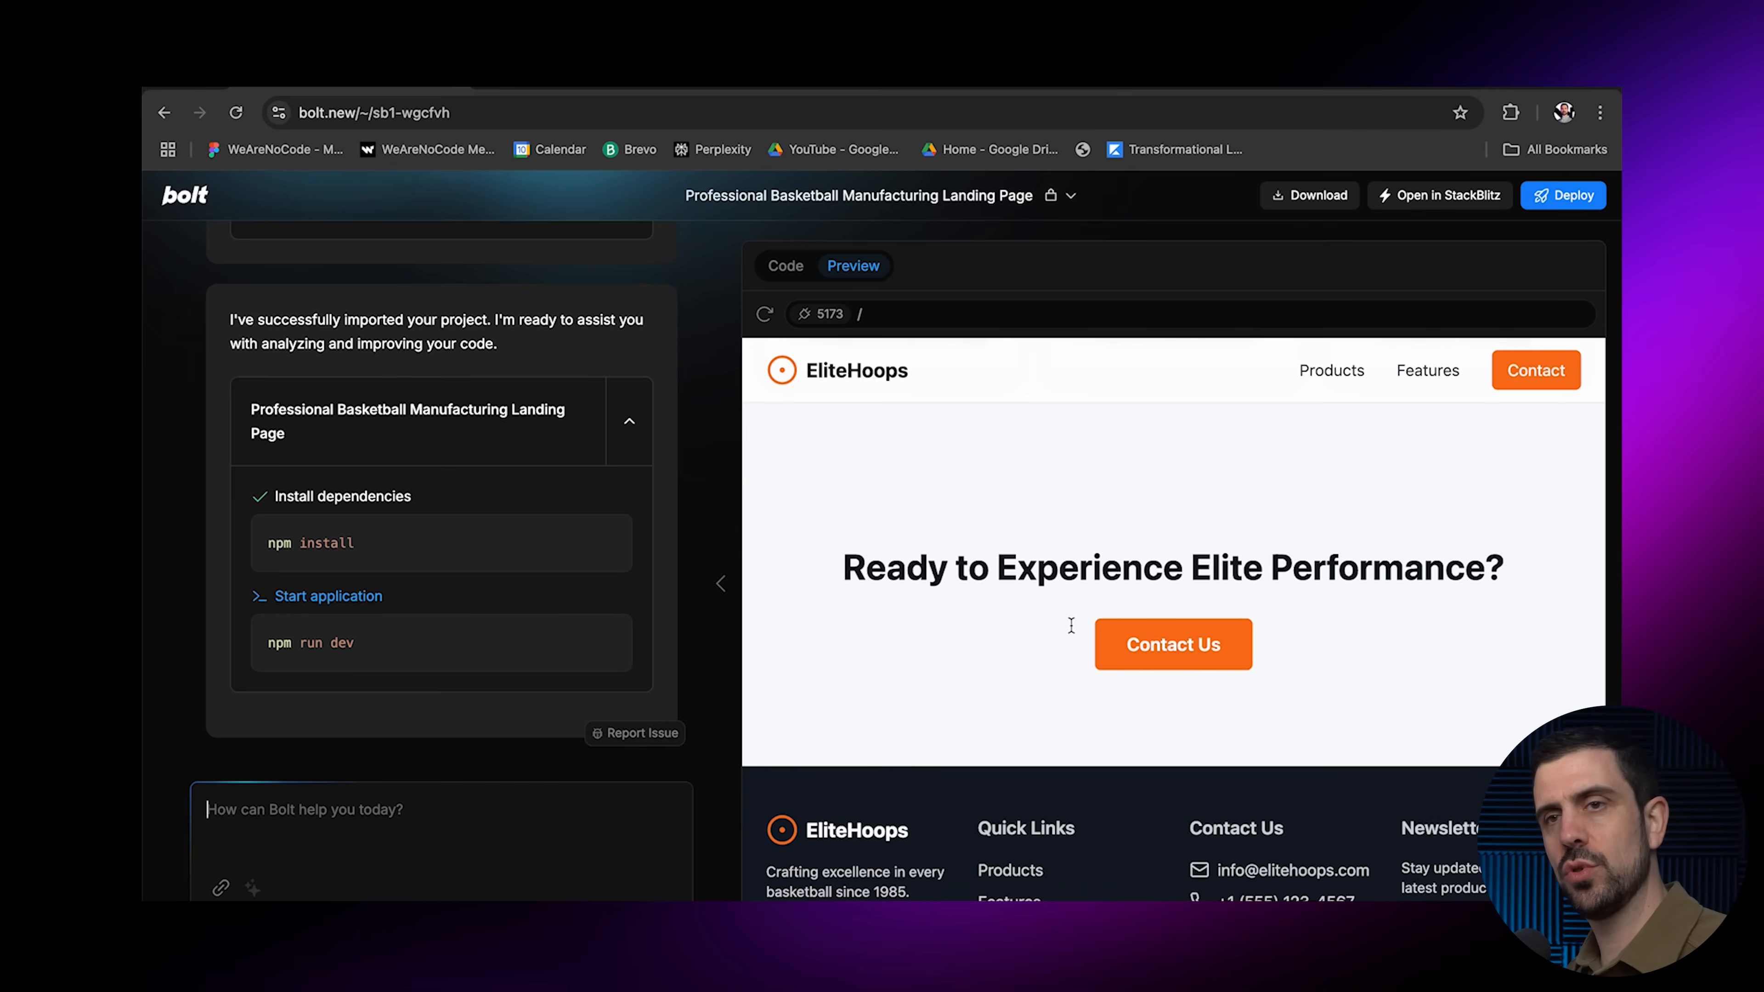
text(Ok, could you make all sections in dark mode)
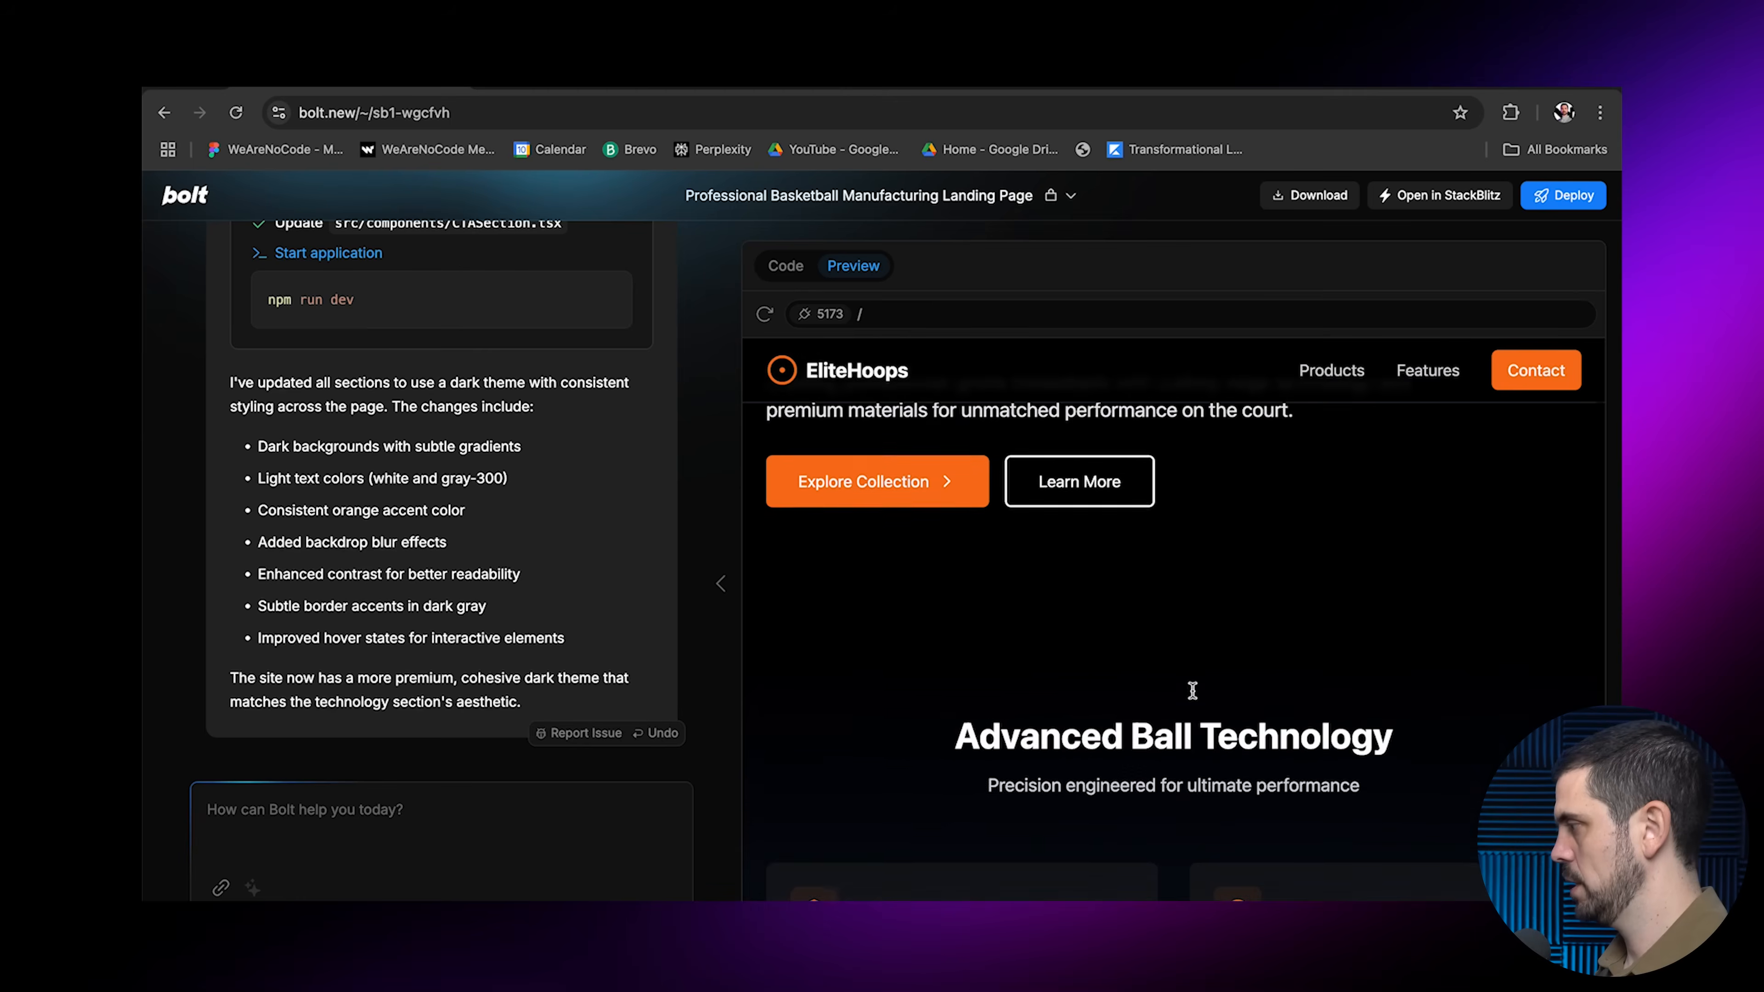
scroll(down, 3)
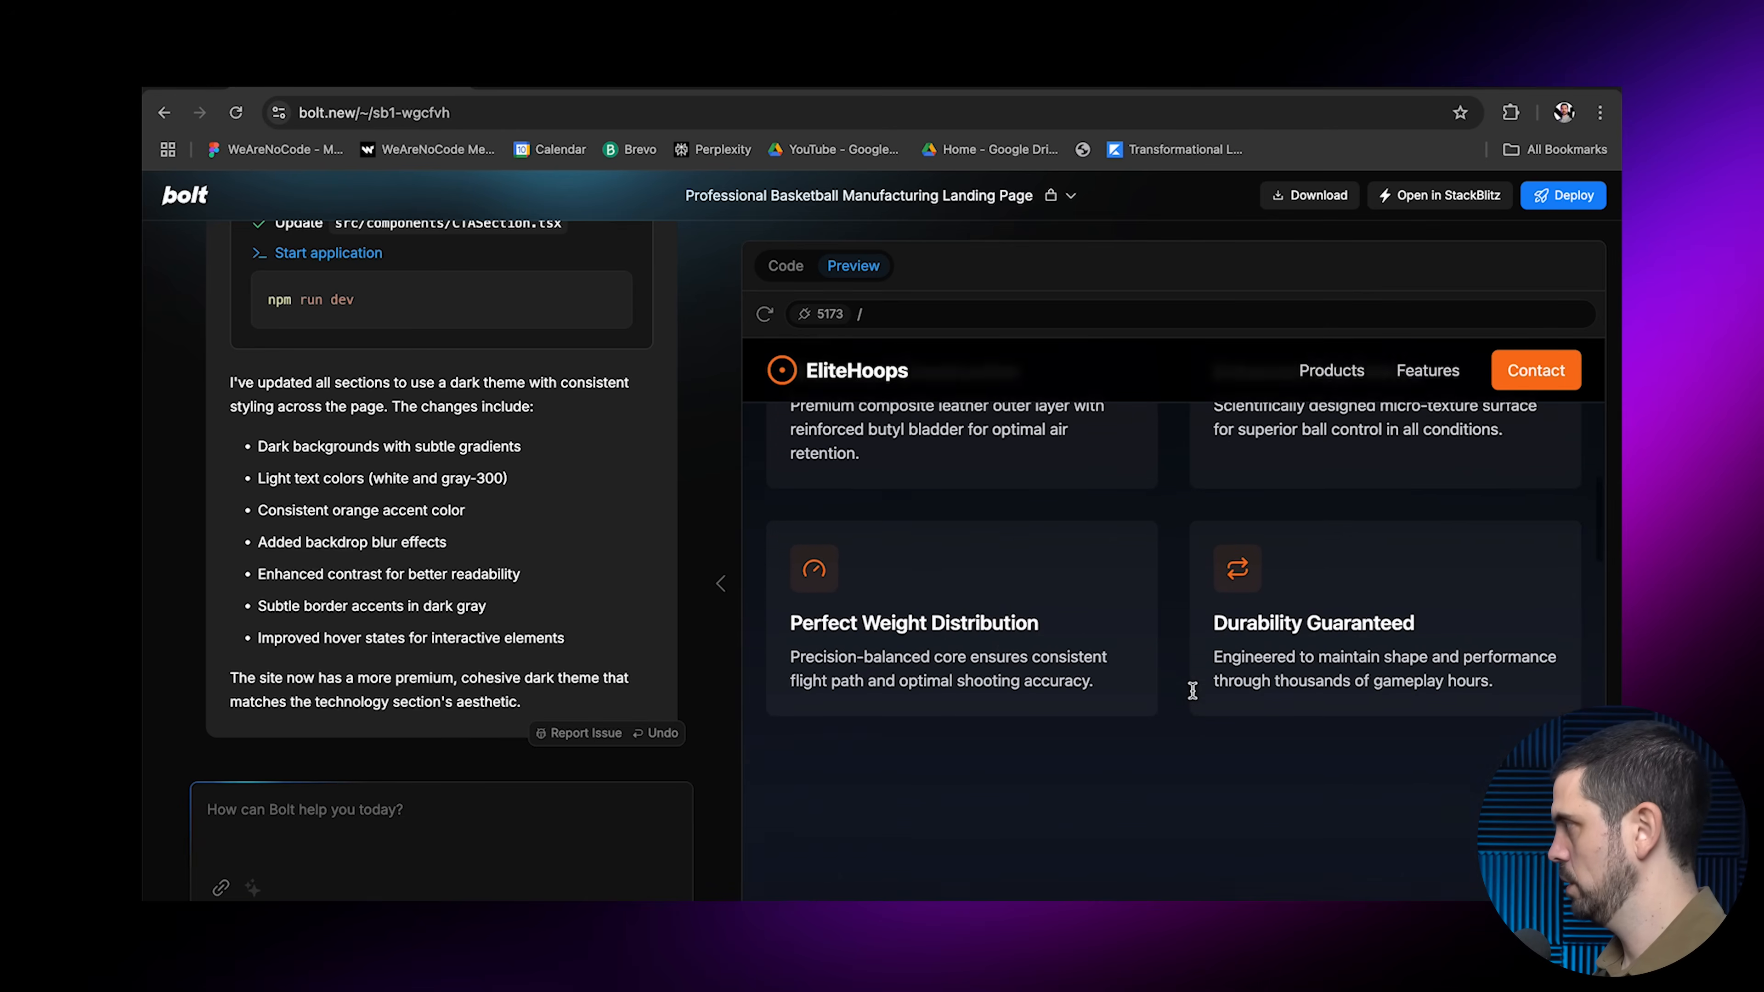
scroll(down, 3)
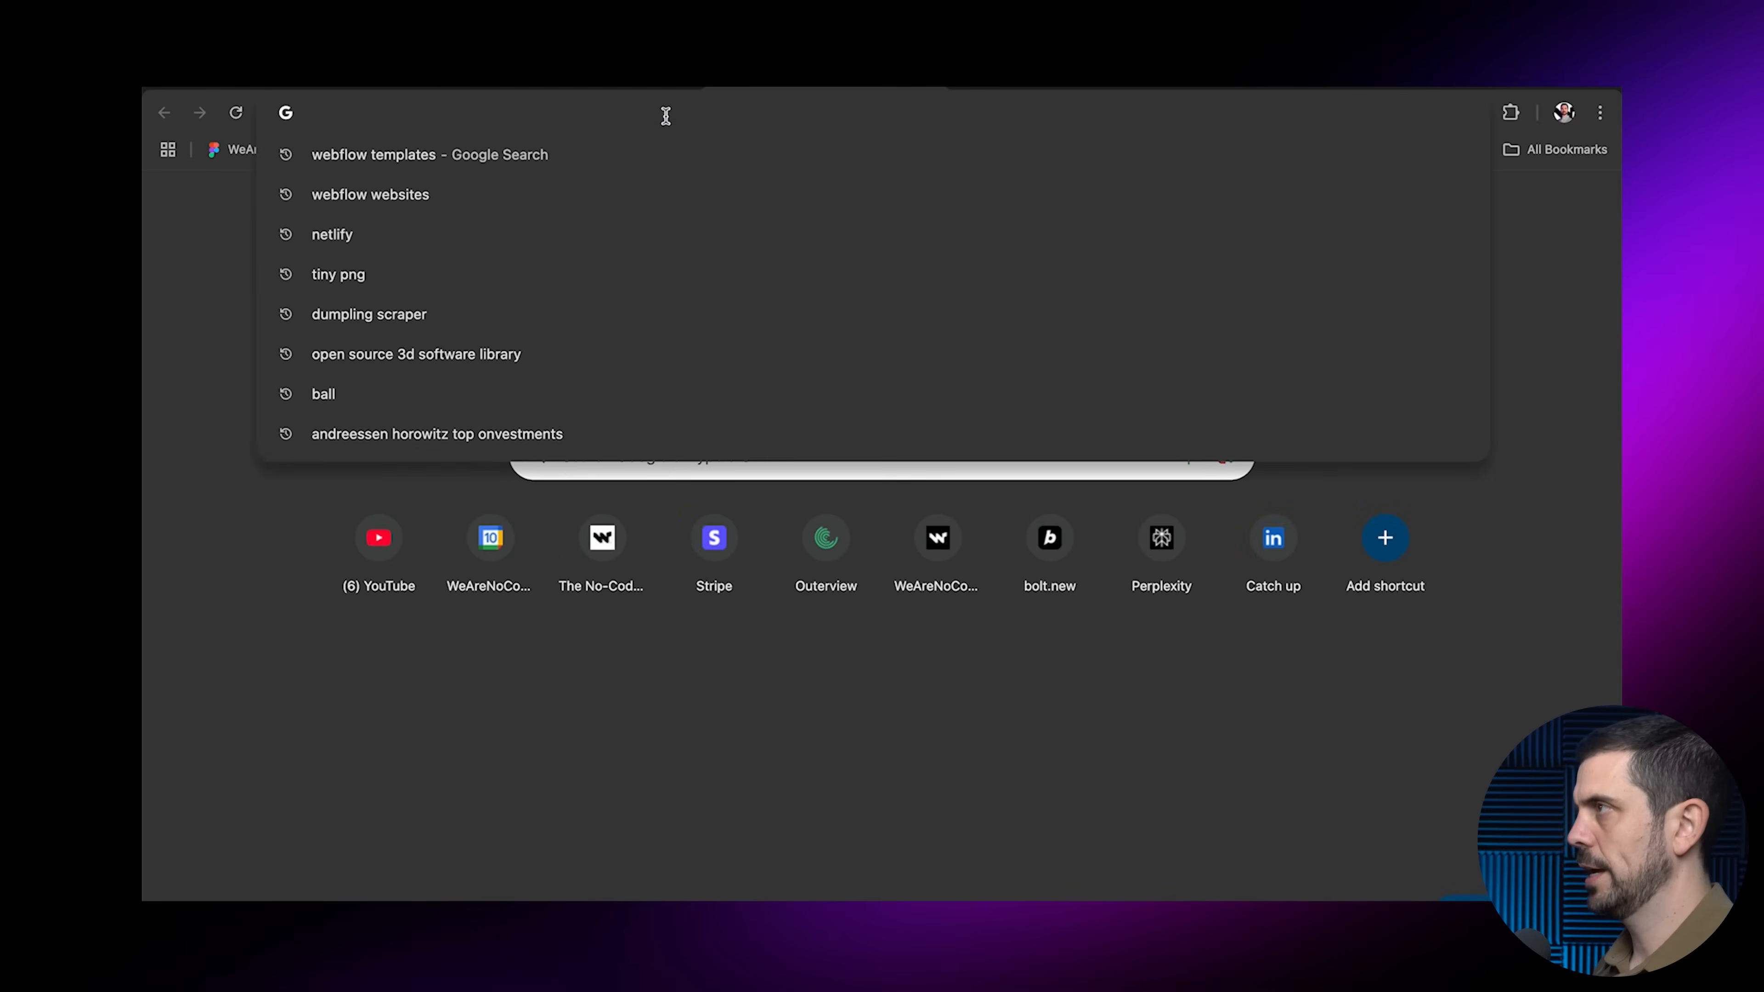
Find an image-to-hex colour picker and read the purple icon's HEX #cc73f8
text(image to h)
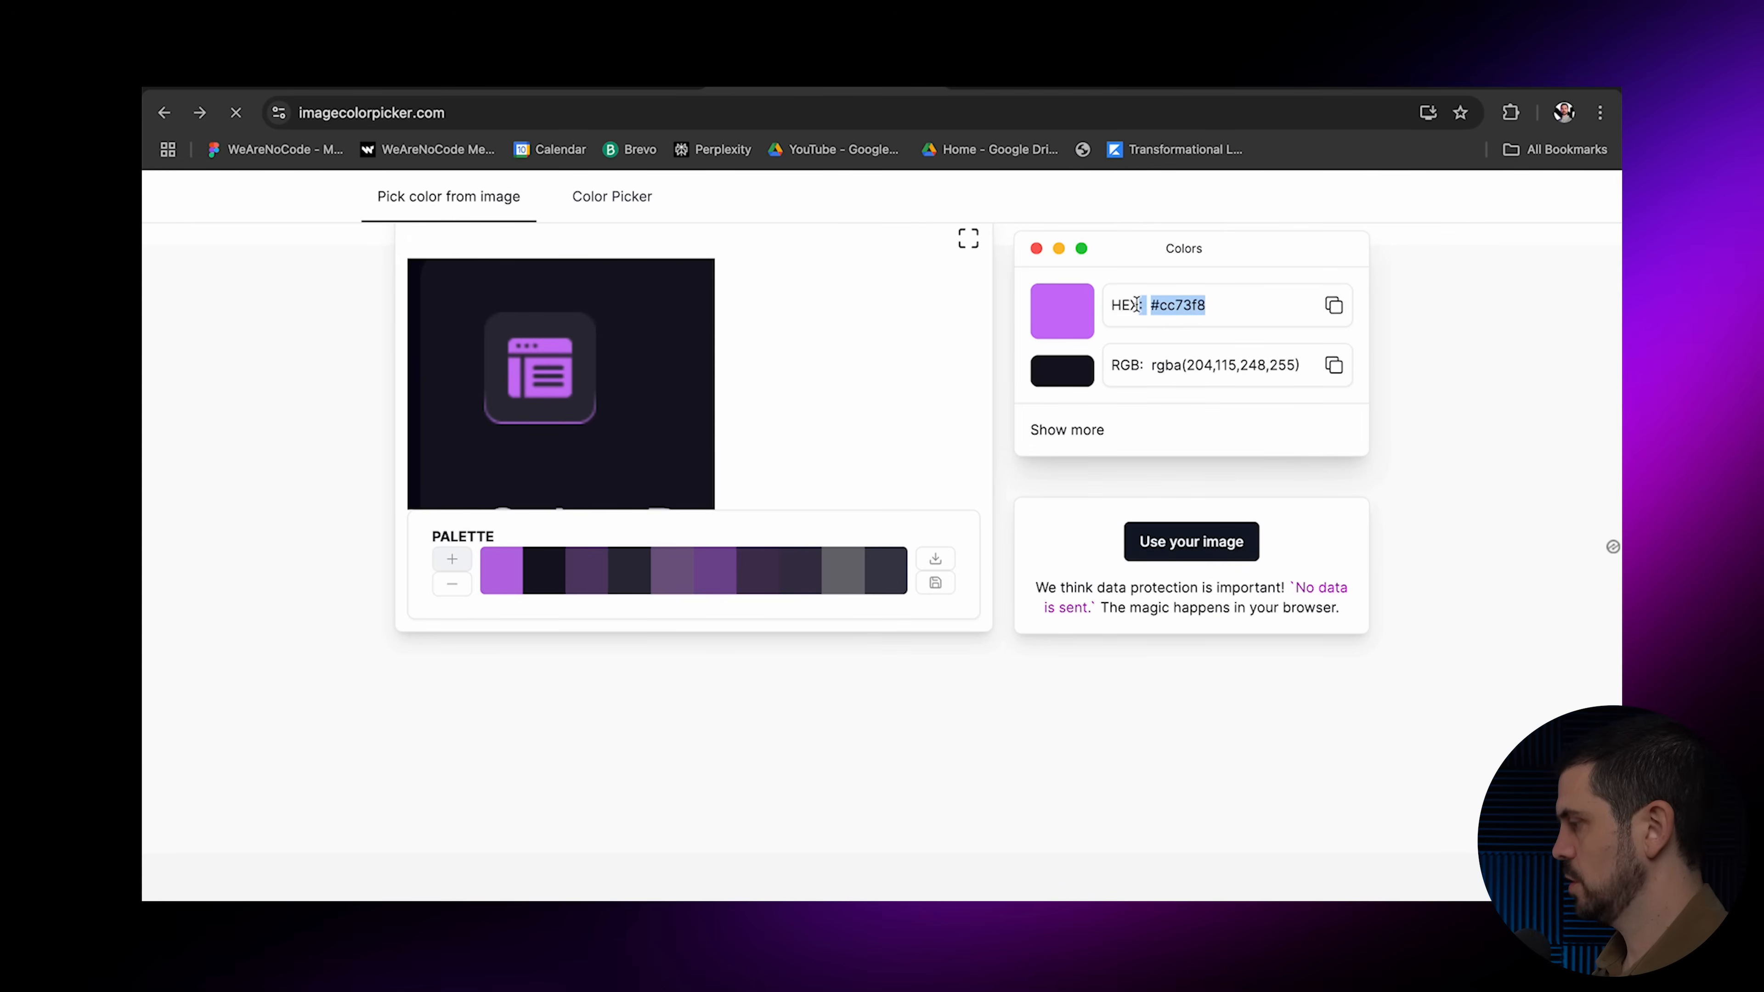
scroll(down, 3)
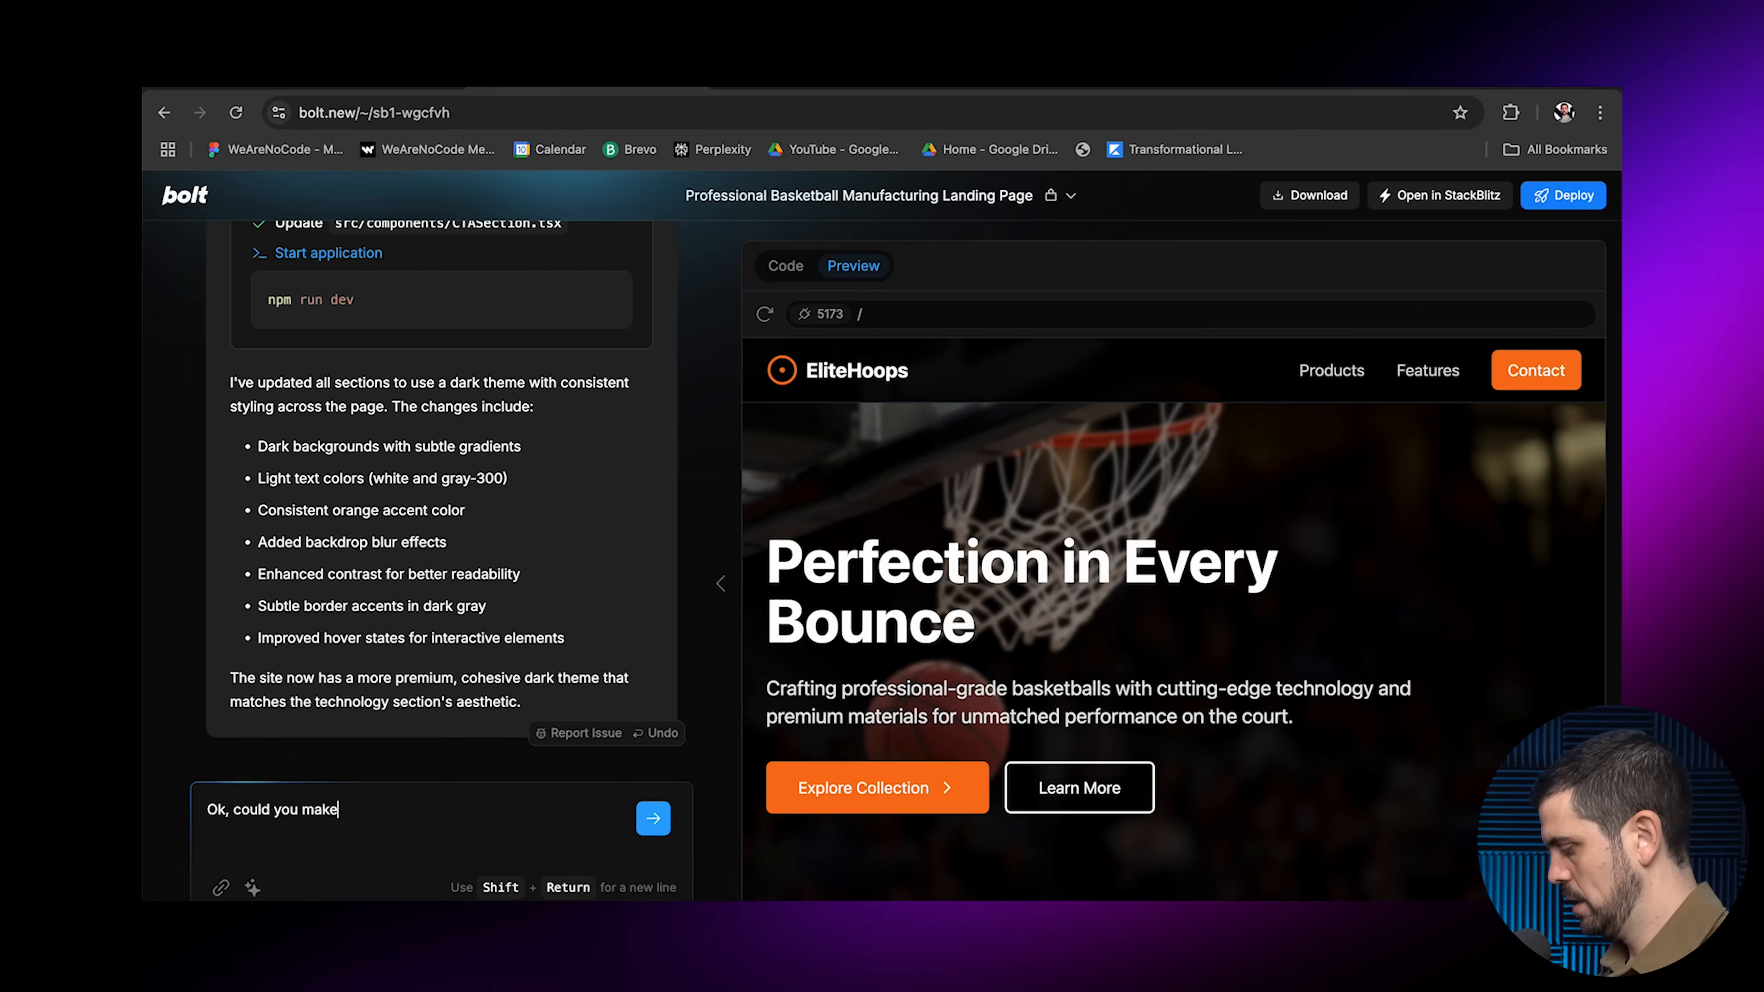
Ask Bolt to recolour the buttons to #cc73f8 and check the preview
text(the buttons thi)
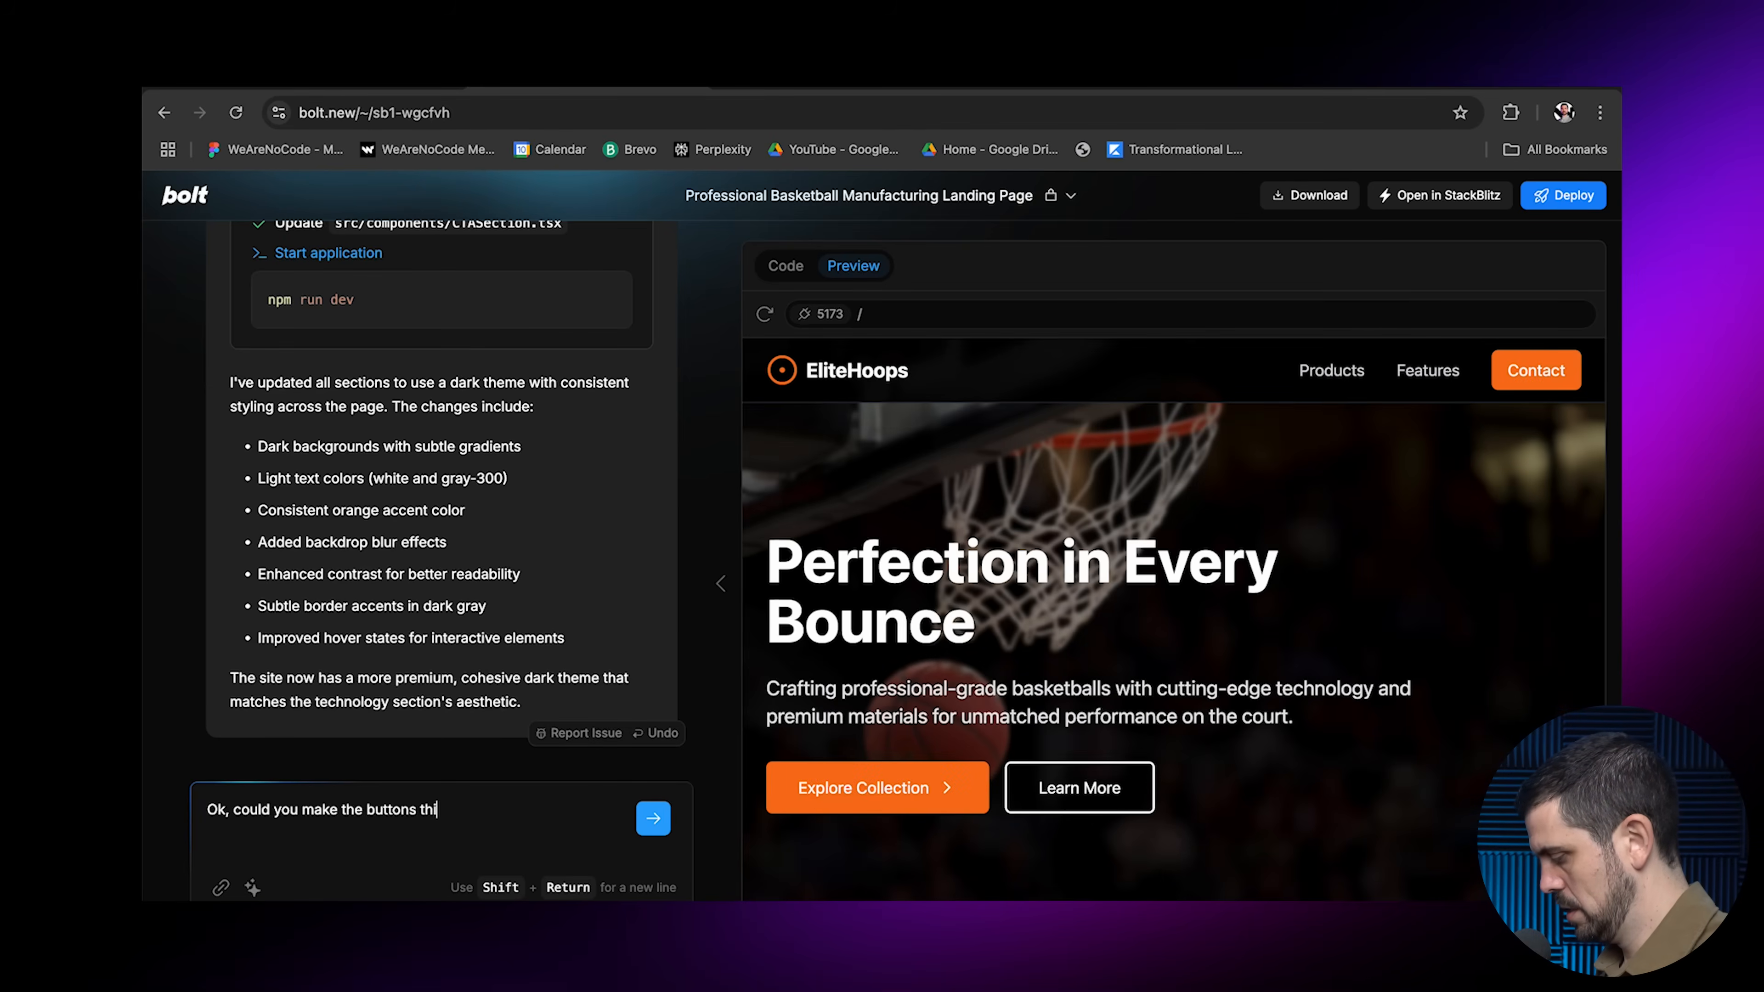
text(s color:)
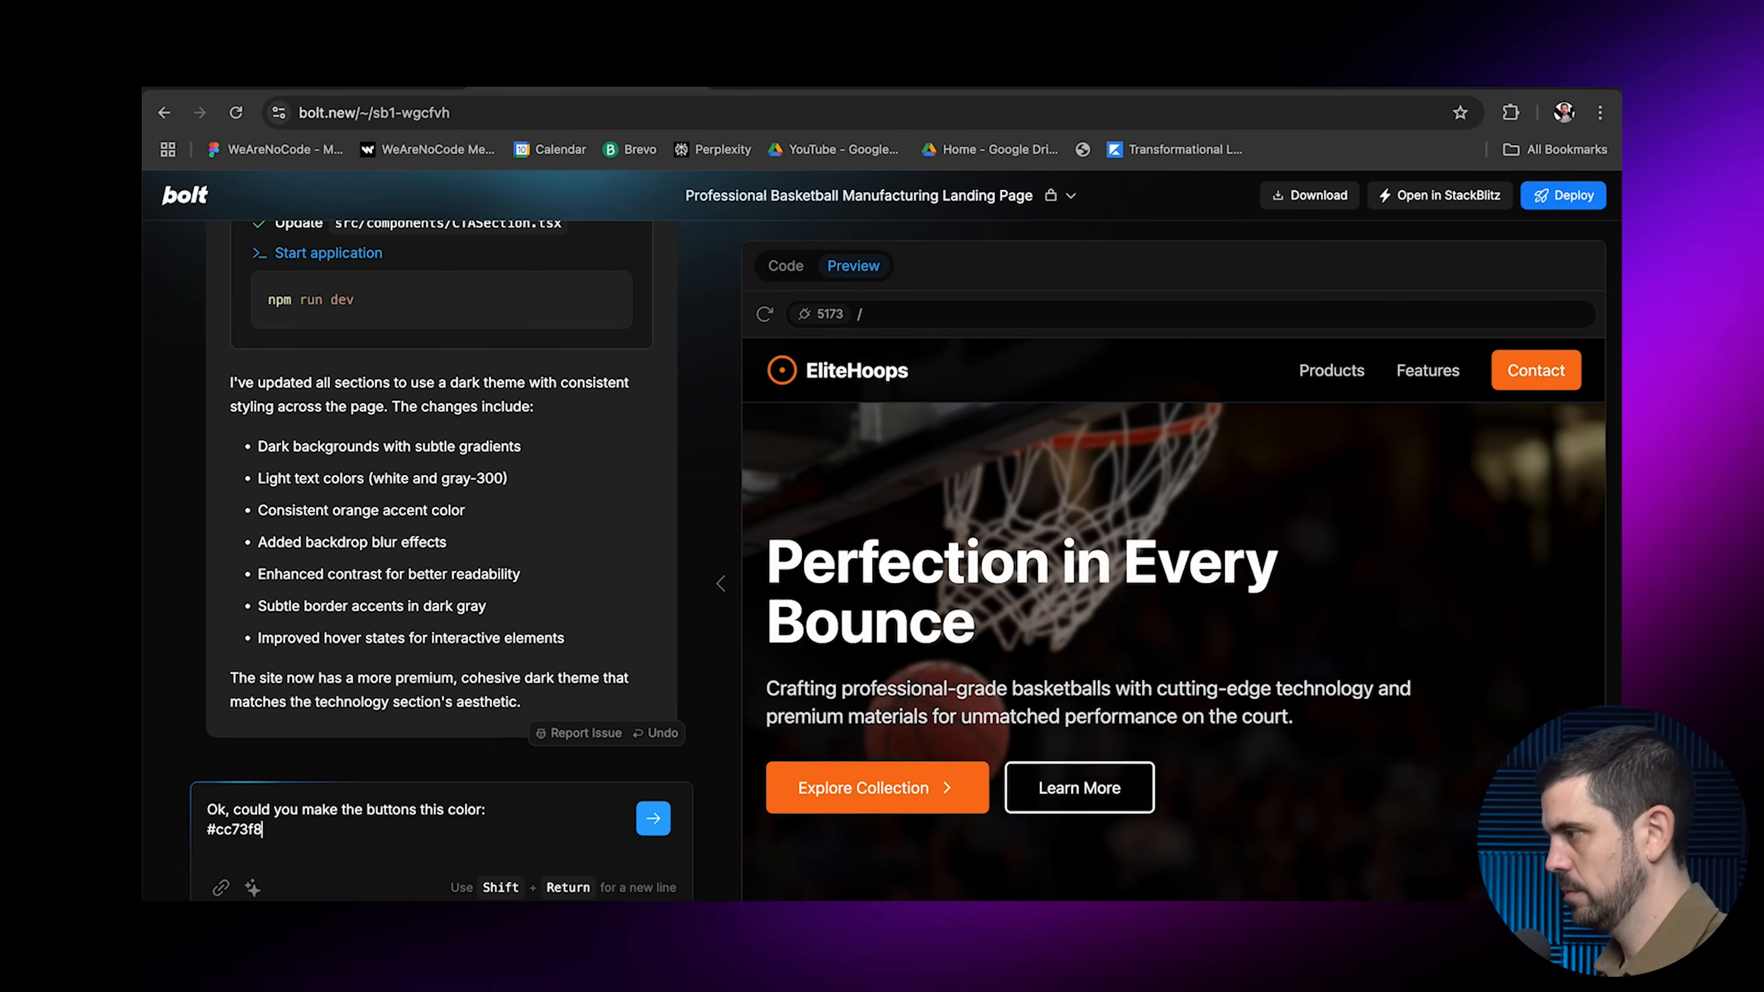
click(652, 817)
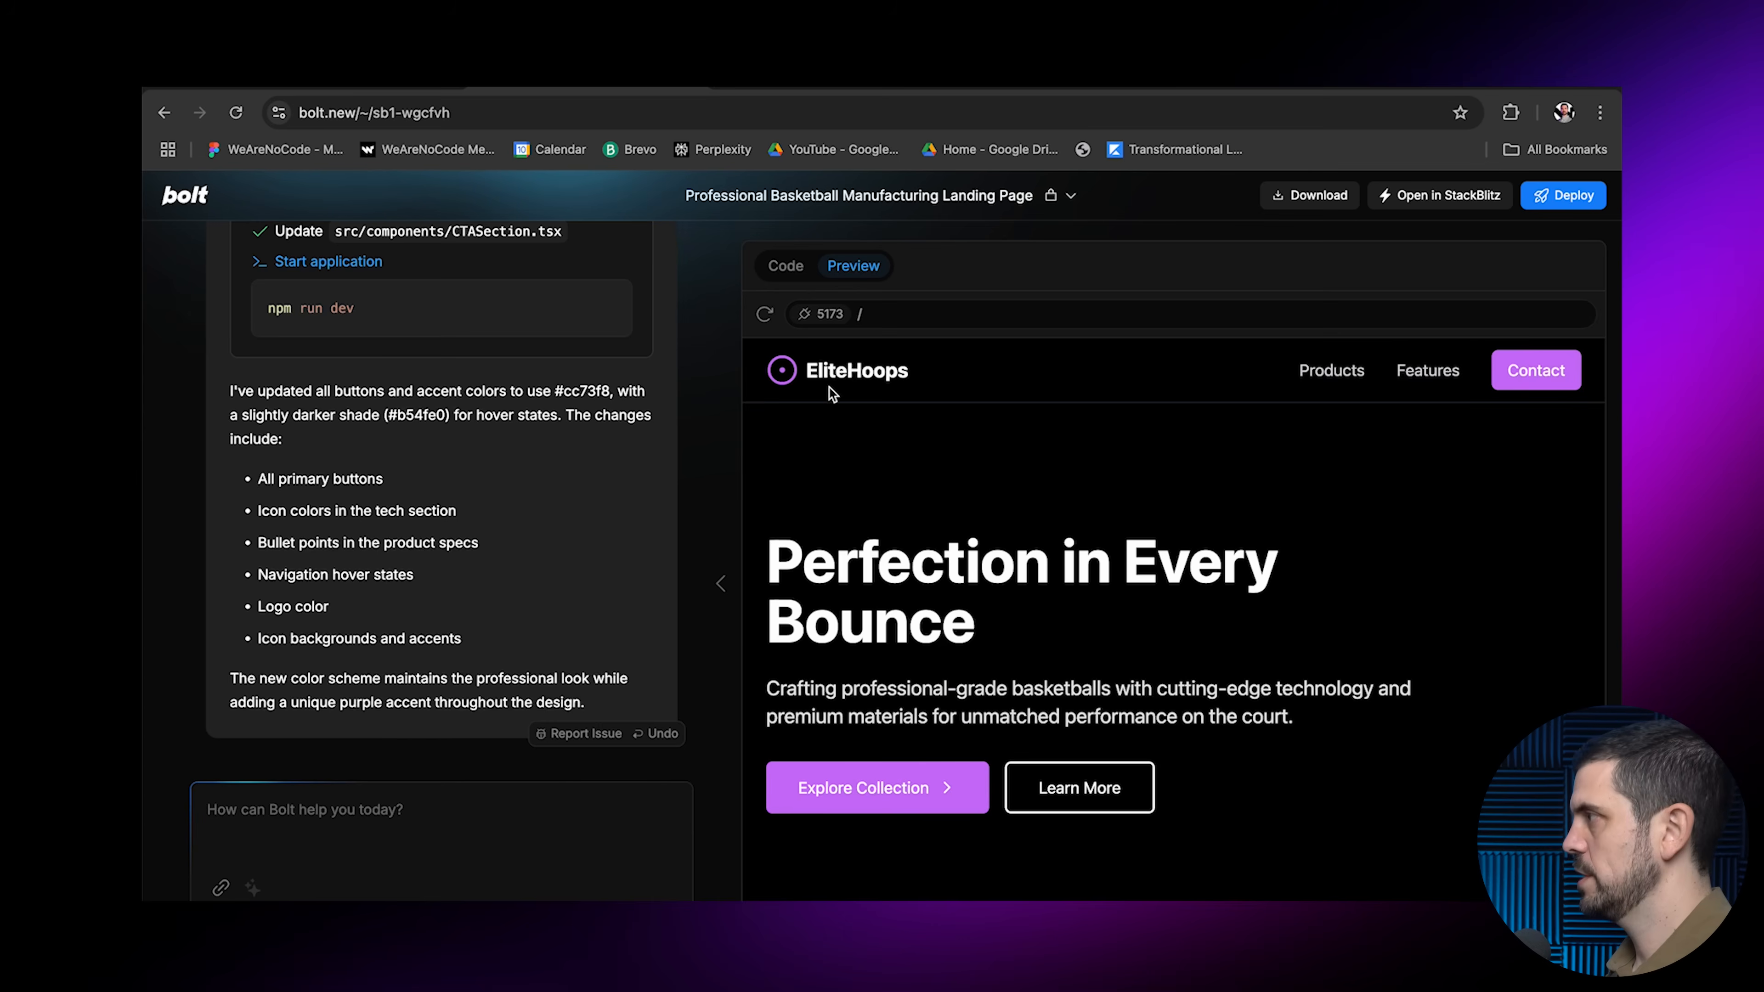
scroll(down, 3)
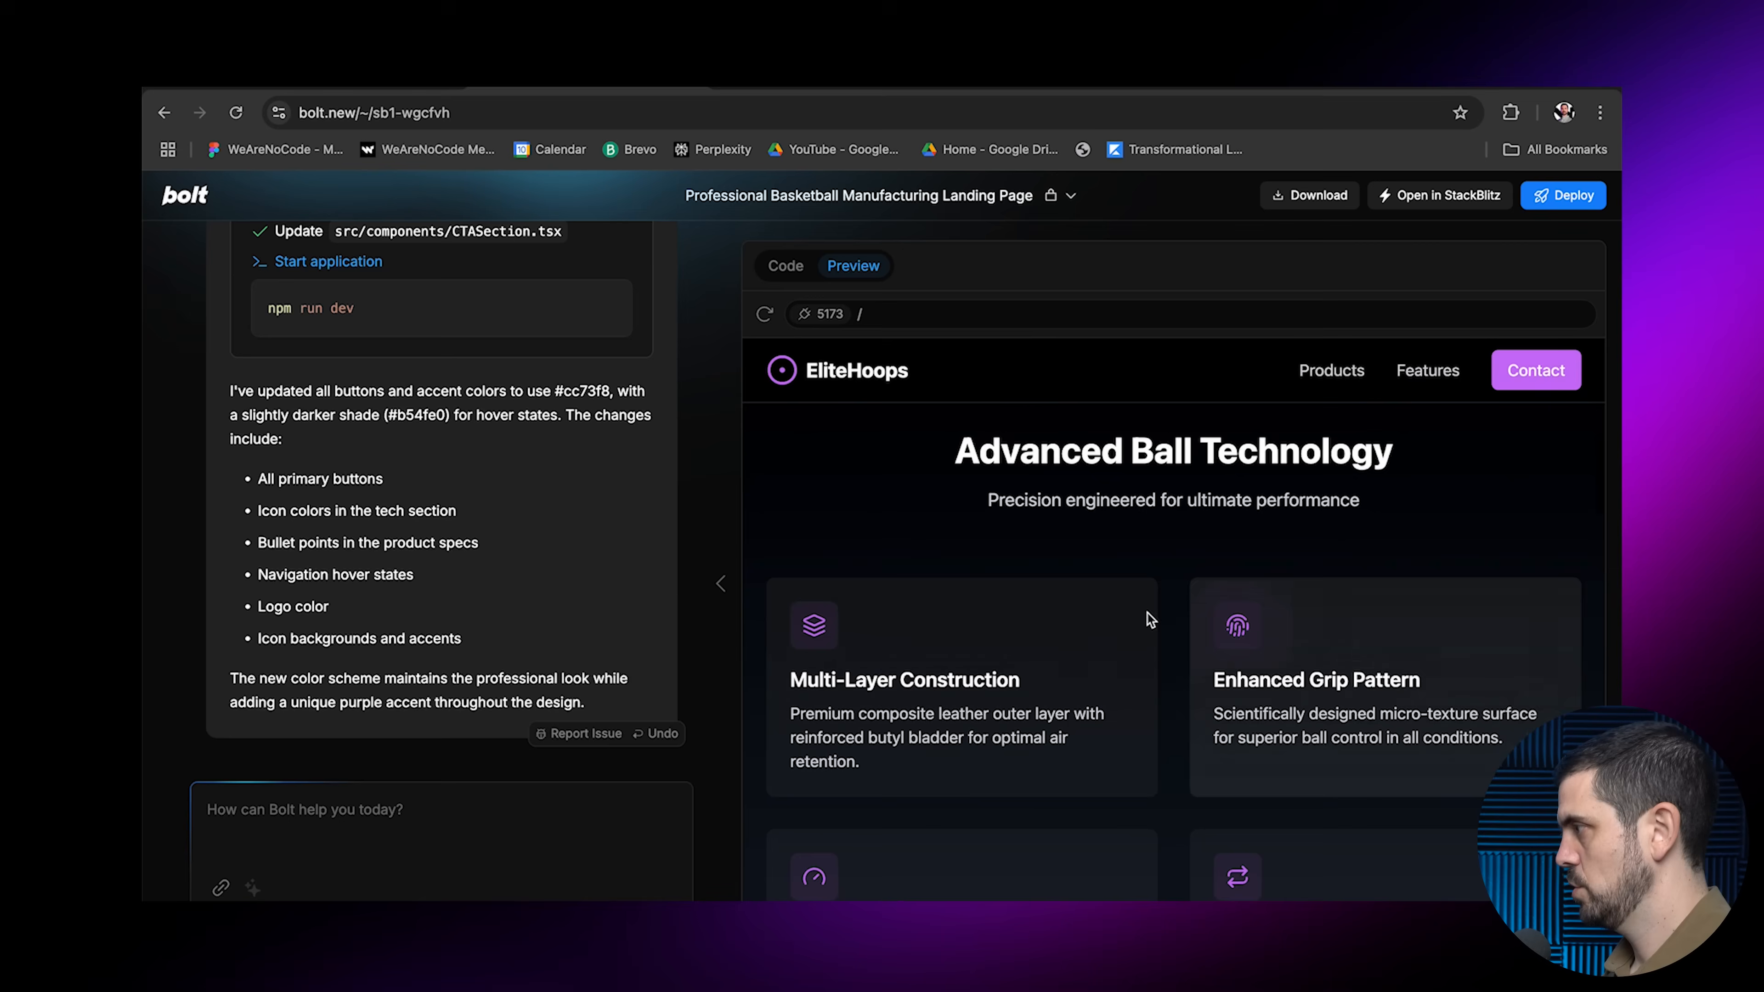
scroll(down, 3)
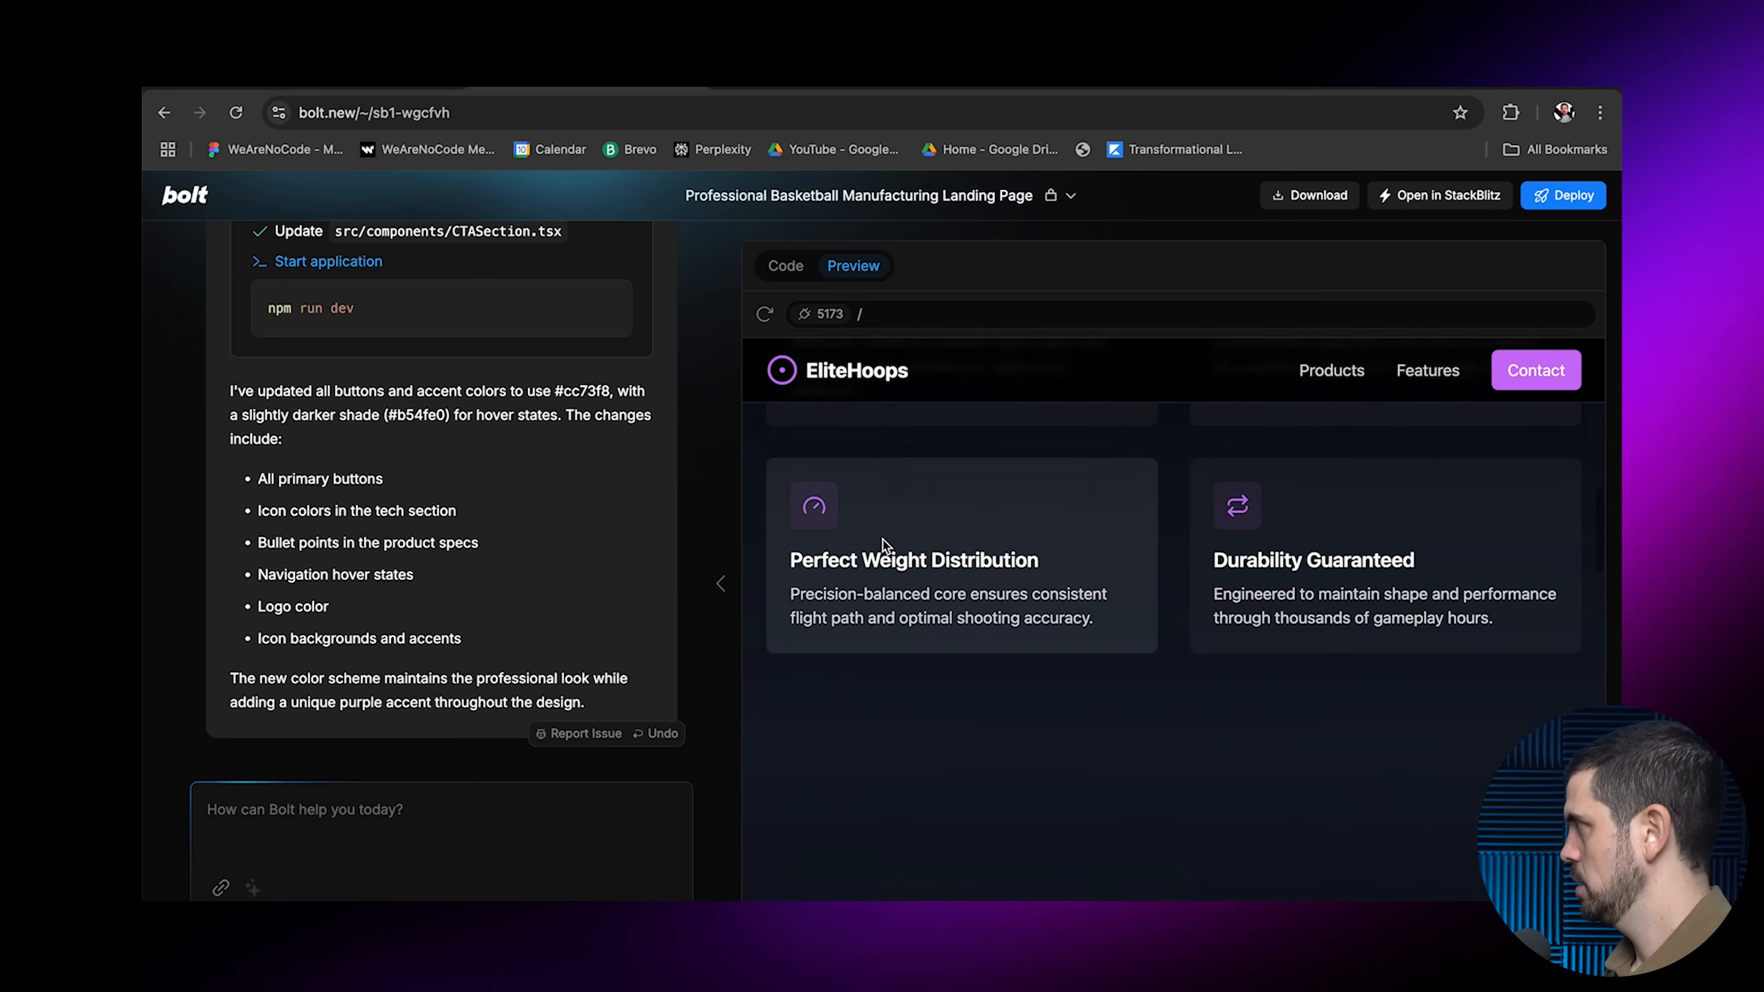
Ask Bolt to recolour the footer logo to purple and begin the navbar request
text(Ai)
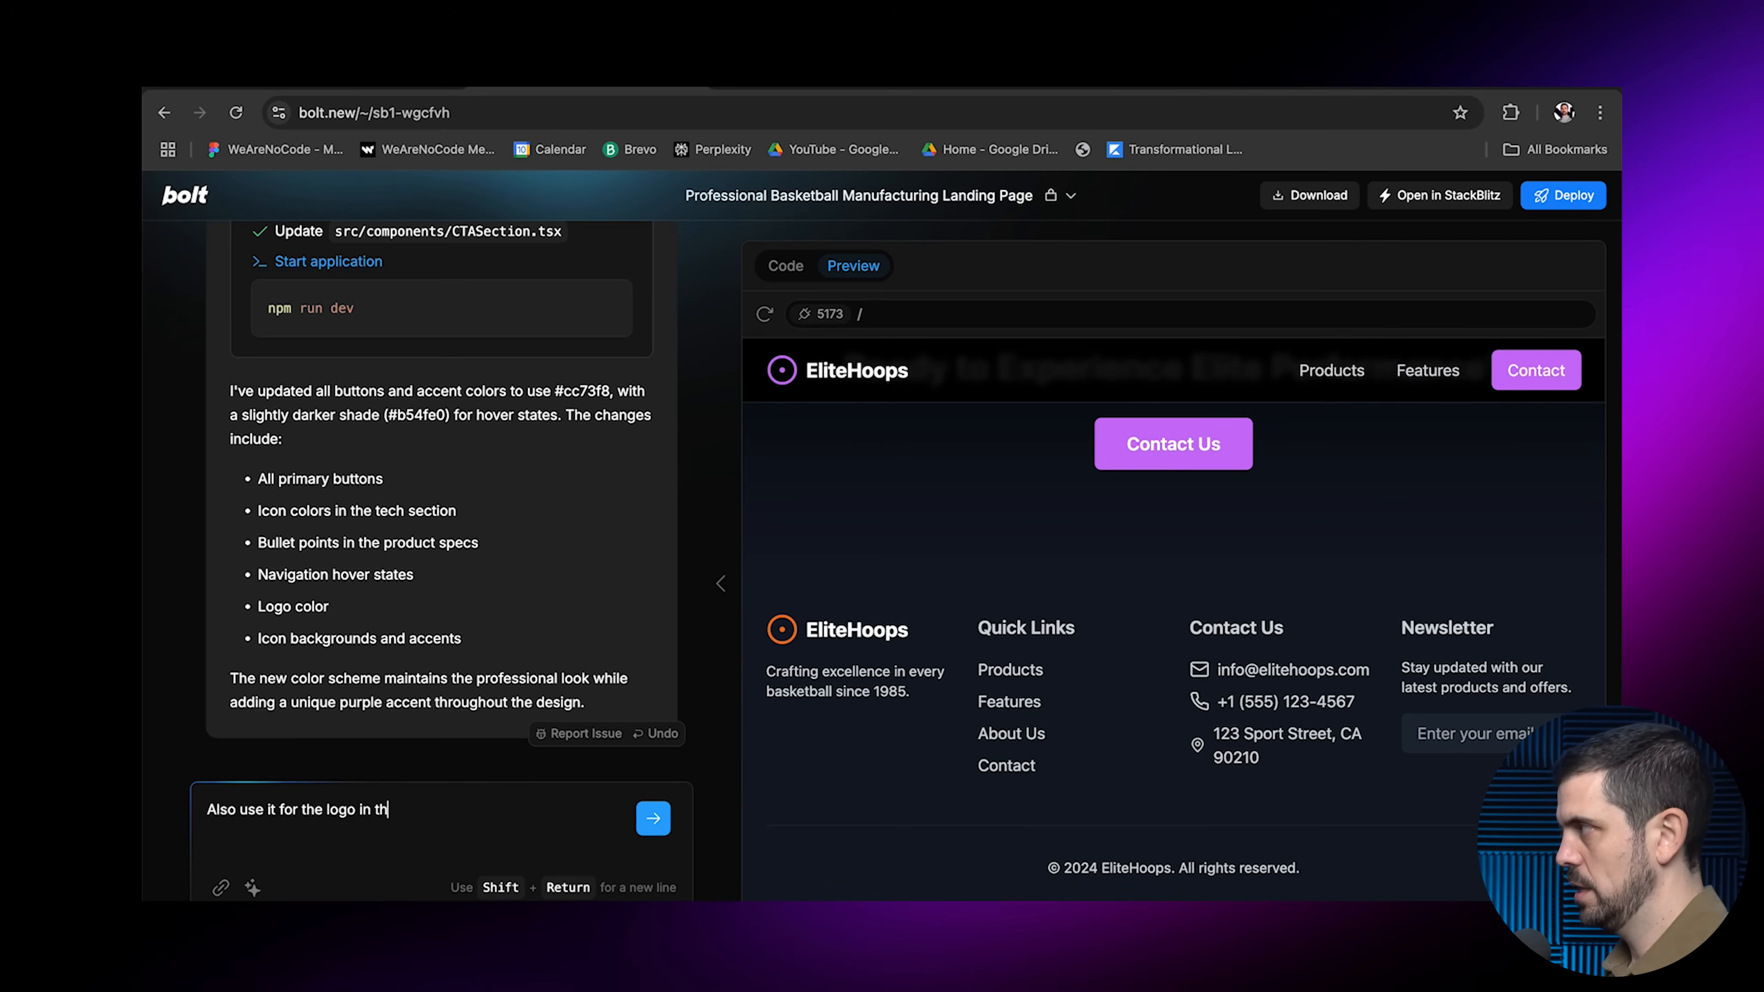
click(652, 817)
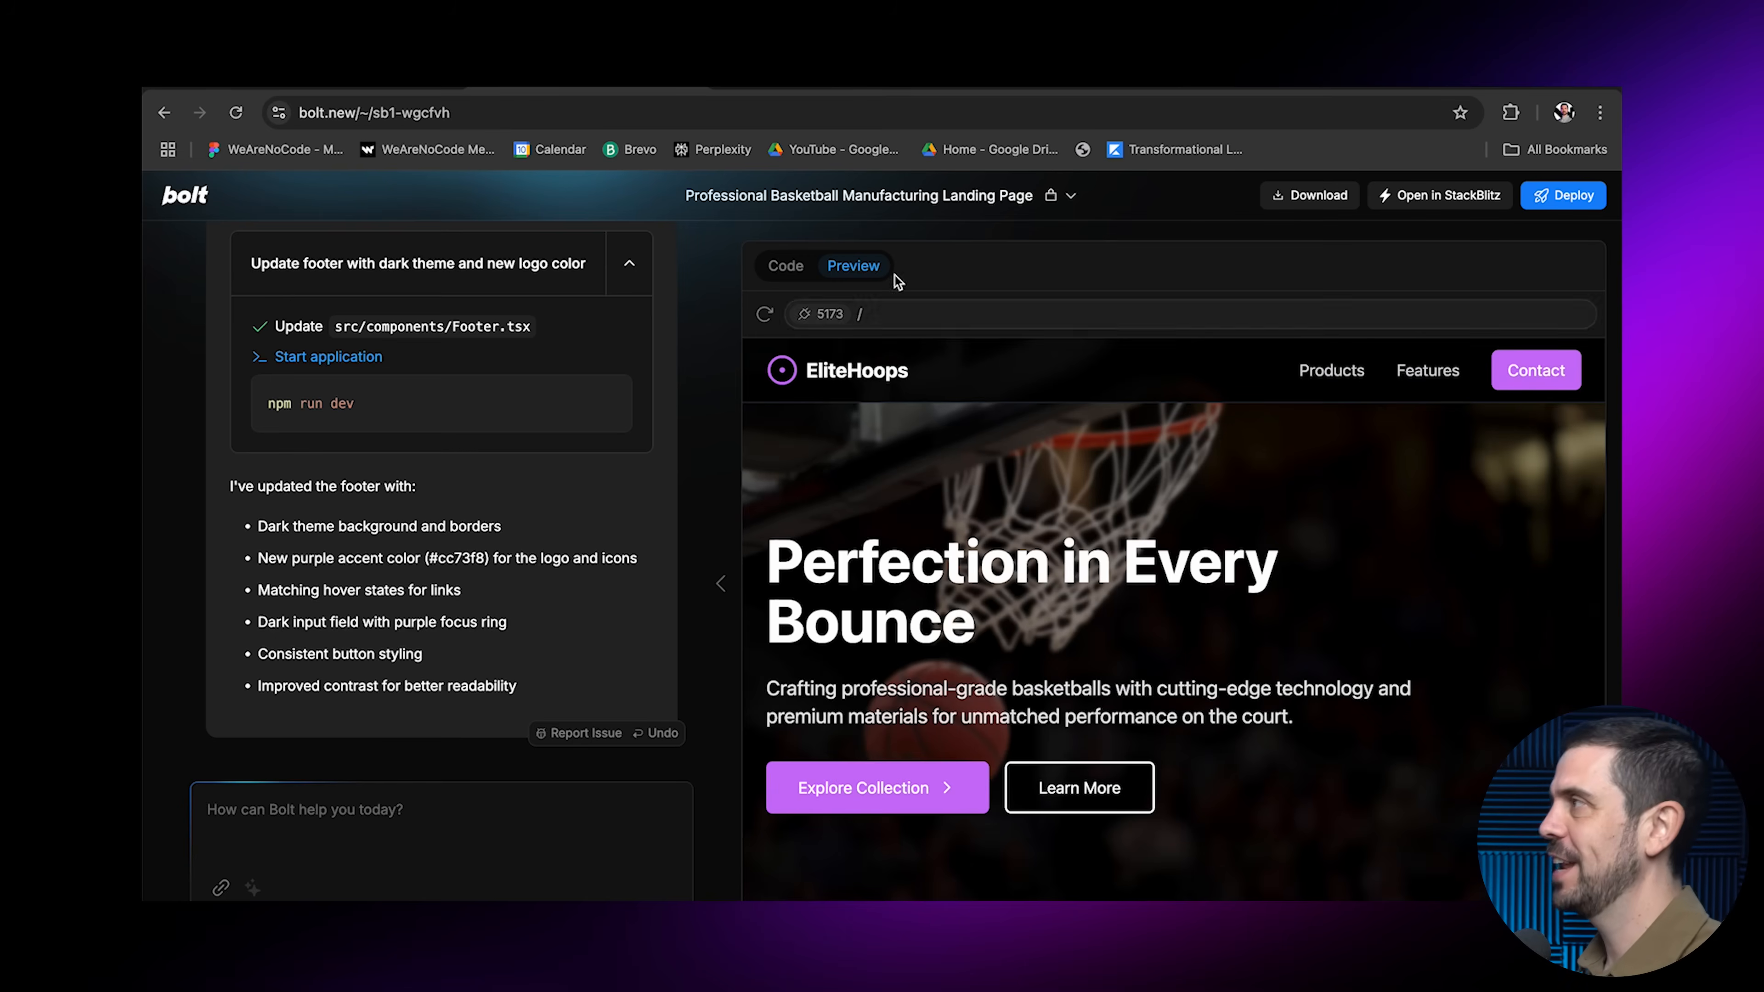
mouse_move(695, 220)
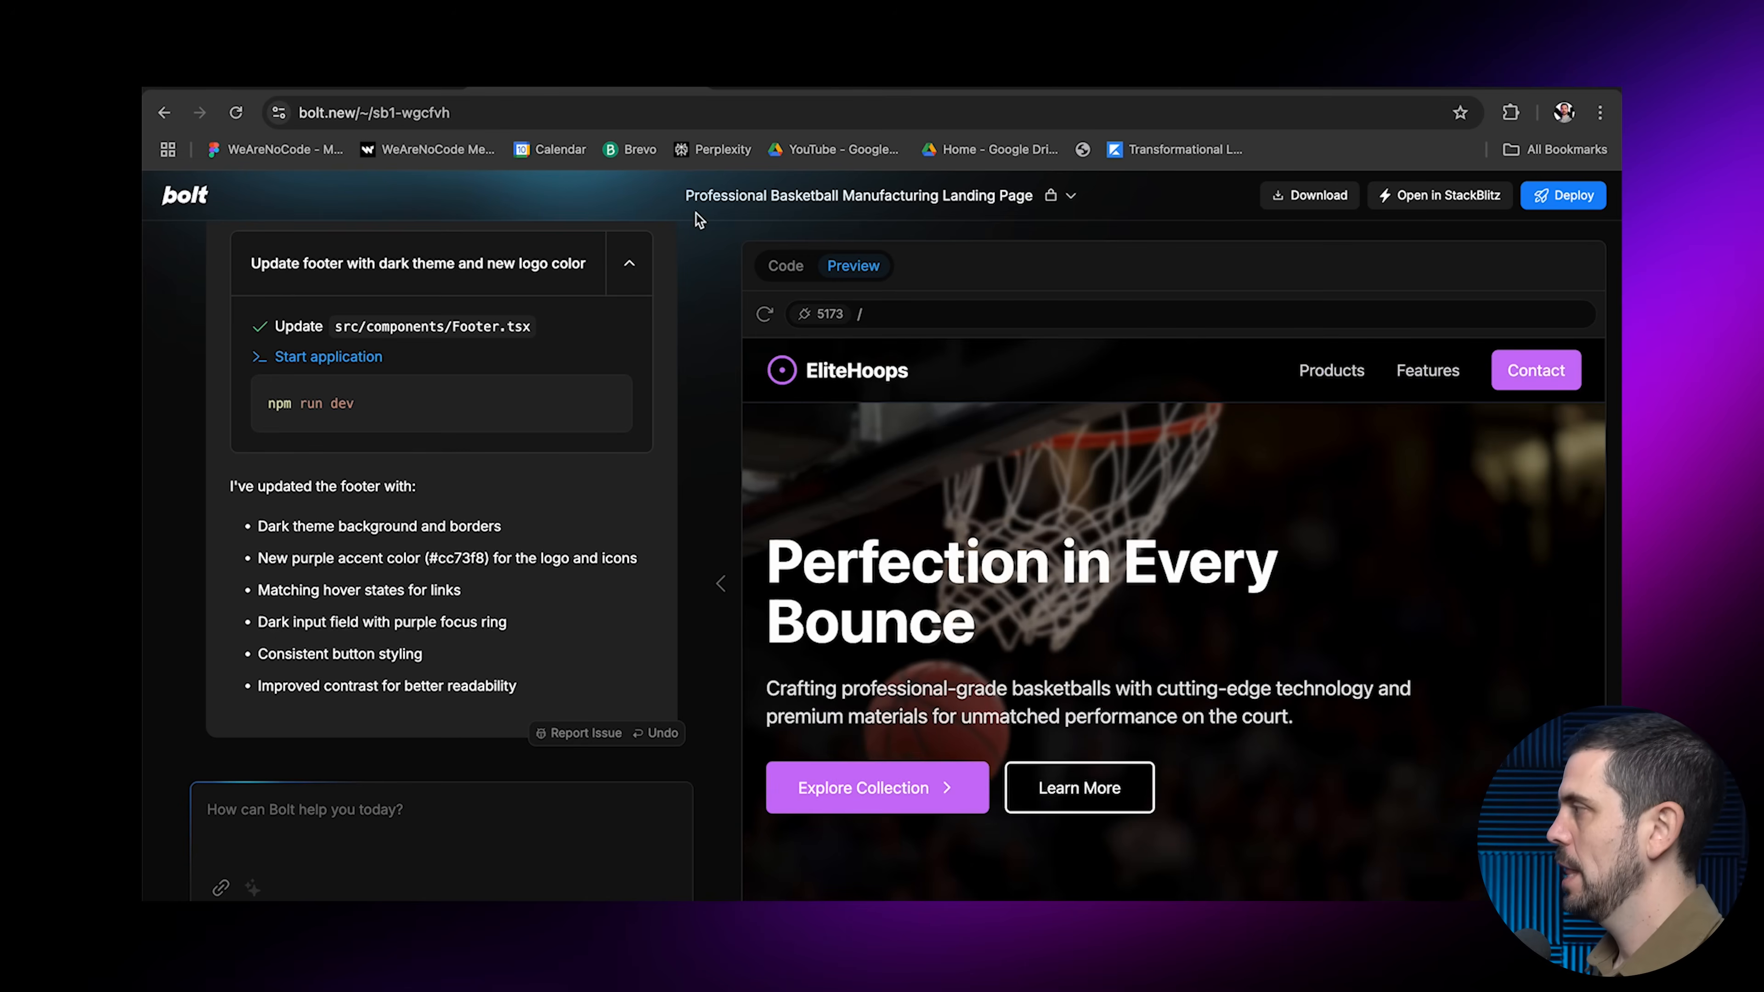
mouse_move(875, 469)
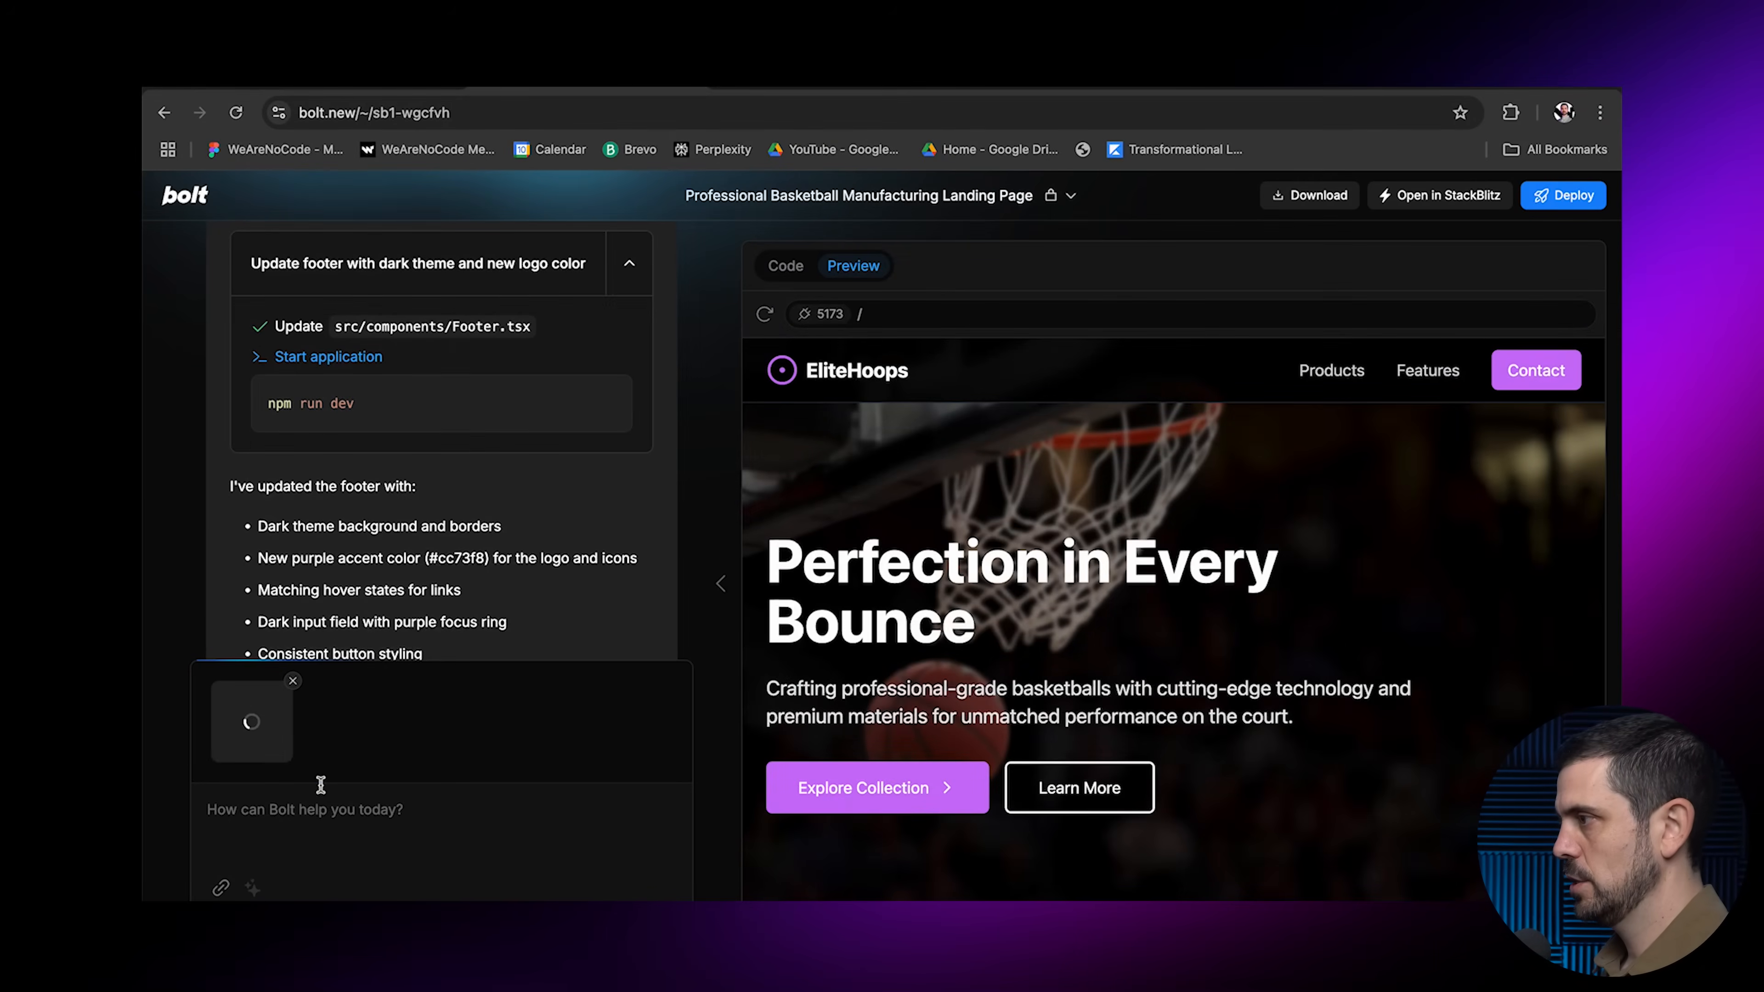
text(I would like my)
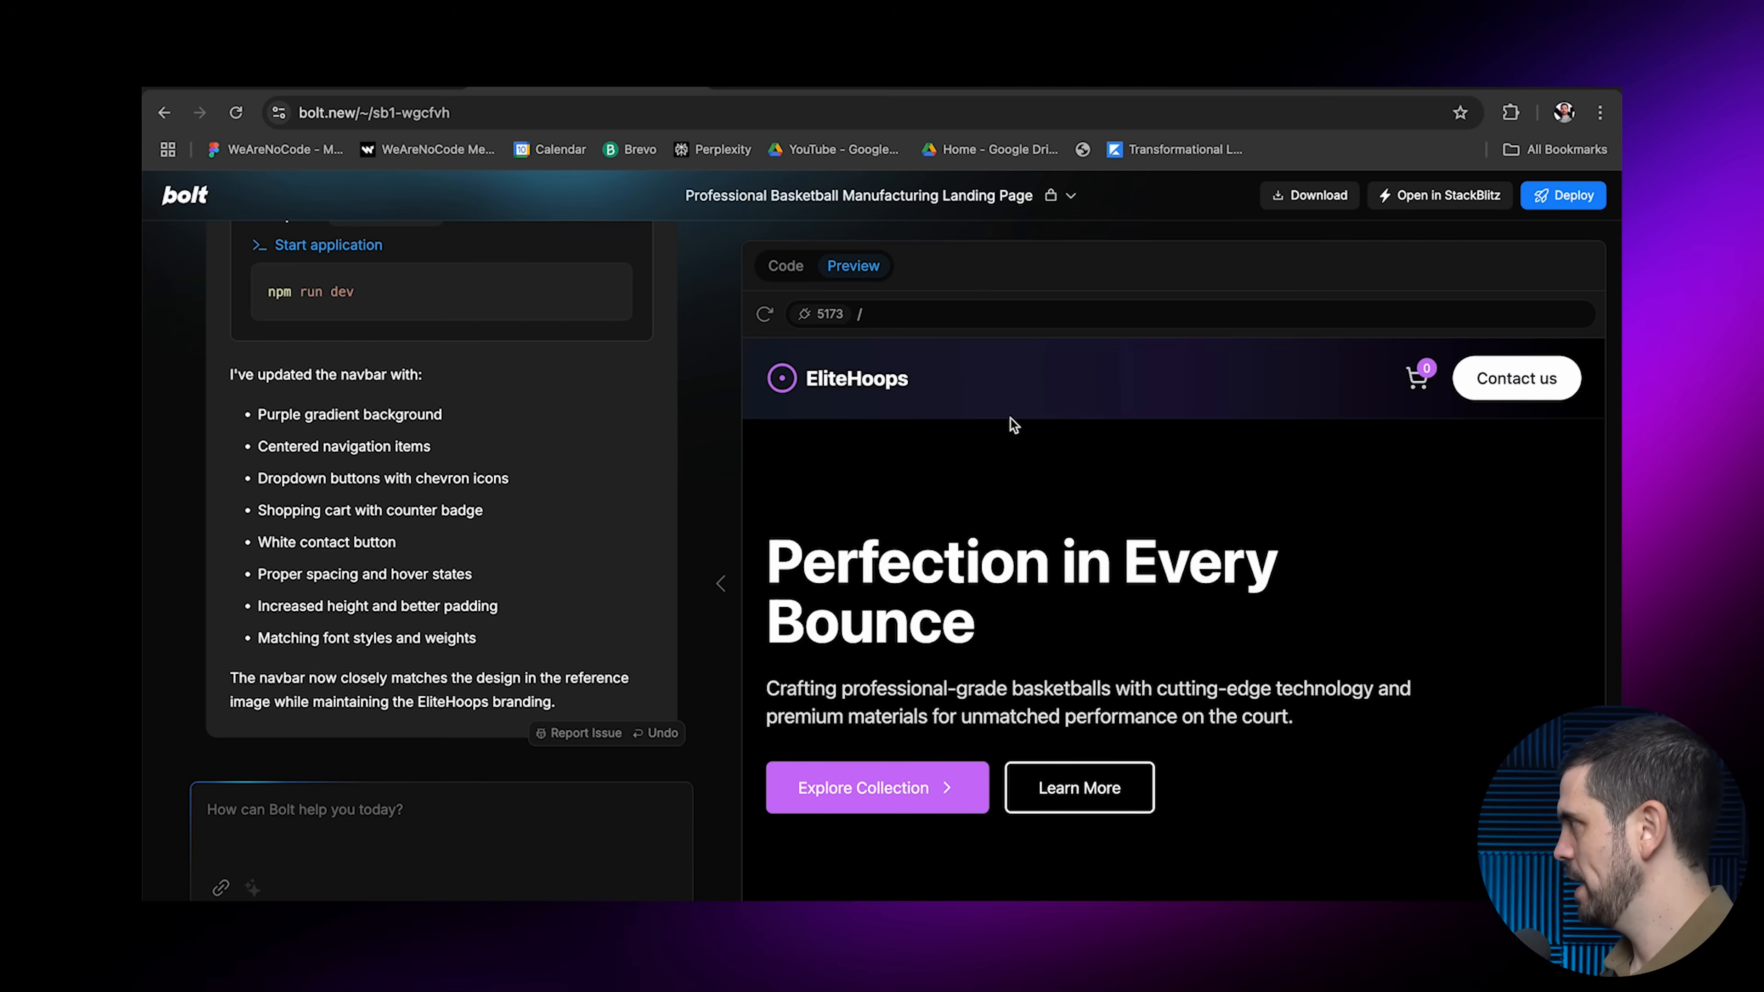
mouse_move(1427, 420)
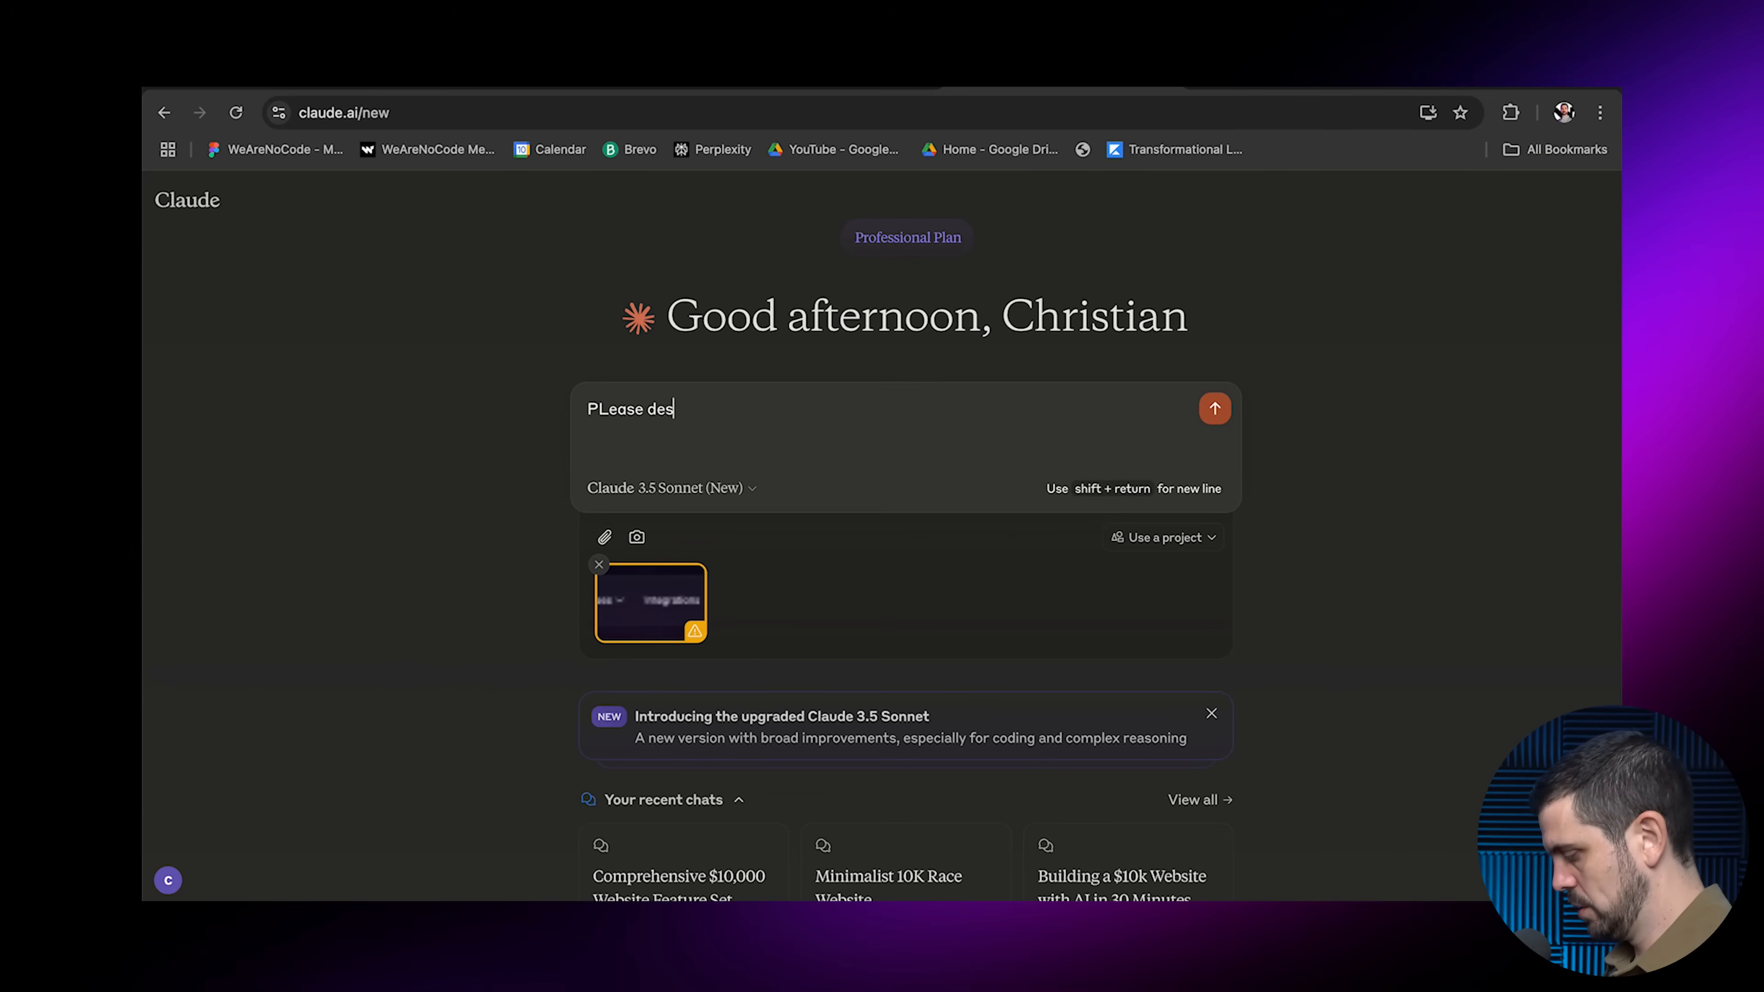
Ask Claude to describe the attached navigation bar as a designer would
text(cribe this)
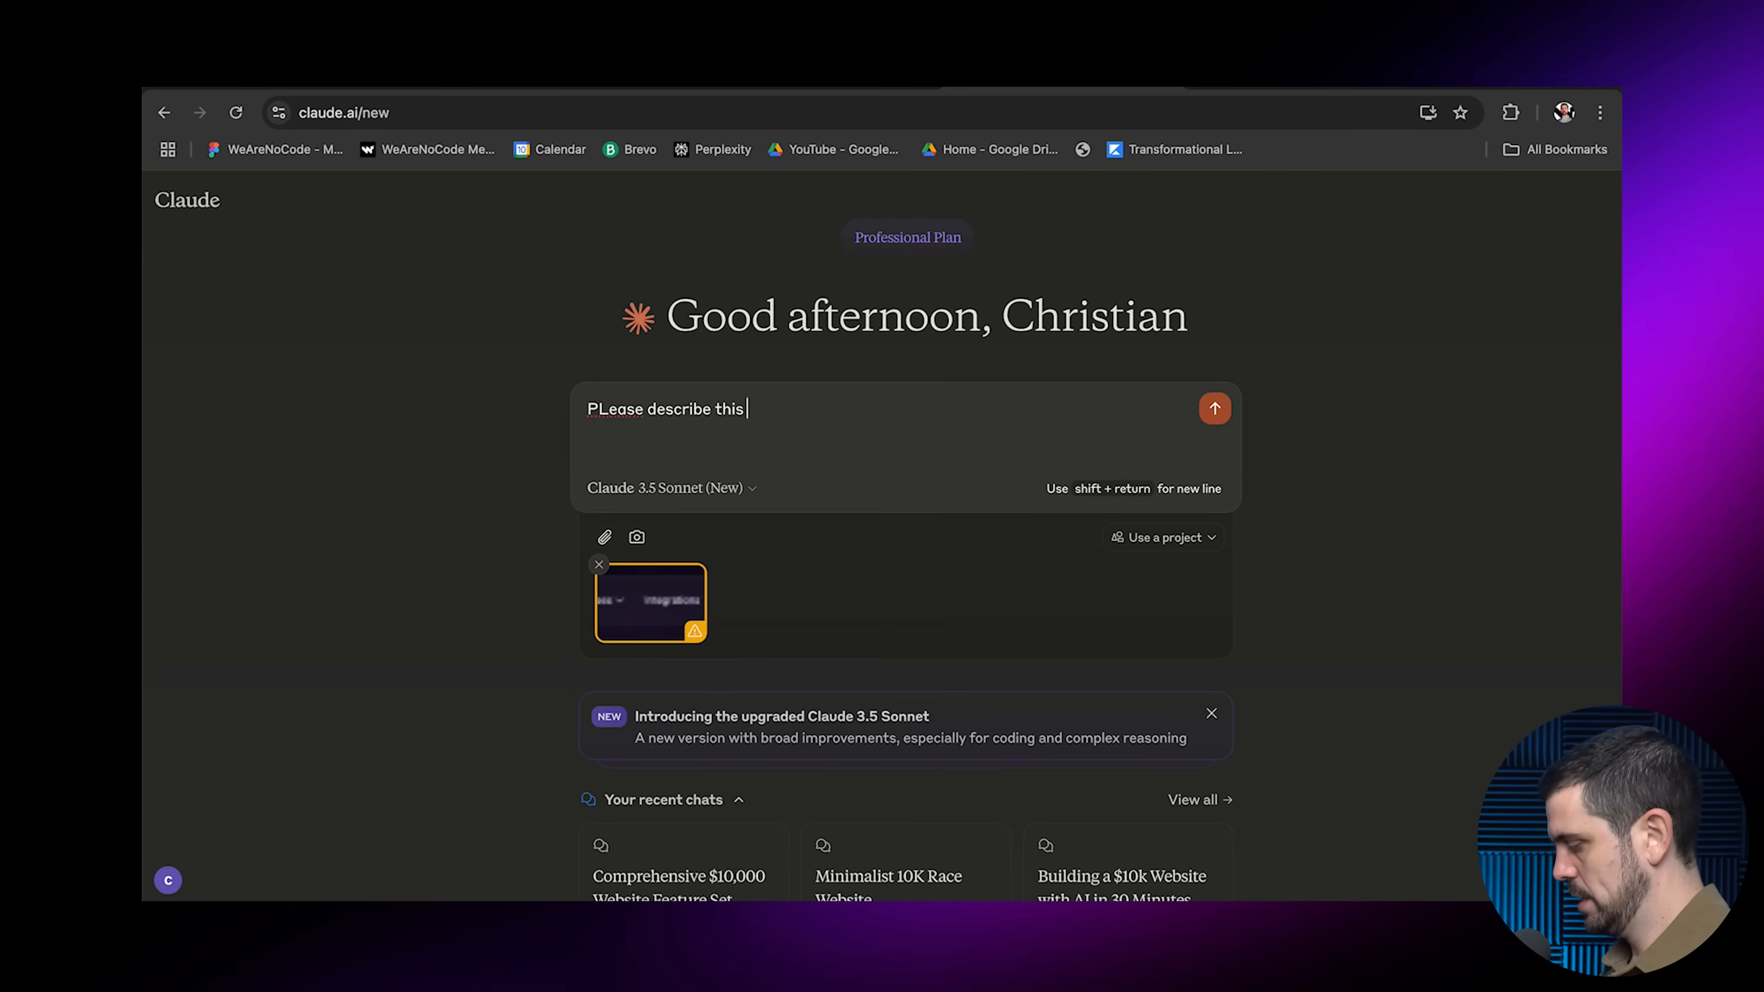
text(navigation bar as if you were a desi)
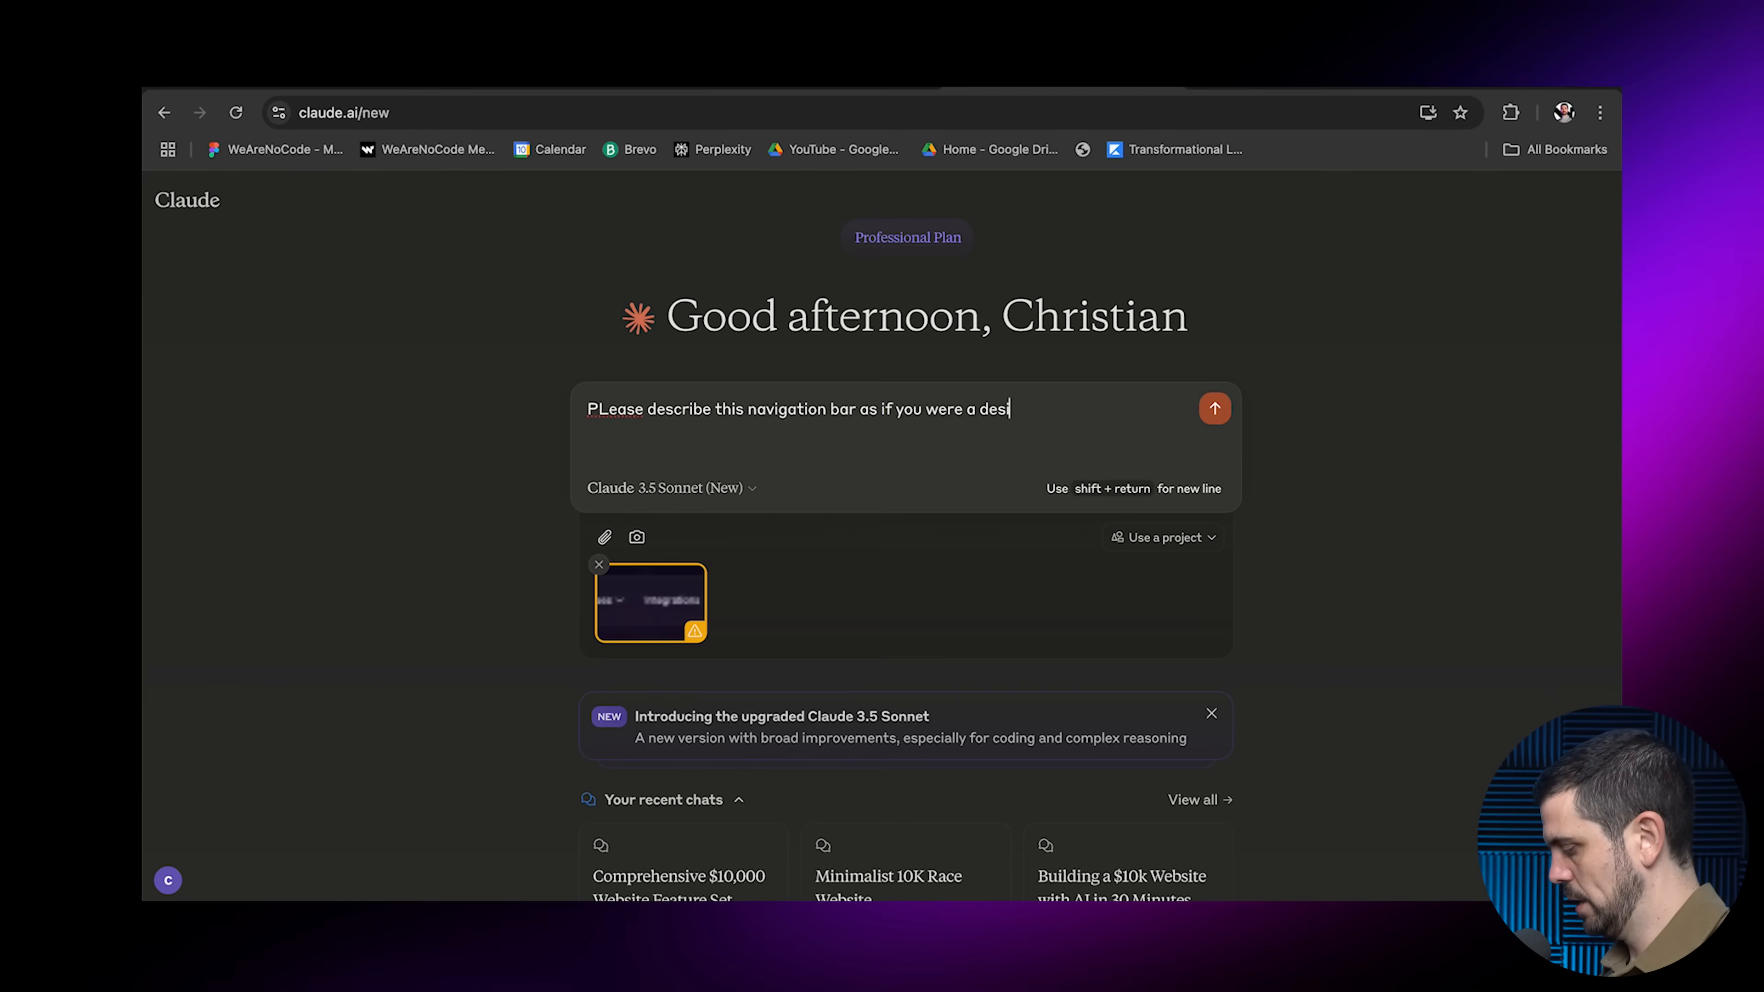
click(1214, 408)
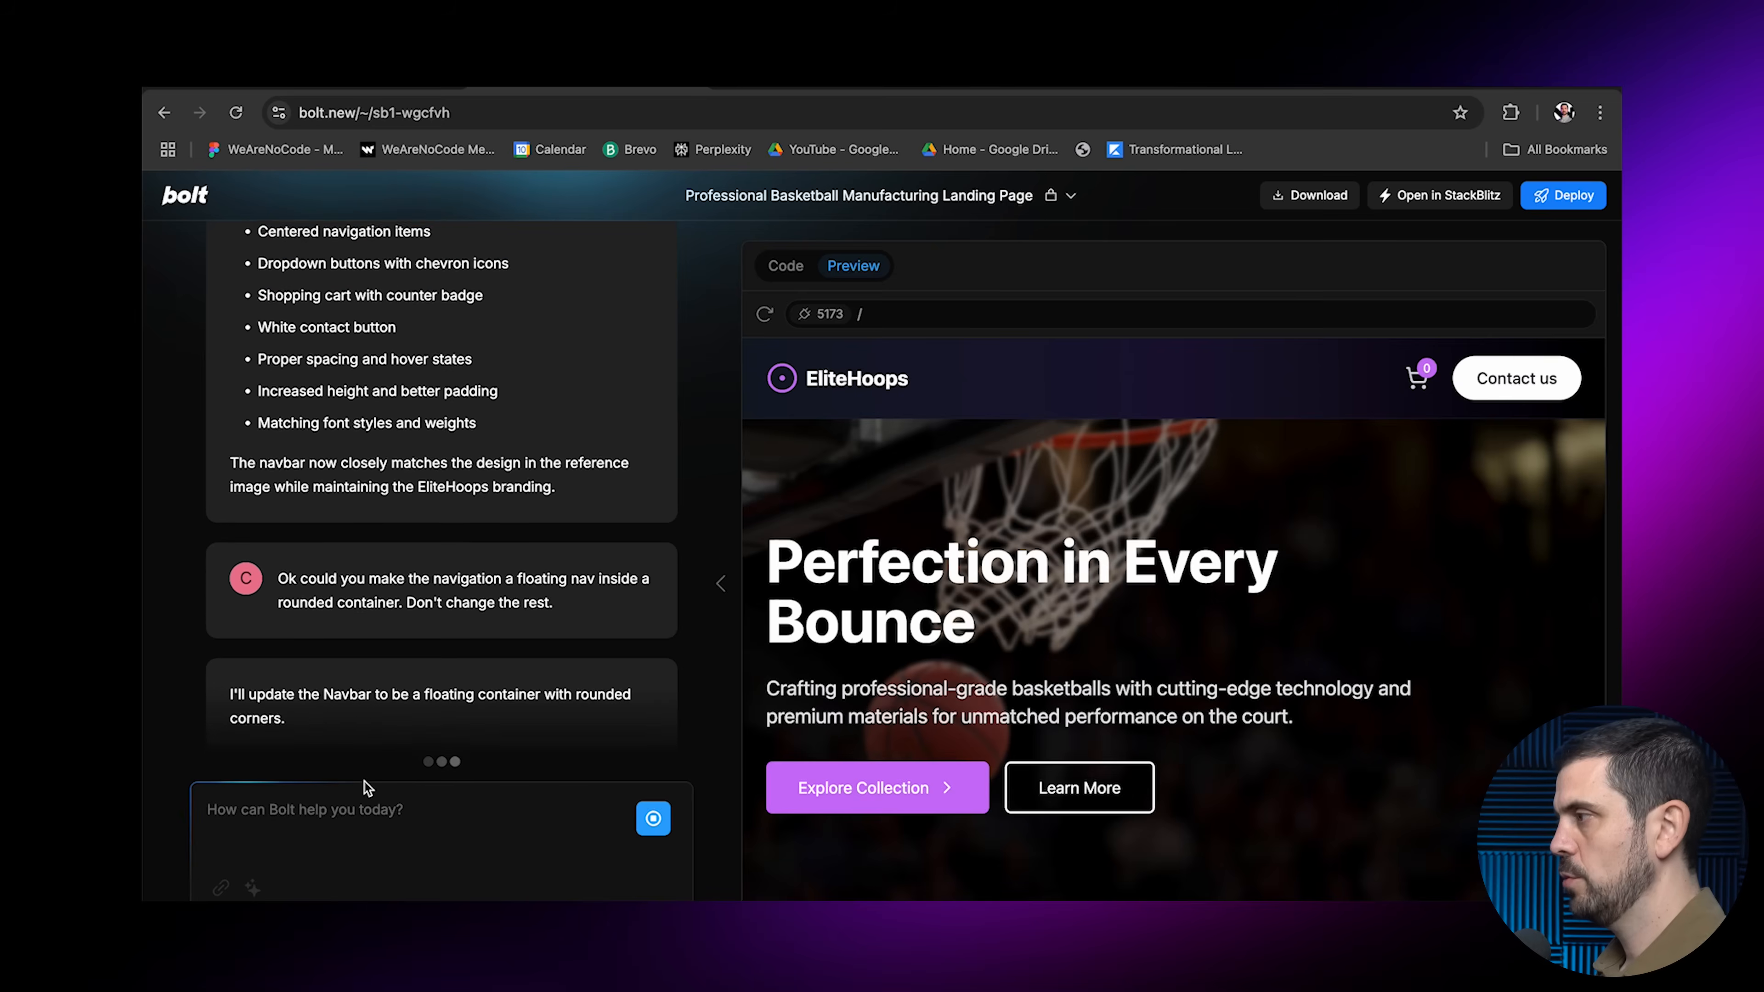
Check the floating rounded navbar in Preview and ask Bolt to refine the floating container further
click(785, 265)
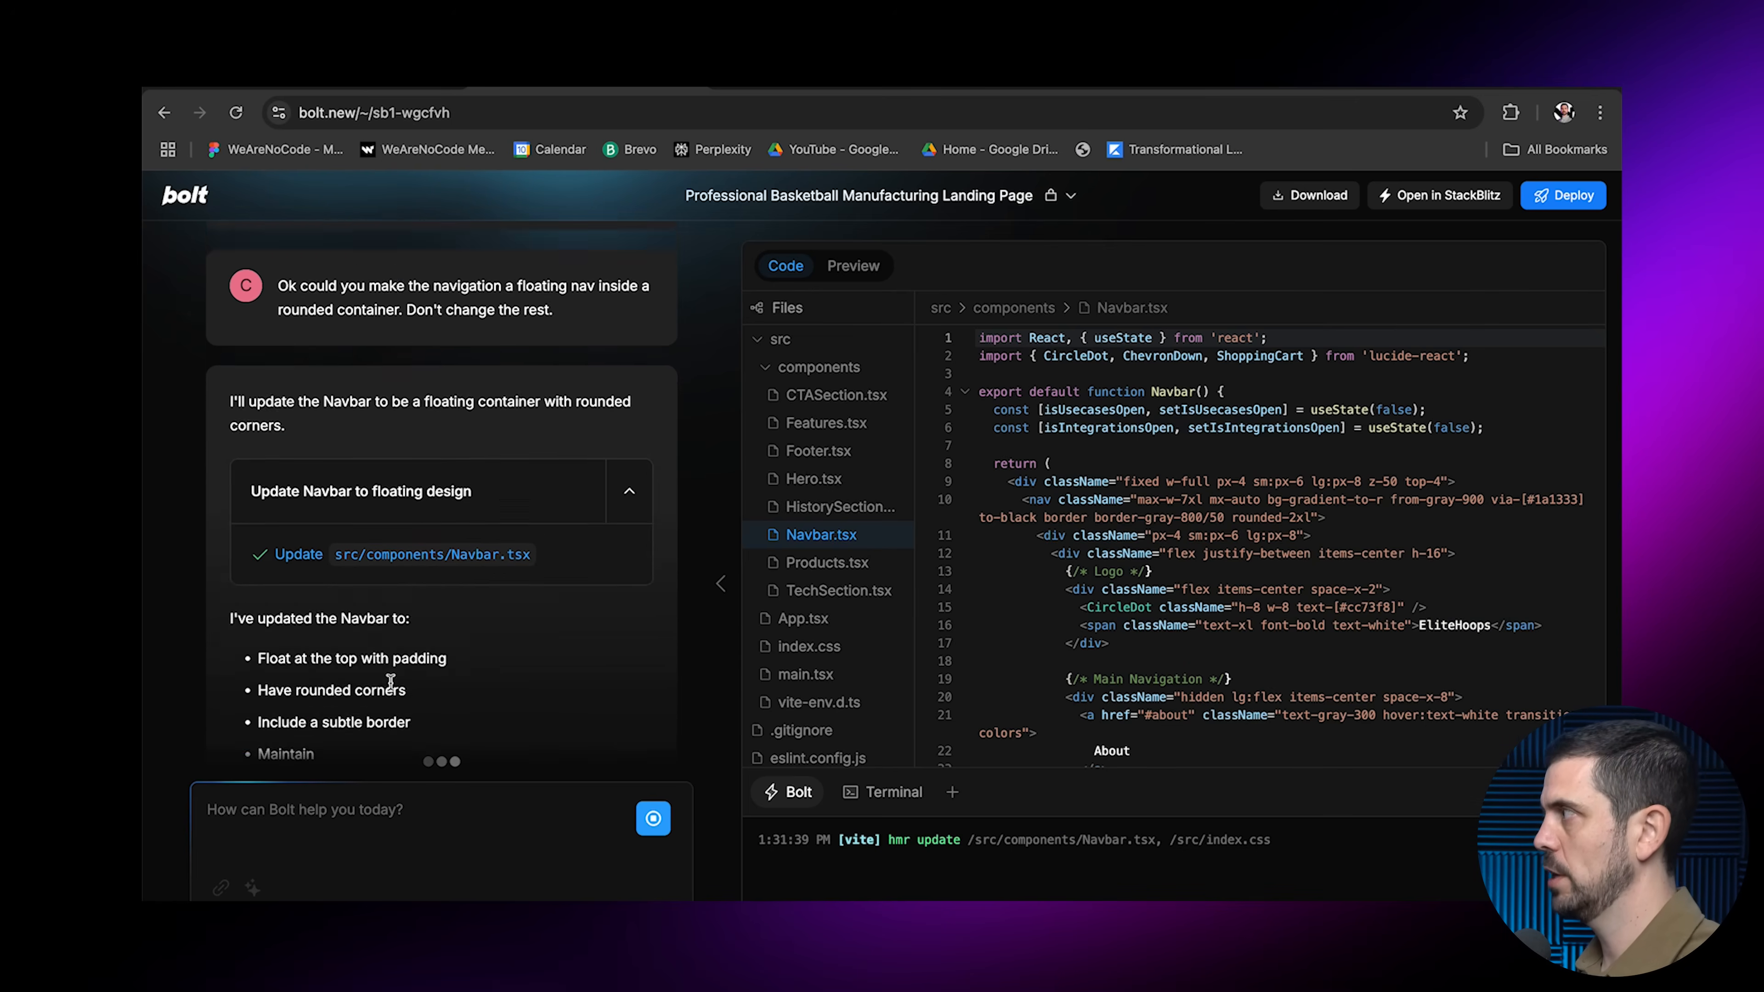
click(852, 265)
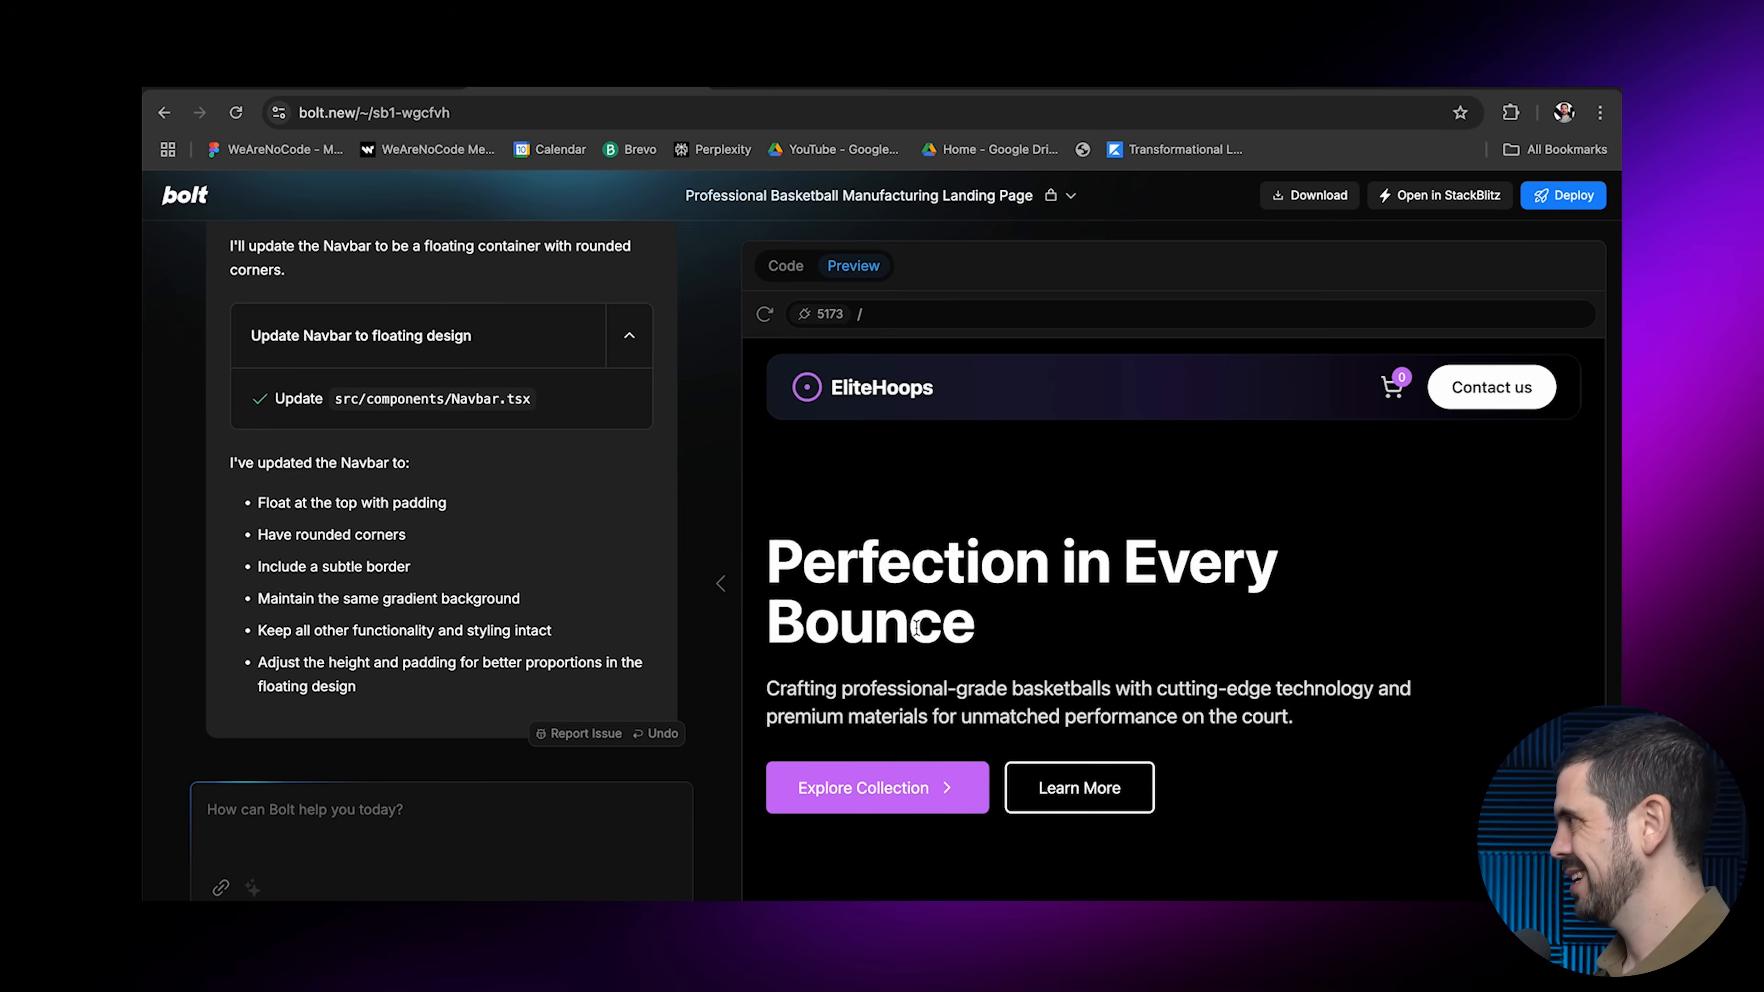
mouse_move(753, 712)
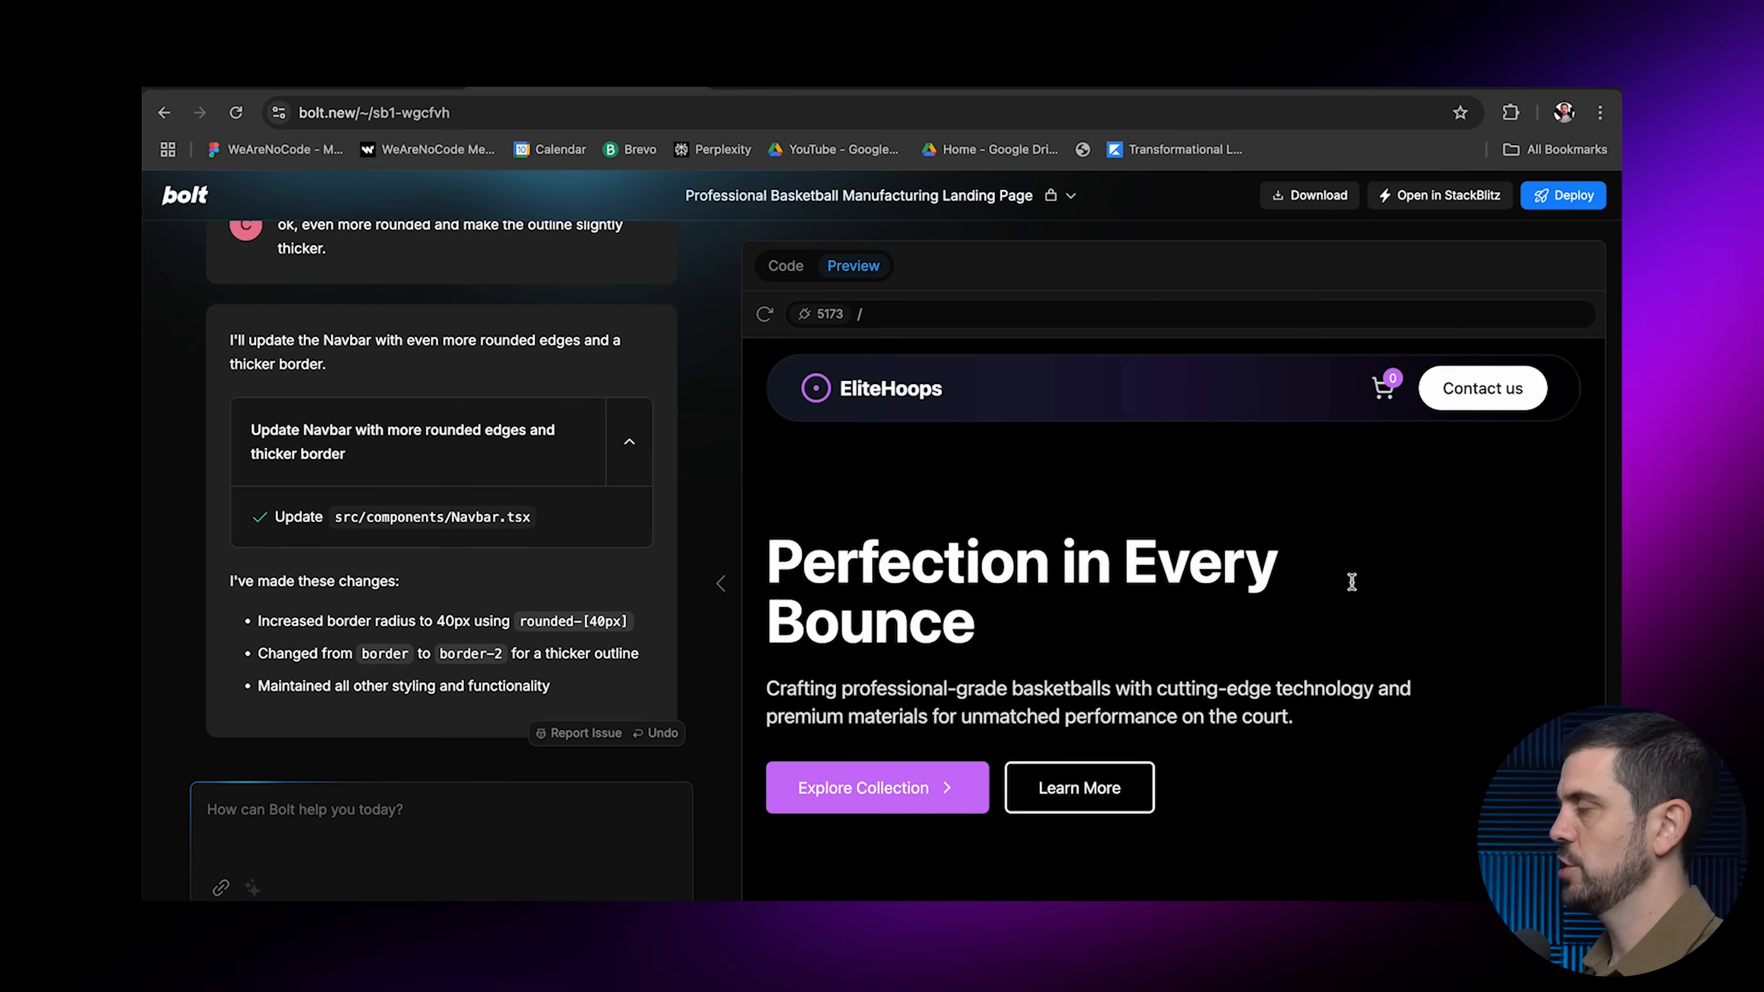
text(ok could you)
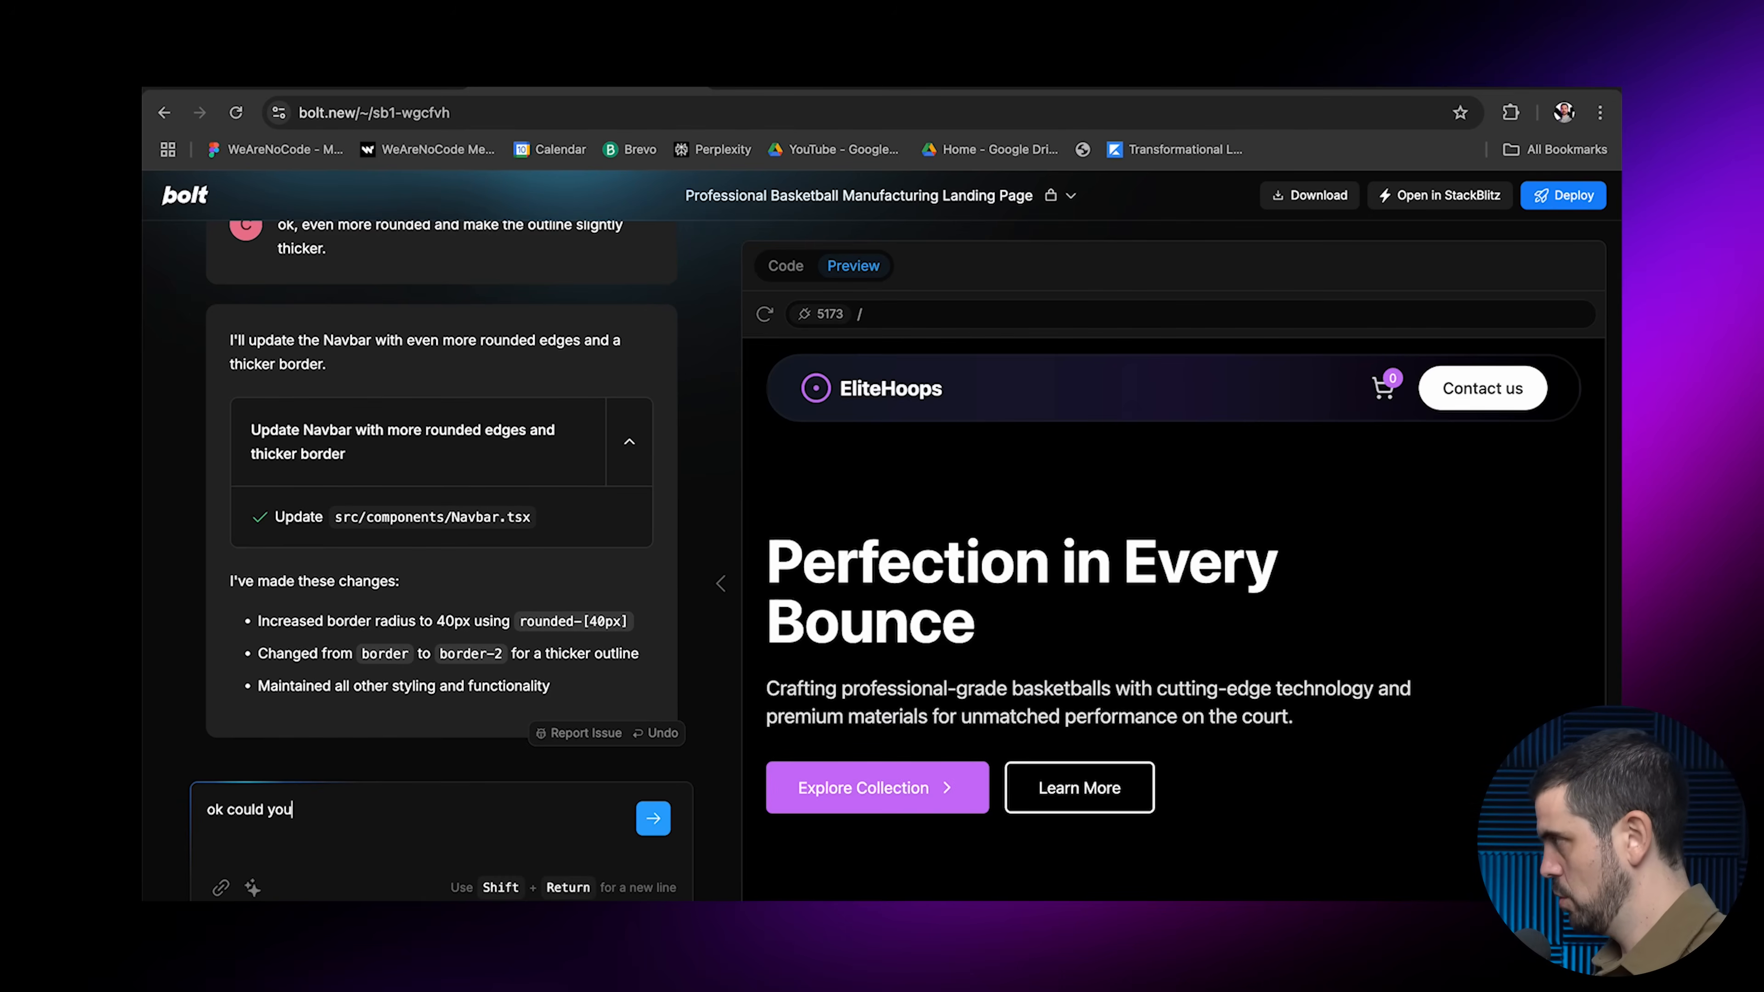
text(make the floa)
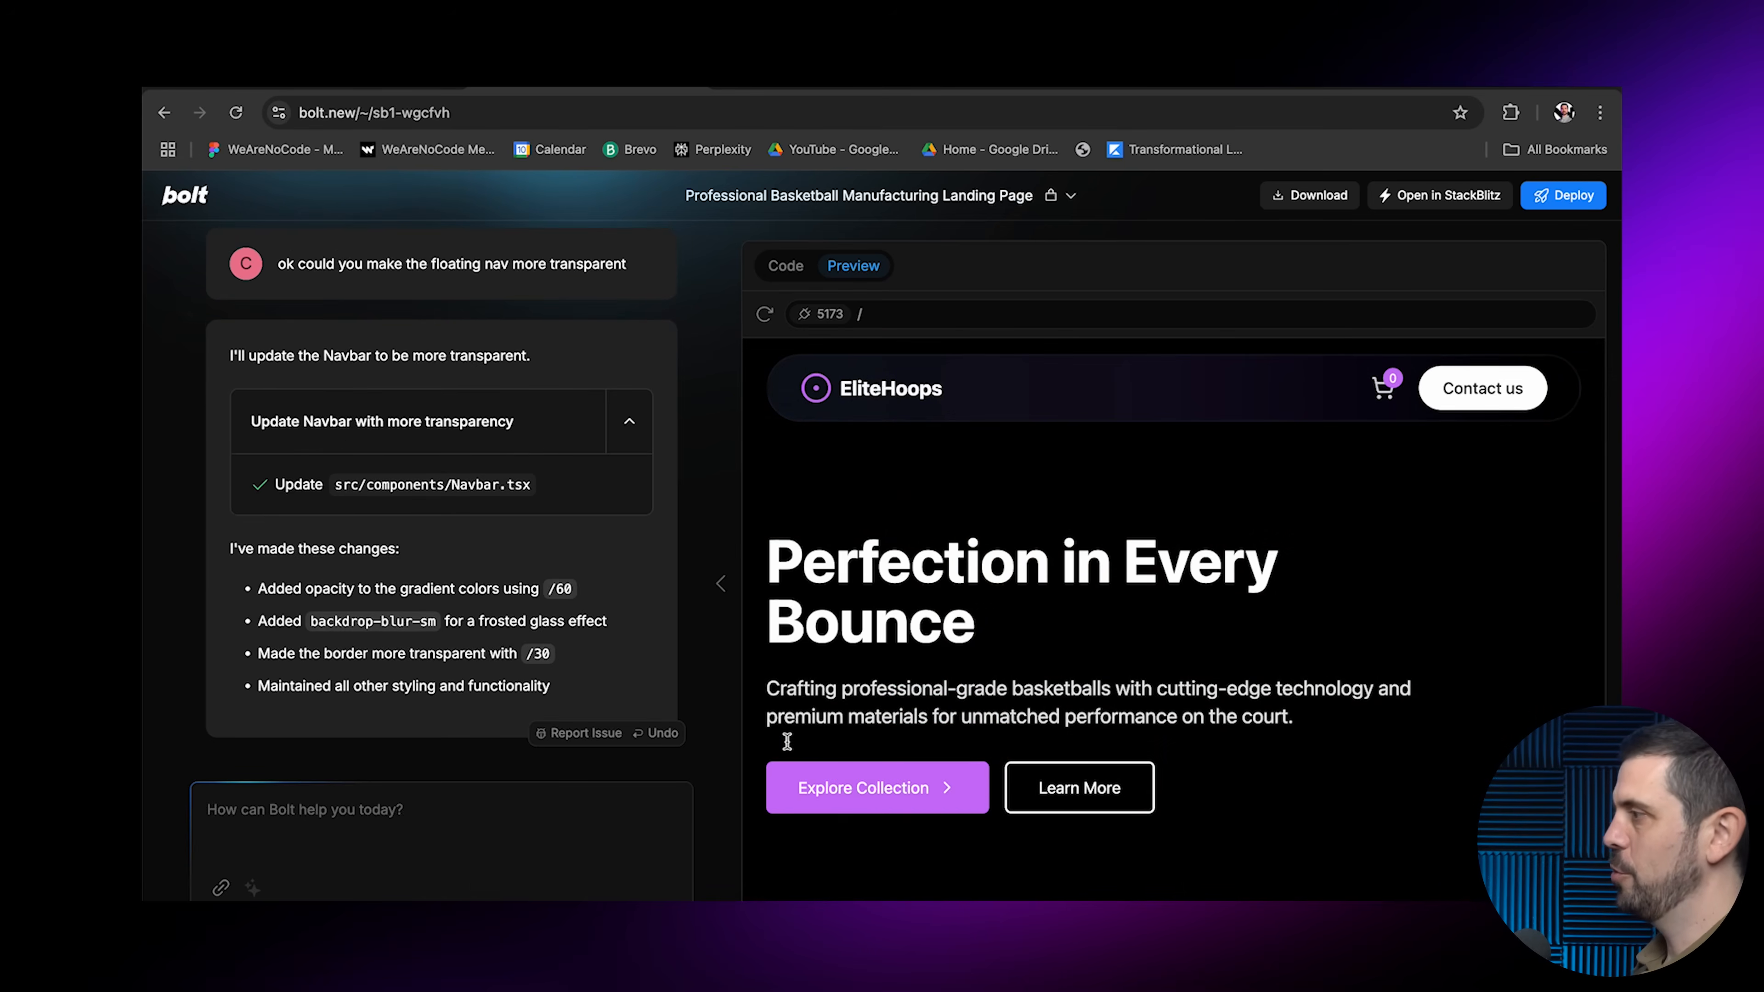
scroll(down, 3)
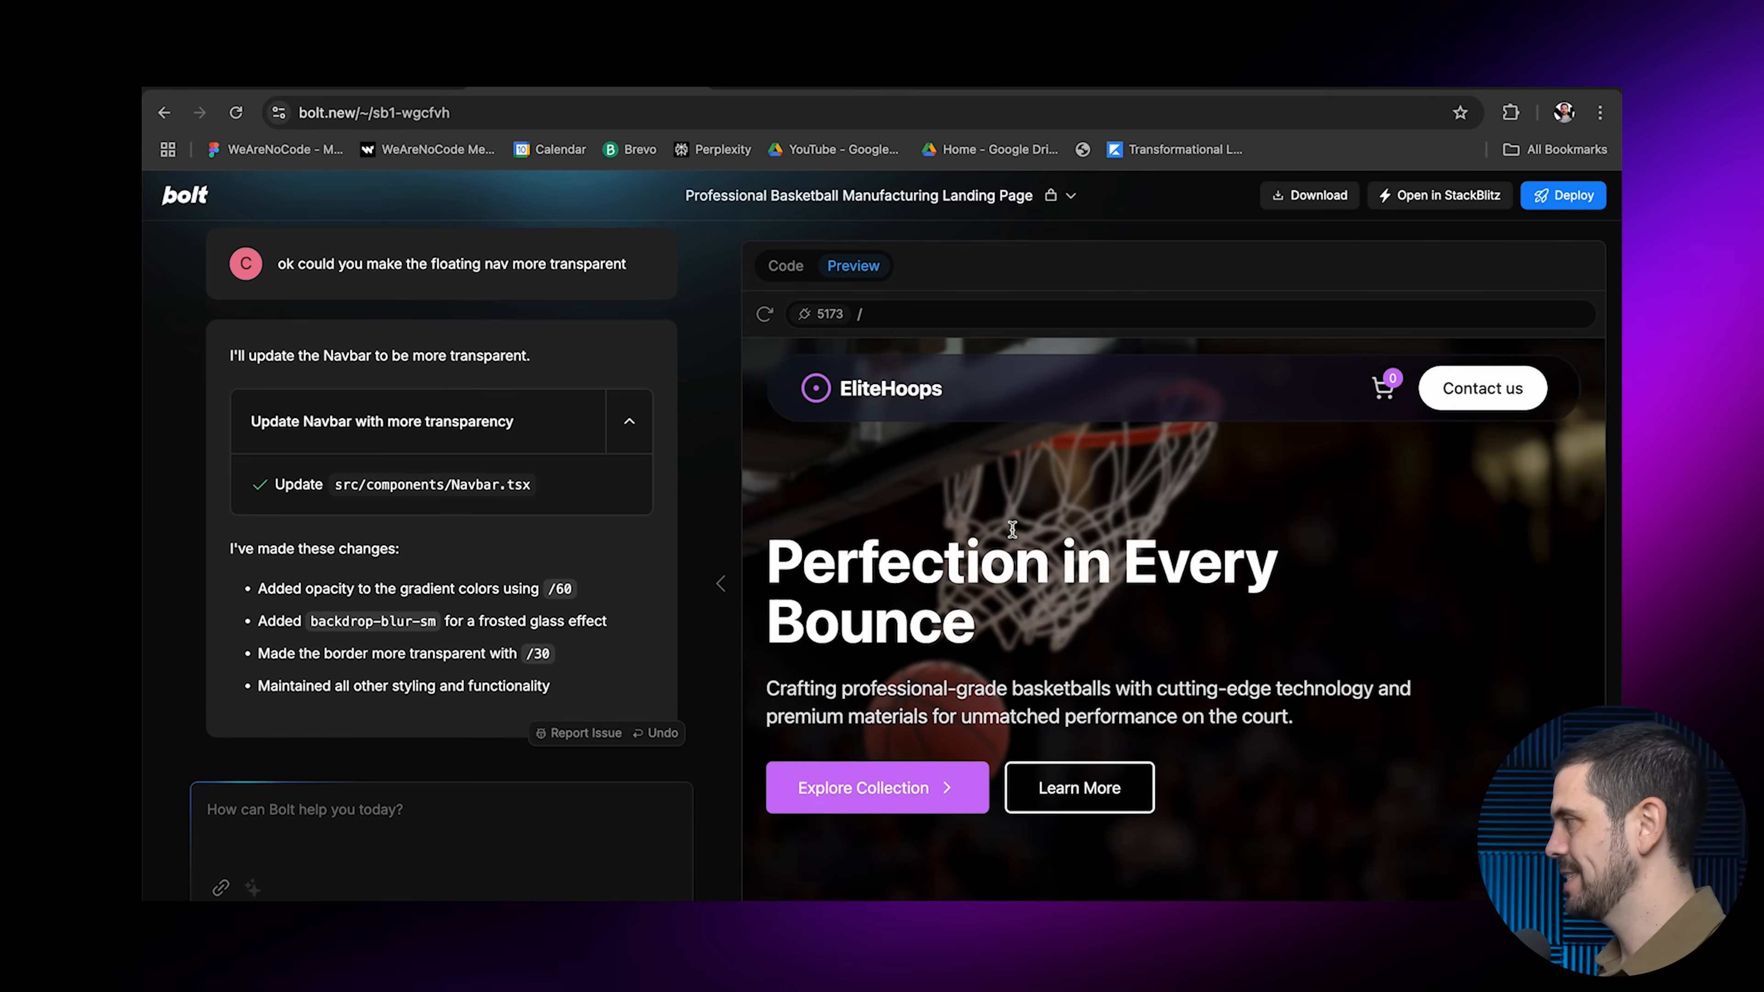
scroll(down, 3)
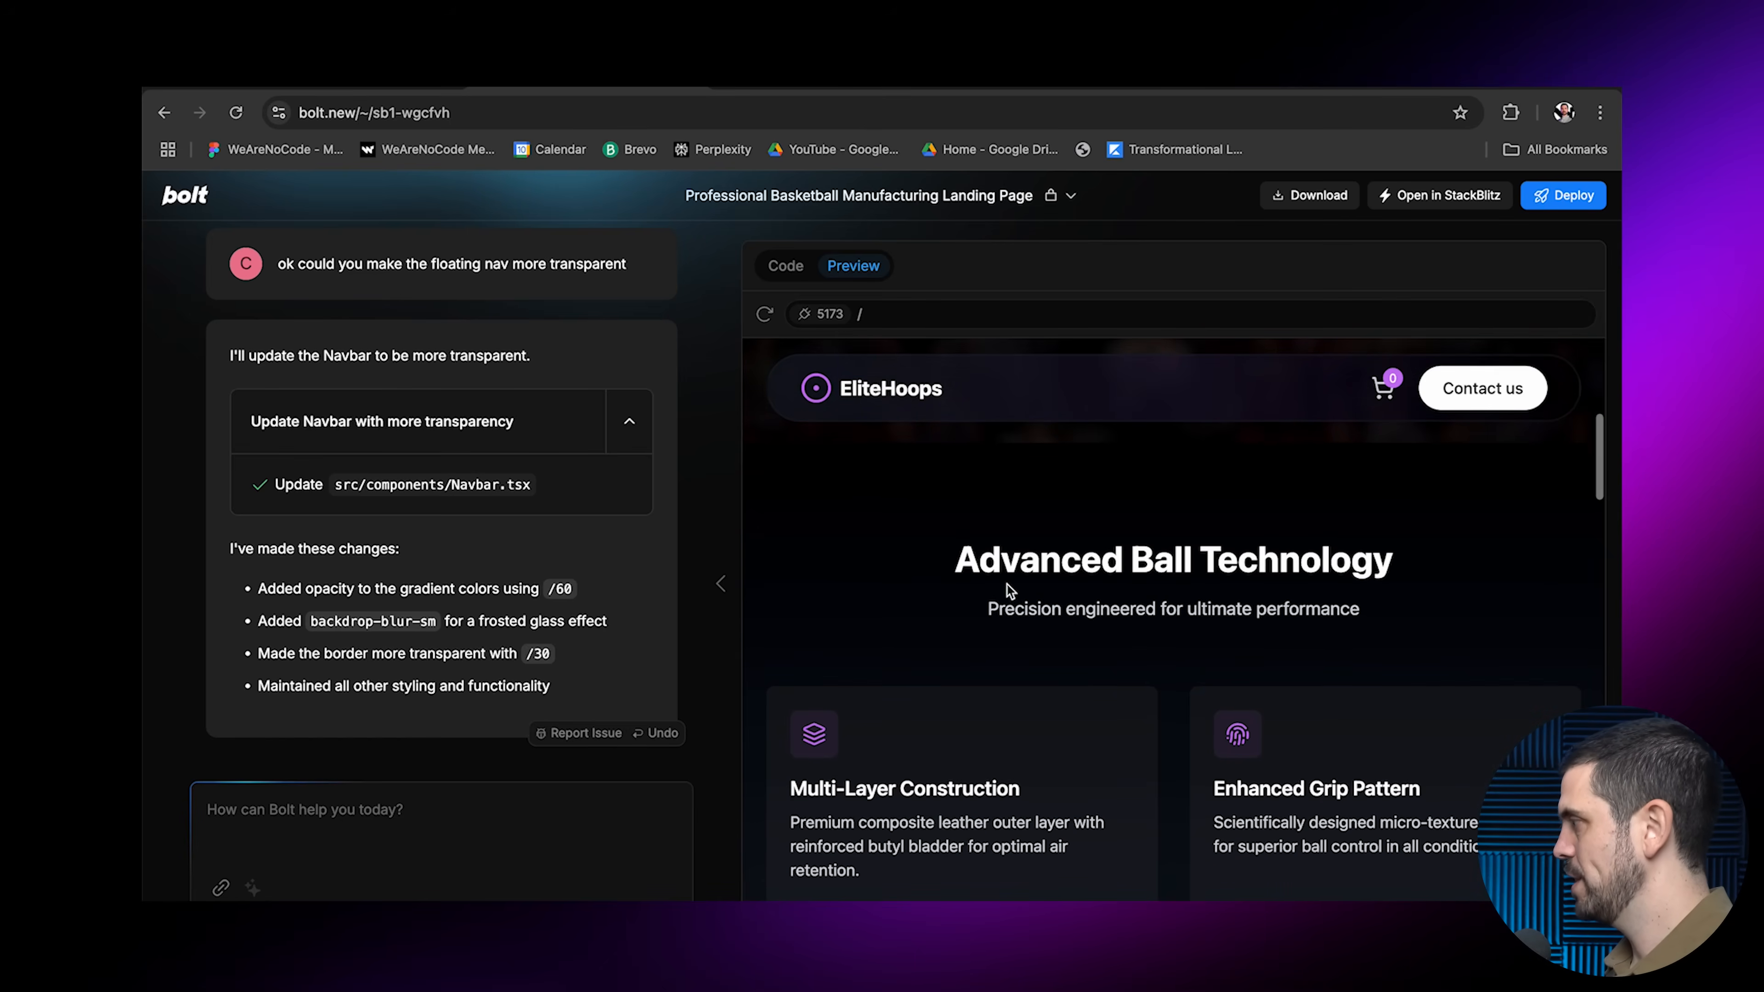
mouse_move(1085, 695)
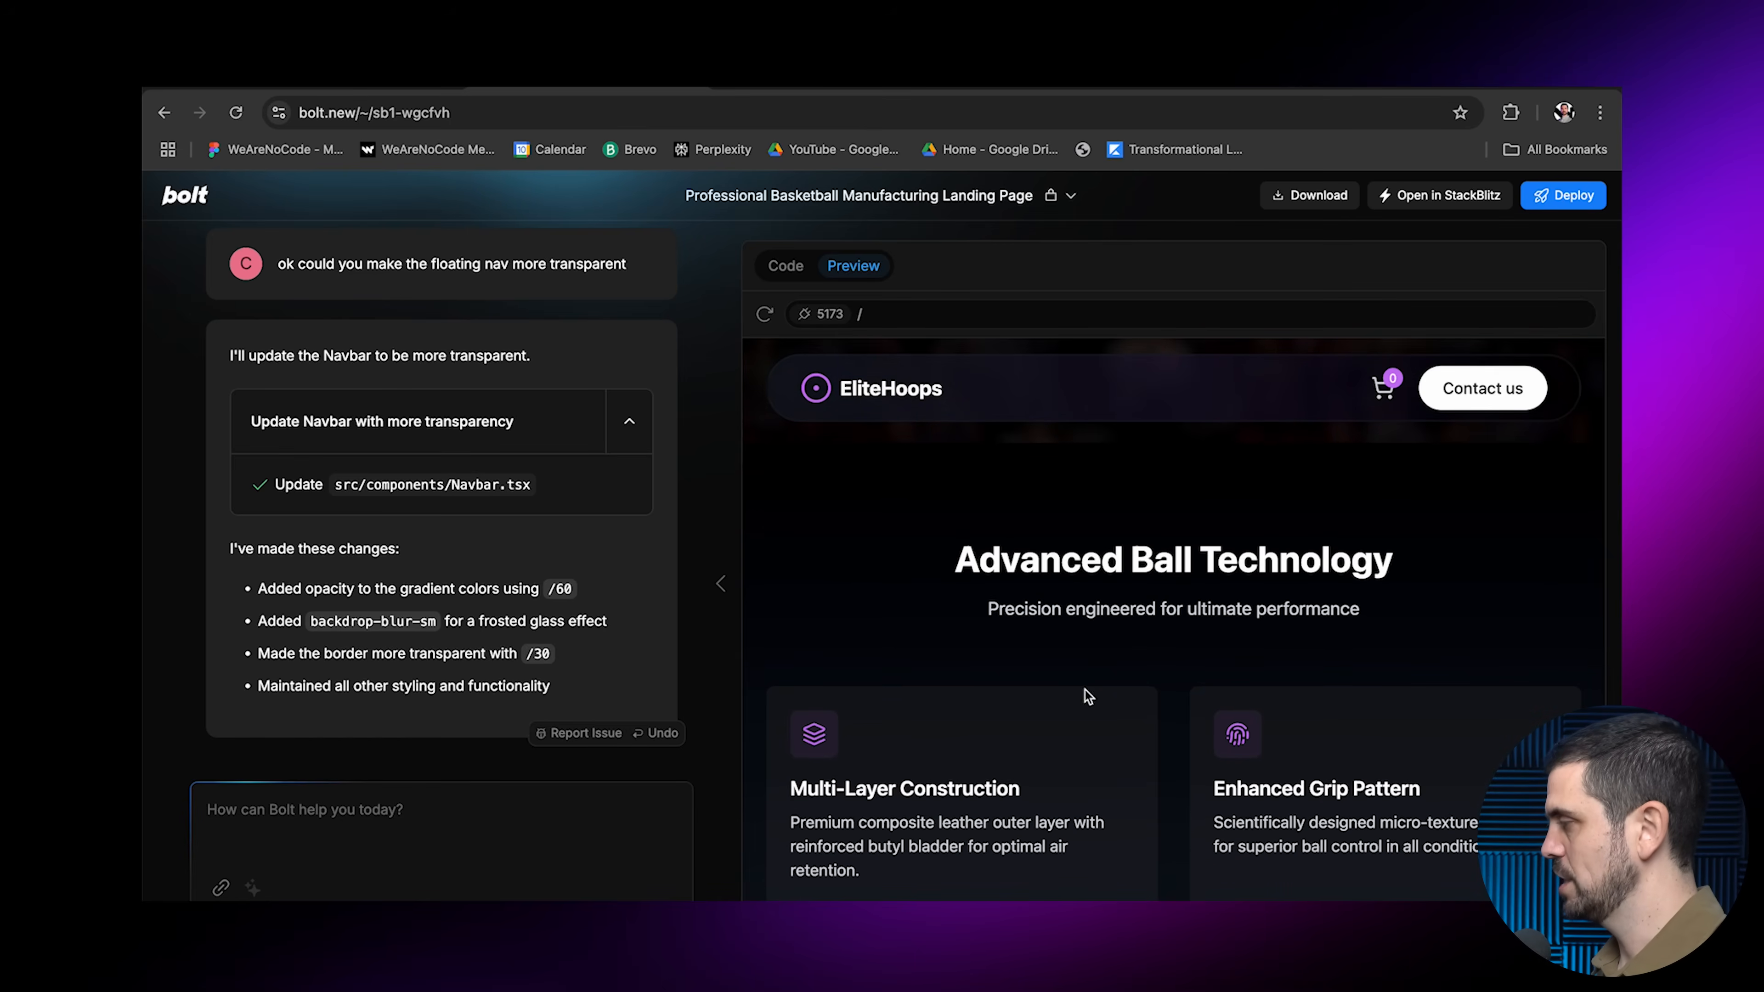
mouse_move(1032, 637)
text(Ok, for the technology section, could you please give the background a soficated g)
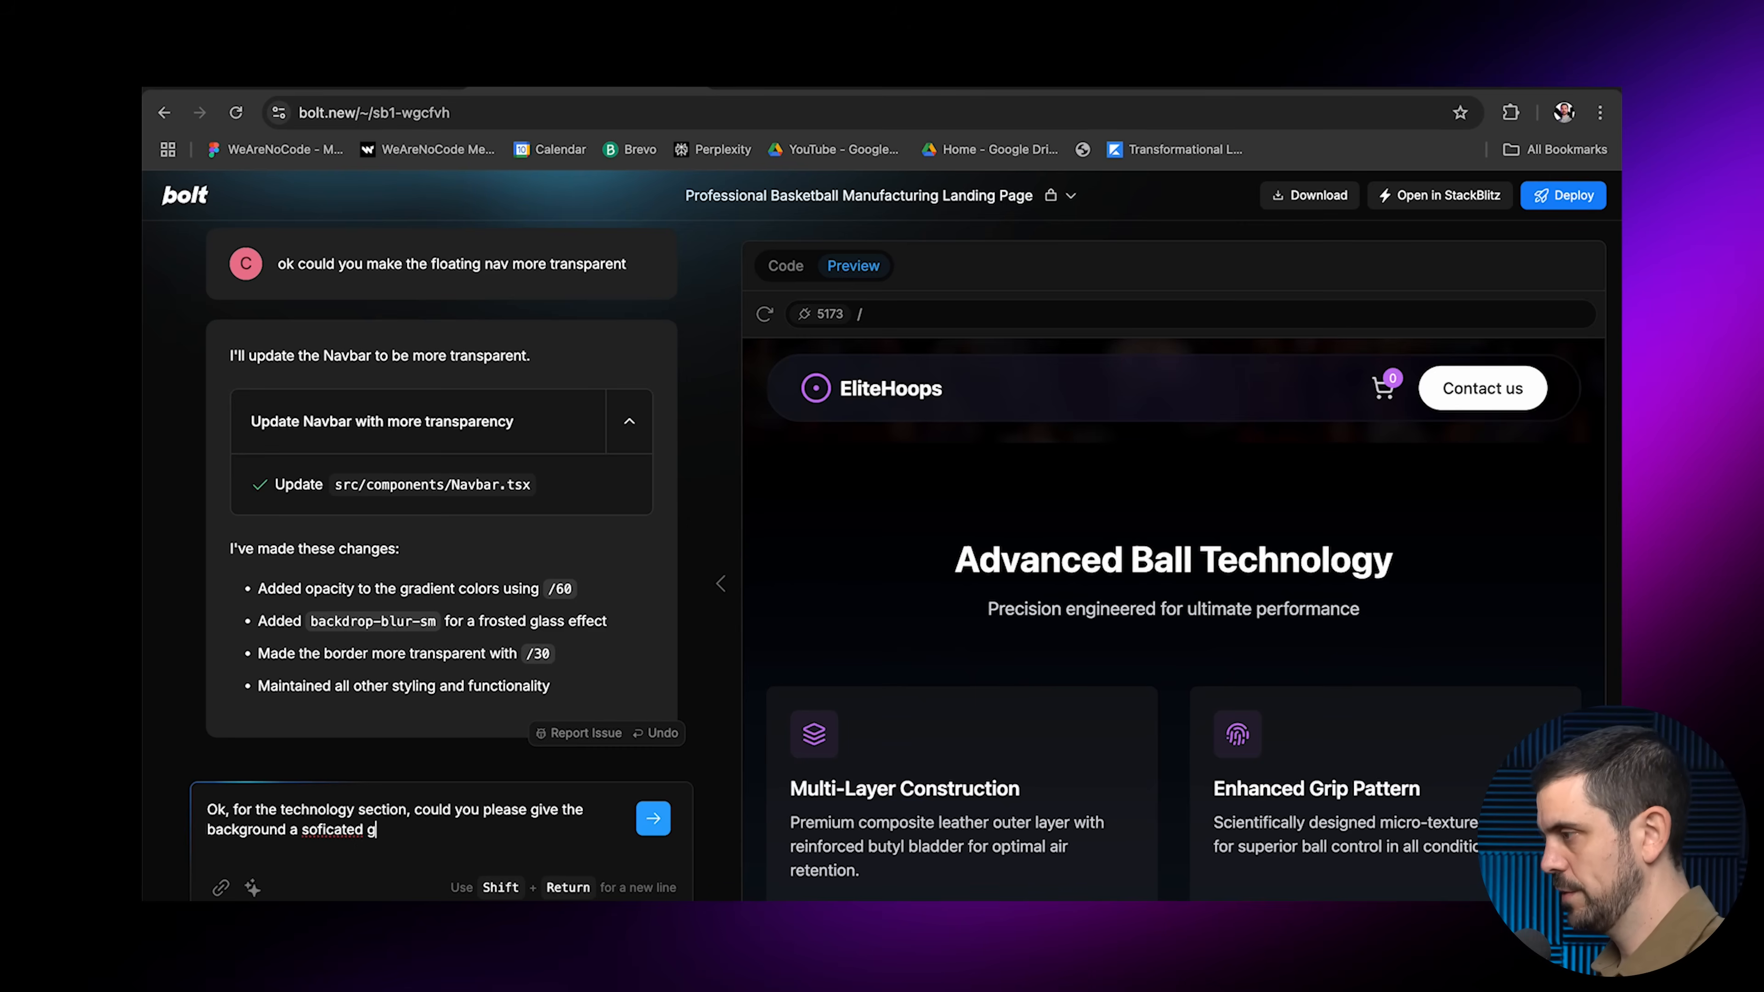
Ask Bolt for a sophisticated grid with a deep purple blur behind the technology section
text(rid and)
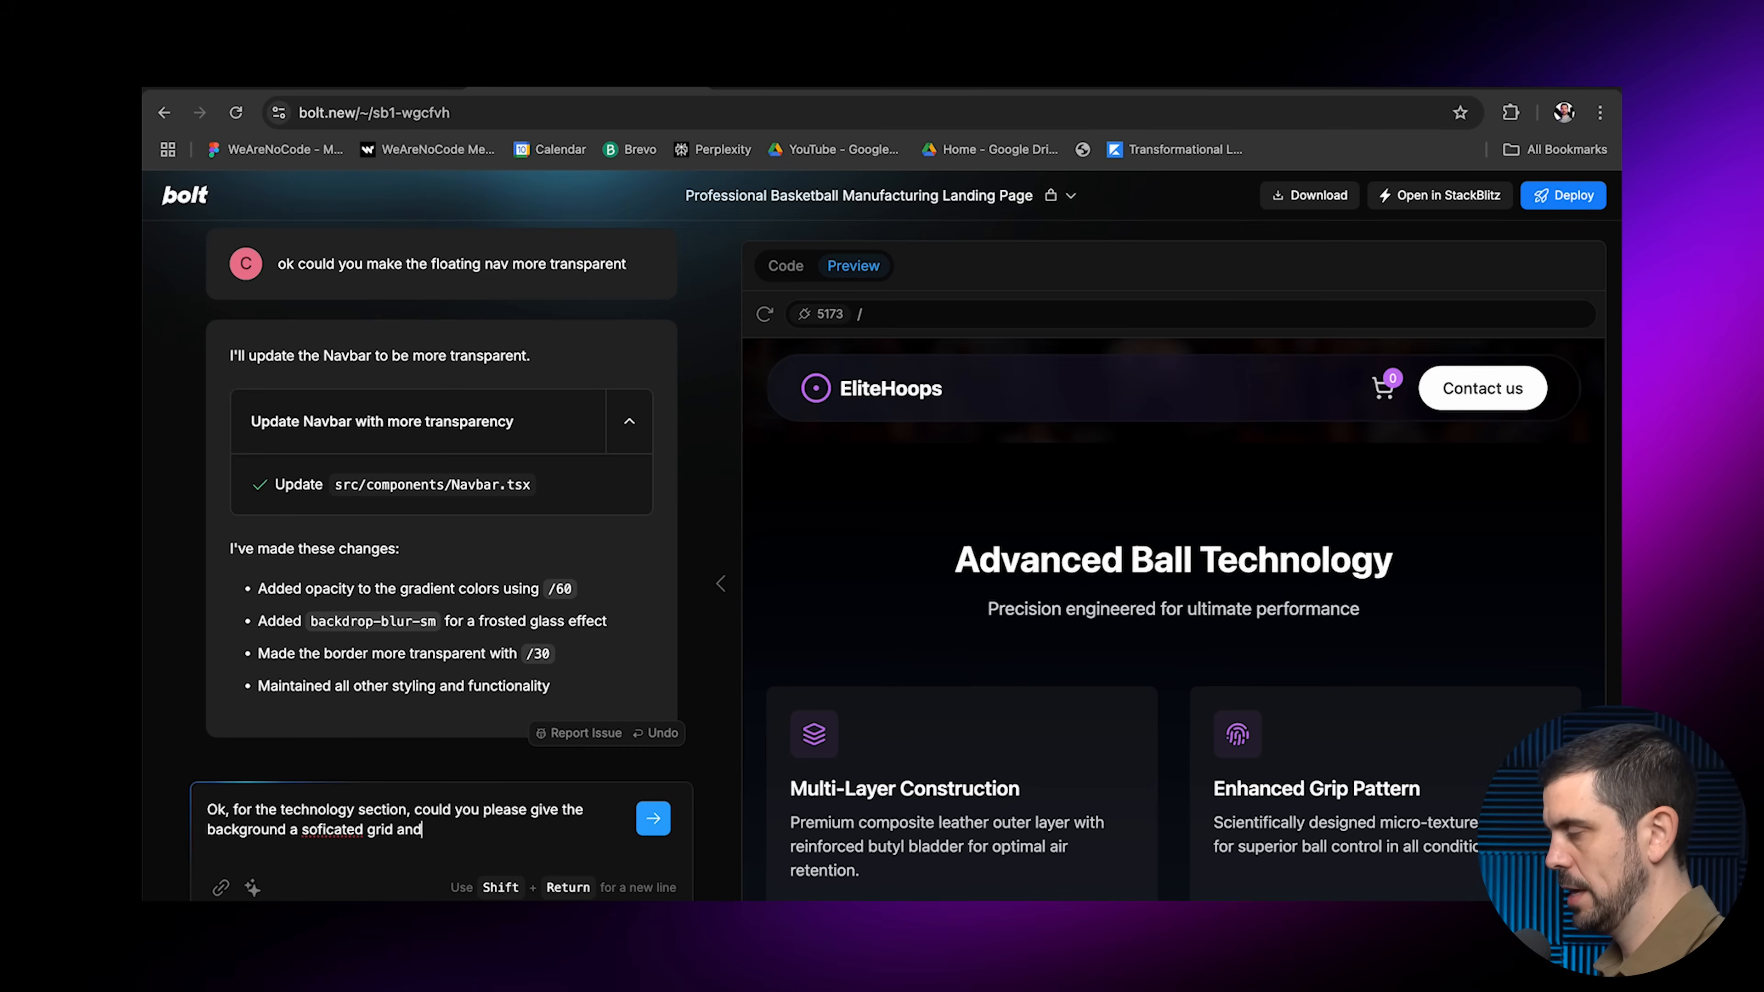
text(have a deep)
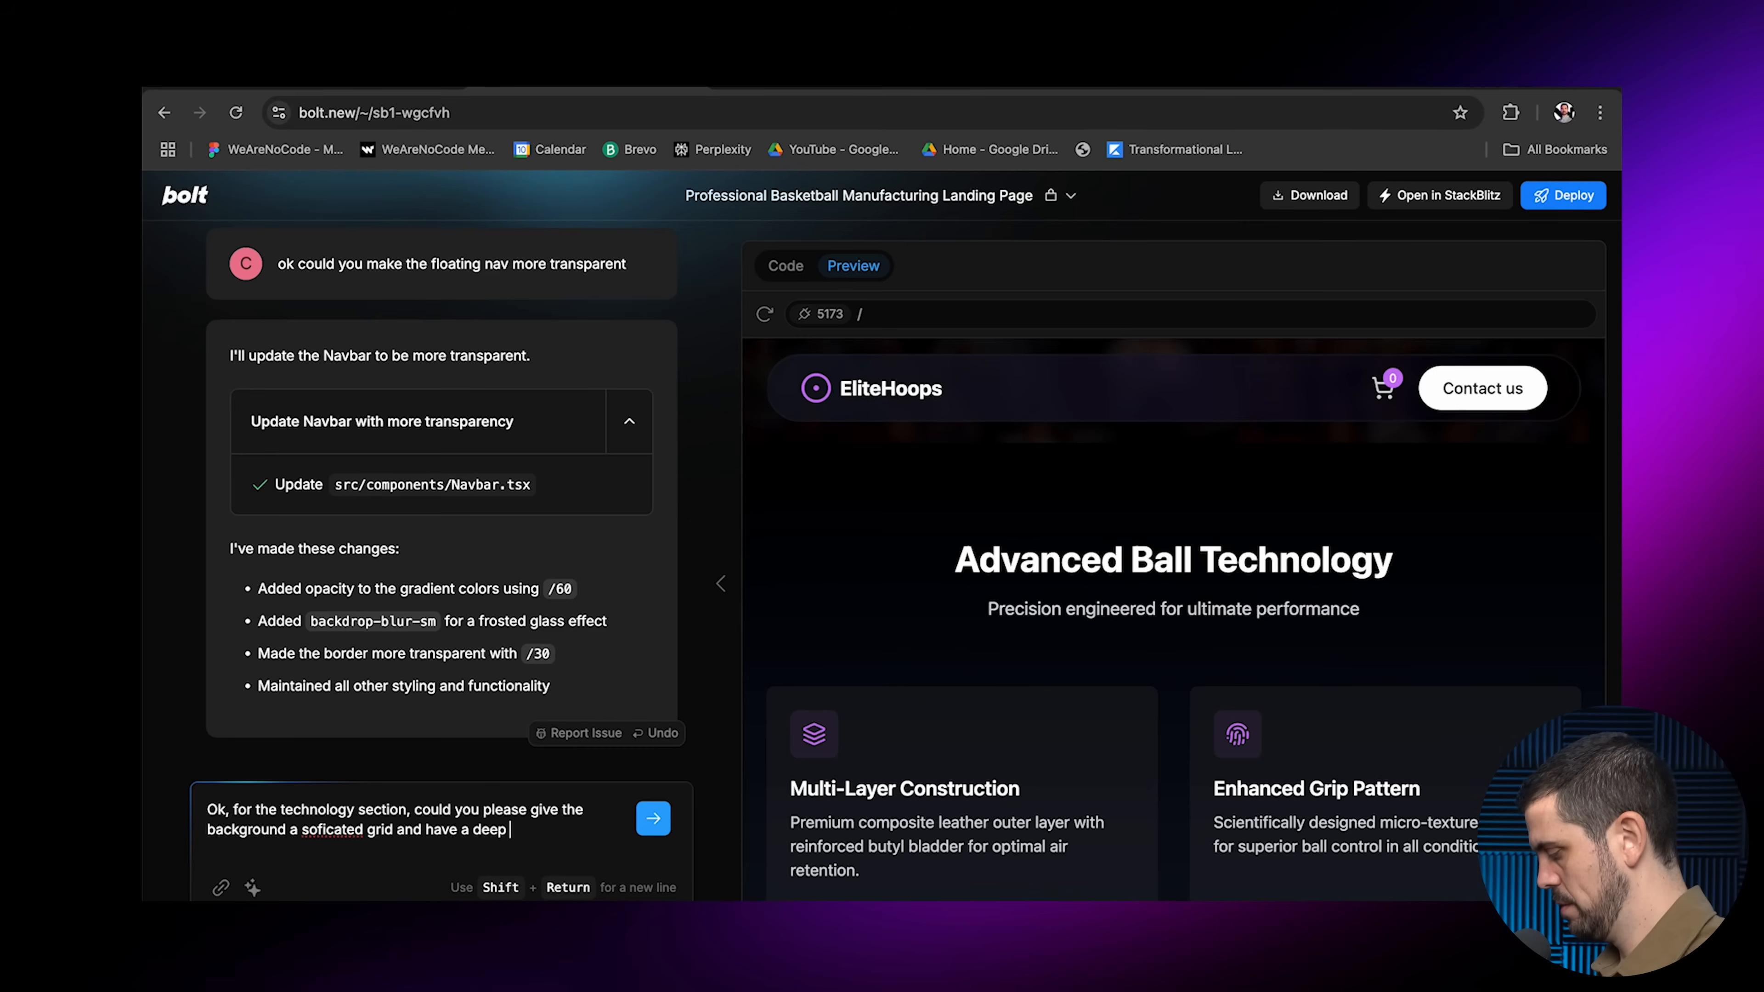
text(purple blur b)
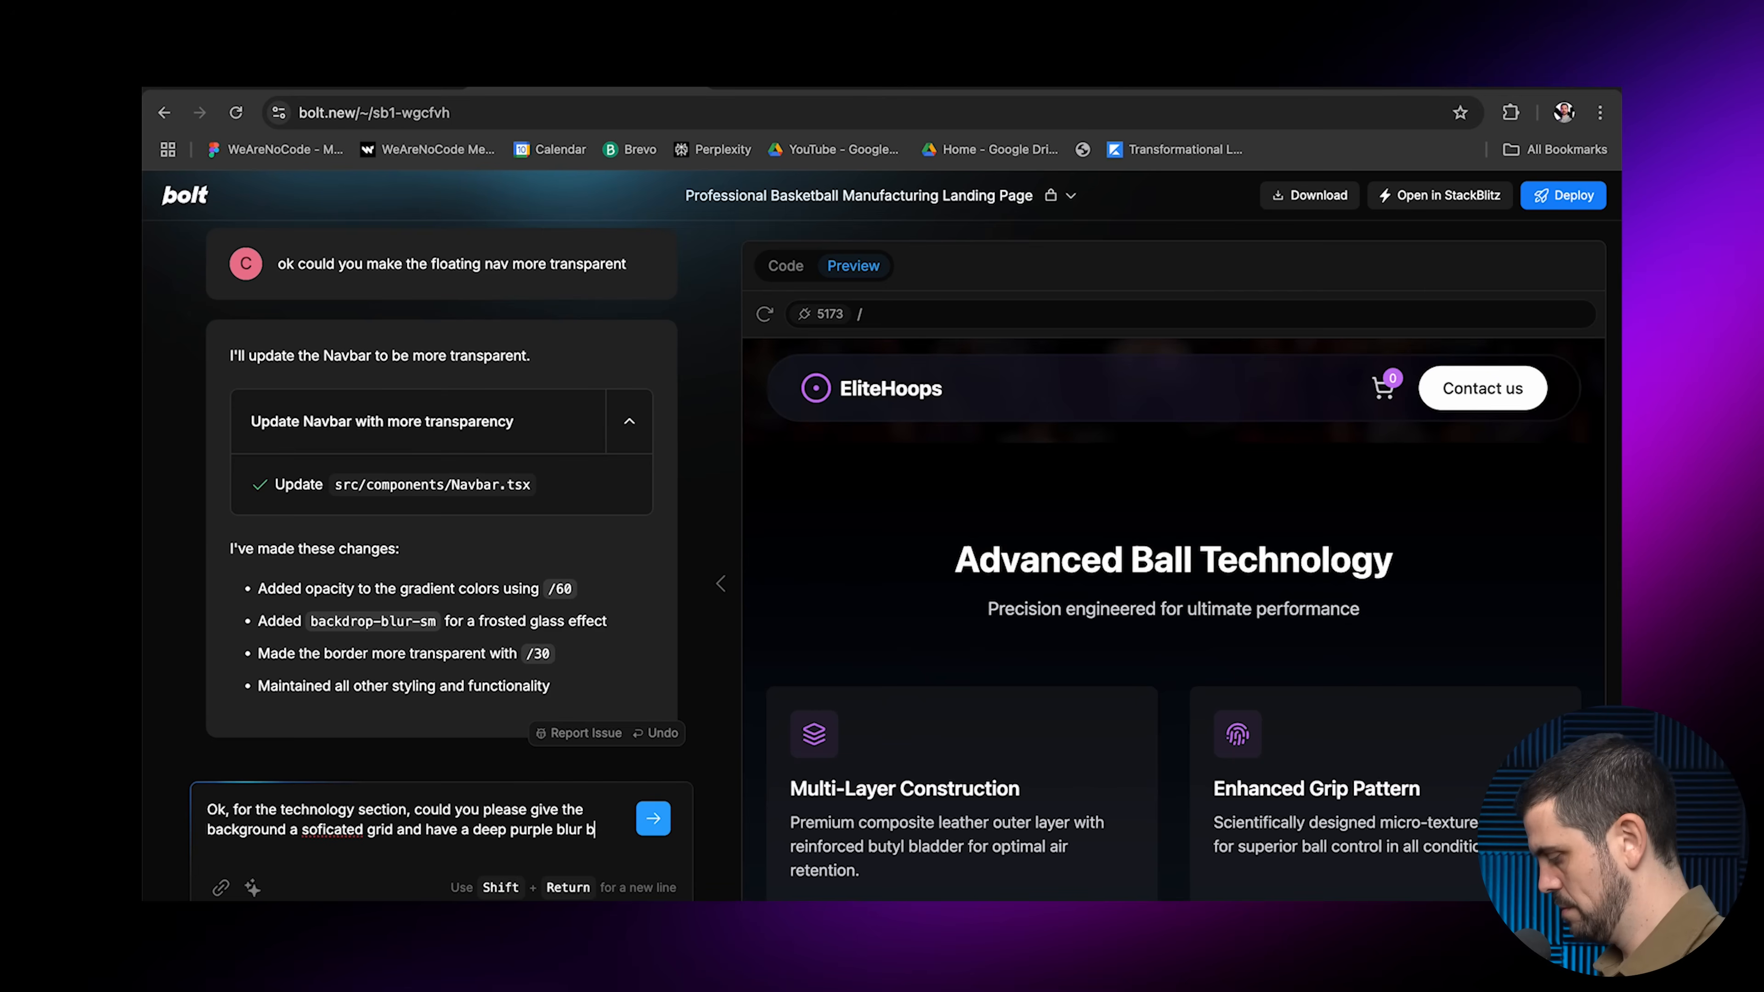
text(ehind the)
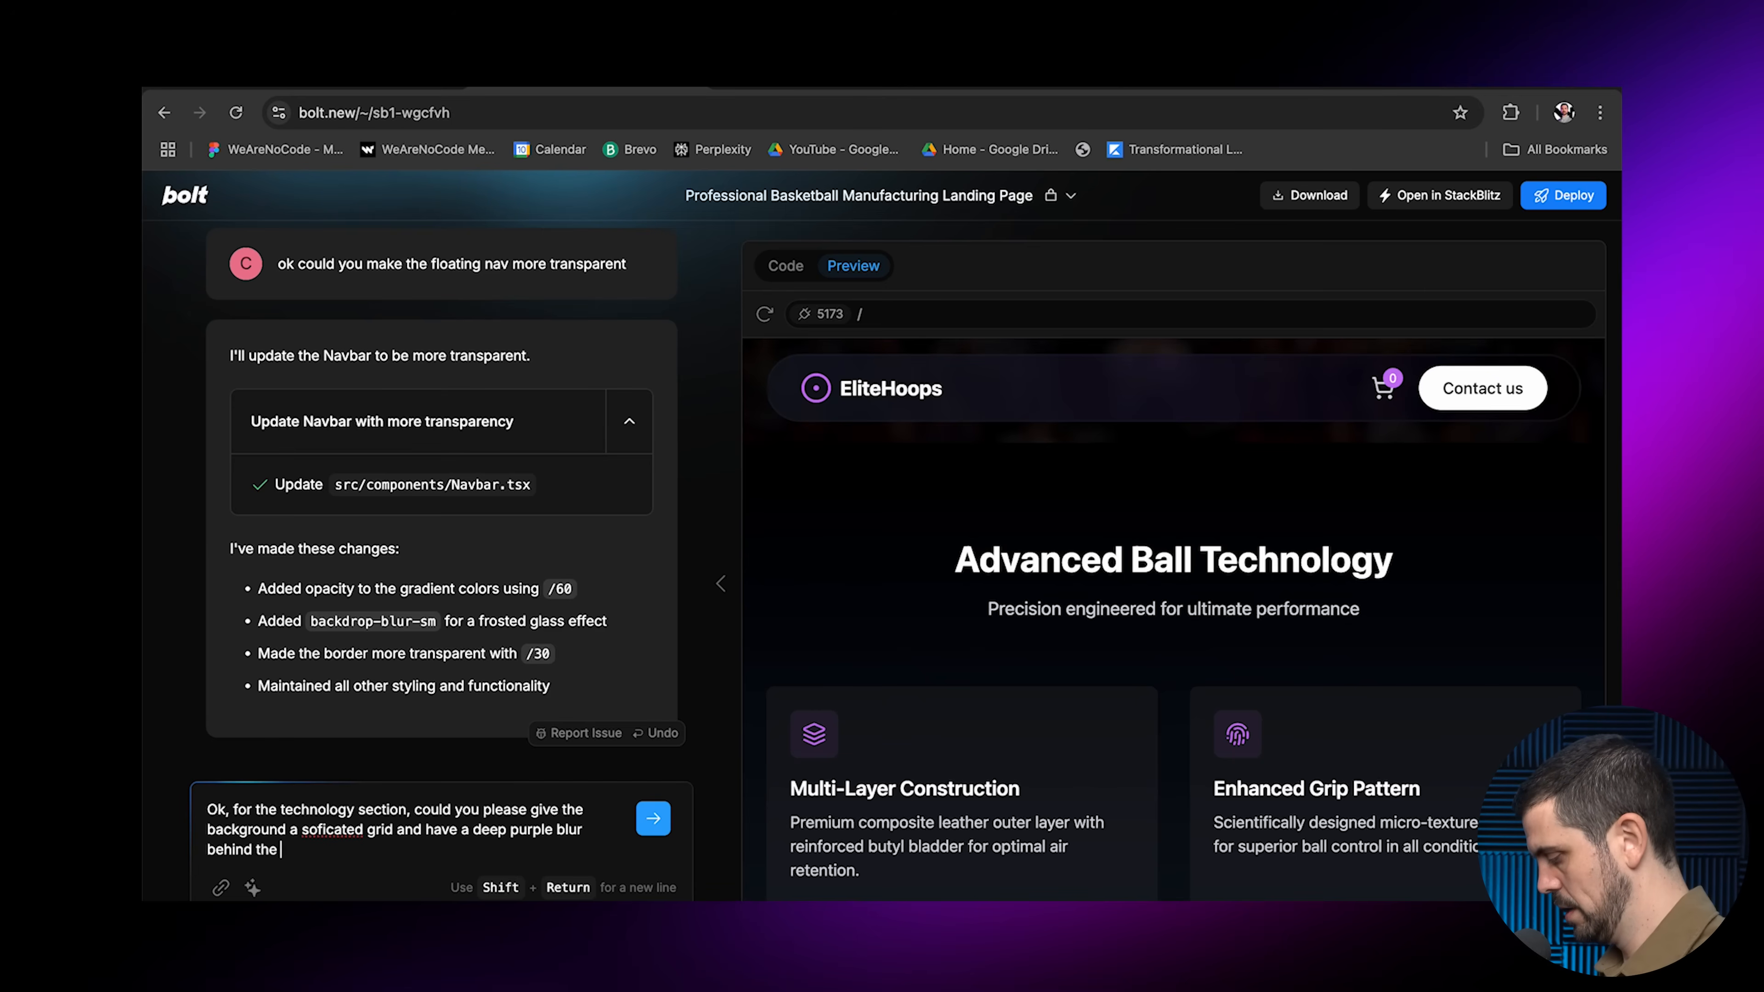
click(652, 817)
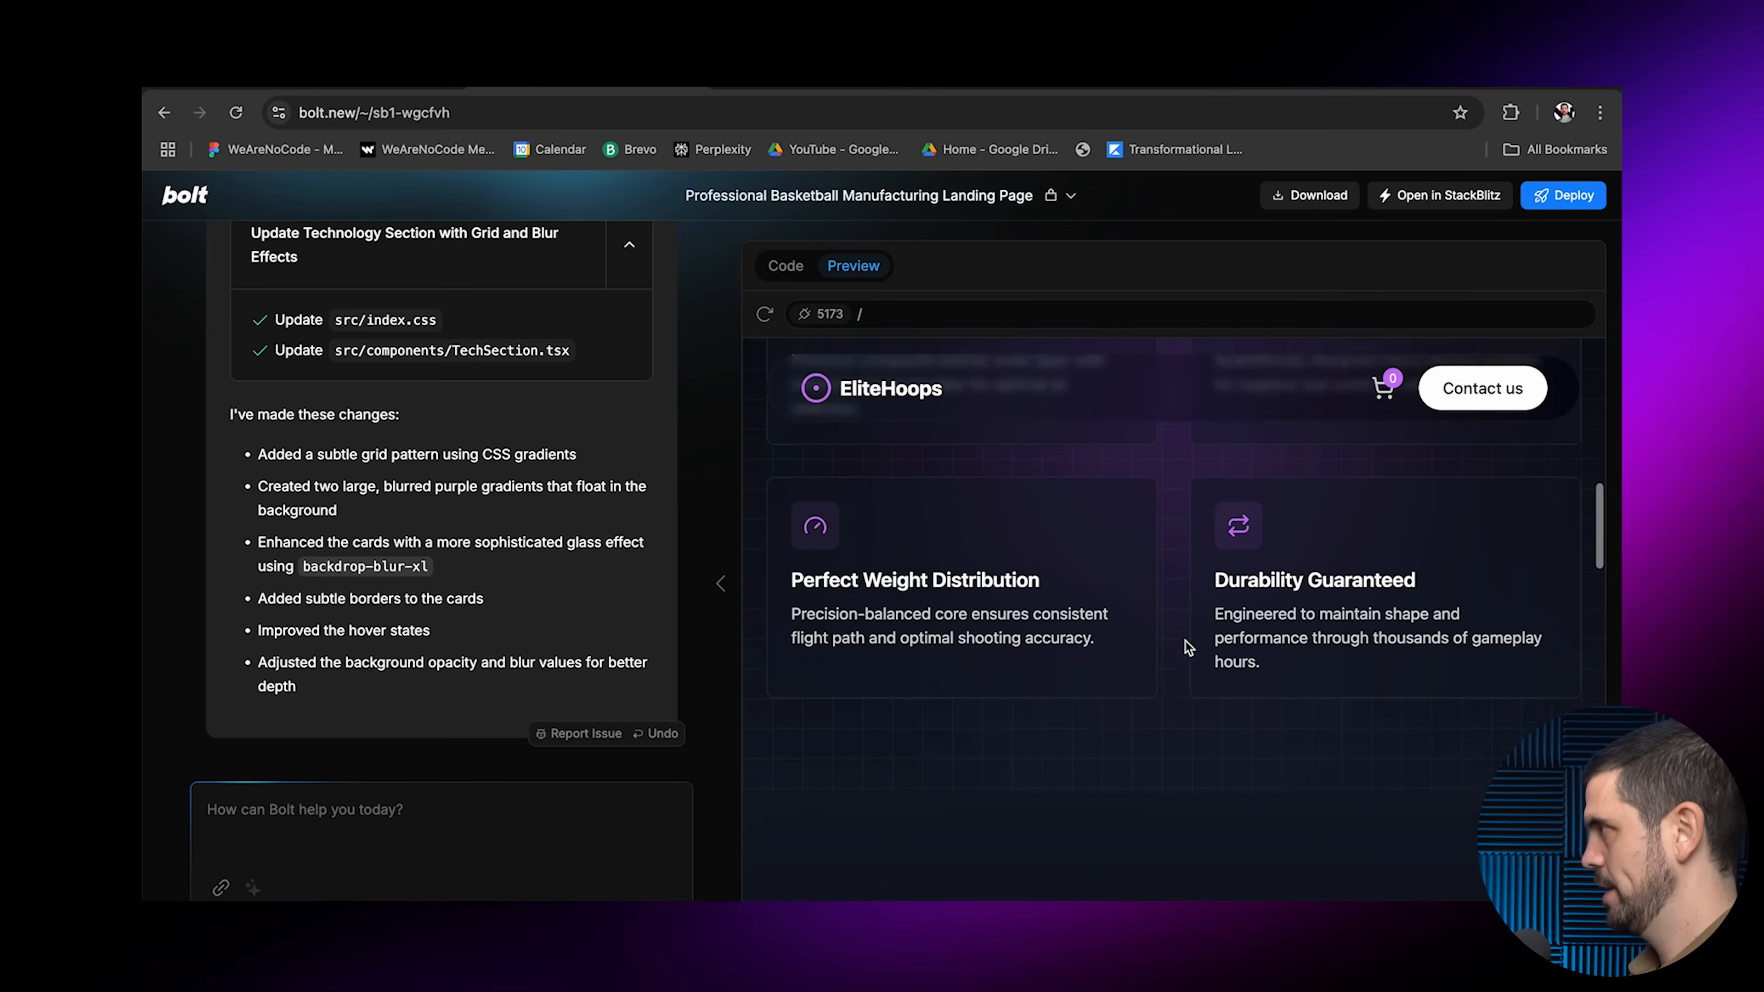
Scroll the preview to review the new grid background and purple glows
scroll(down, 3)
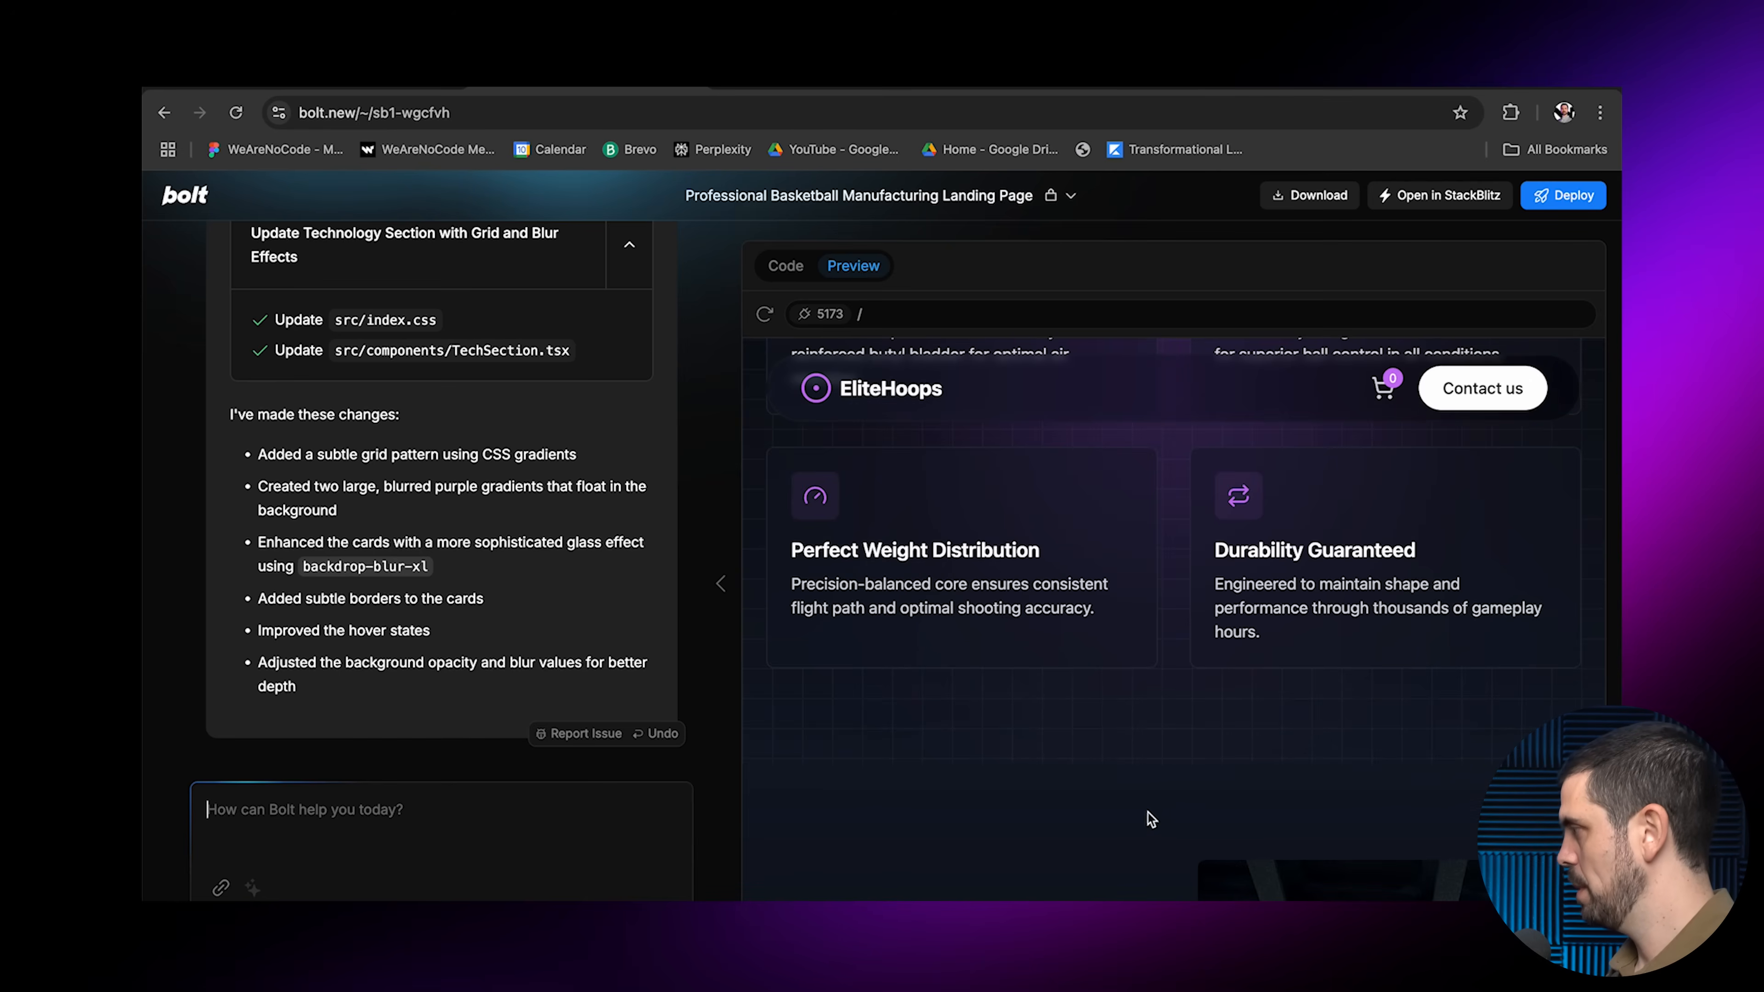
scroll(down, 3)
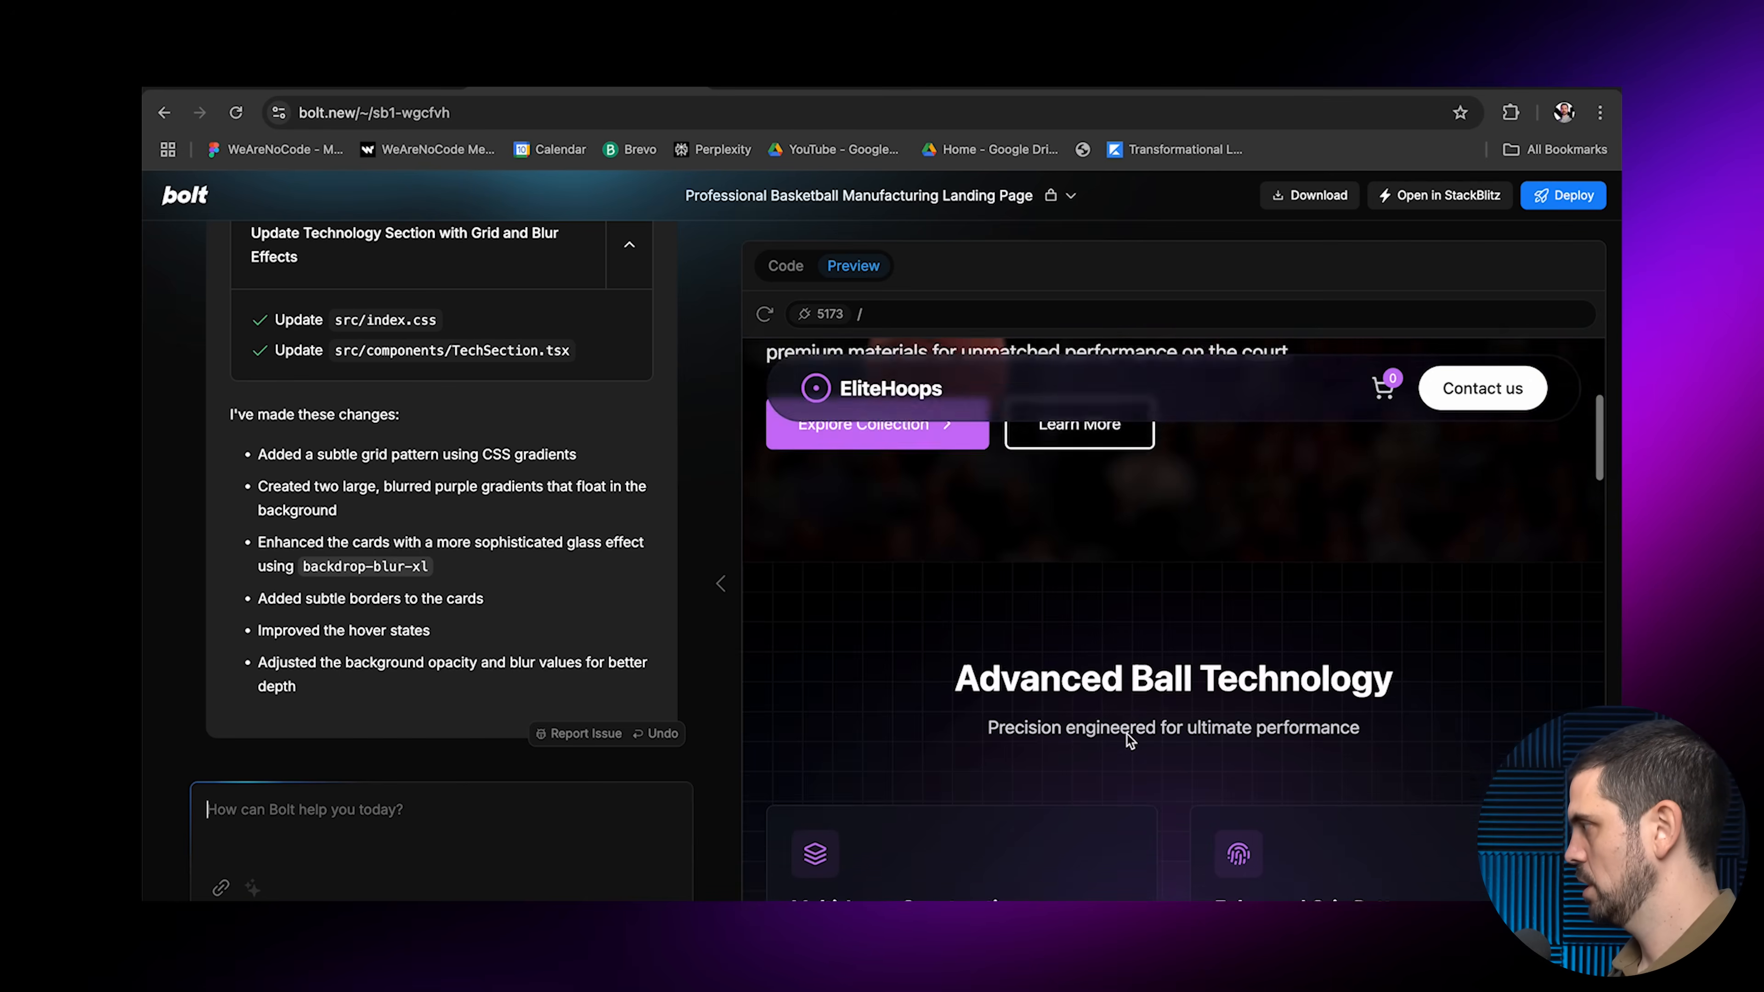
scroll(down, 3)
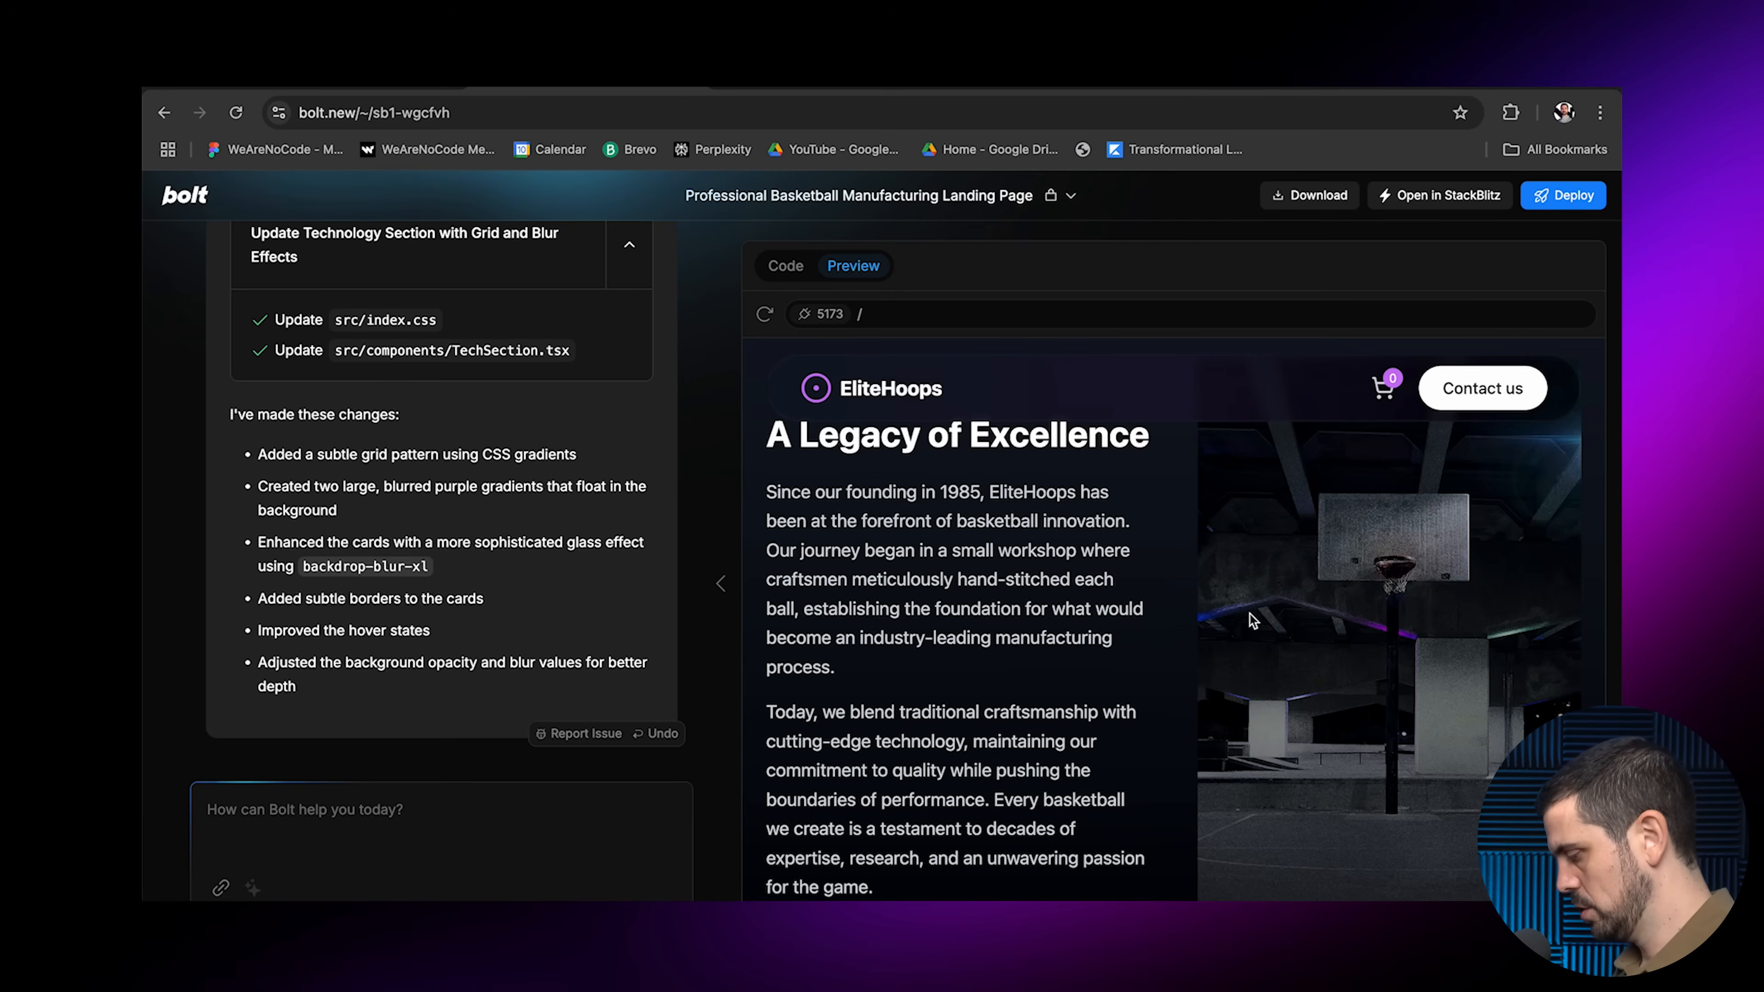
mouse_move(1234, 635)
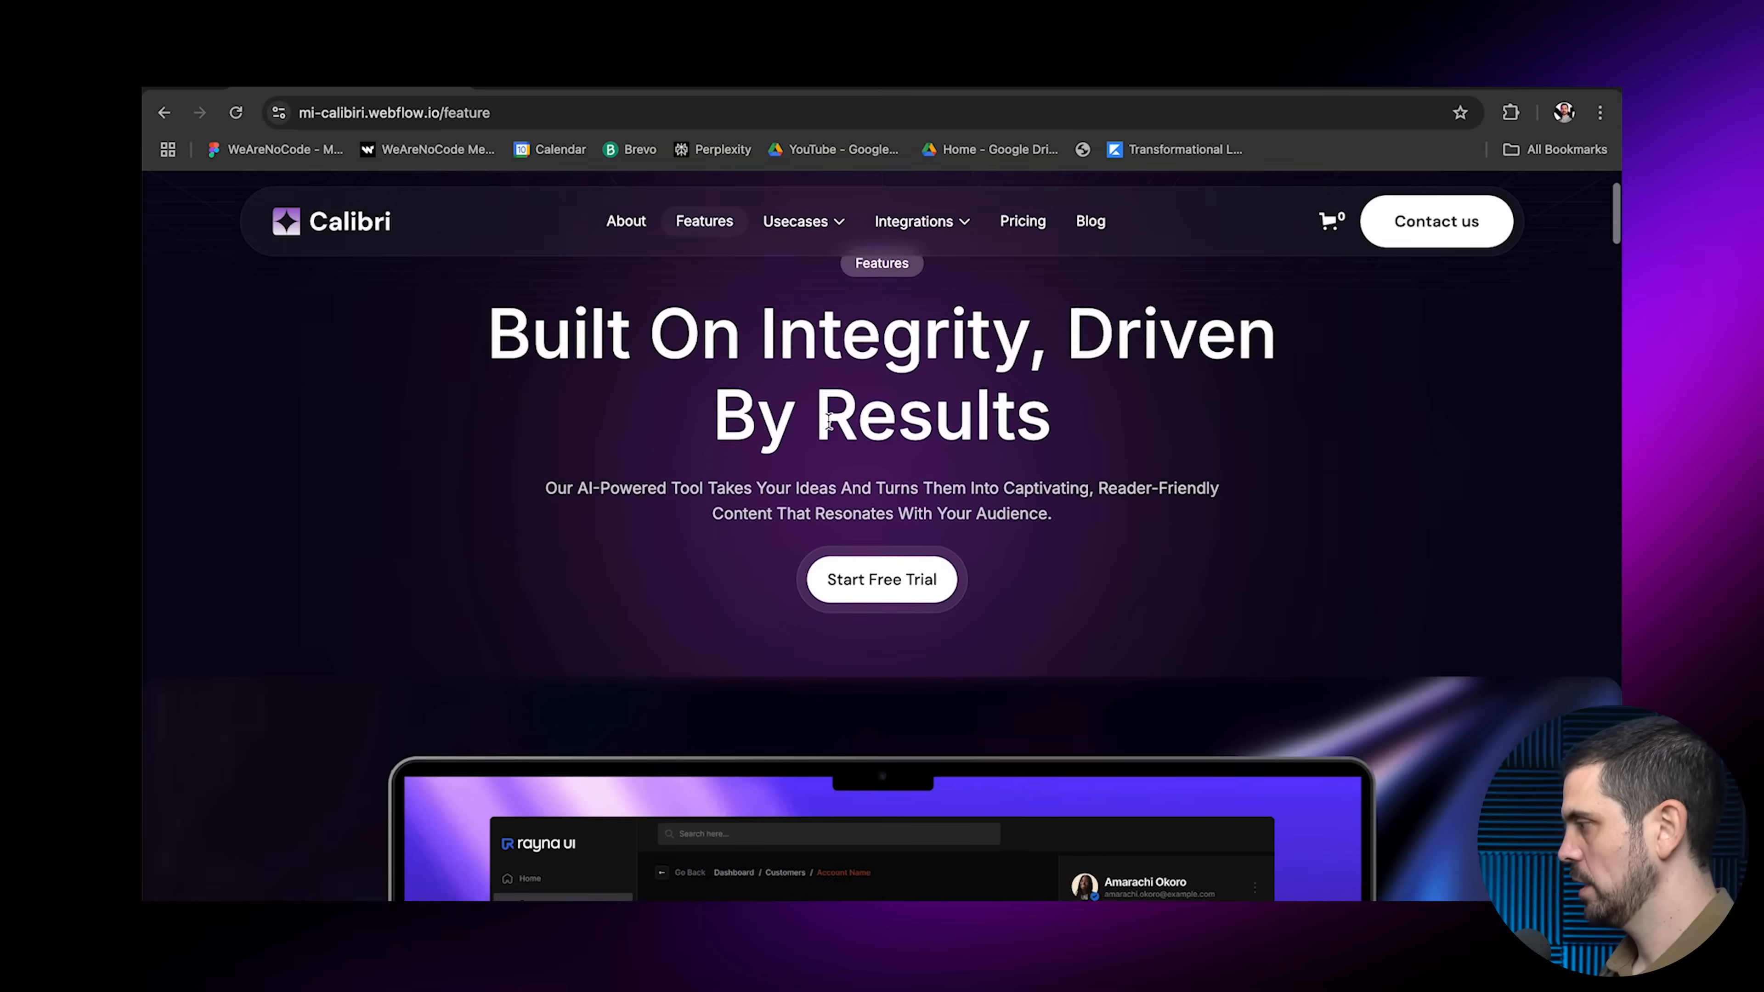
scroll(down, 3)
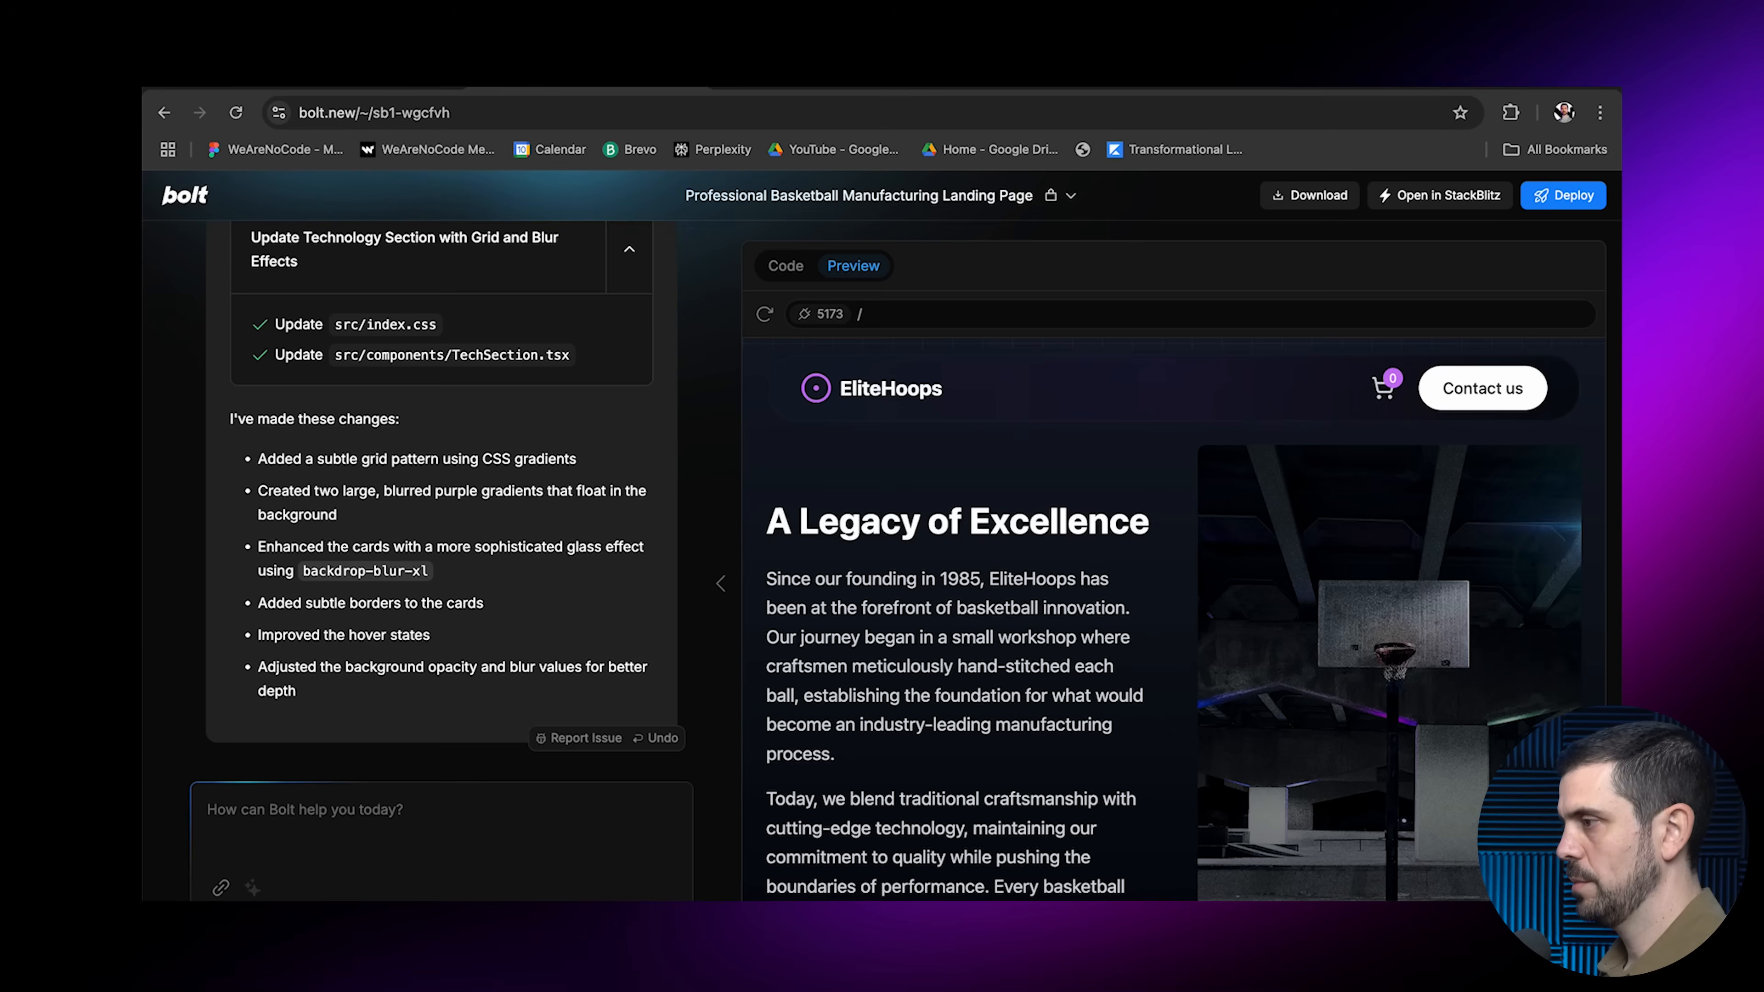
Ask Bolt for a blue blur in a similar tone at the bottom of the Legacy of Excellence section
text(Ok for the section called A Legacy of)
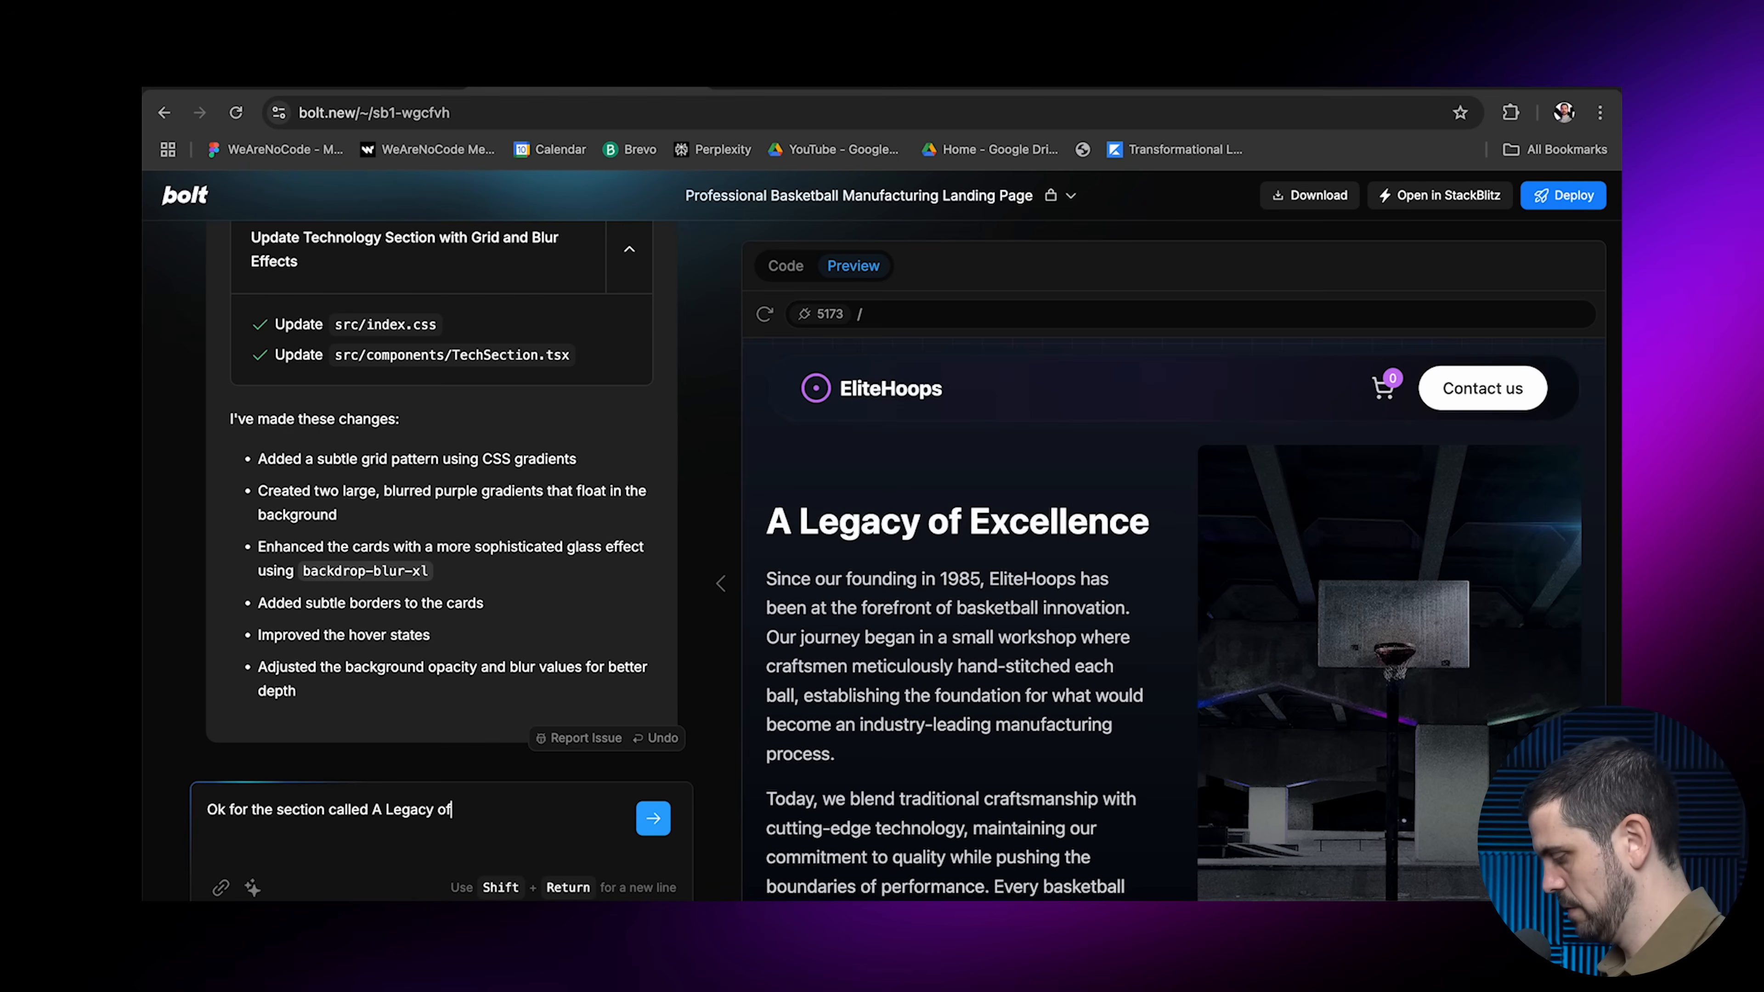
text(Excellence co)
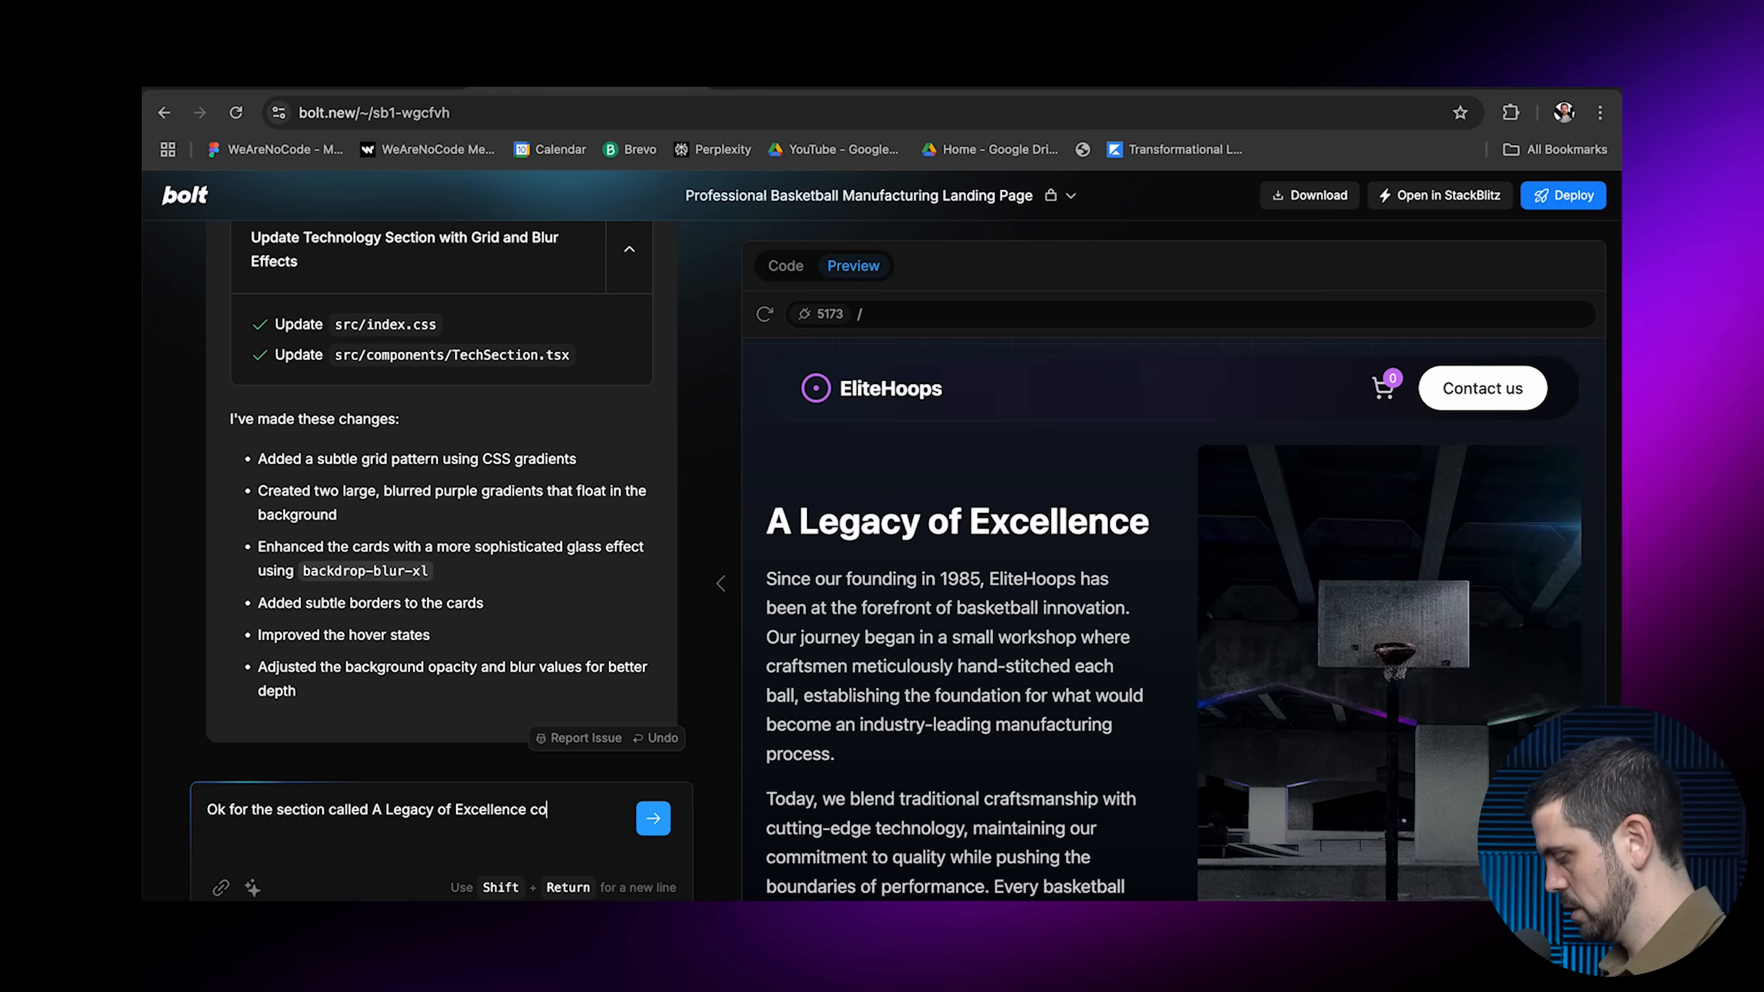
text(could you please add a blue blur at the bottom that looks like the image i'm uploading. Use a)
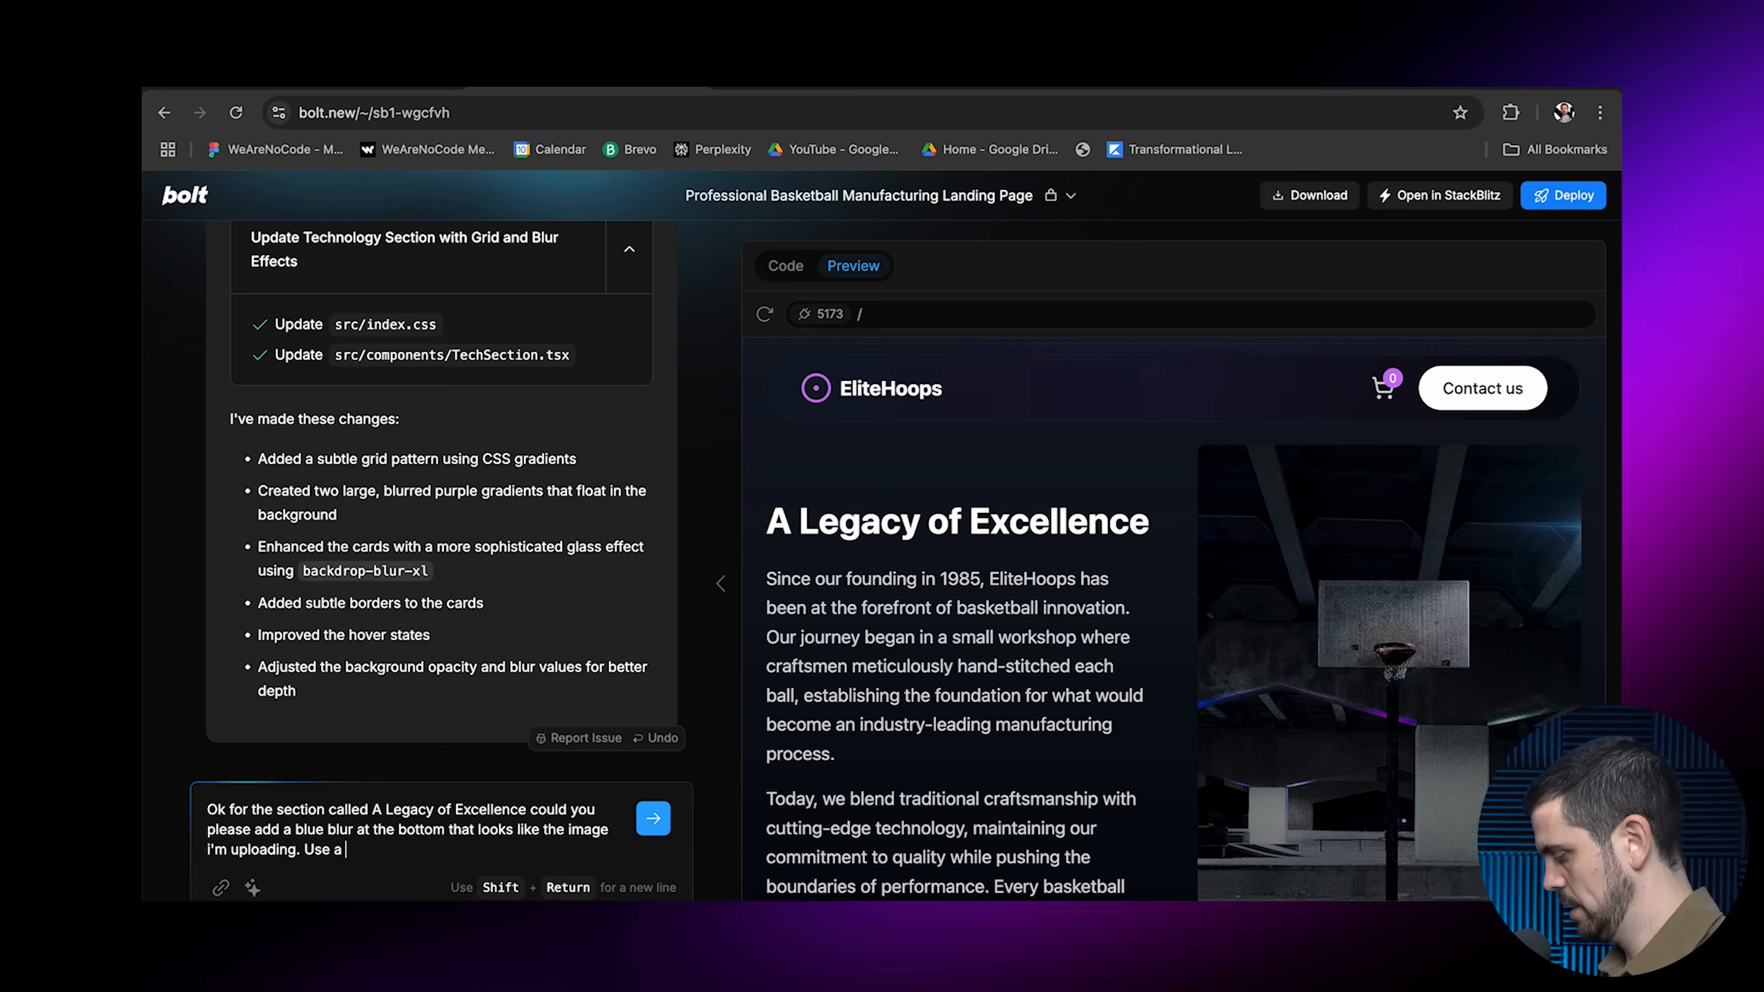
text(siliar tone of blue as found in th)
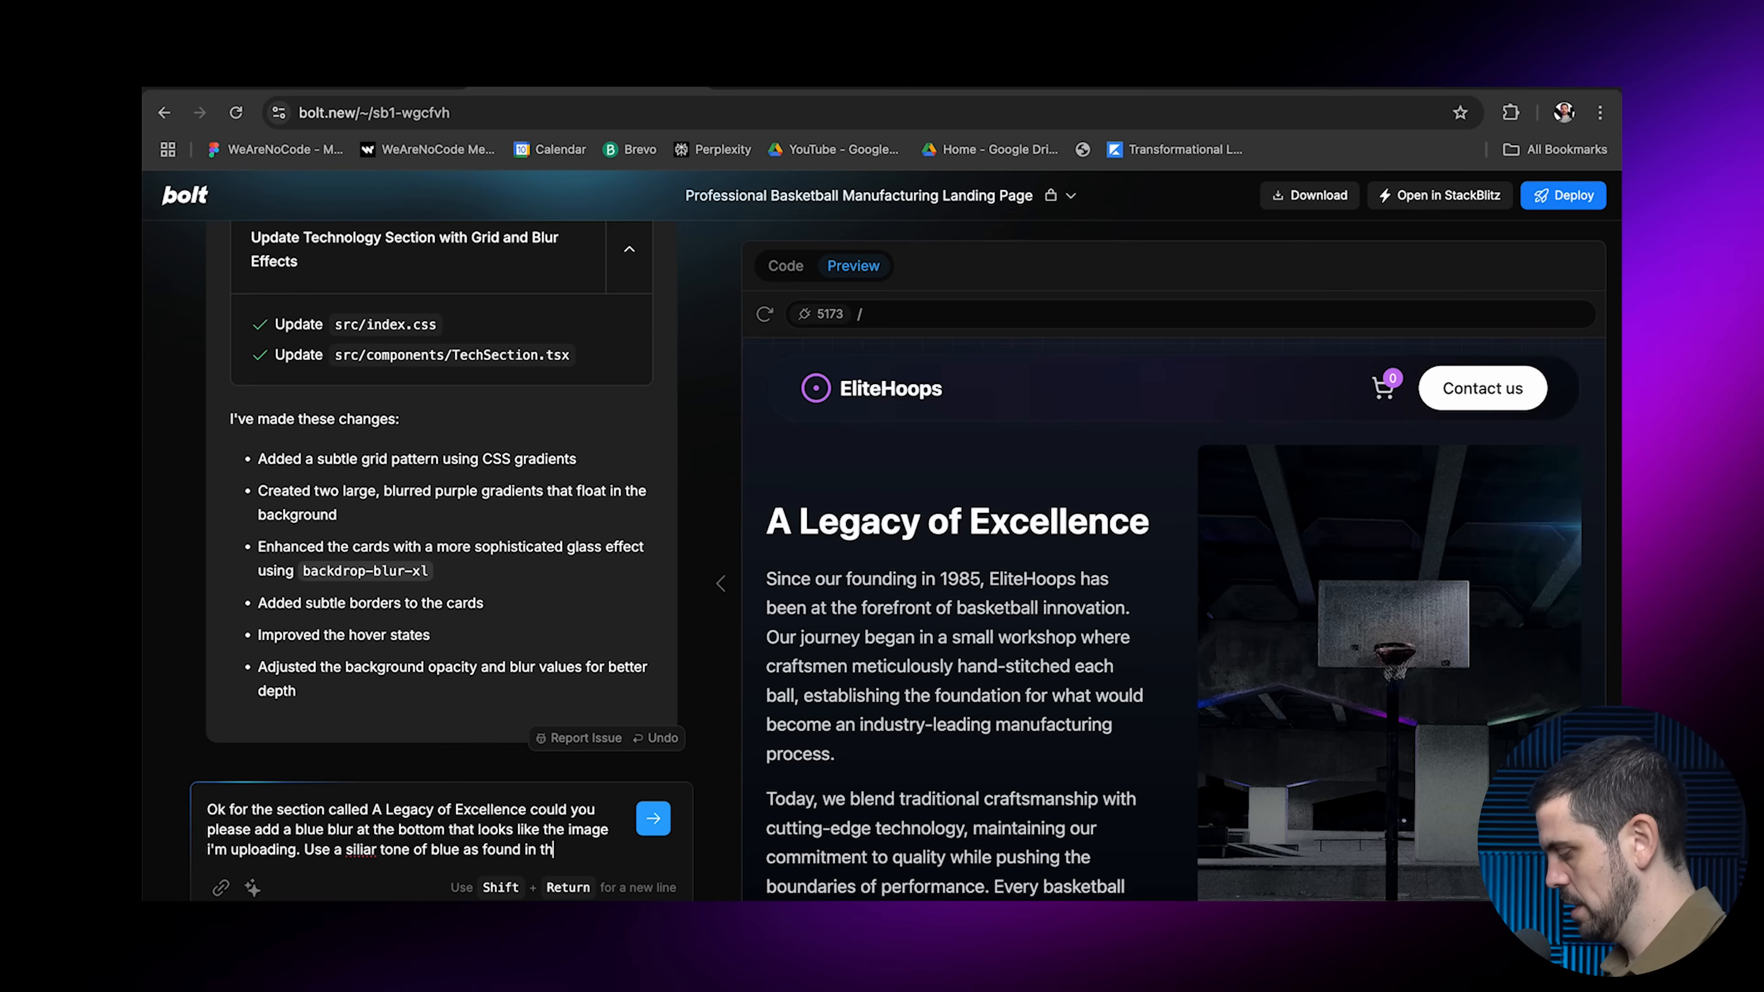
click(652, 818)
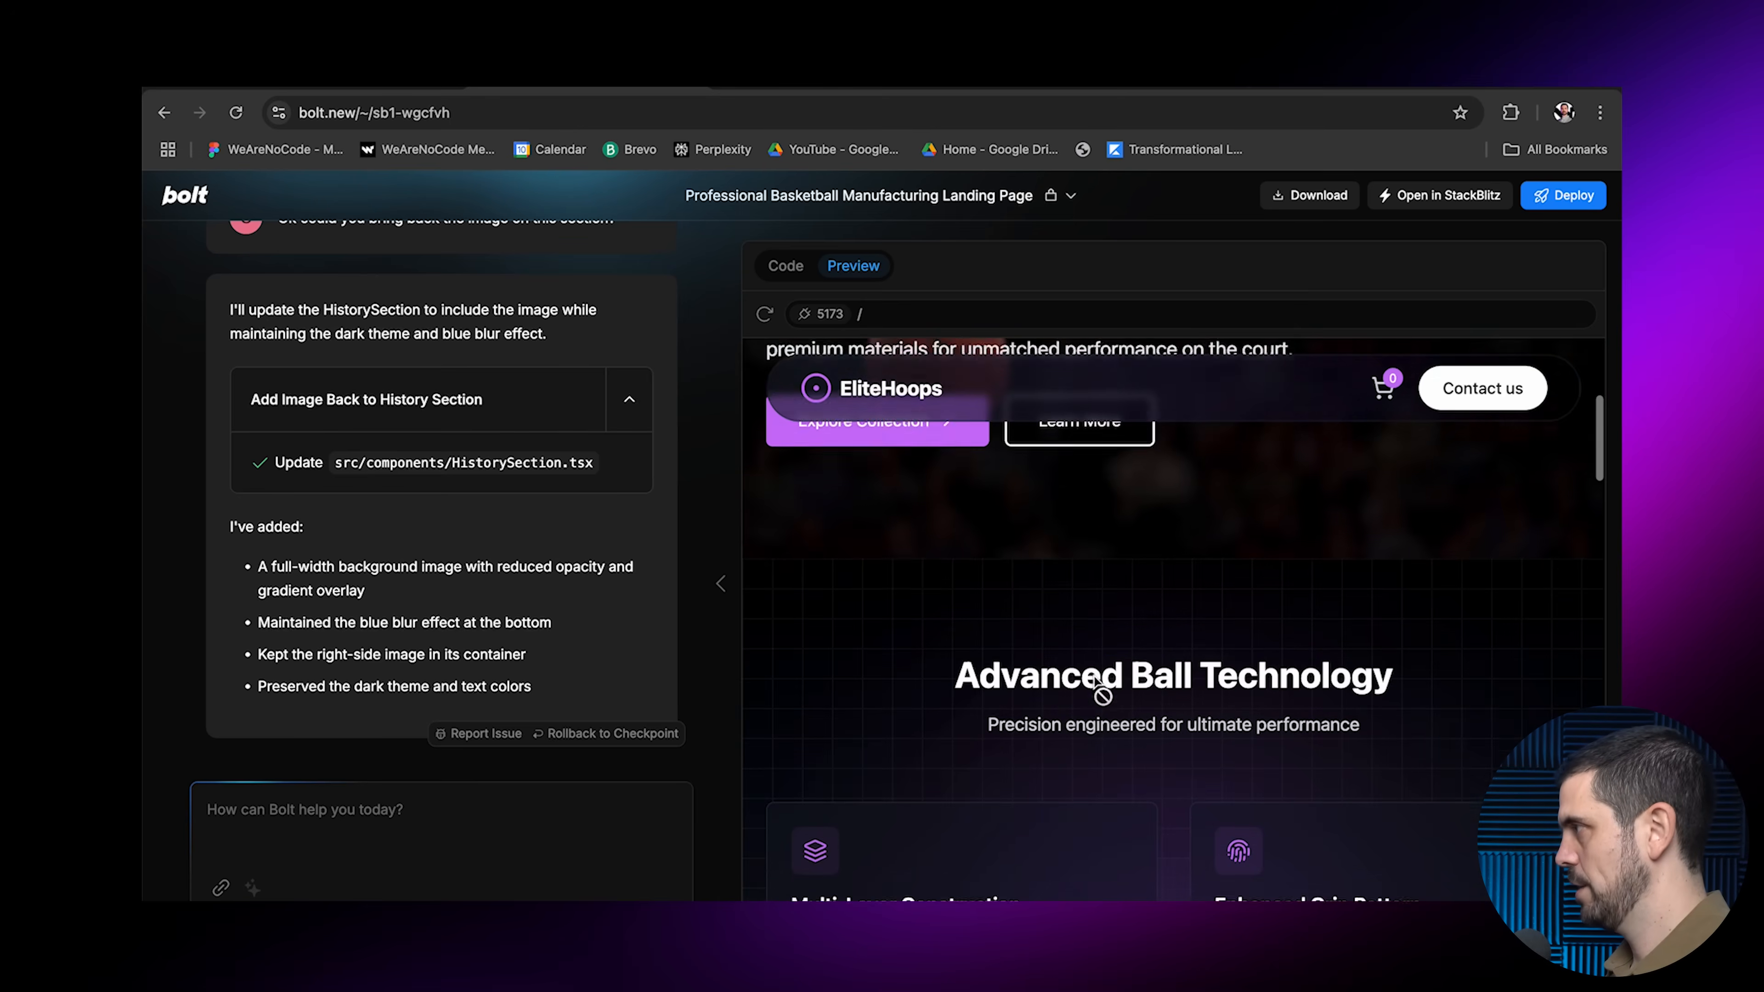
scroll(down, 3)
text(I would like the logo to look more tech forward and be Hoops)
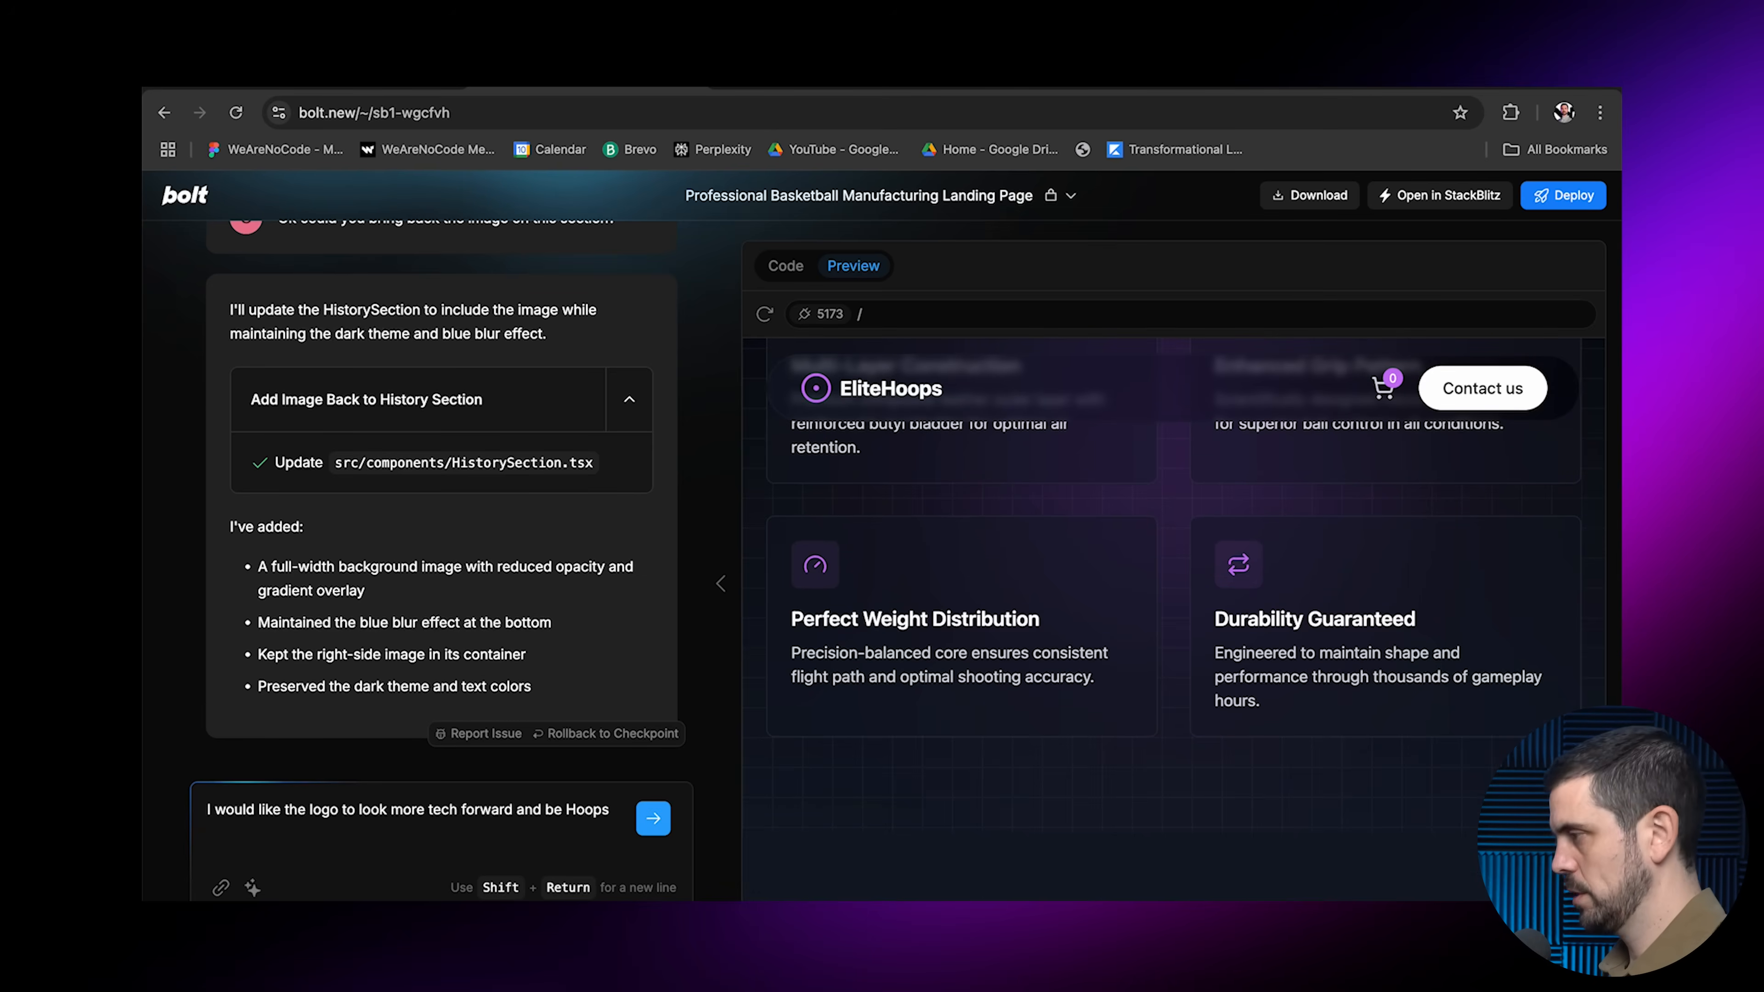
Send the tech-forward Hoops logo request and review the HOOPS / TECHNOLOGY logo in navbar and footer
click(652, 817)
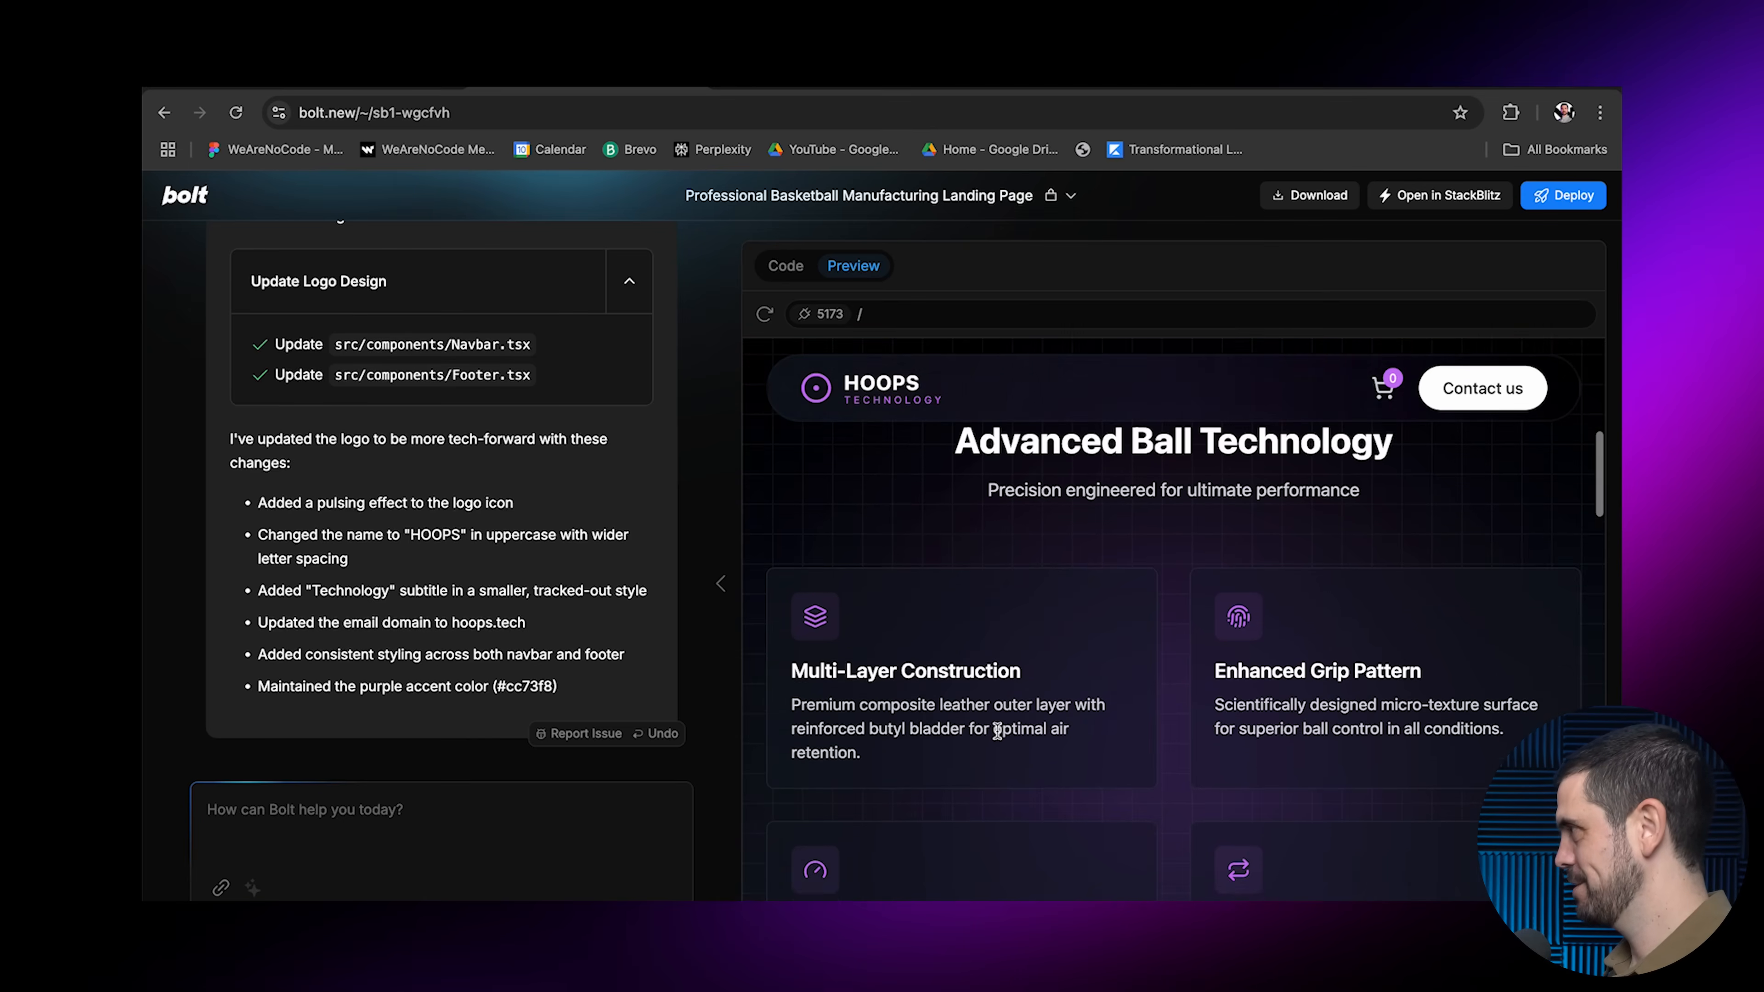
scroll(down, 3)
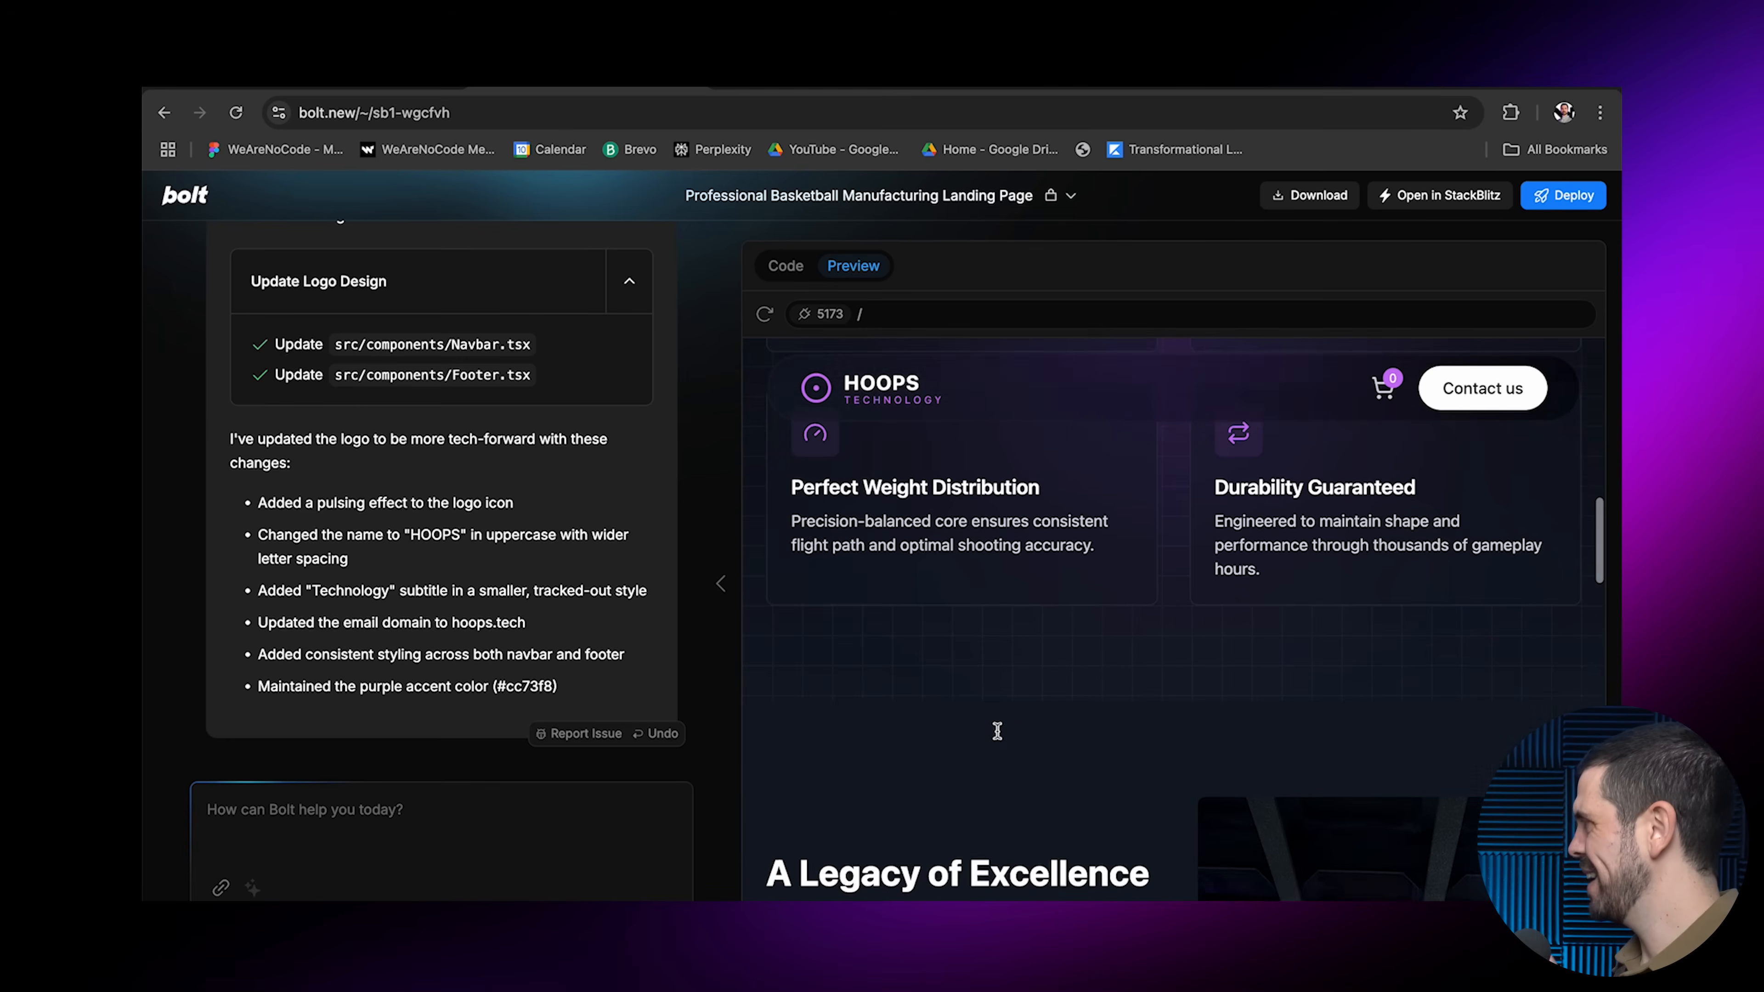
scroll(down, 3)
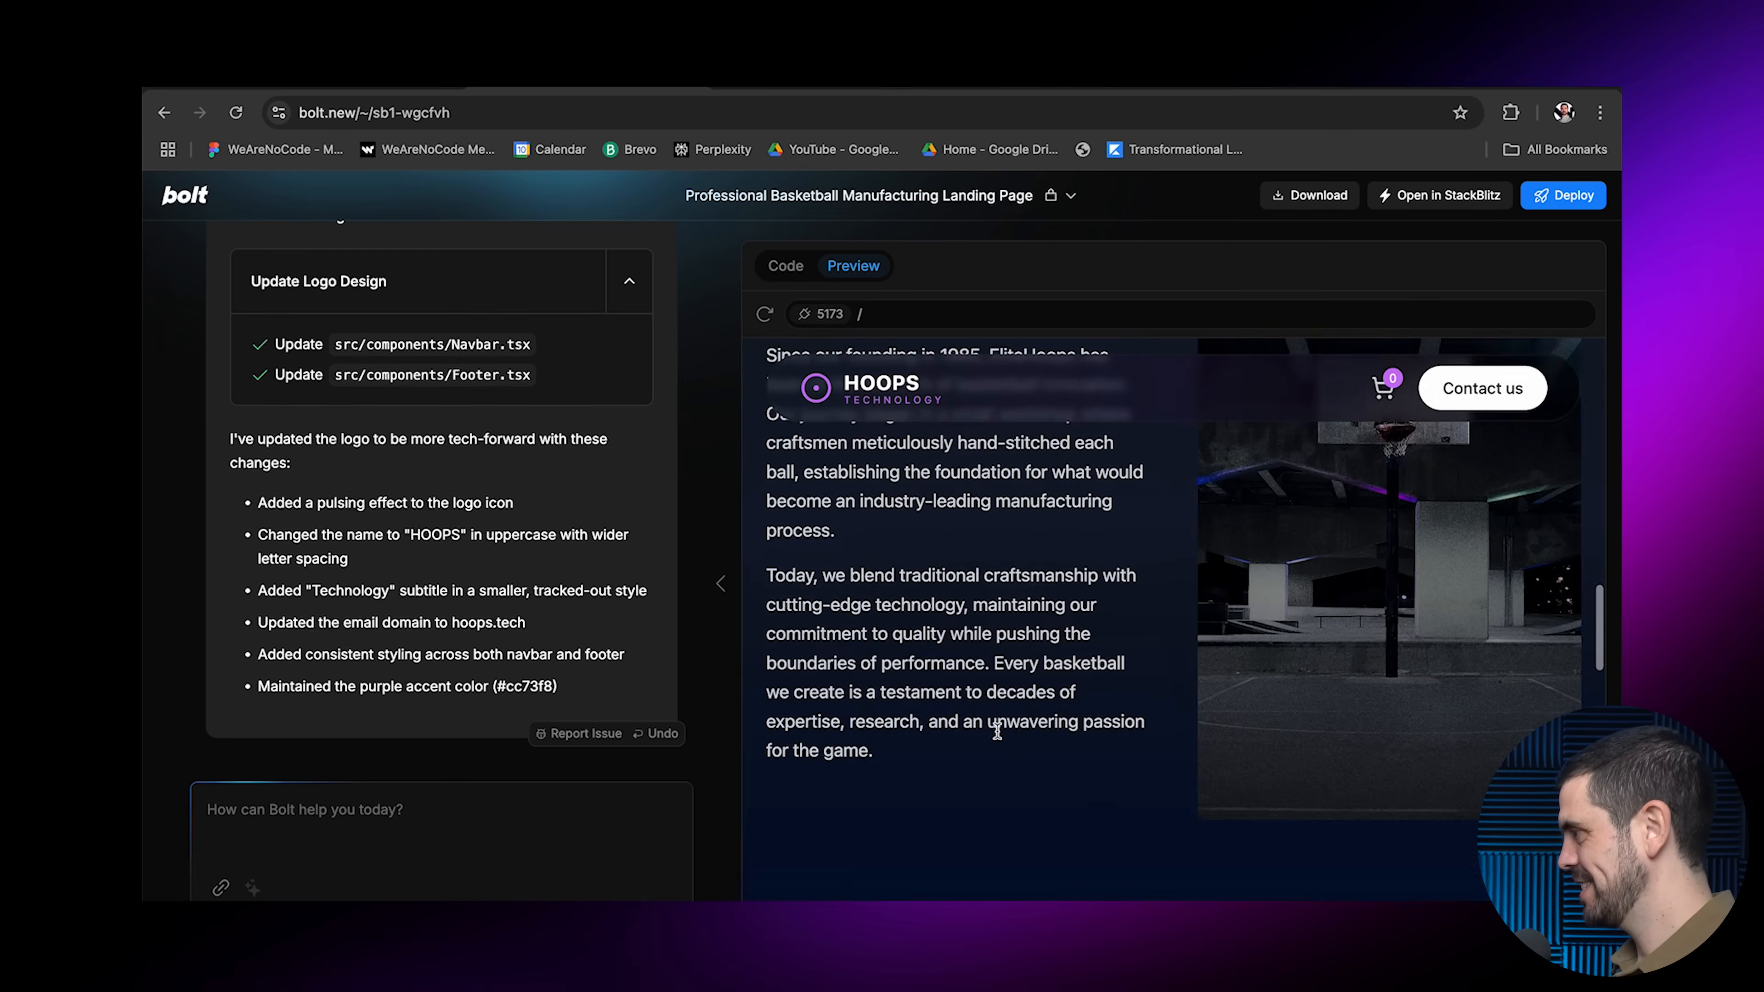
scroll(down, 3)
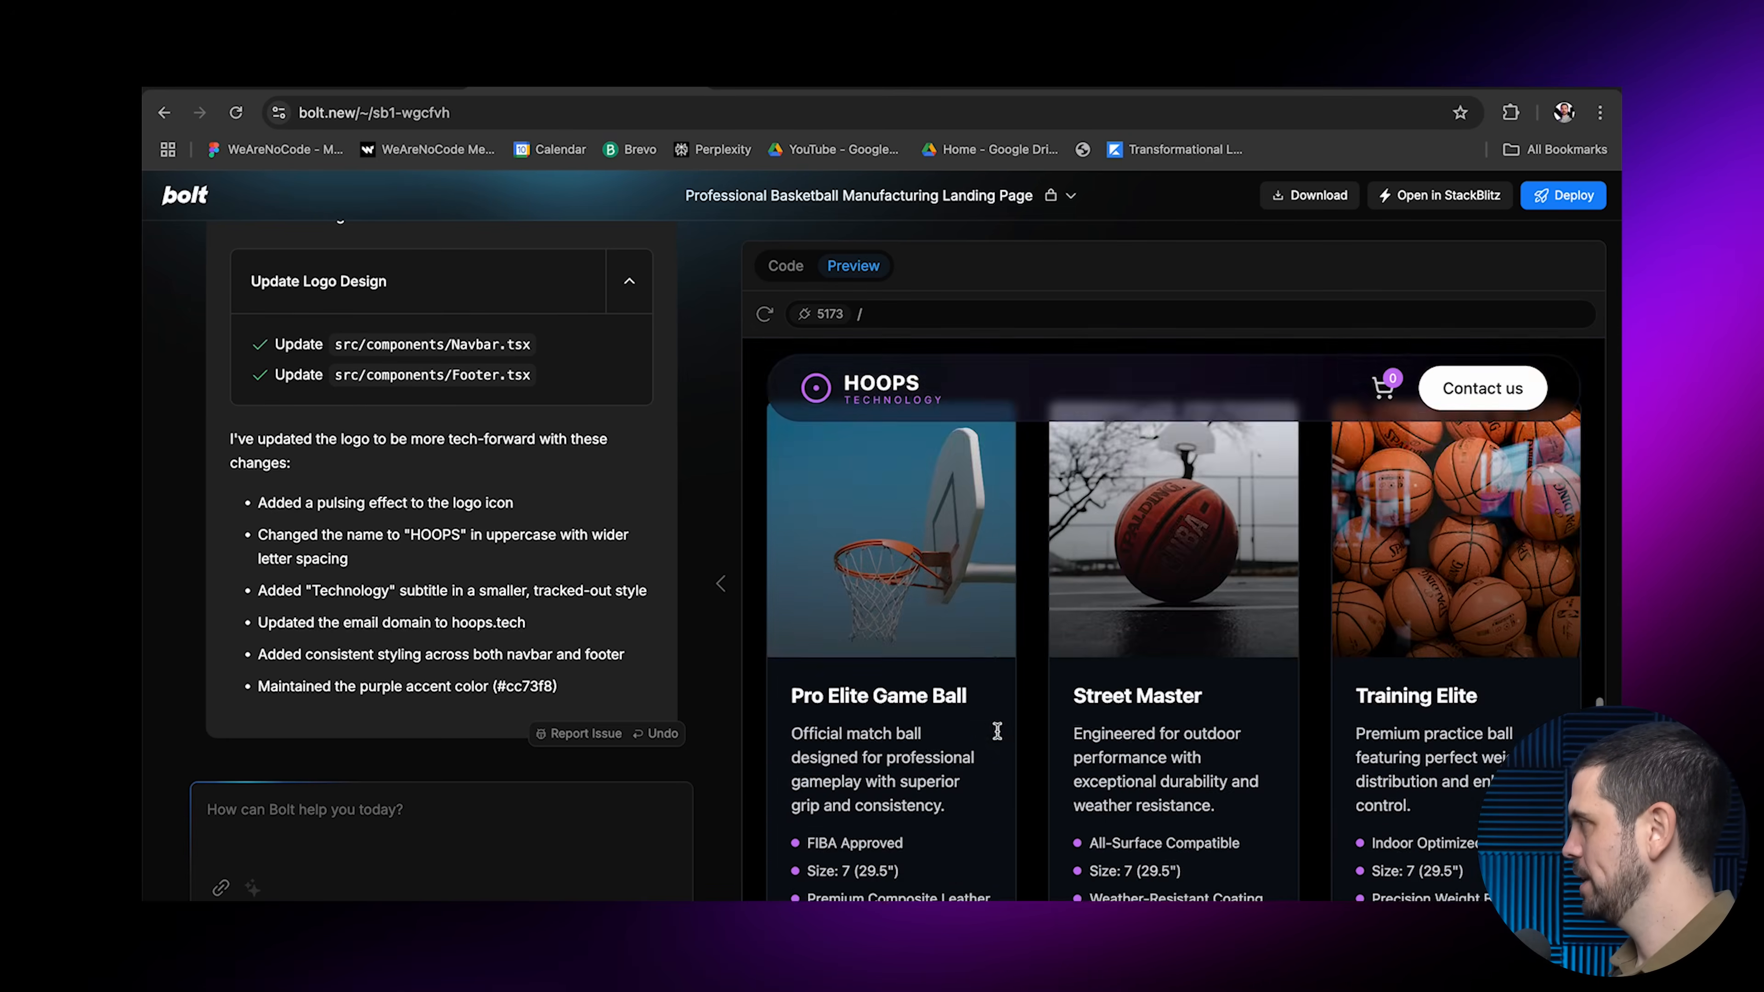
scroll(down, 3)
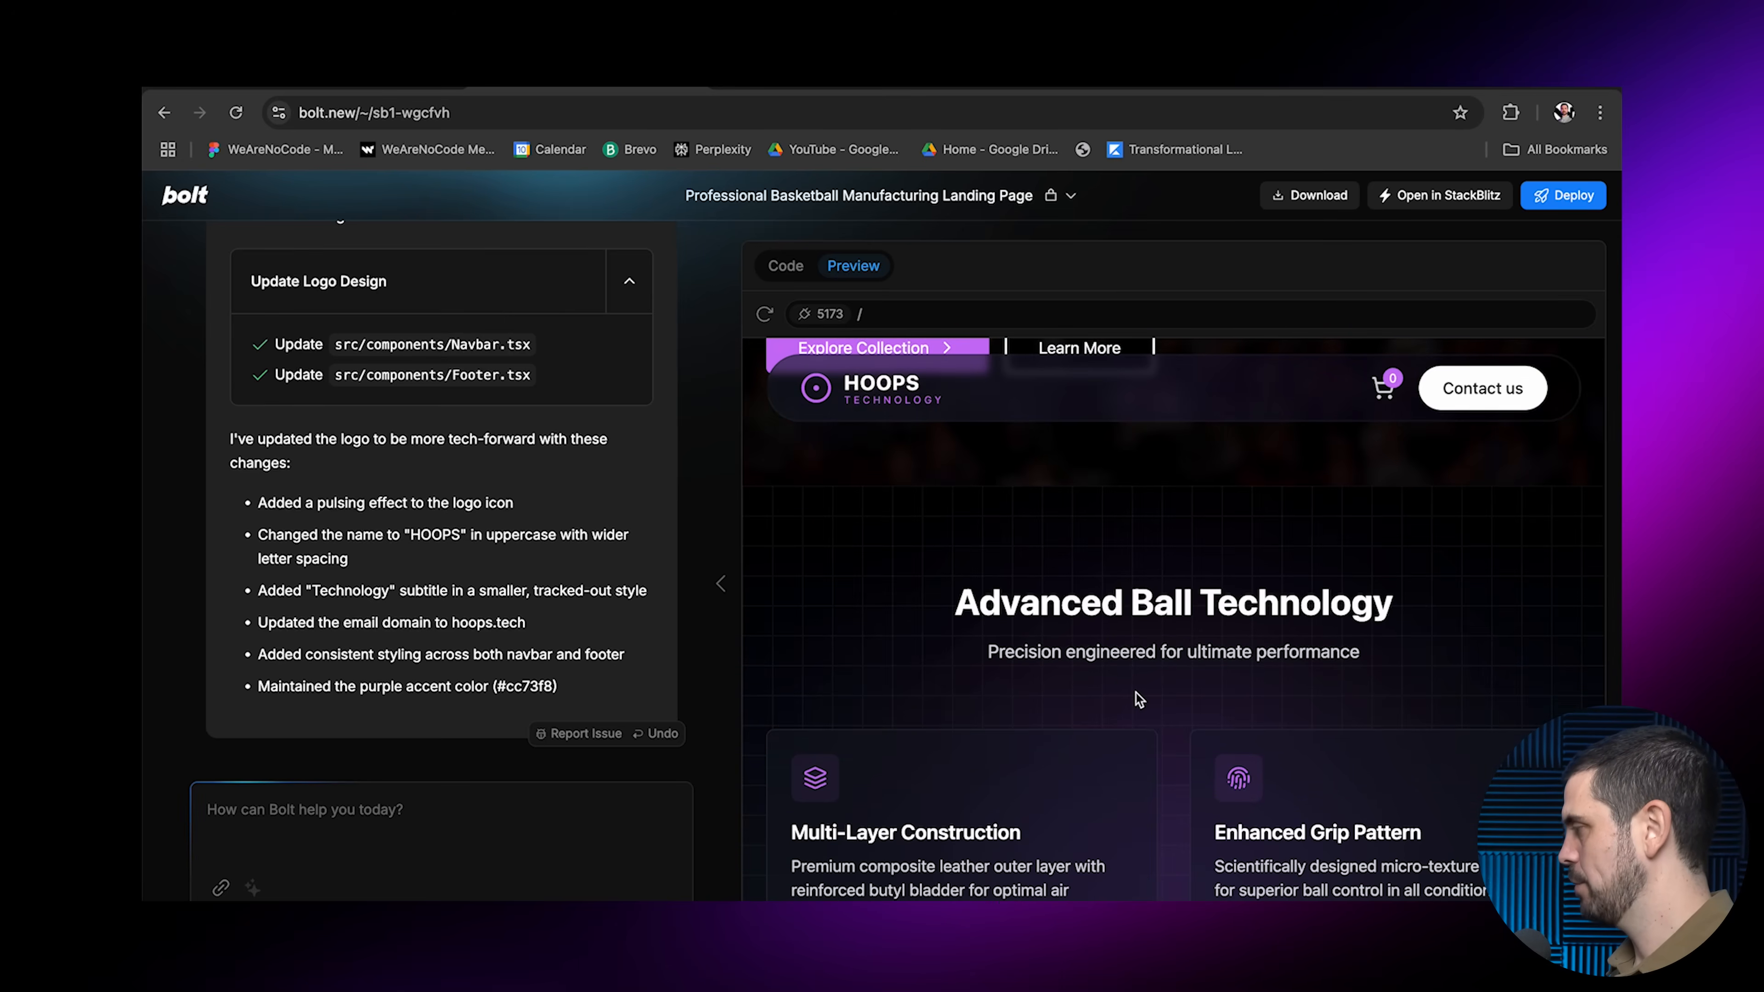
scroll(down, 3)
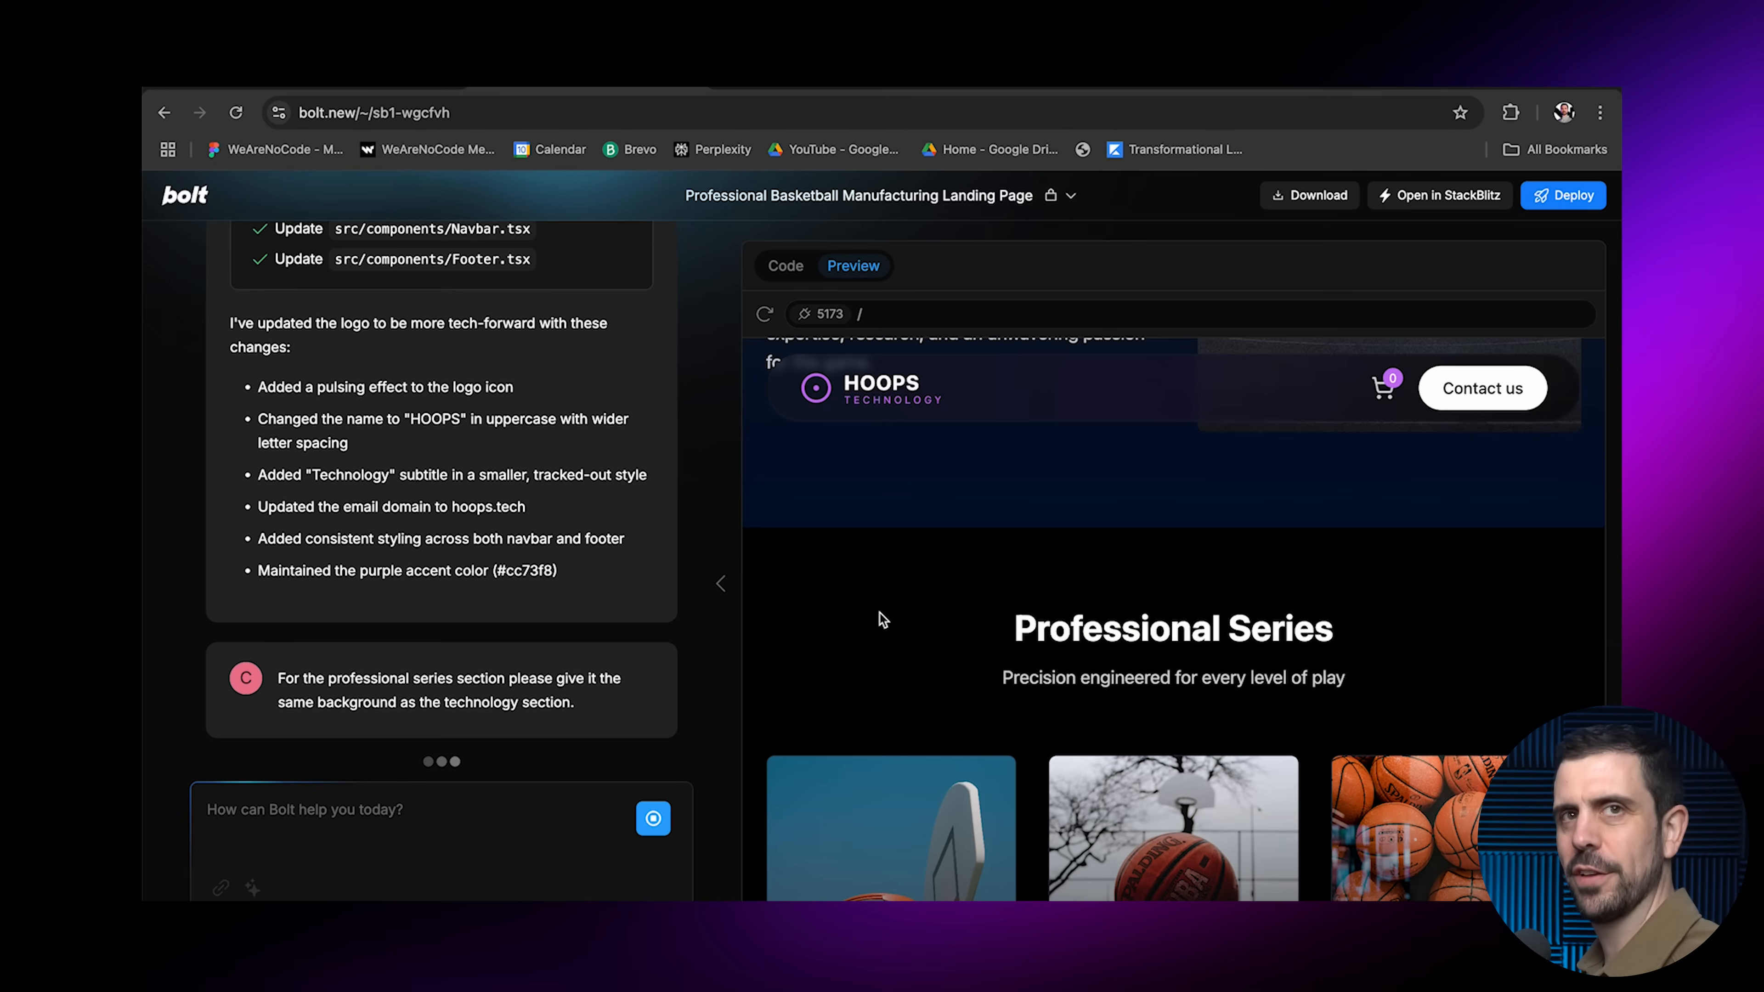
Watch Products.tsx update in the Code view, then return to the live preview
click(785, 265)
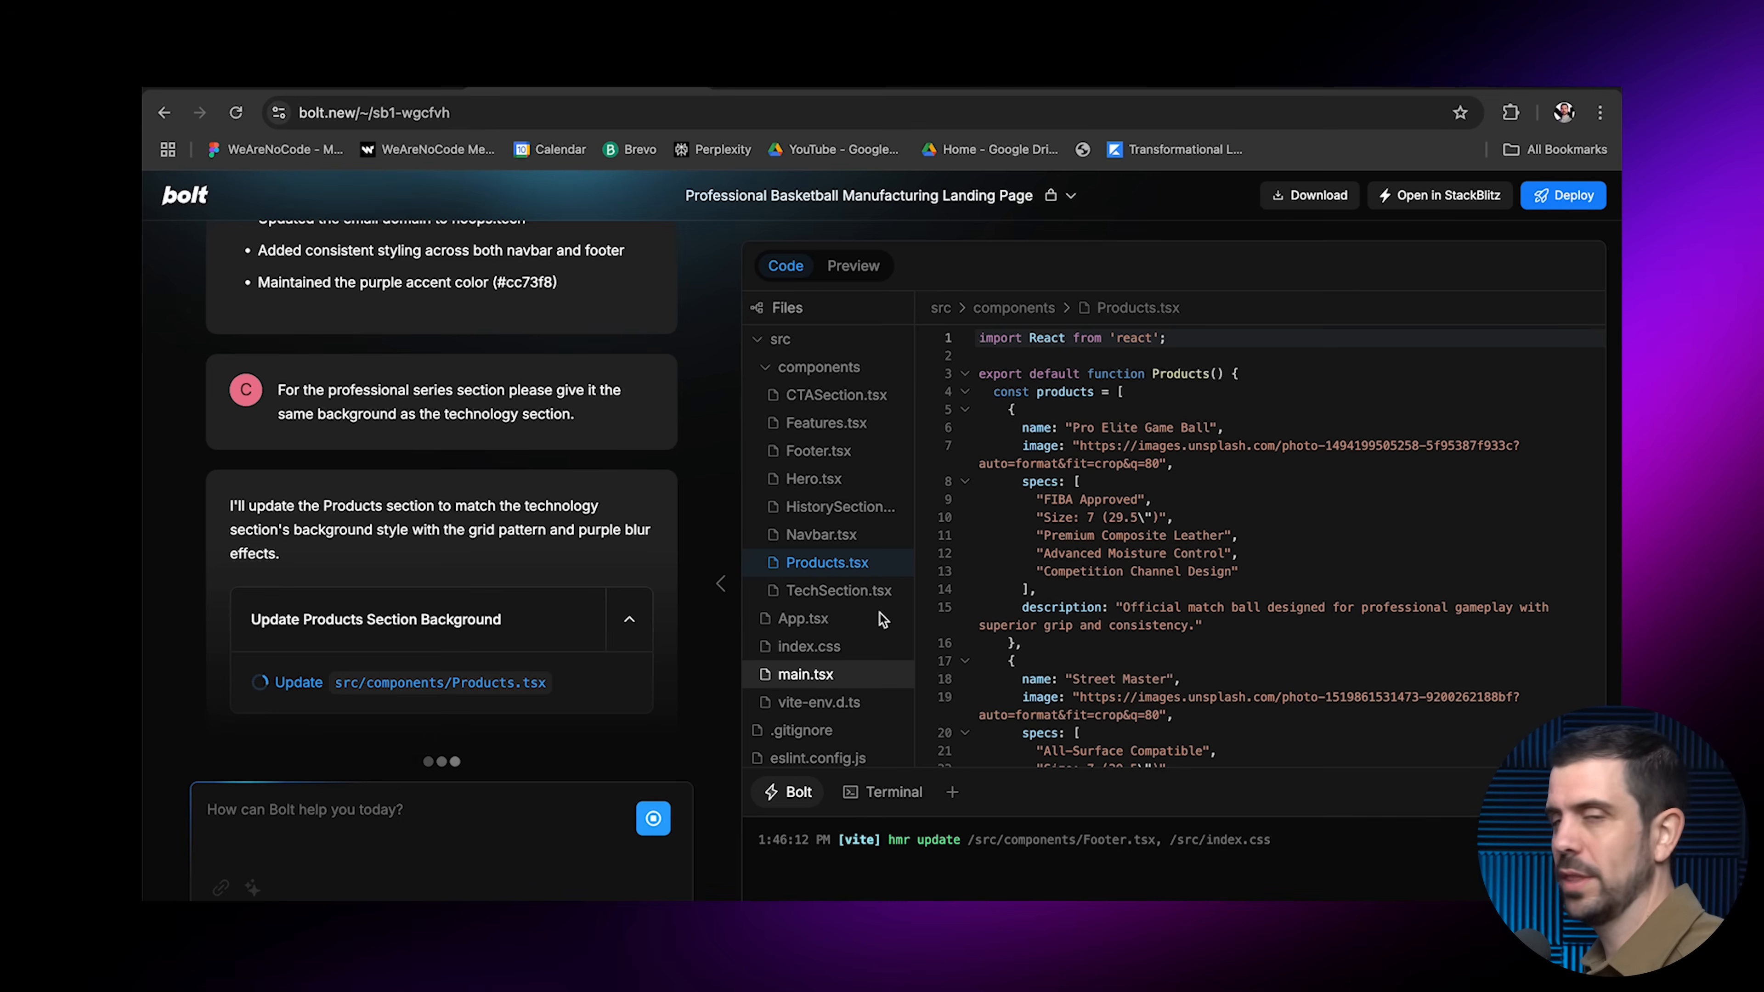
click(853, 265)
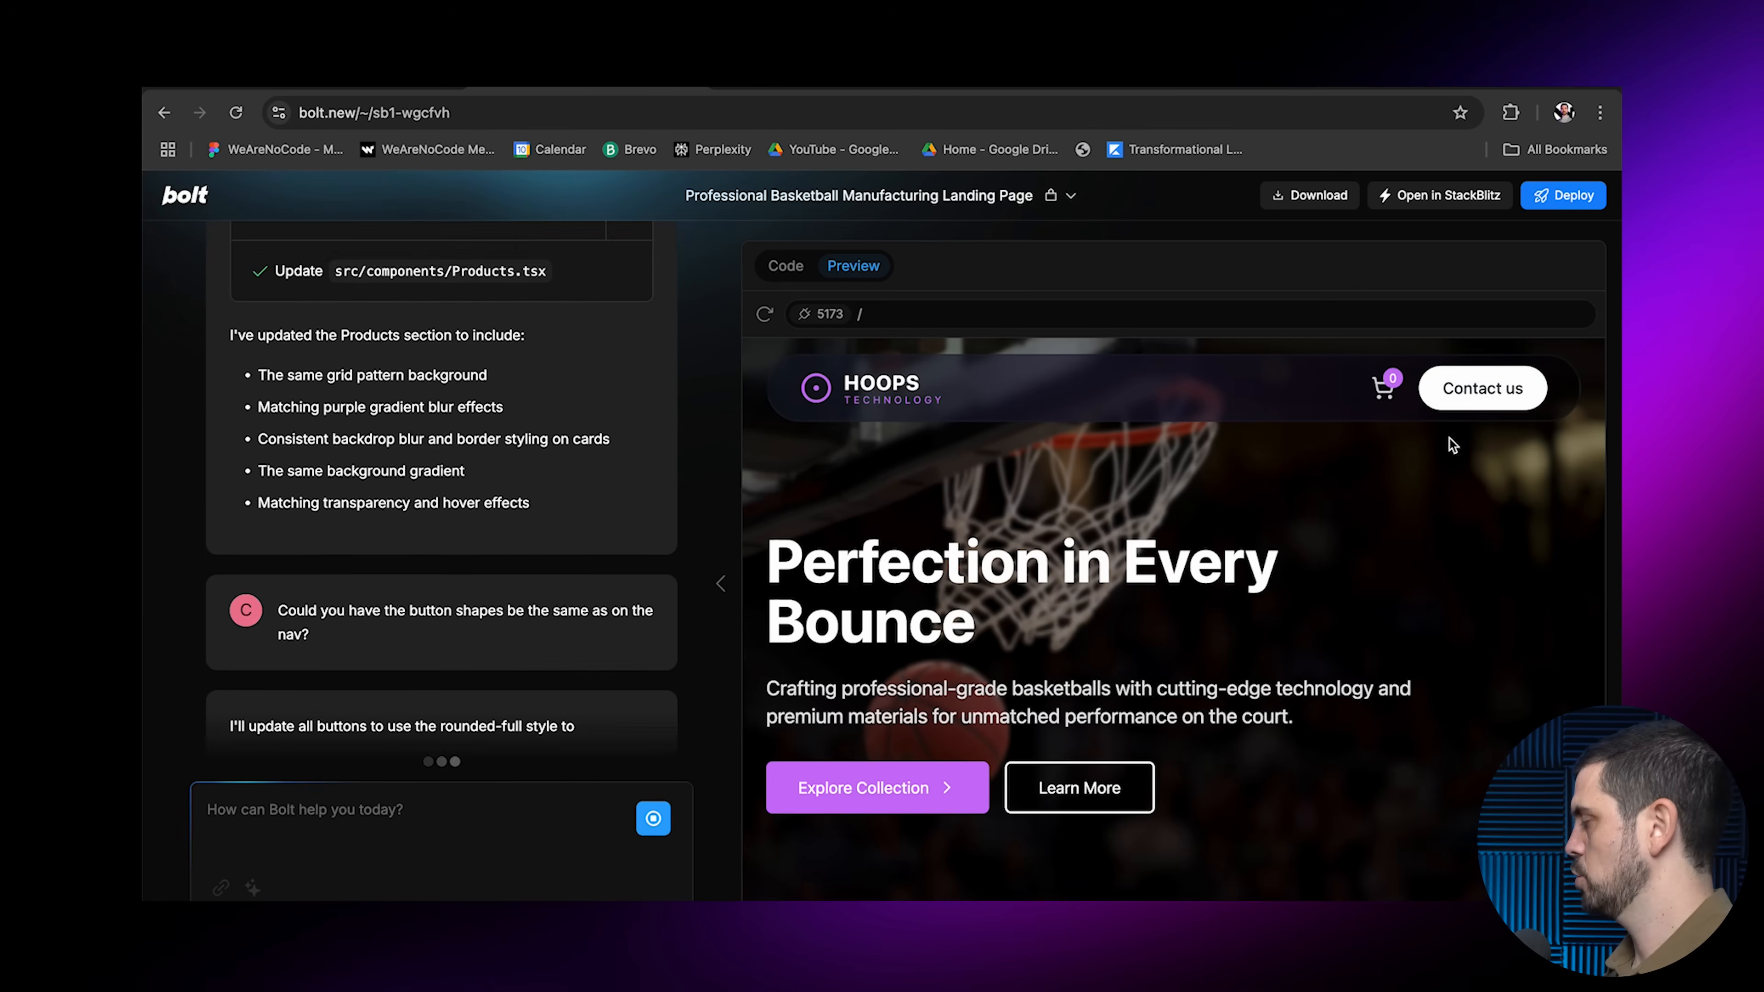
Watch the button-rounding changes in the Code view and begin the next prompt
click(786, 265)
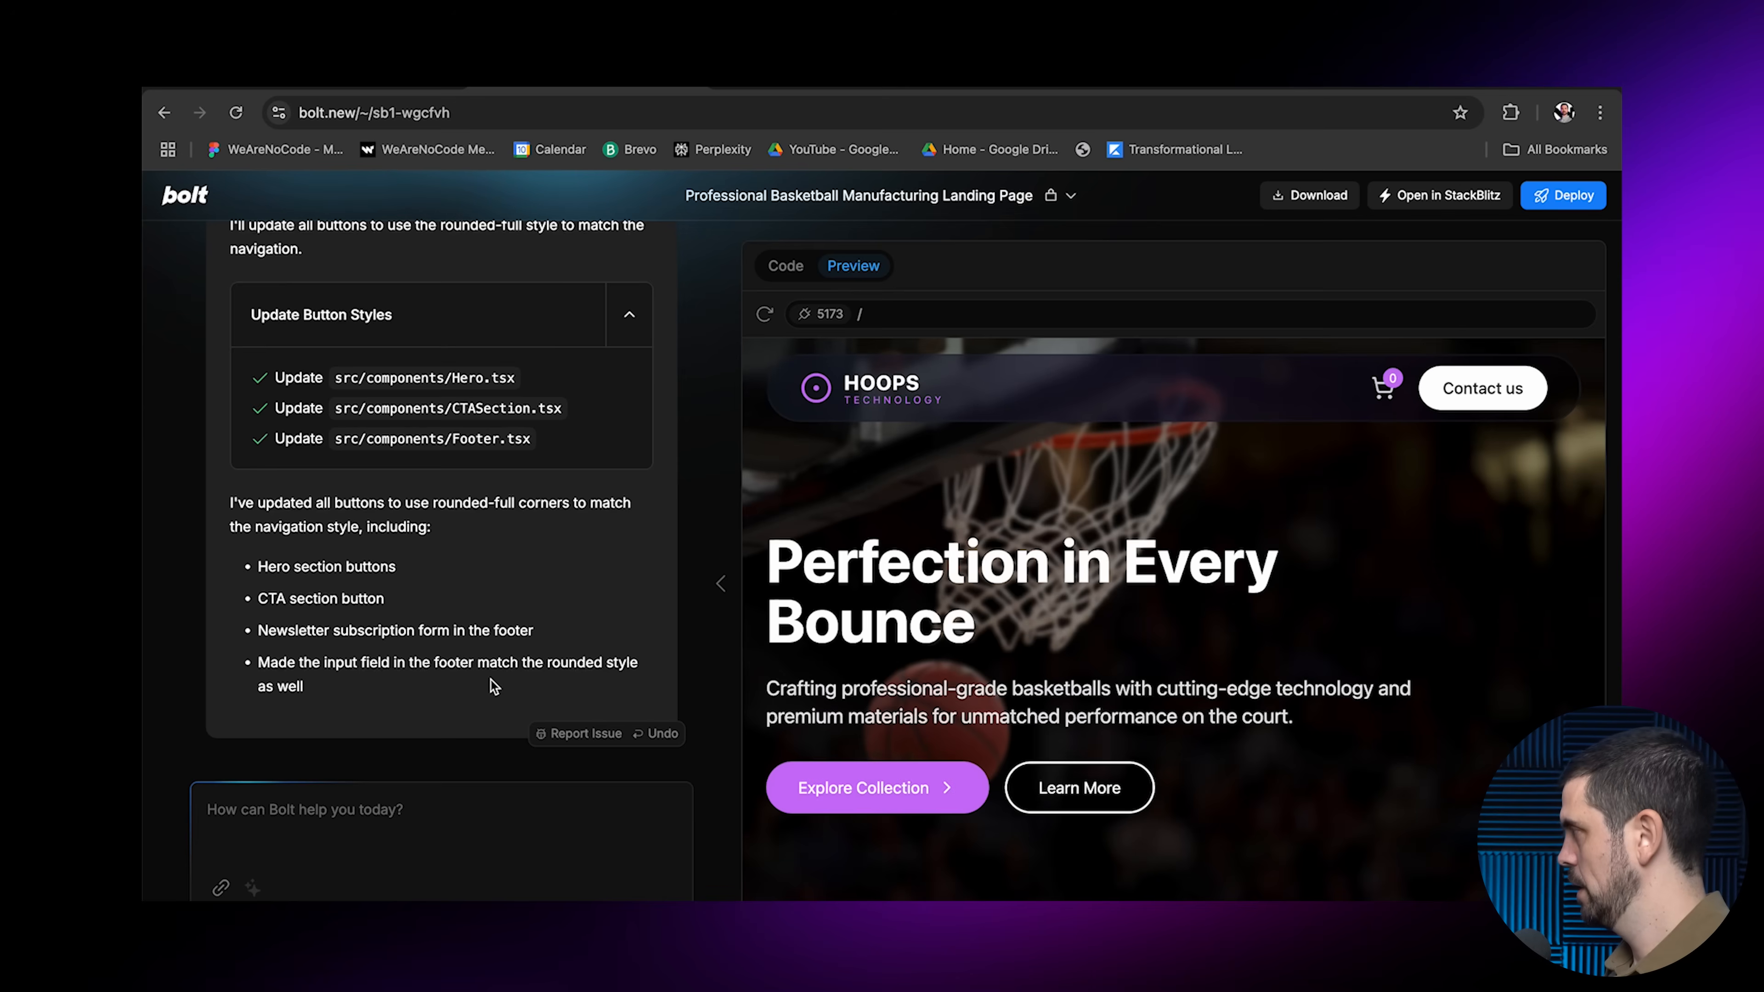
text(Please for the nav add these section: Blog,)
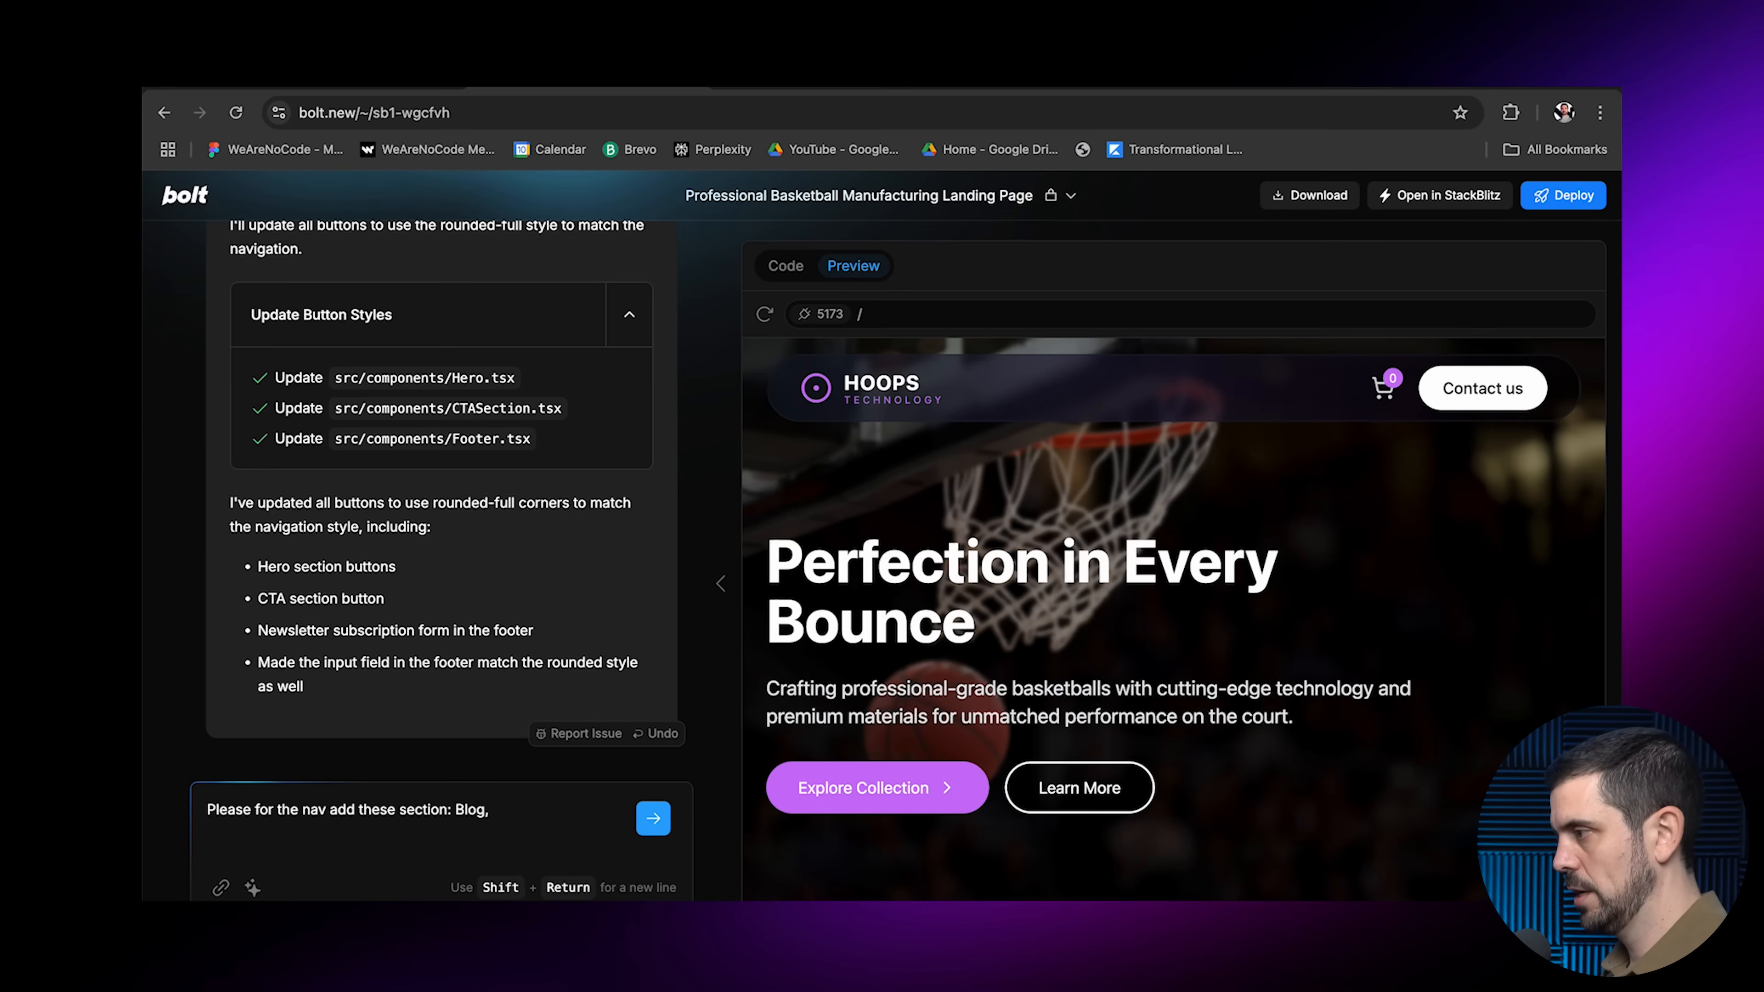
Ask Bolt to add Blog, Products and About Us to the navbar and remove the cart
text(Products, About)
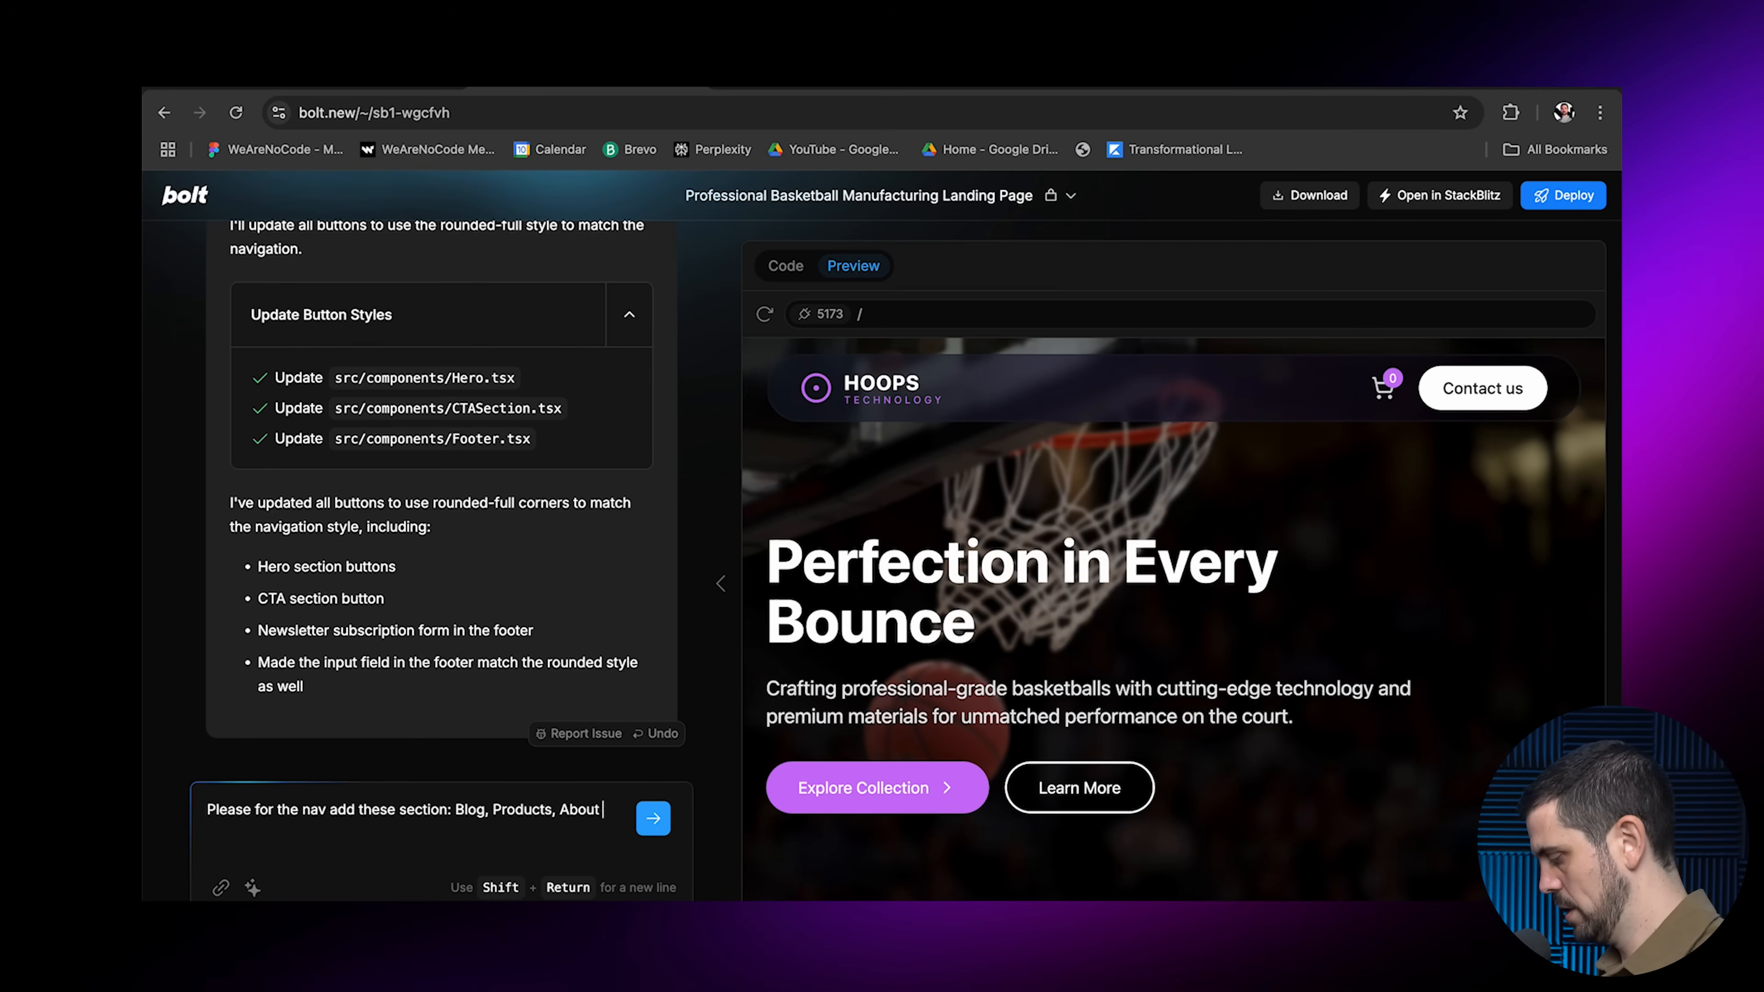
text(Us. and take o)
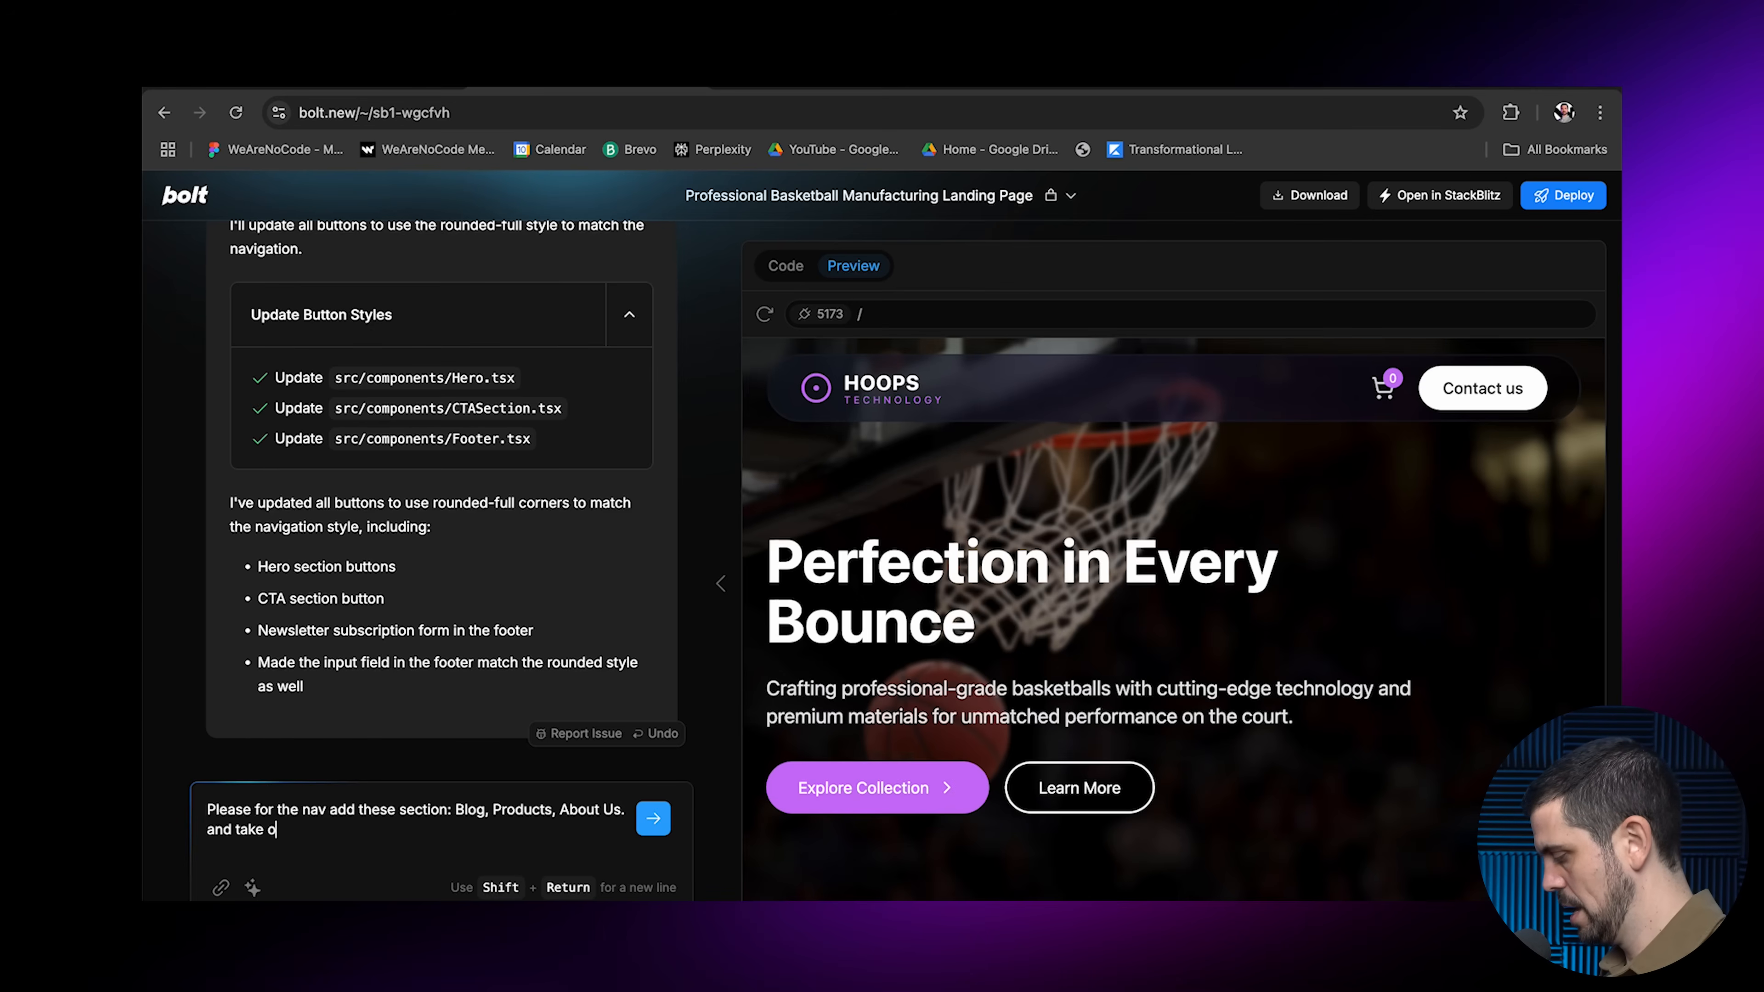
text(ut the)
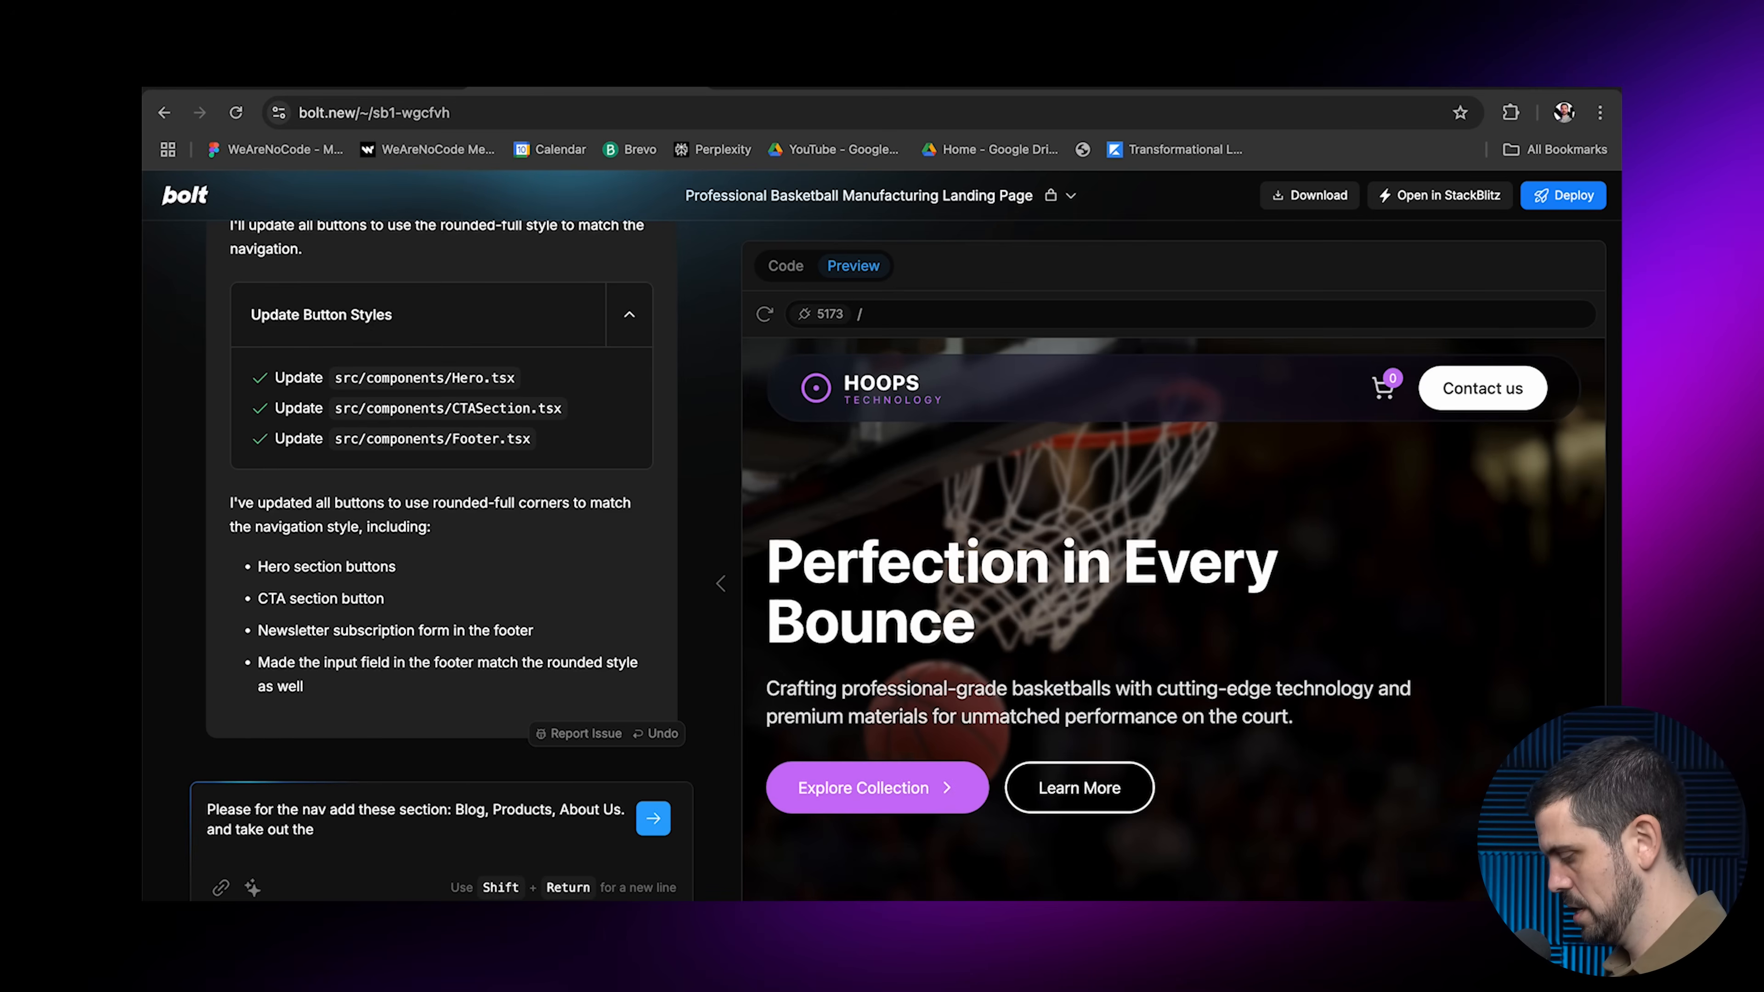
click(653, 817)
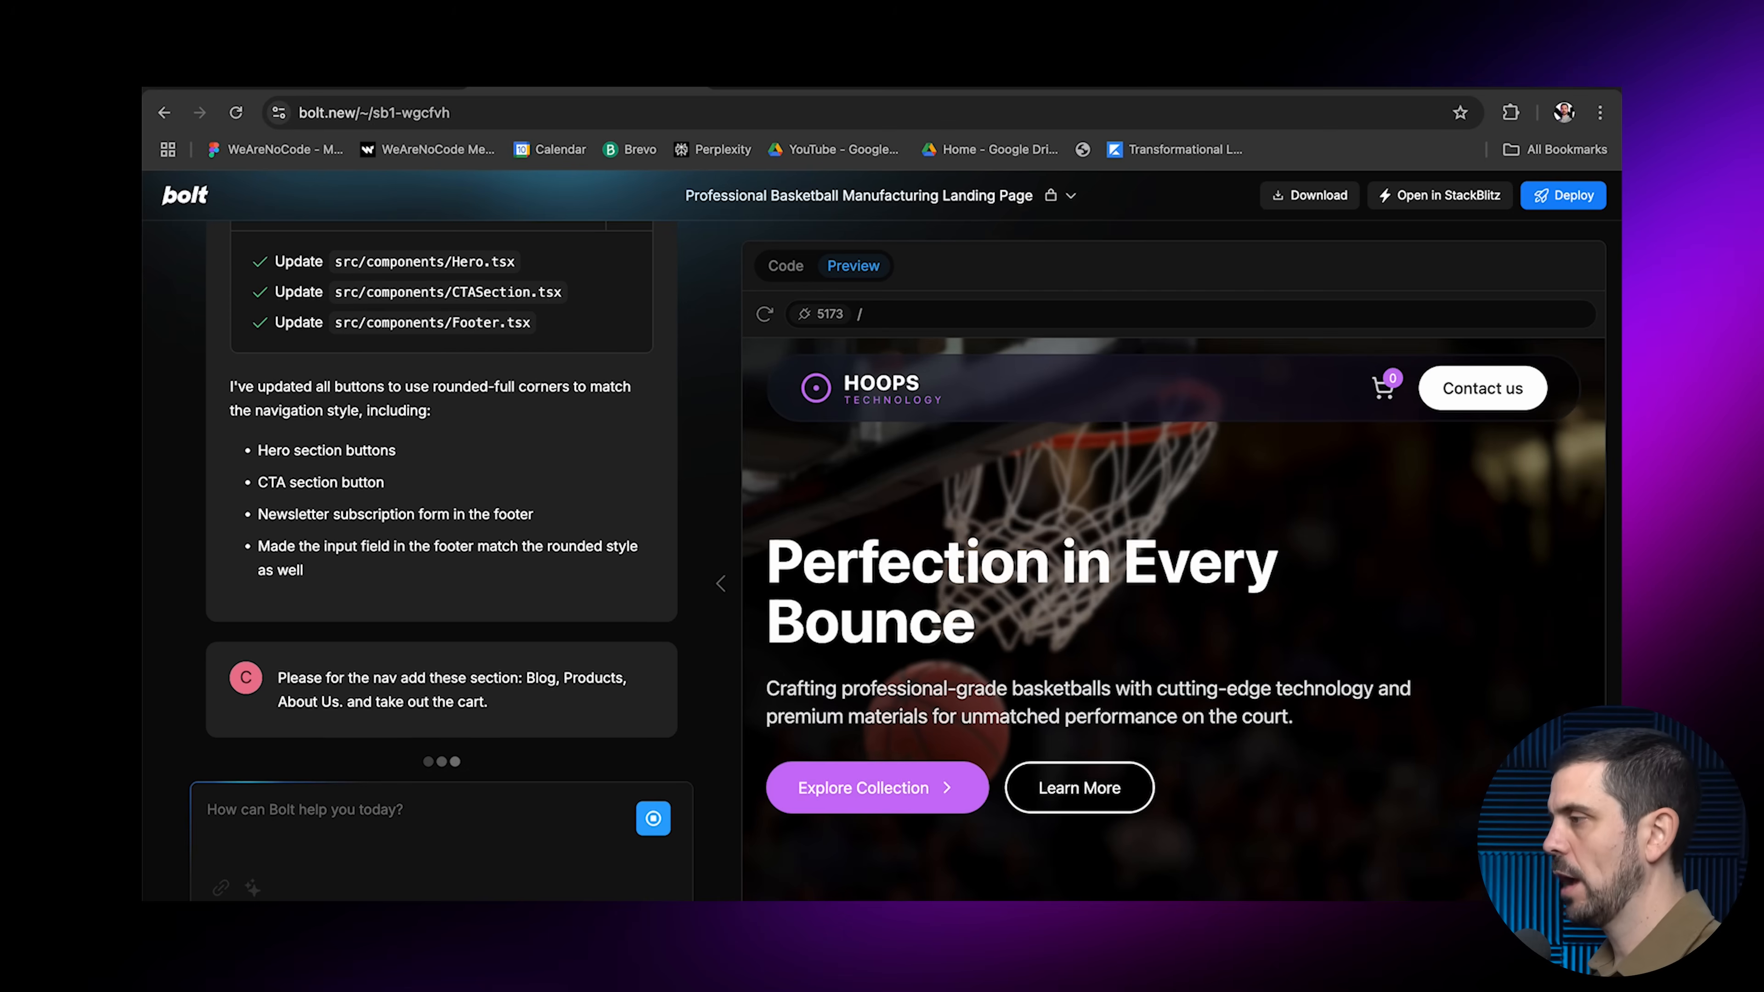
Ask Bolt to make the nav sections visible and scroll the preview to check
text(Ok)
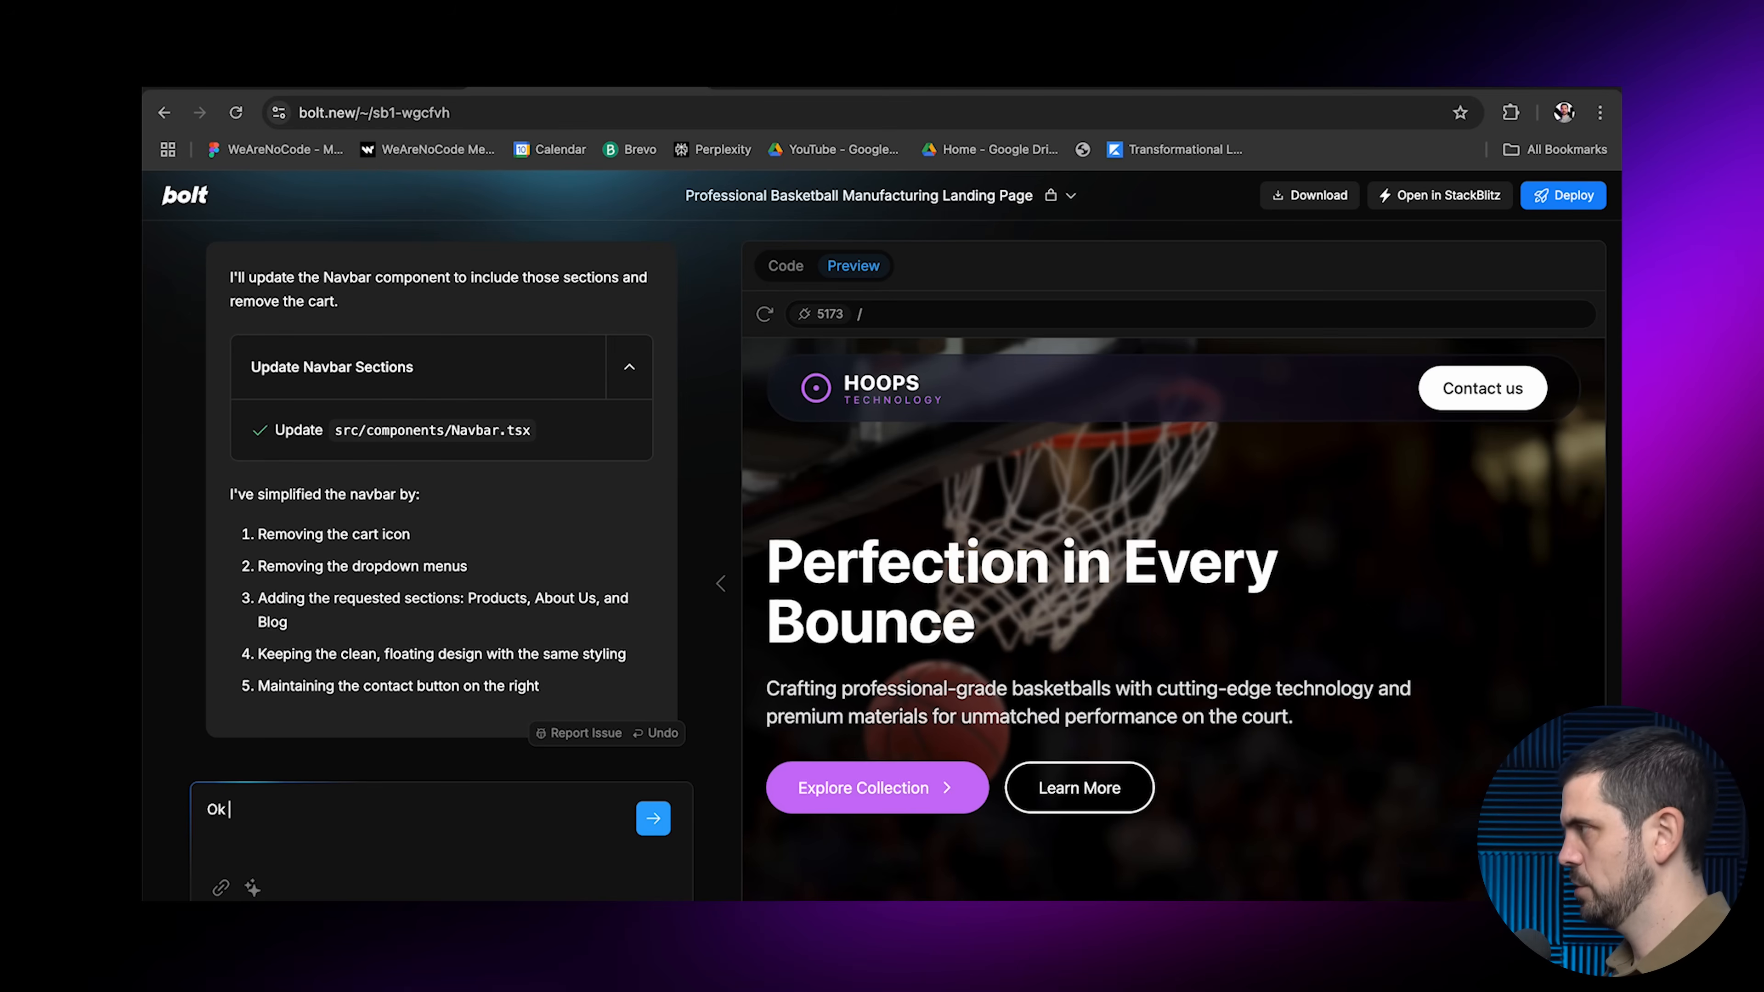
text(could you add in the nav a)
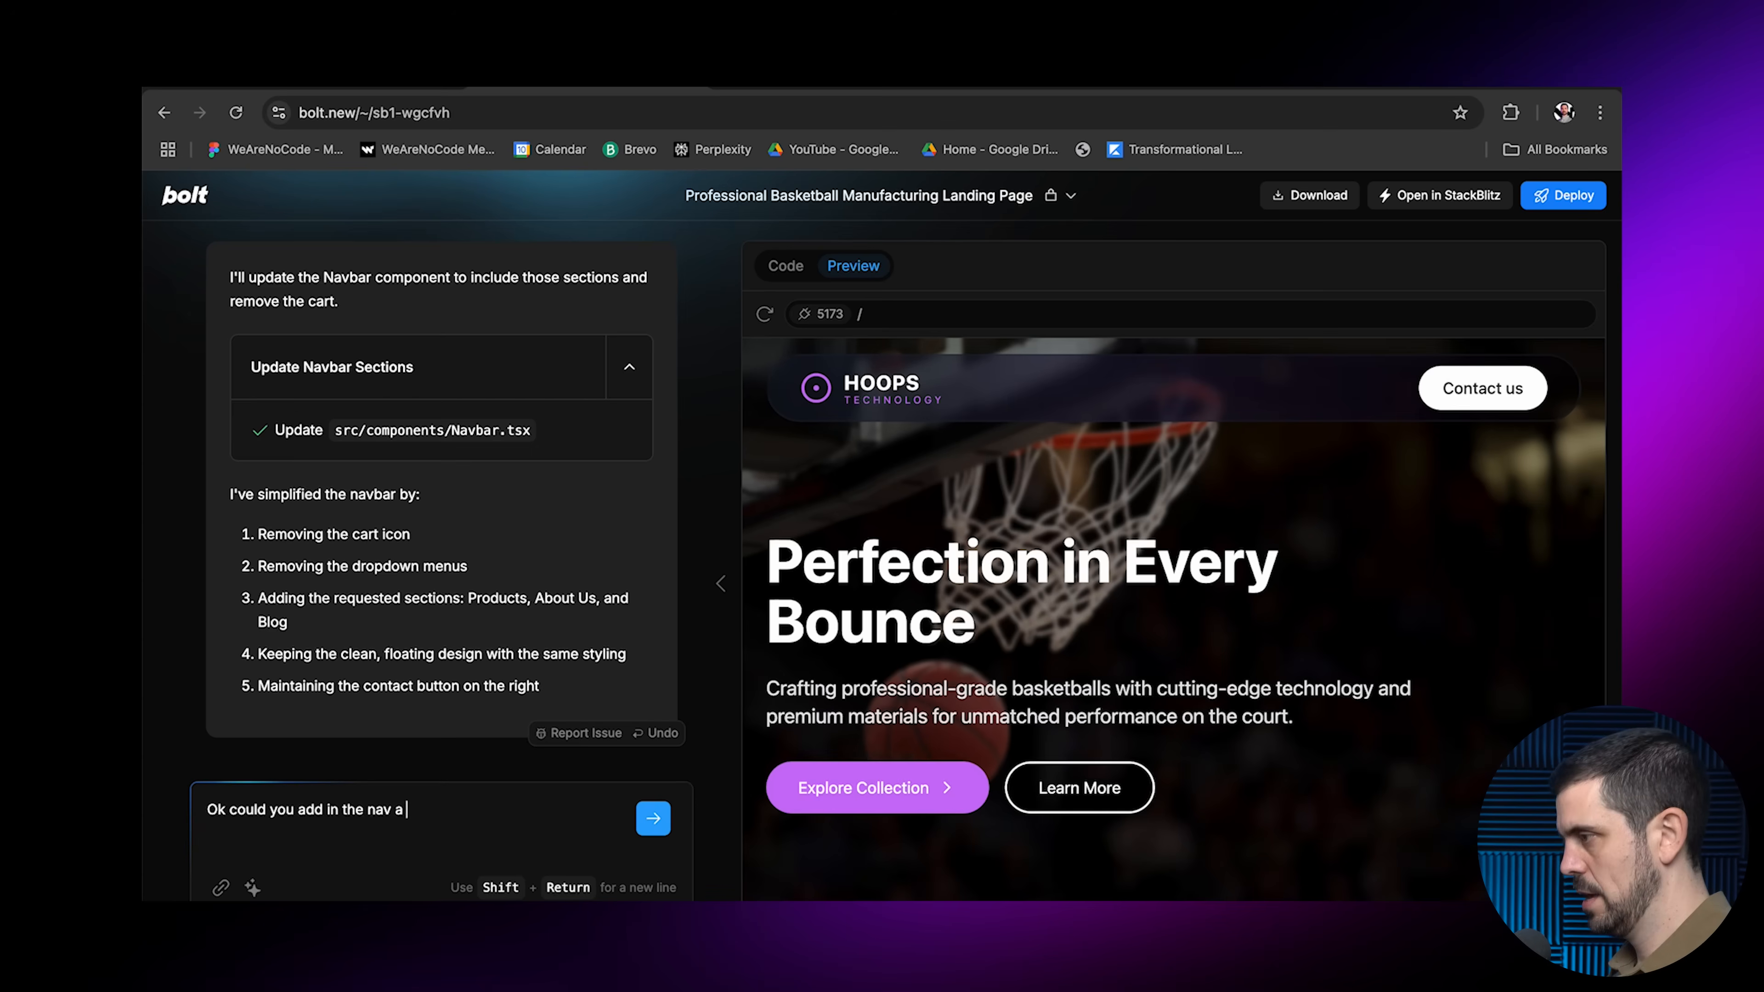
text(sec)
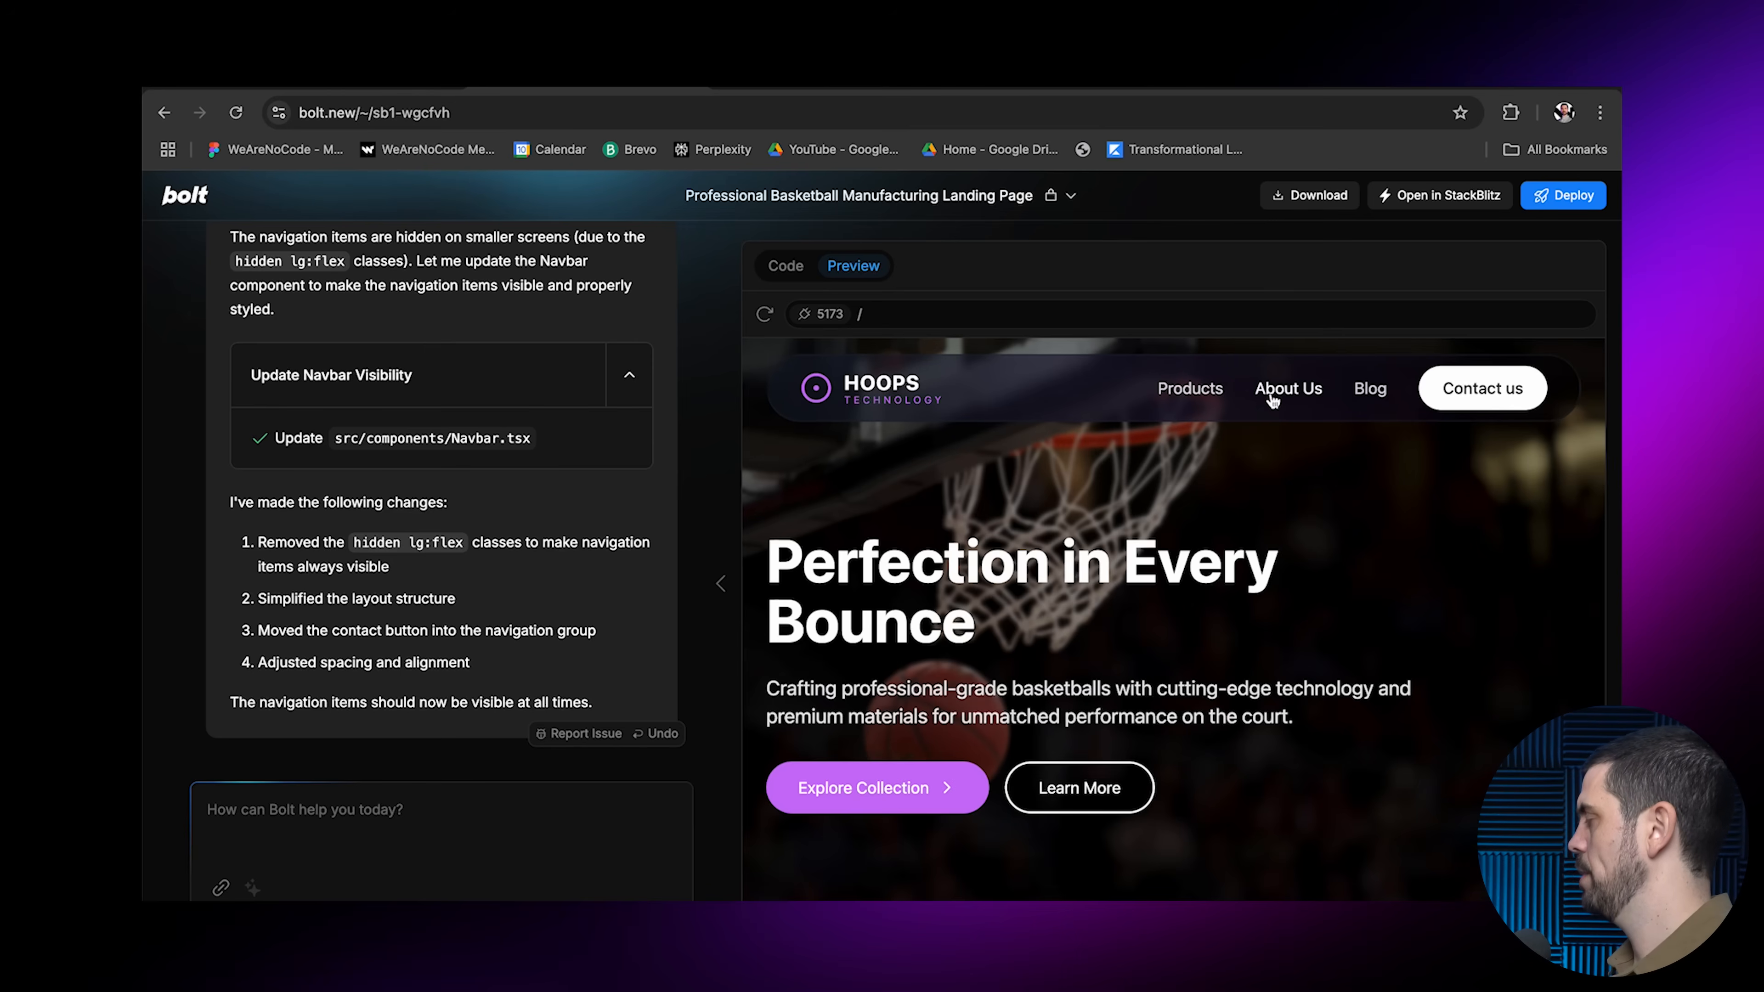
mouse_move(1231, 470)
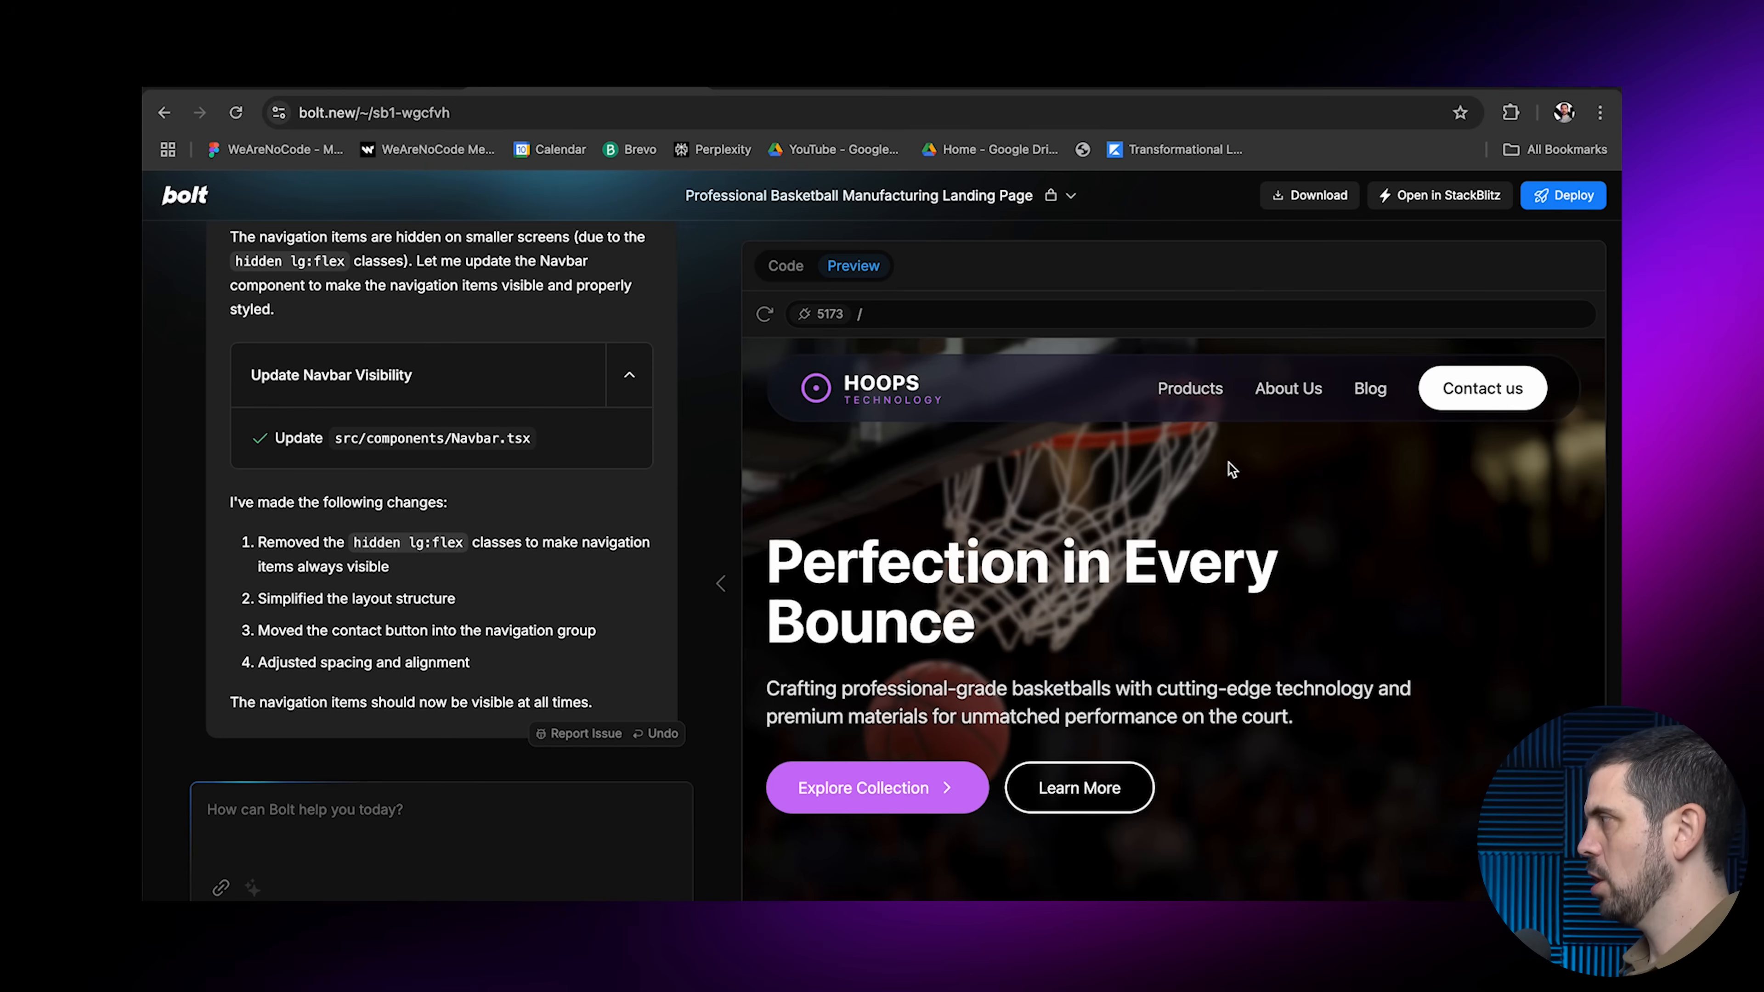
mouse_move(1188, 495)
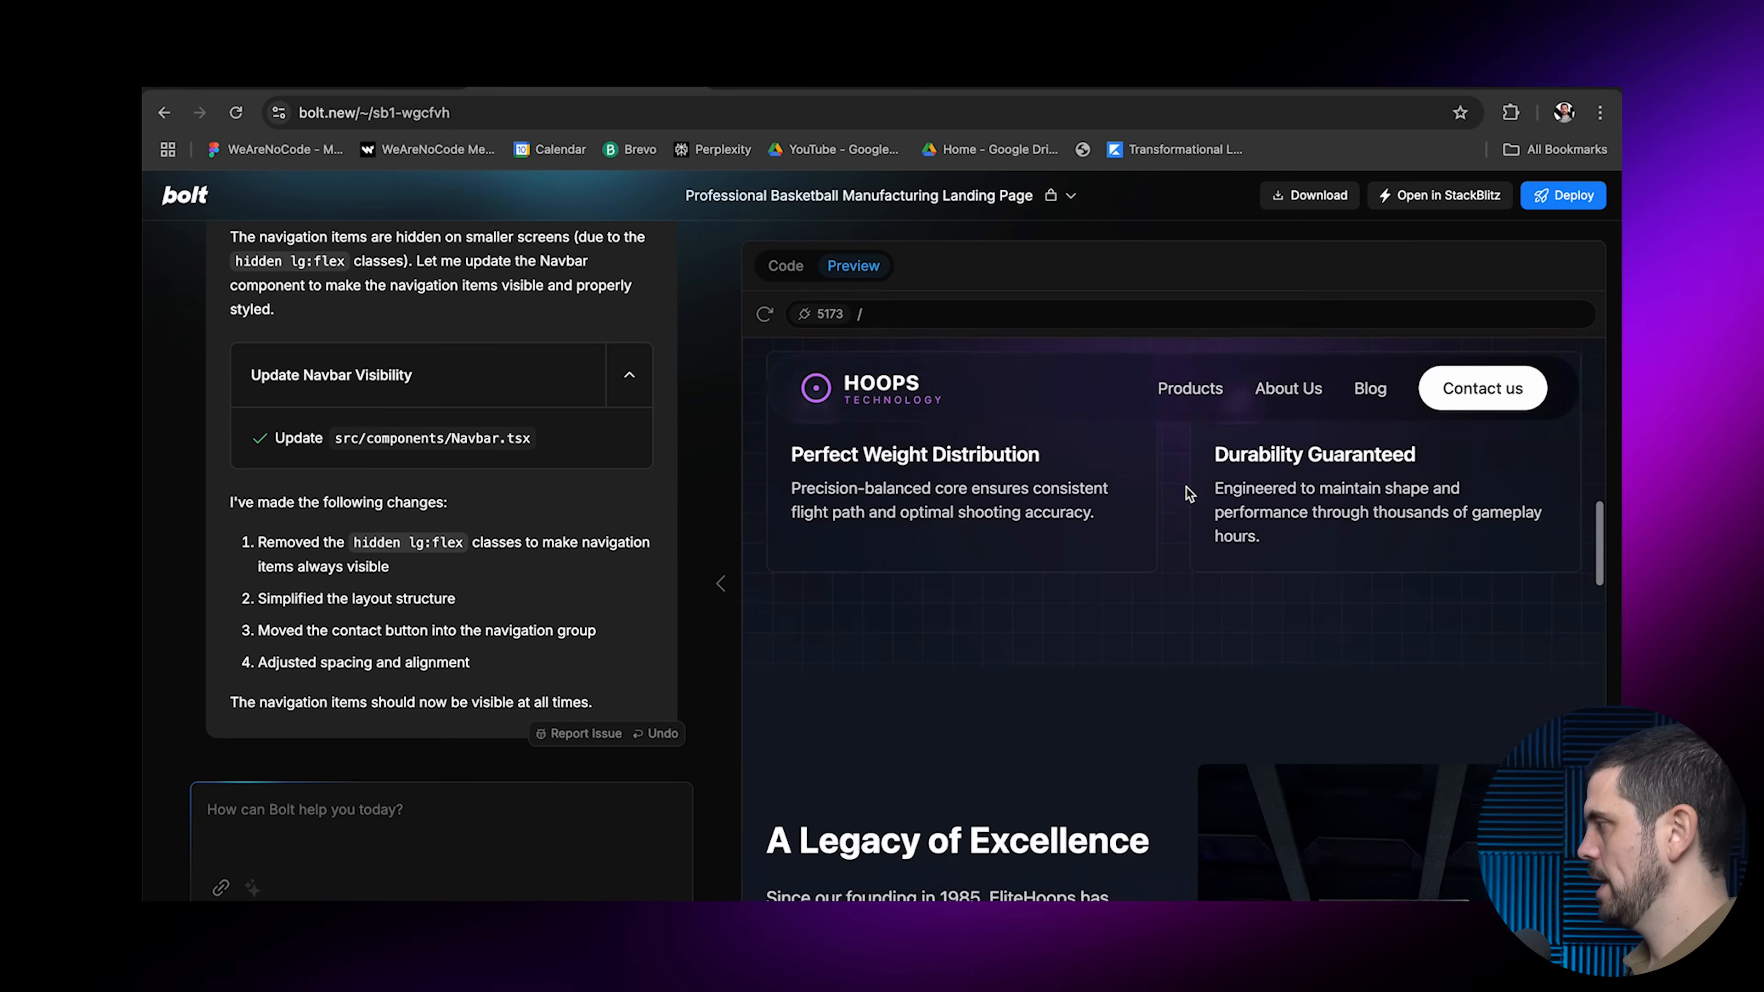
scroll(down, 3)
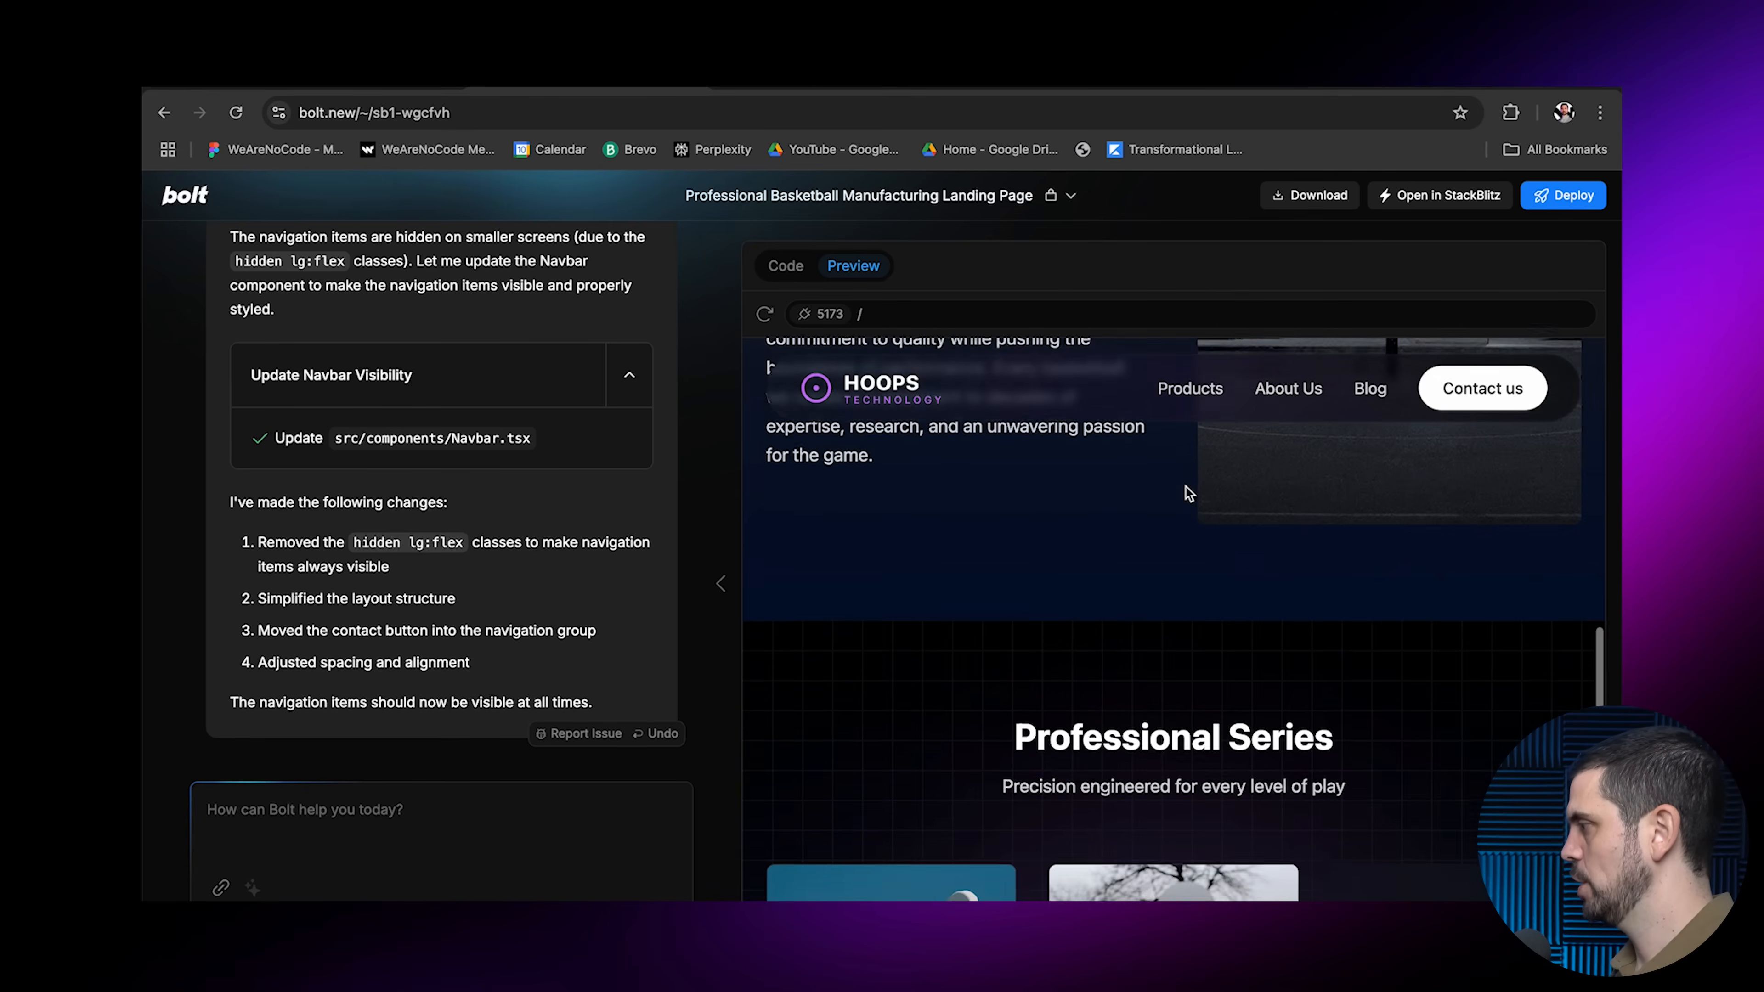
scroll(down, 3)
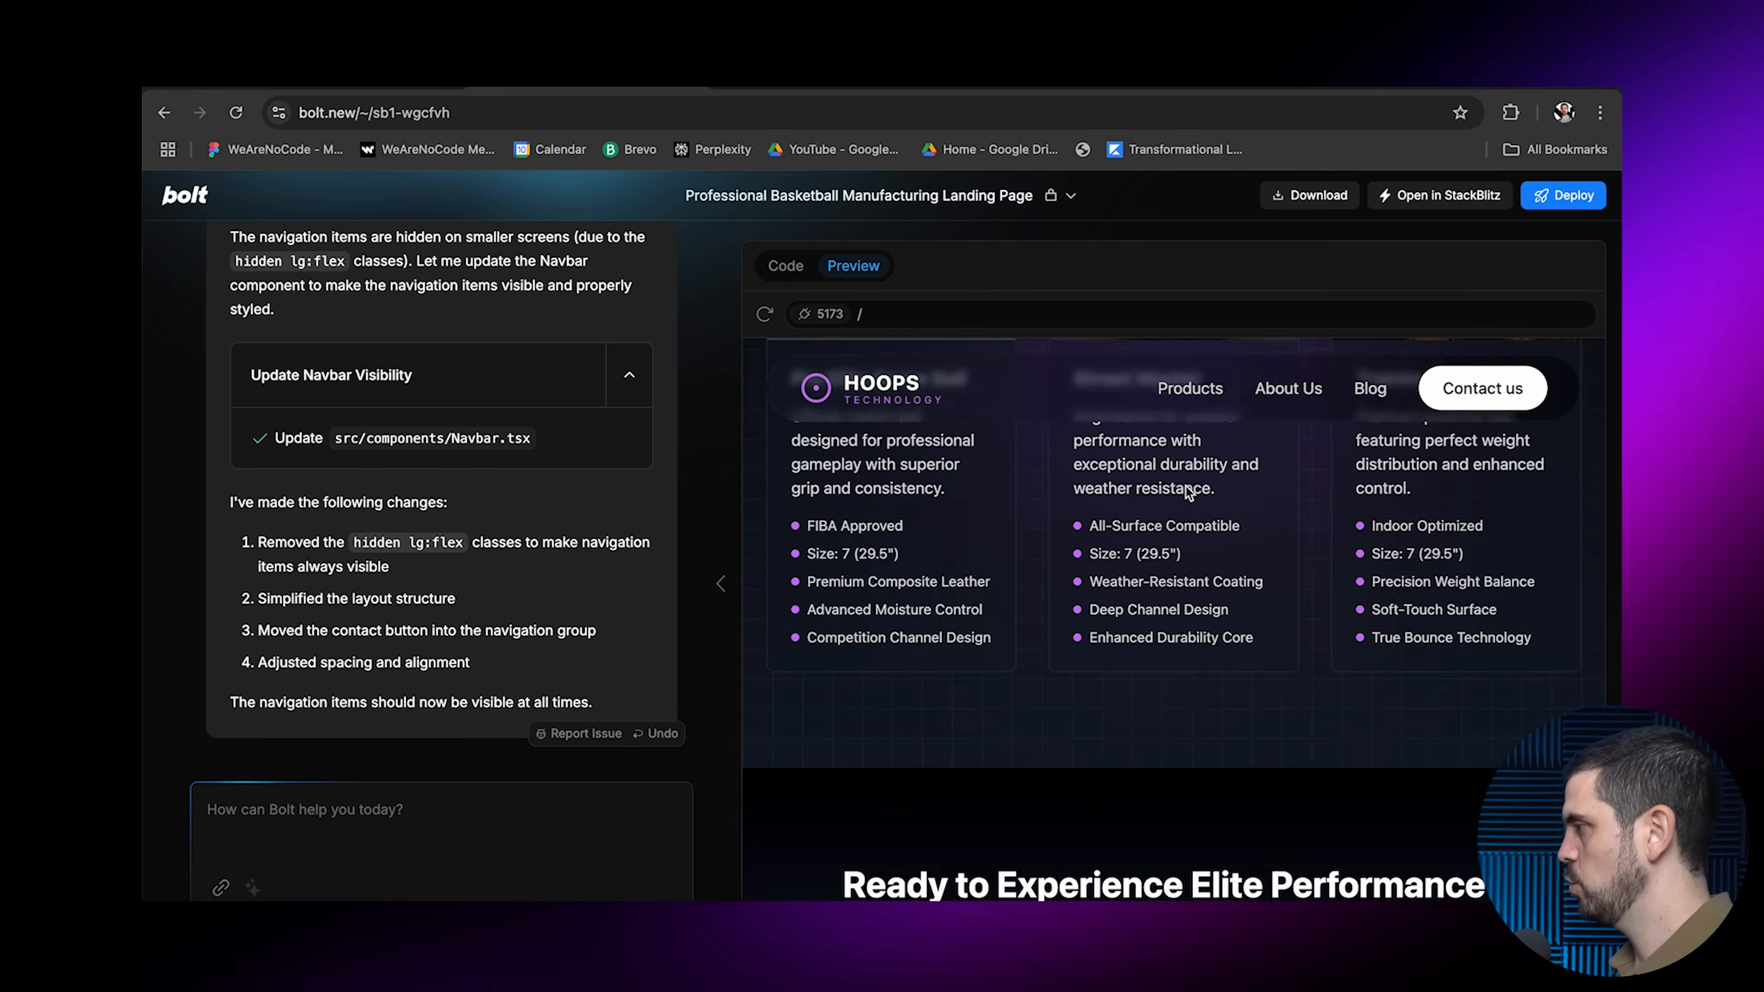
scroll(down, 3)
text(Please create pages behind each navigation section. Use the same design as the home.)
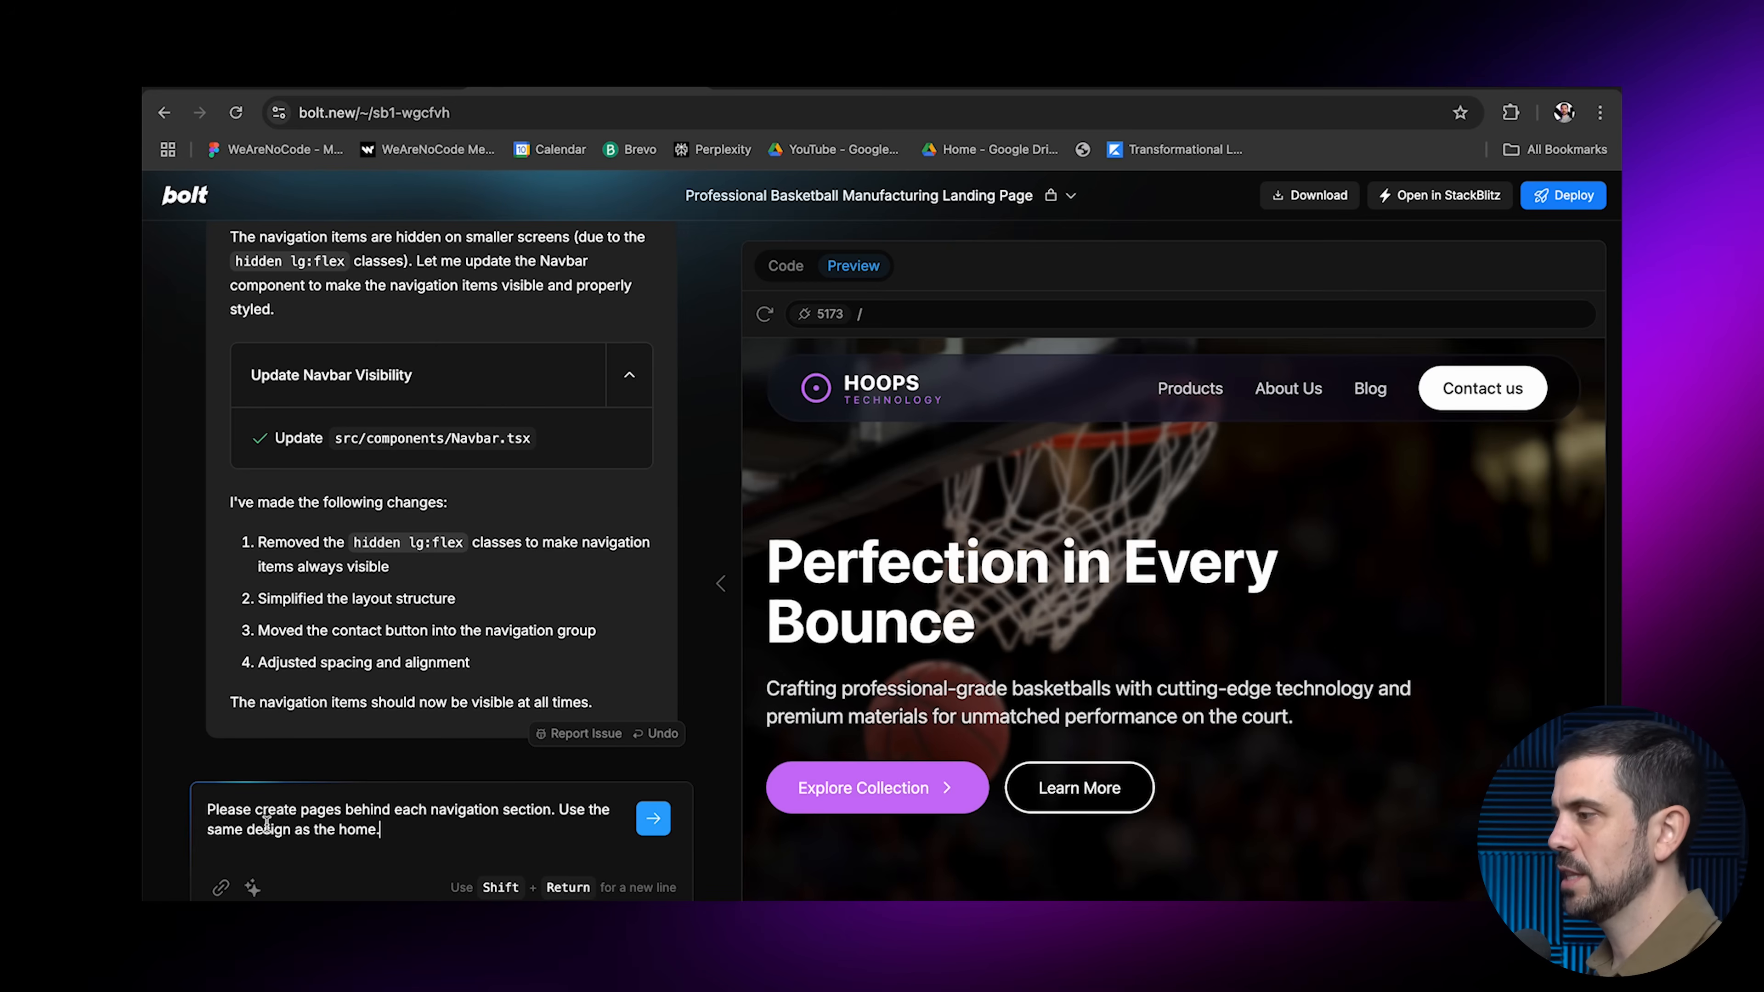
Check the new Products and About Us pages in the preview
click(653, 818)
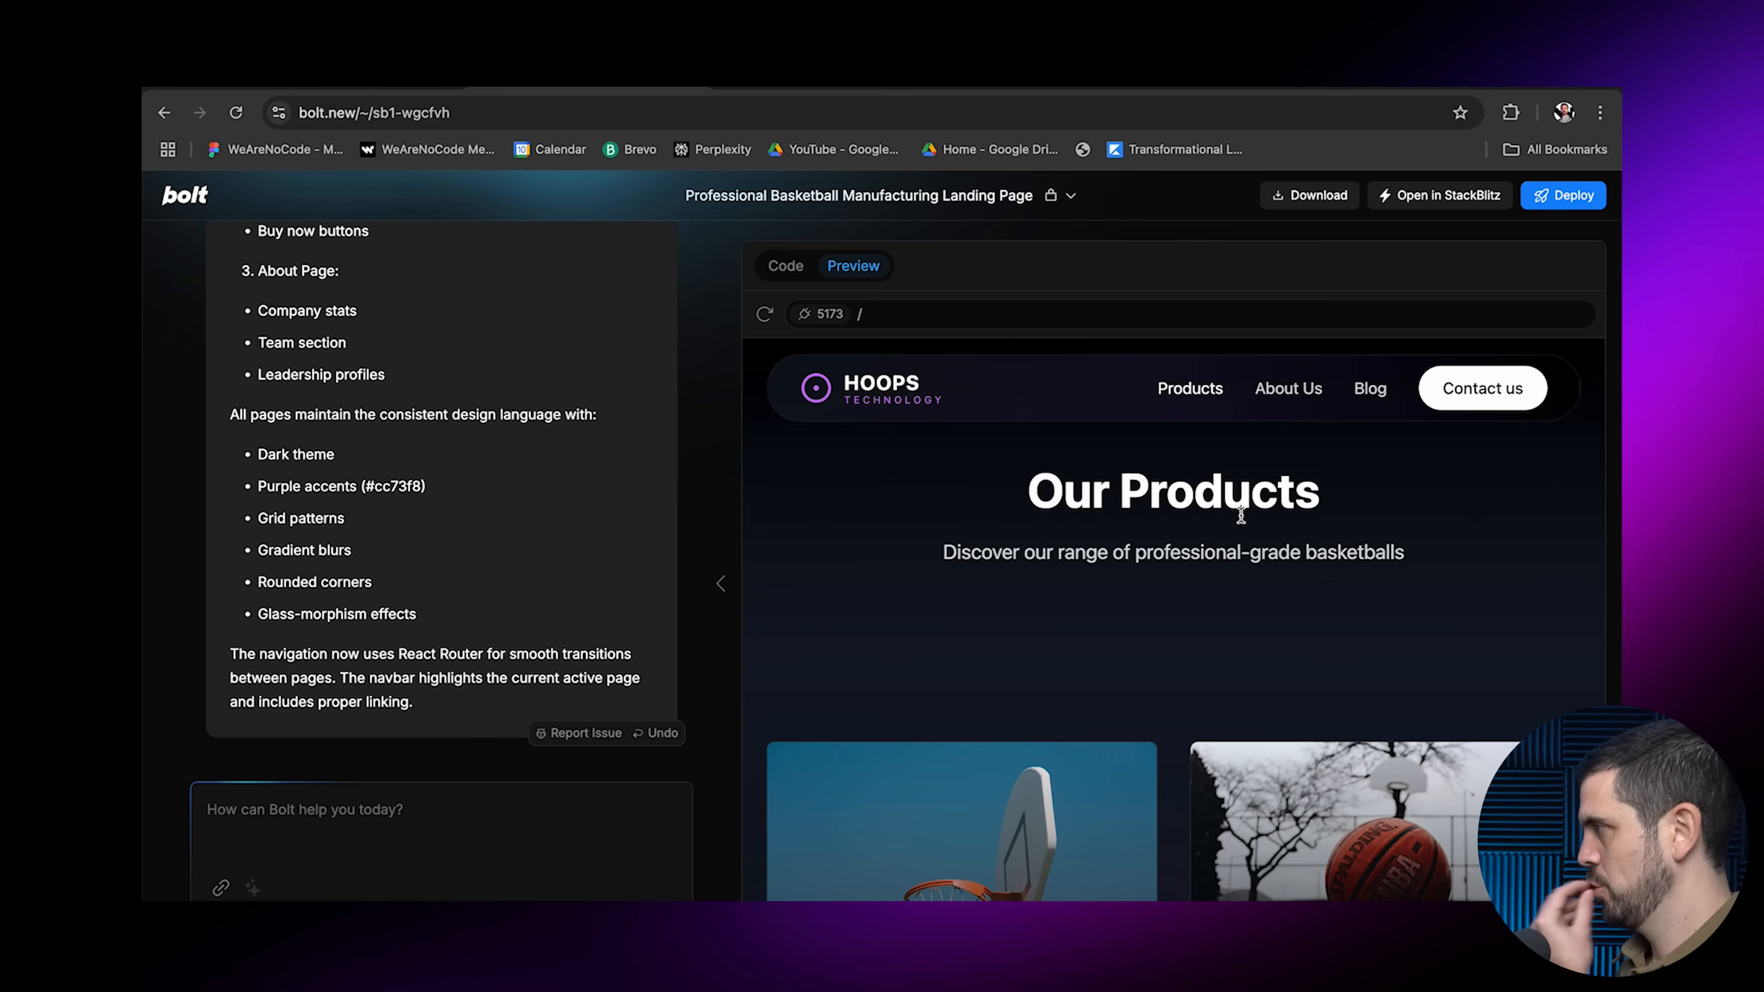
scroll(down, 3)
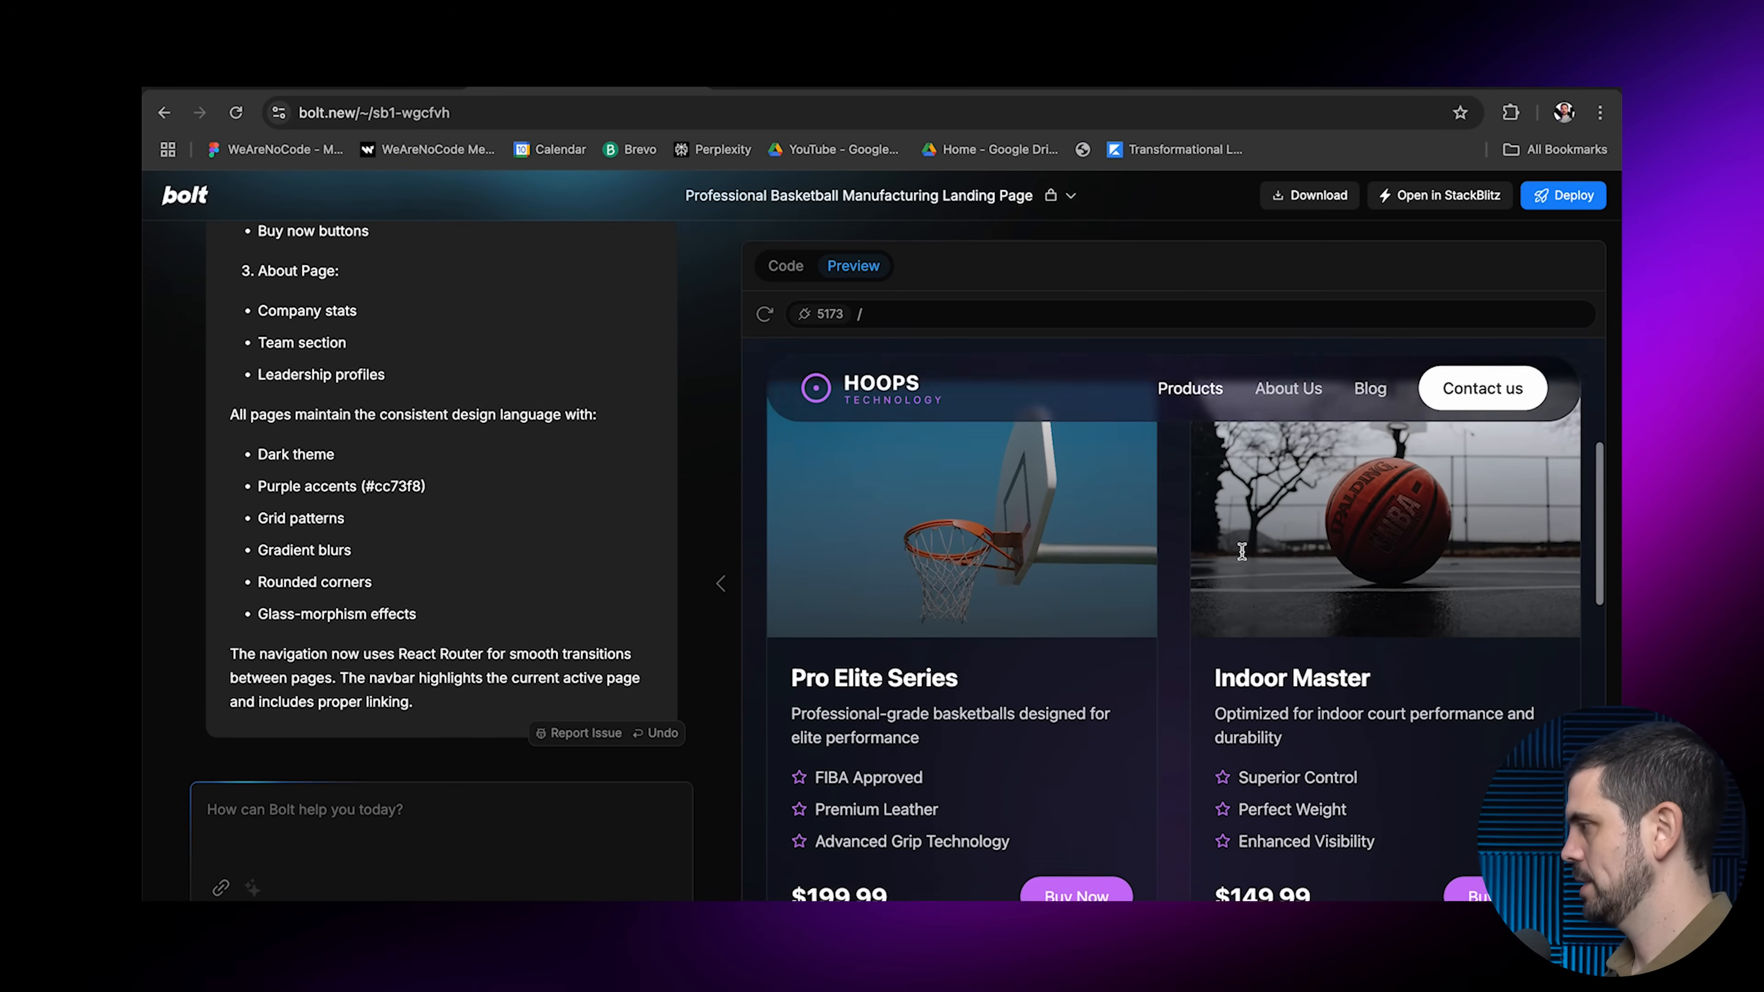
click(1287, 387)
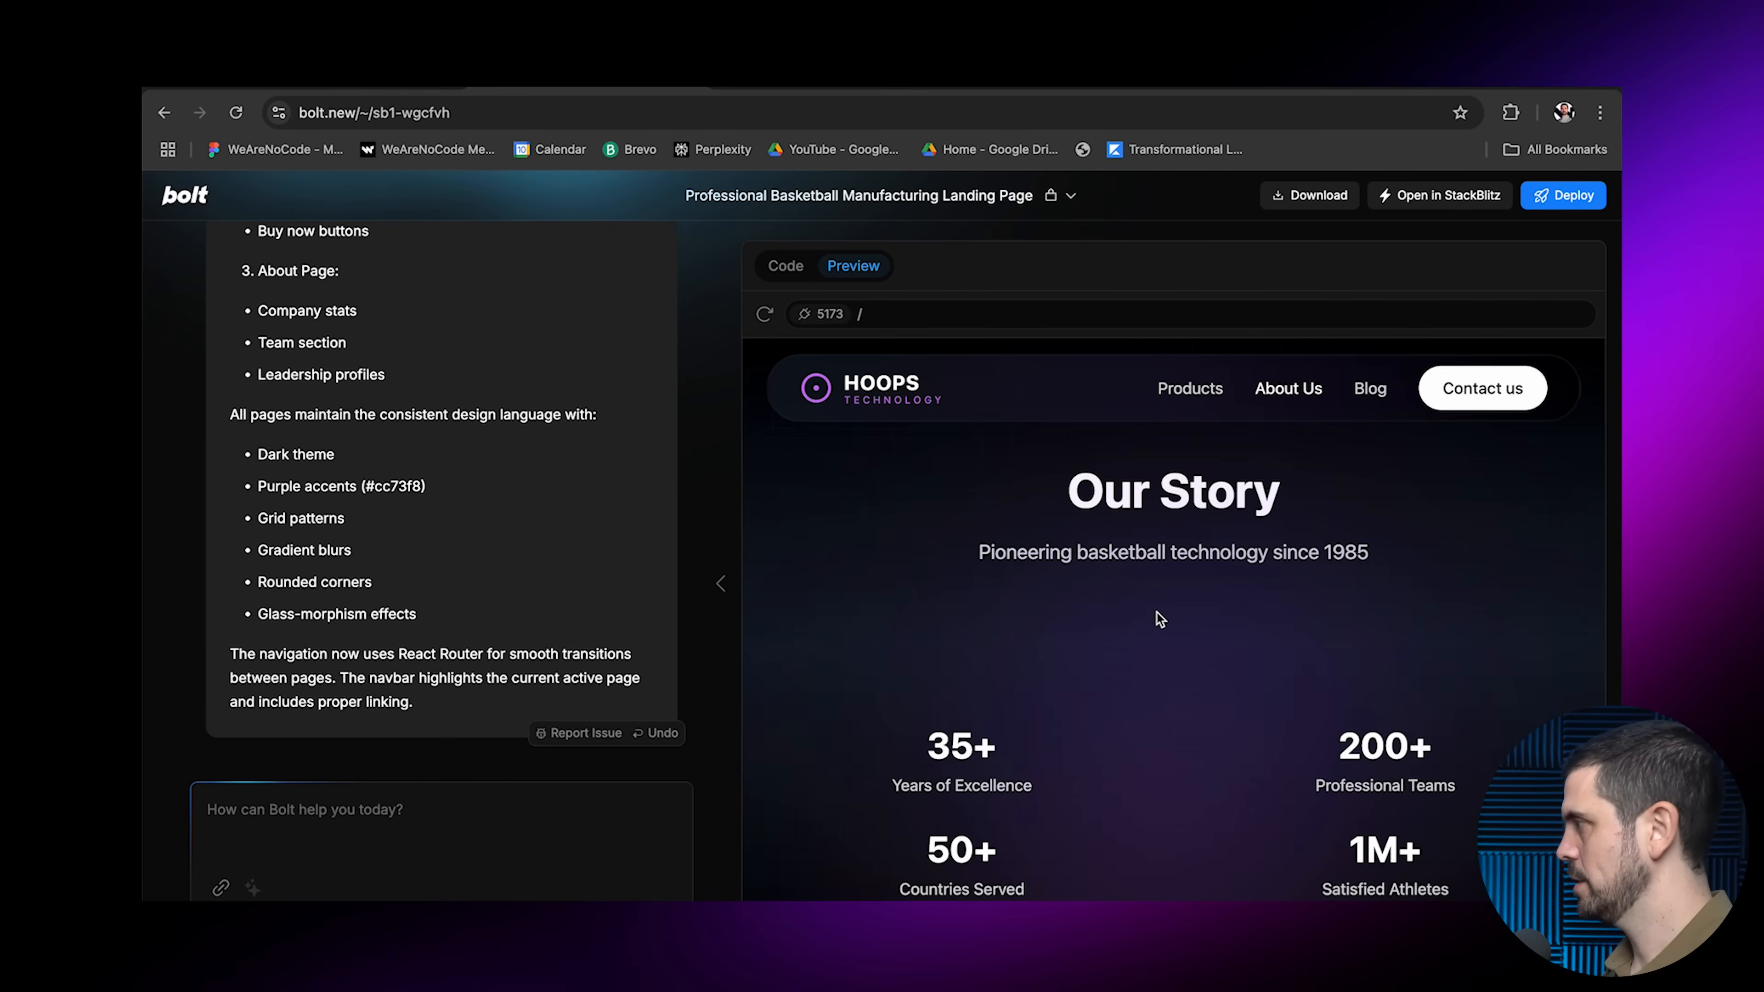
scroll(down, 3)
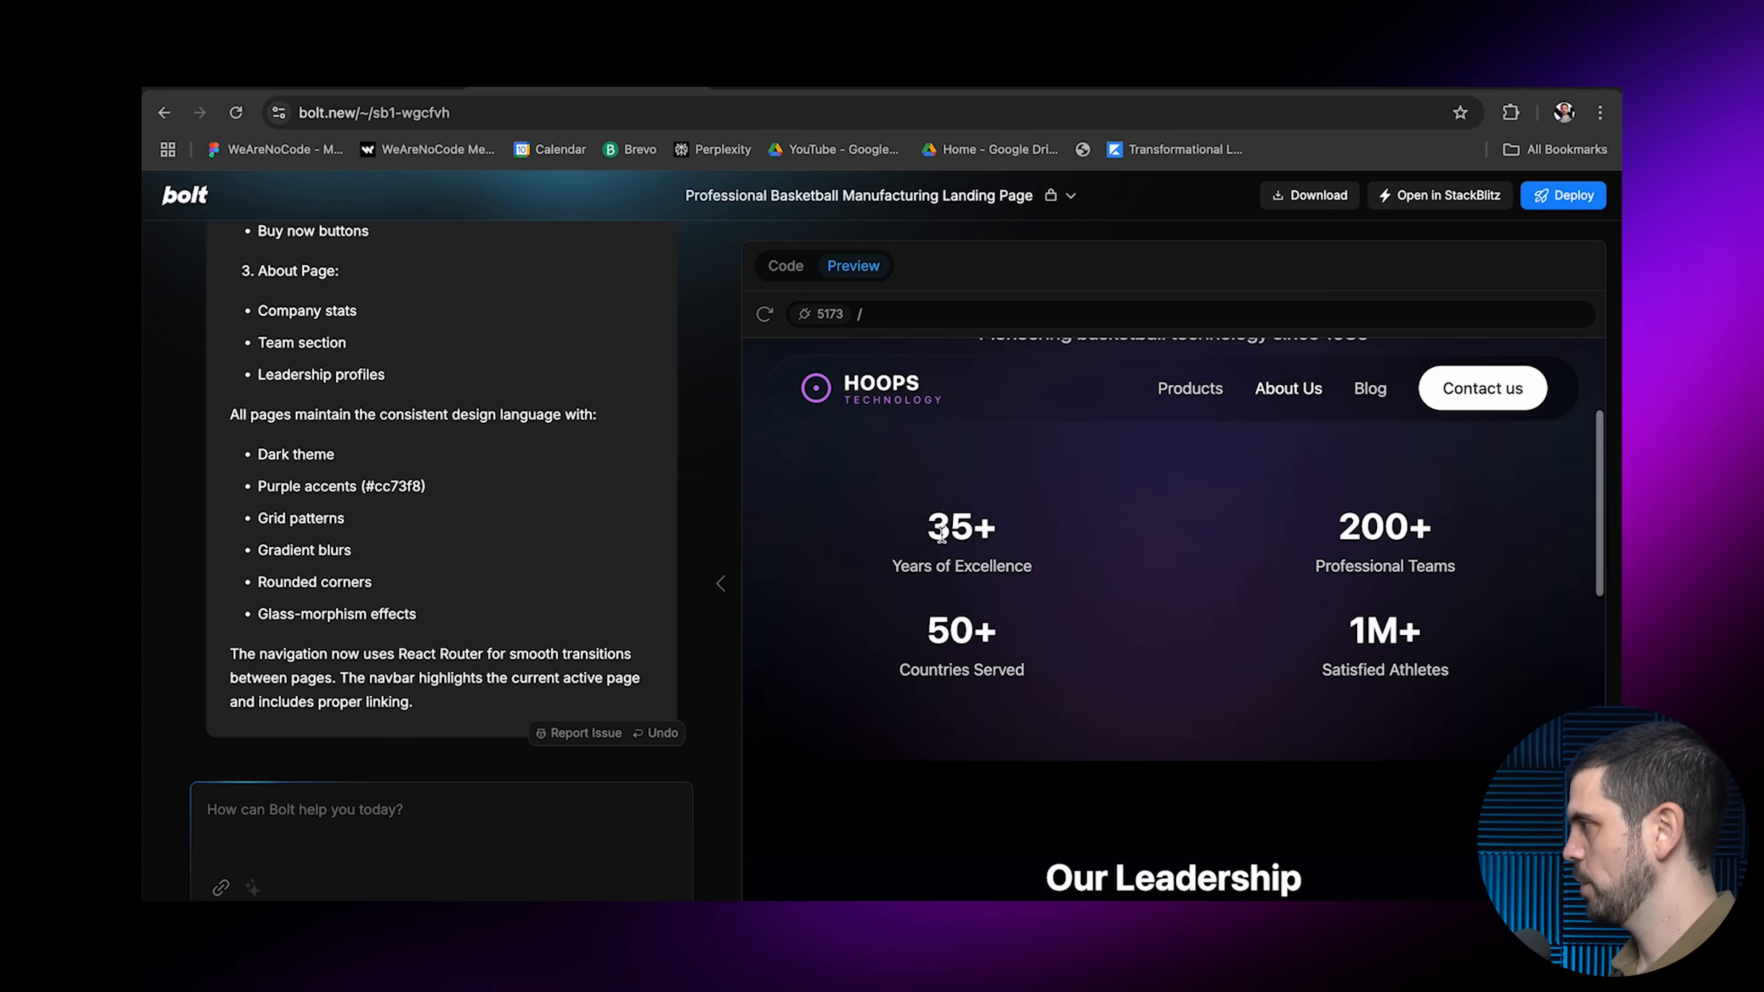
scroll(down, 3)
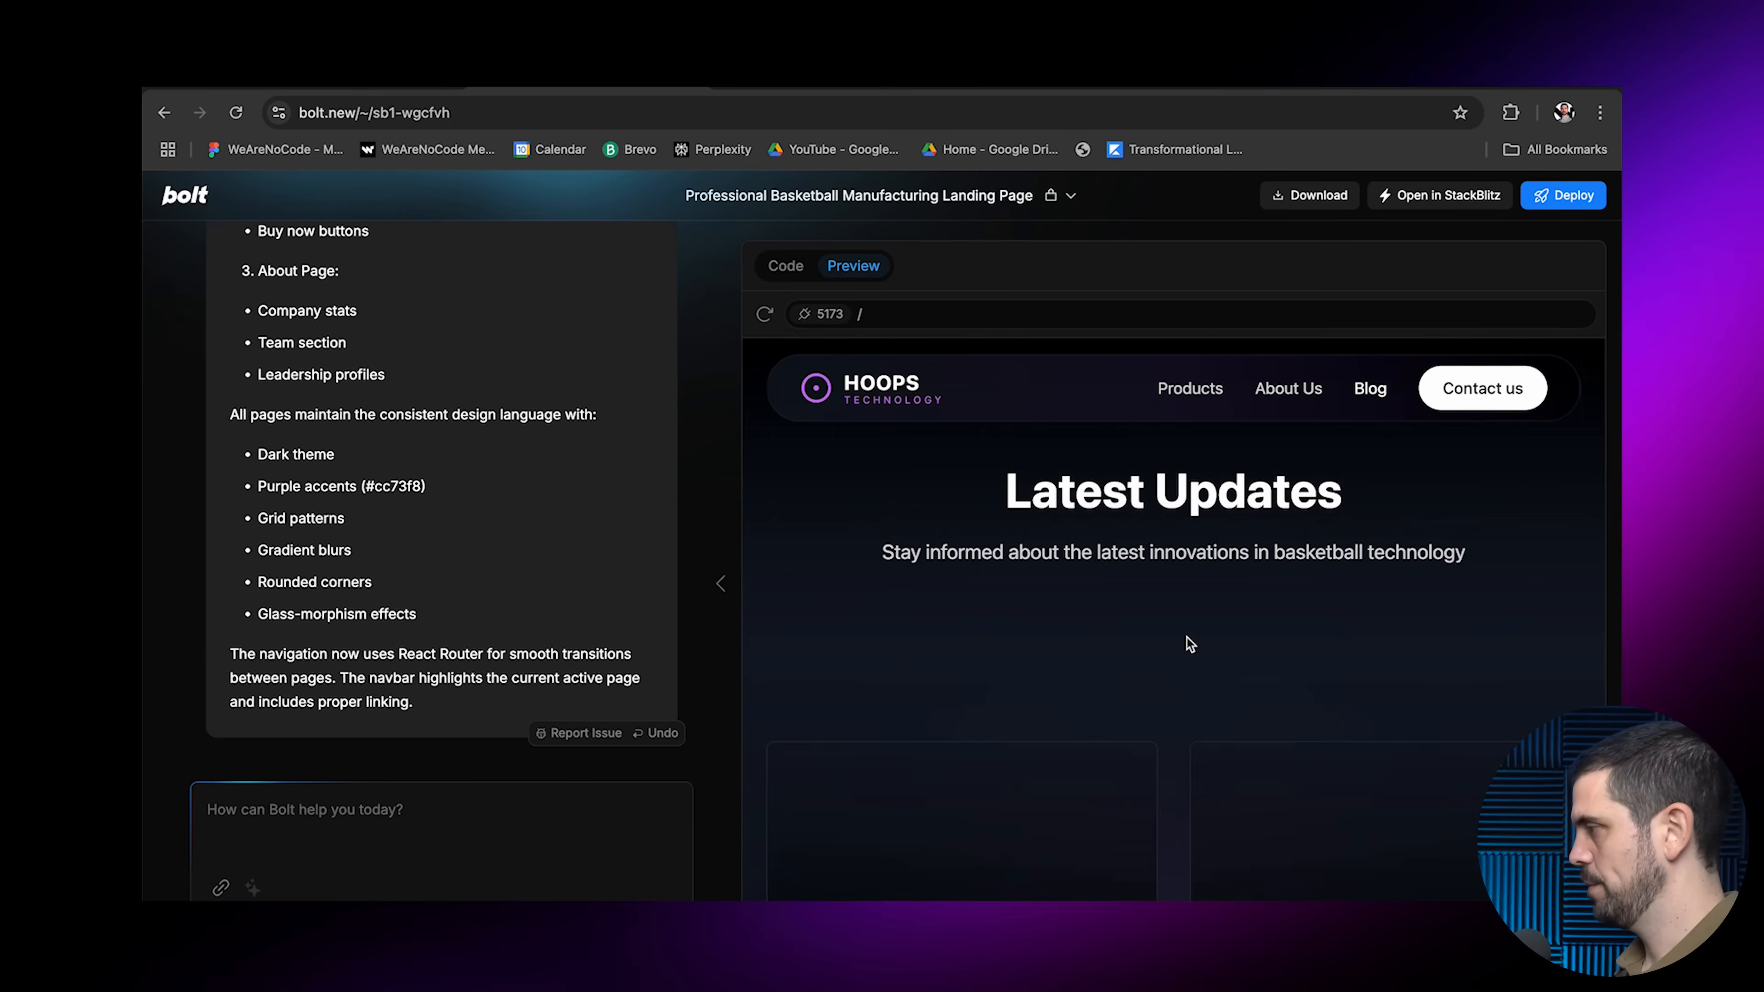
scroll(down, 3)
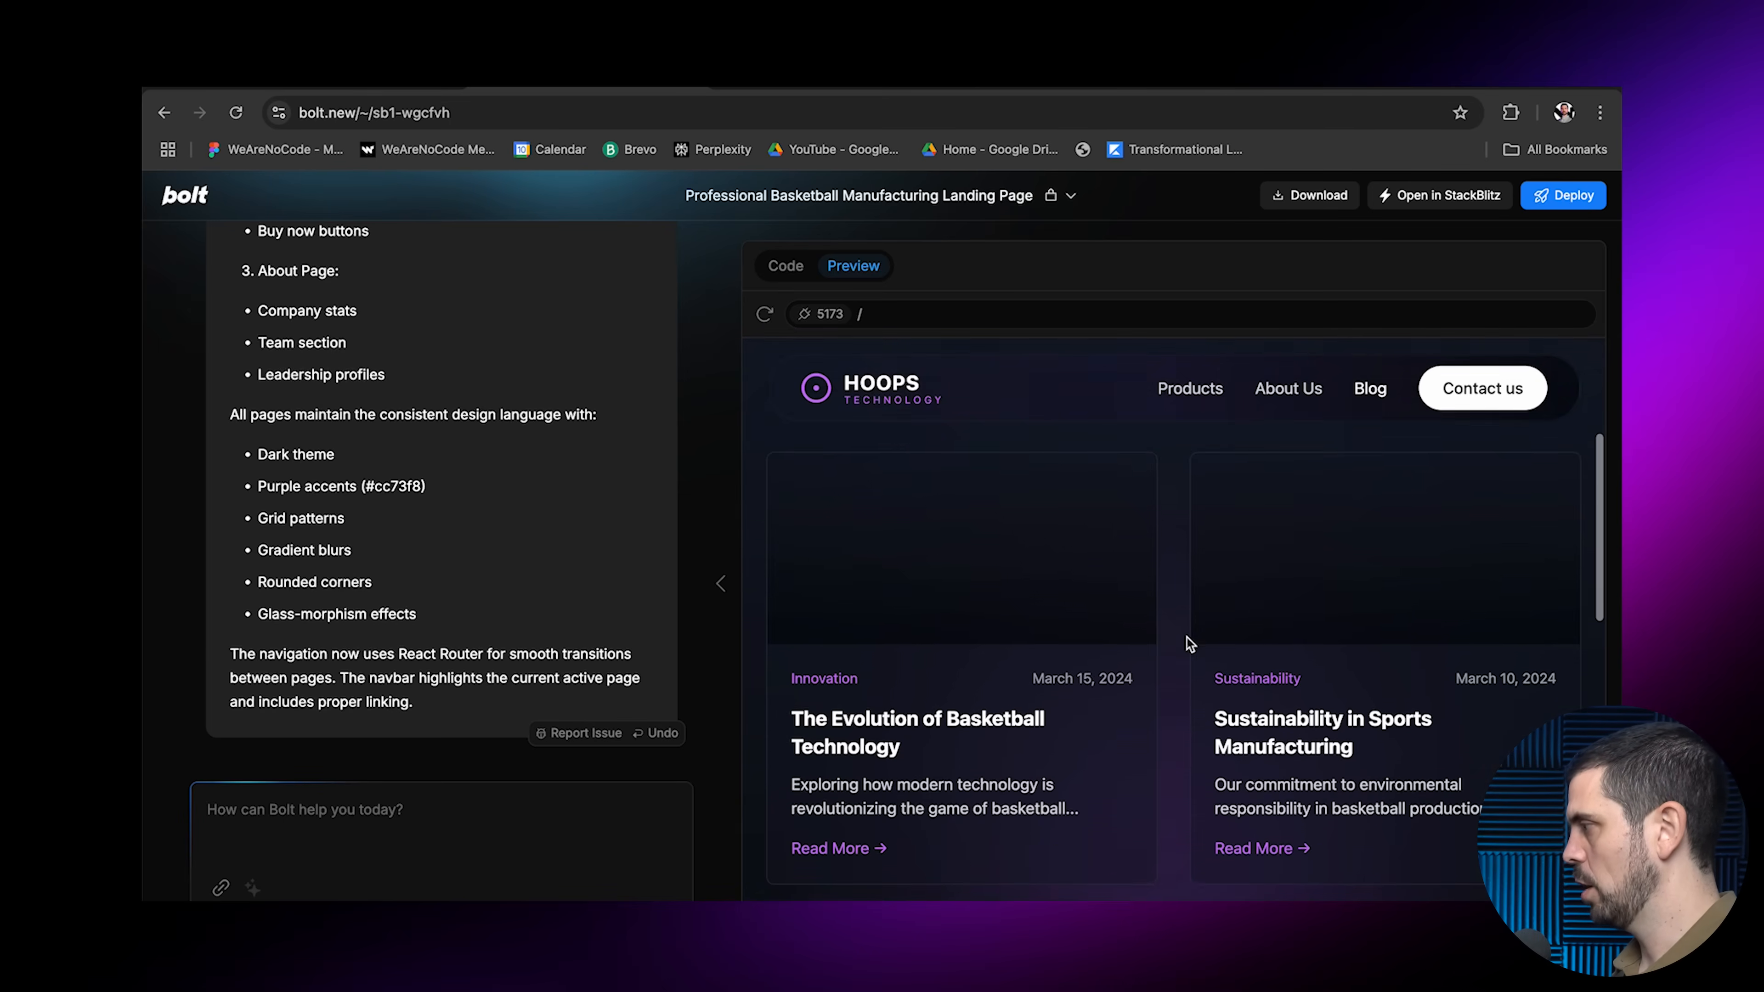
scroll(down, 3)
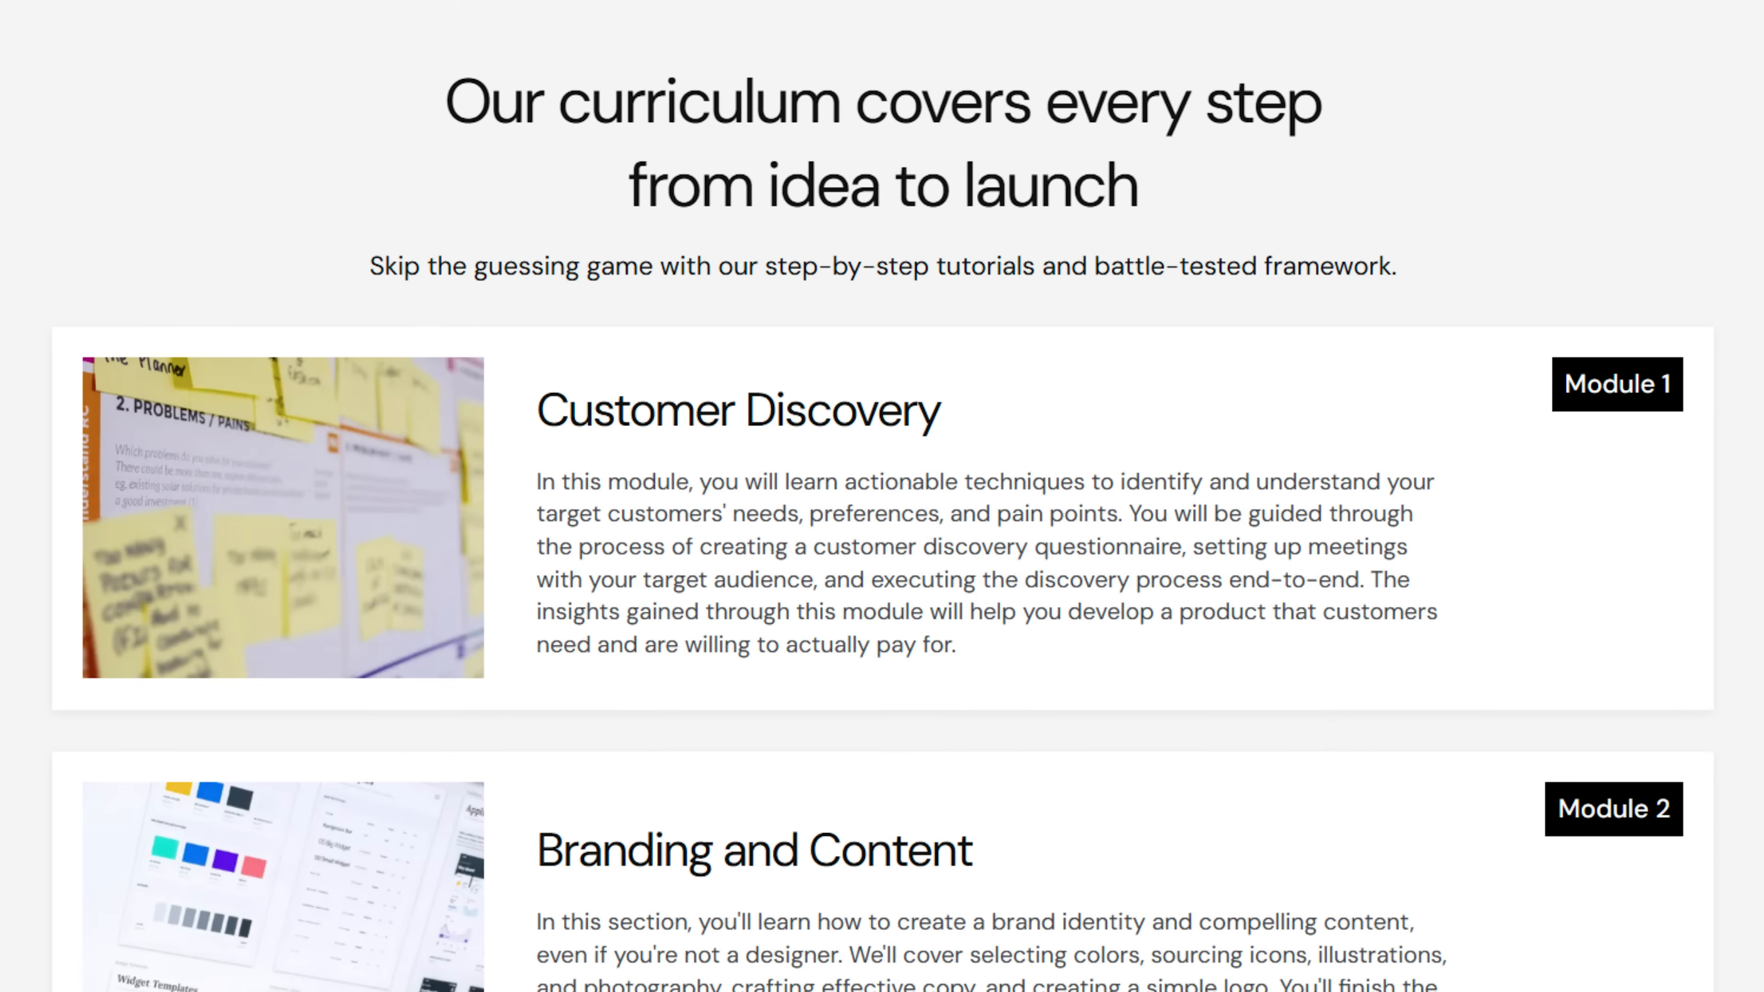
Scroll the preview while the contact page with form and contact details is built
scroll(down, 3)
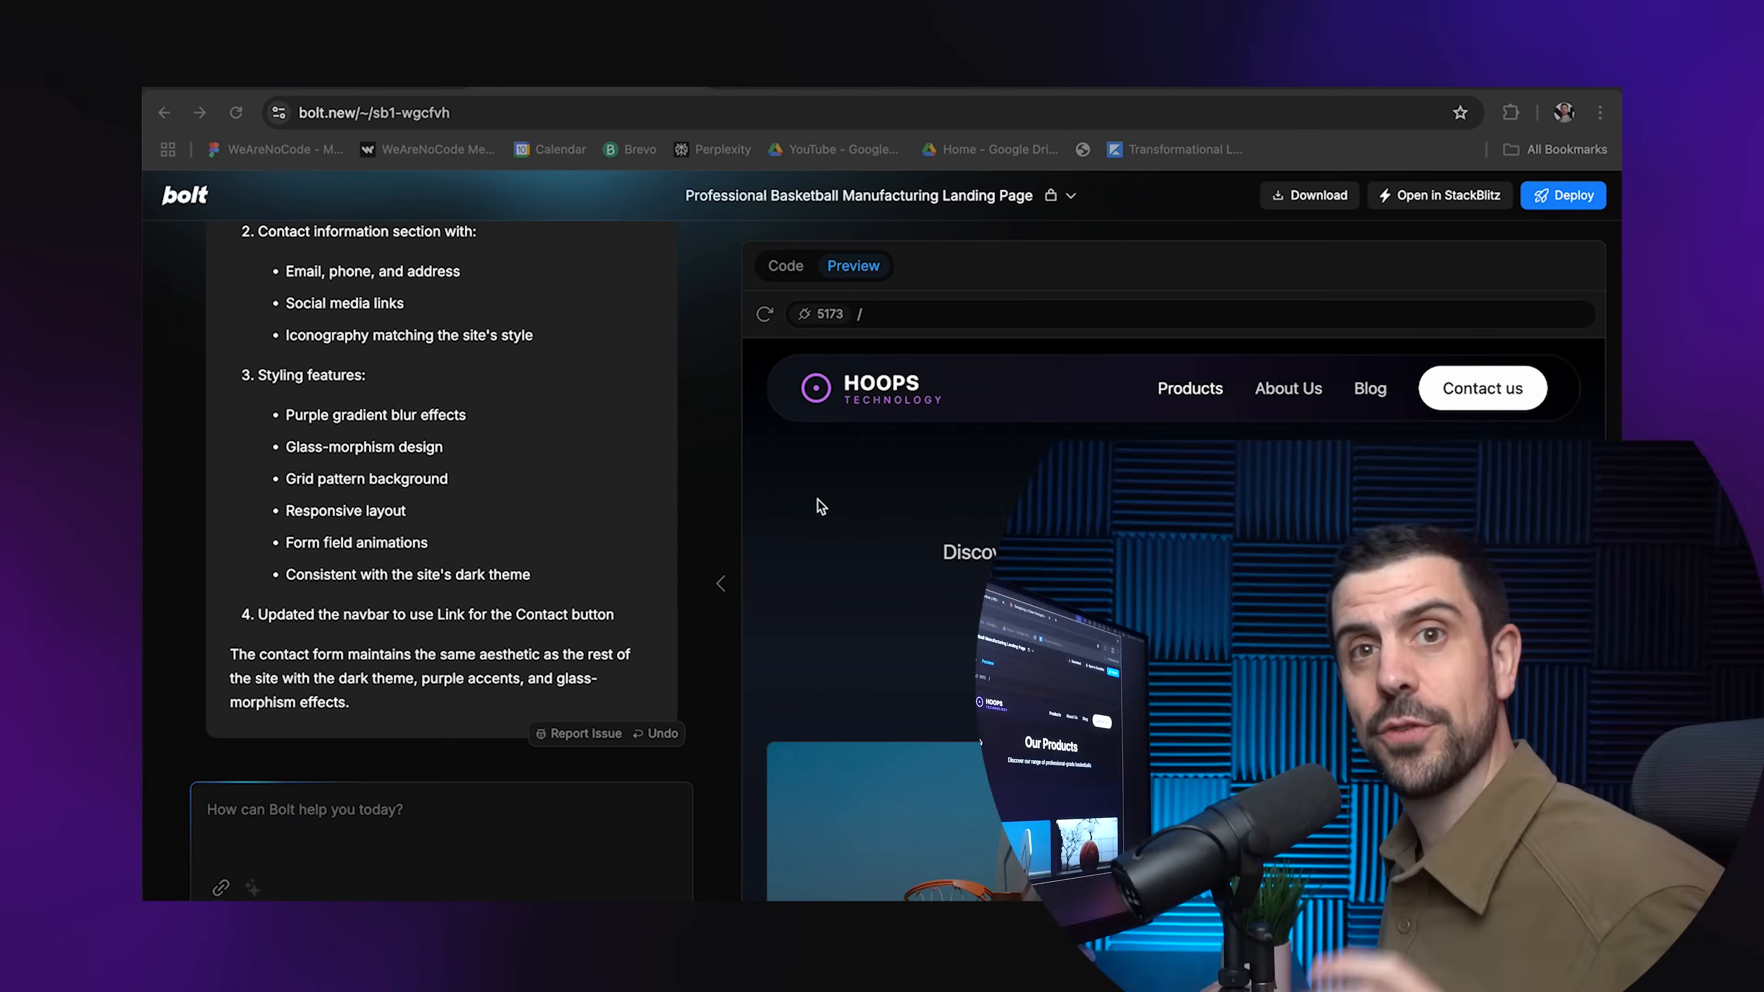
Check the Blog page, then write 'Please create a CMS with dynamic routing for the blog page.'
click(1367, 387)
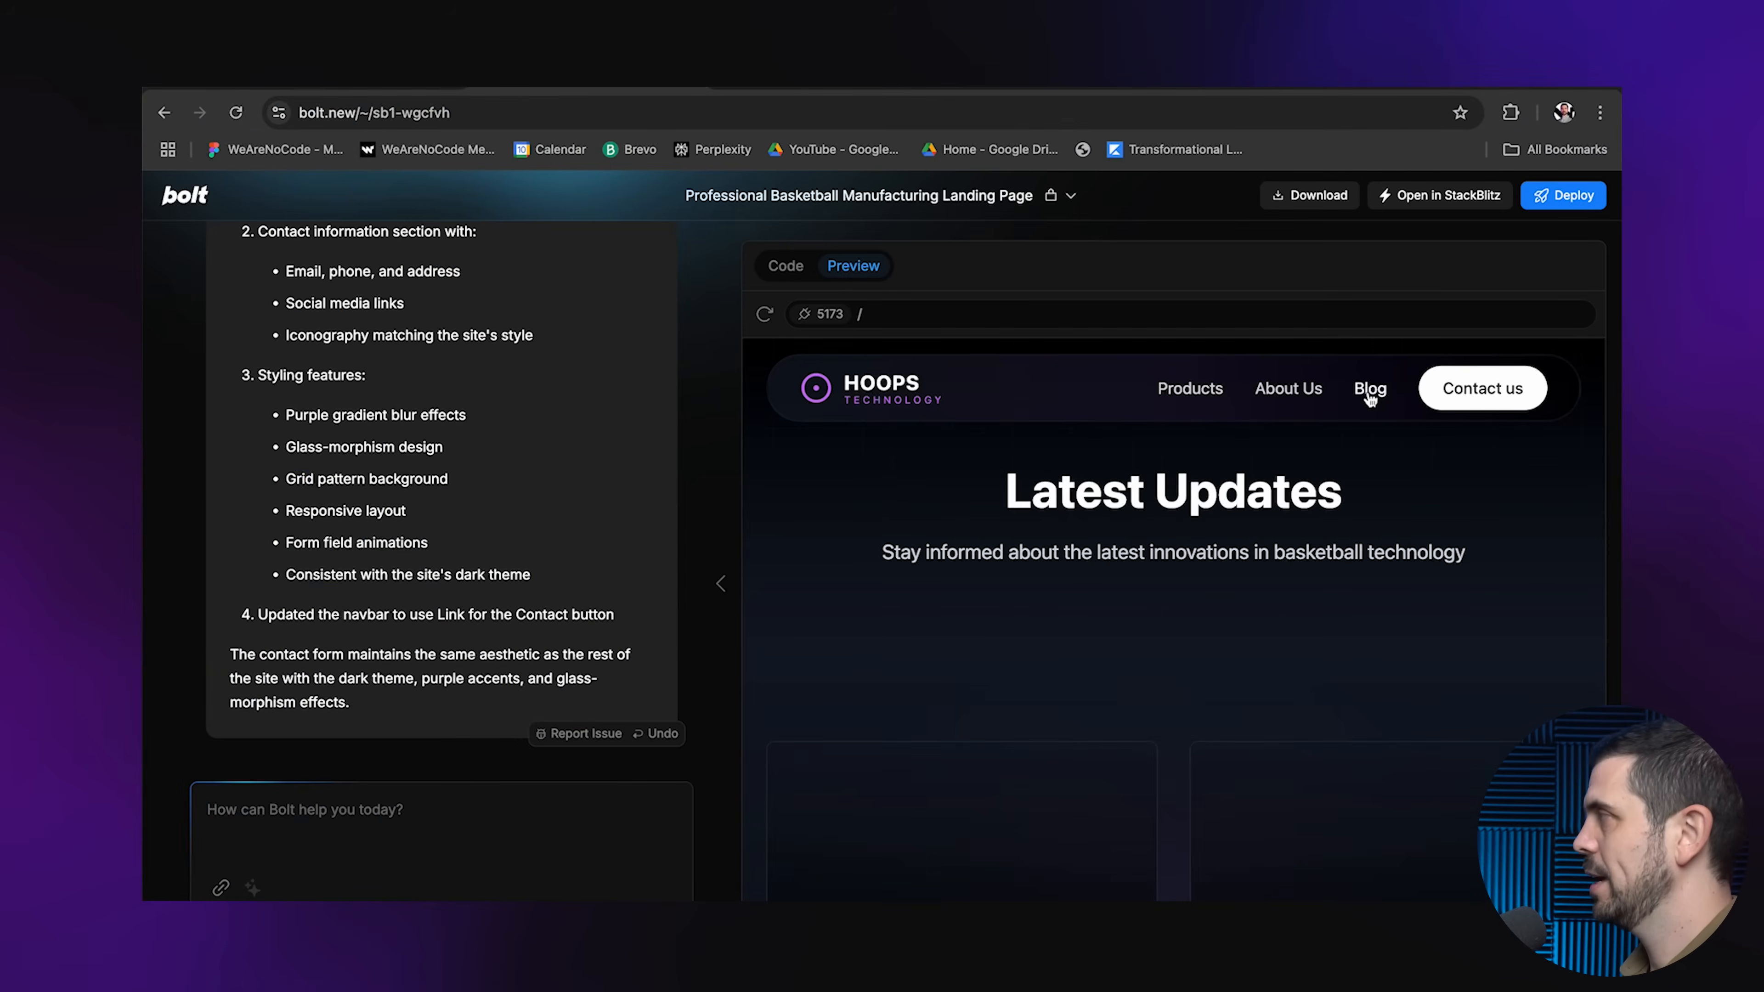
scroll(down, 3)
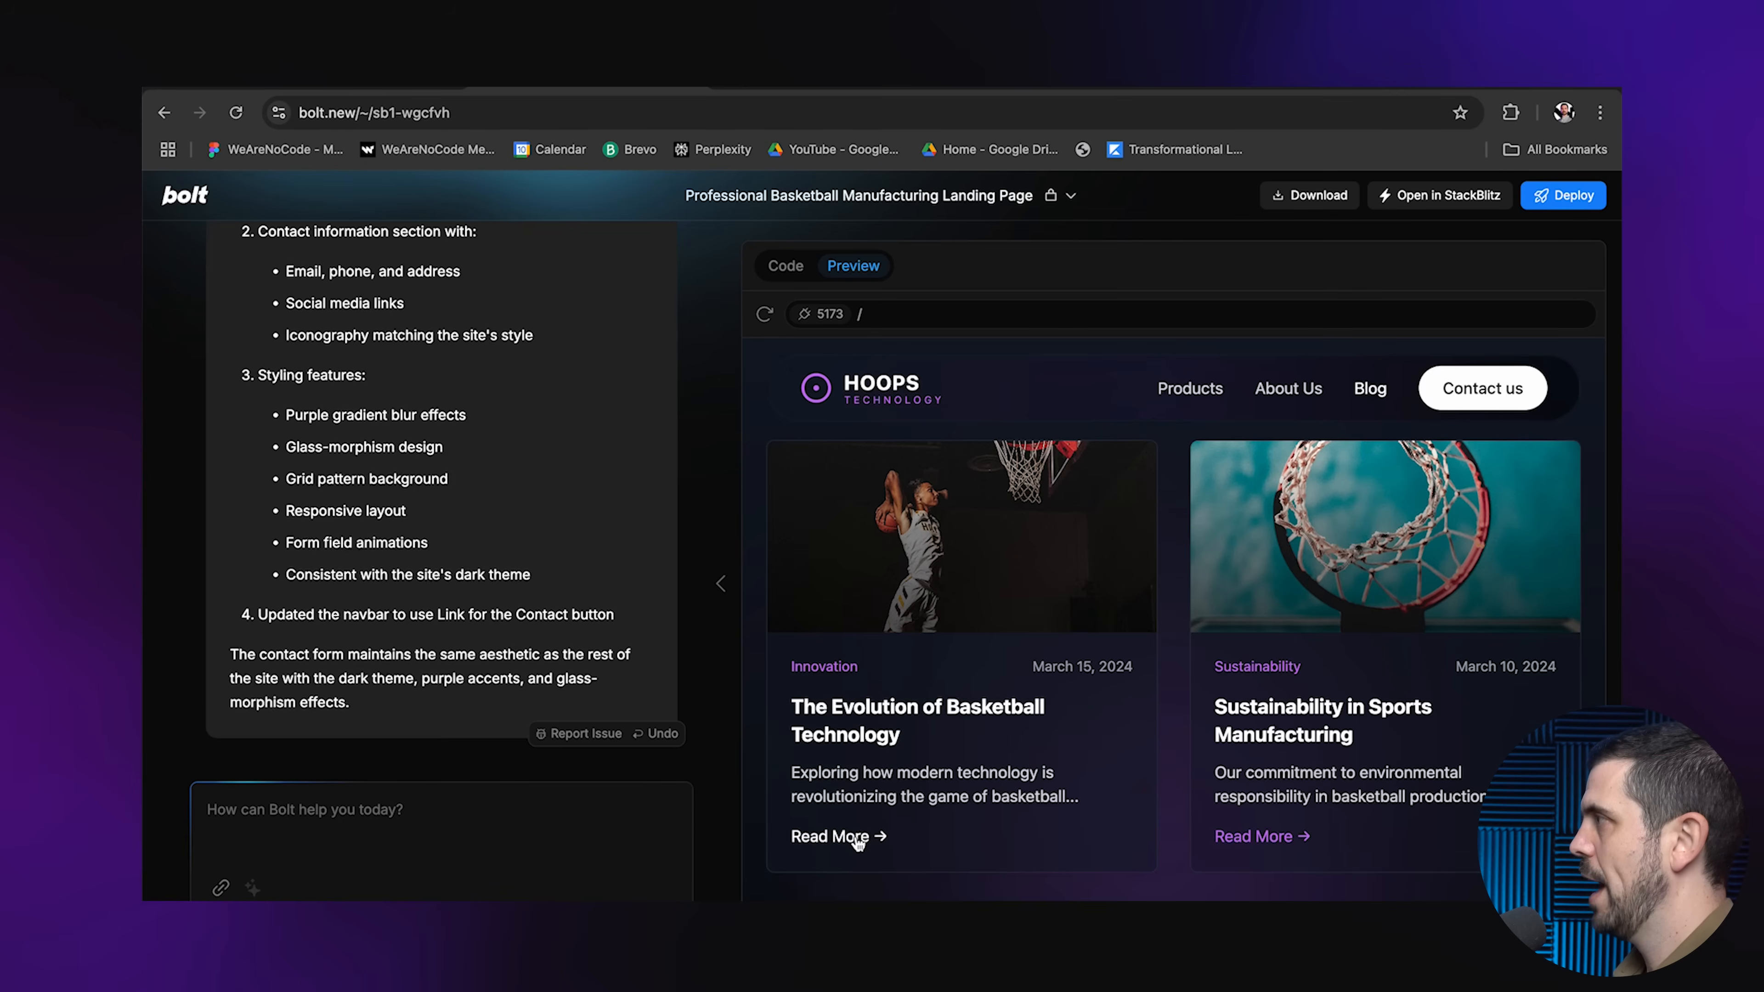
mouse_move(925, 830)
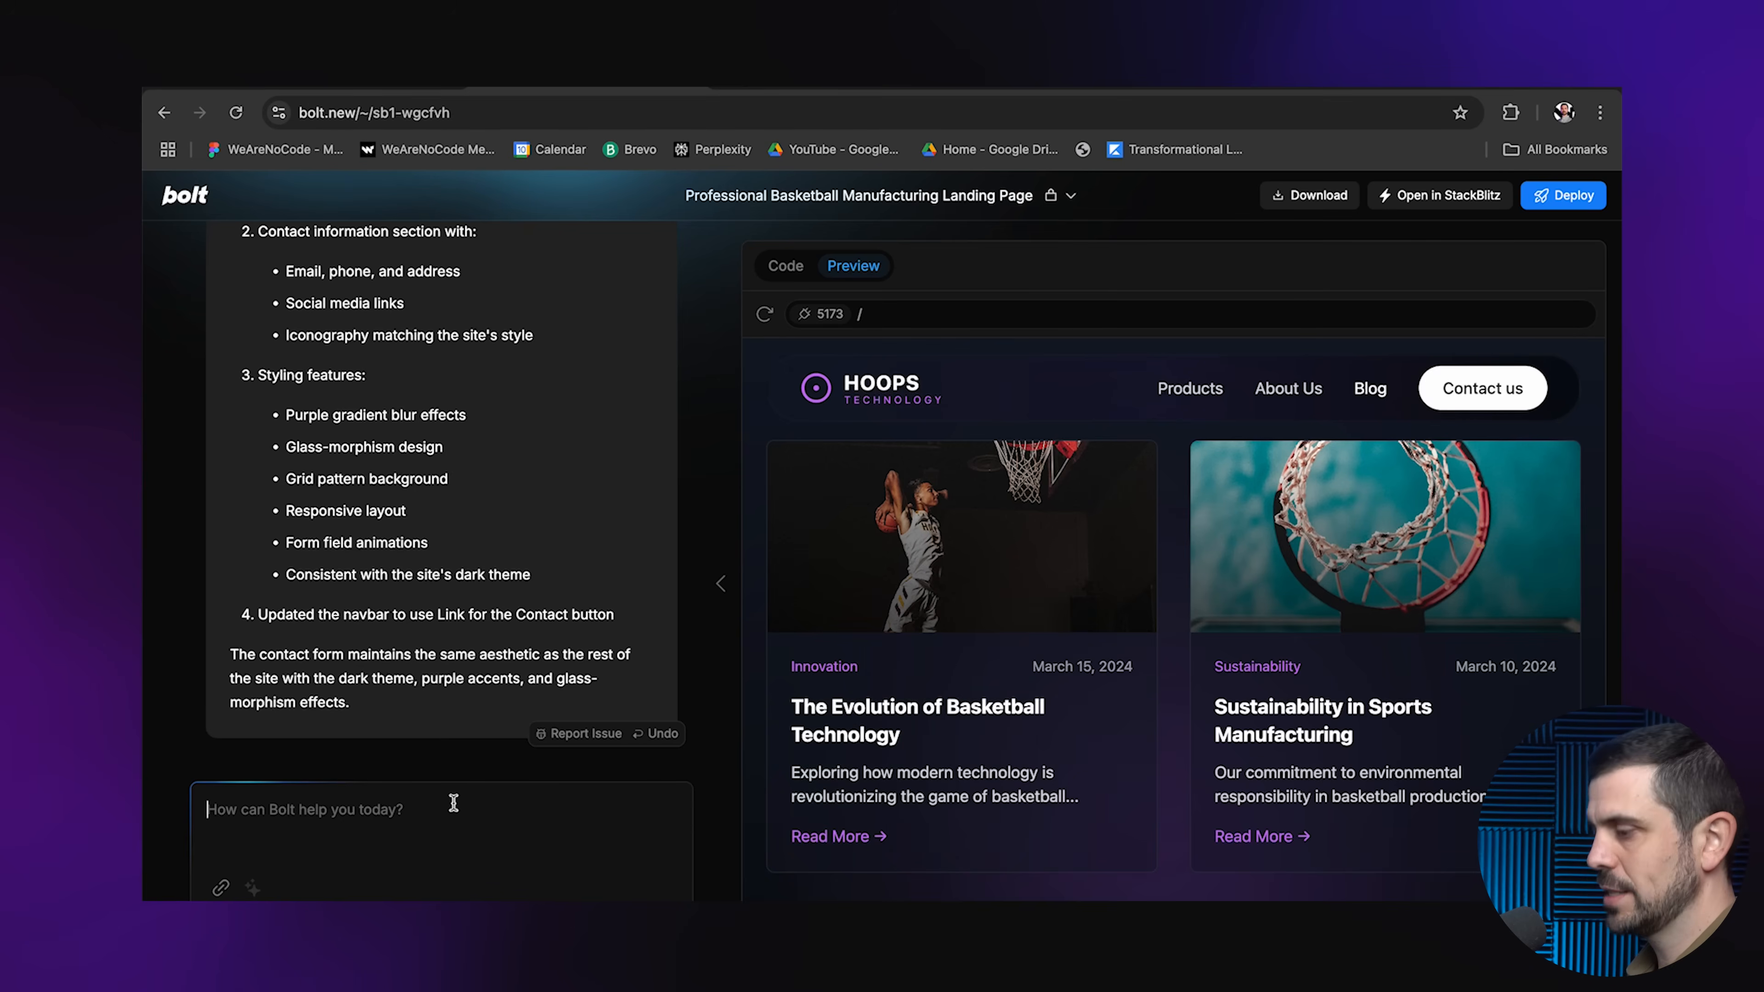
text(Please create a CMS with dynamic routing for the blog page.)
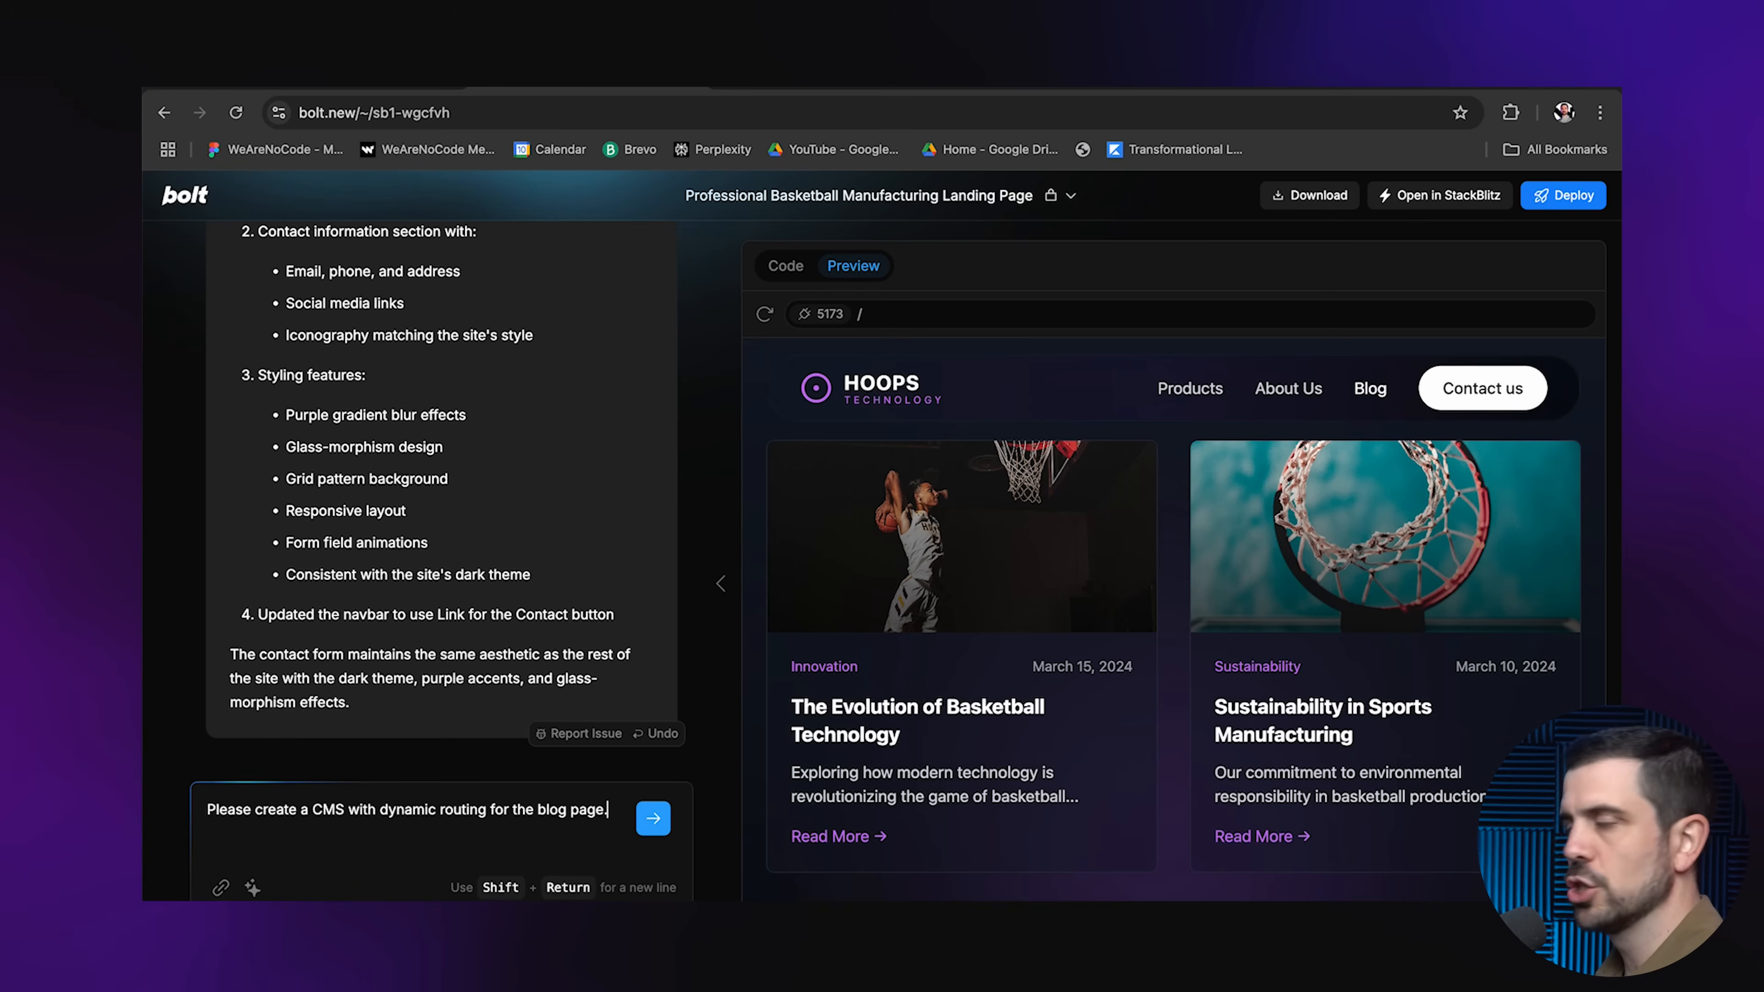
mouse_move(1045, 793)
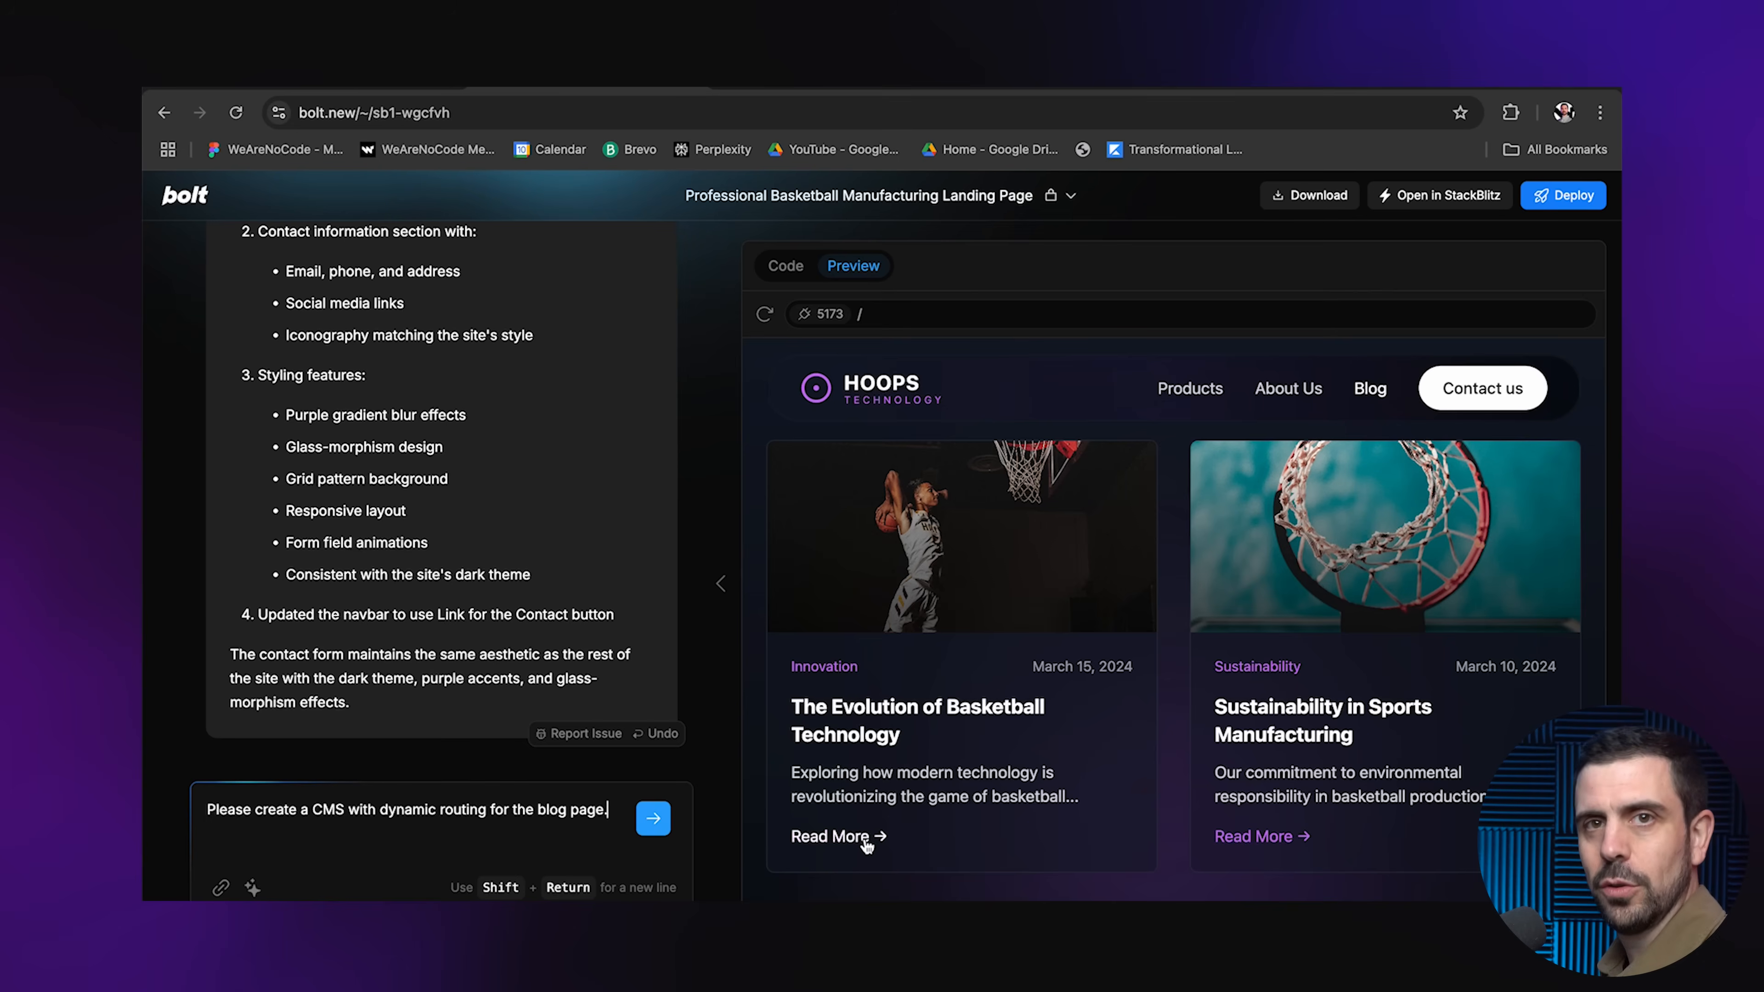
mouse_move(1124, 849)
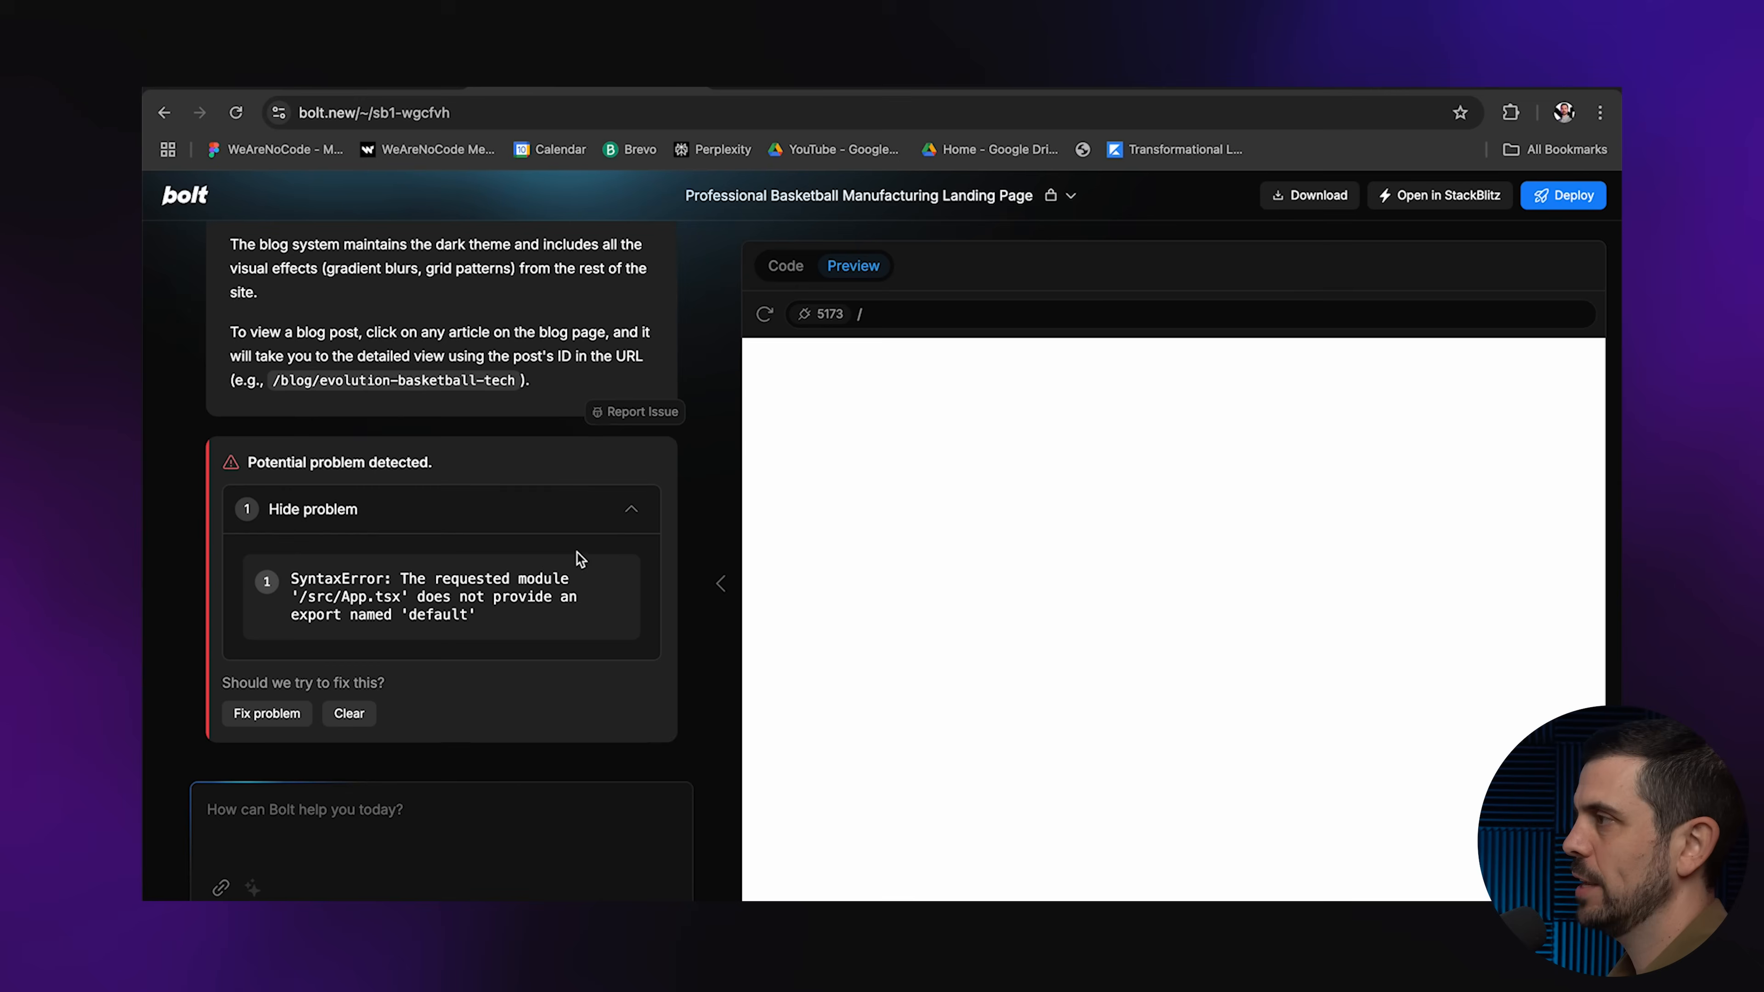
Have Bolt fix the detected error, then open the first blog article from the Blog page
click(266, 713)
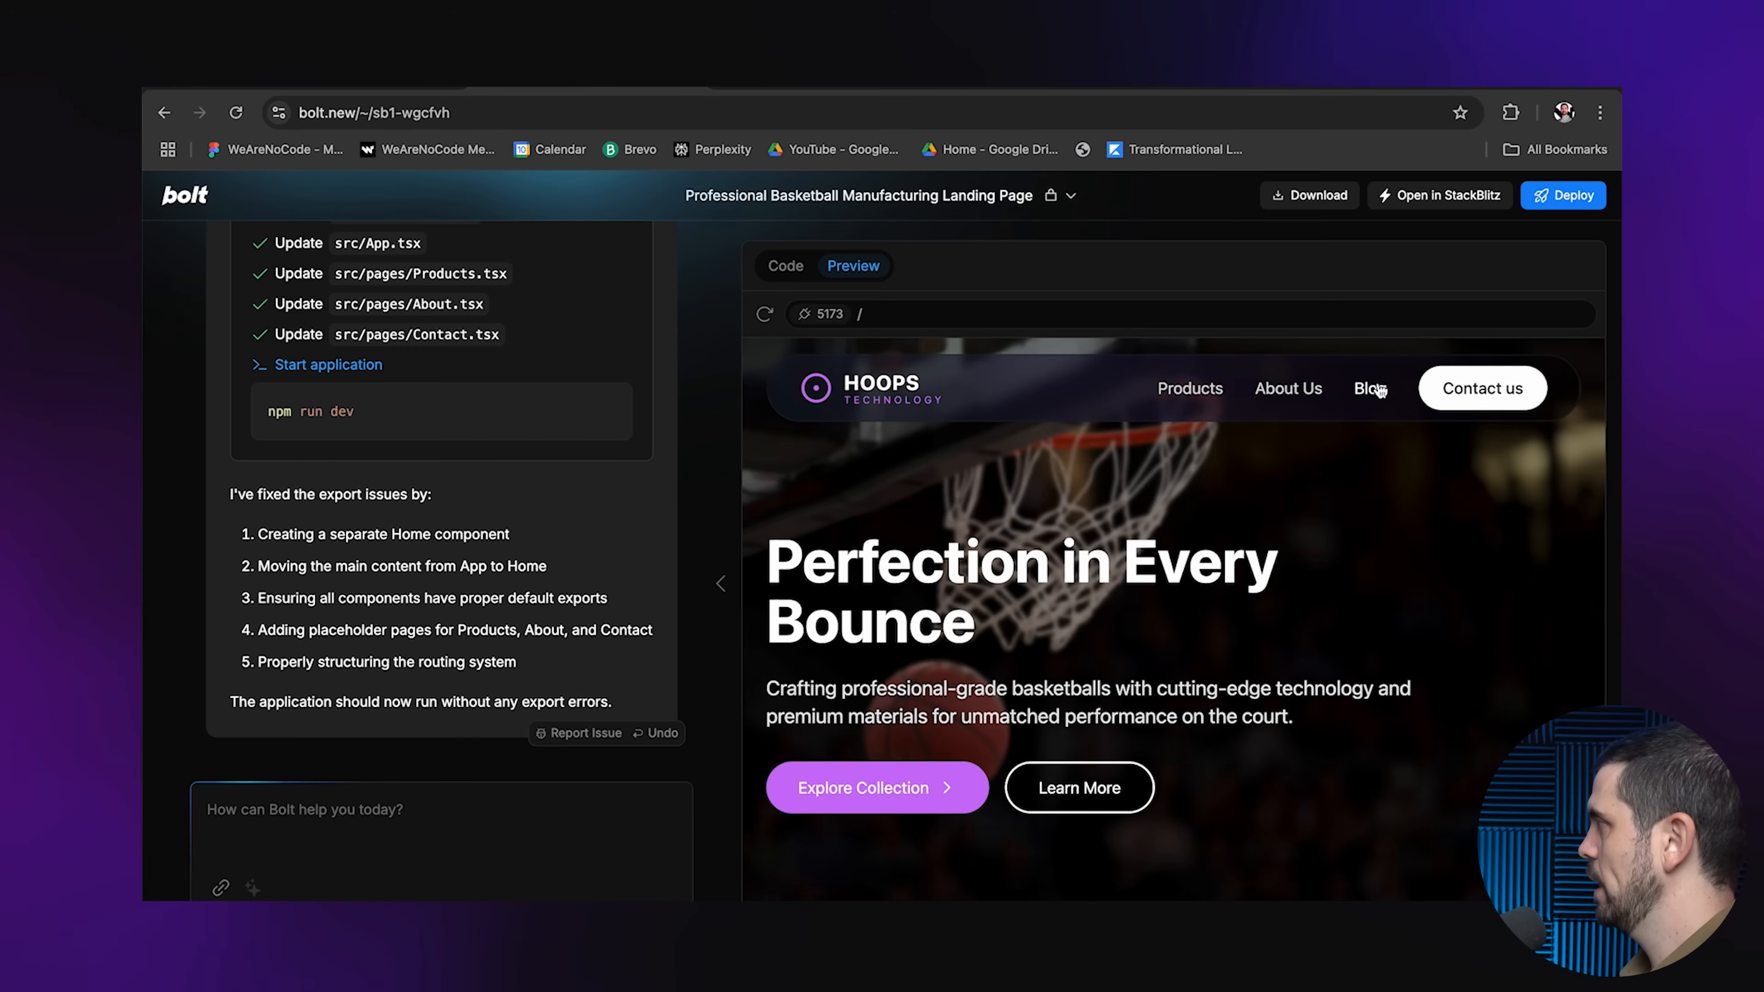
click(1368, 388)
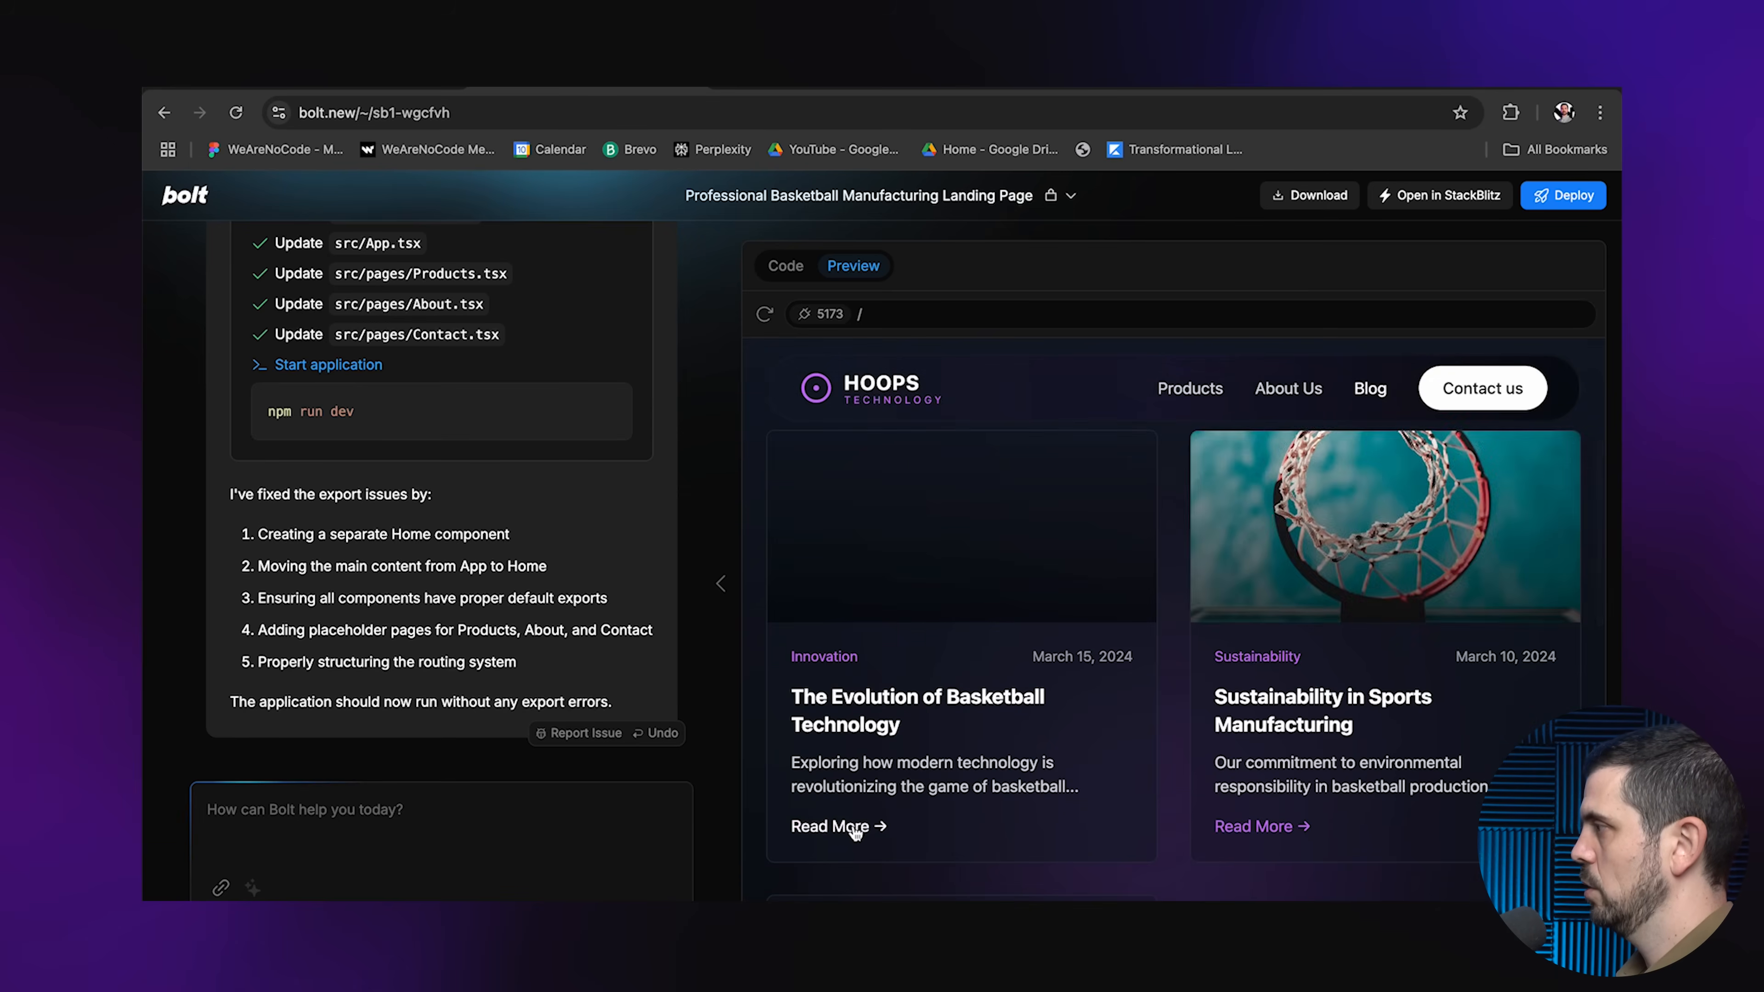
click(830, 826)
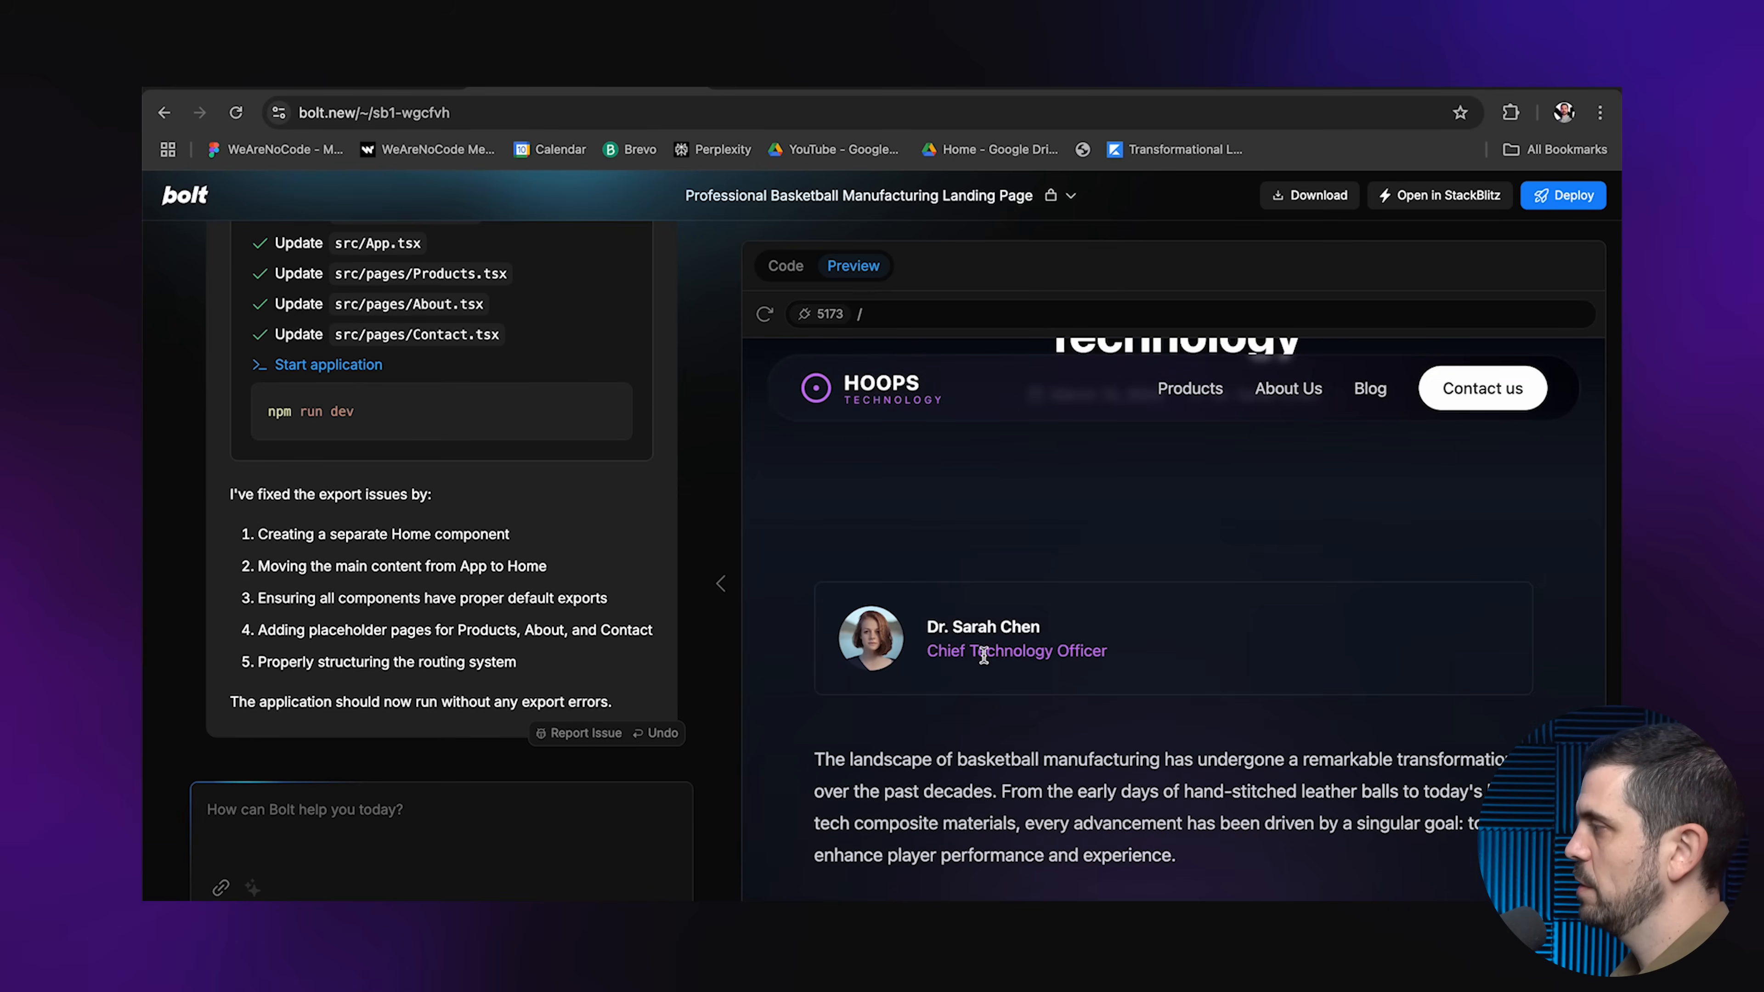
Scroll through the blog post to review the date and author metadata spacing
scroll(down, 3)
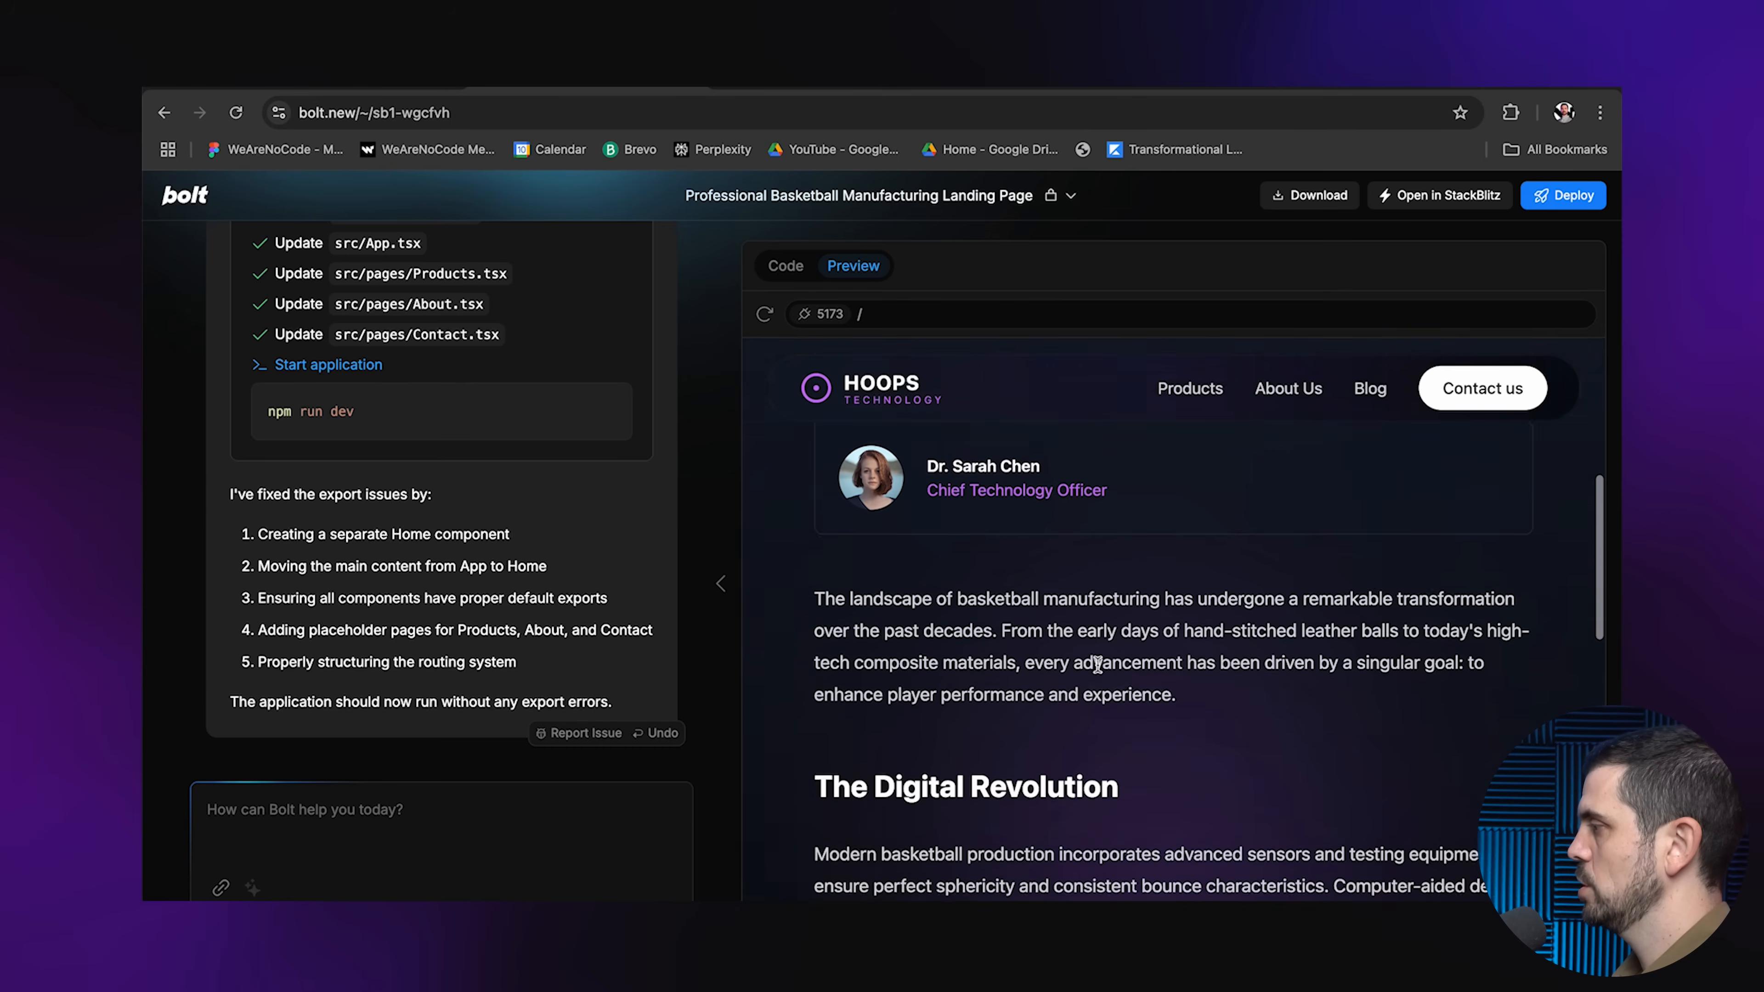
scroll(down, 3)
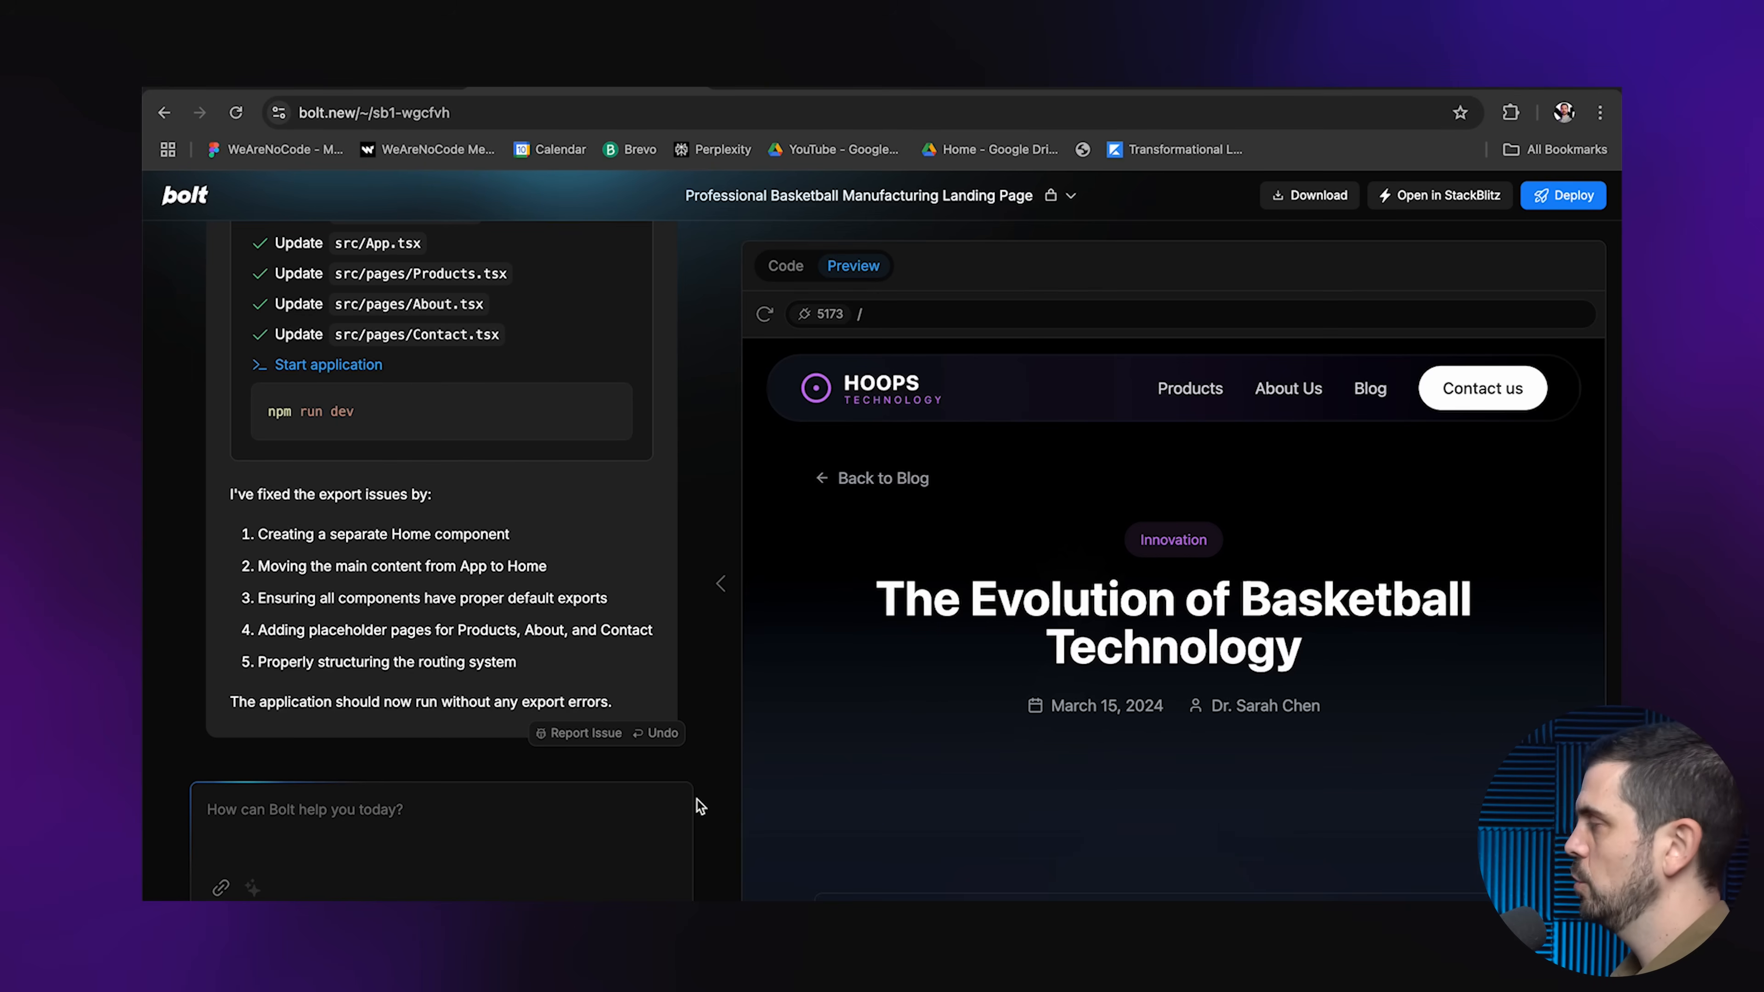
scroll(down, 3)
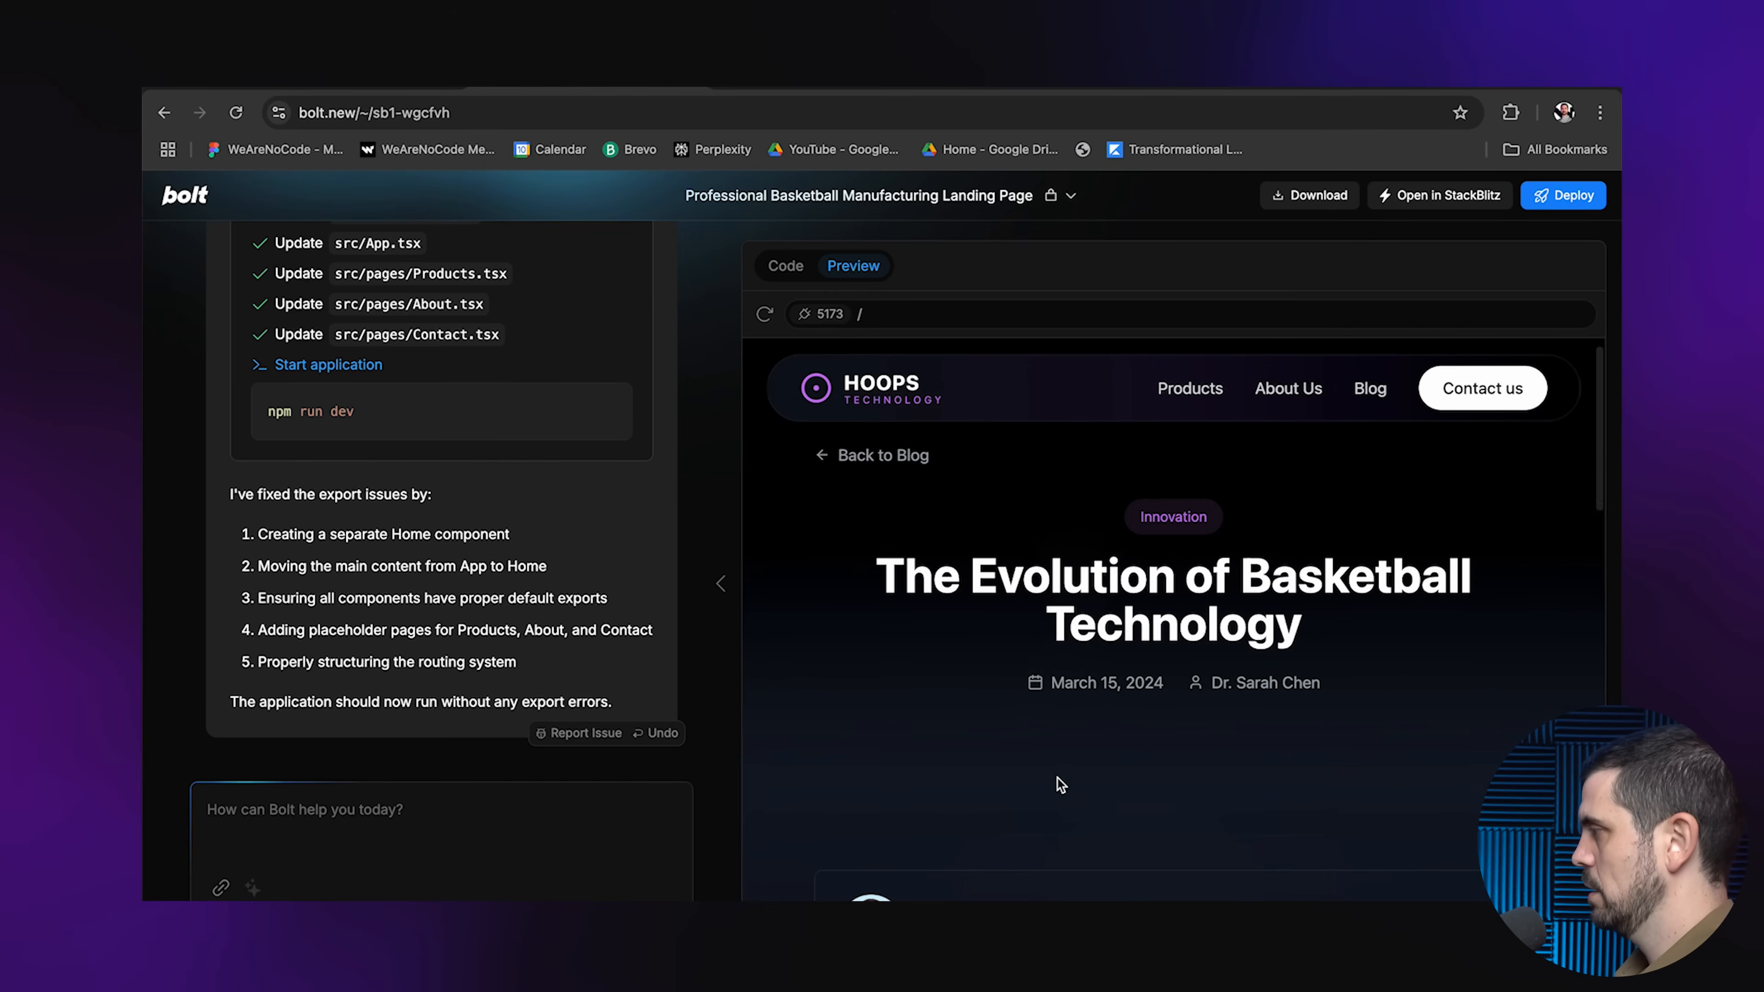
mouse_move(1086, 786)
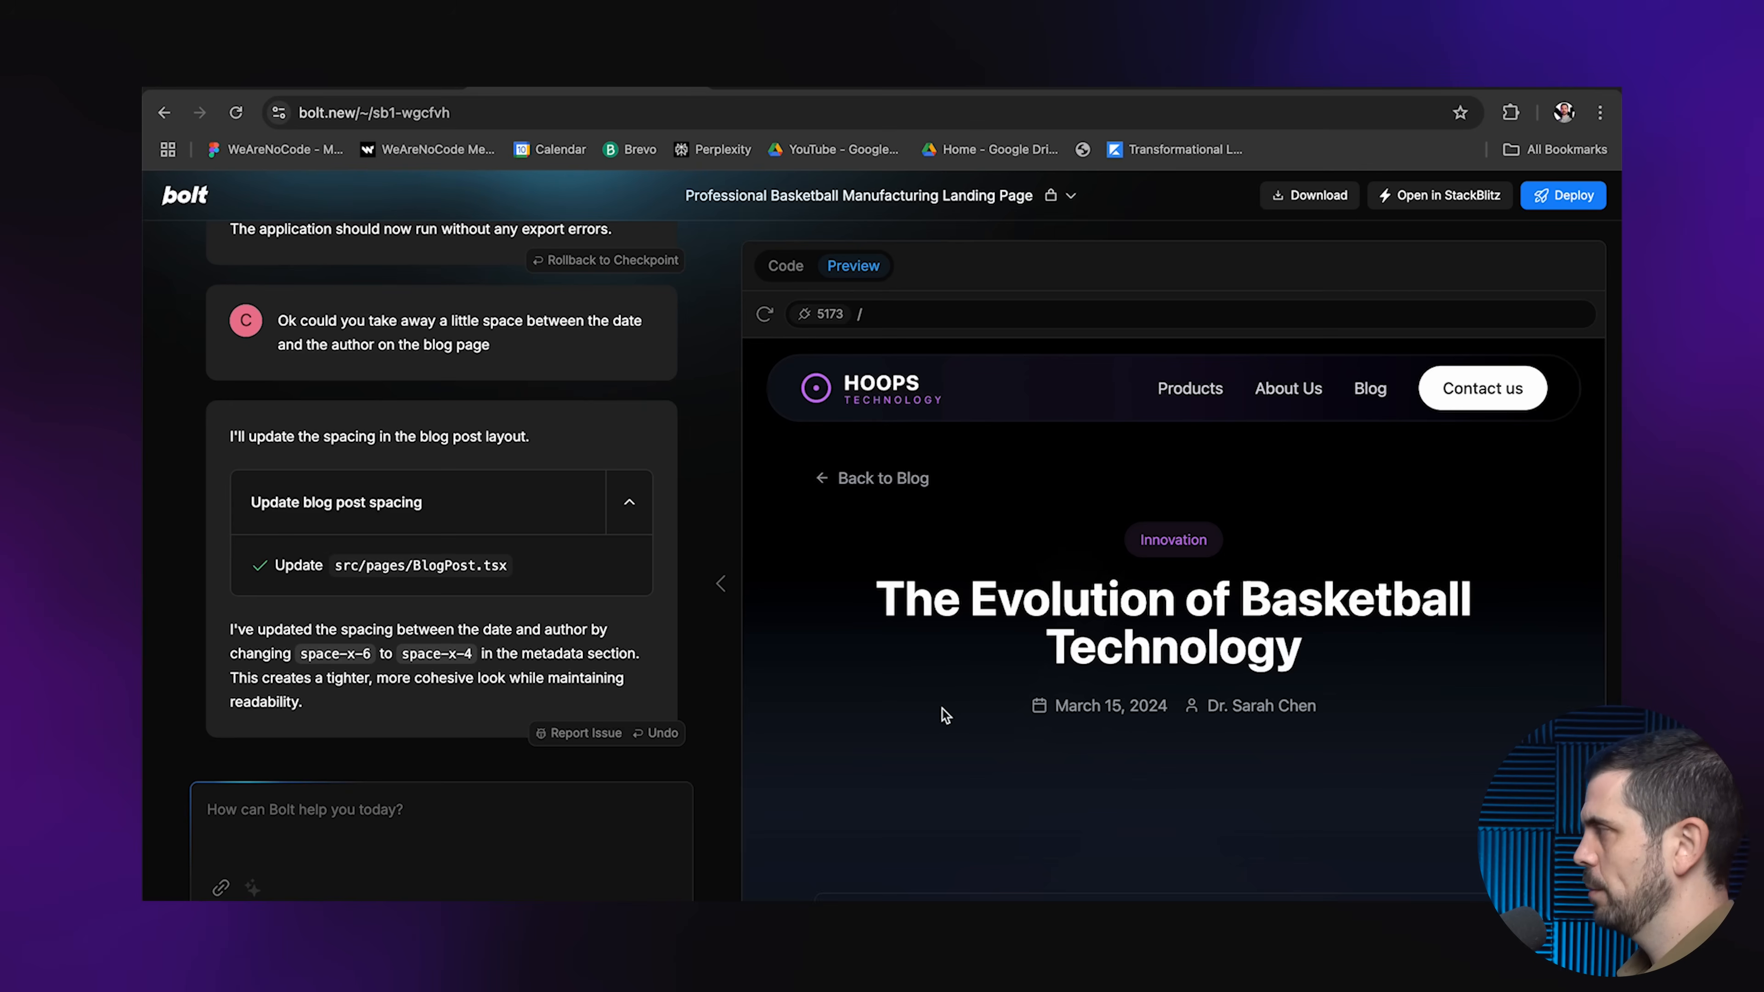
scroll(down, 3)
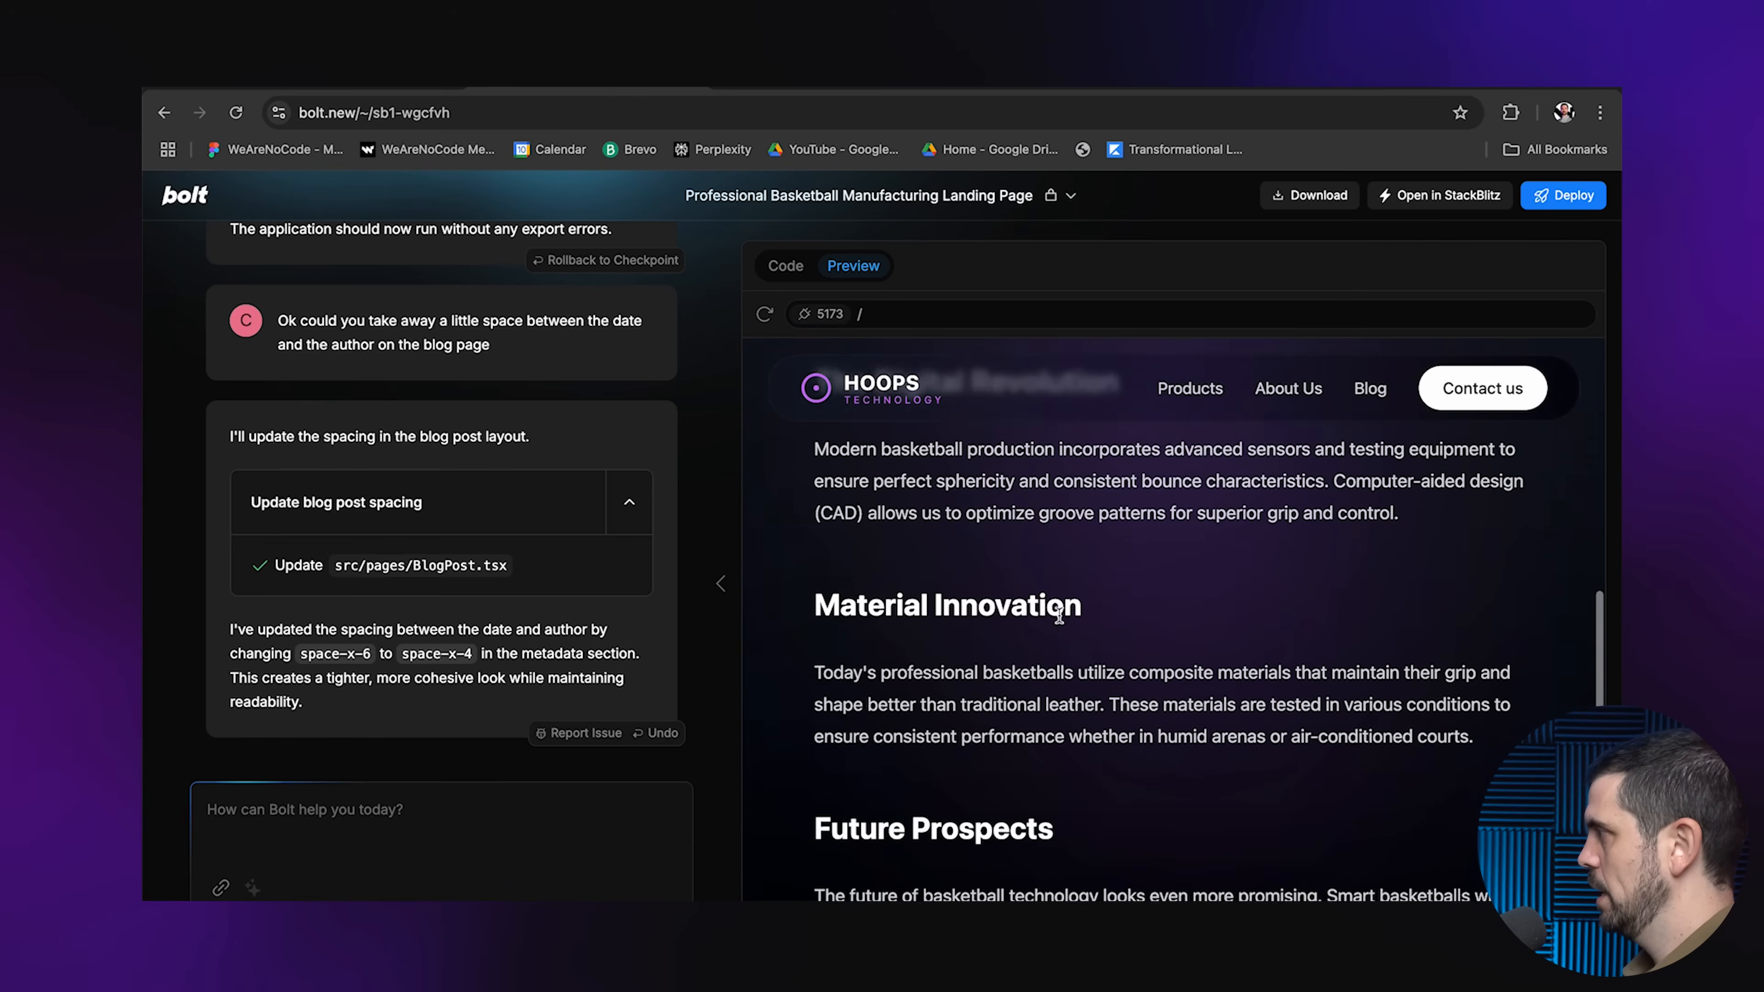
scroll(down, 3)
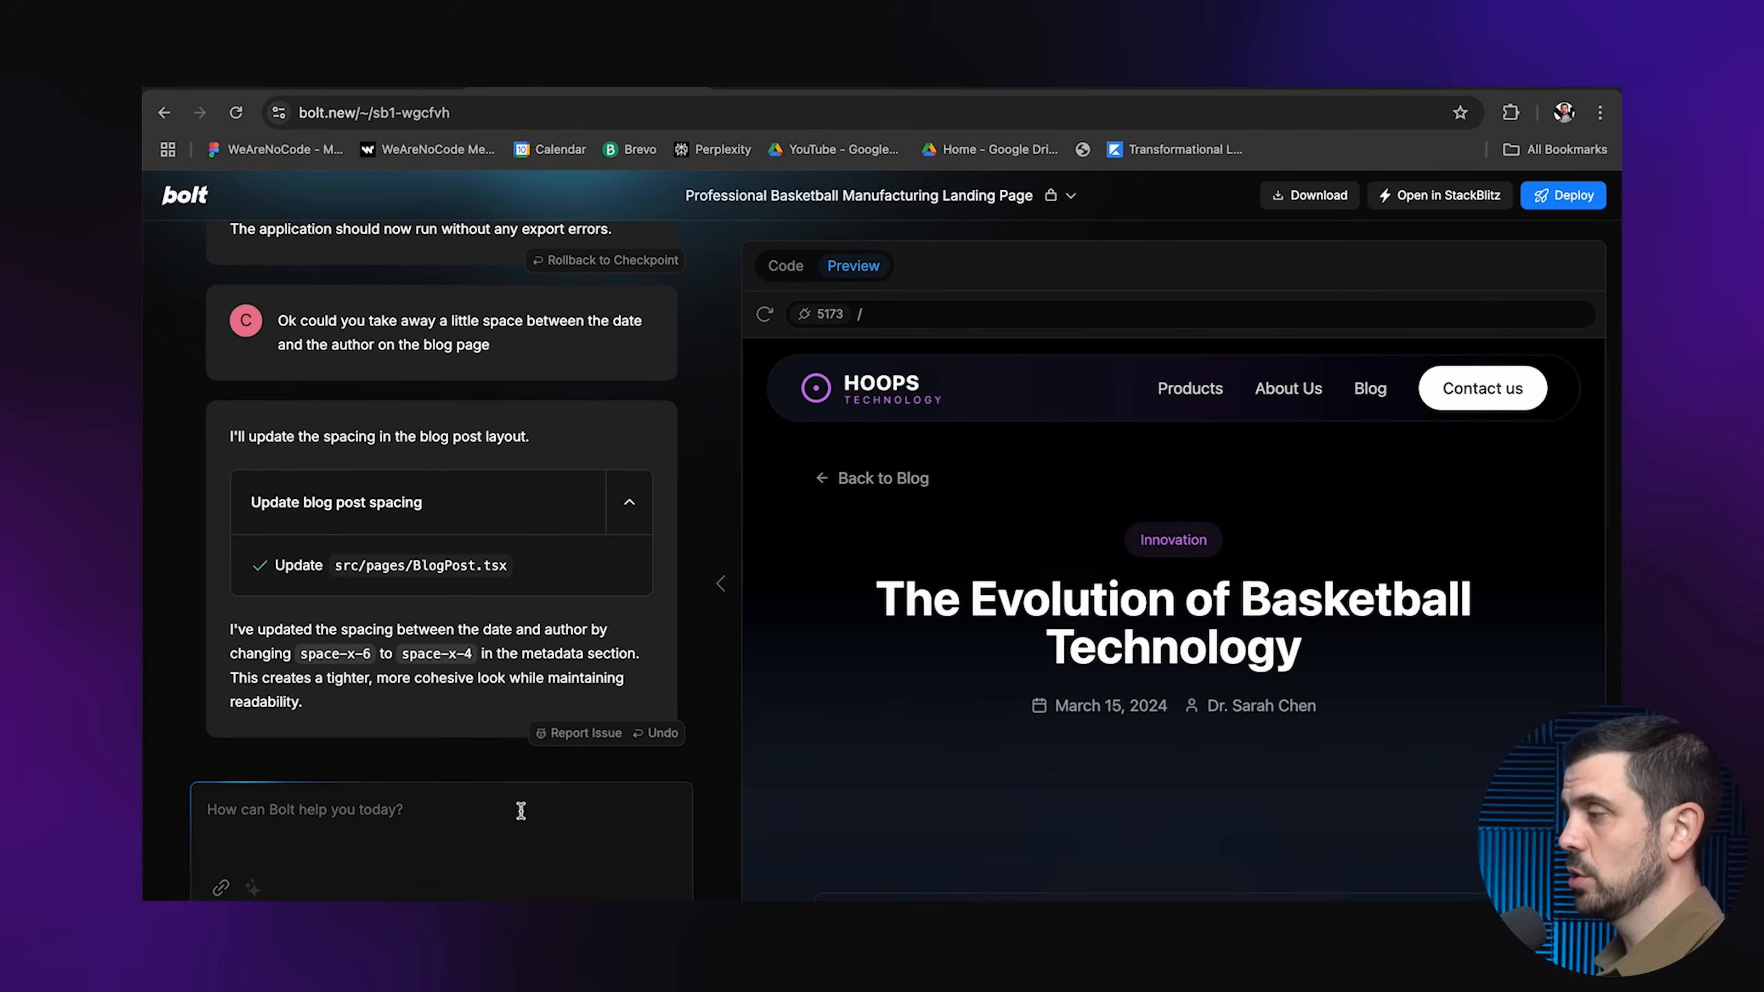
Ask Bolt for a blog-post admin section and look over the new /admin form fields
text(Could you add an admin section where I can add blog posts?)
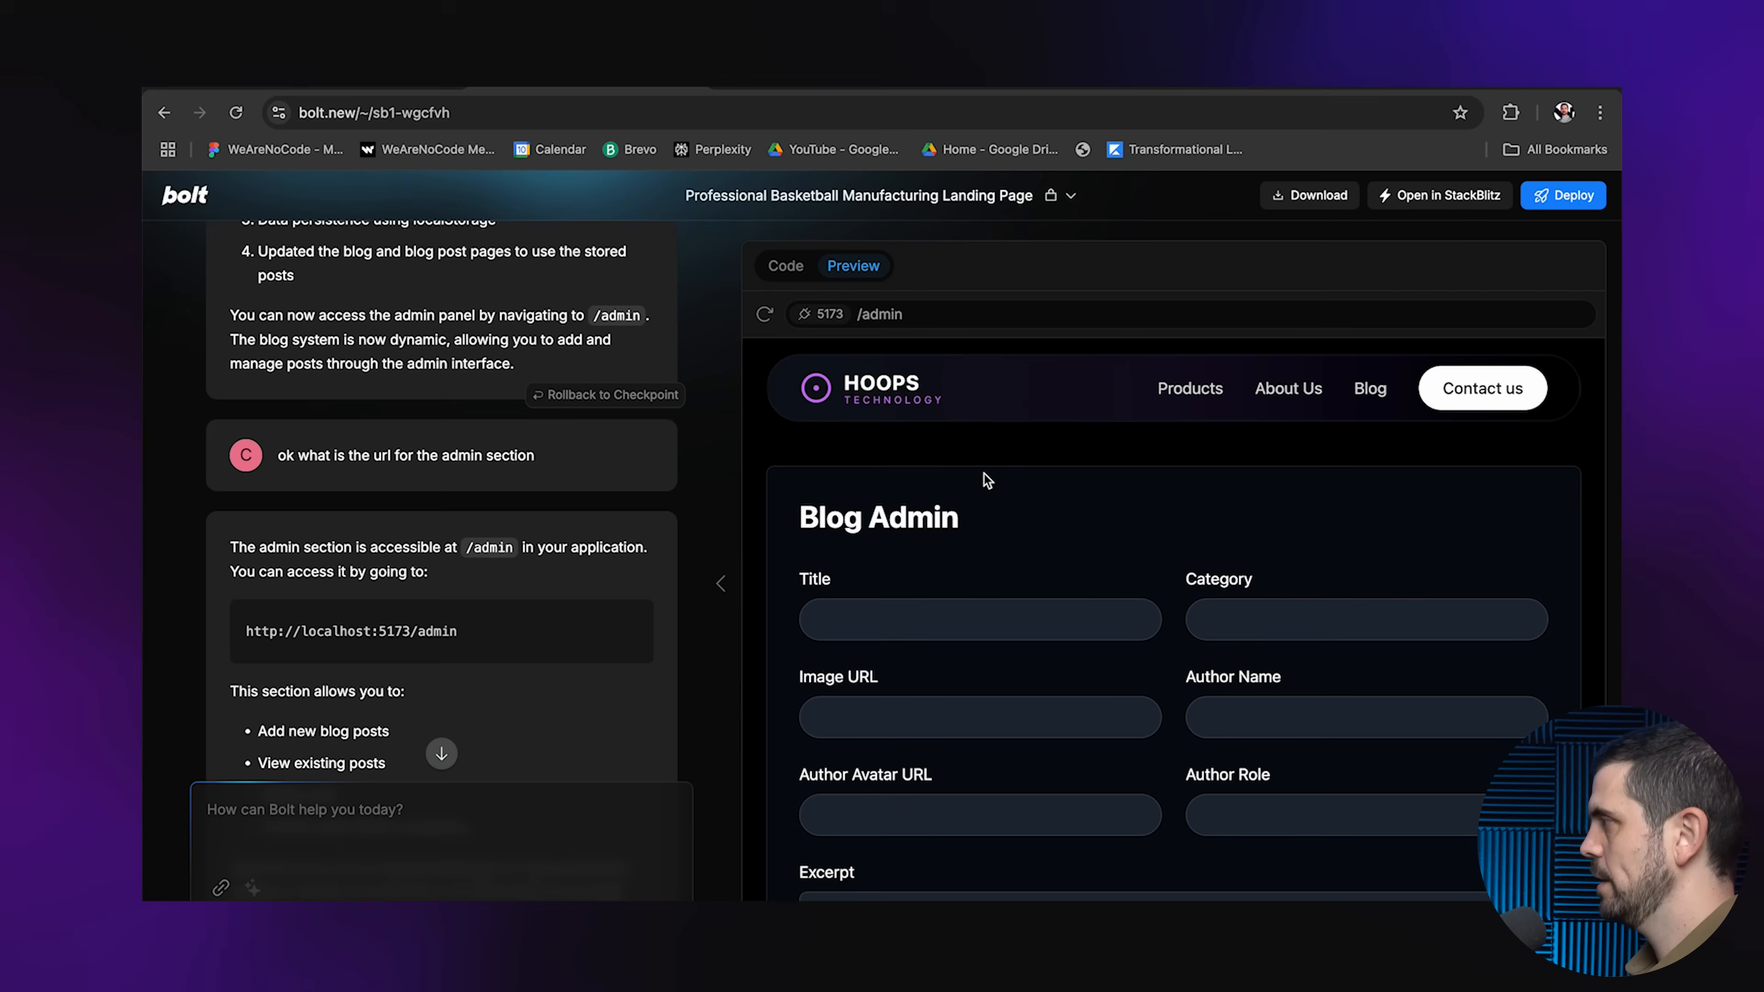
mouse_move(991, 570)
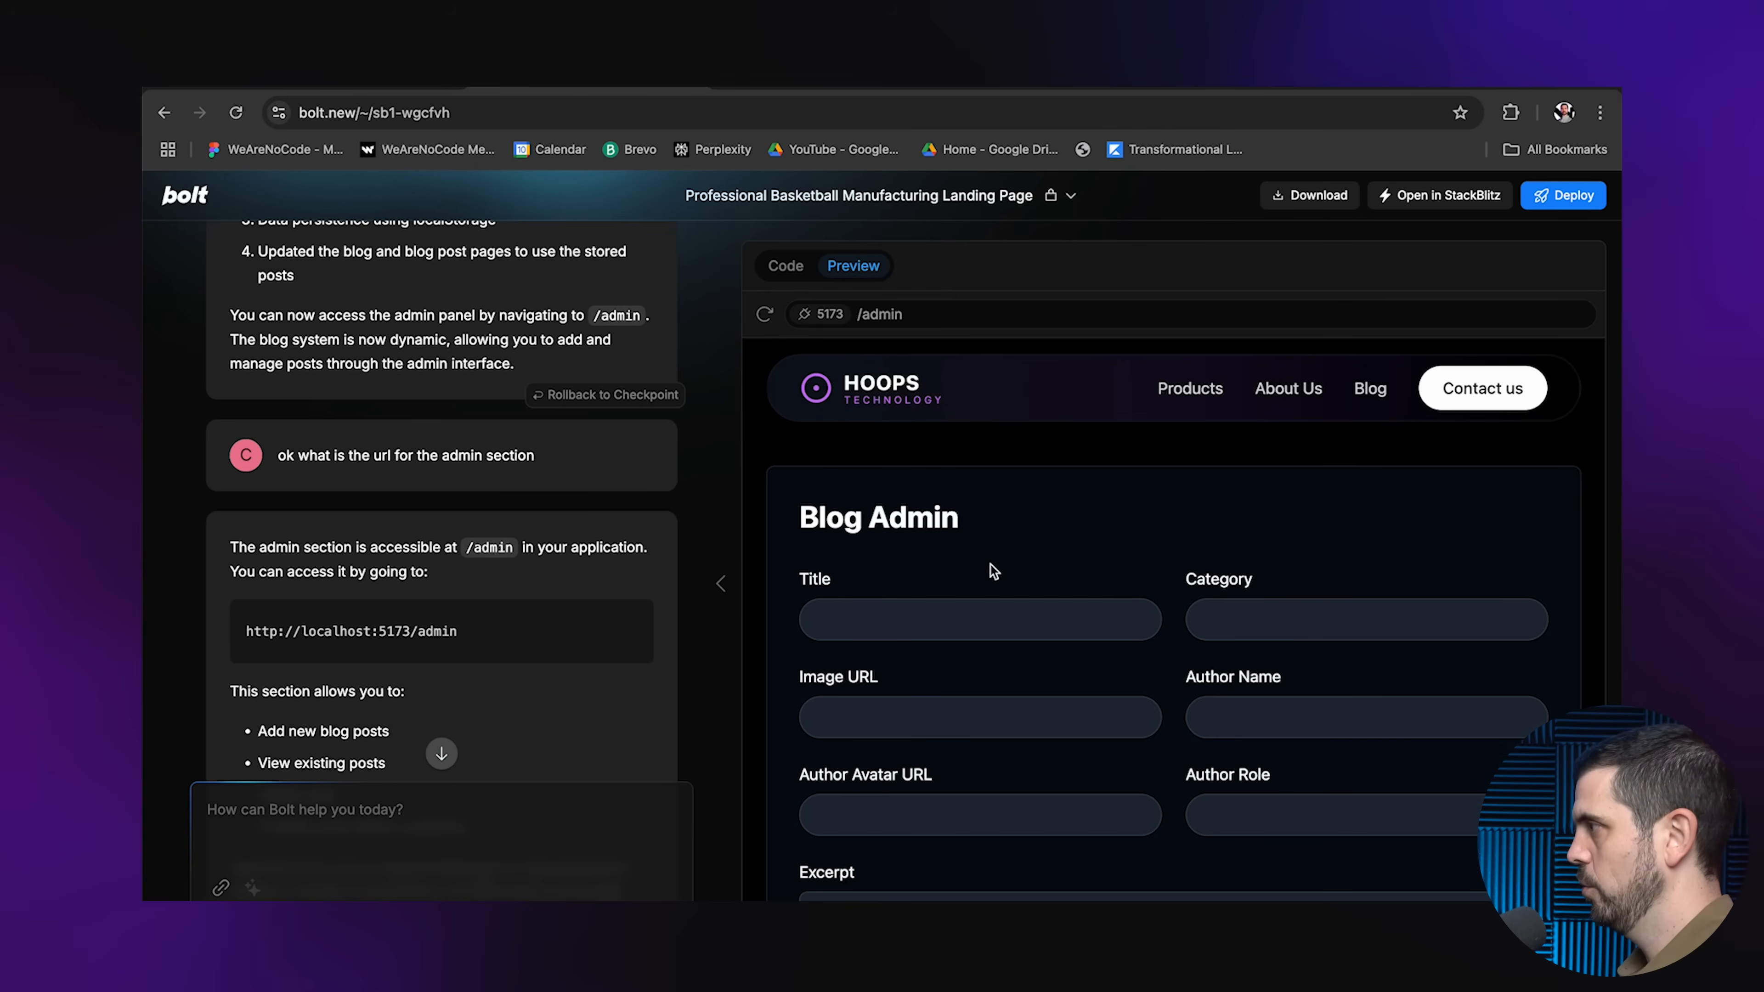
click(977, 618)
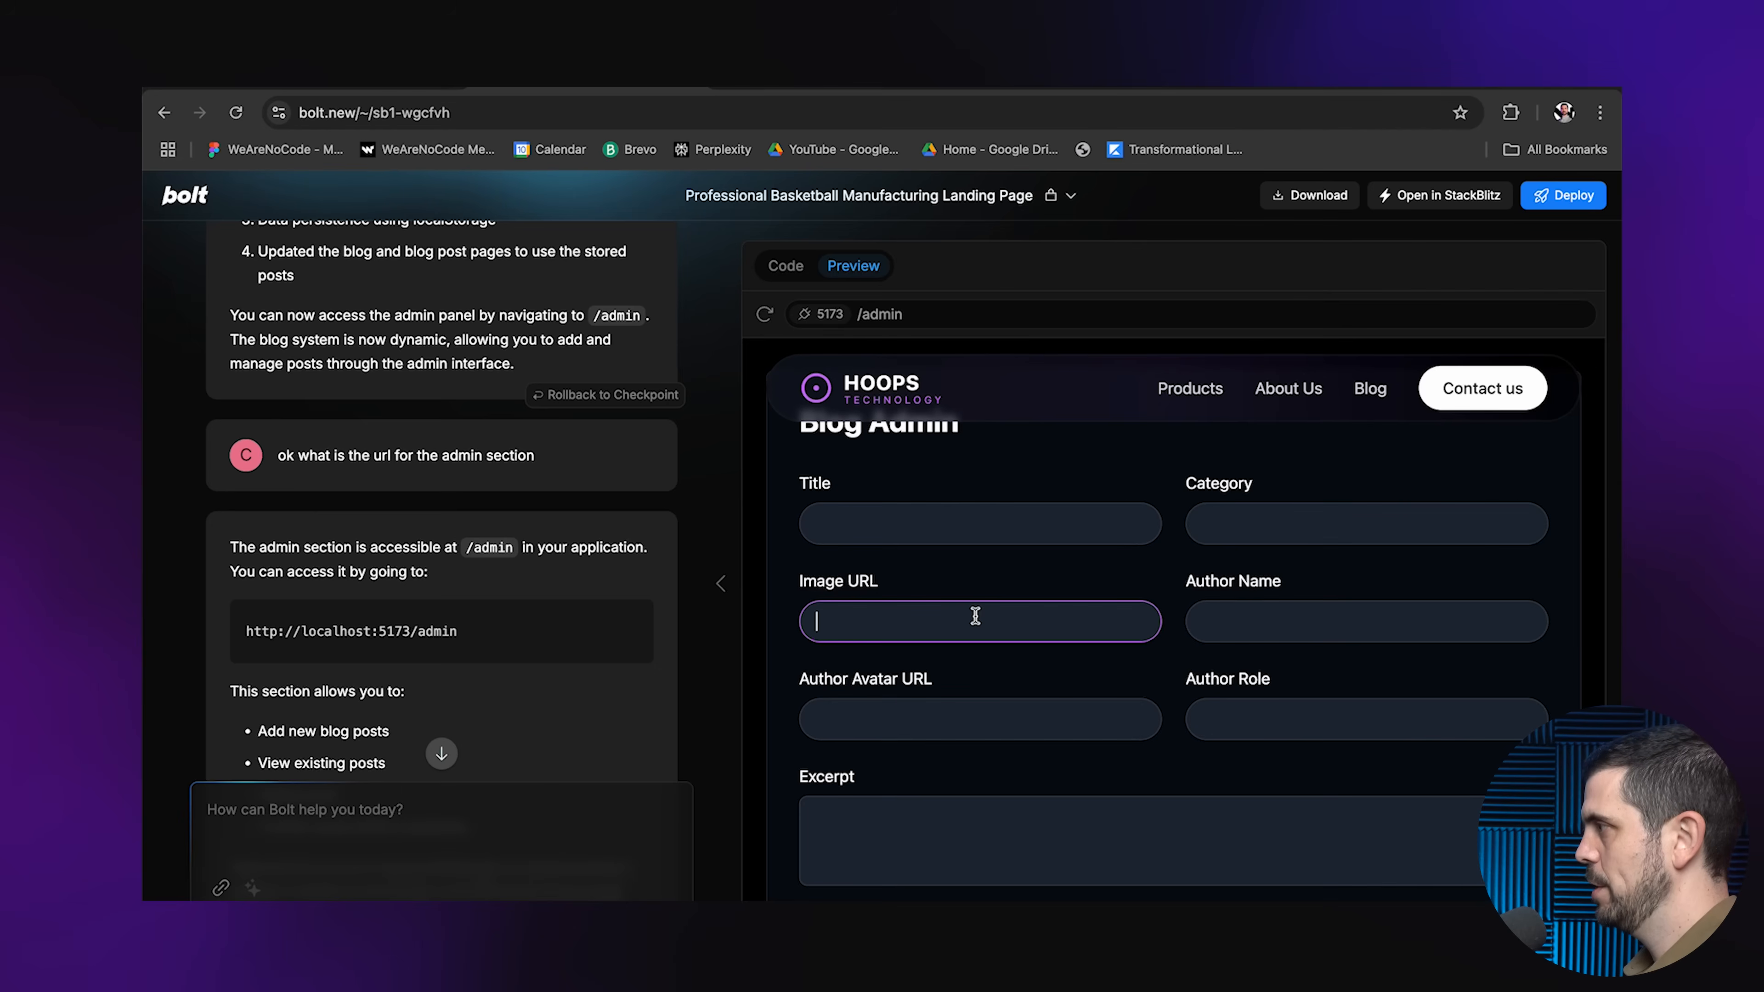
scroll(down, 3)
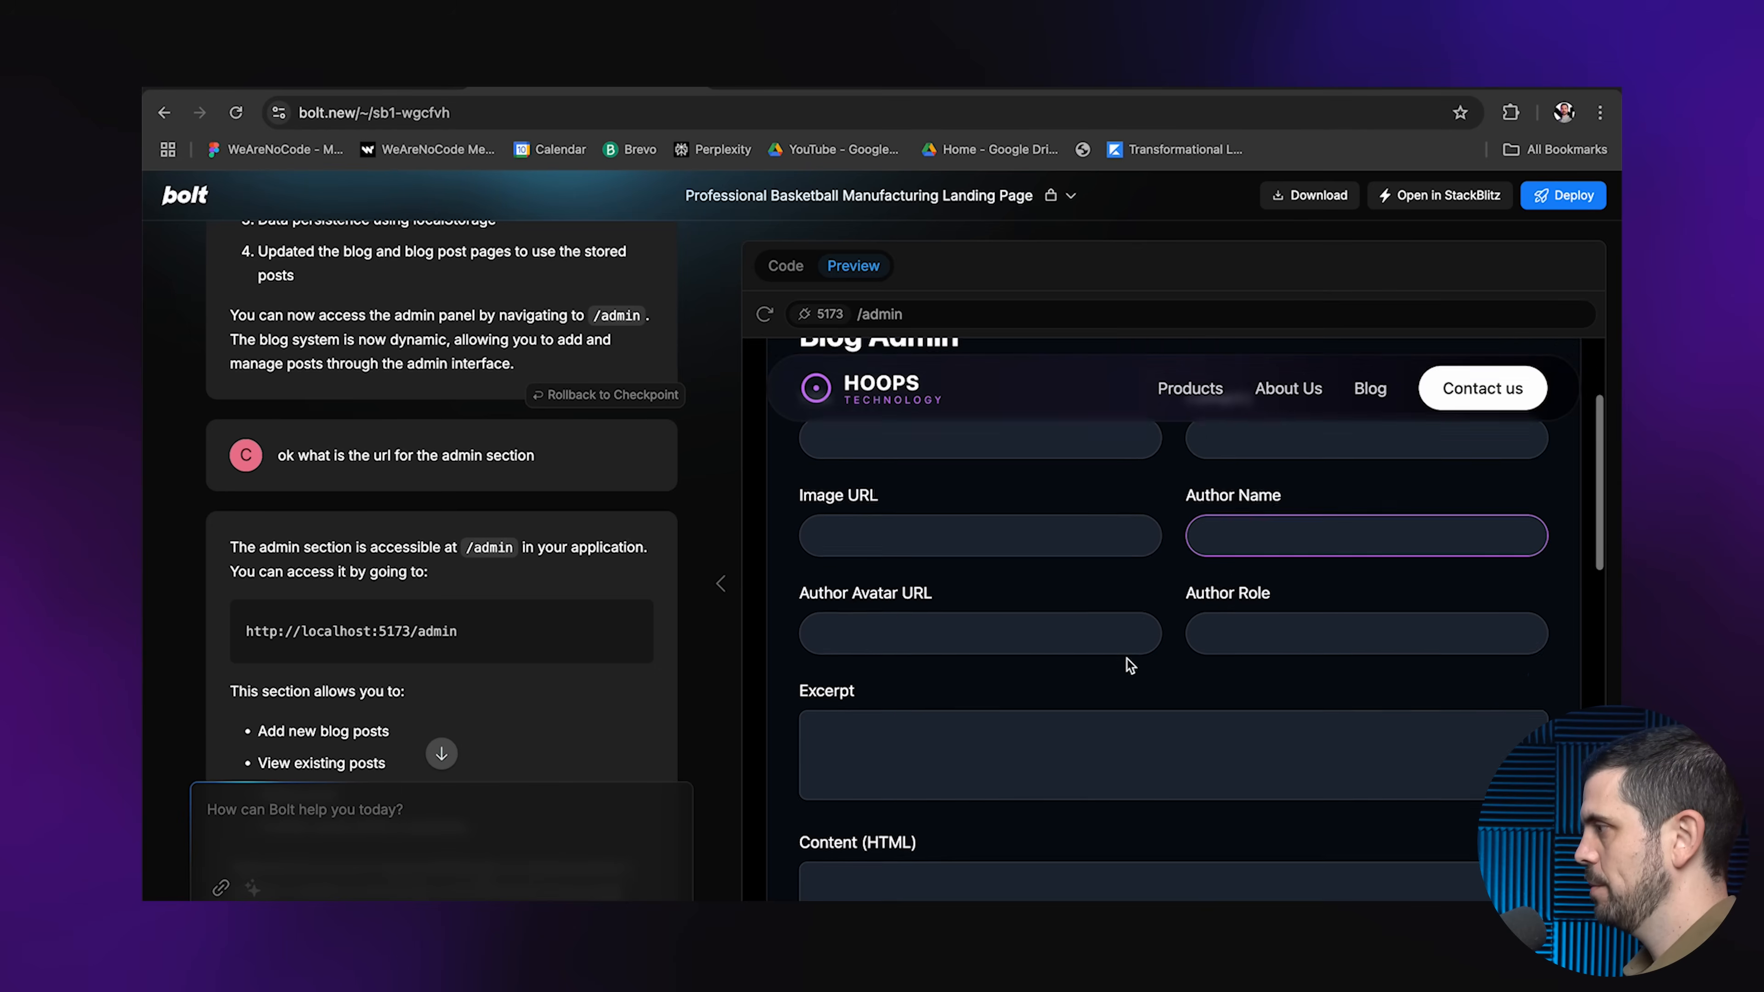
scroll(down, 3)
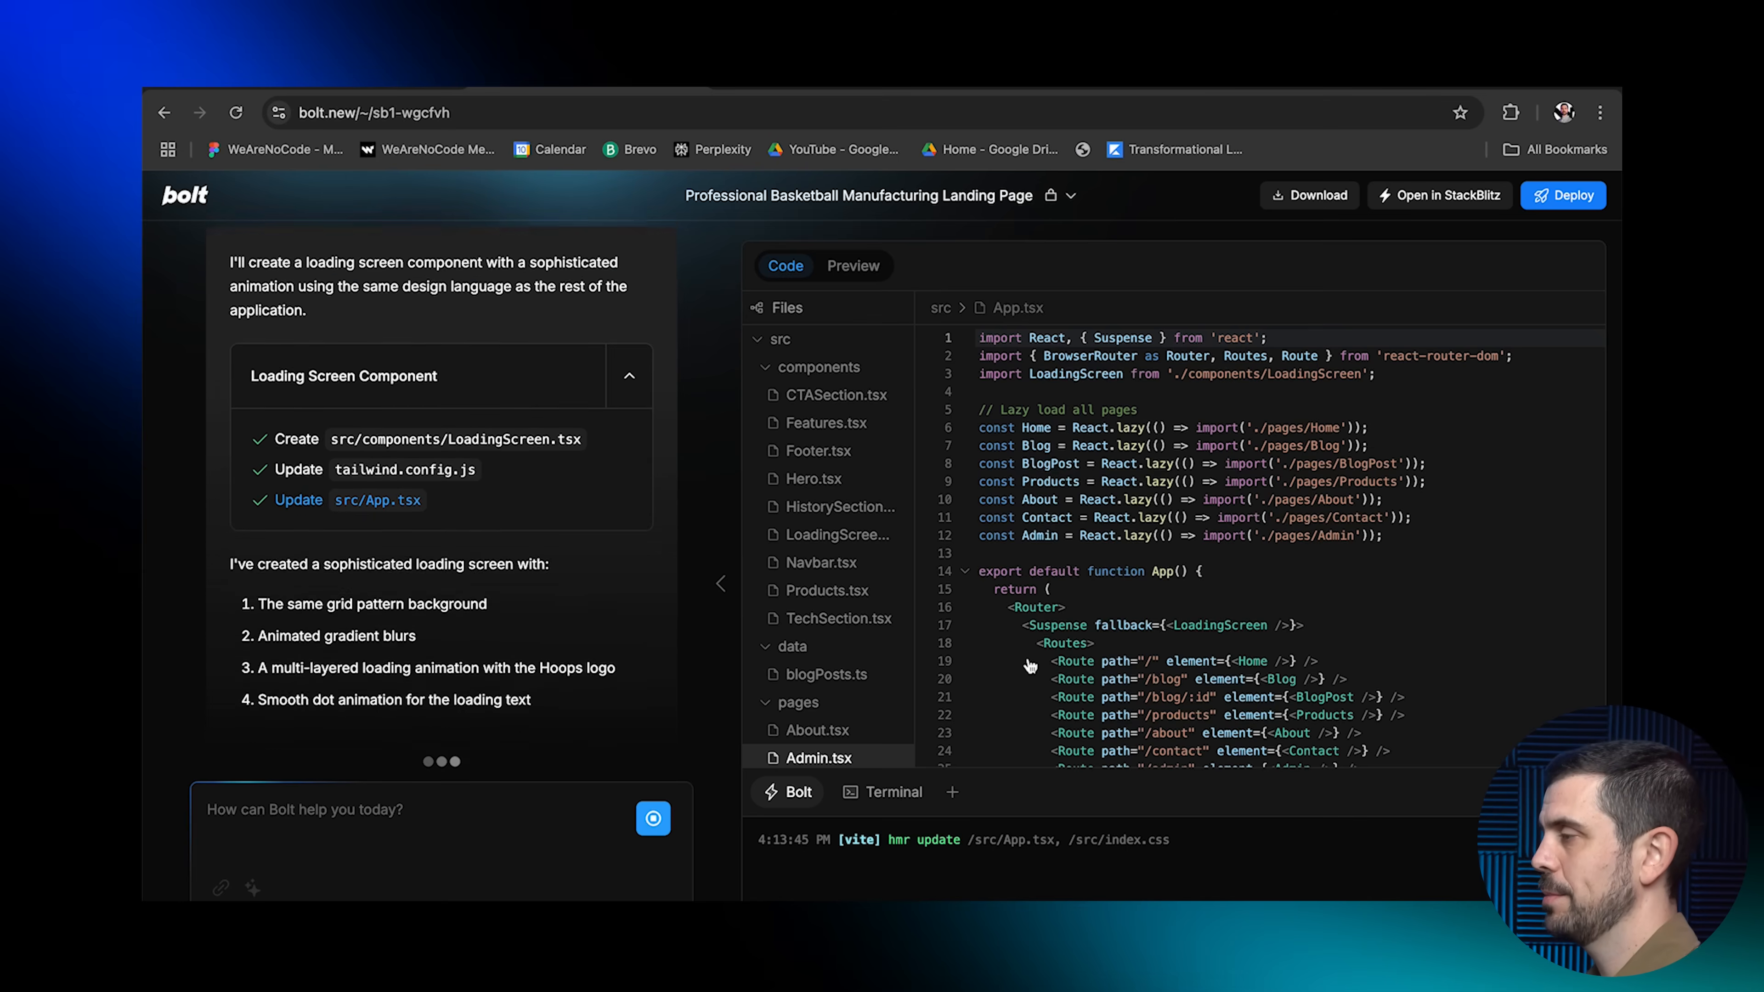
Reload the site preview to watch the loading screen and begin a new 'Let's have' prompt
click(852, 266)
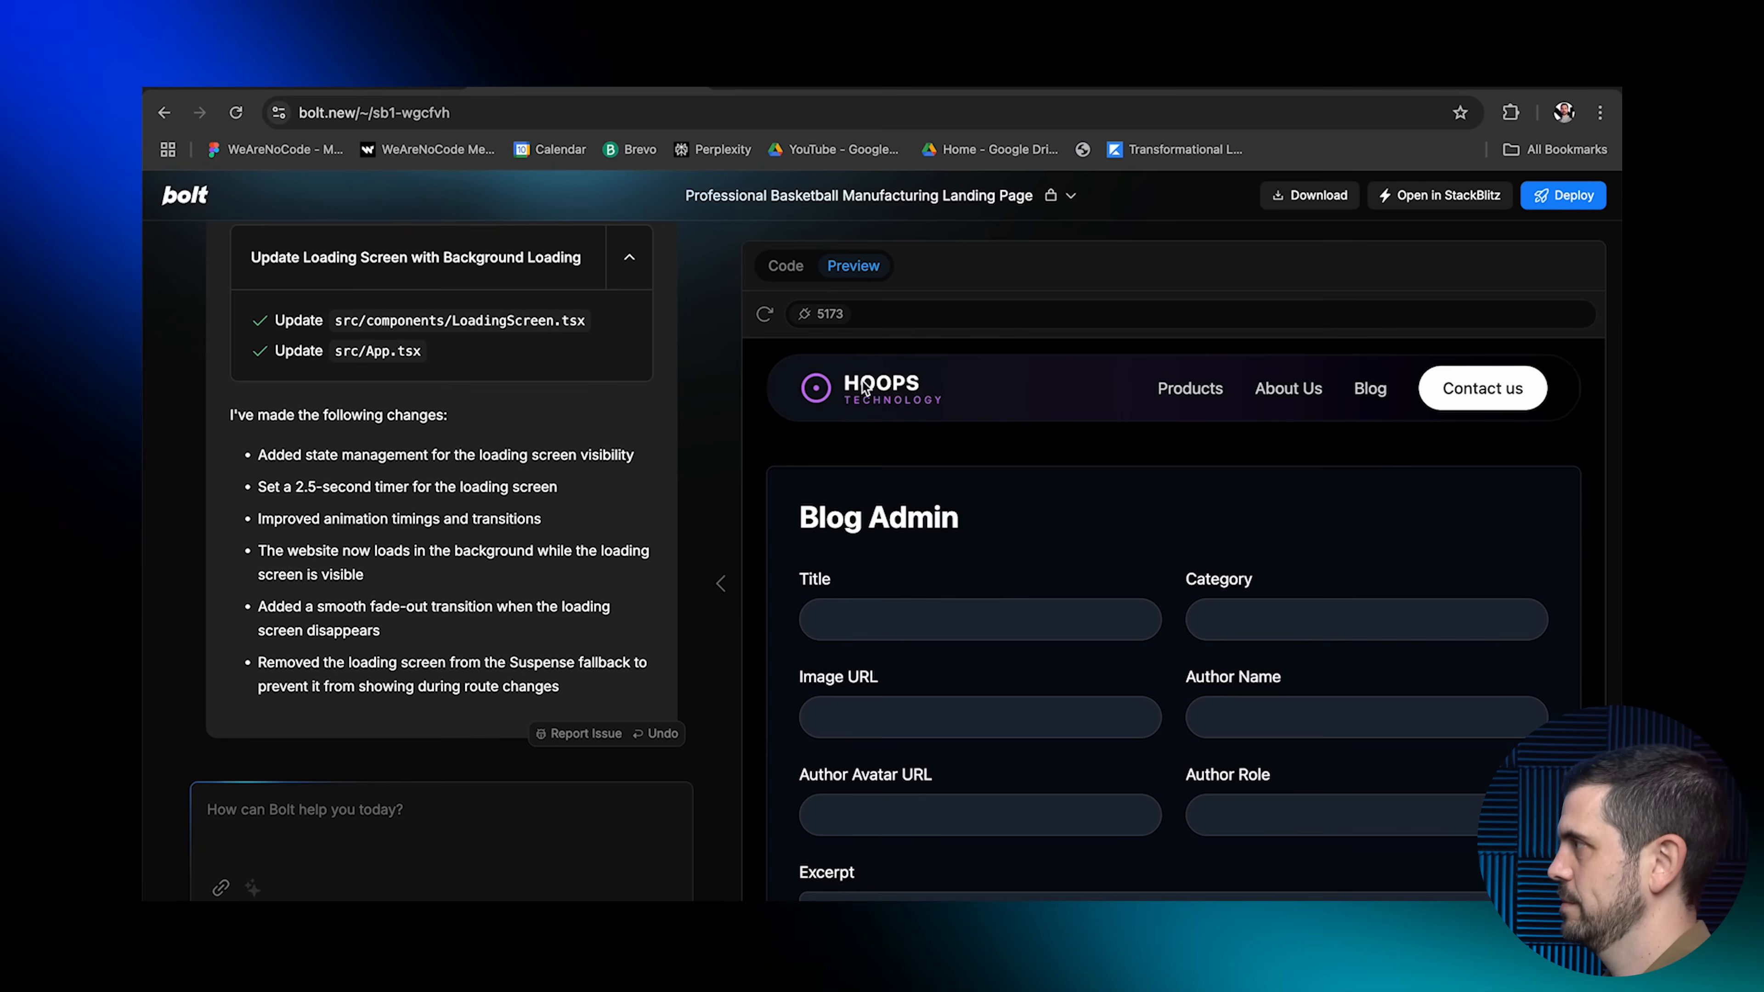
click(766, 314)
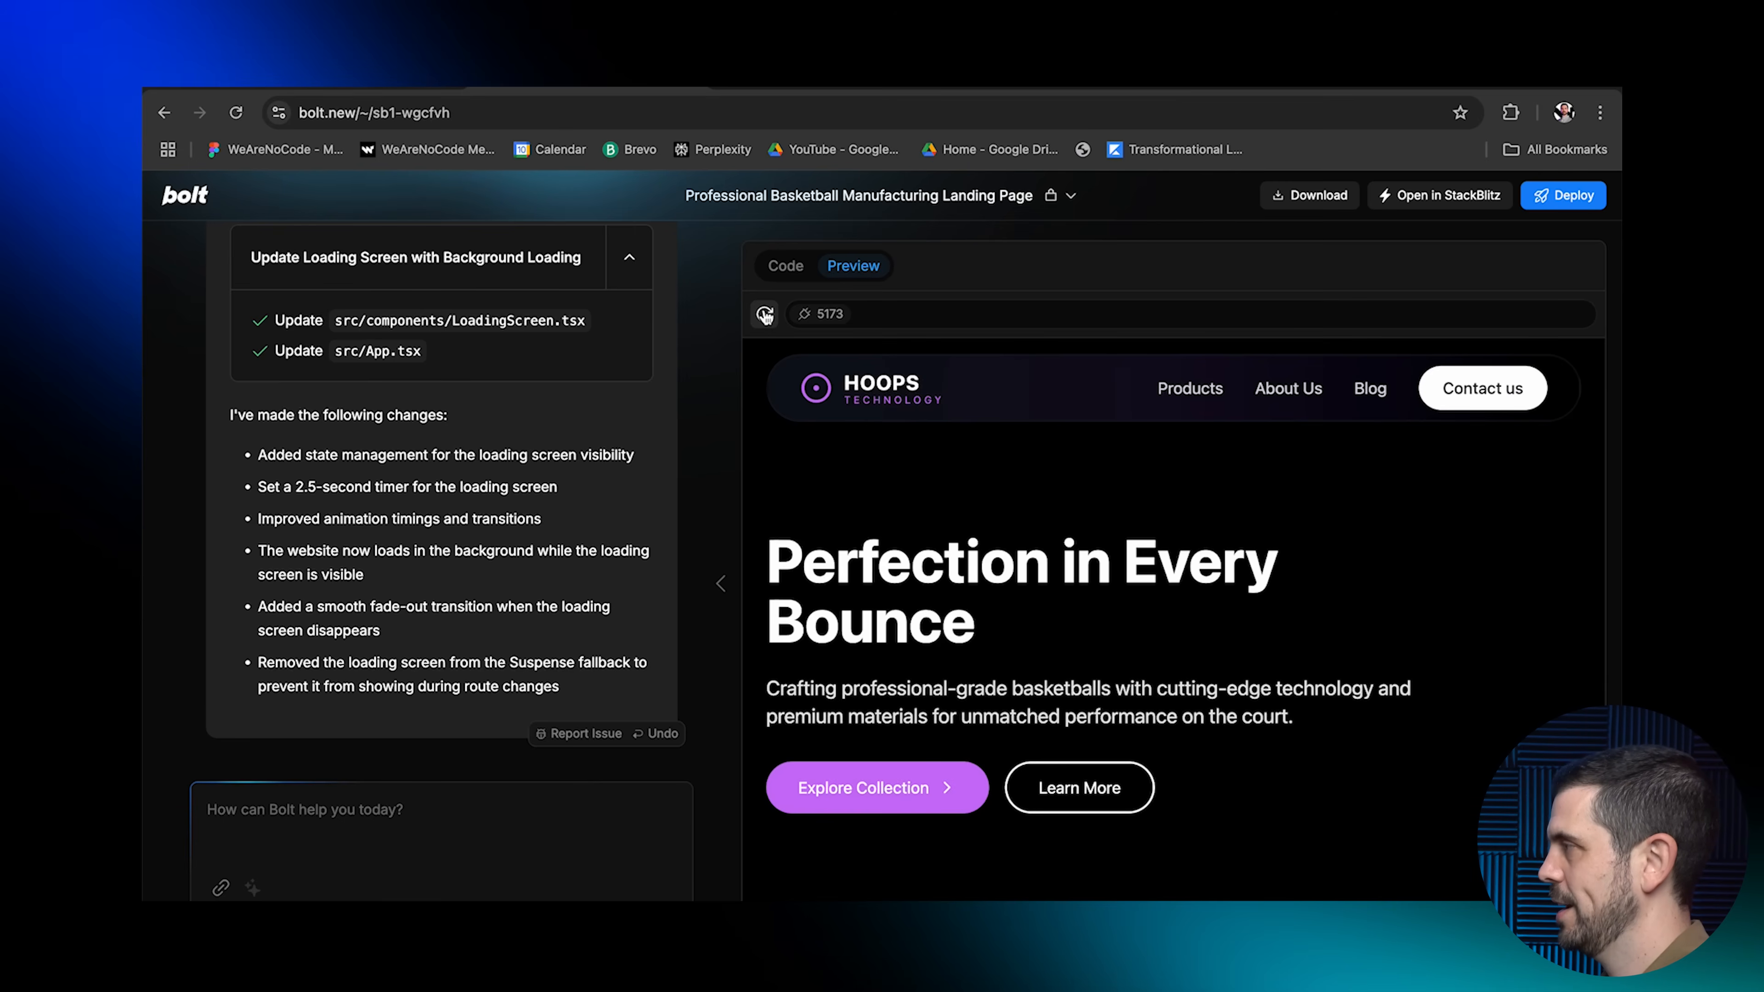
text(Let's have)
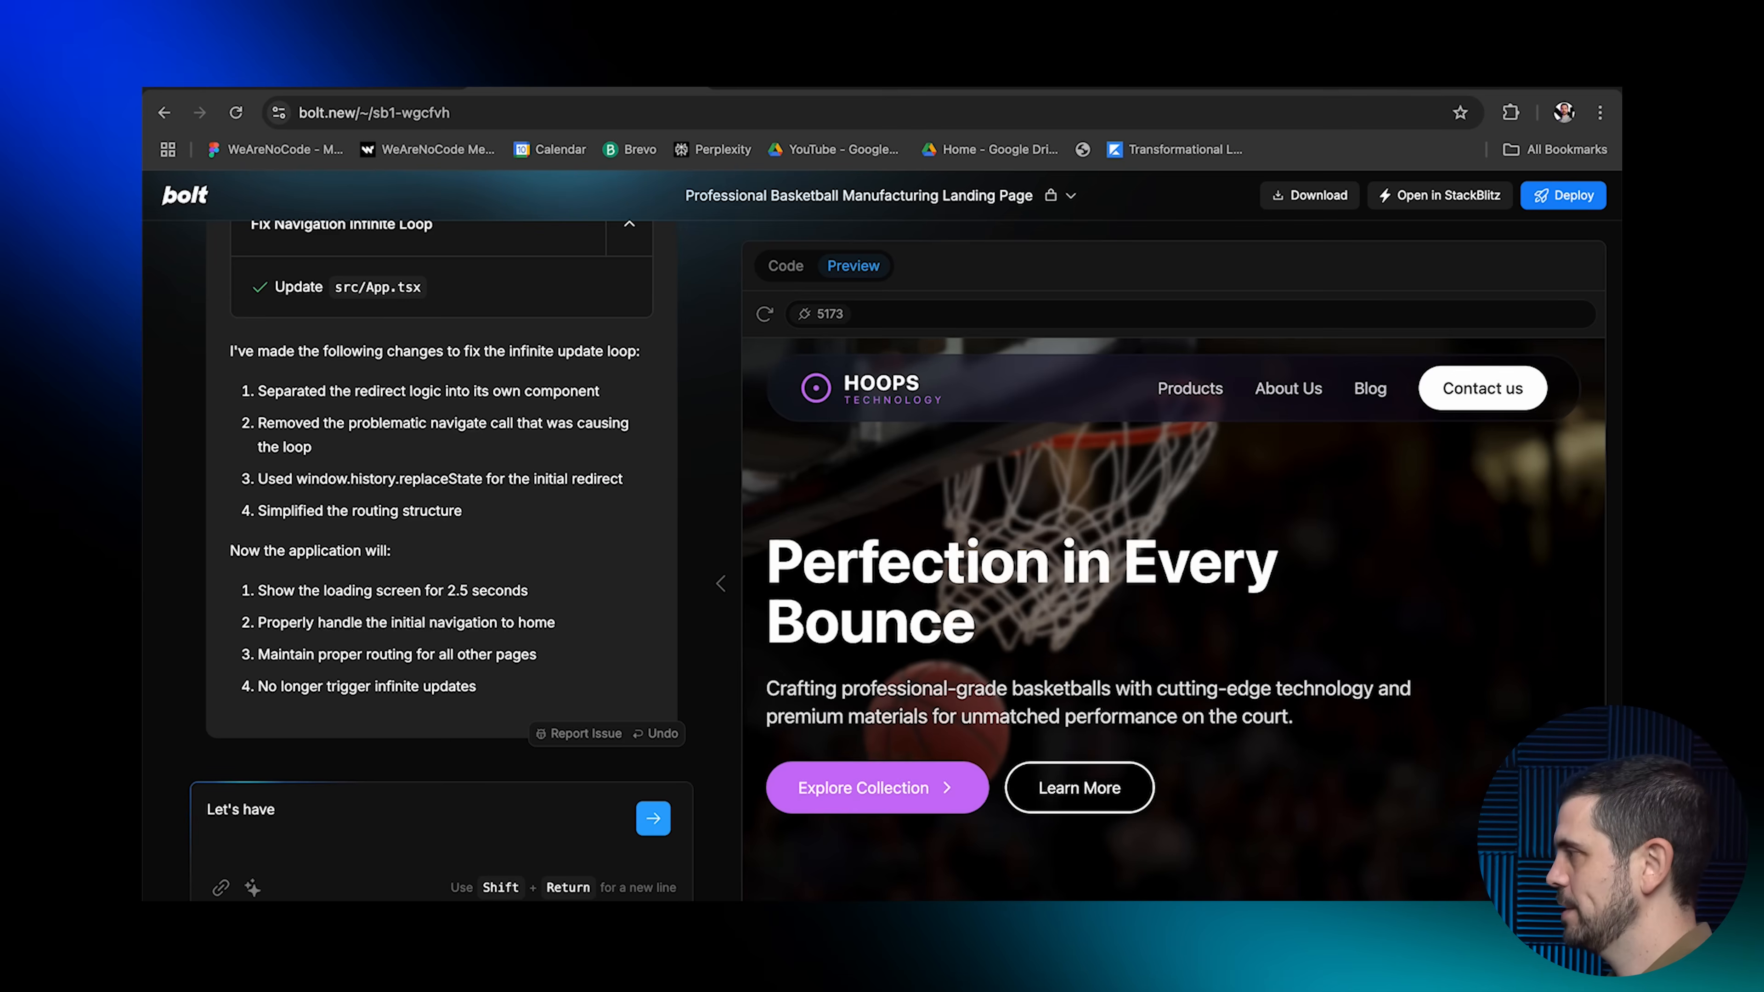
click(652, 818)
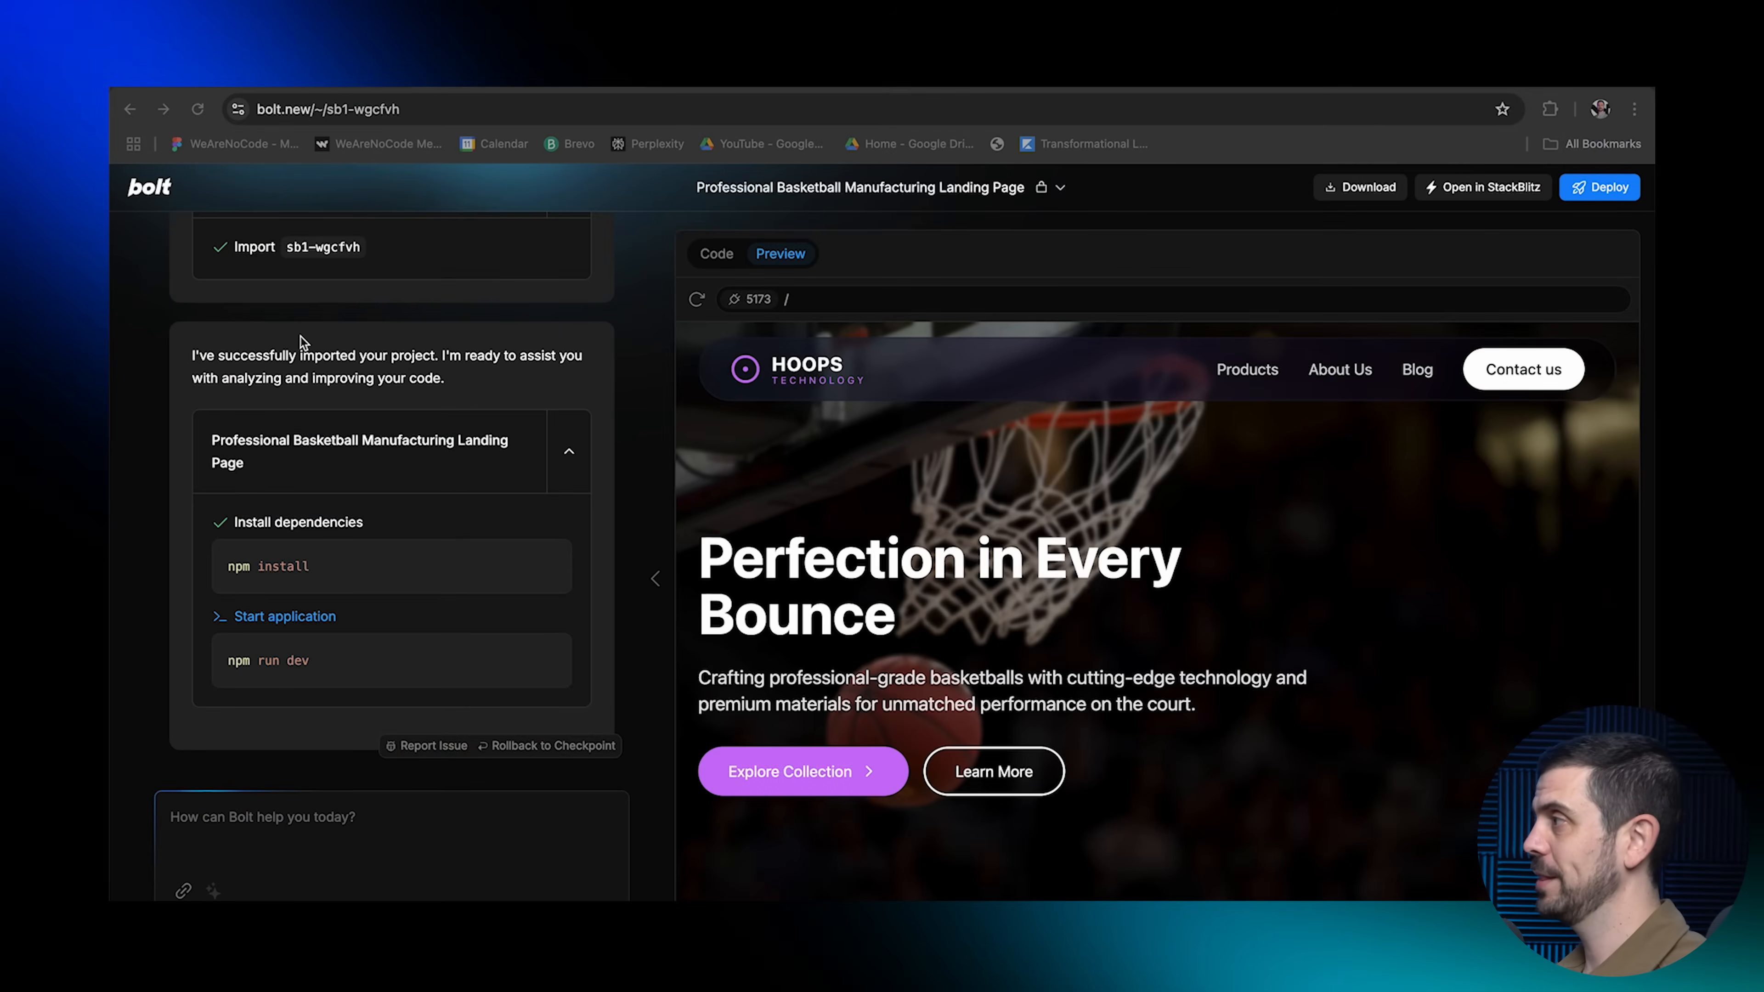
mouse_move(698, 309)
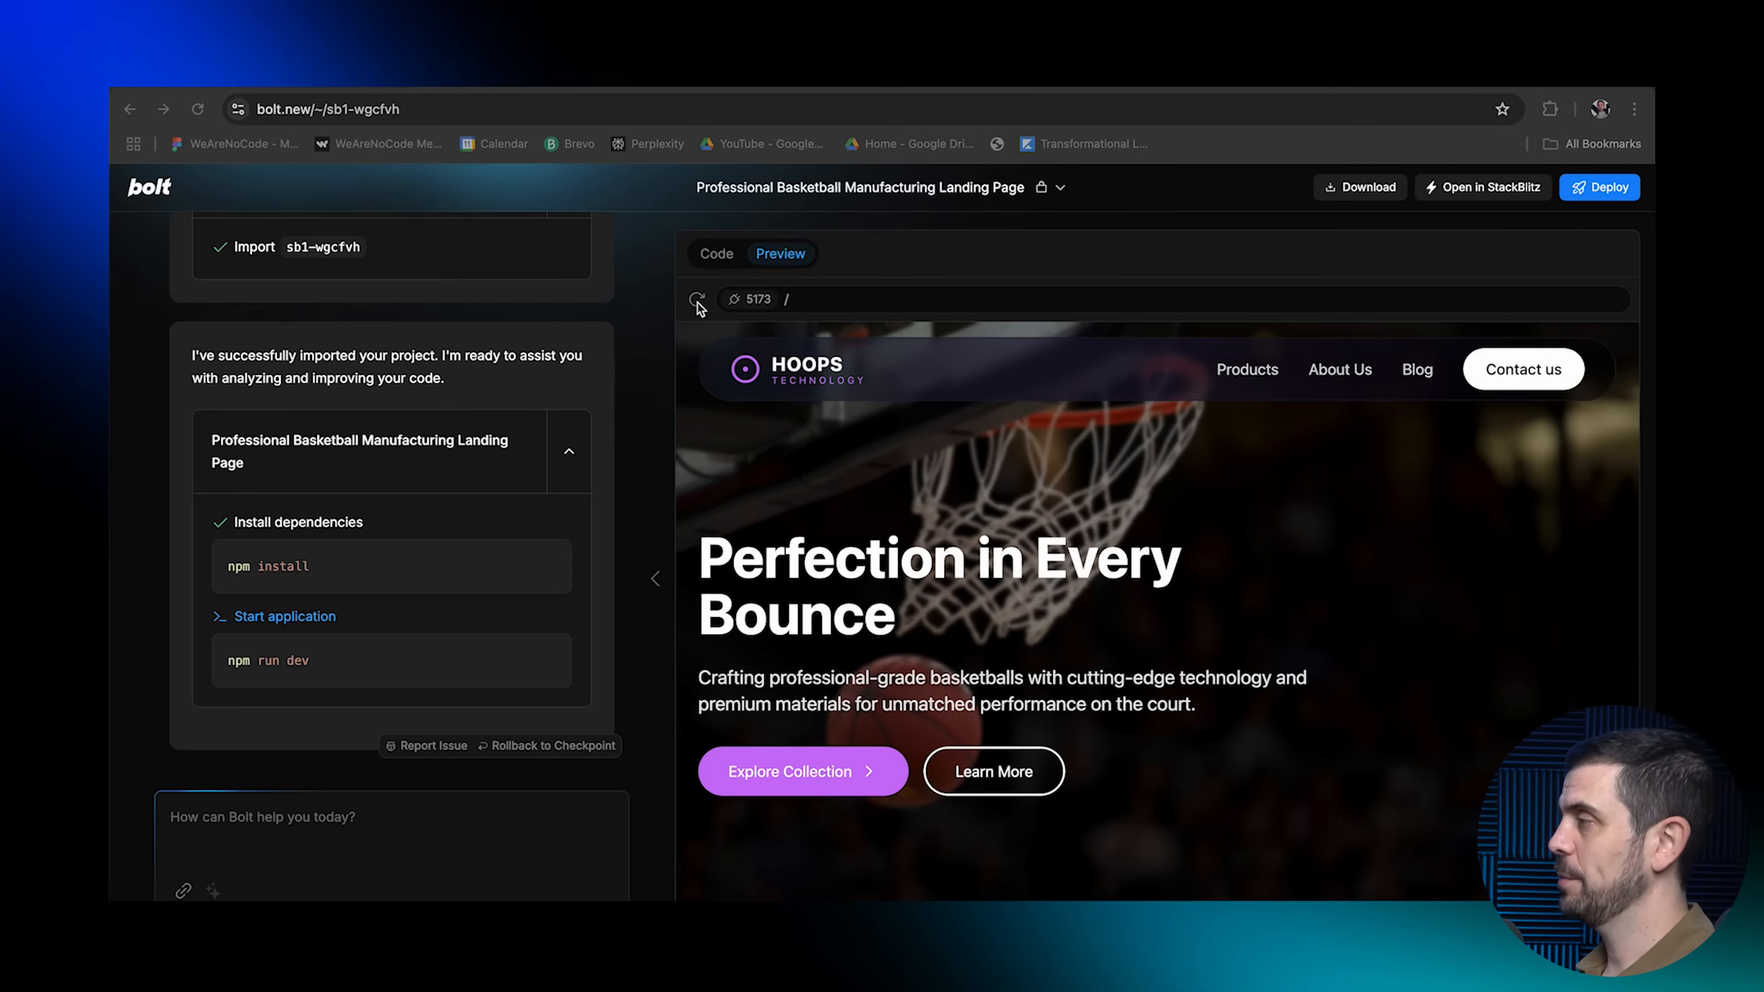
click(696, 297)
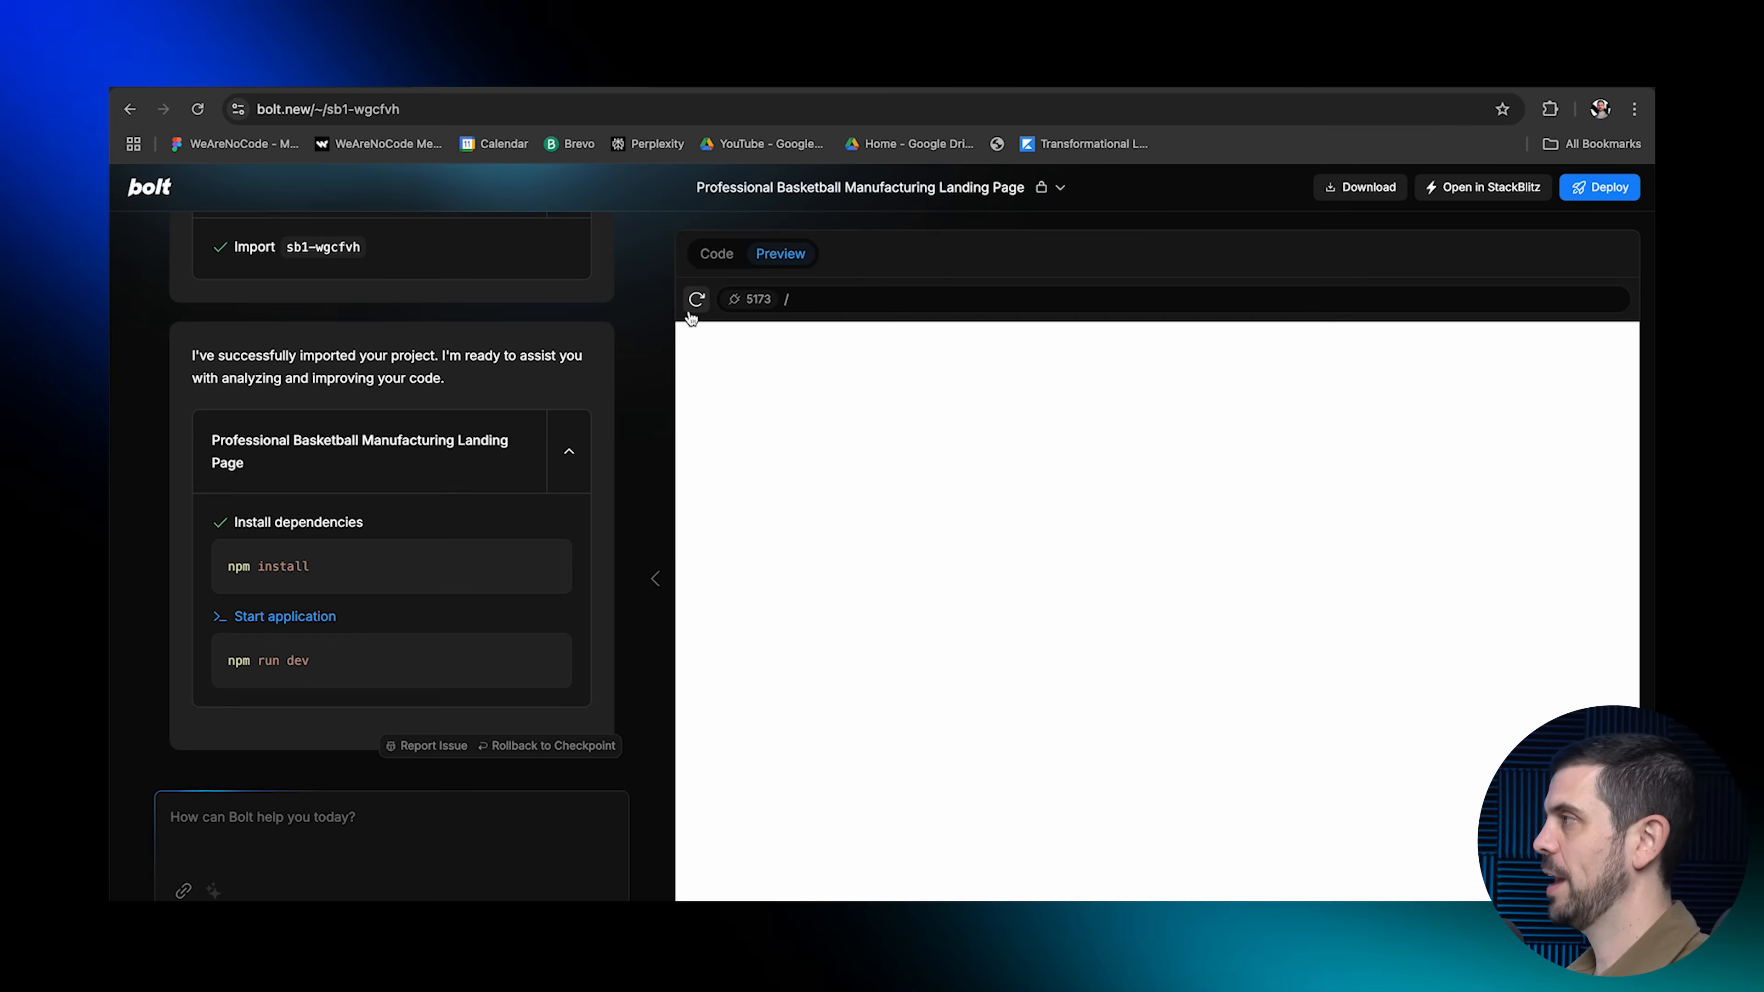
click(696, 297)
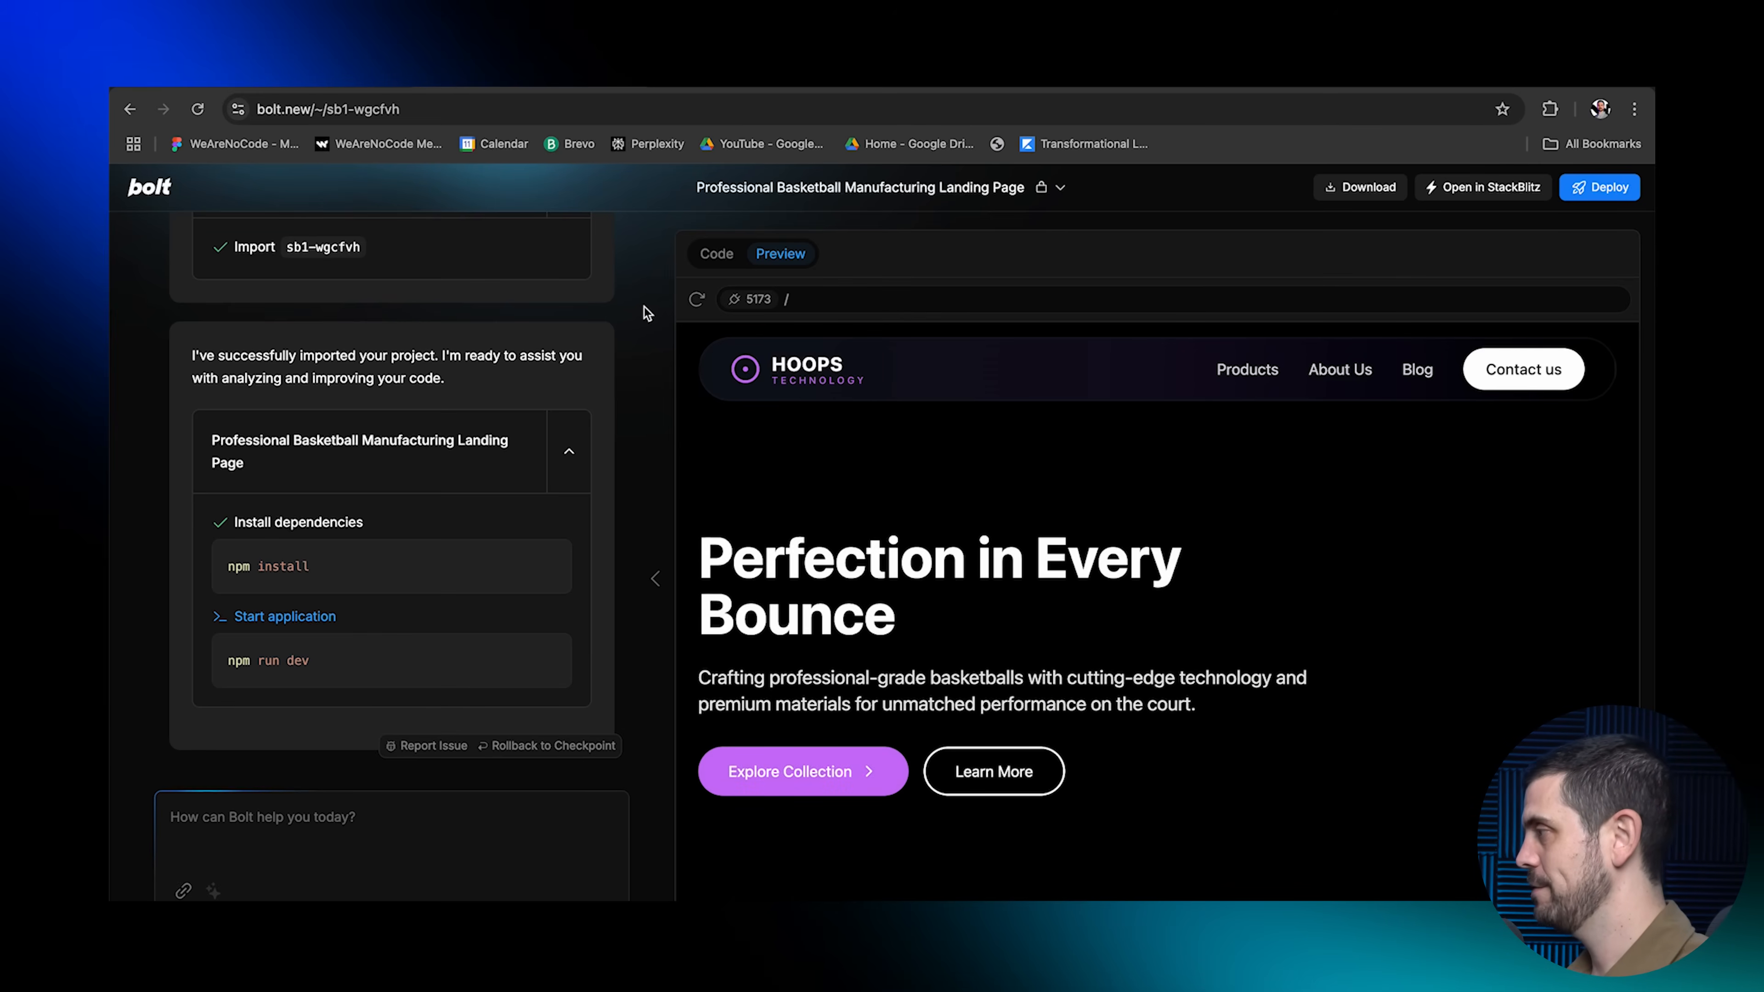
scroll(down, 3)
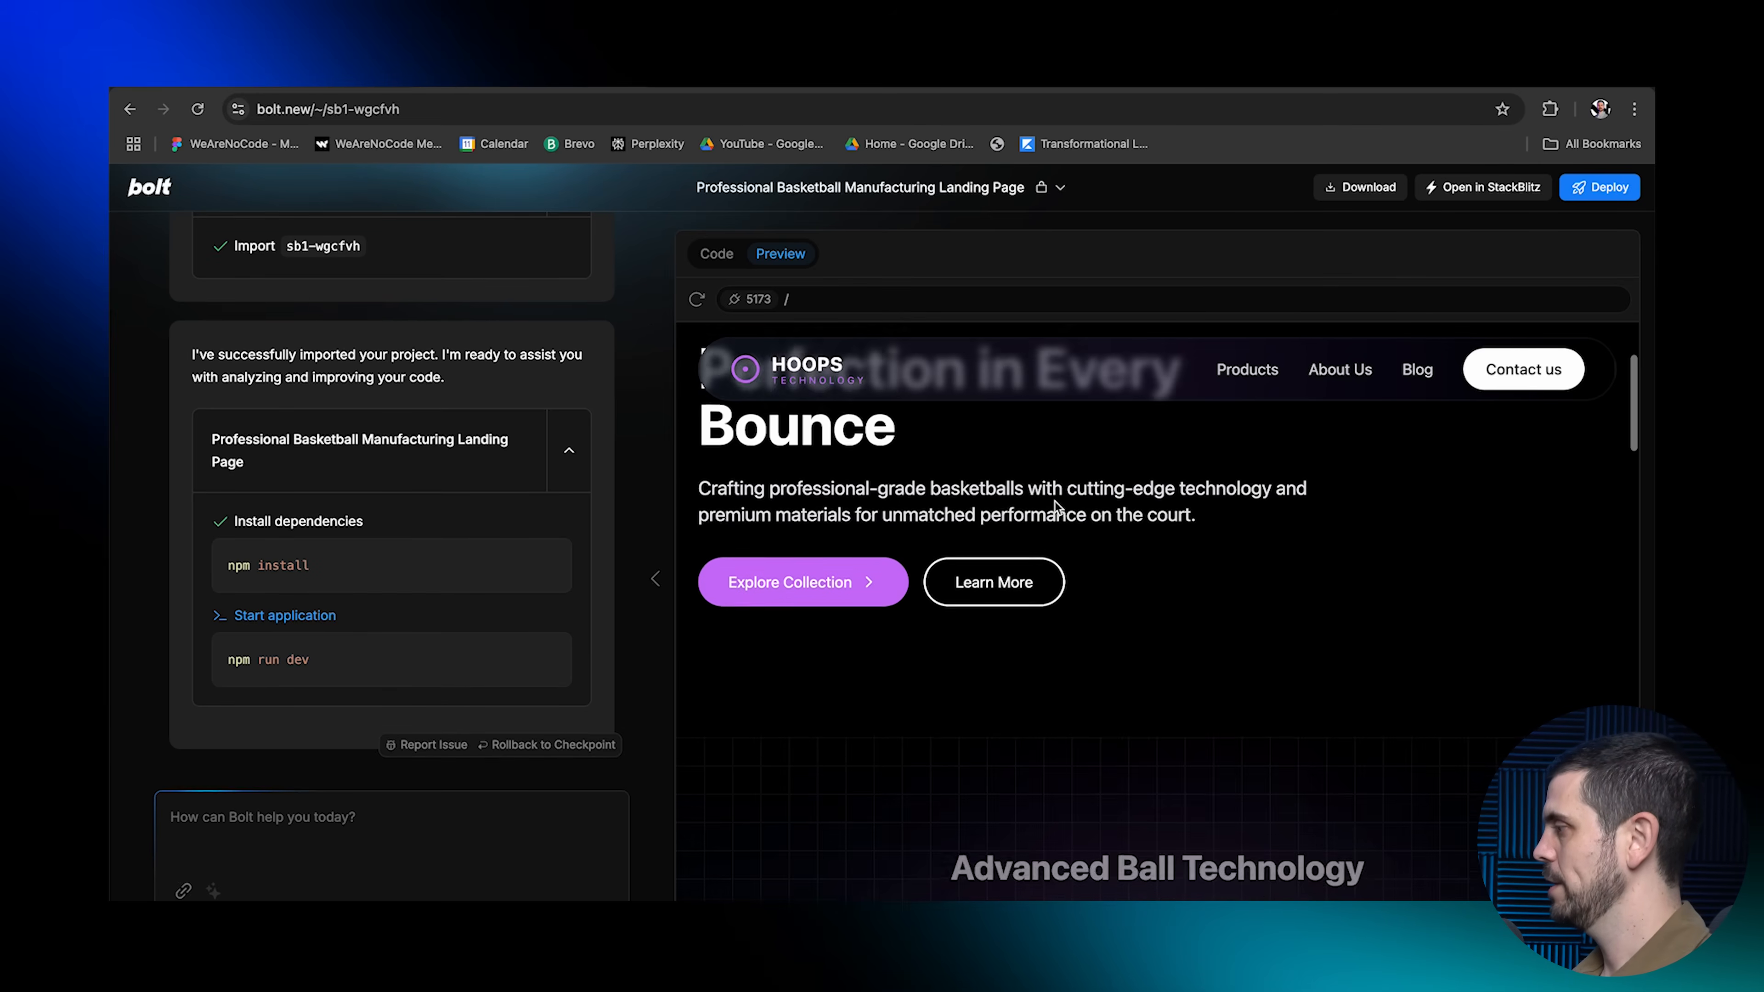
scroll(down, 3)
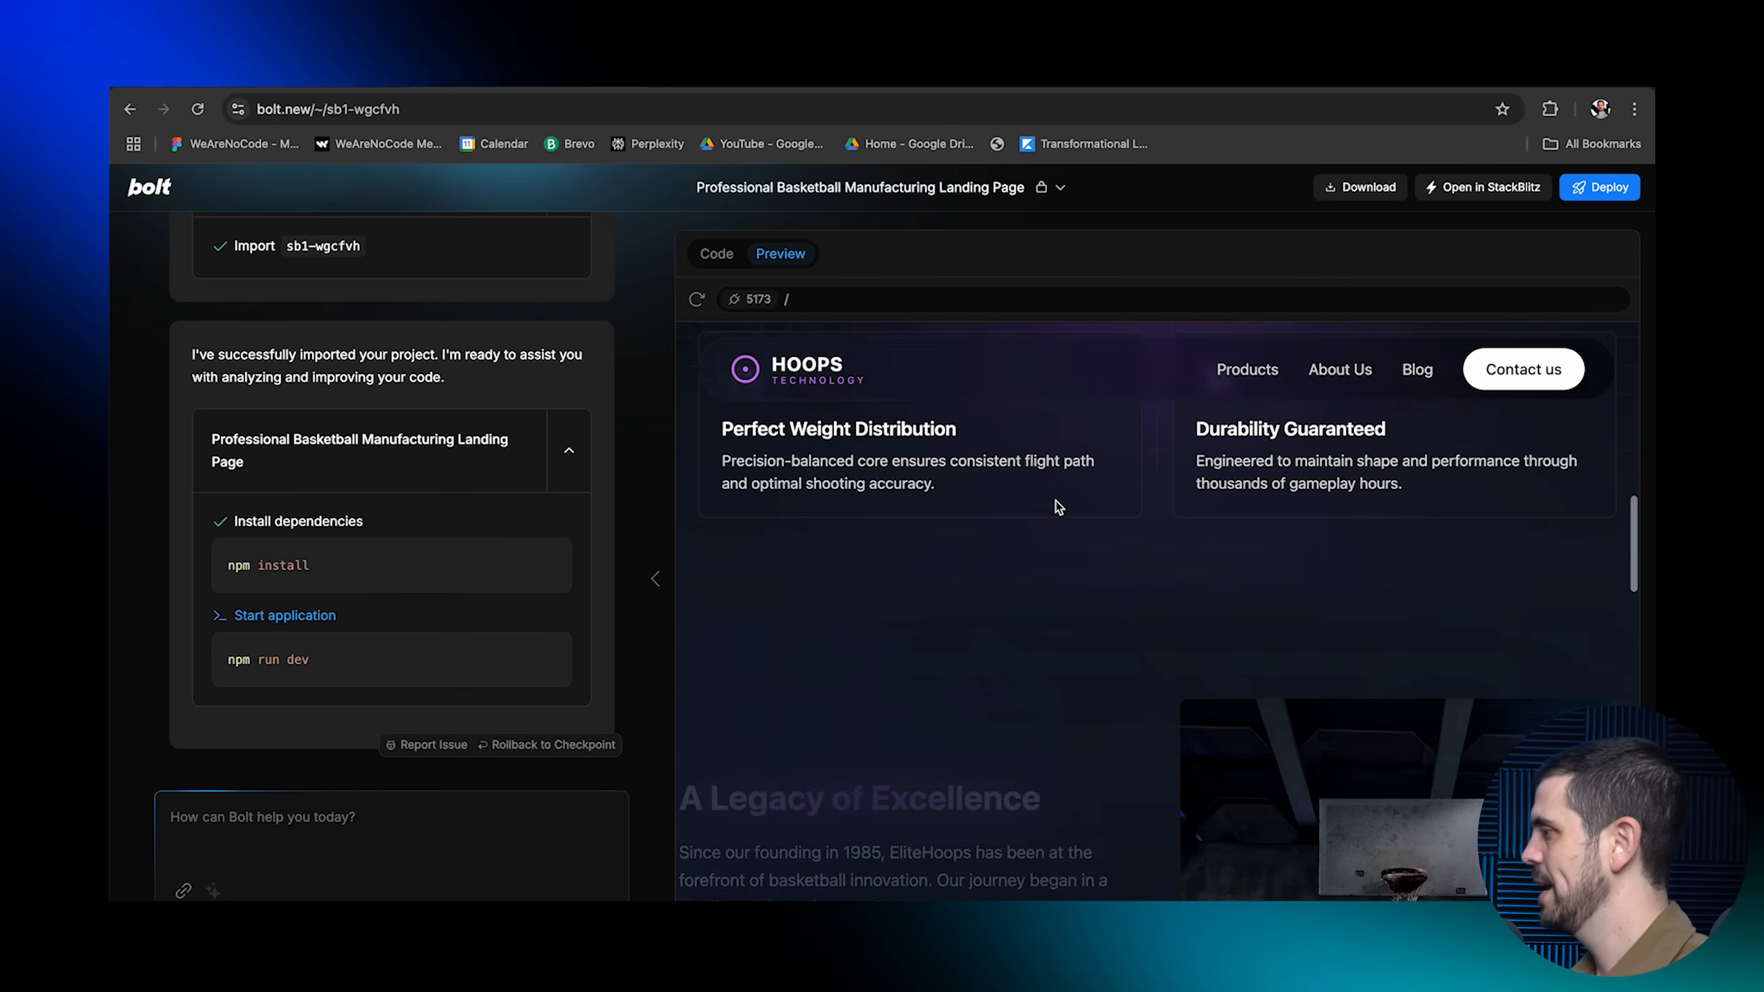
scroll(down, 3)
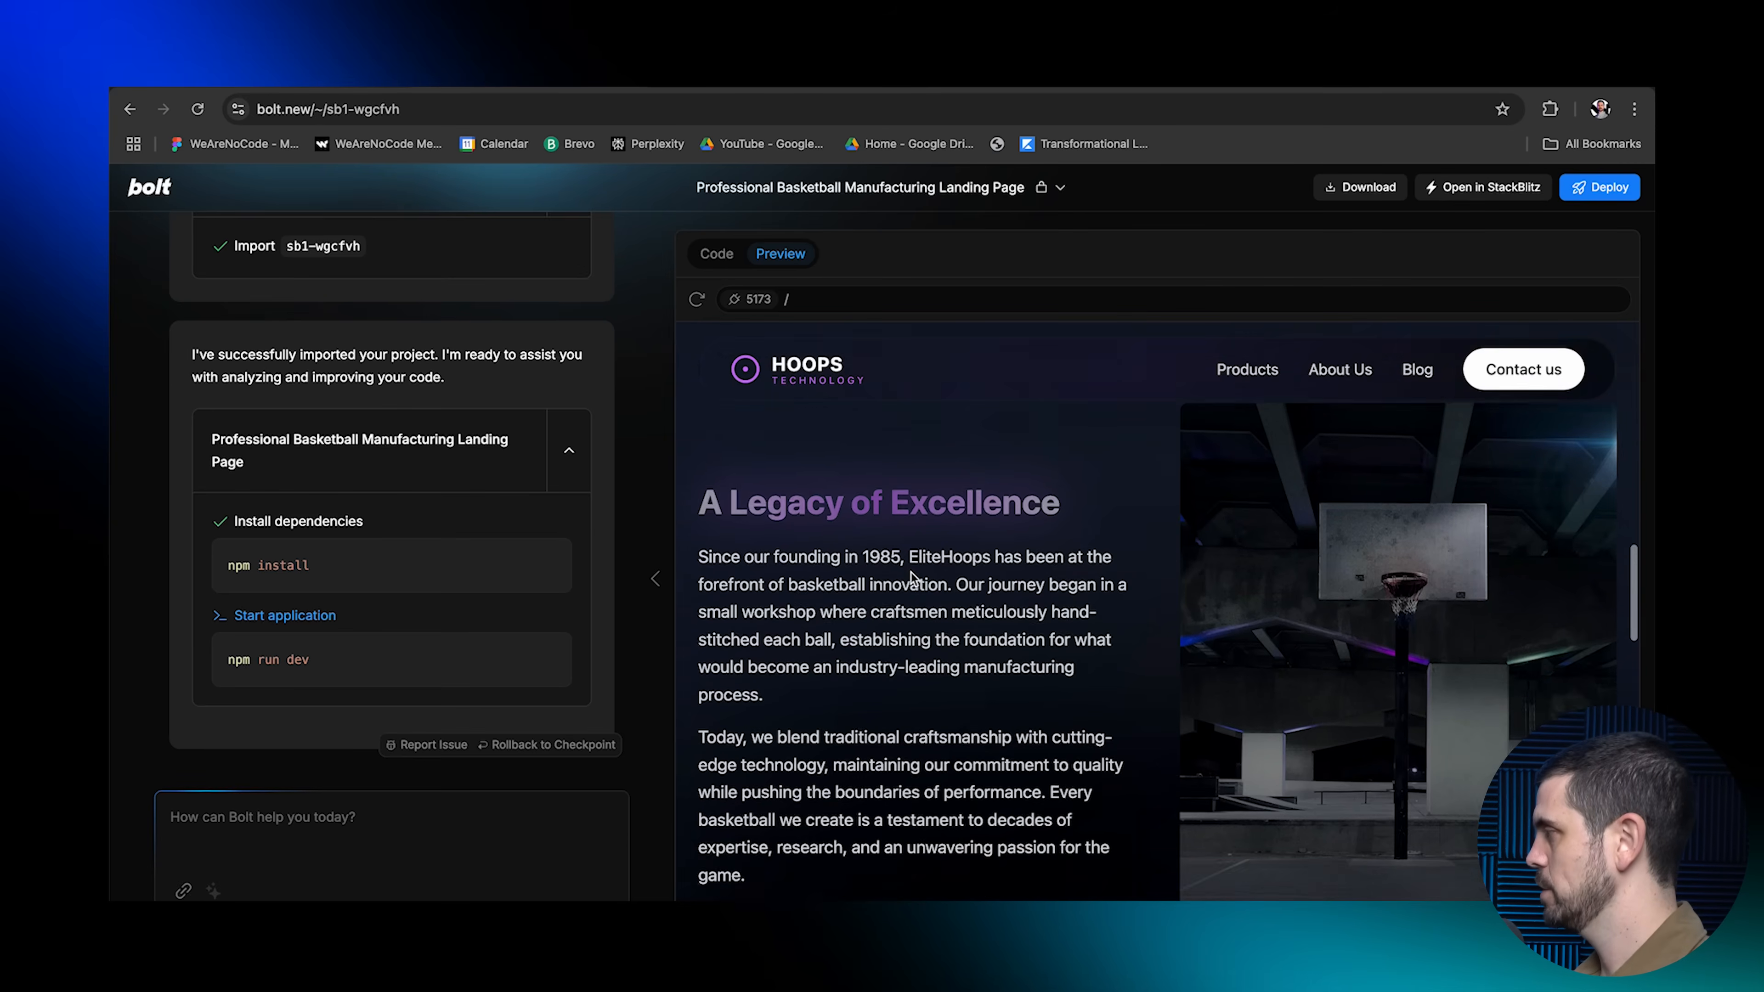
scroll(down, 3)
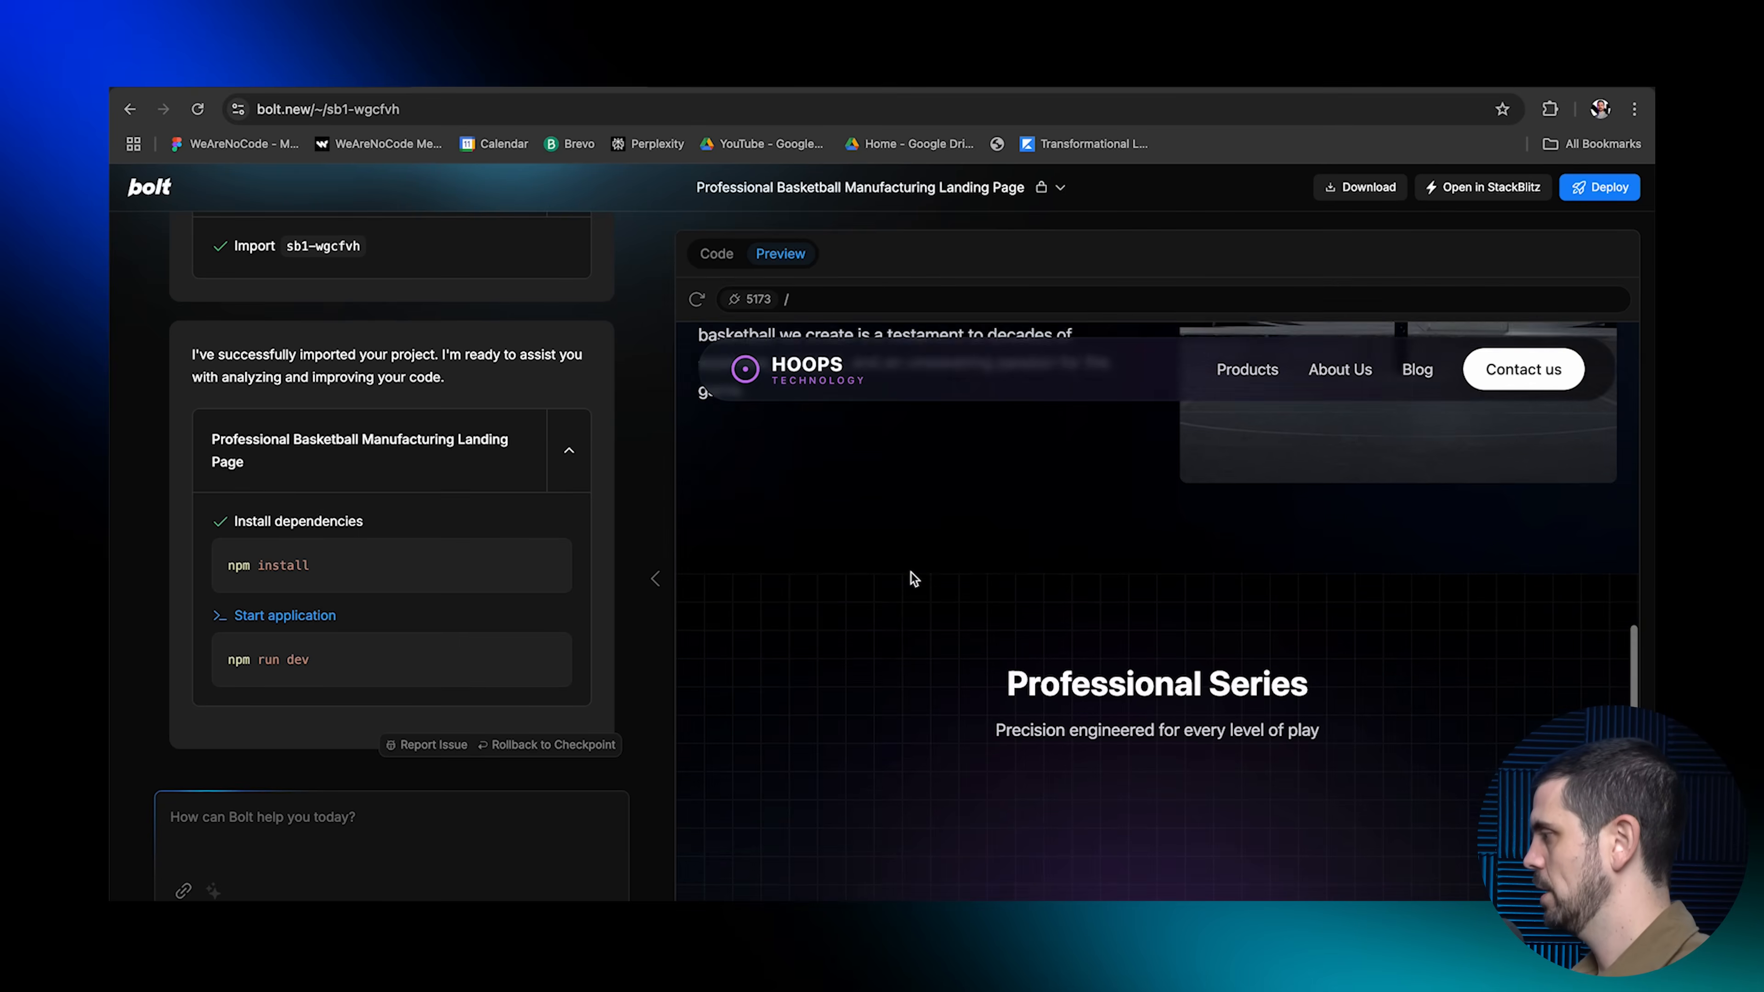
scroll(down, 3)
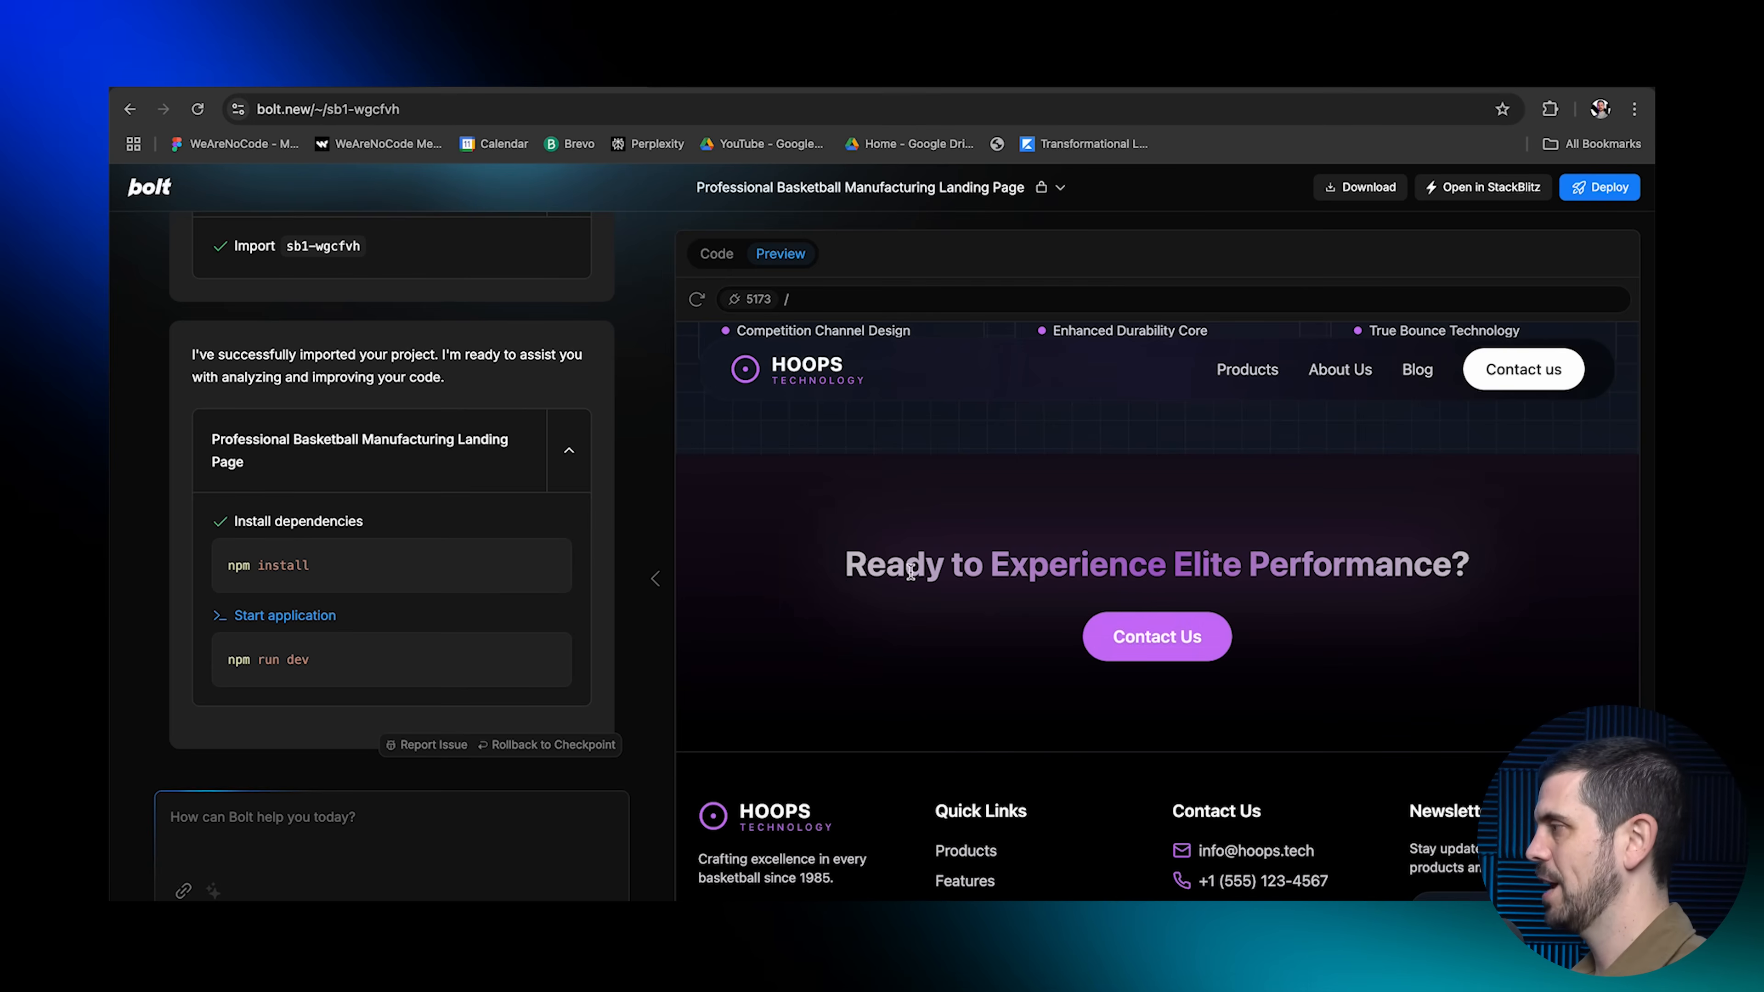
mouse_move(916, 687)
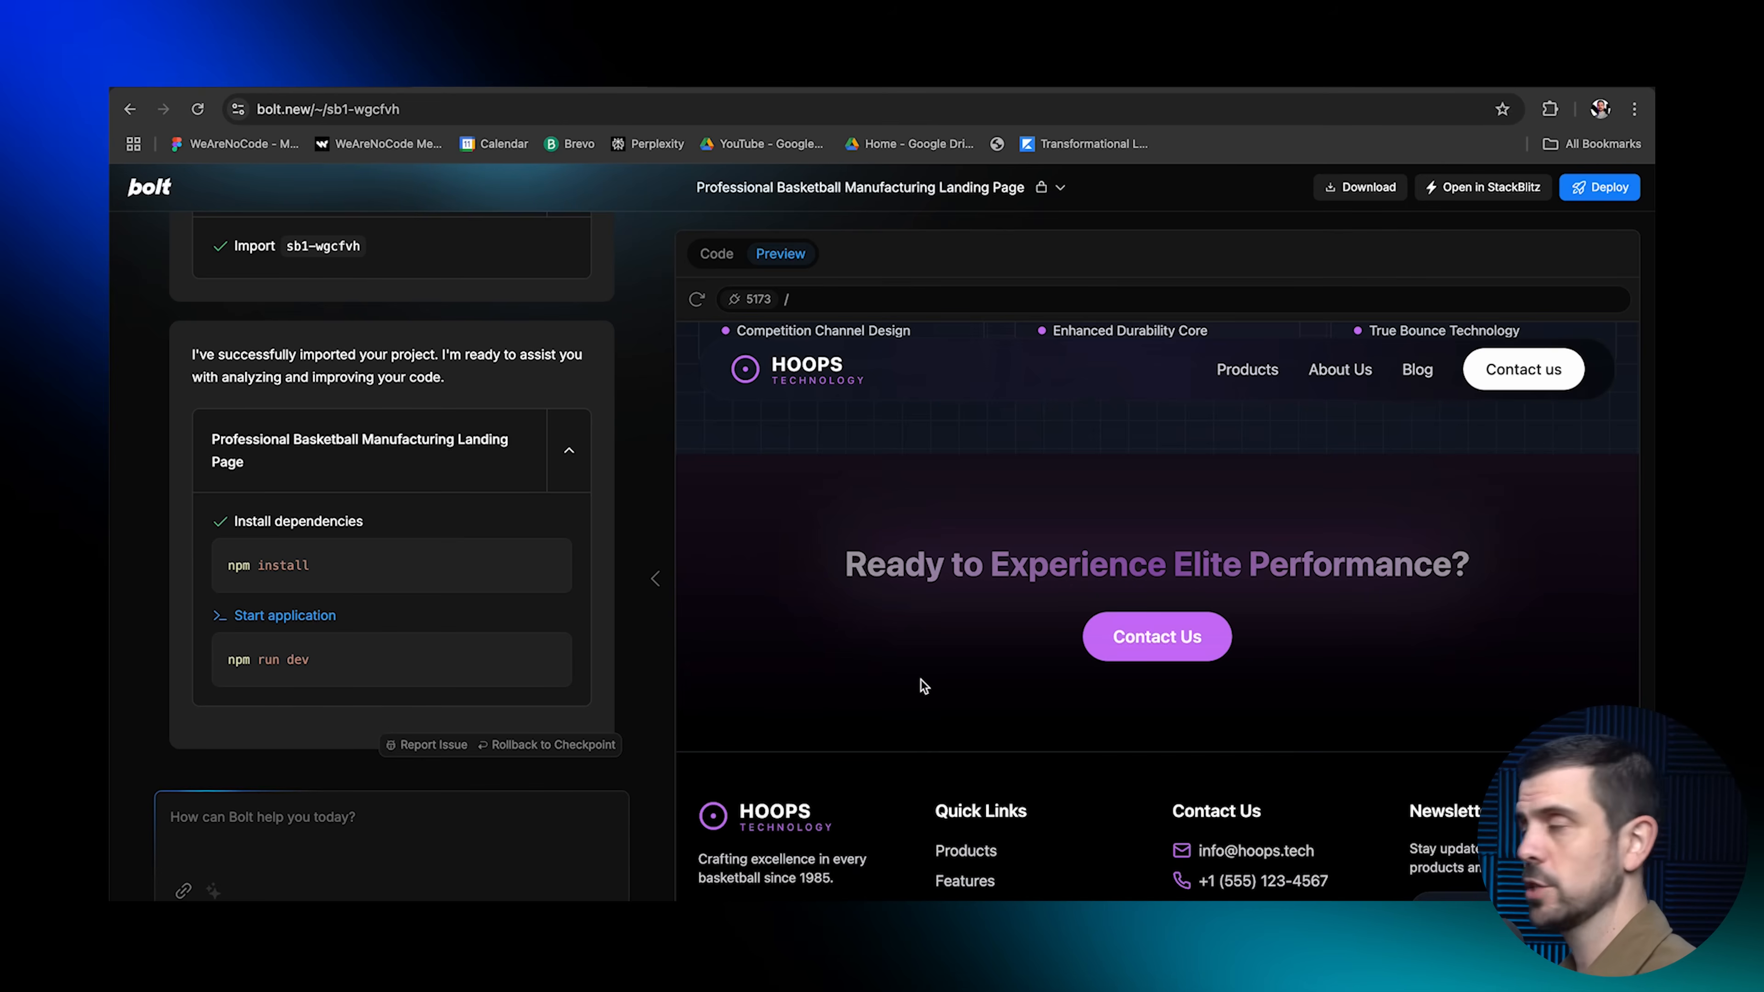
Browse the About Us page of the HOOPS site down through the company history
click(1339, 370)
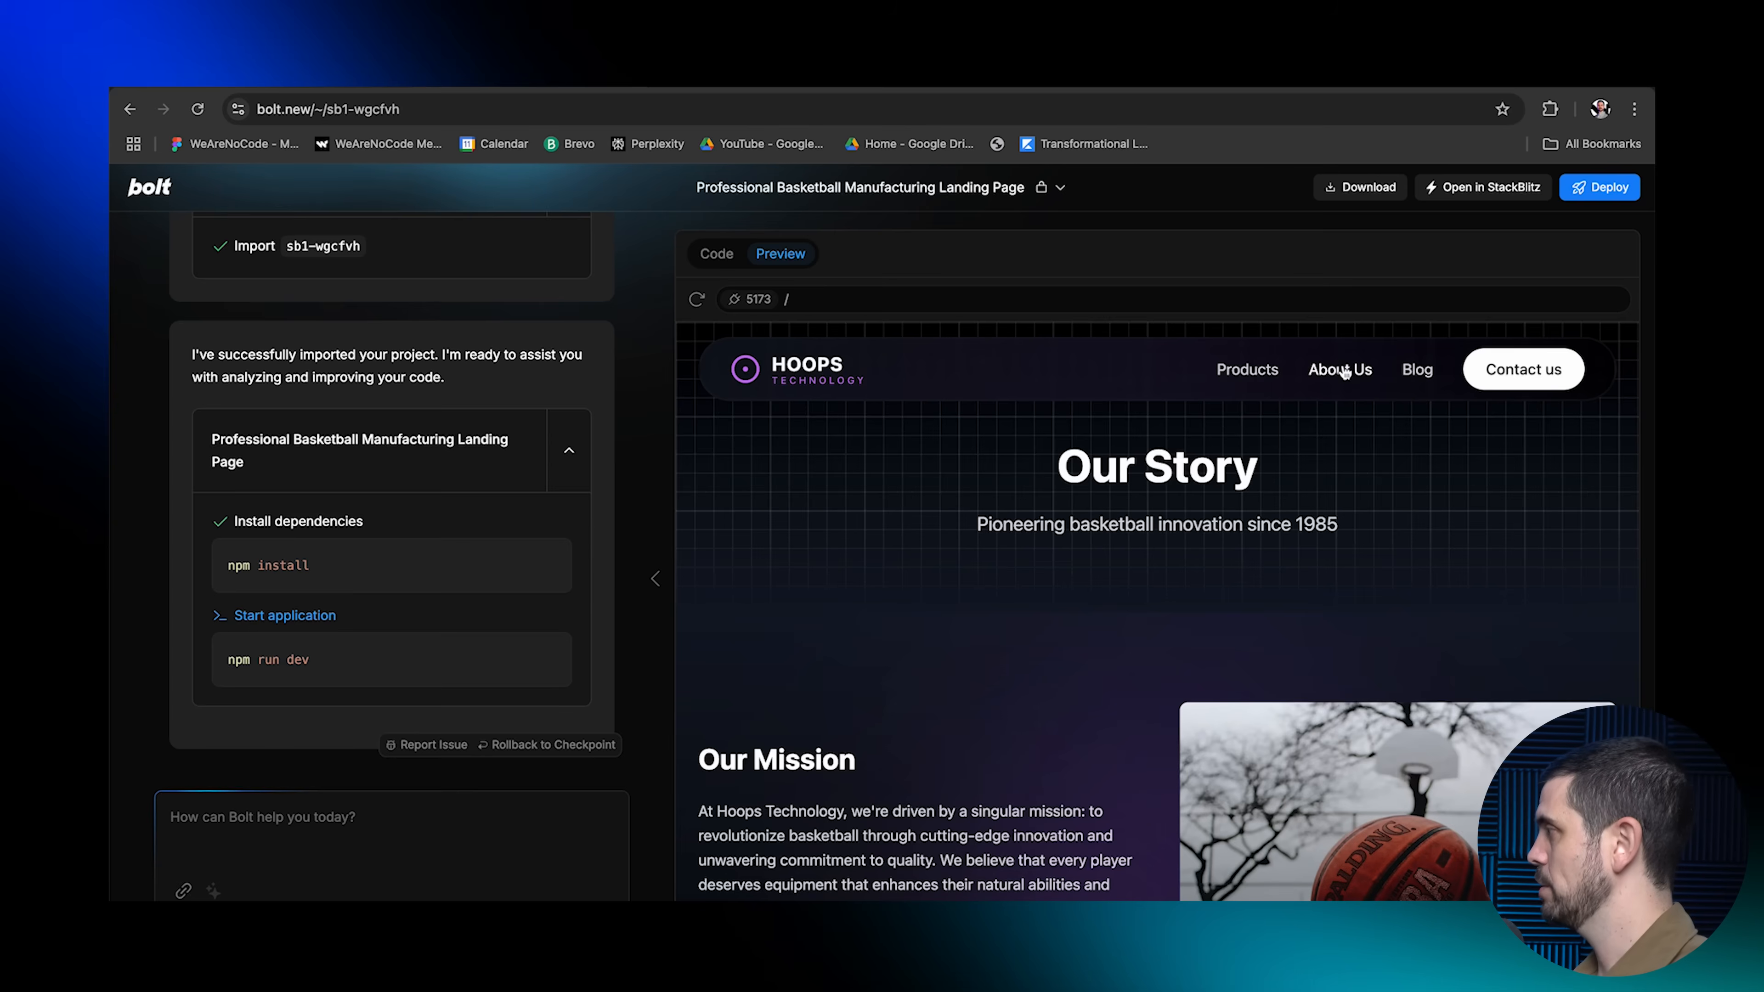
scroll(down, 3)
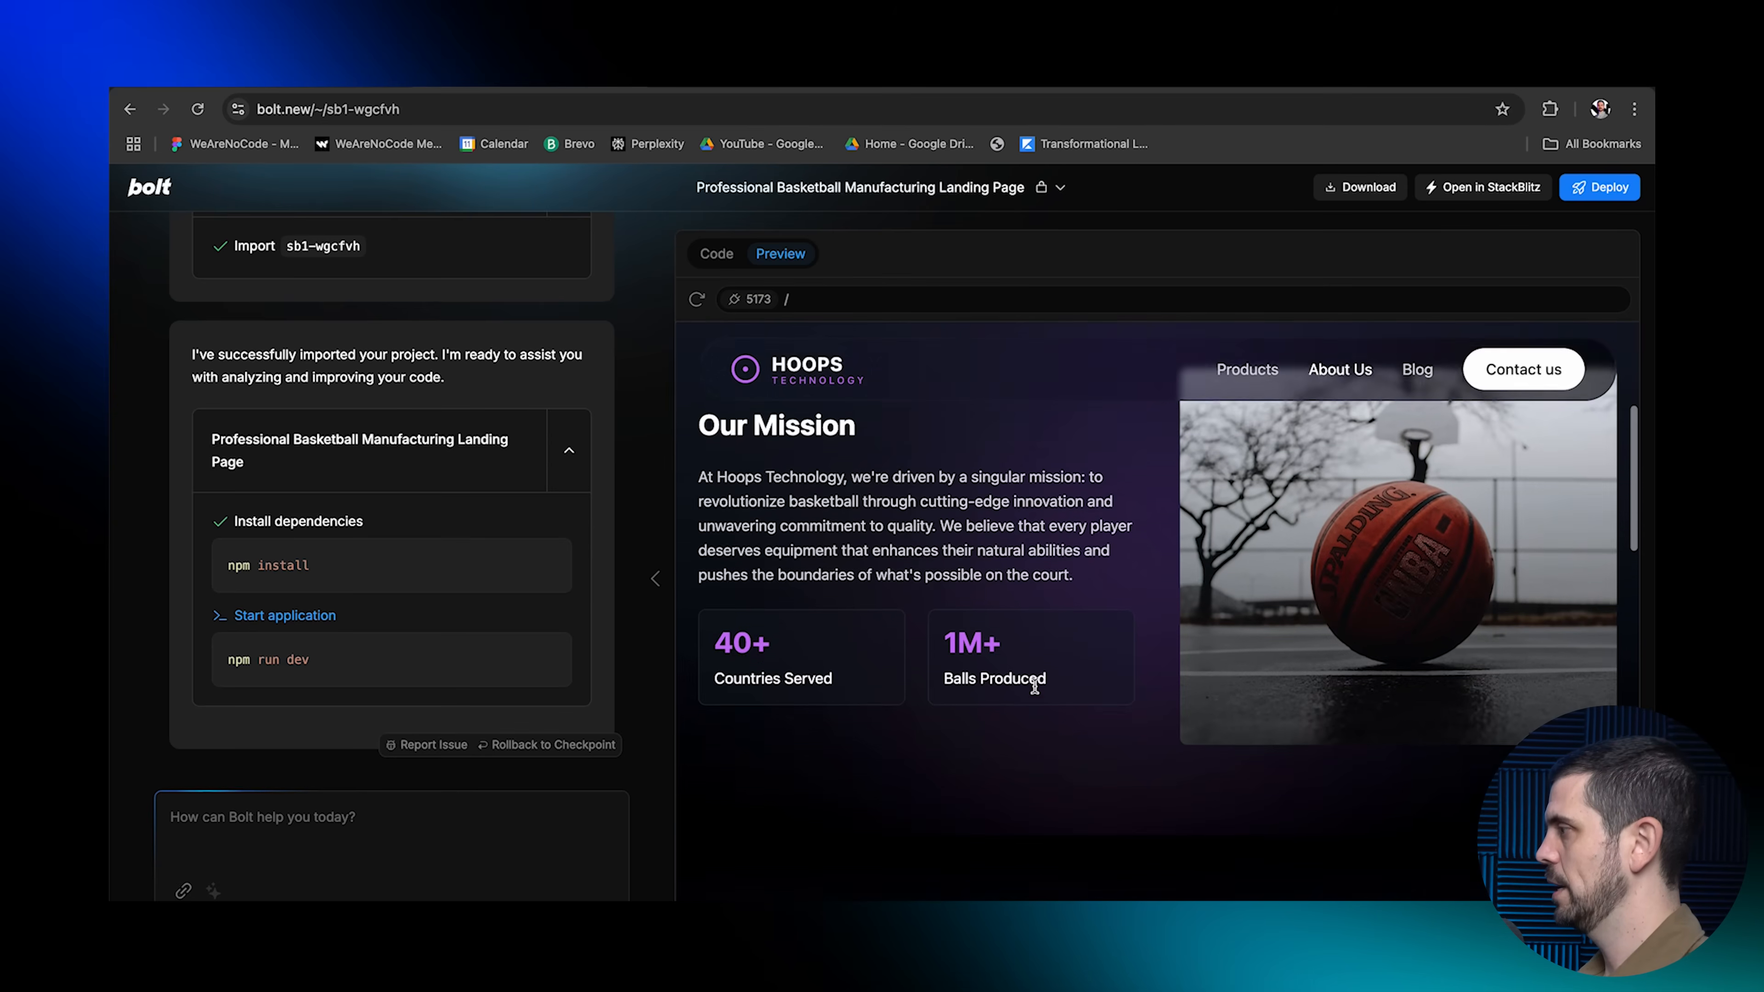
scroll(down, 3)
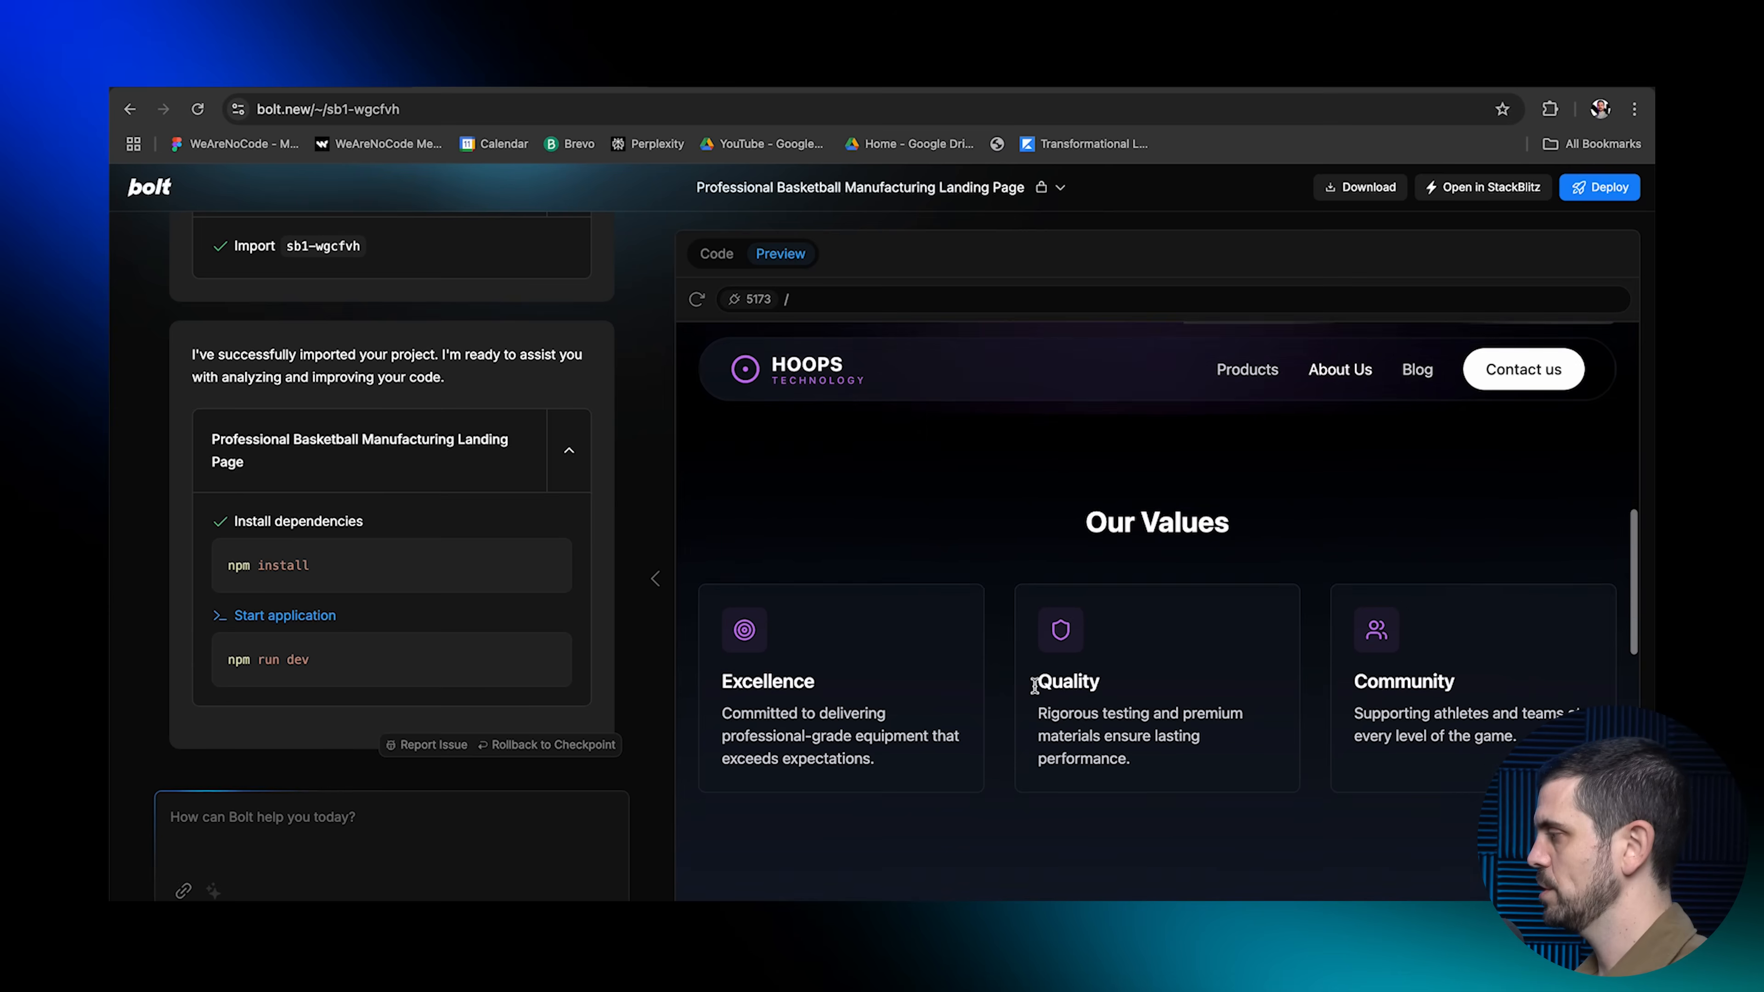
scroll(down, 3)
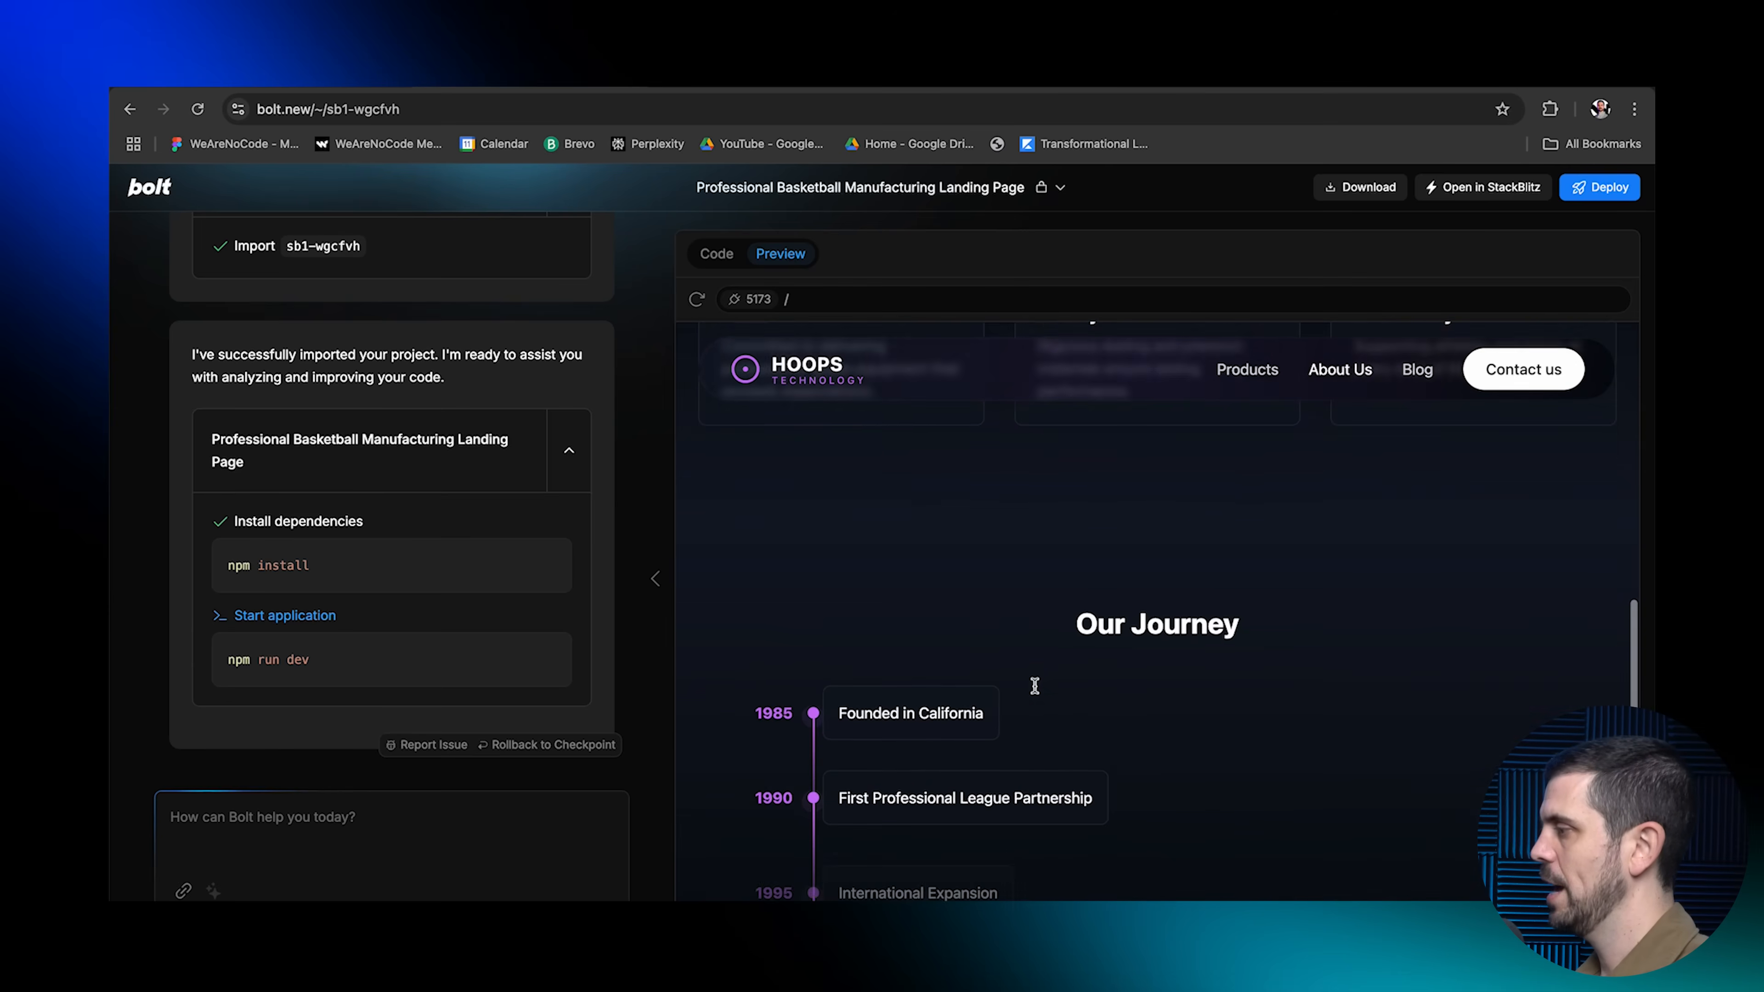
scroll(down, 3)
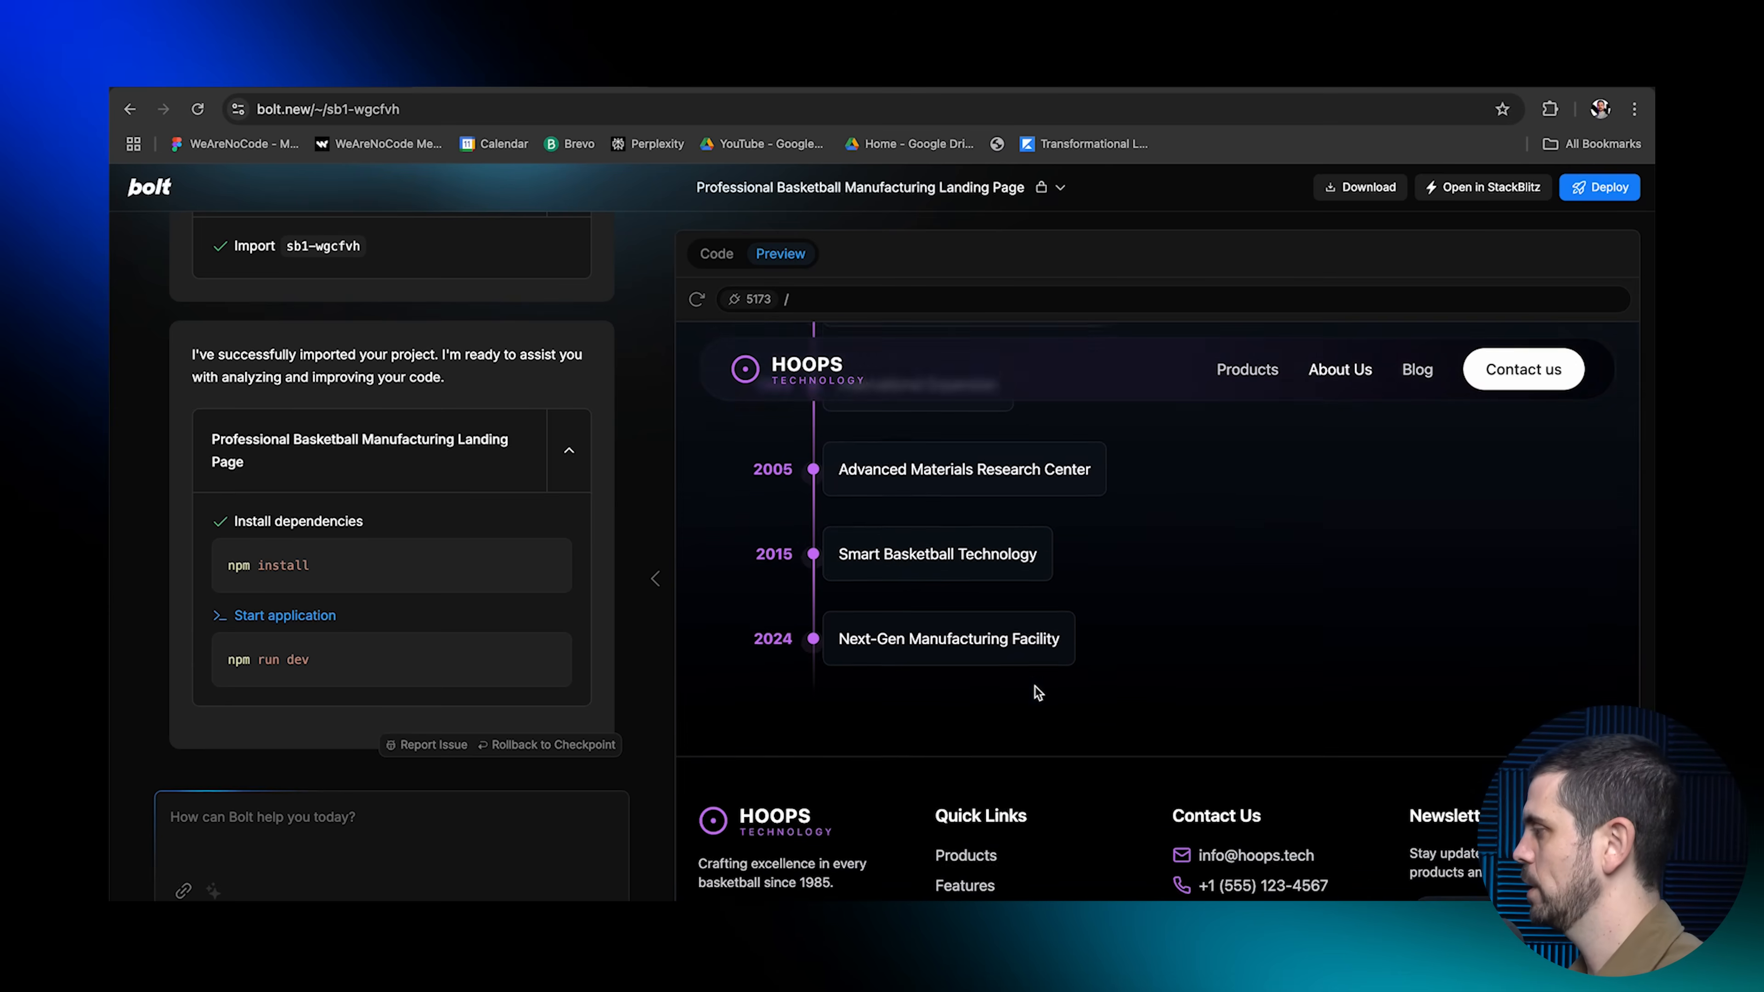
Browse the Products page down through its product details toward the Blog listing
click(1246, 369)
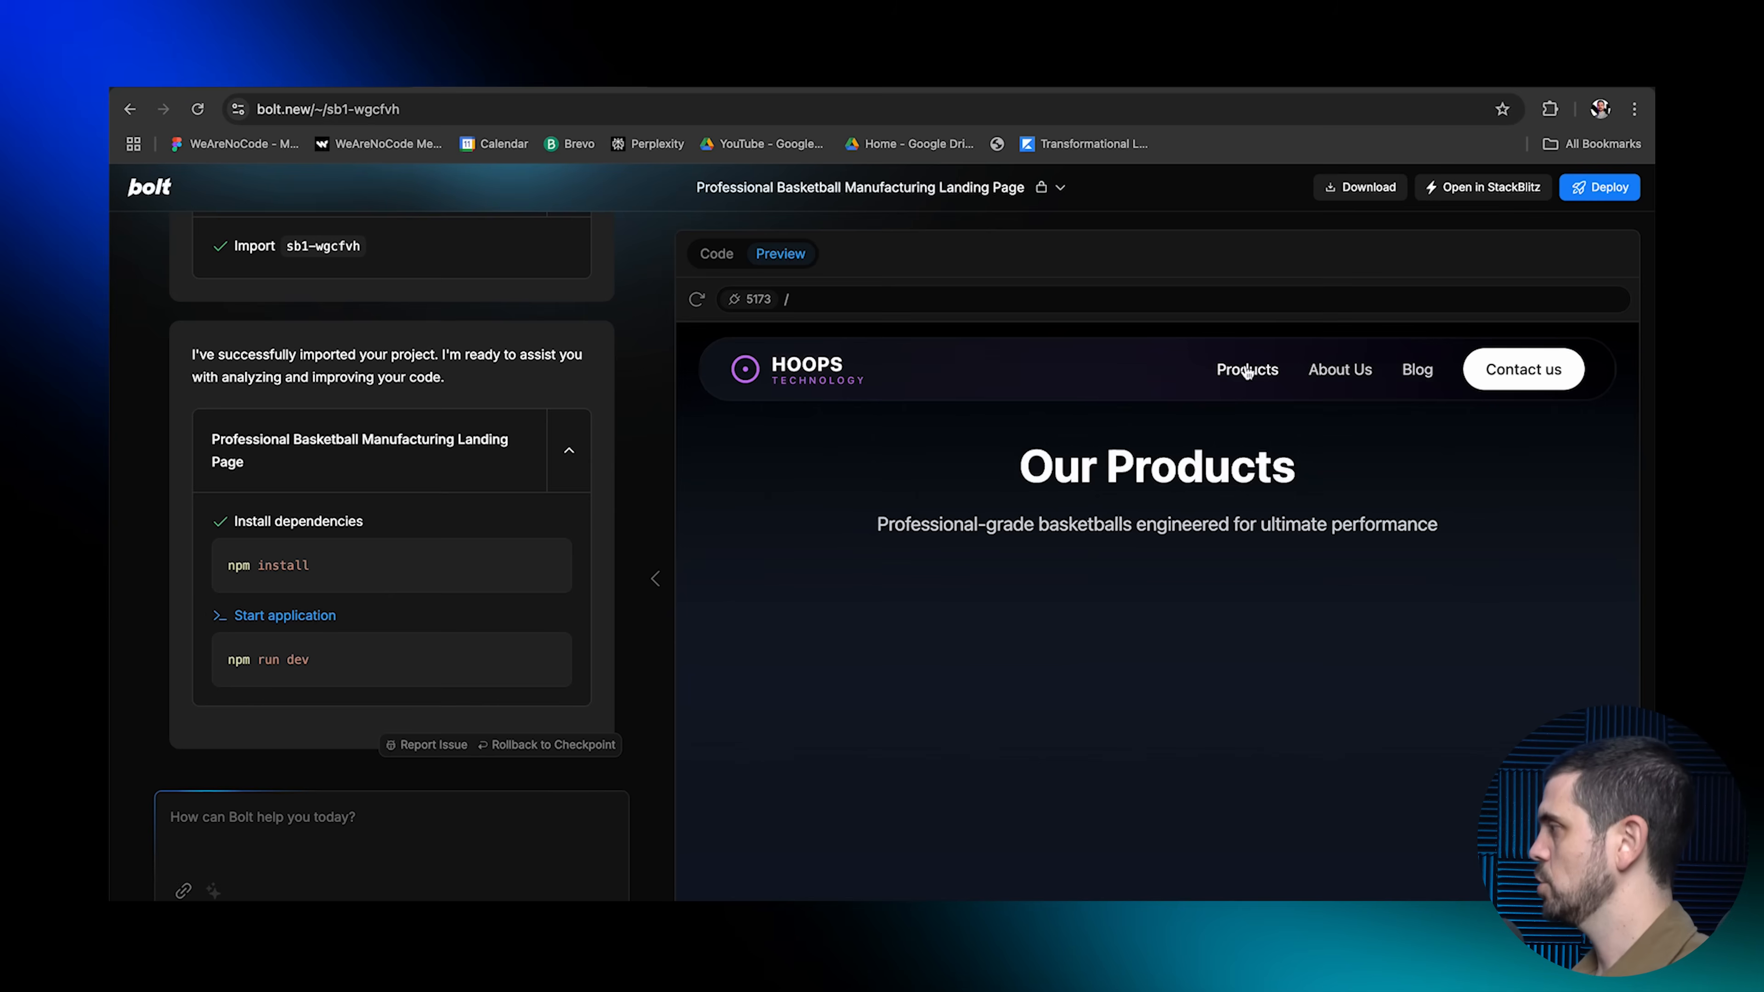
scroll(down, 3)
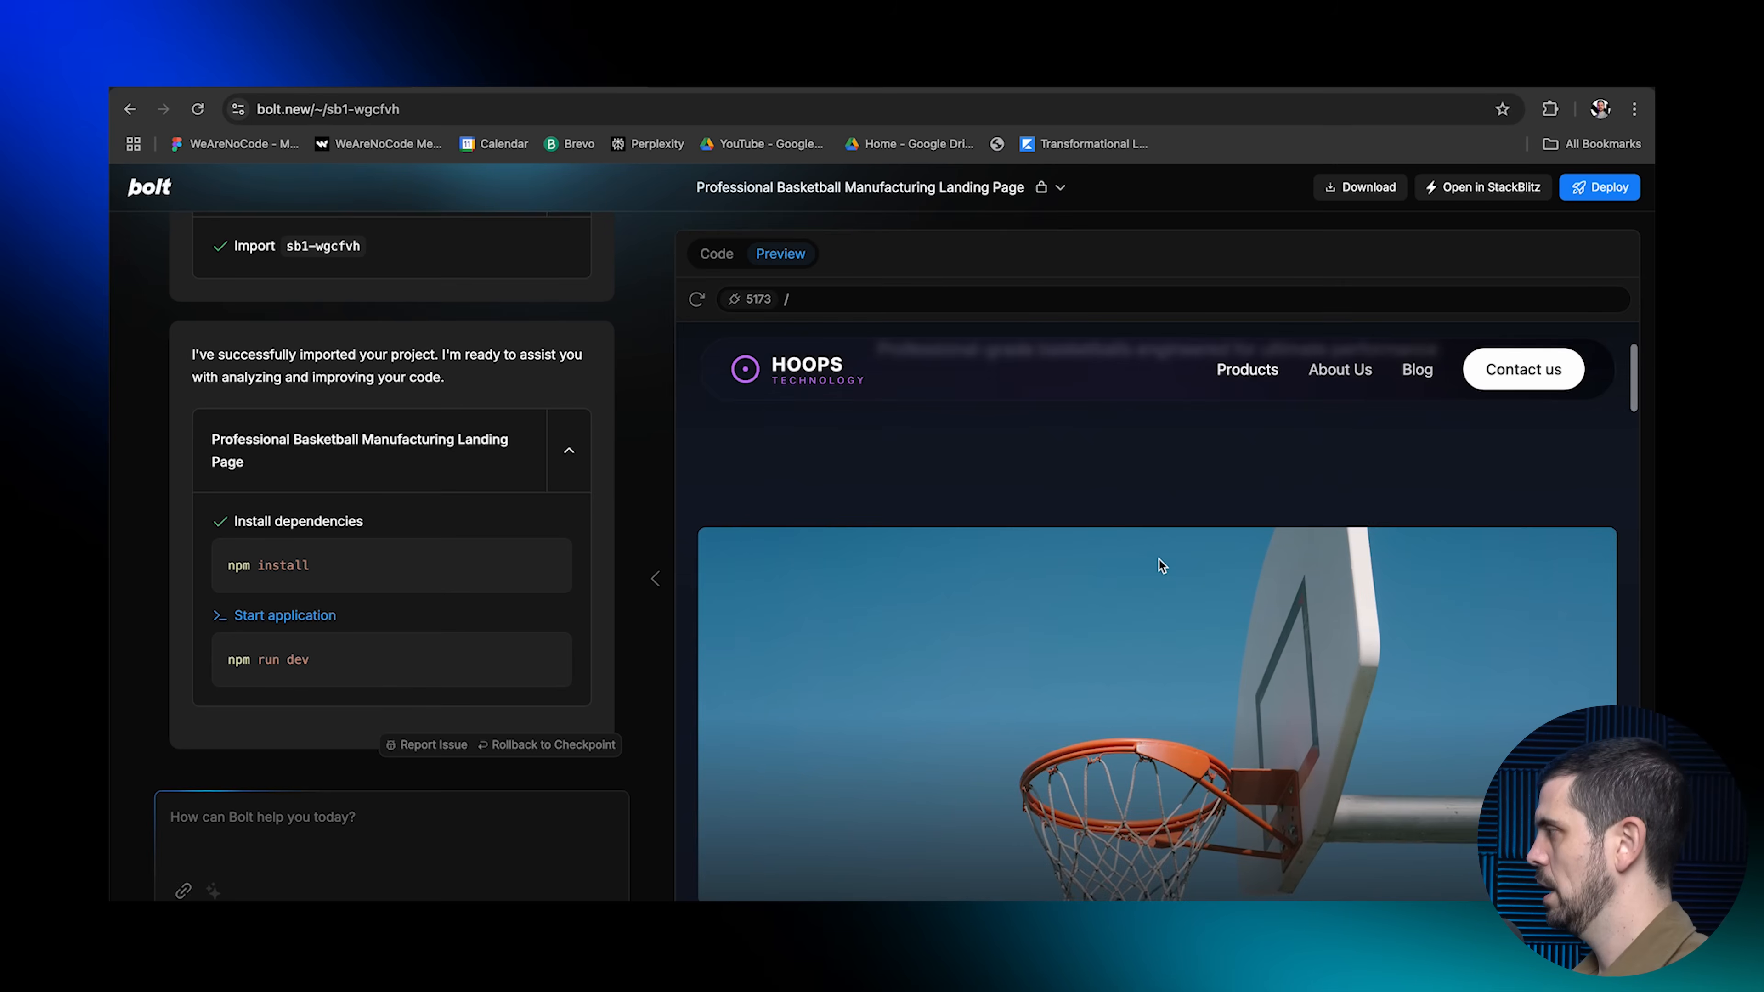
scroll(down, 3)
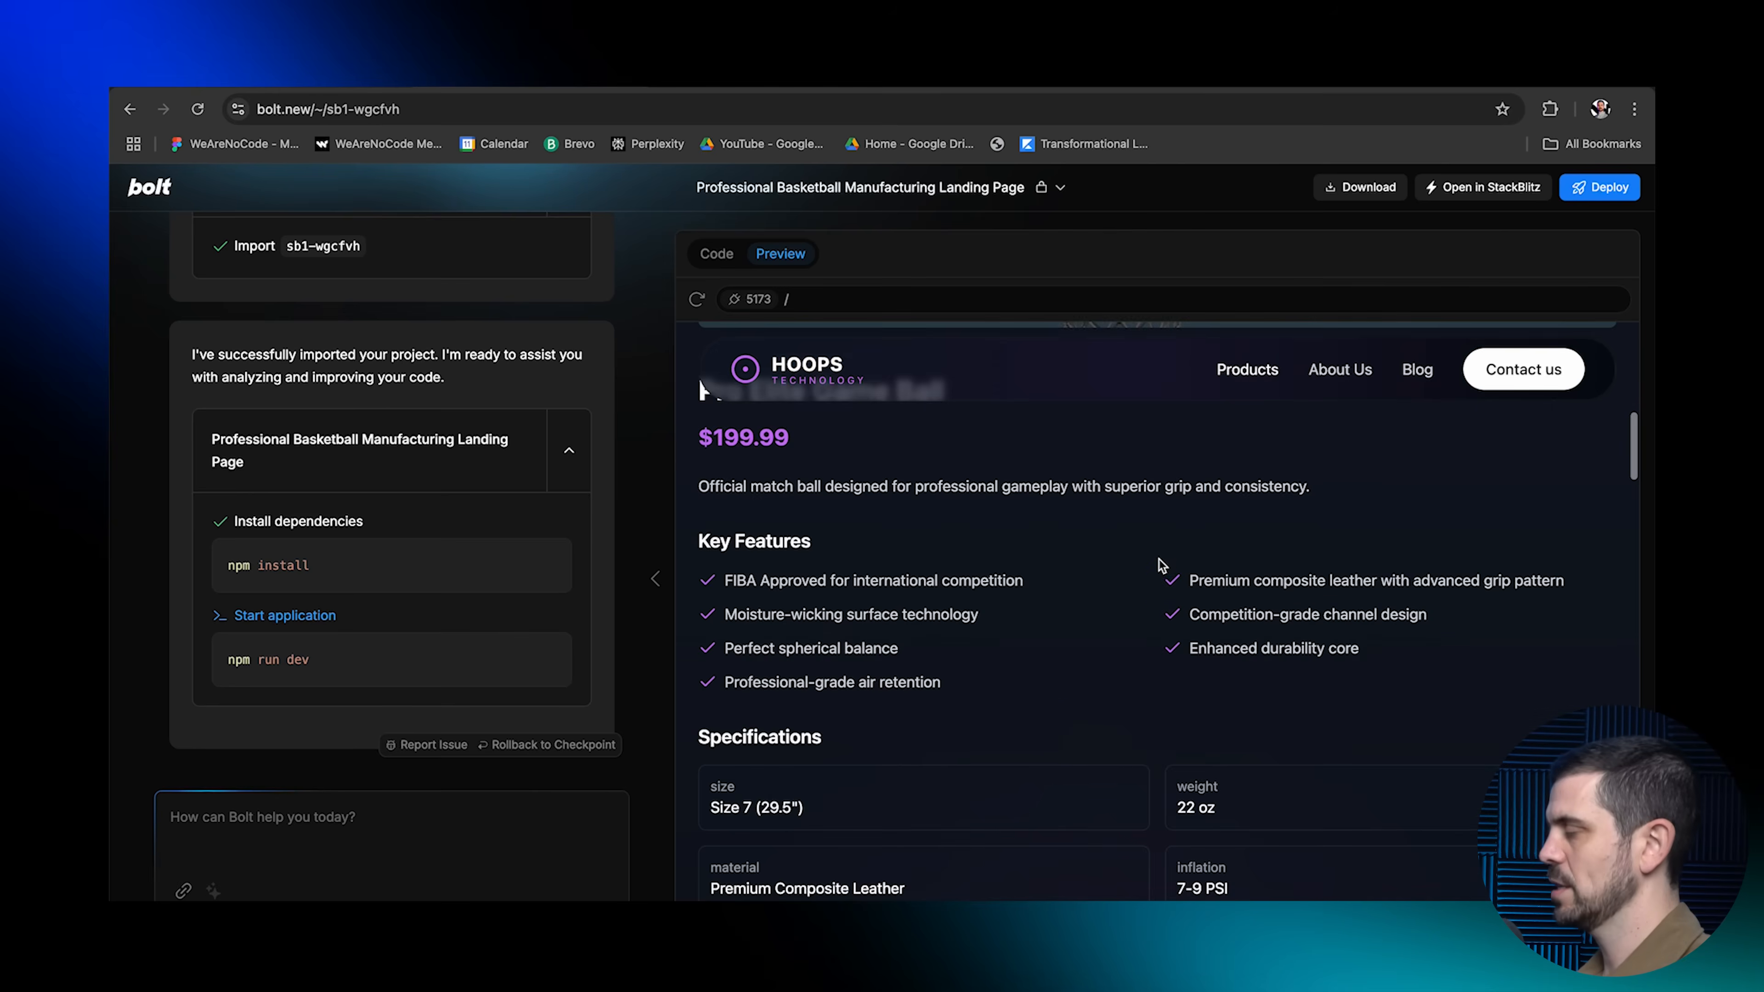
scroll(down, 3)
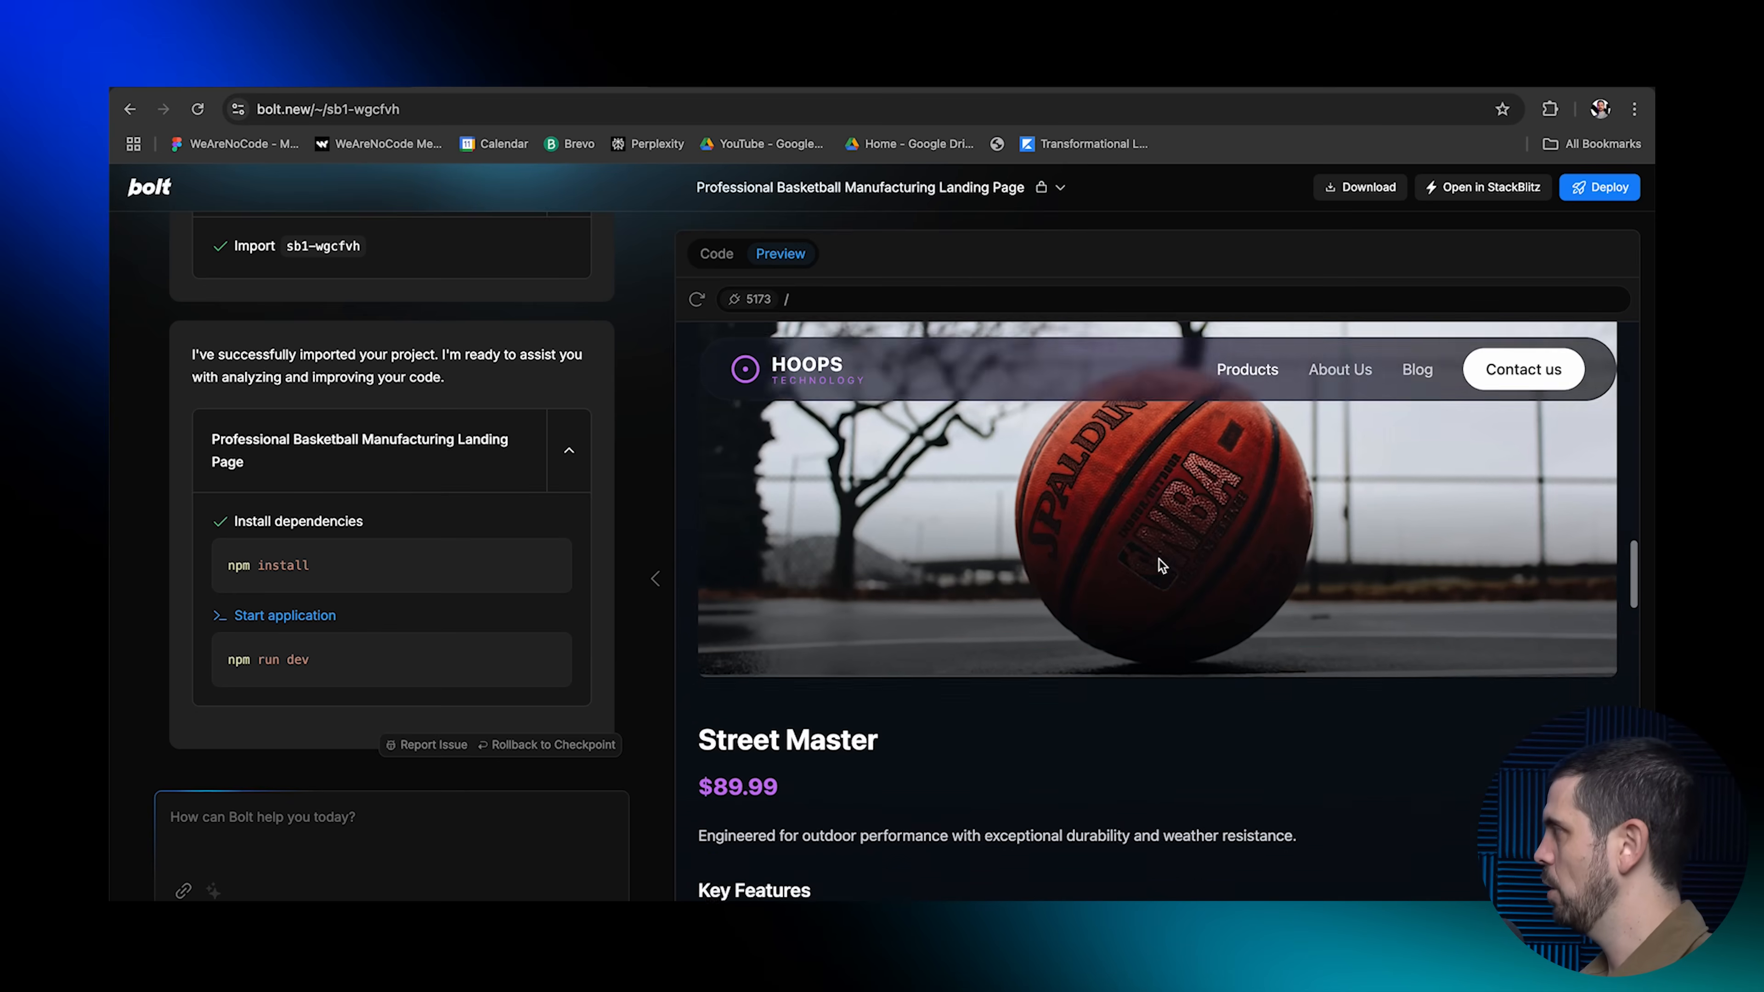
scroll(down, 3)
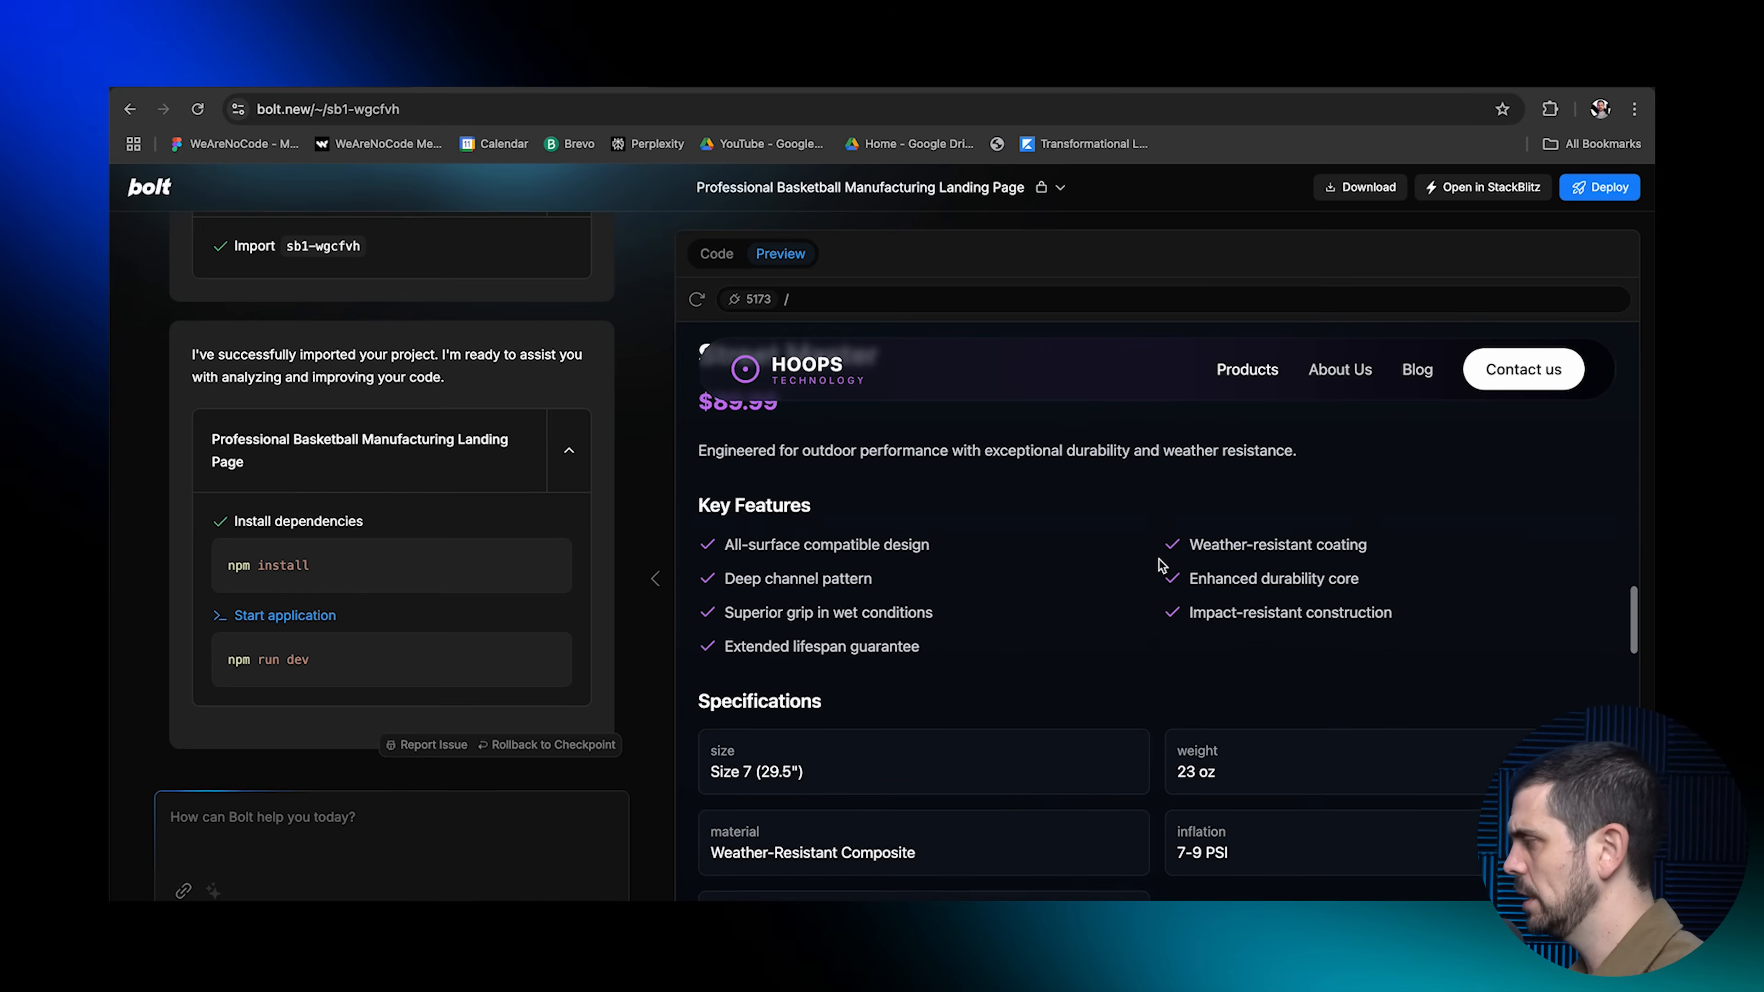
scroll(down, 3)
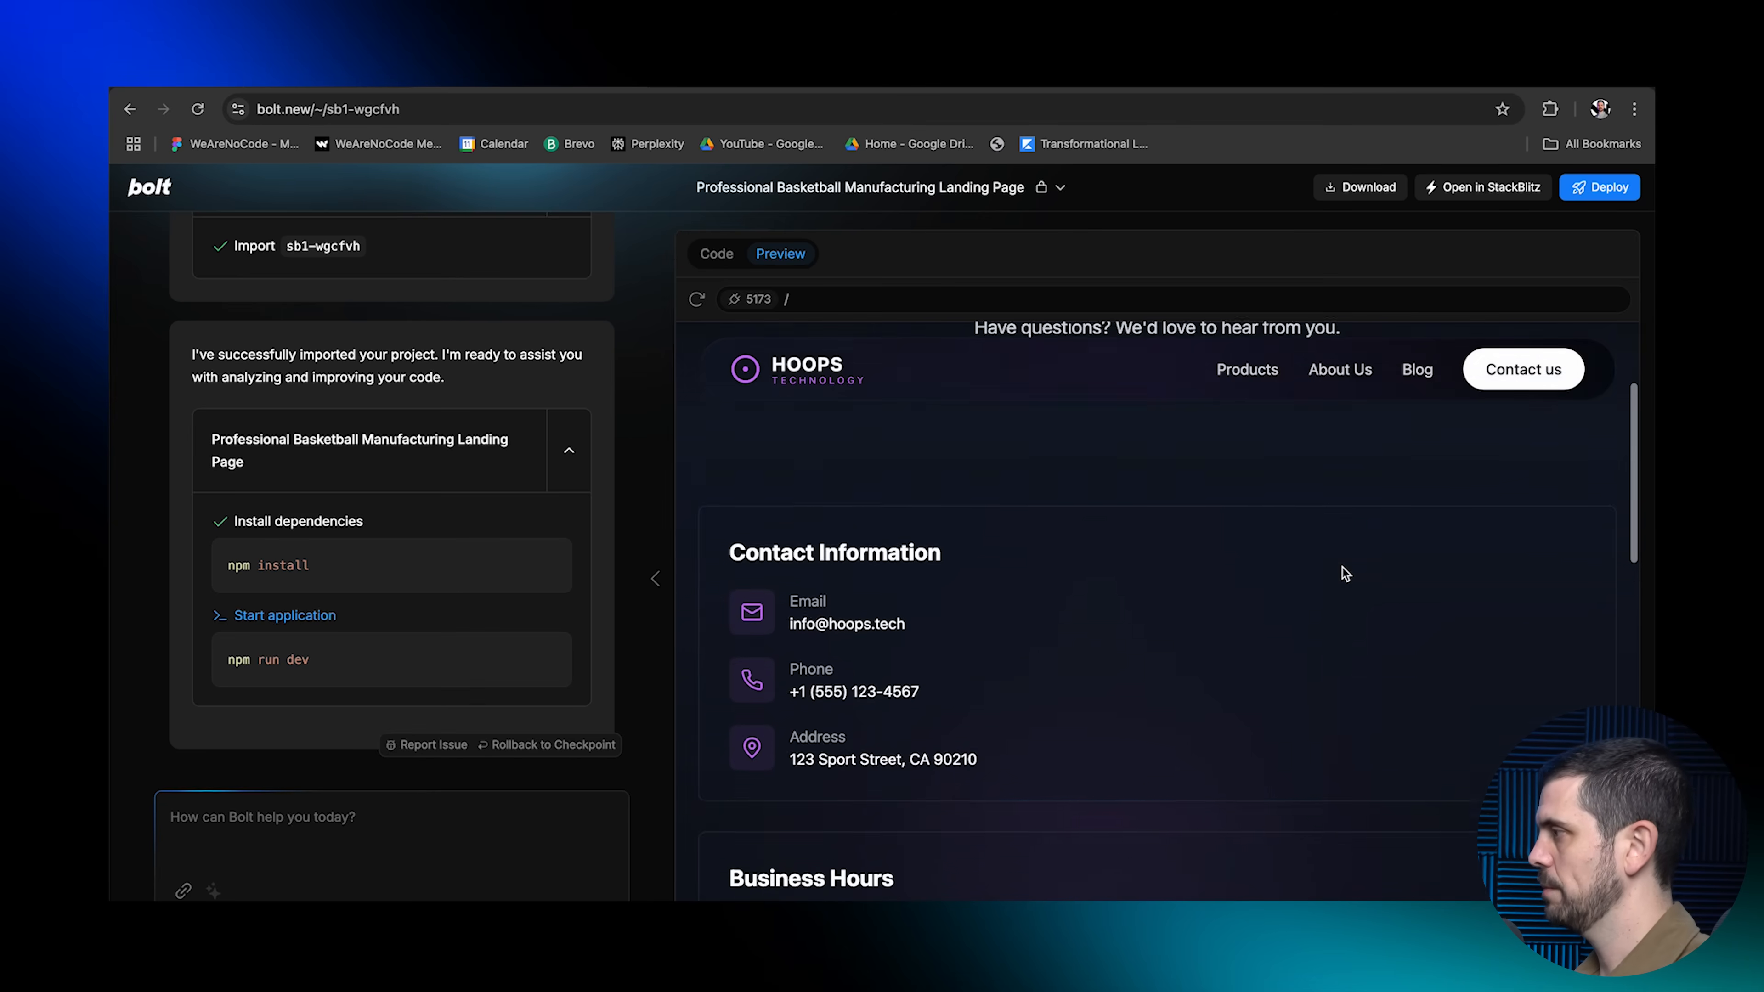
scroll(down, 3)
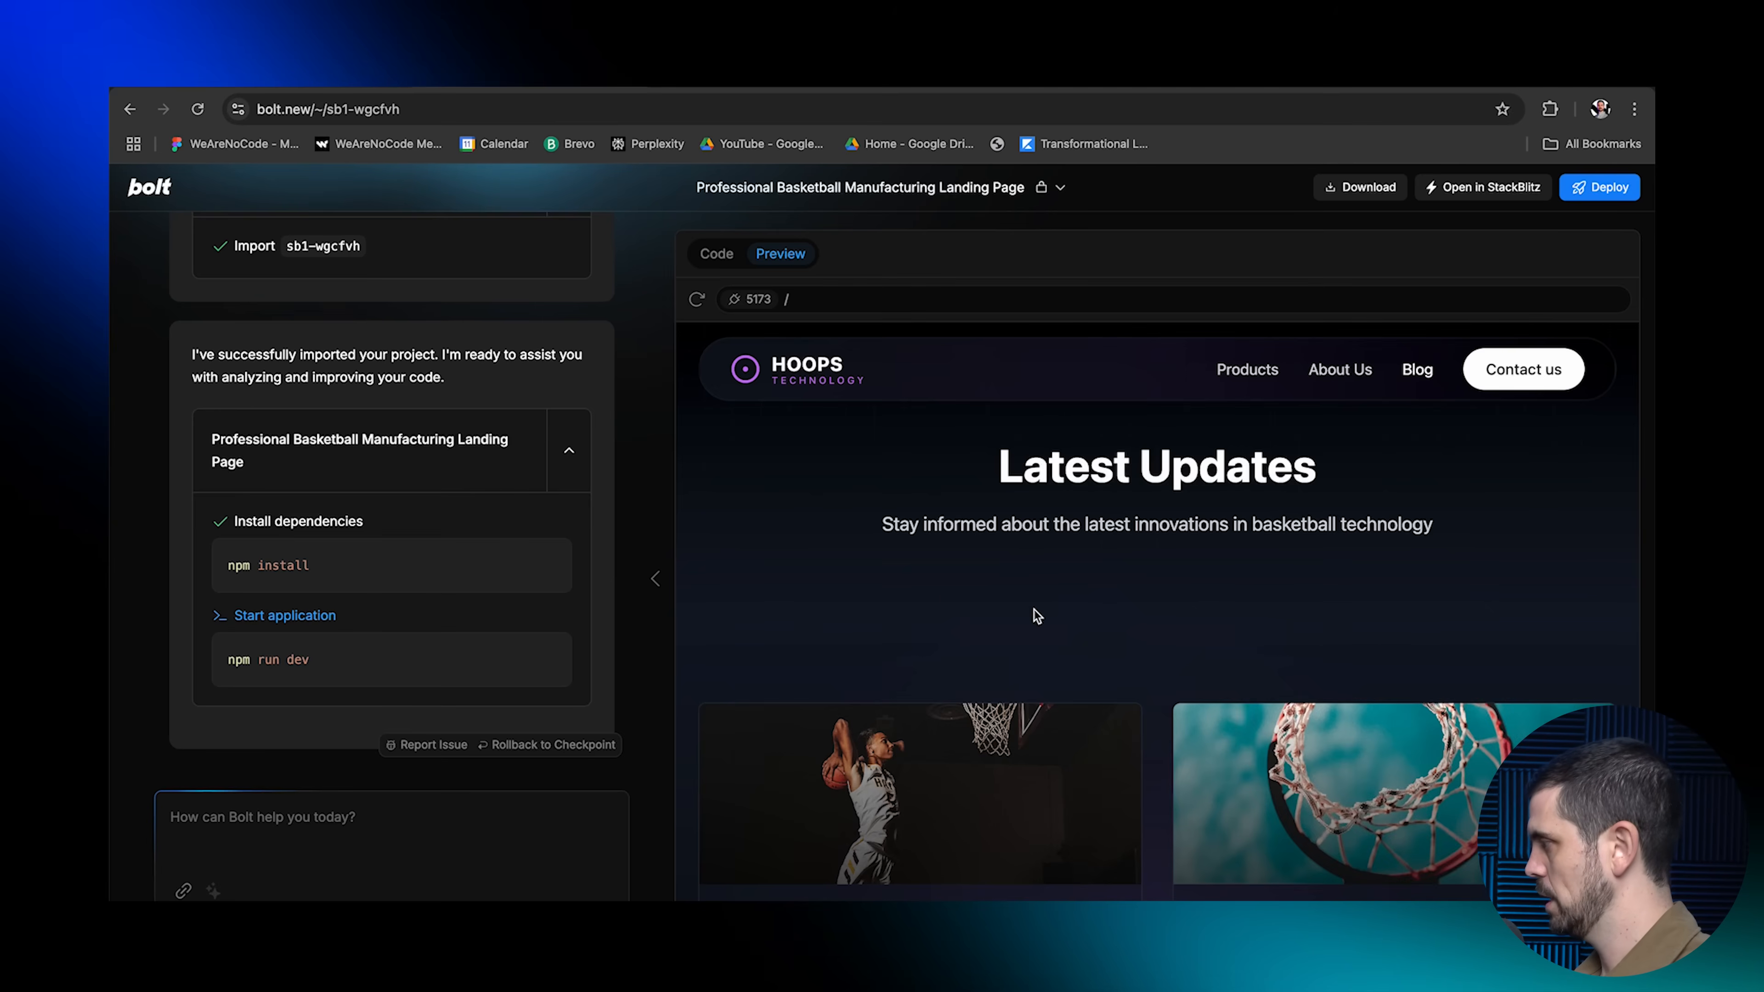
Read a full HOOPS blog article on basketball manufacturing technology from the Blog cards
scroll(down, 3)
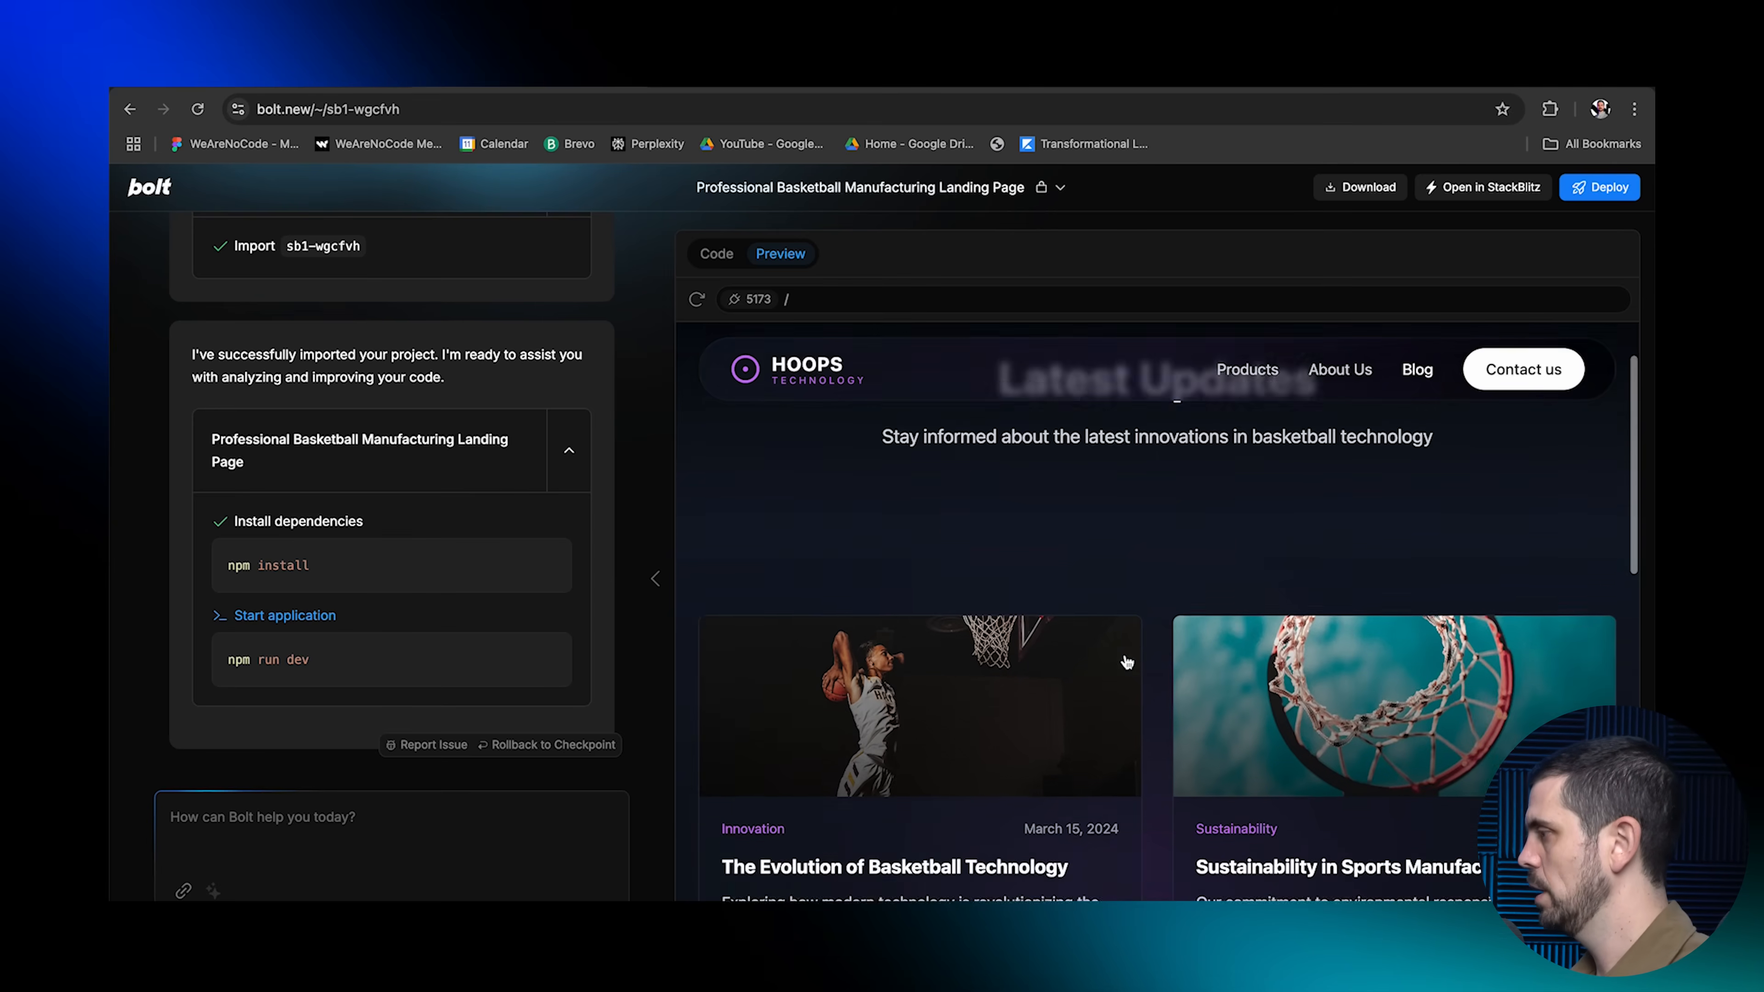
scroll(down, 3)
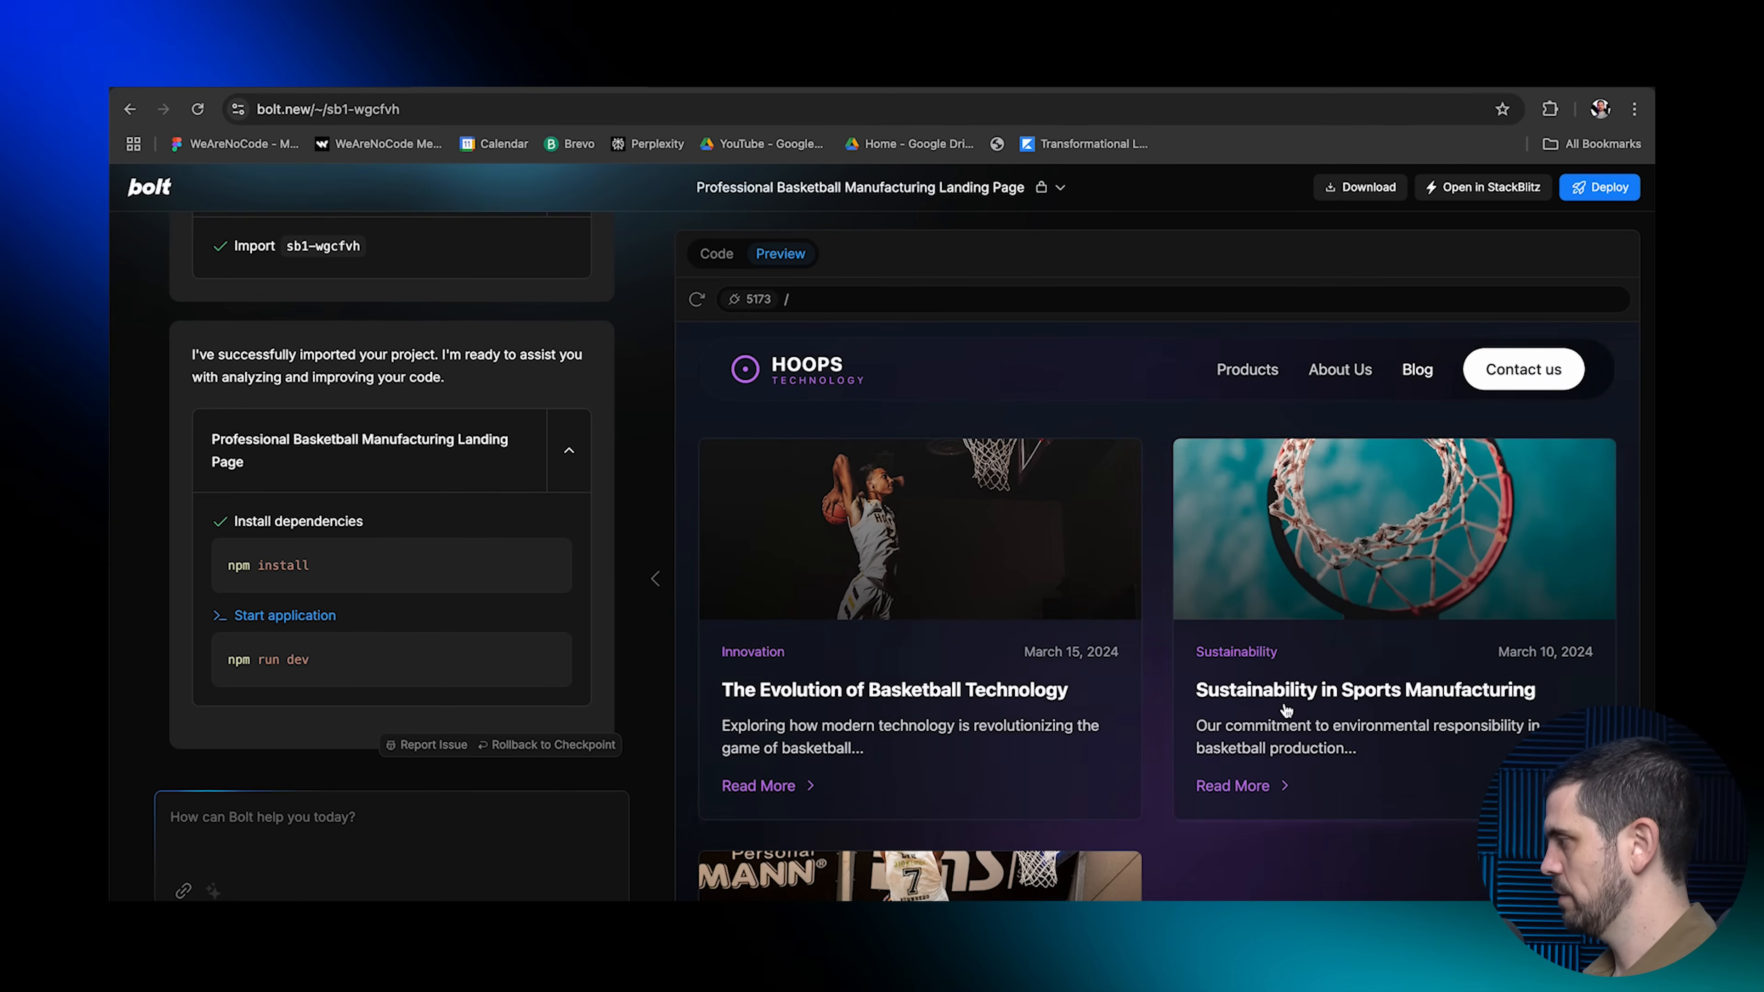
mouse_move(1071, 691)
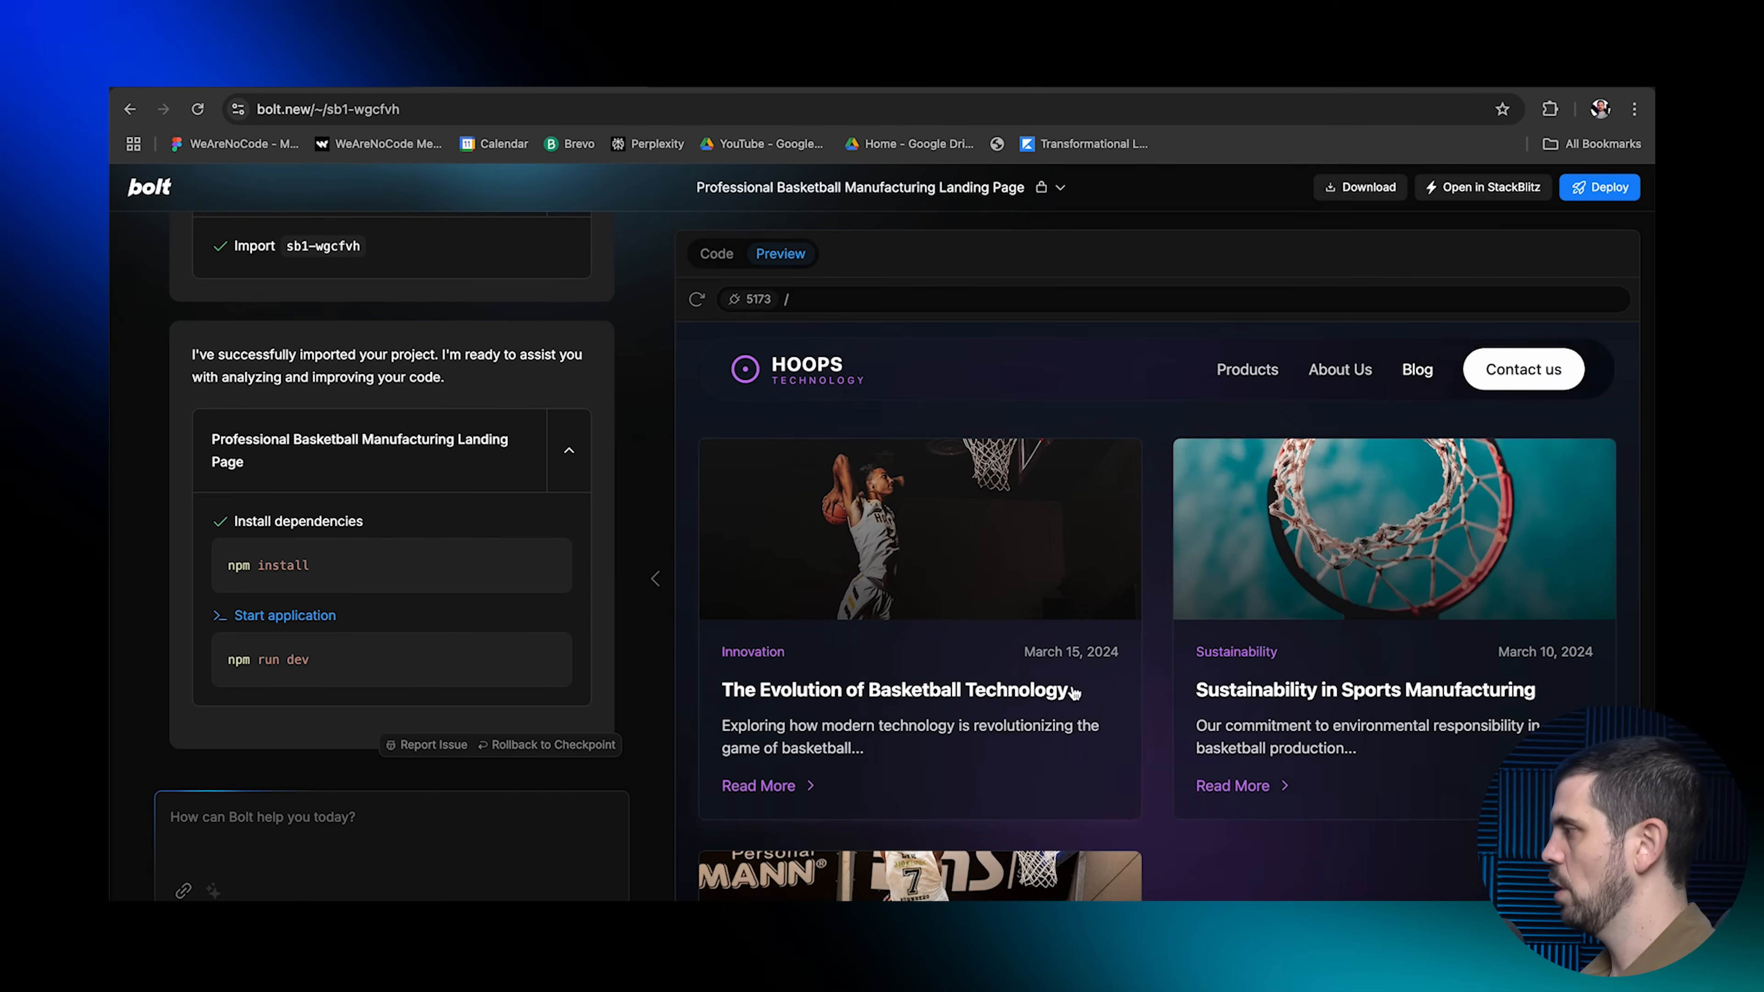
mouse_move(1304, 757)
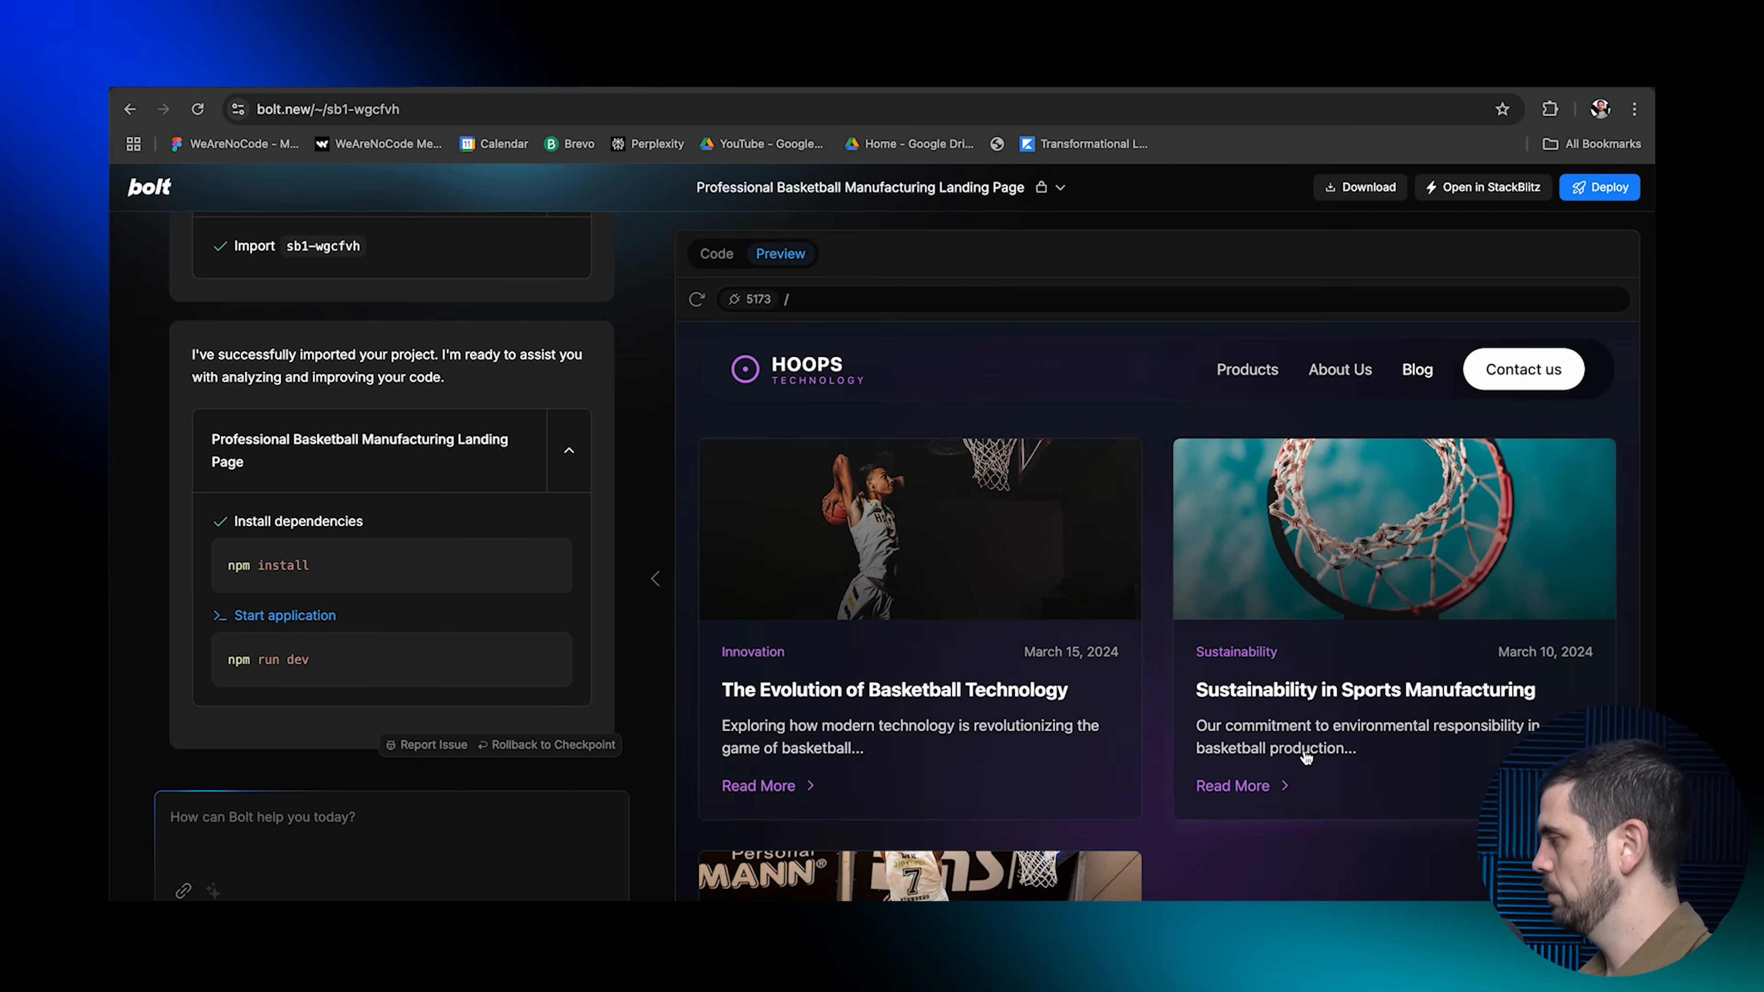
click(759, 785)
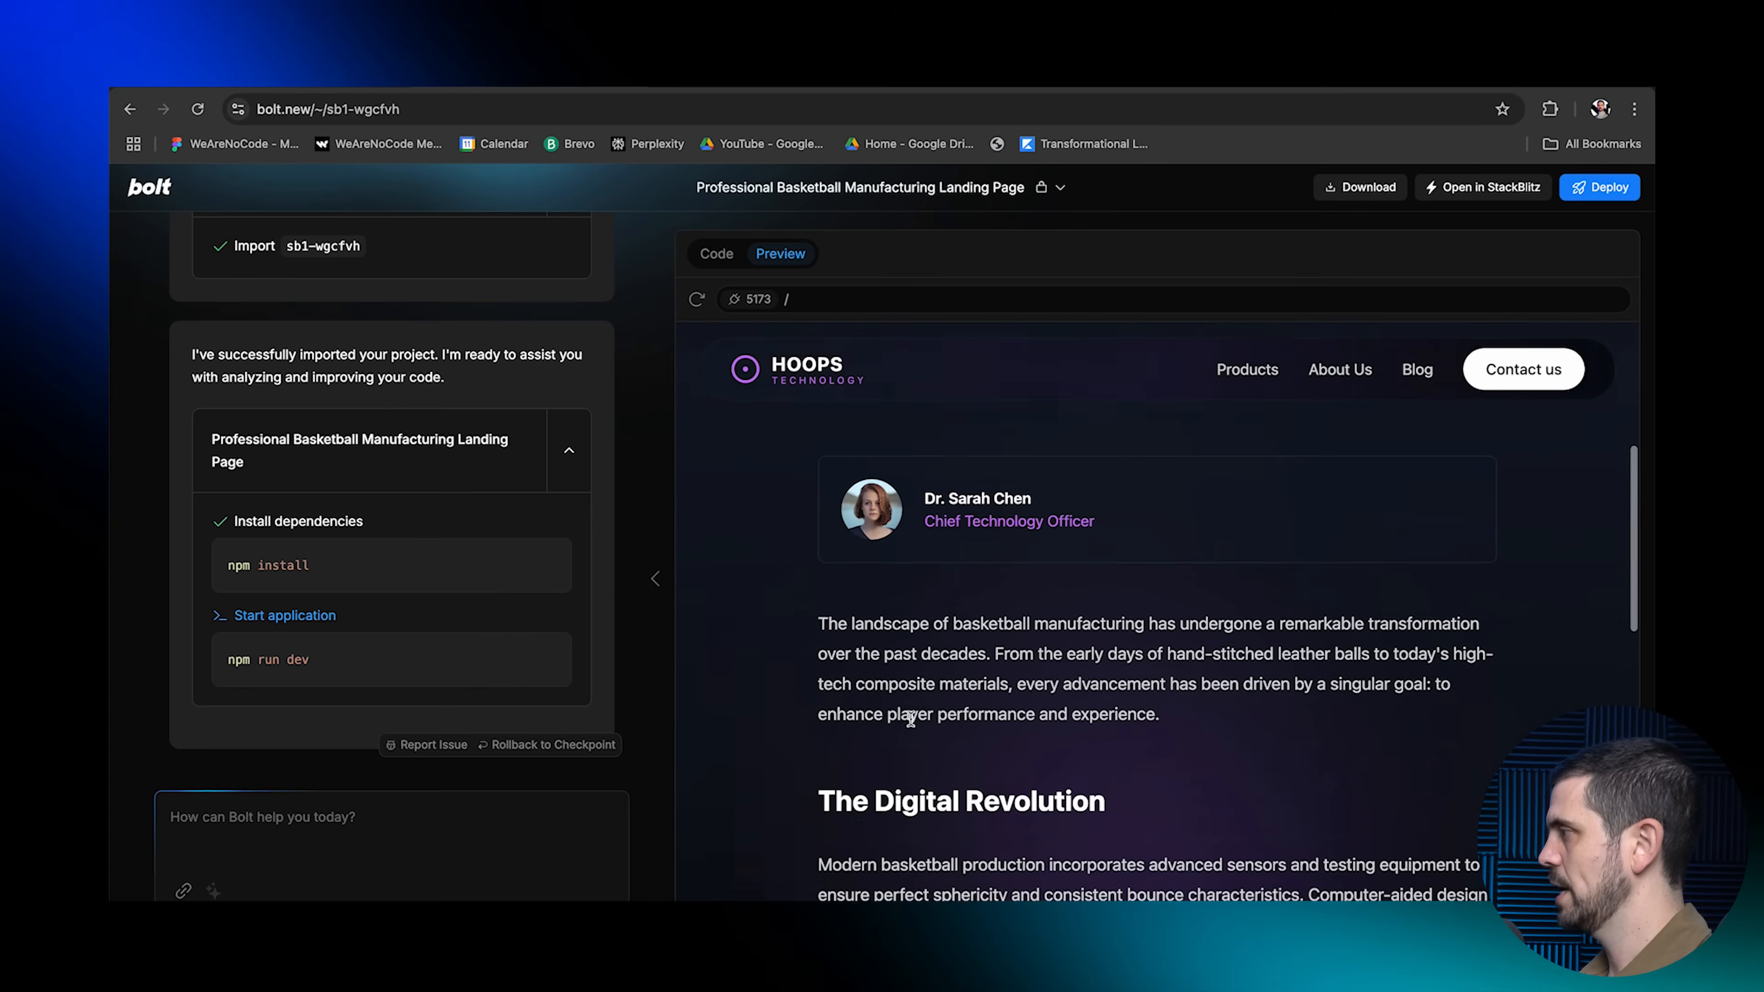
scroll(down, 3)
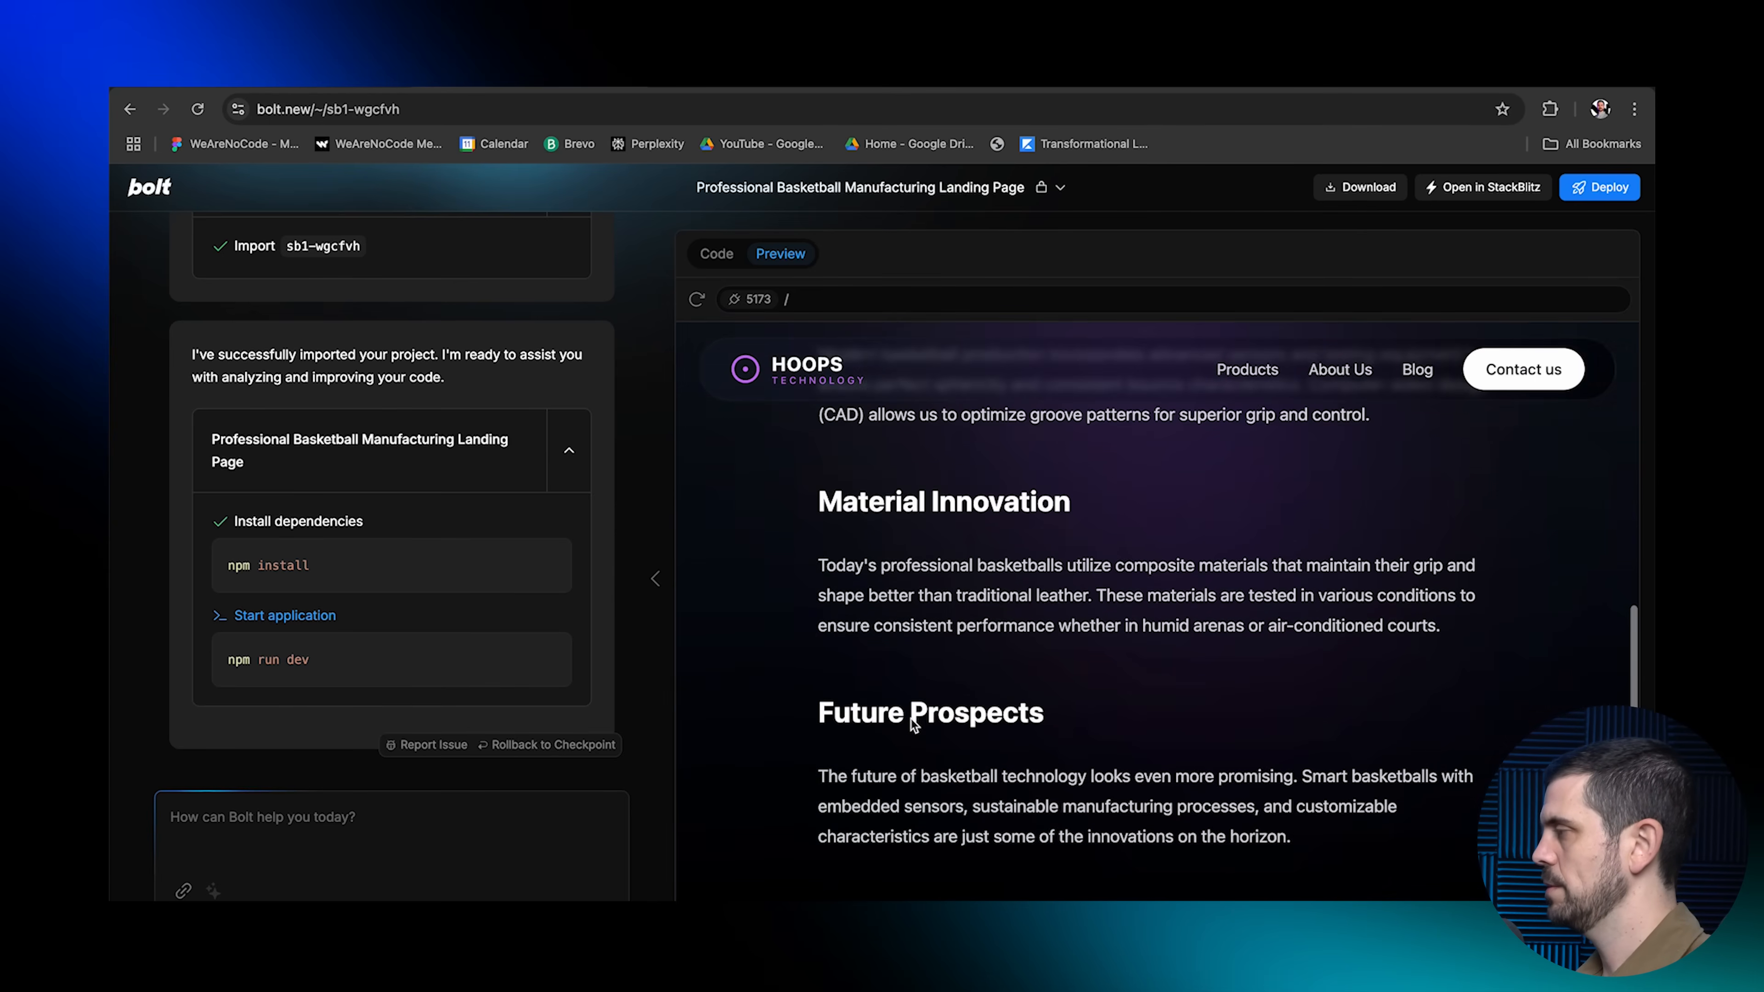
scroll(down, 3)
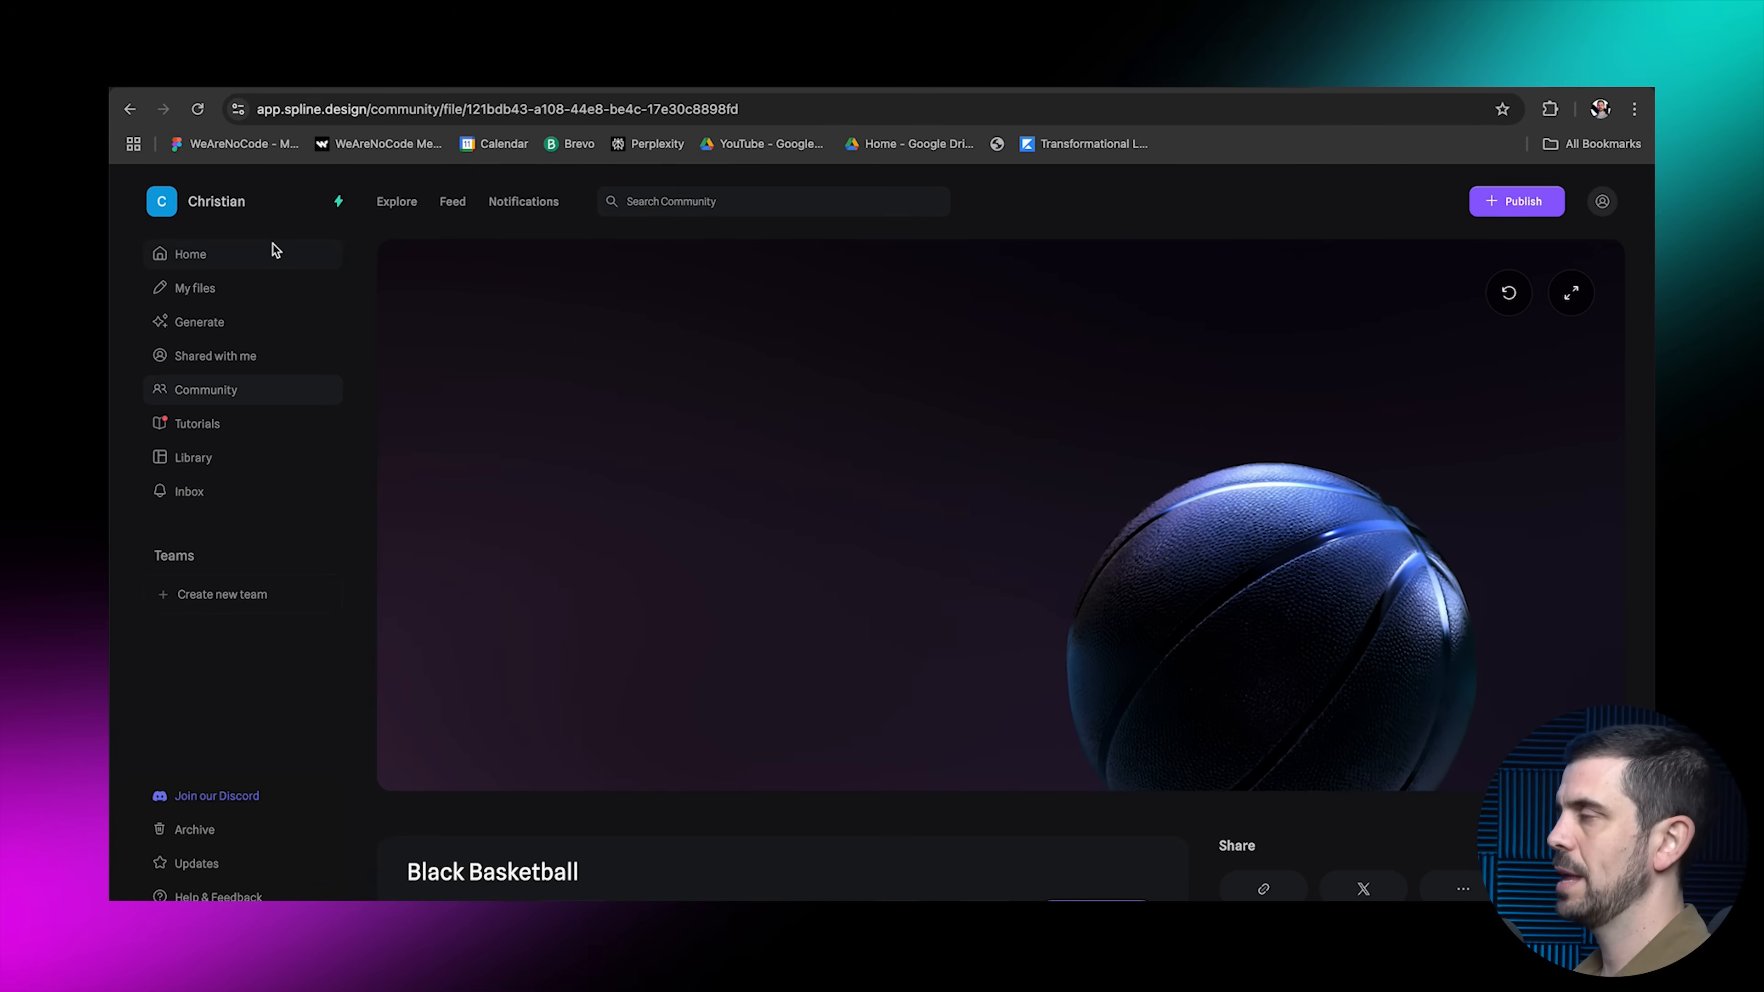
Remix the Black Basketball community scene into its own Spline file and reach its export options
scroll(down, 3)
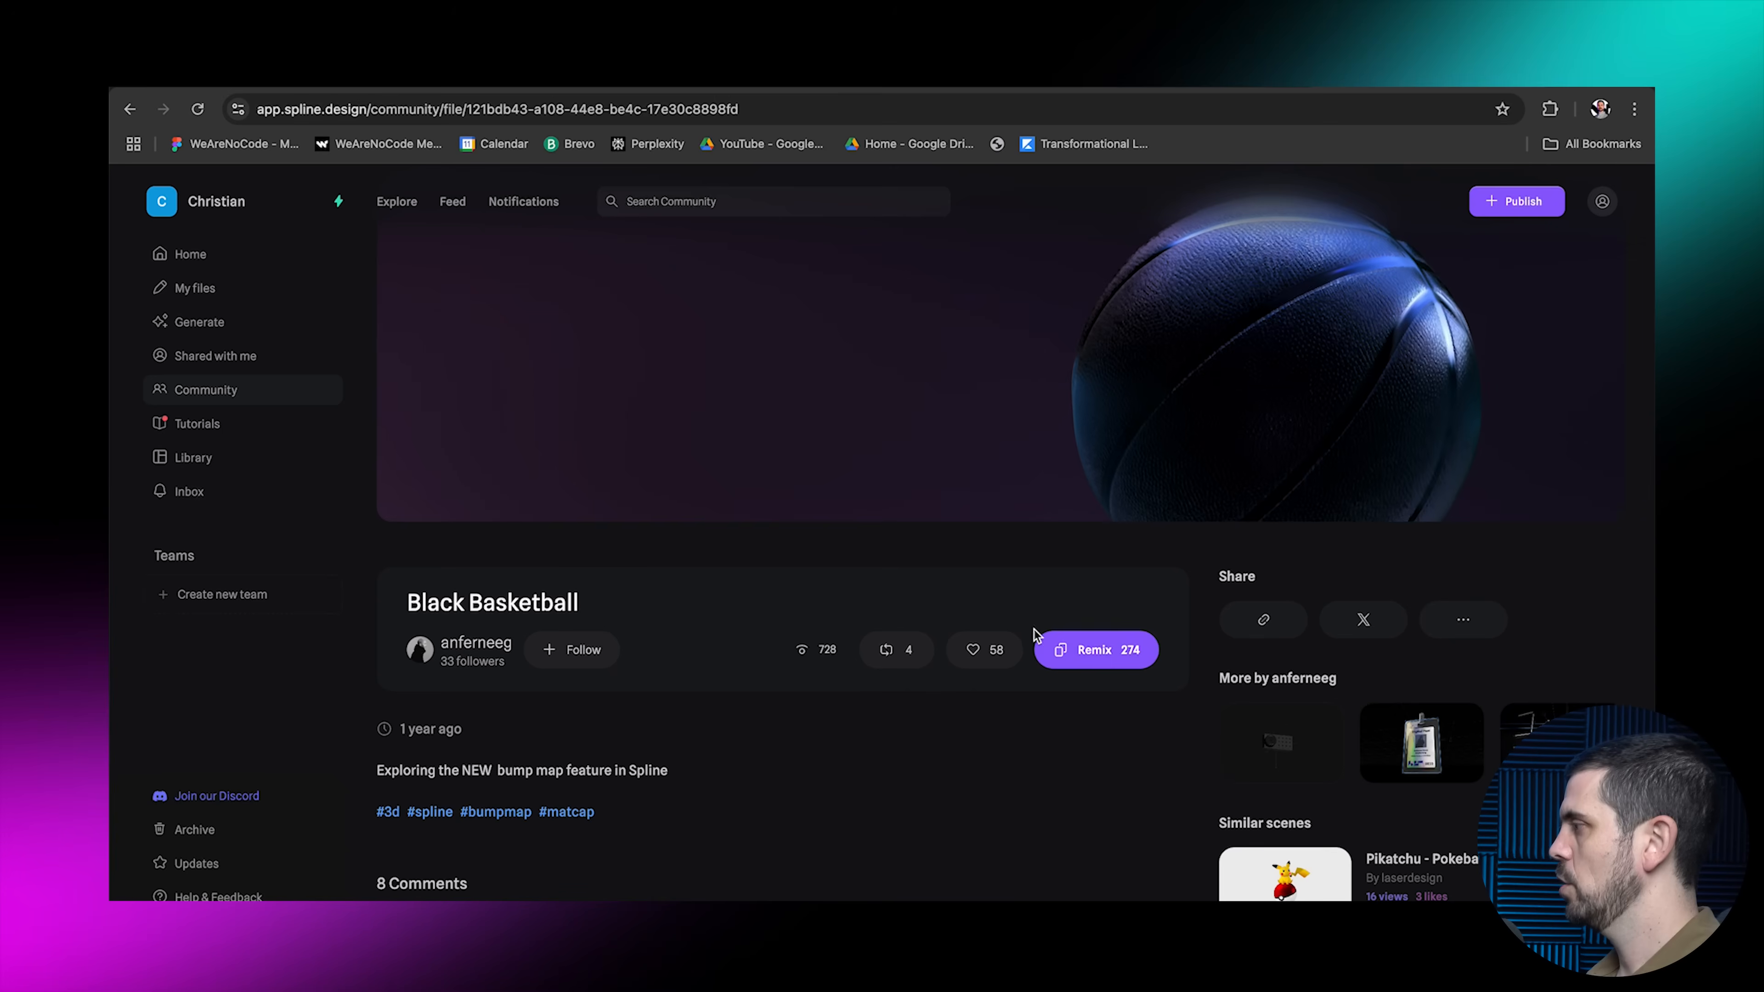
click(1094, 650)
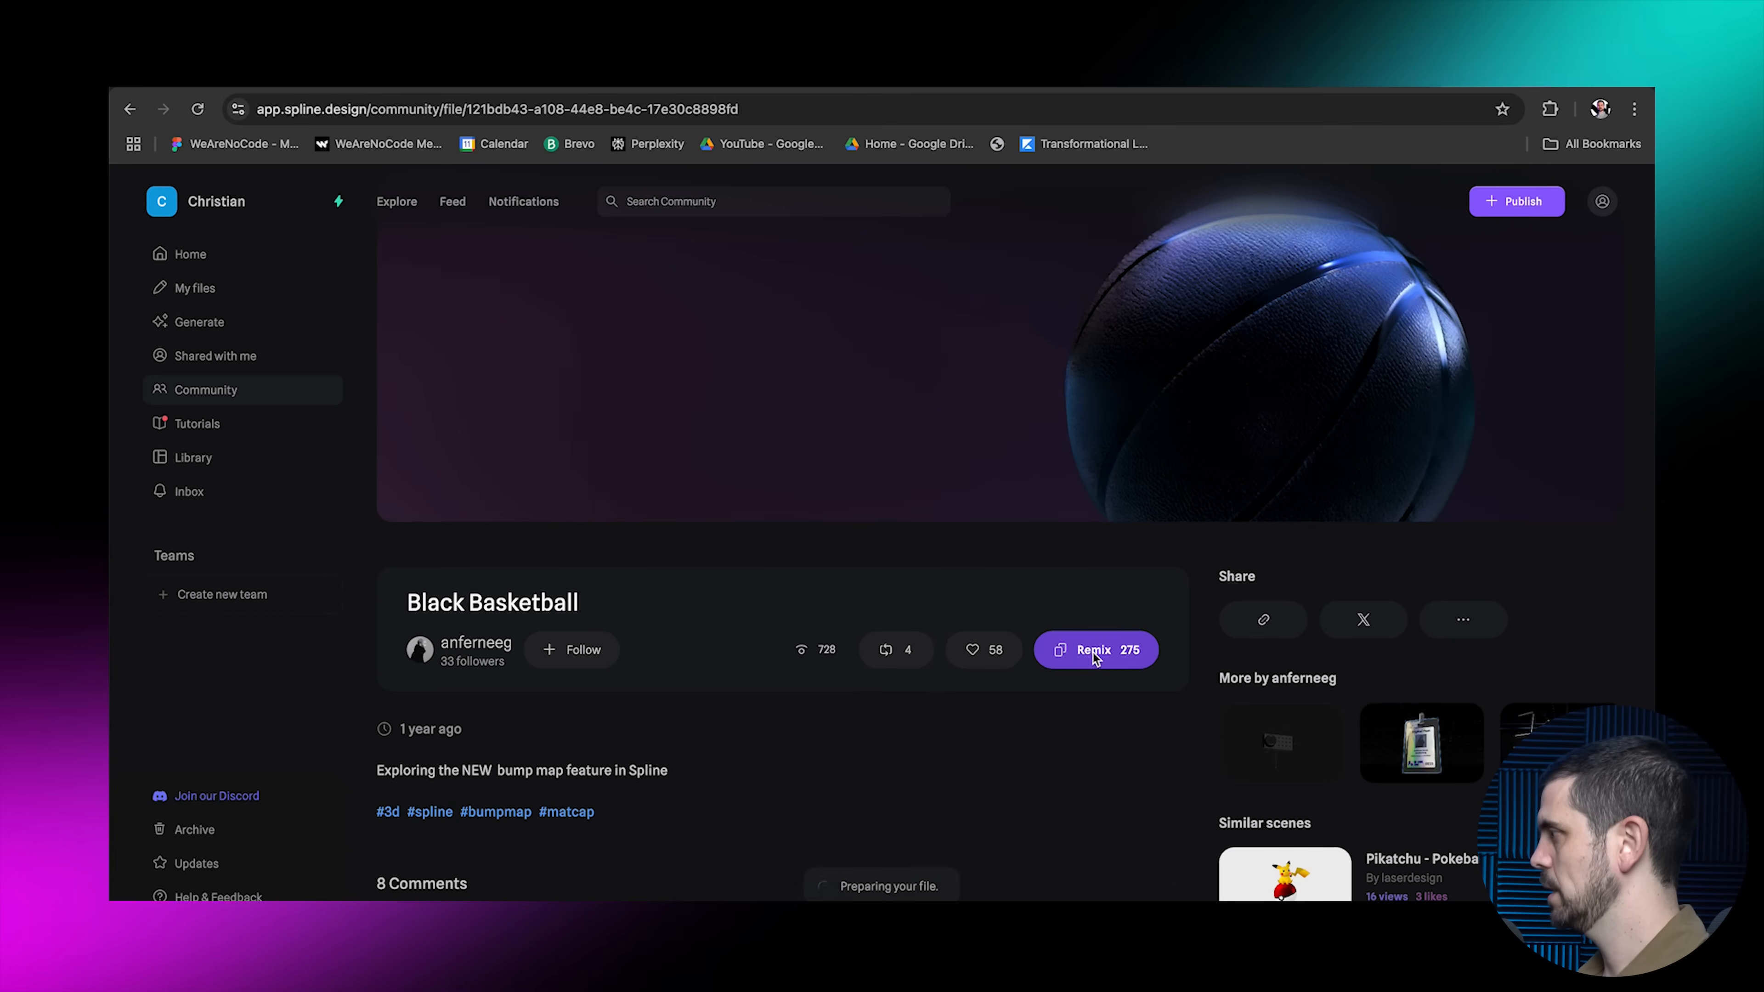
click(1093, 650)
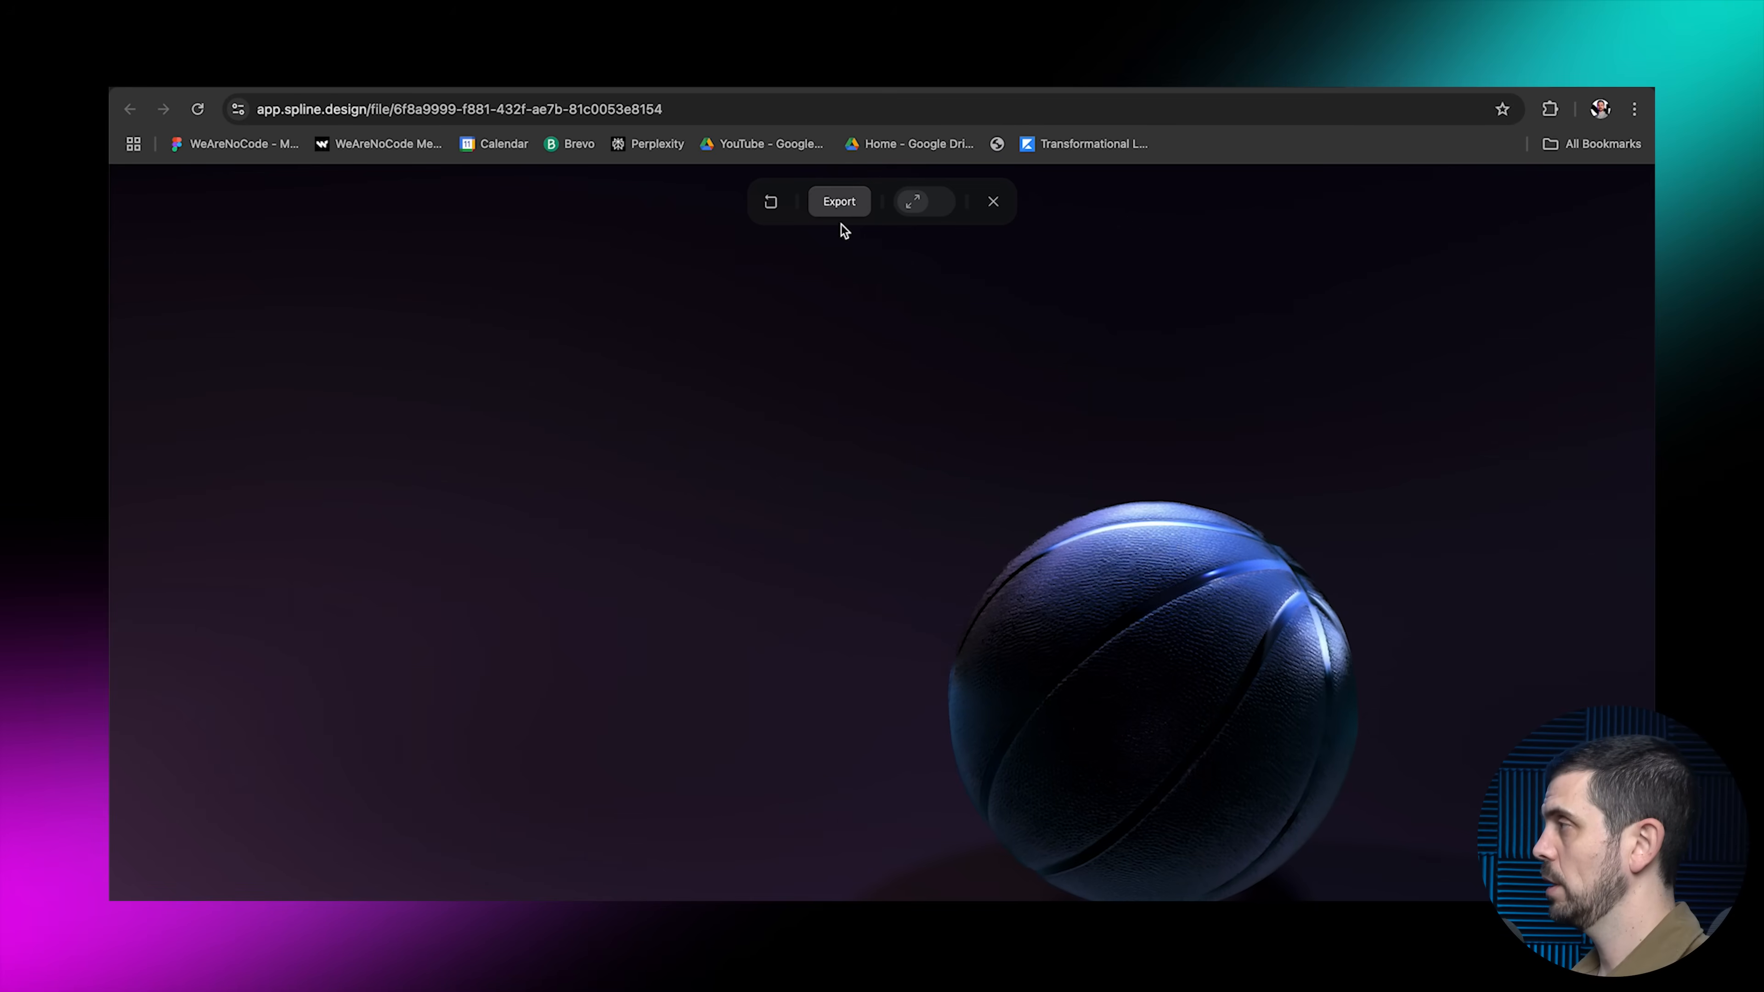
click(838, 201)
text(Please make this spline animation the background of my)
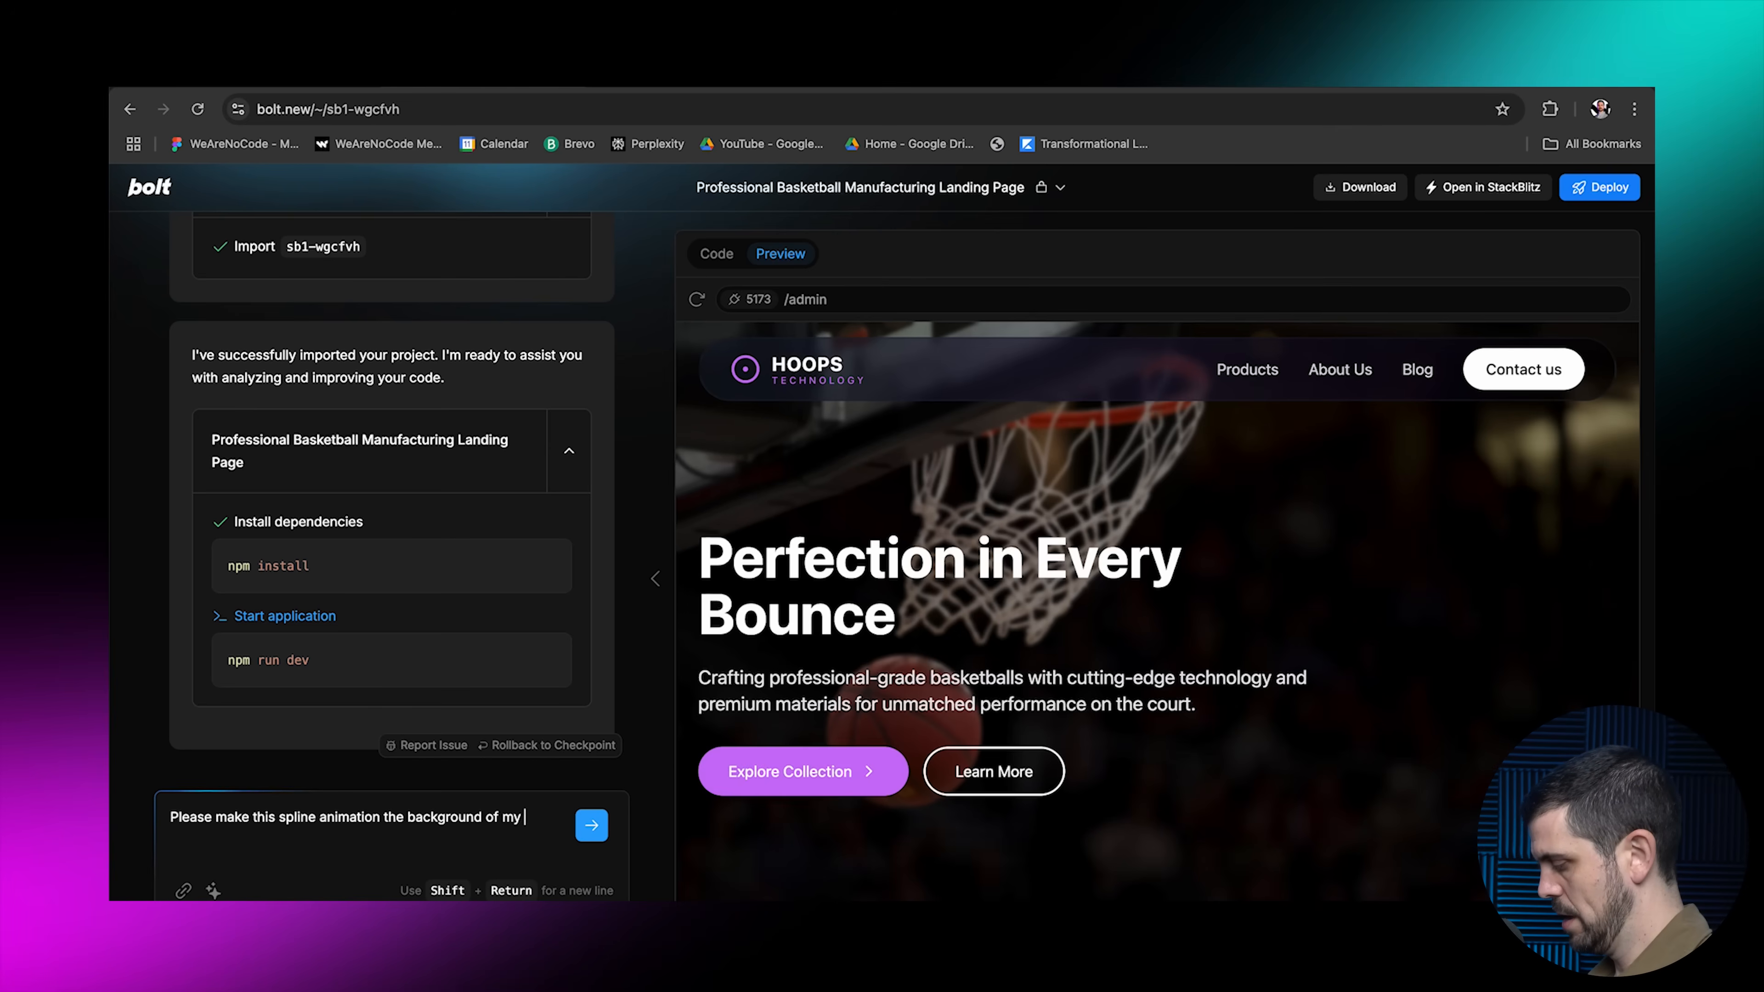
Send the request to use the Spline basketball animation as the hero background and view it in the preview
click(591, 825)
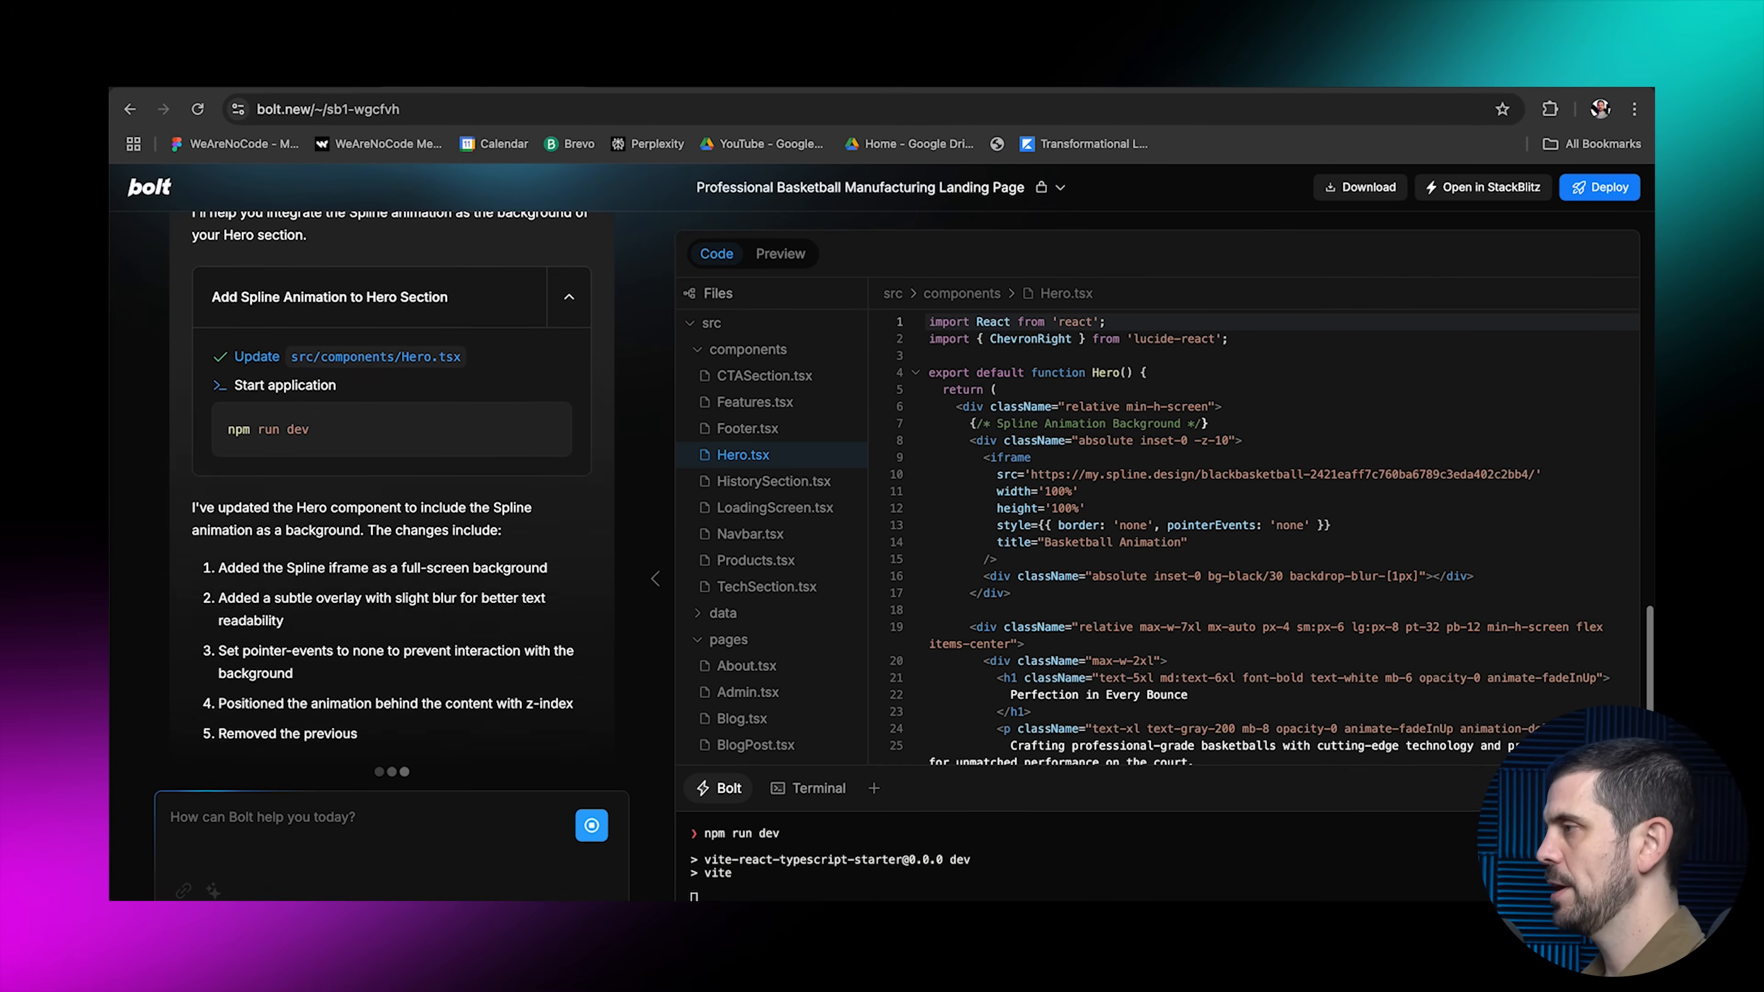
click(779, 253)
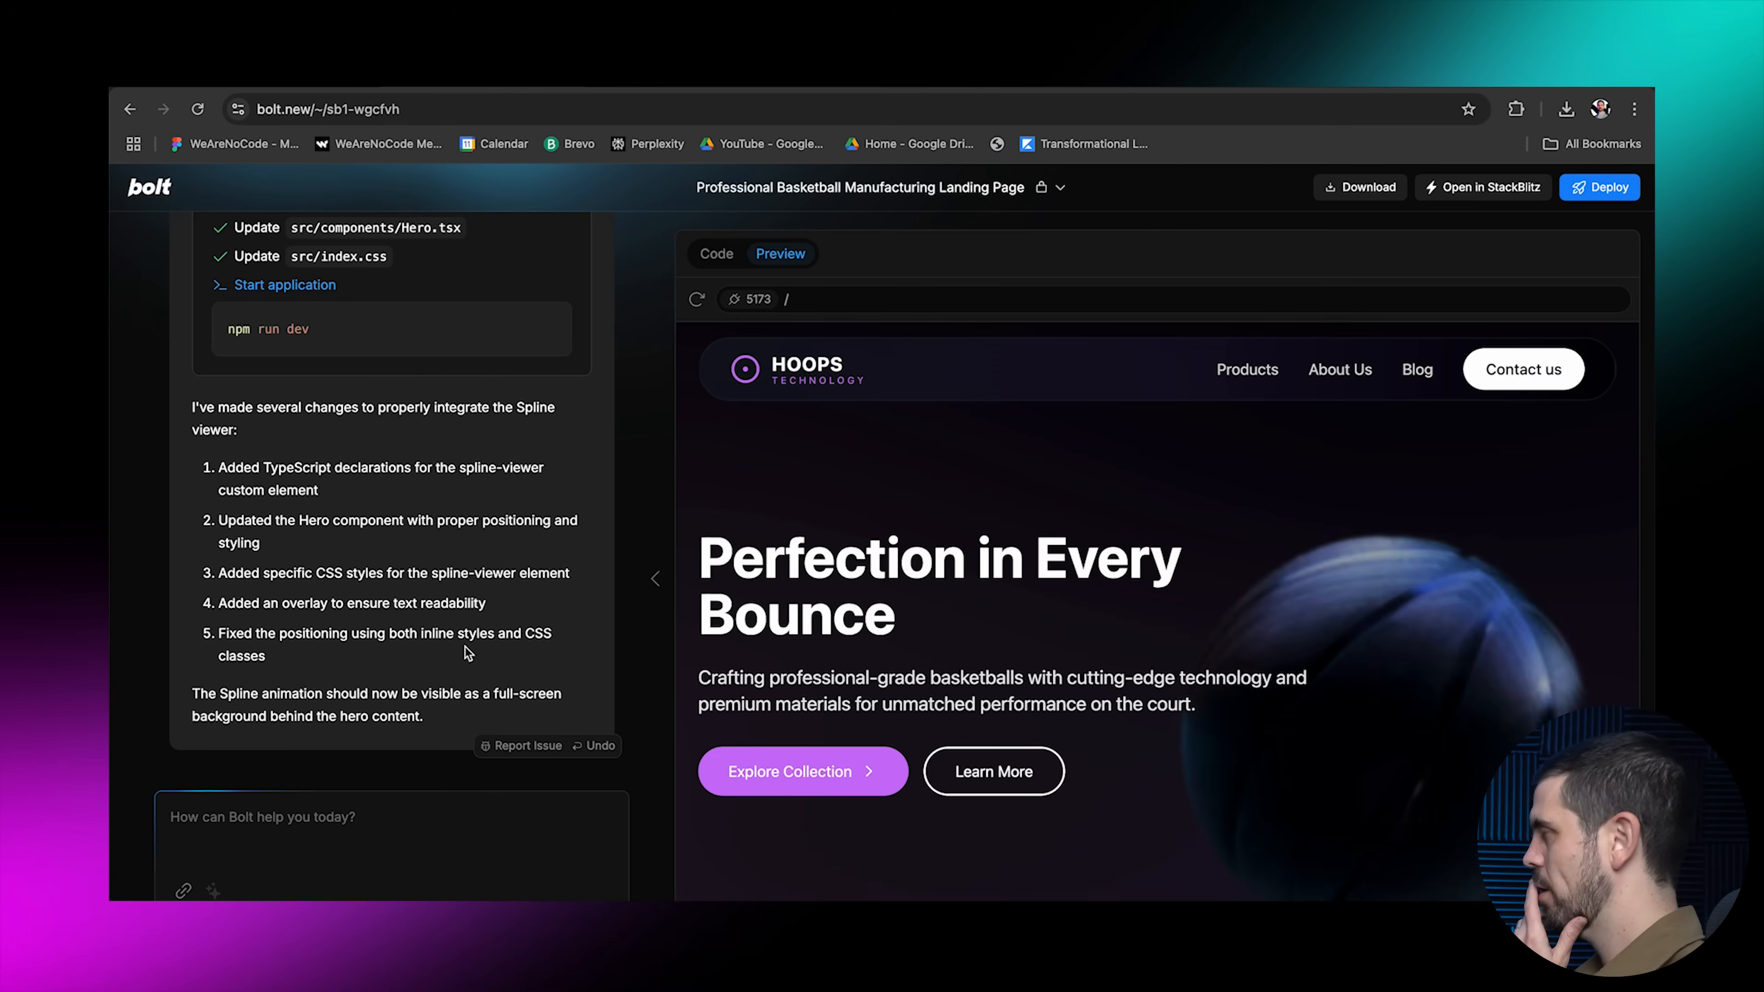
text(Plea)
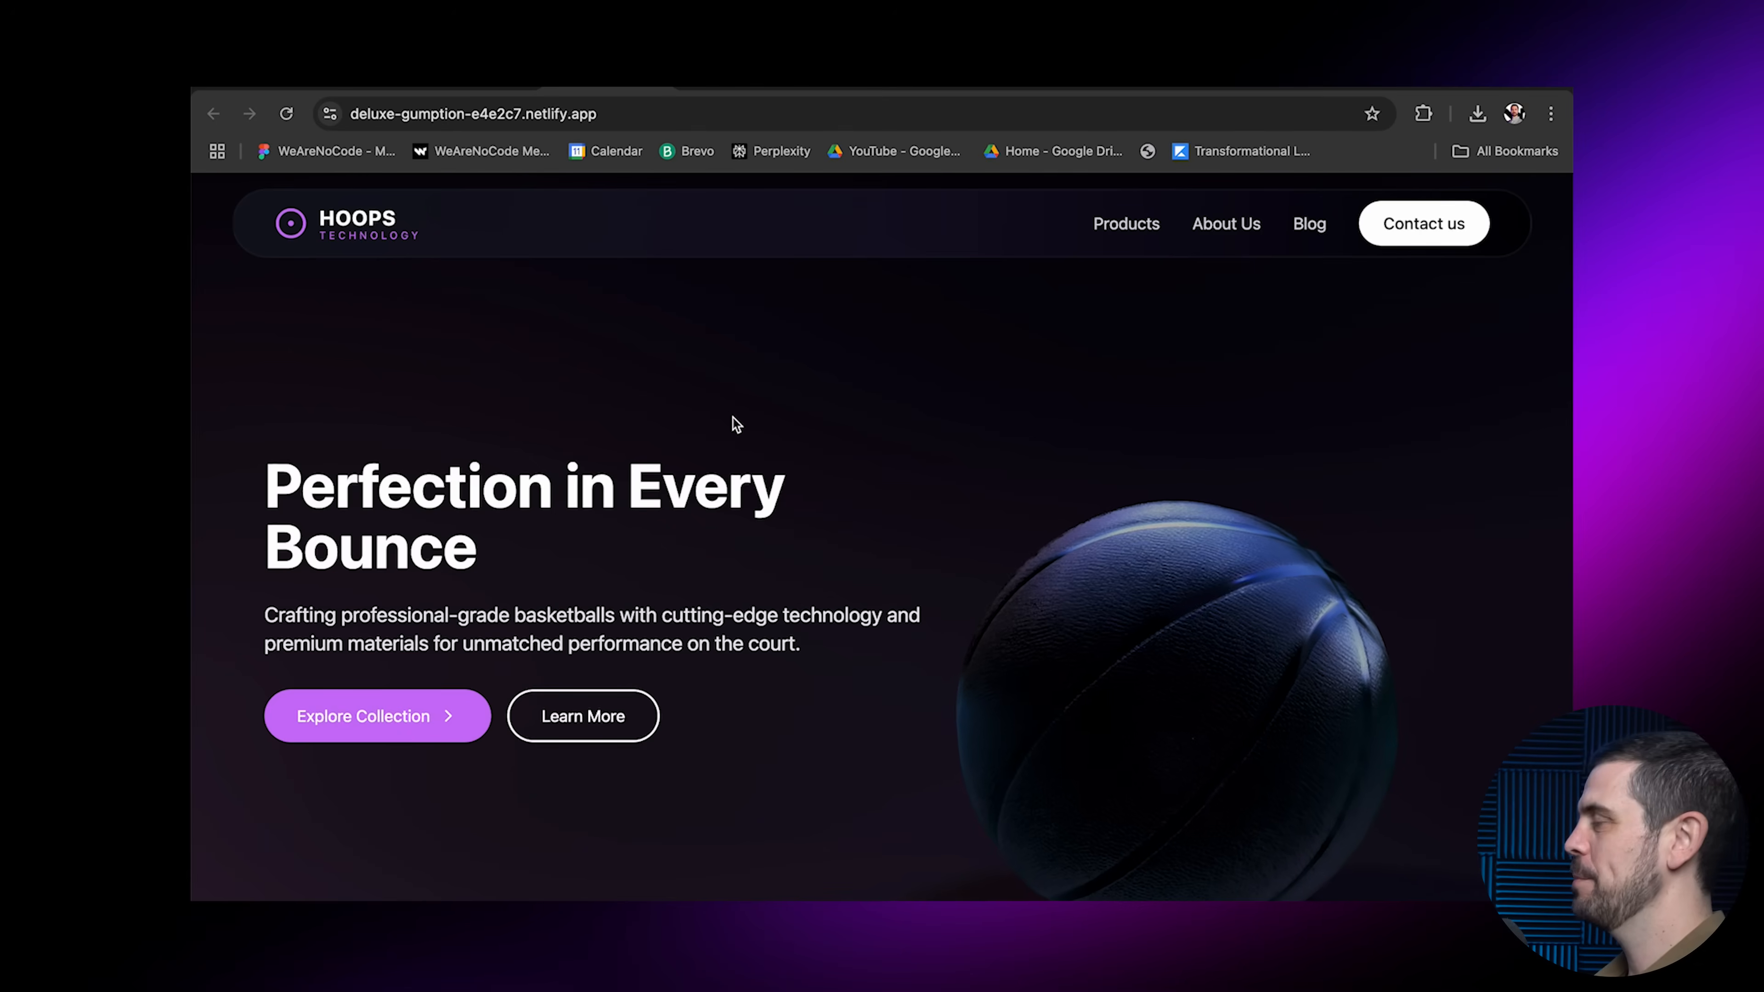
scroll(down, 3)
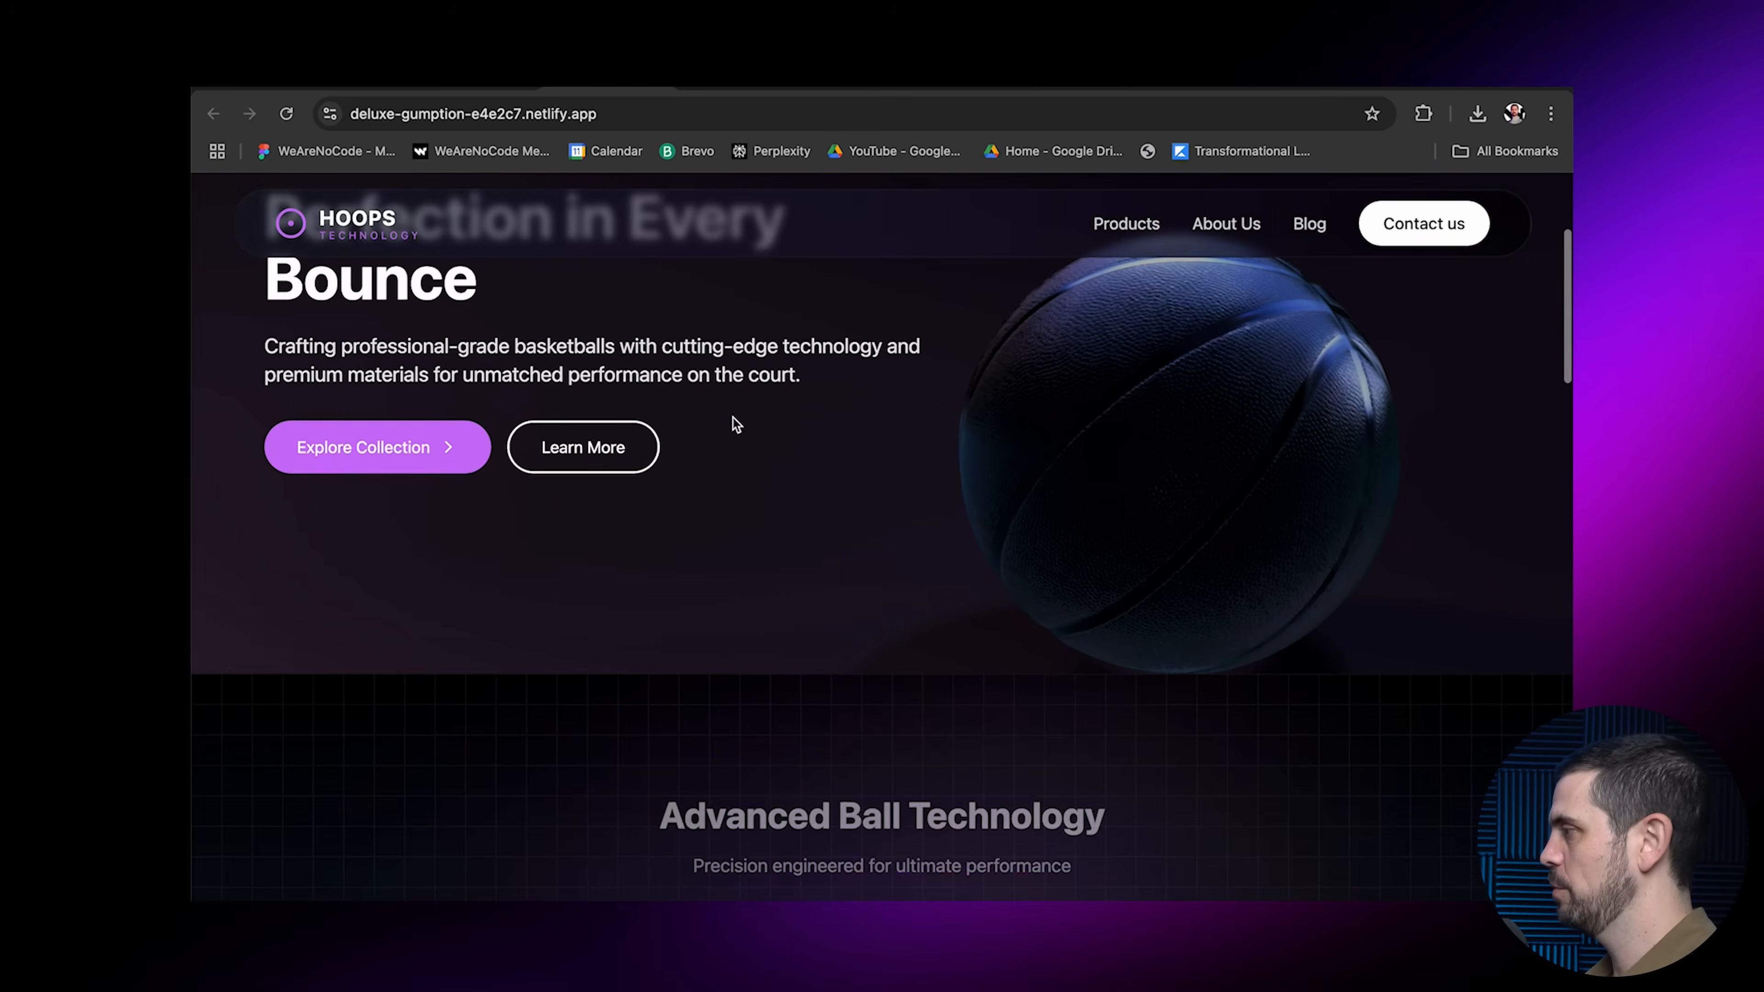
scroll(down, 3)
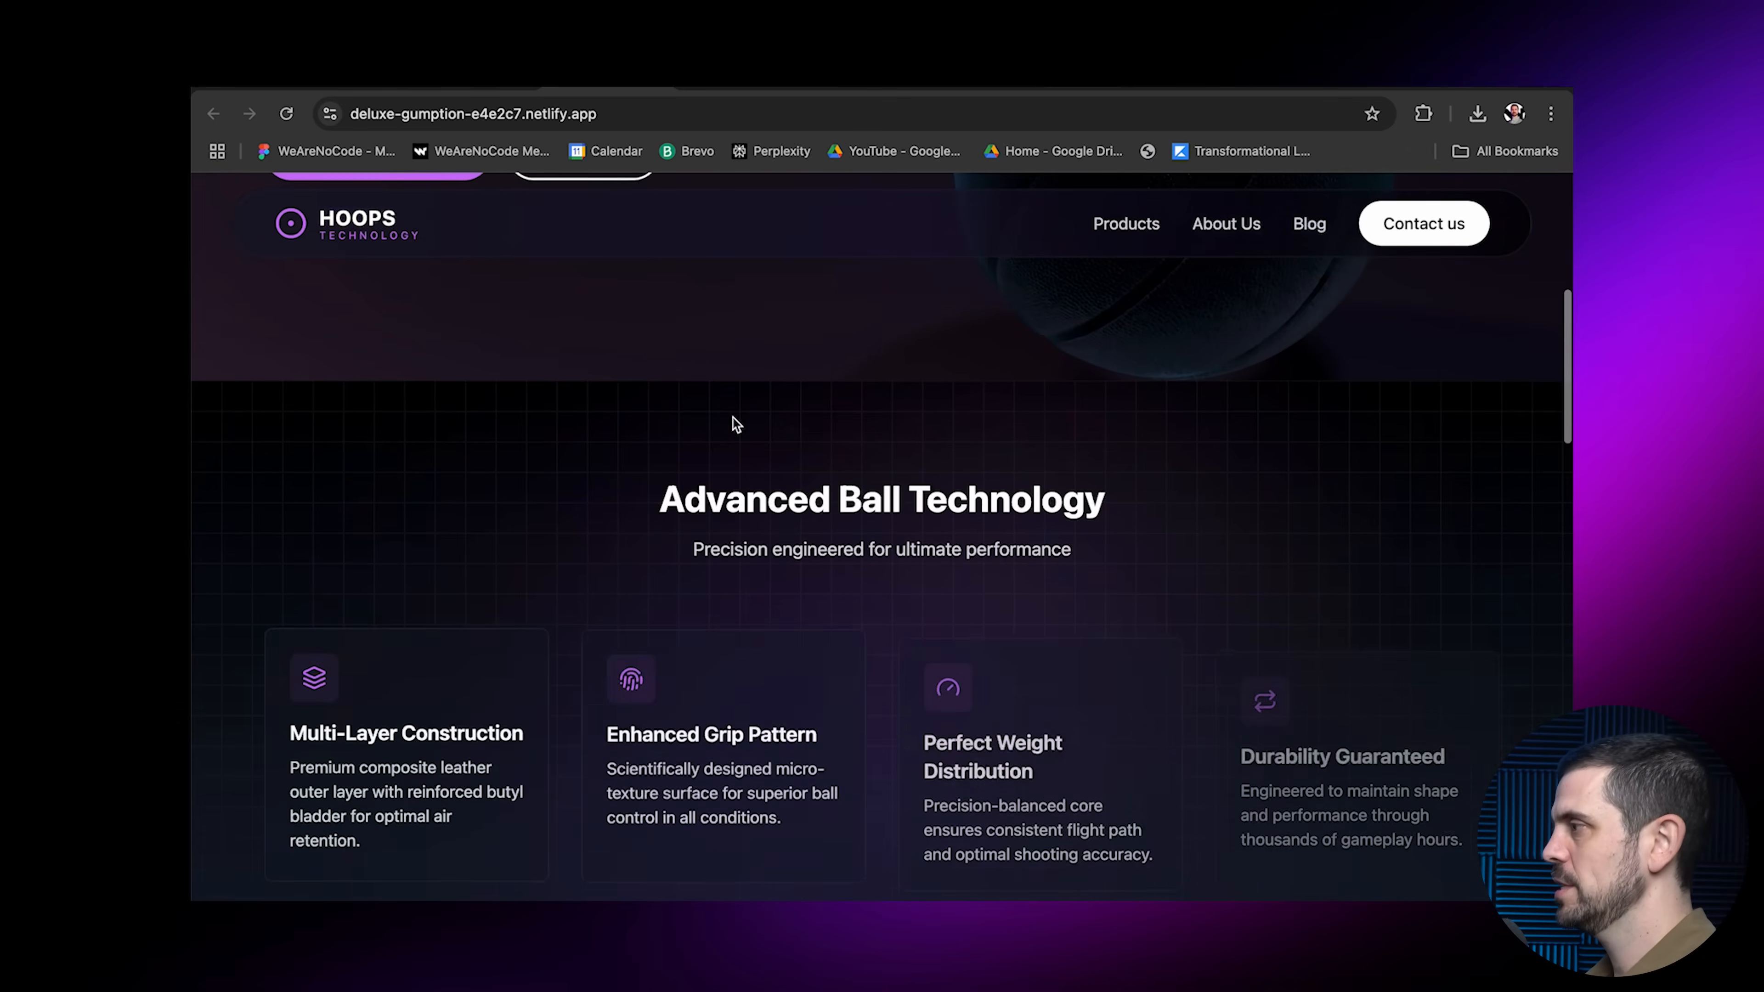
scroll(down, 3)
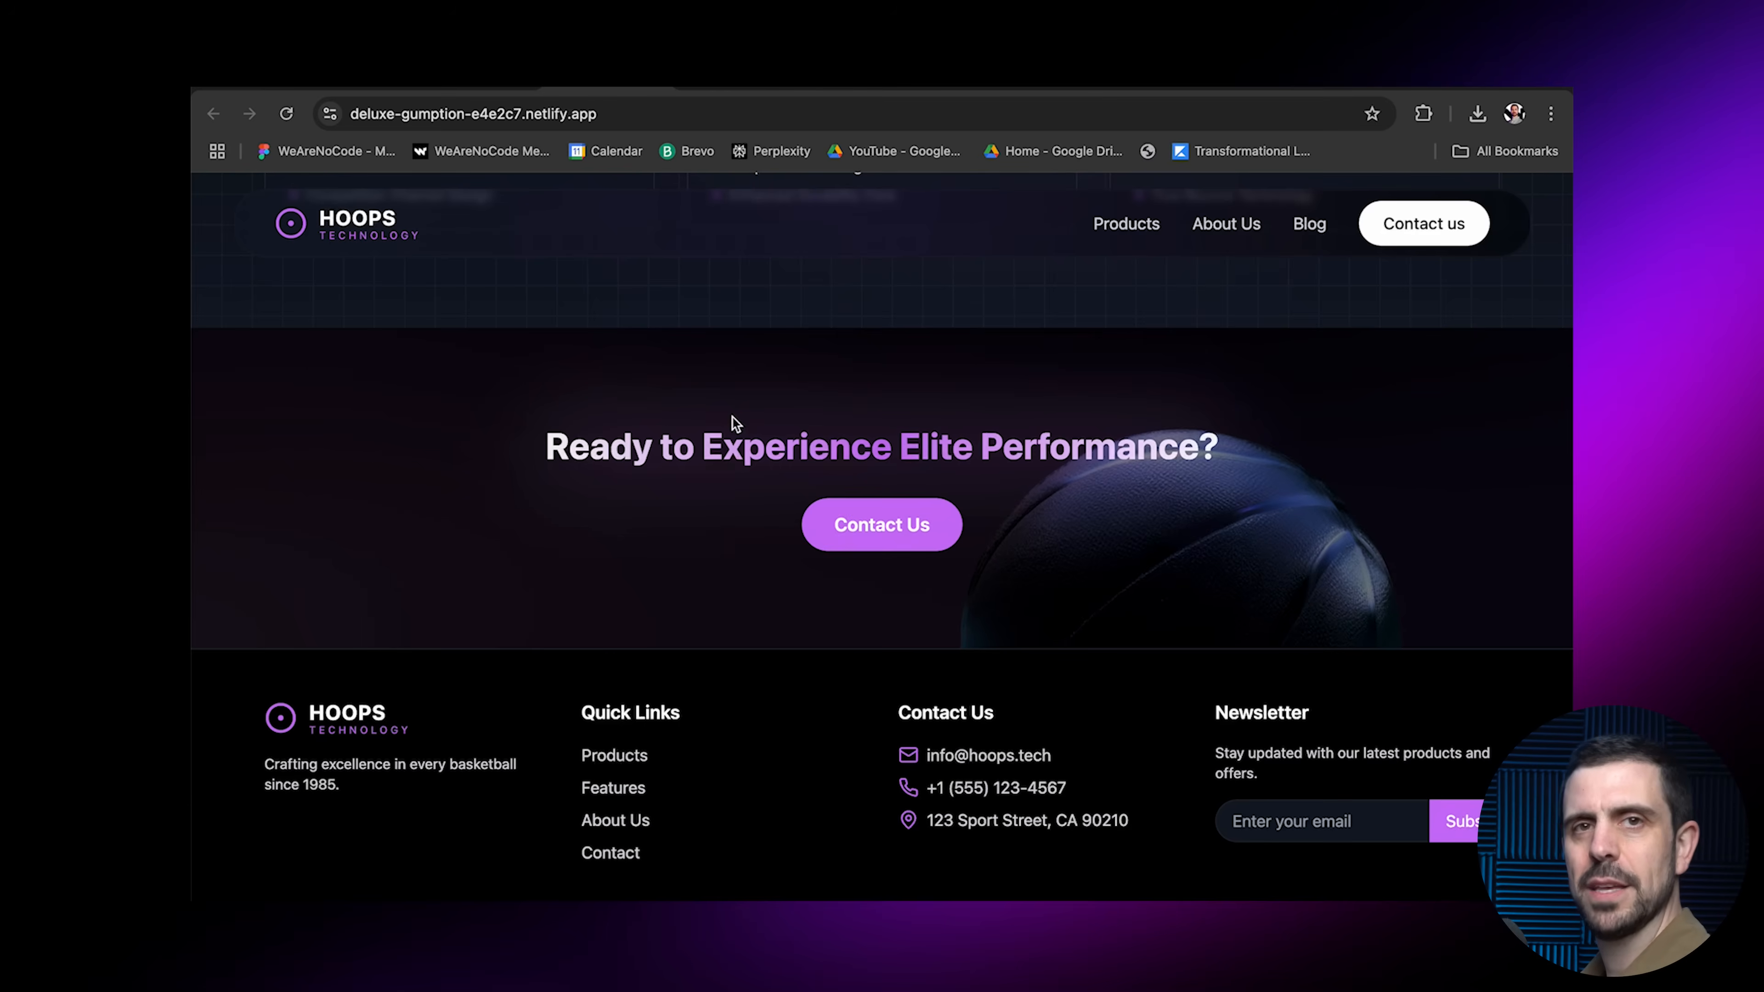